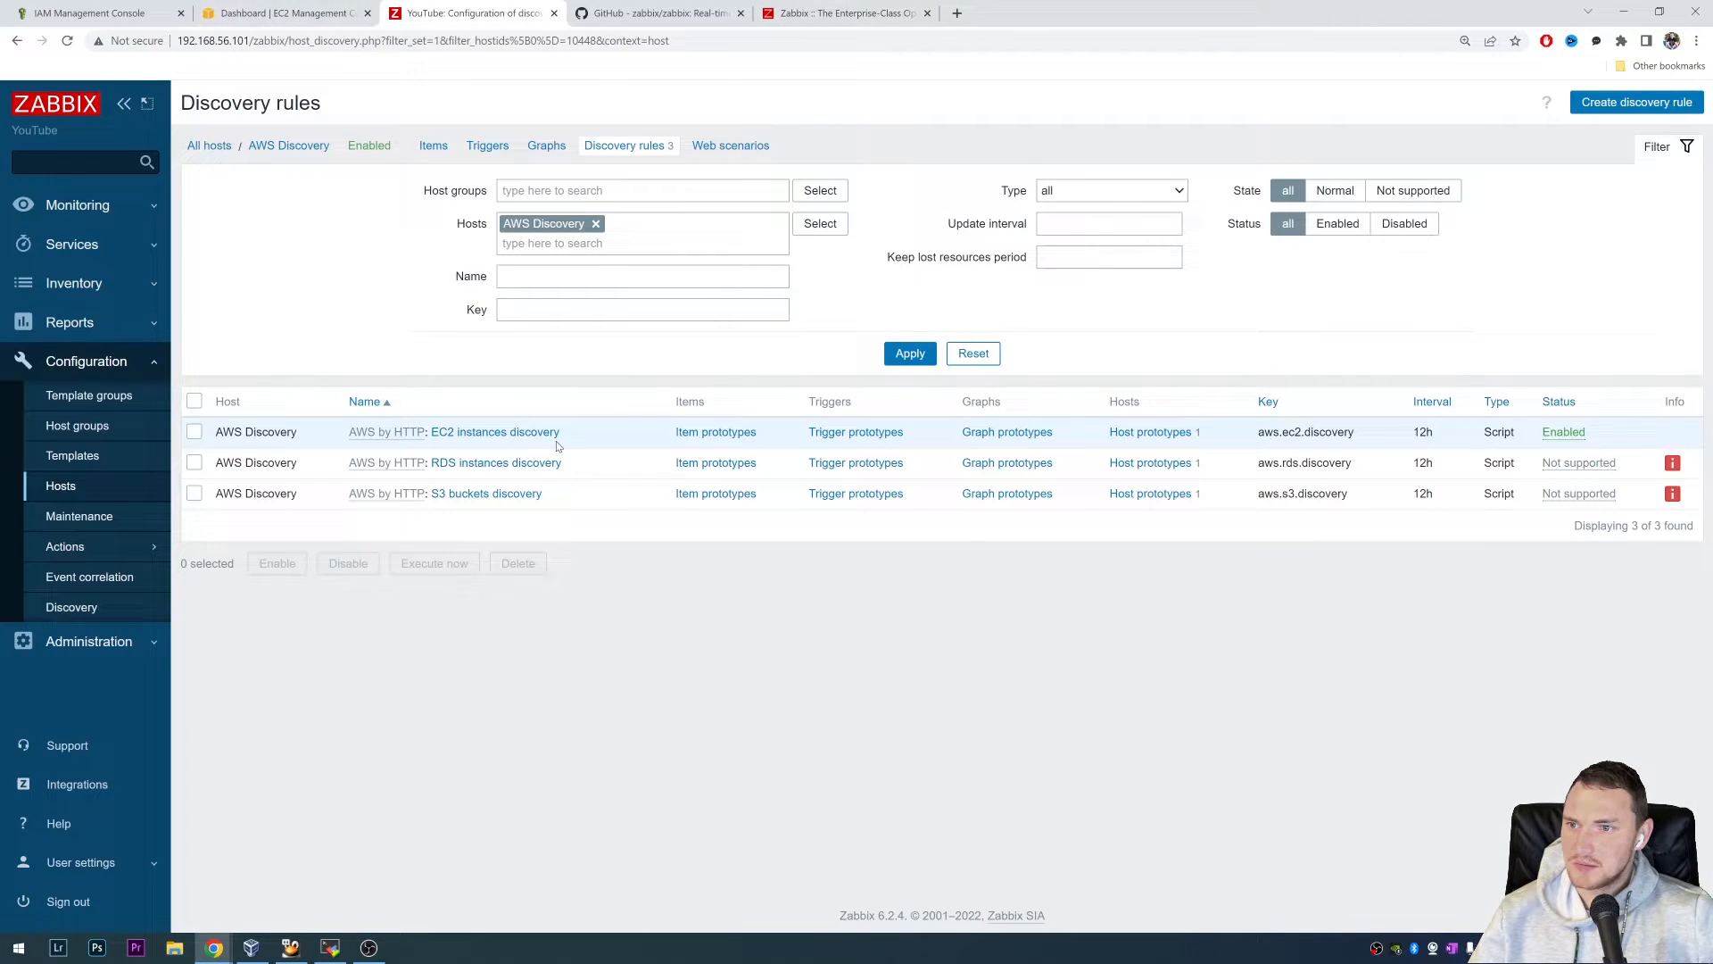
pyautogui.moveTo(507, 526)
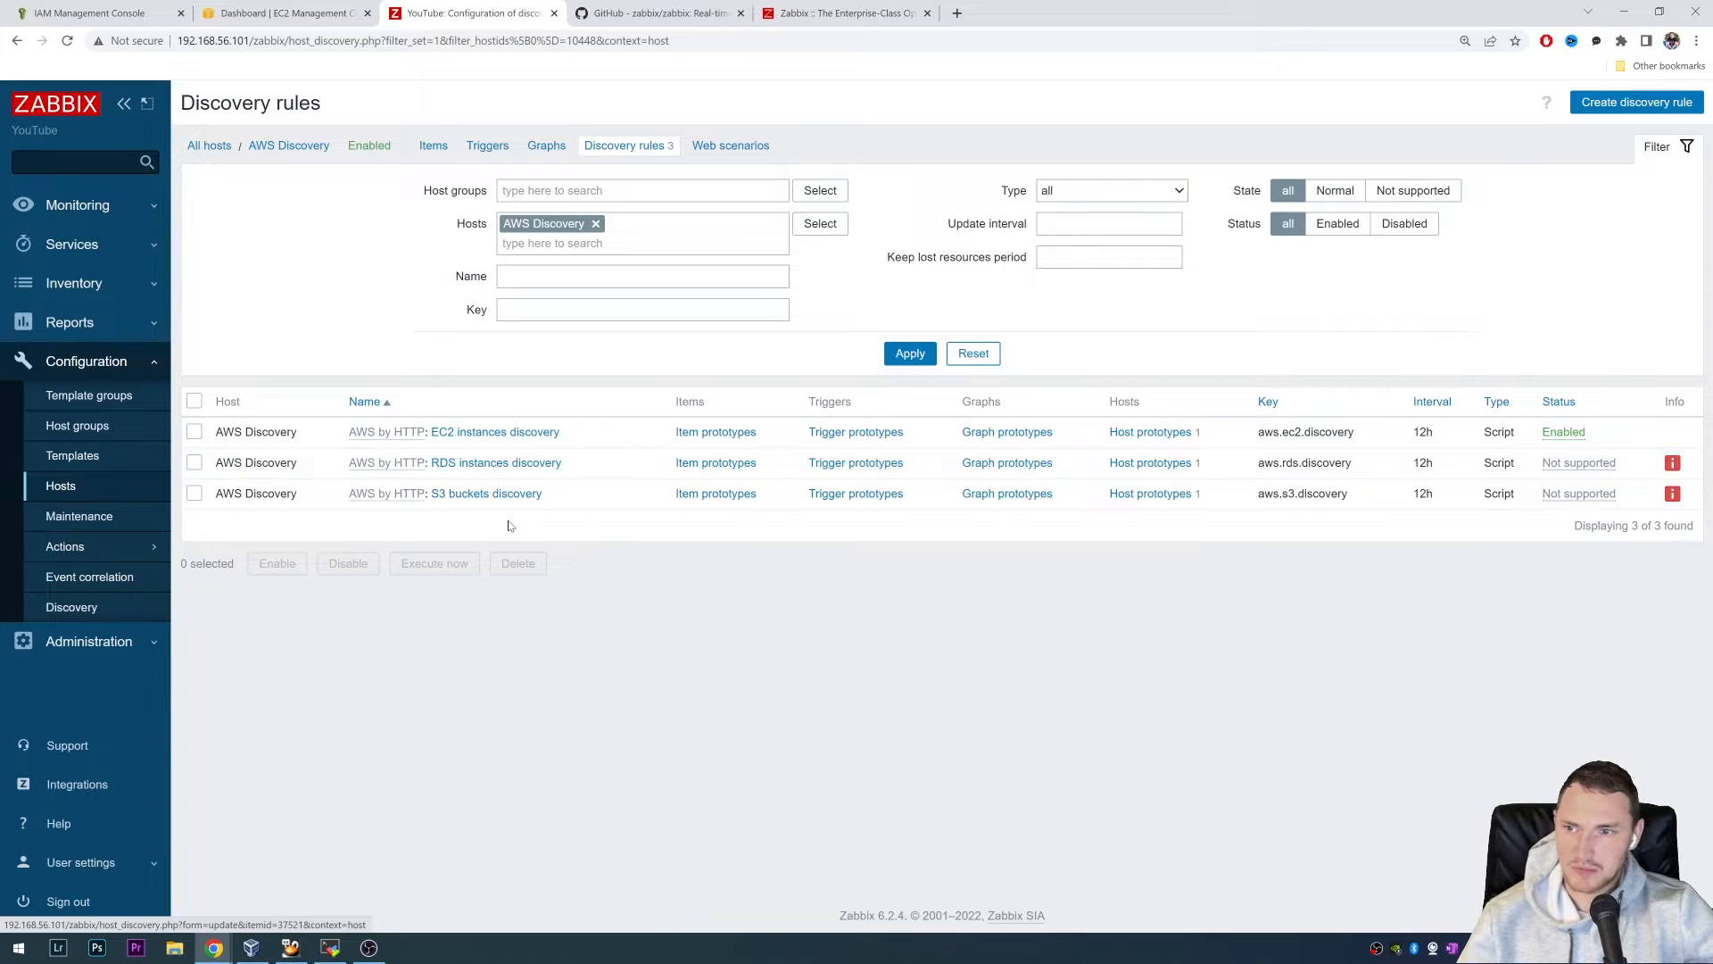
pyautogui.moveTo(715, 432)
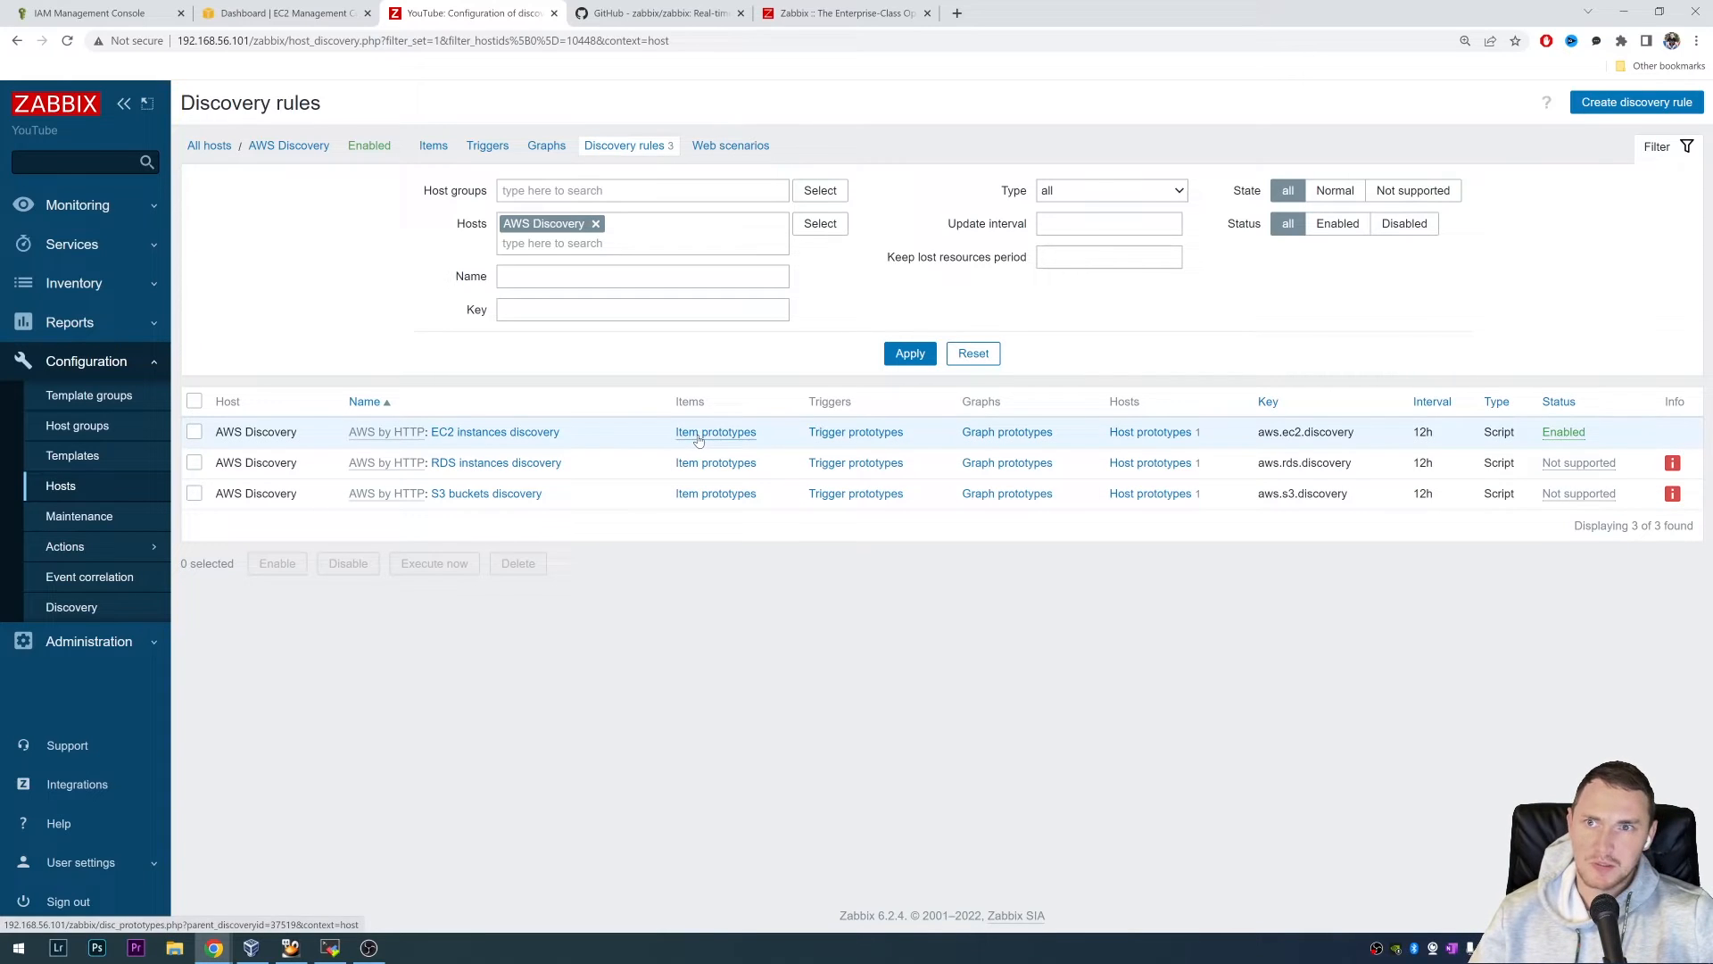
pyautogui.moveTo(730, 146)
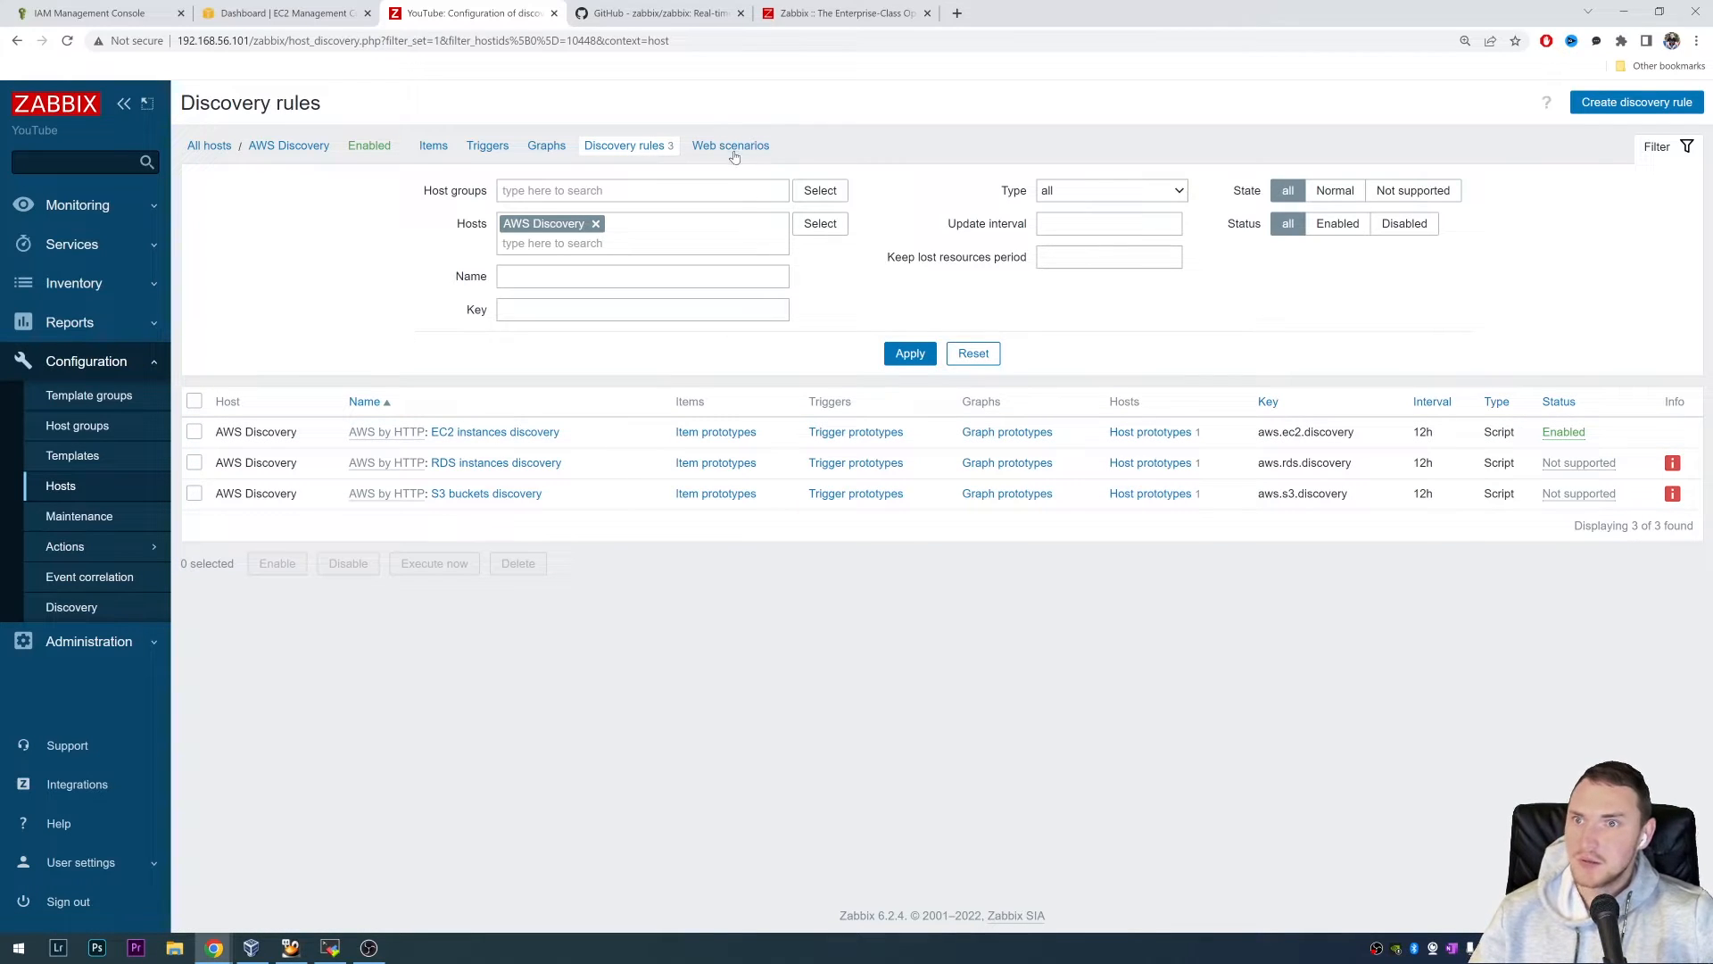
# - Switch from the AWS Discovery rules to the zabbix.com browser tab
pyautogui.click(845, 14)
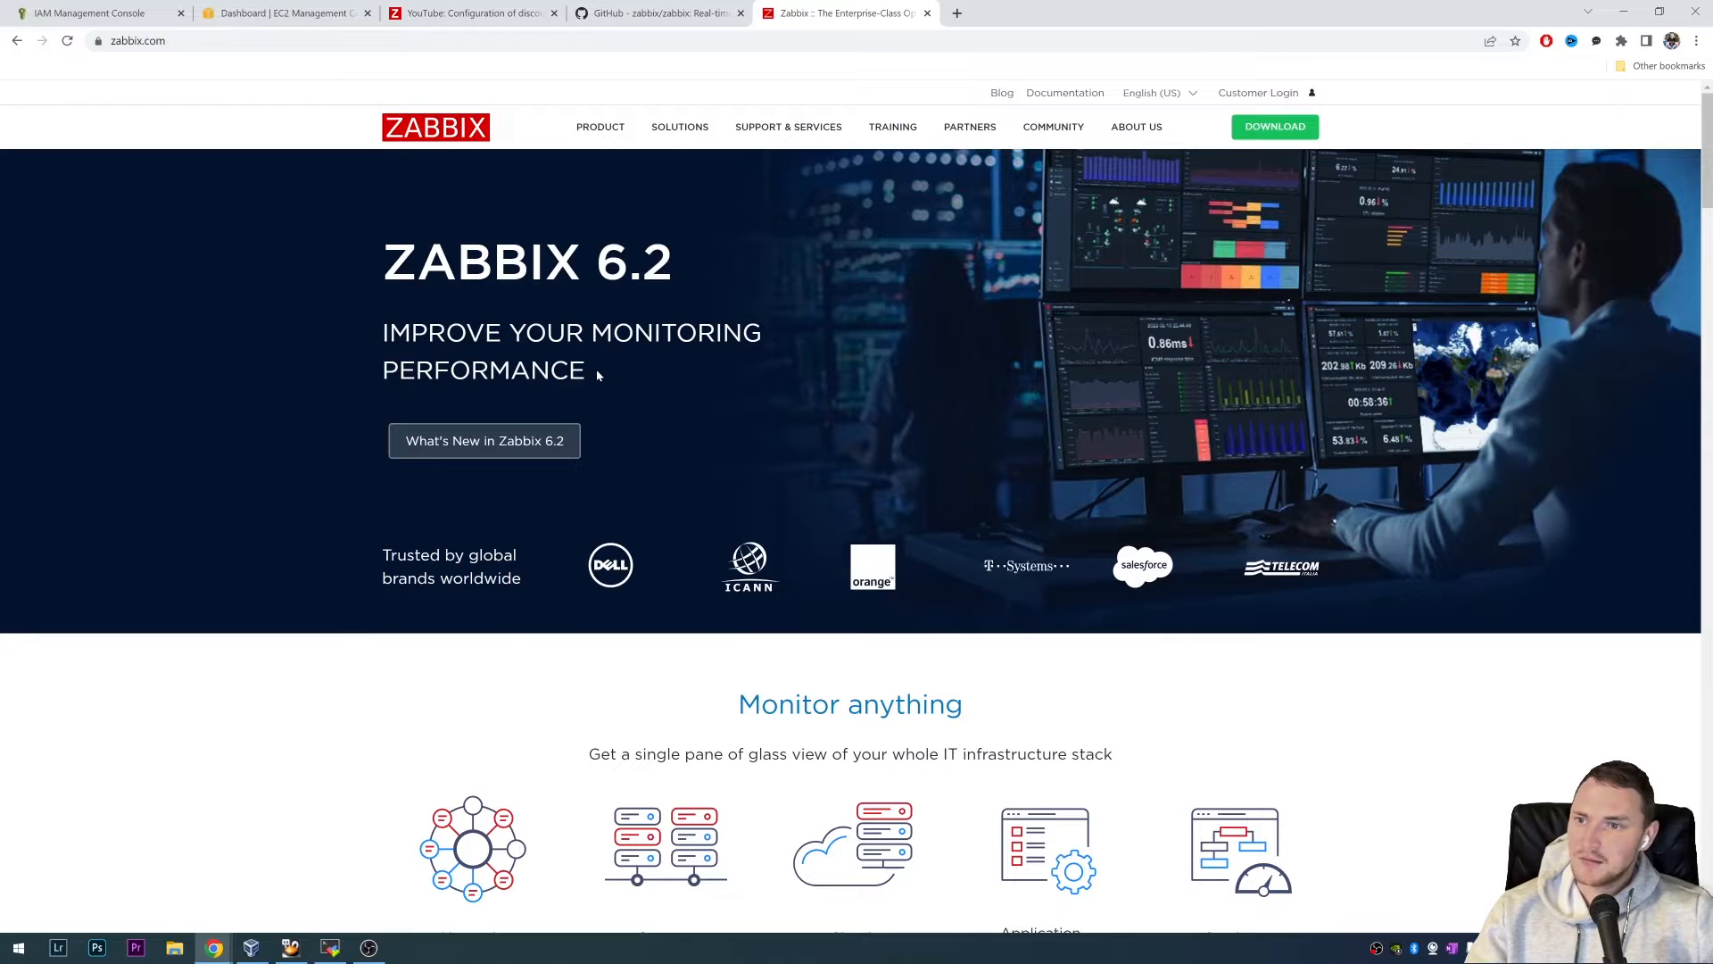
pyautogui.moveTo(609, 400)
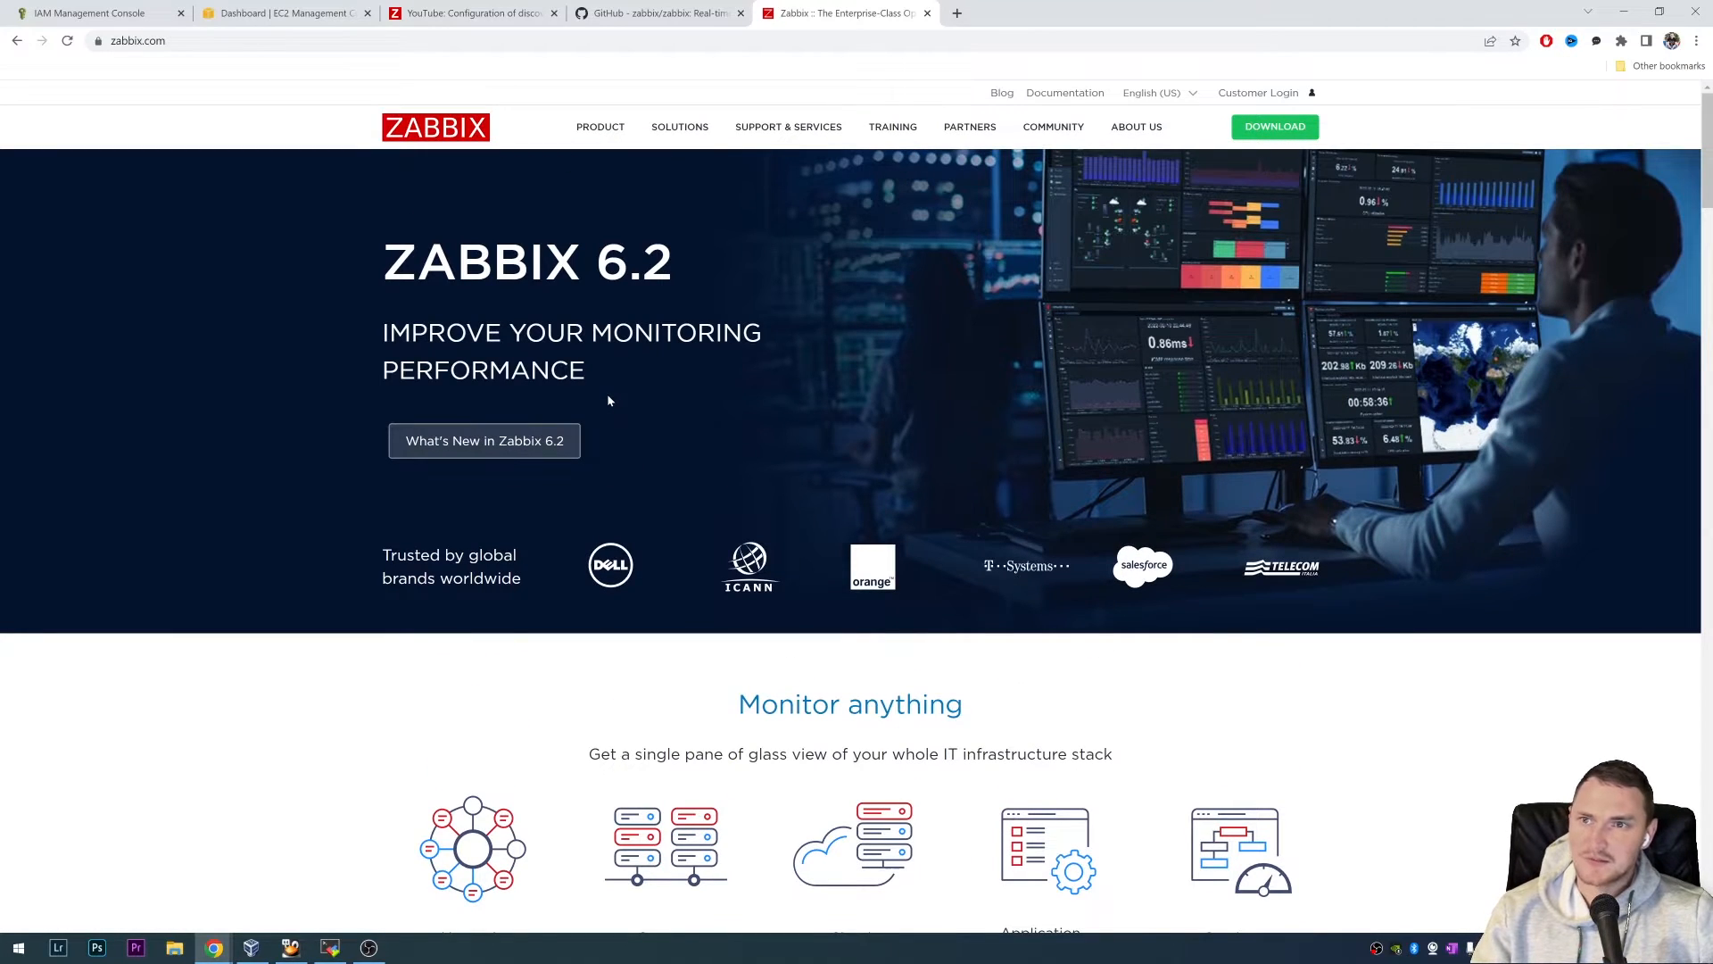
pyautogui.moveTo(634, 412)
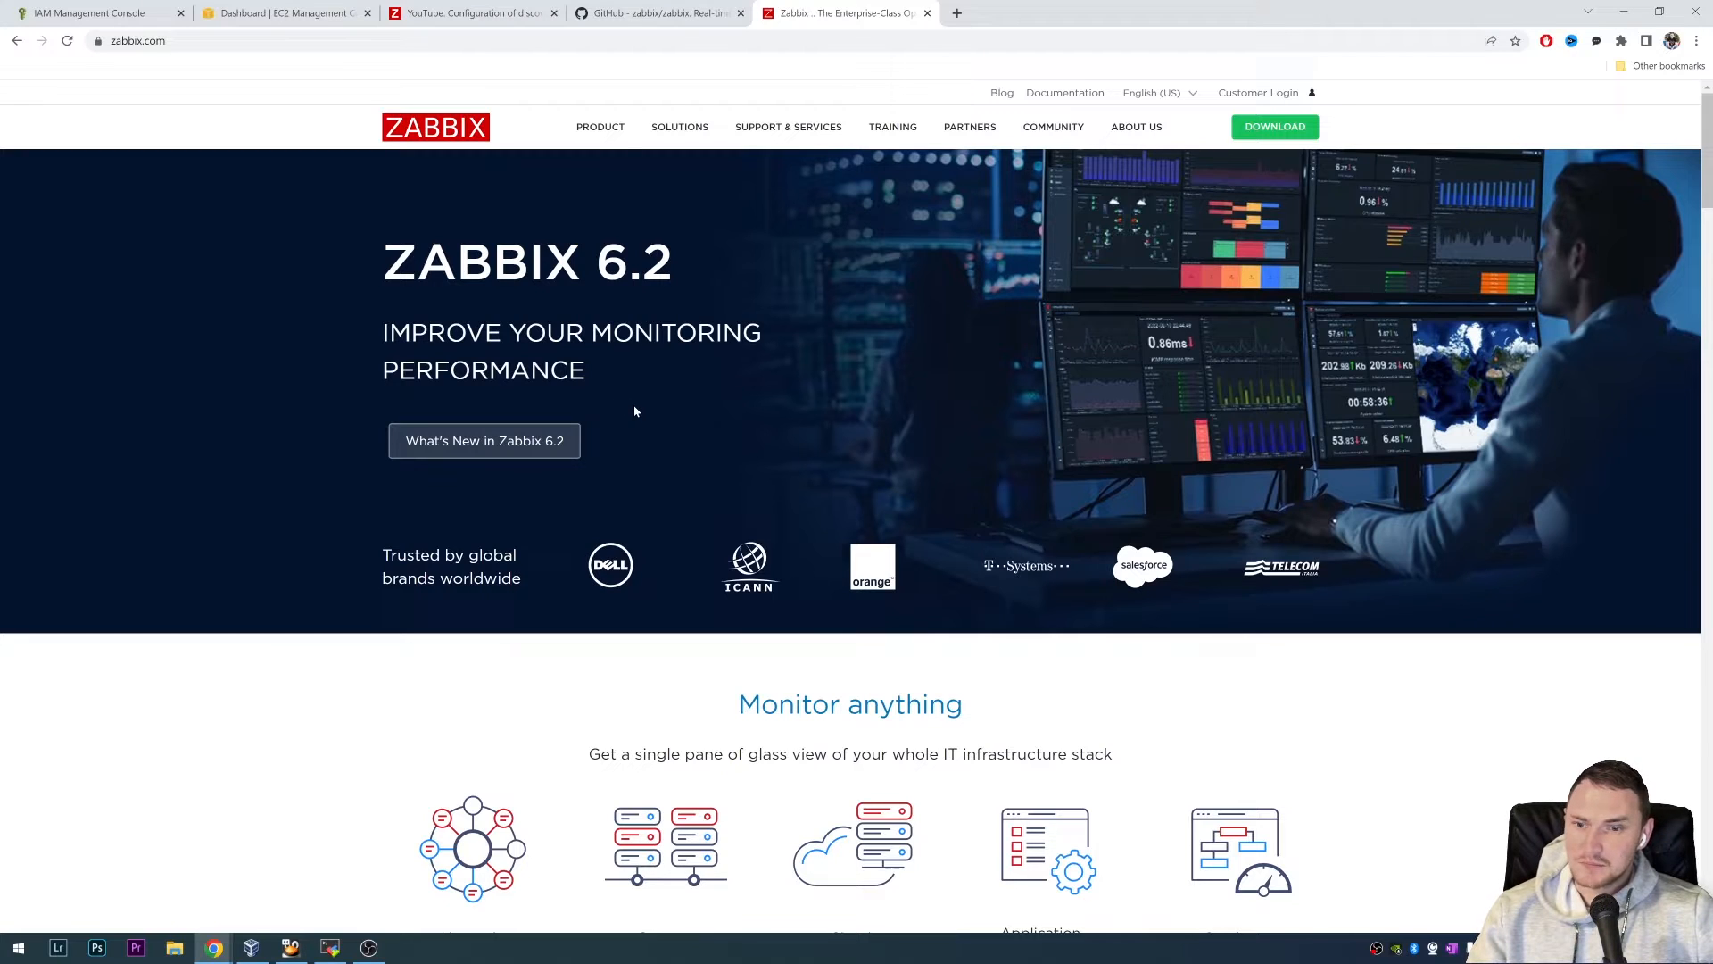
pyautogui.moveTo(644, 435)
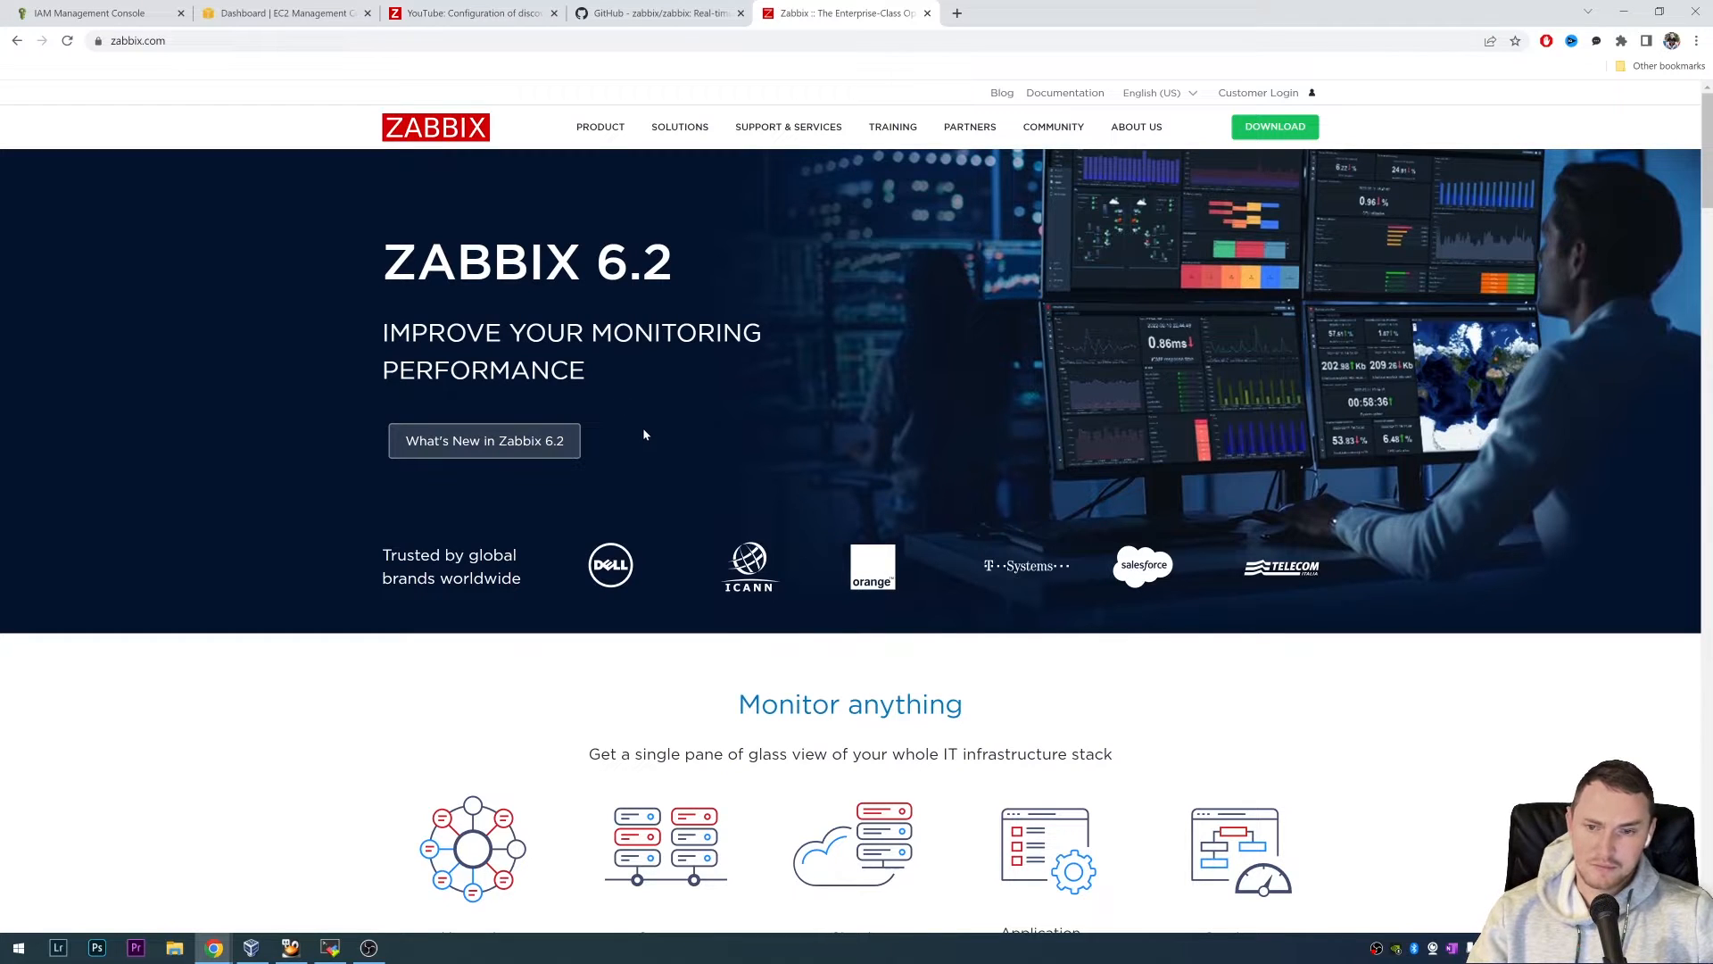
pyautogui.moveTo(996, 463)
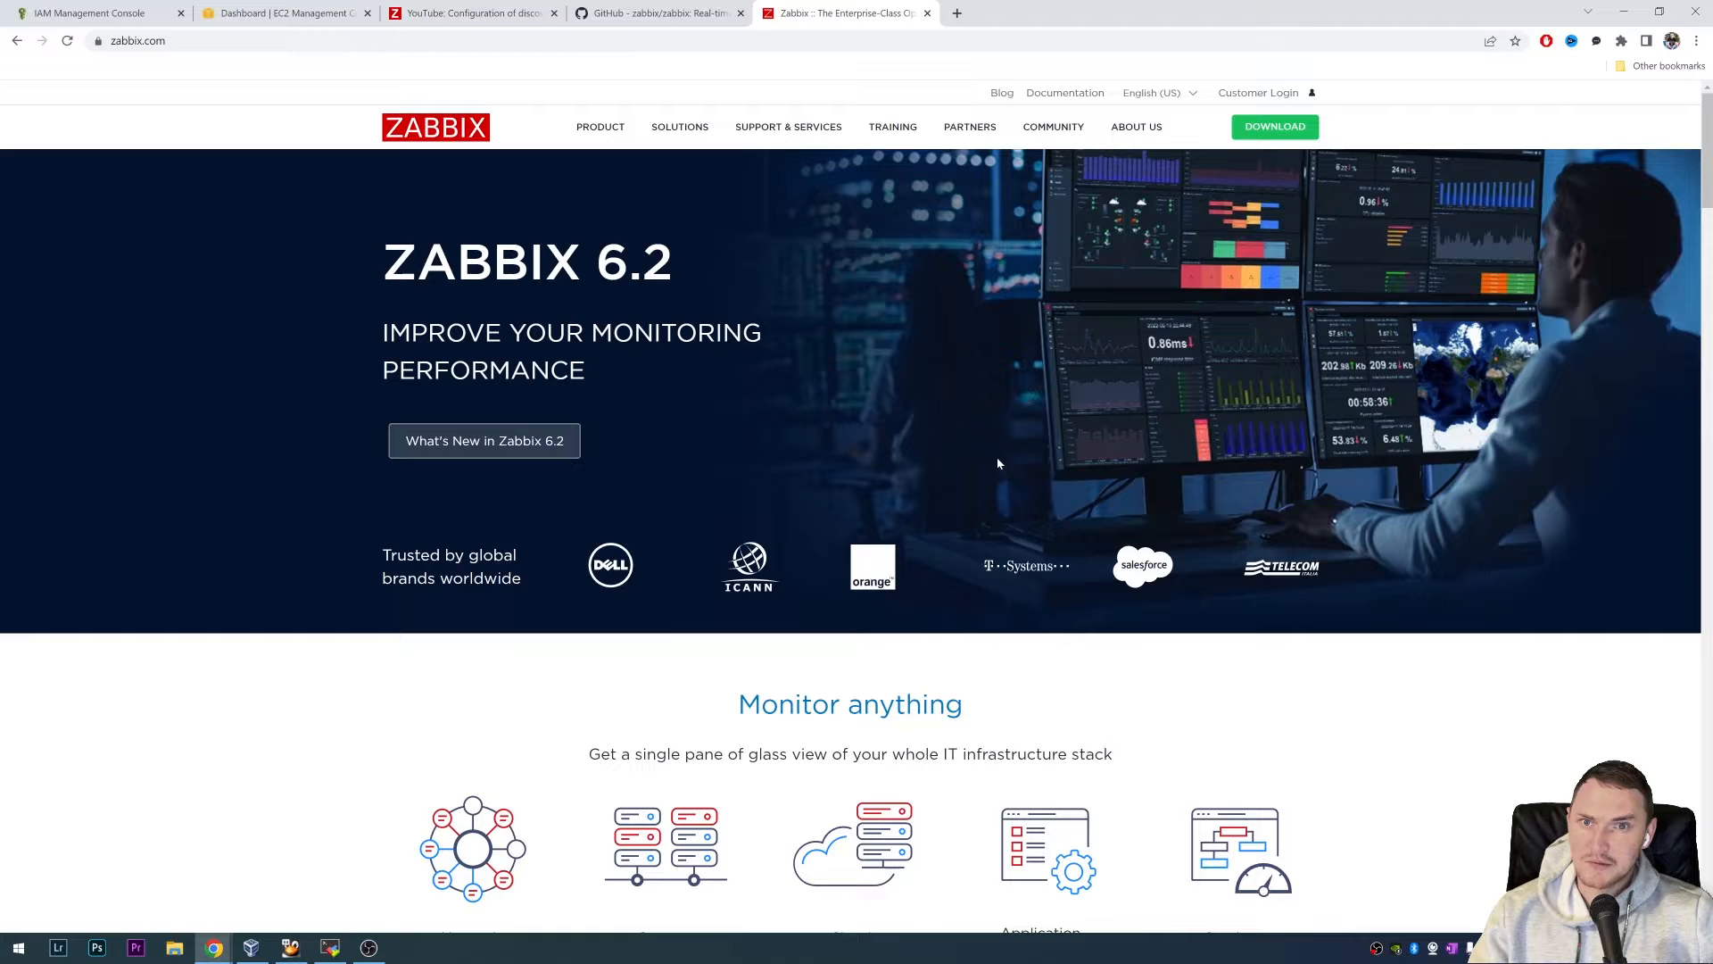
pyautogui.moveTo(860, 361)
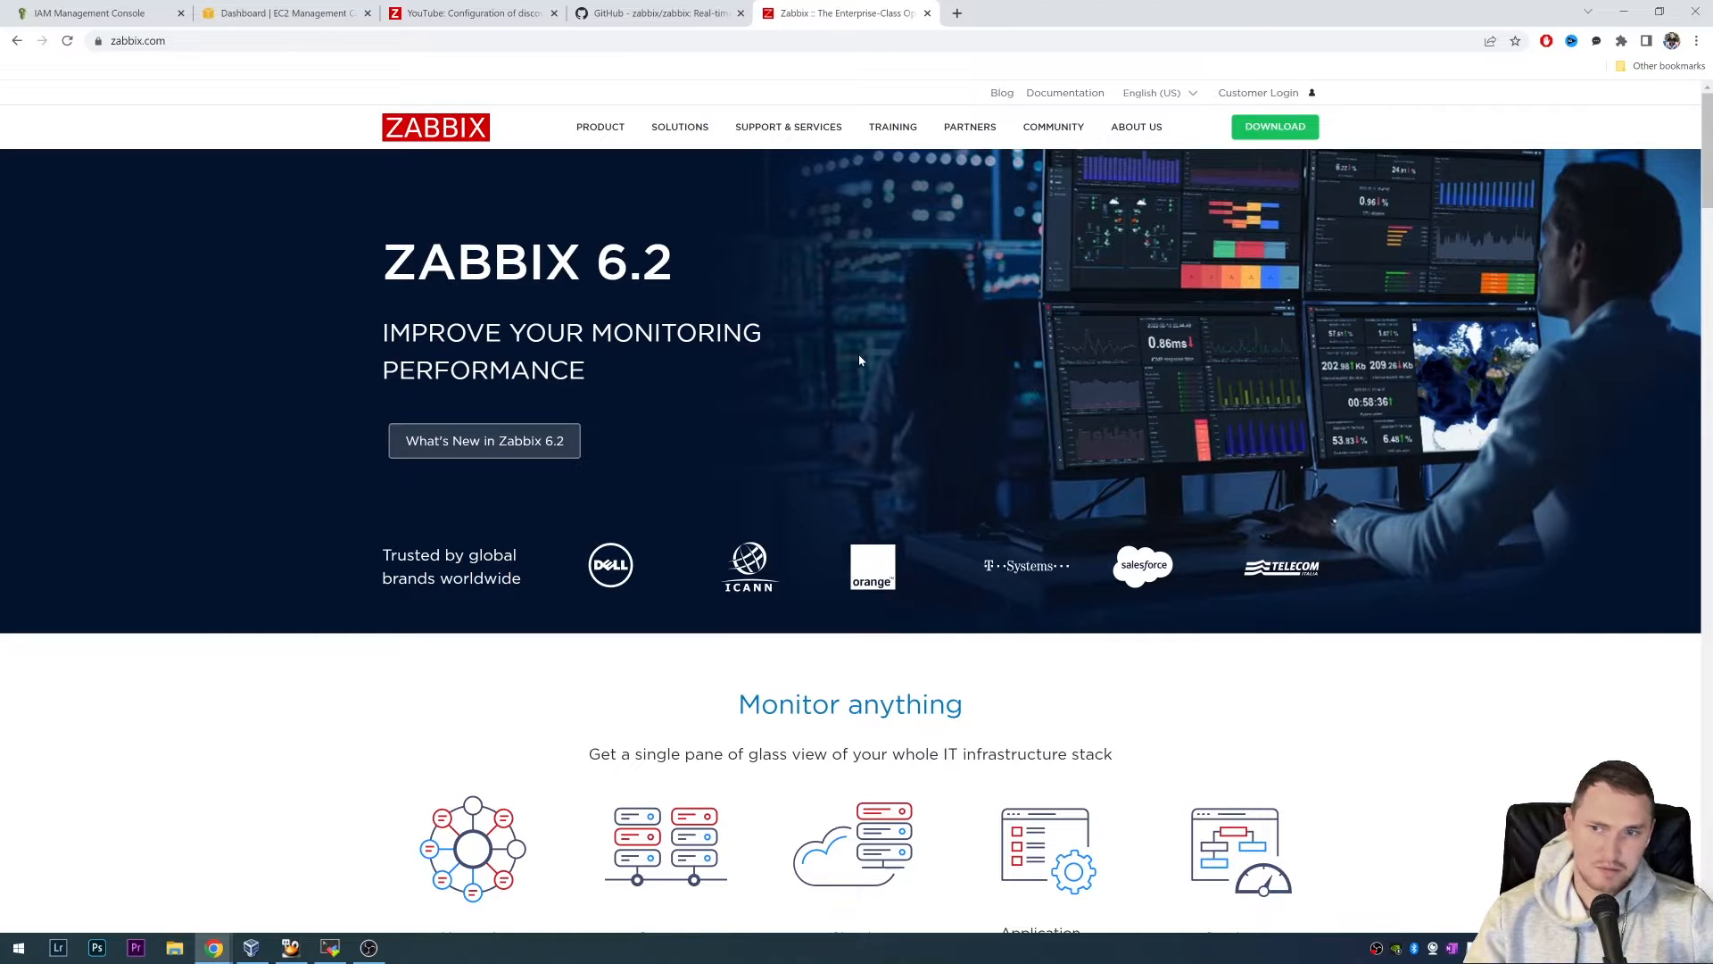
pyautogui.moveTo(814, 370)
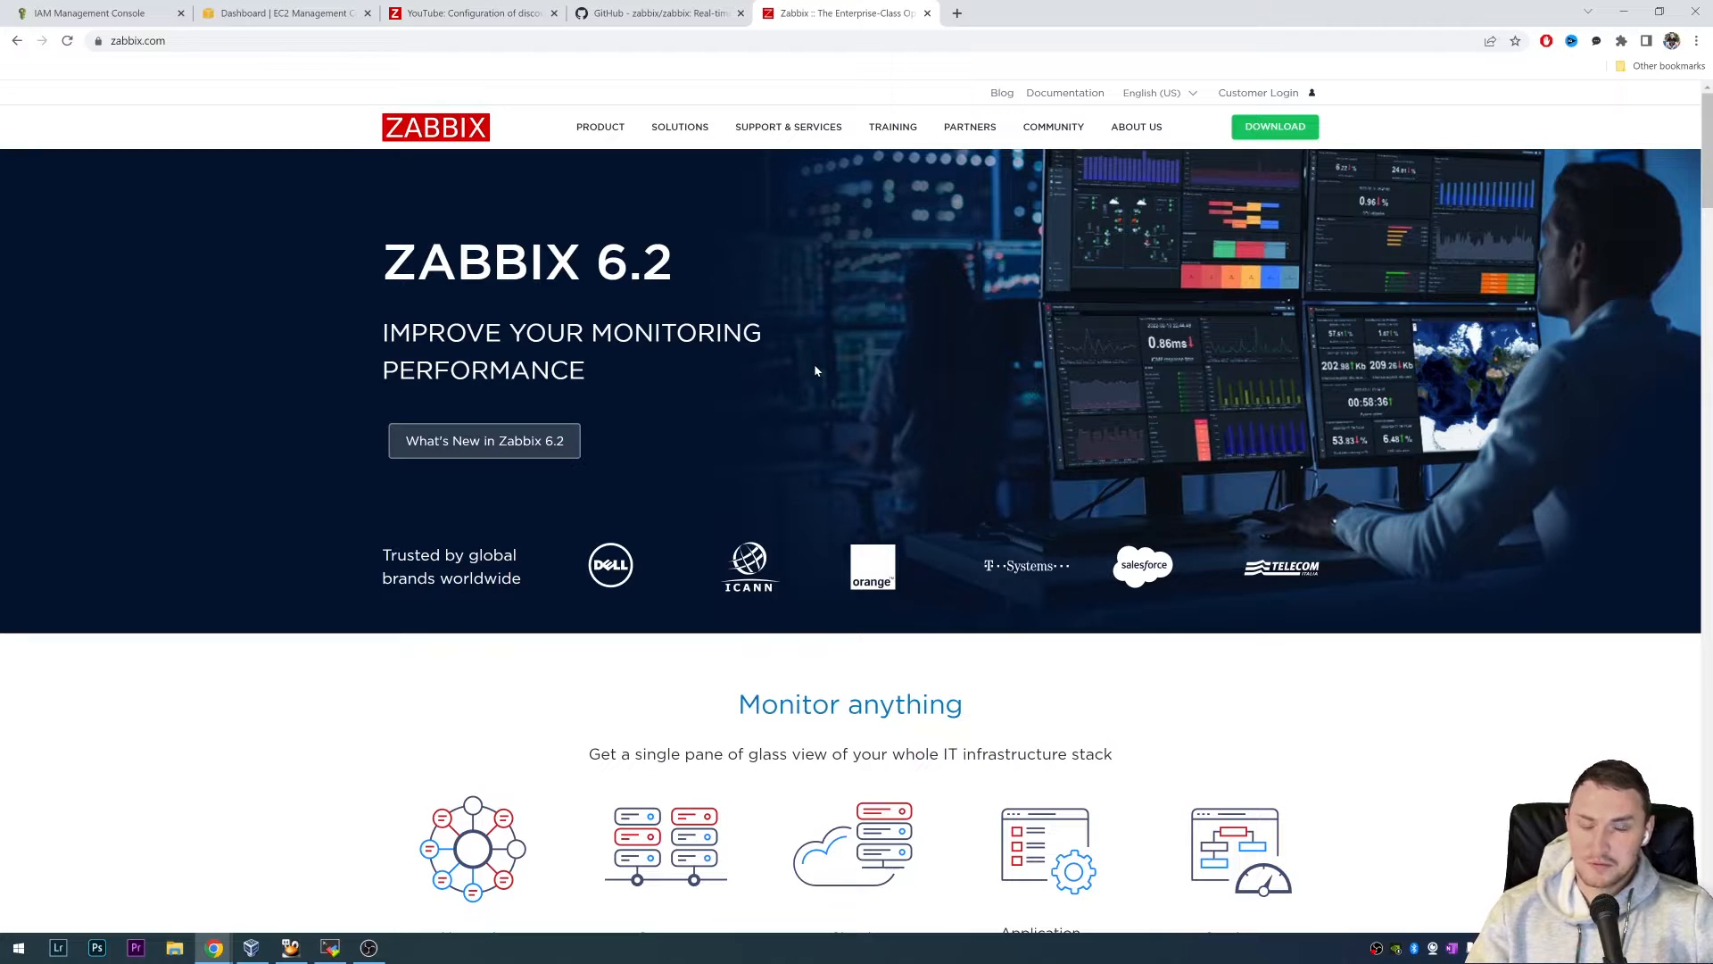
pyautogui.moveTo(1182, 225)
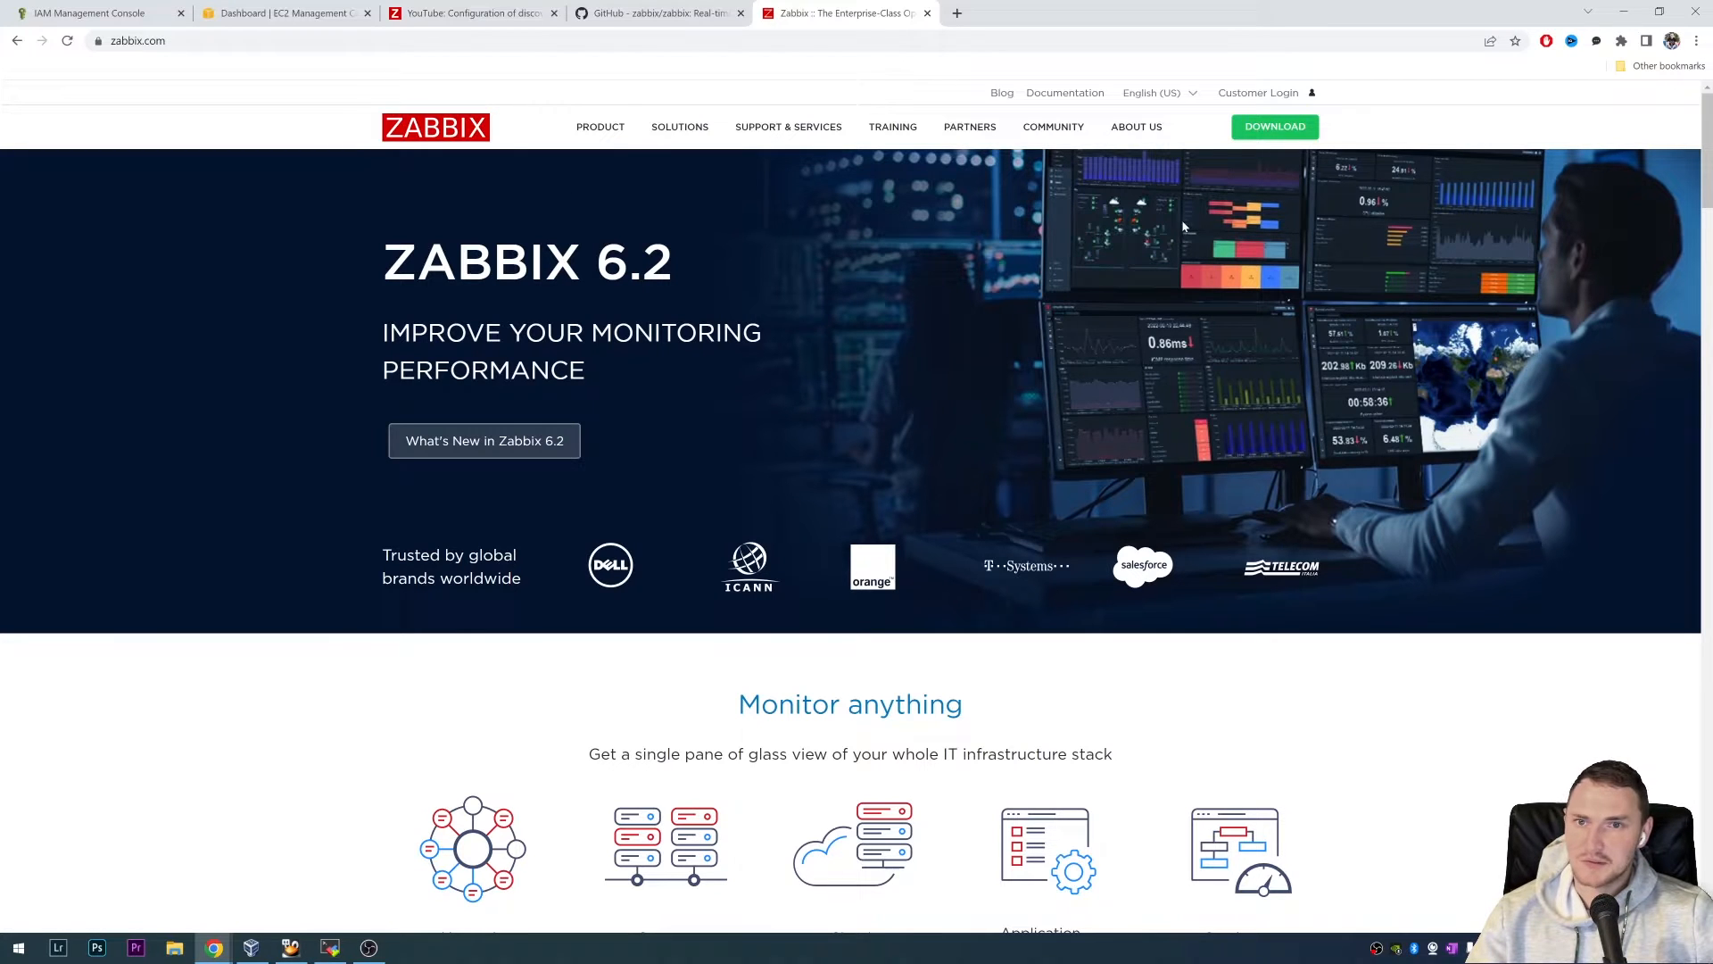
# - Browse the Zabbix 6.2 download page's platform choices, then return to the Zabbix frontend
pyautogui.click(1274, 126)
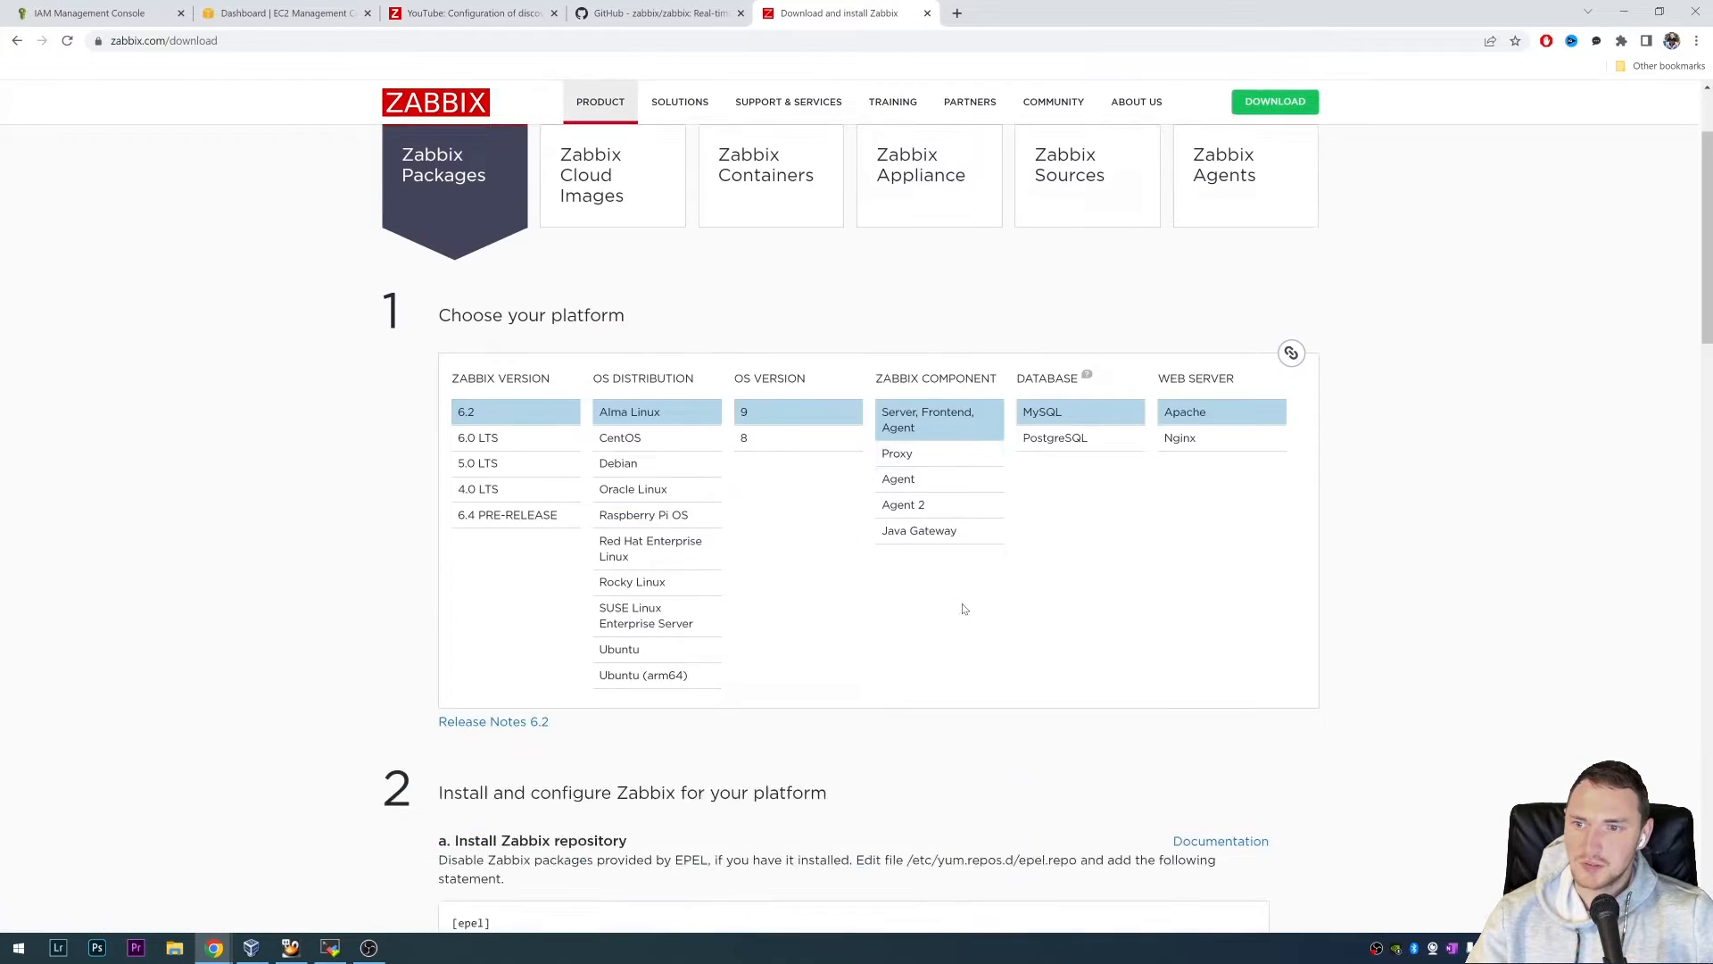
pyautogui.scroll(3)
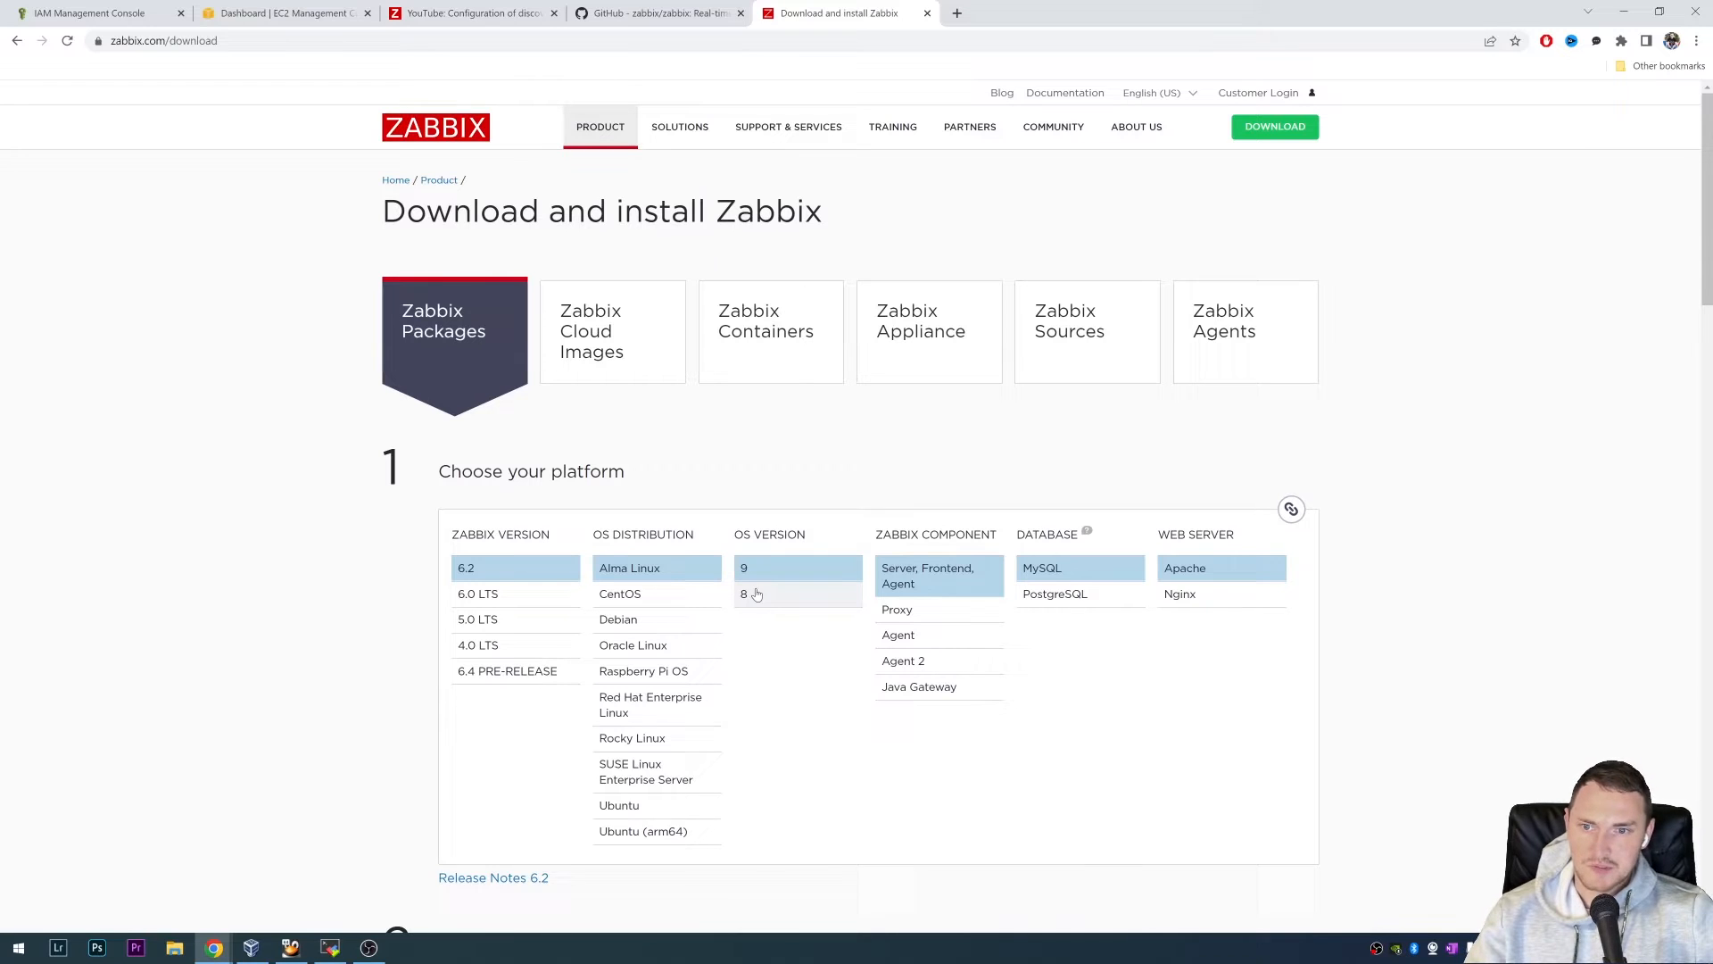
pyautogui.scroll(-3)
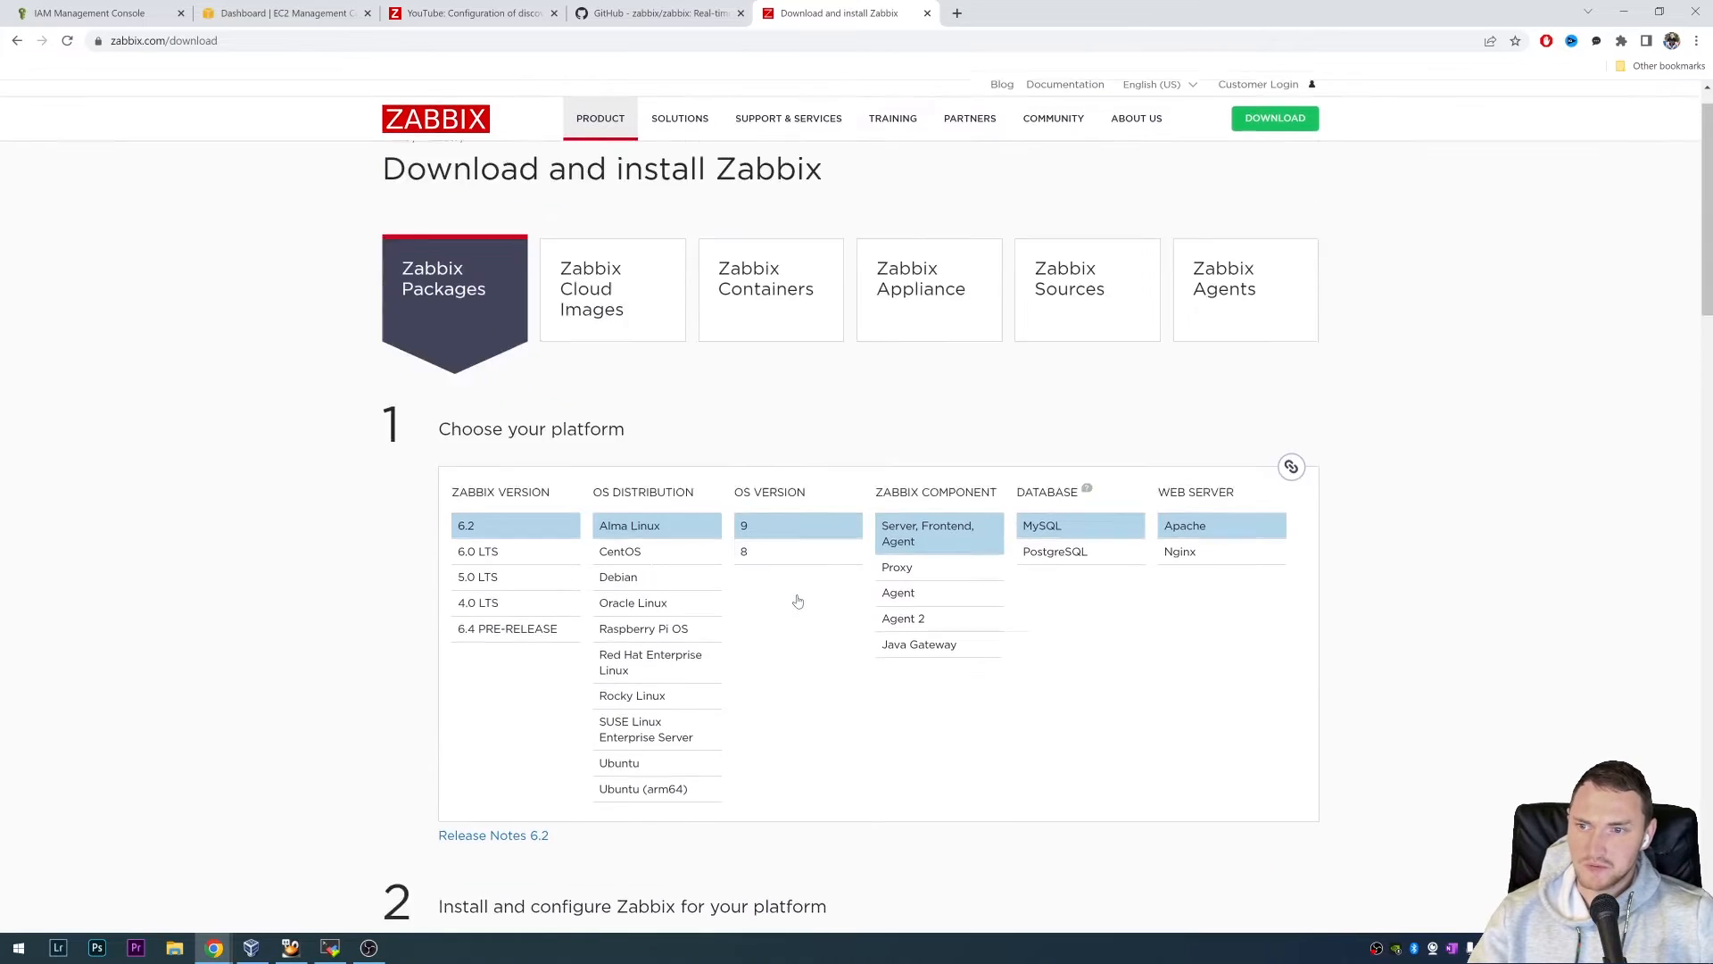
pyautogui.scroll(3)
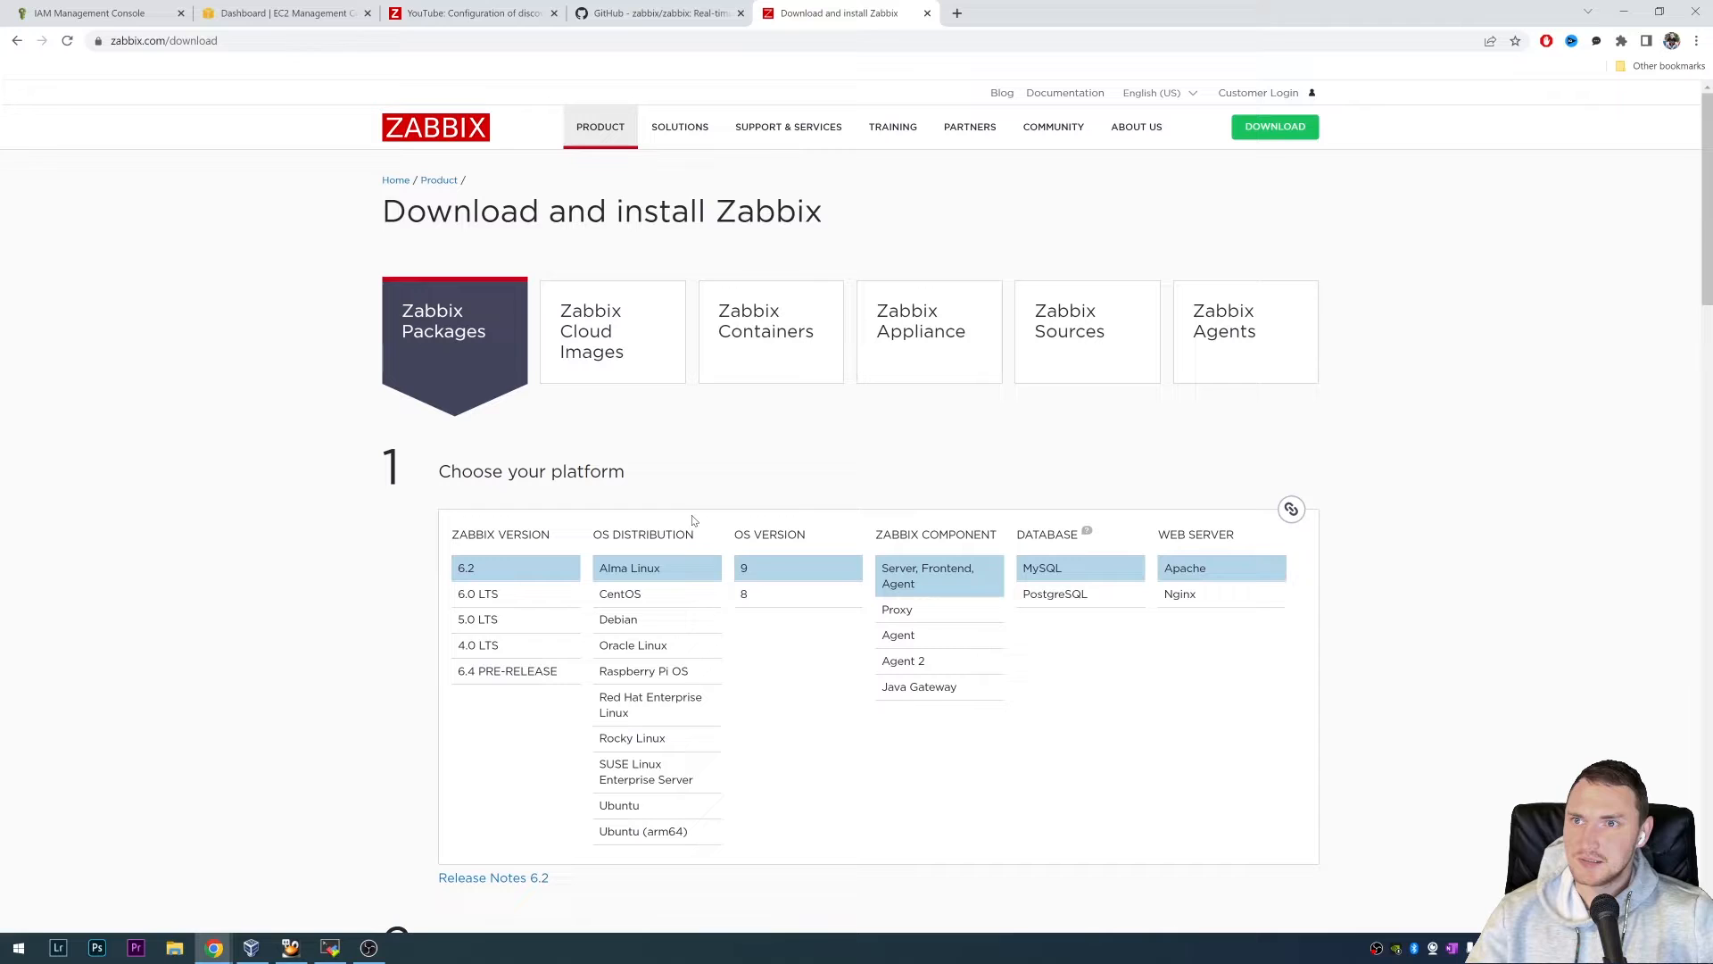
pyautogui.click(284, 14)
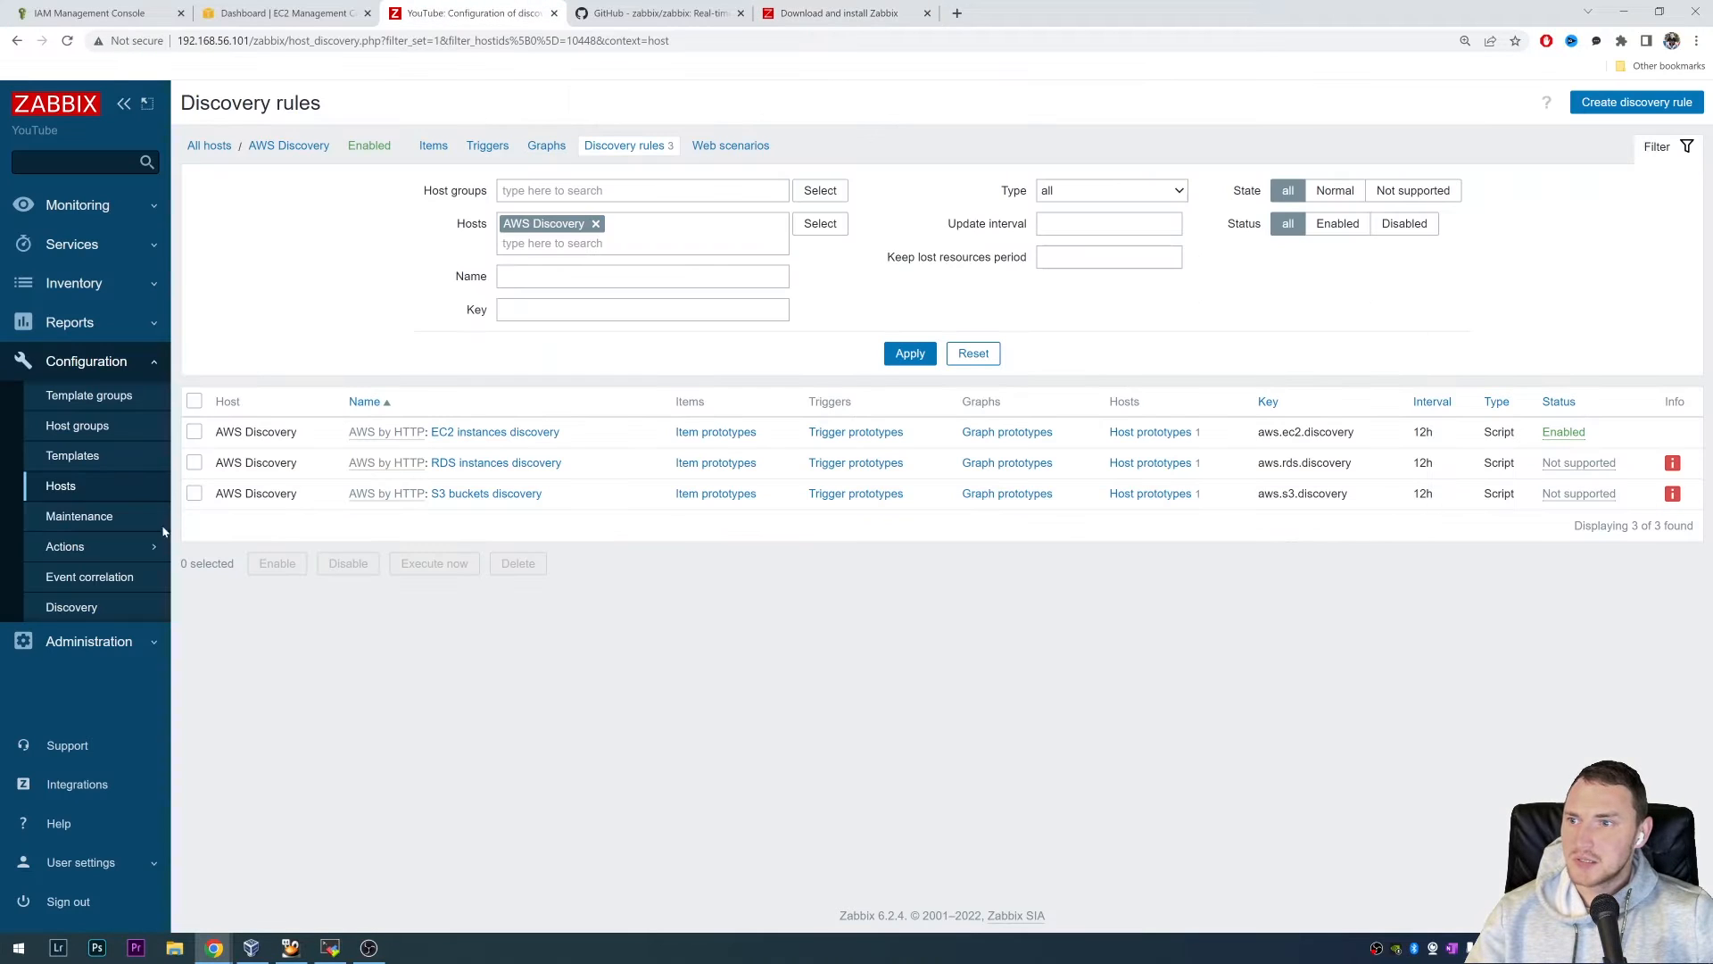
# - Open Configuration > Hosts to see AWS Discovery and the two discovered EC2 hosts
pyautogui.click(60, 485)
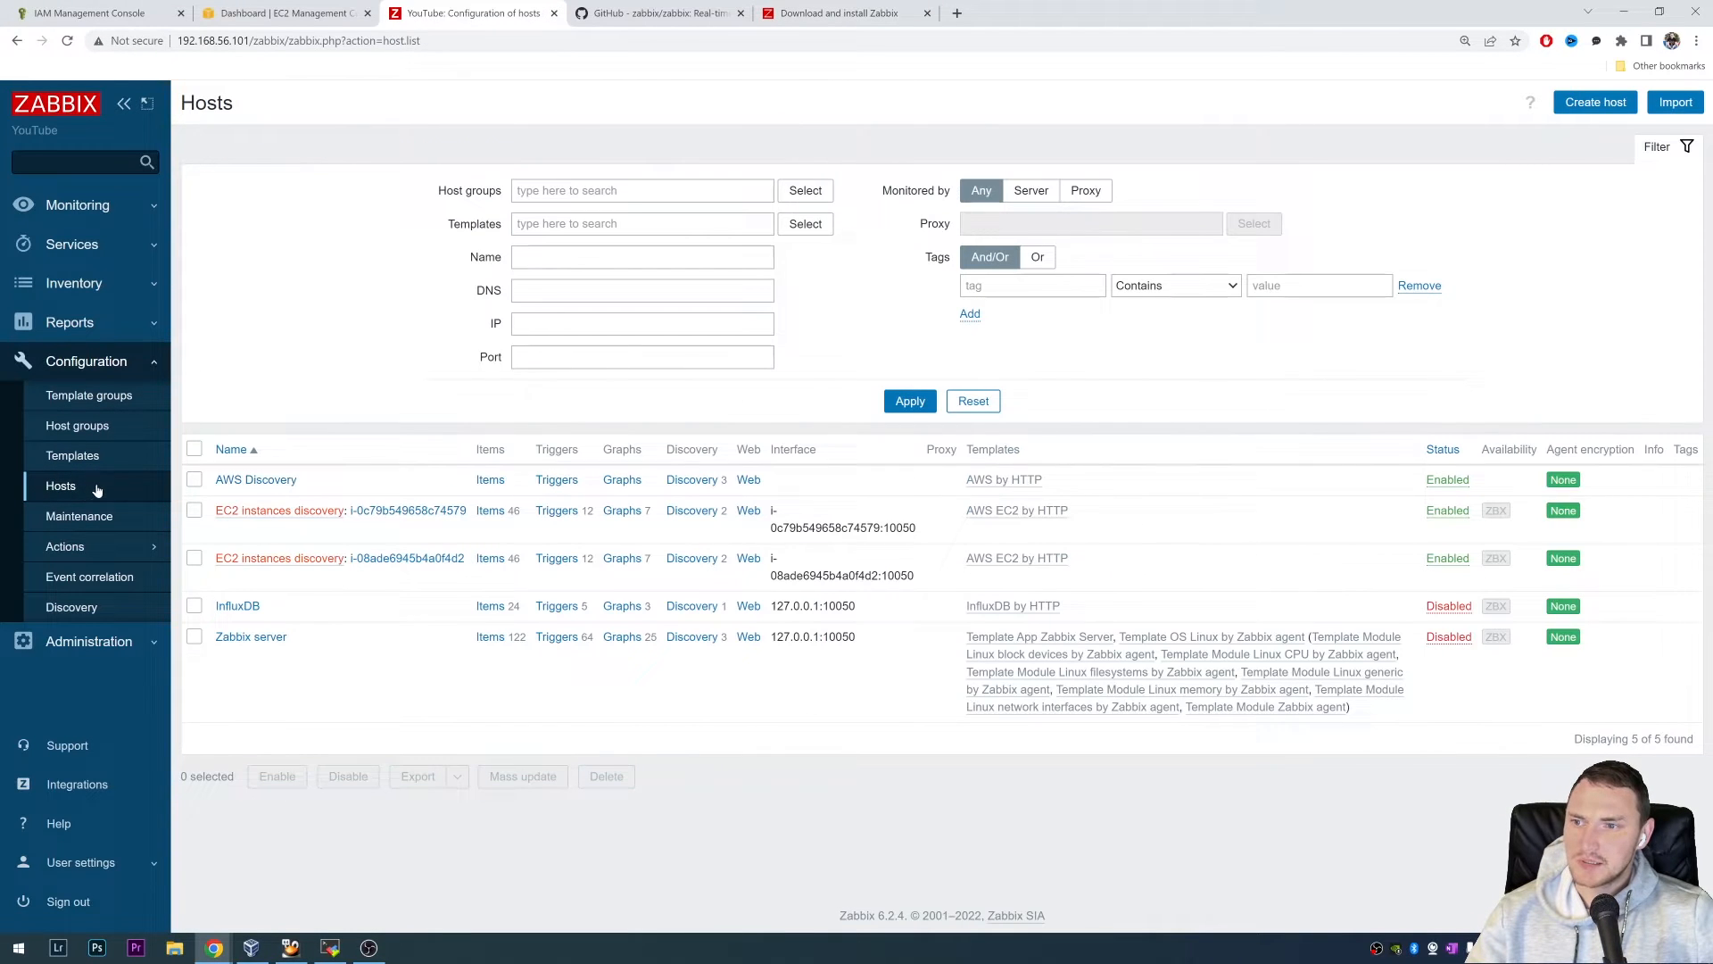
pyautogui.moveTo(502, 429)
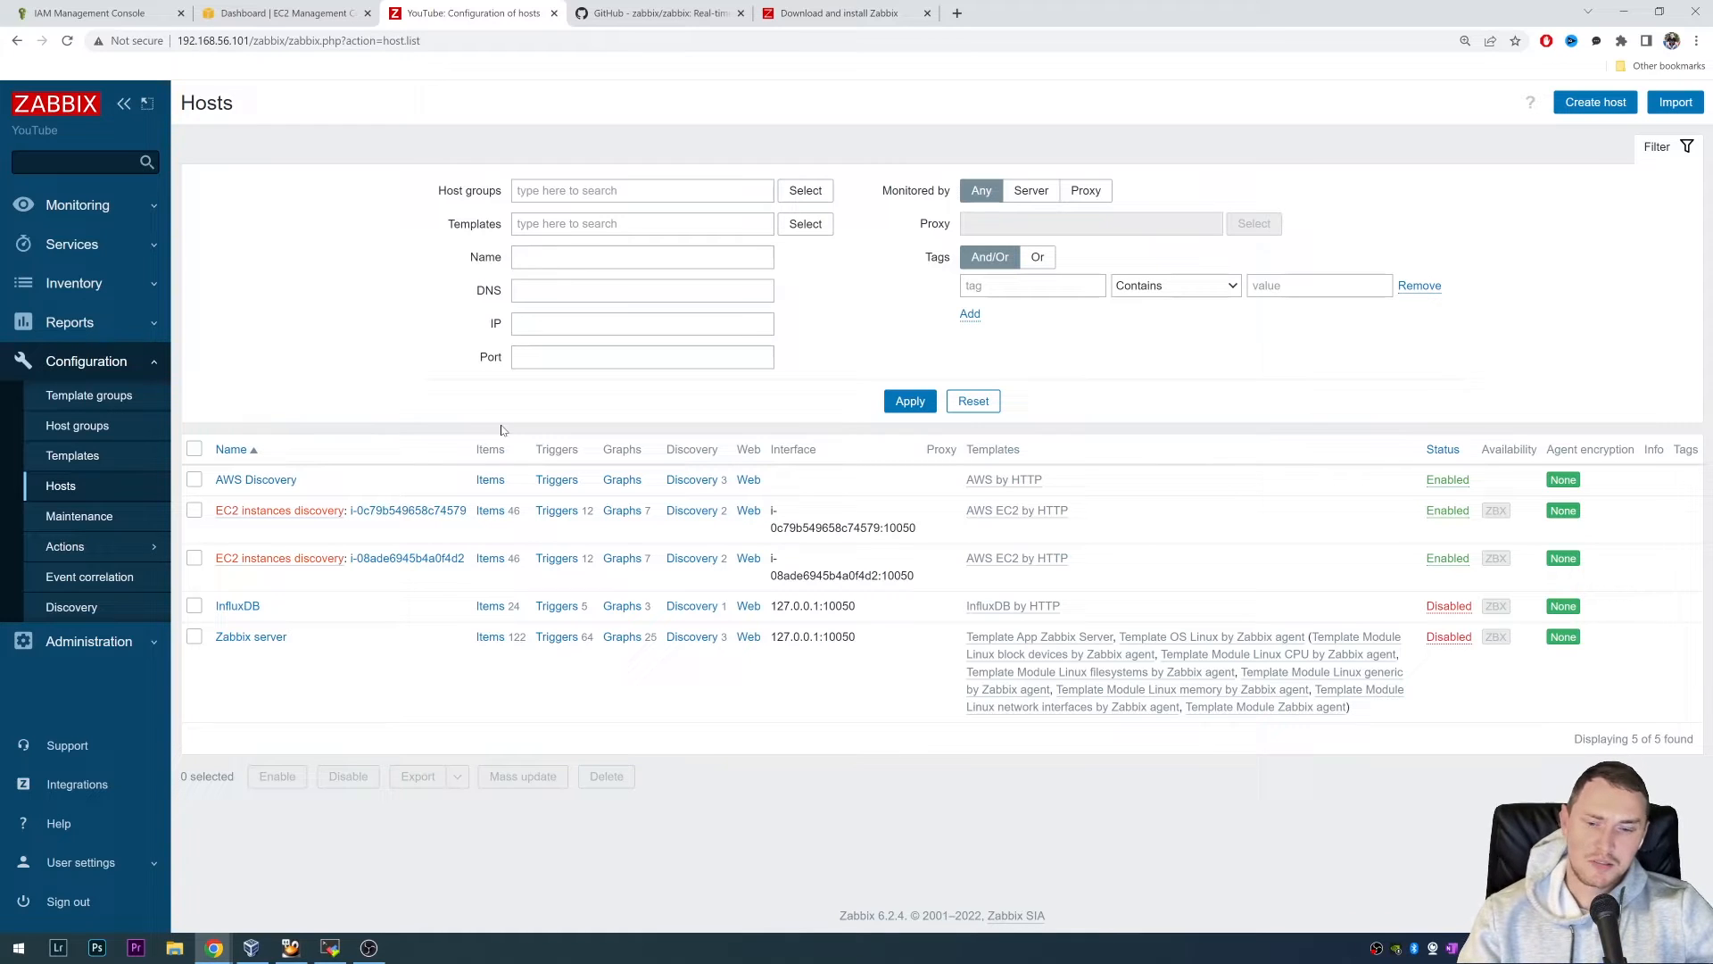
pyautogui.moveTo(236, 376)
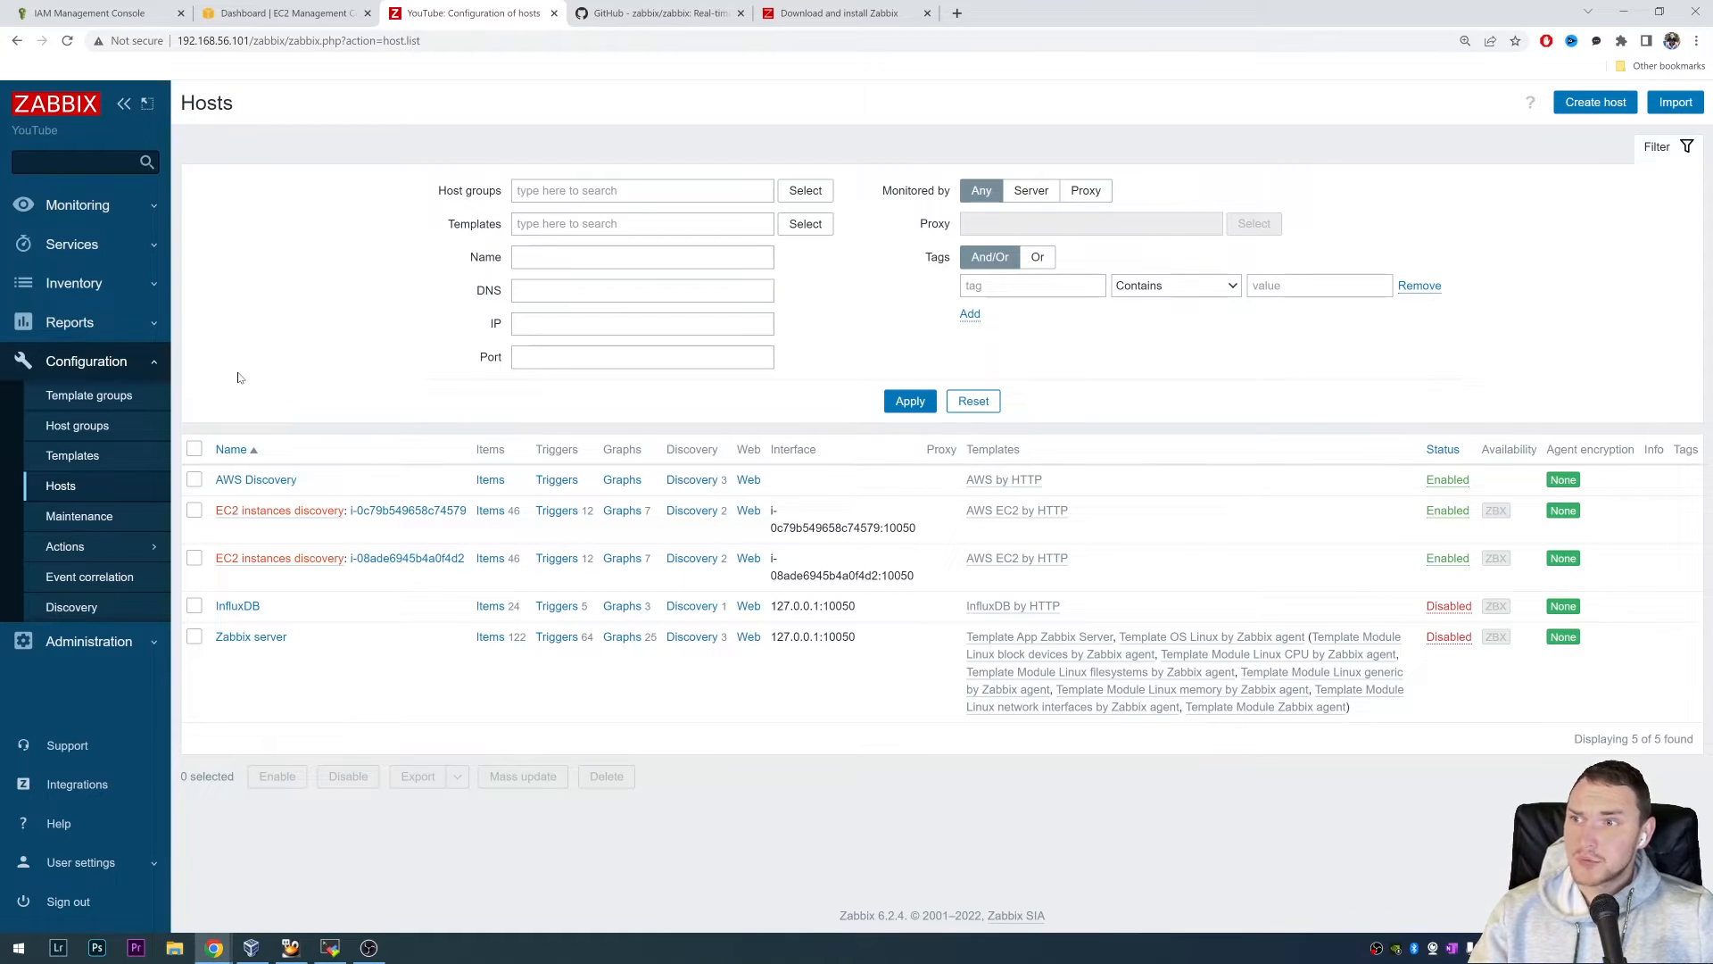
pyautogui.moveTo(282, 396)
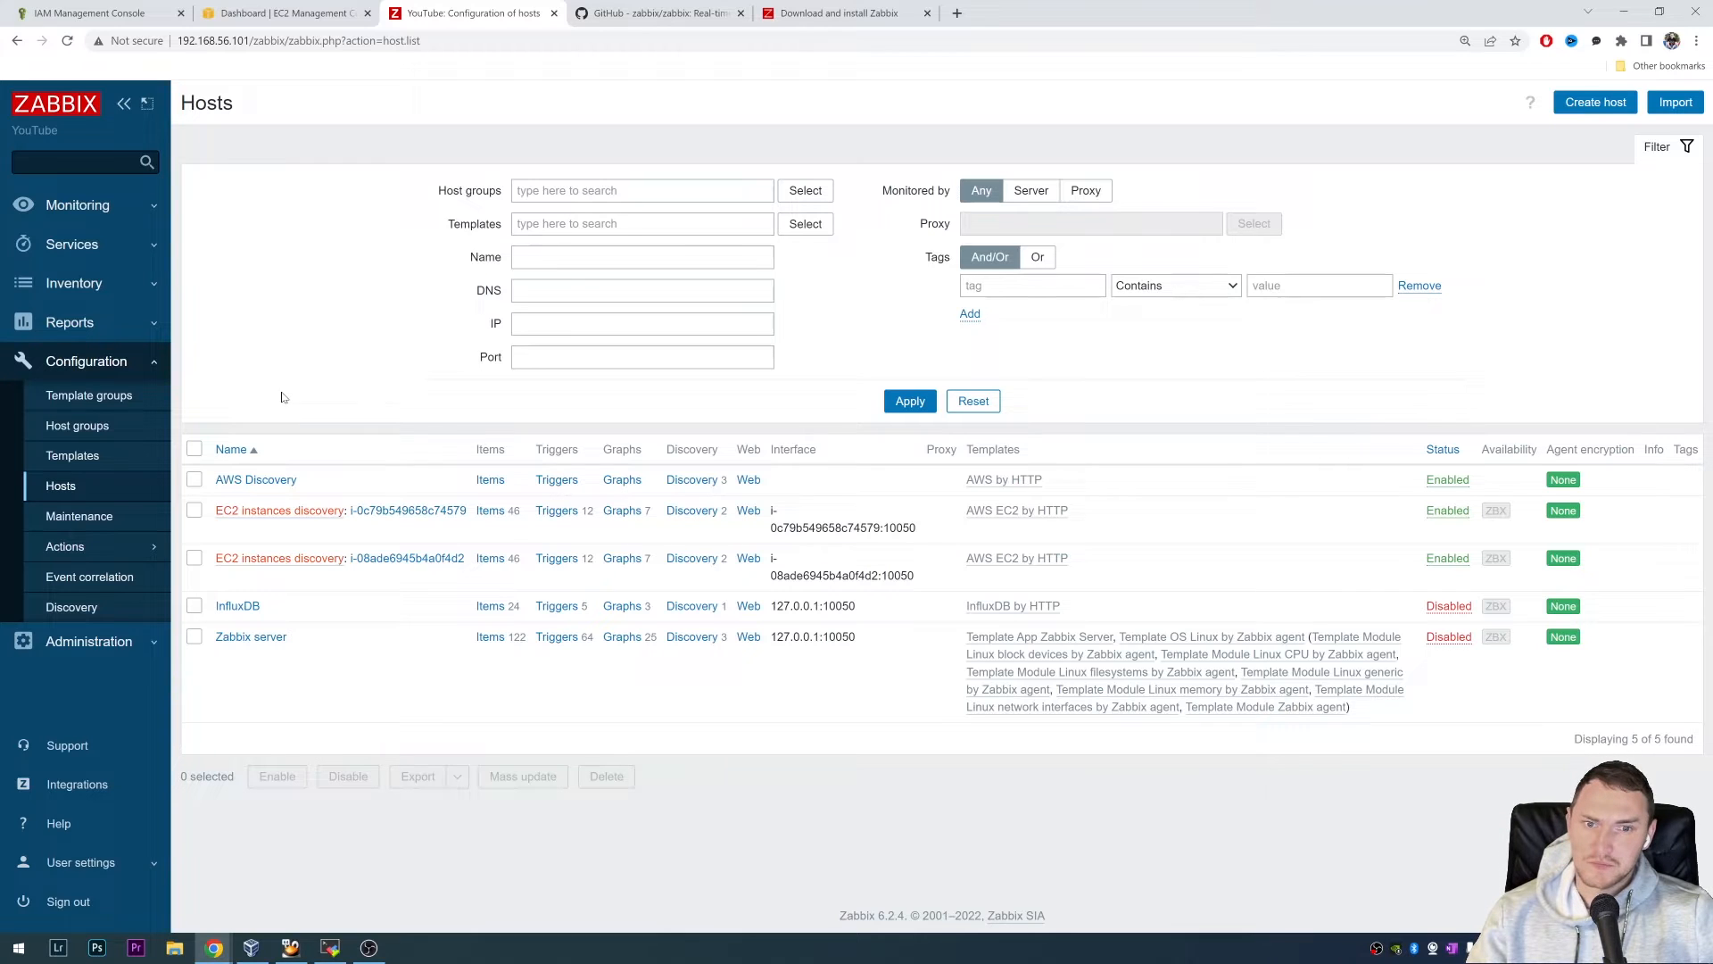
pyautogui.moveTo(230, 342)
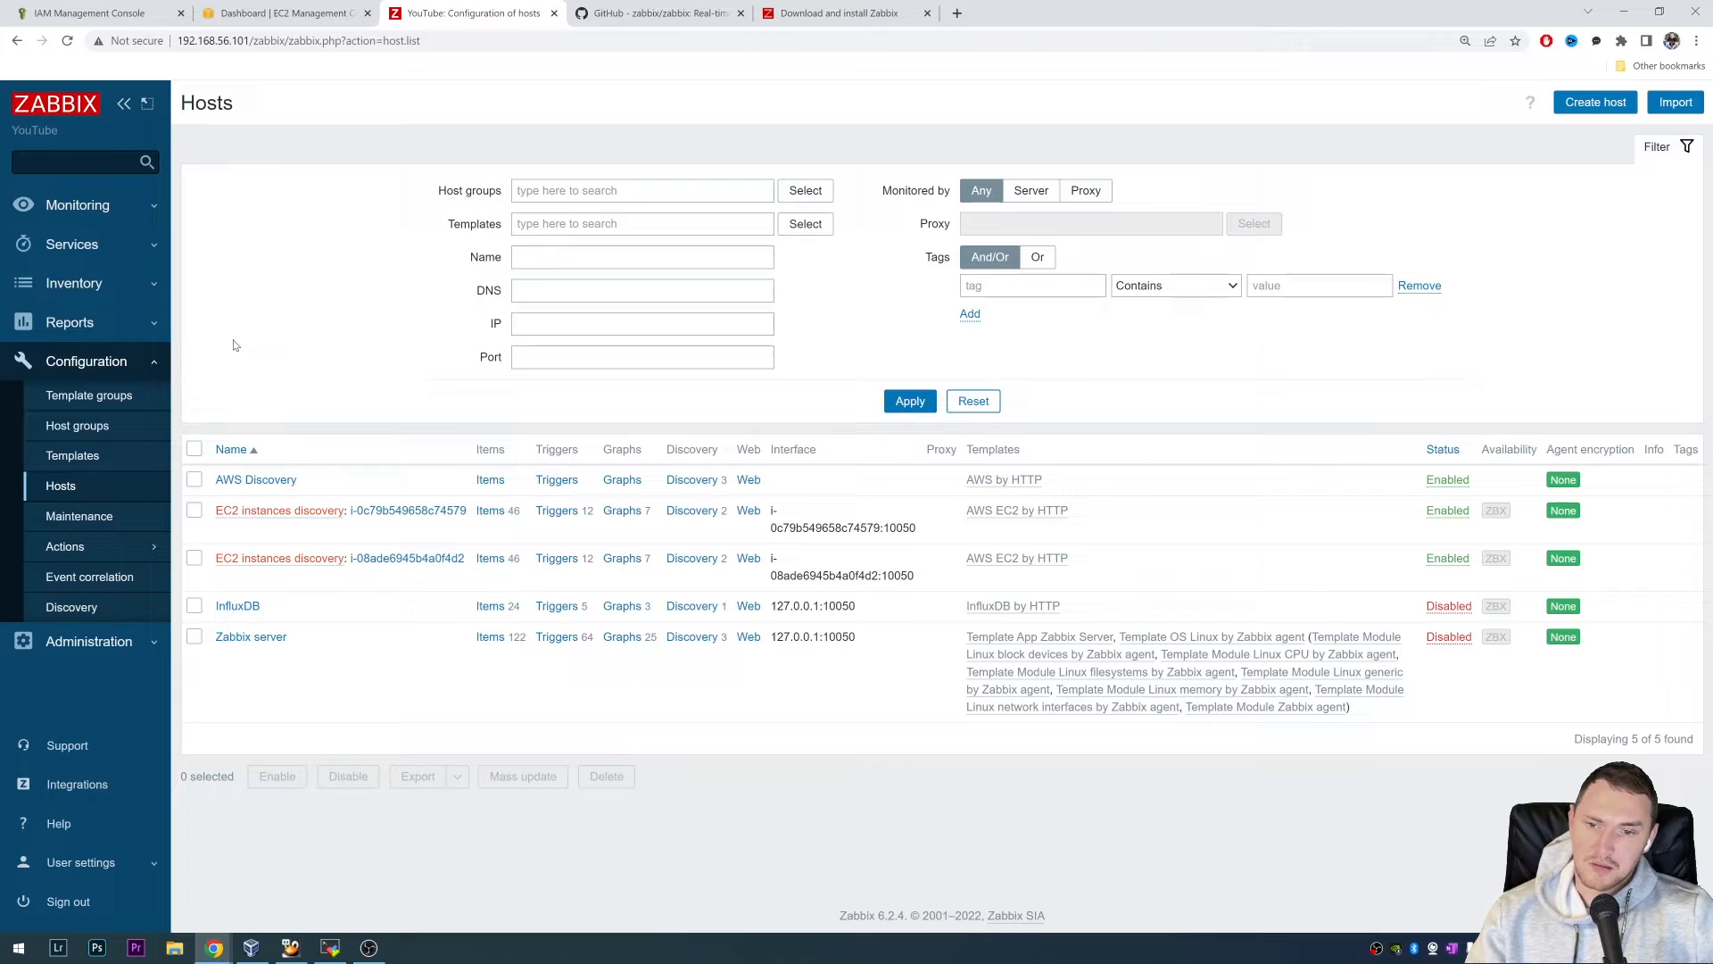
pyautogui.moveTo(263, 378)
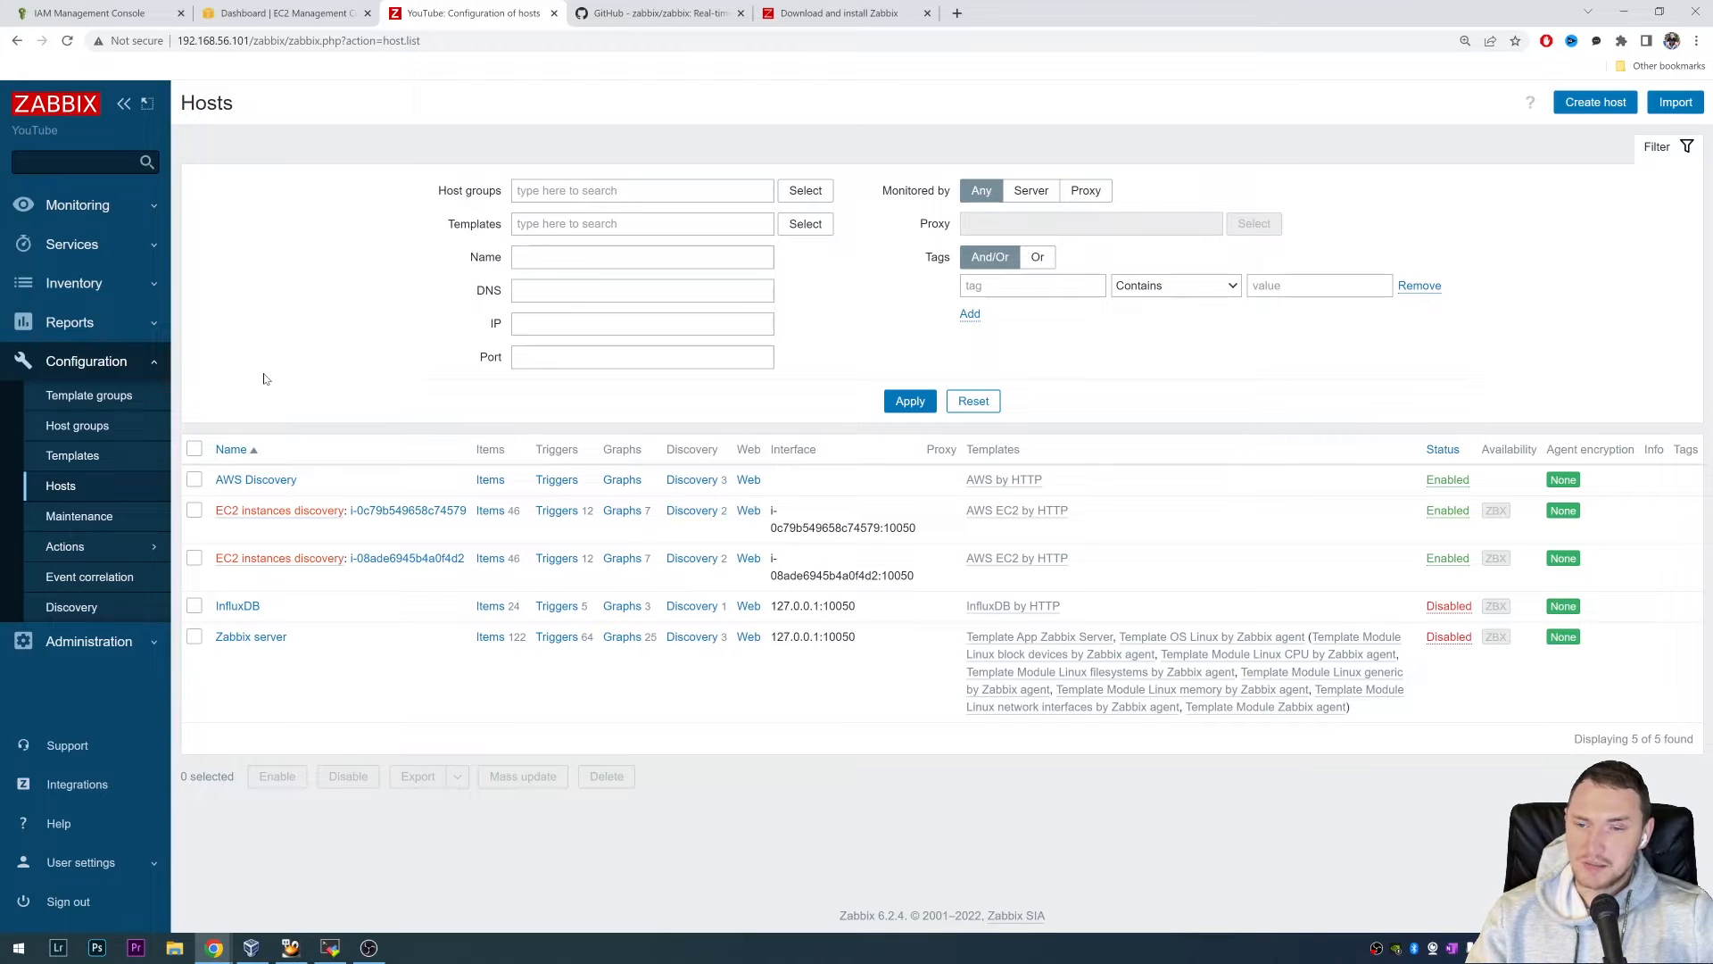
pyautogui.moveTo(398, 409)
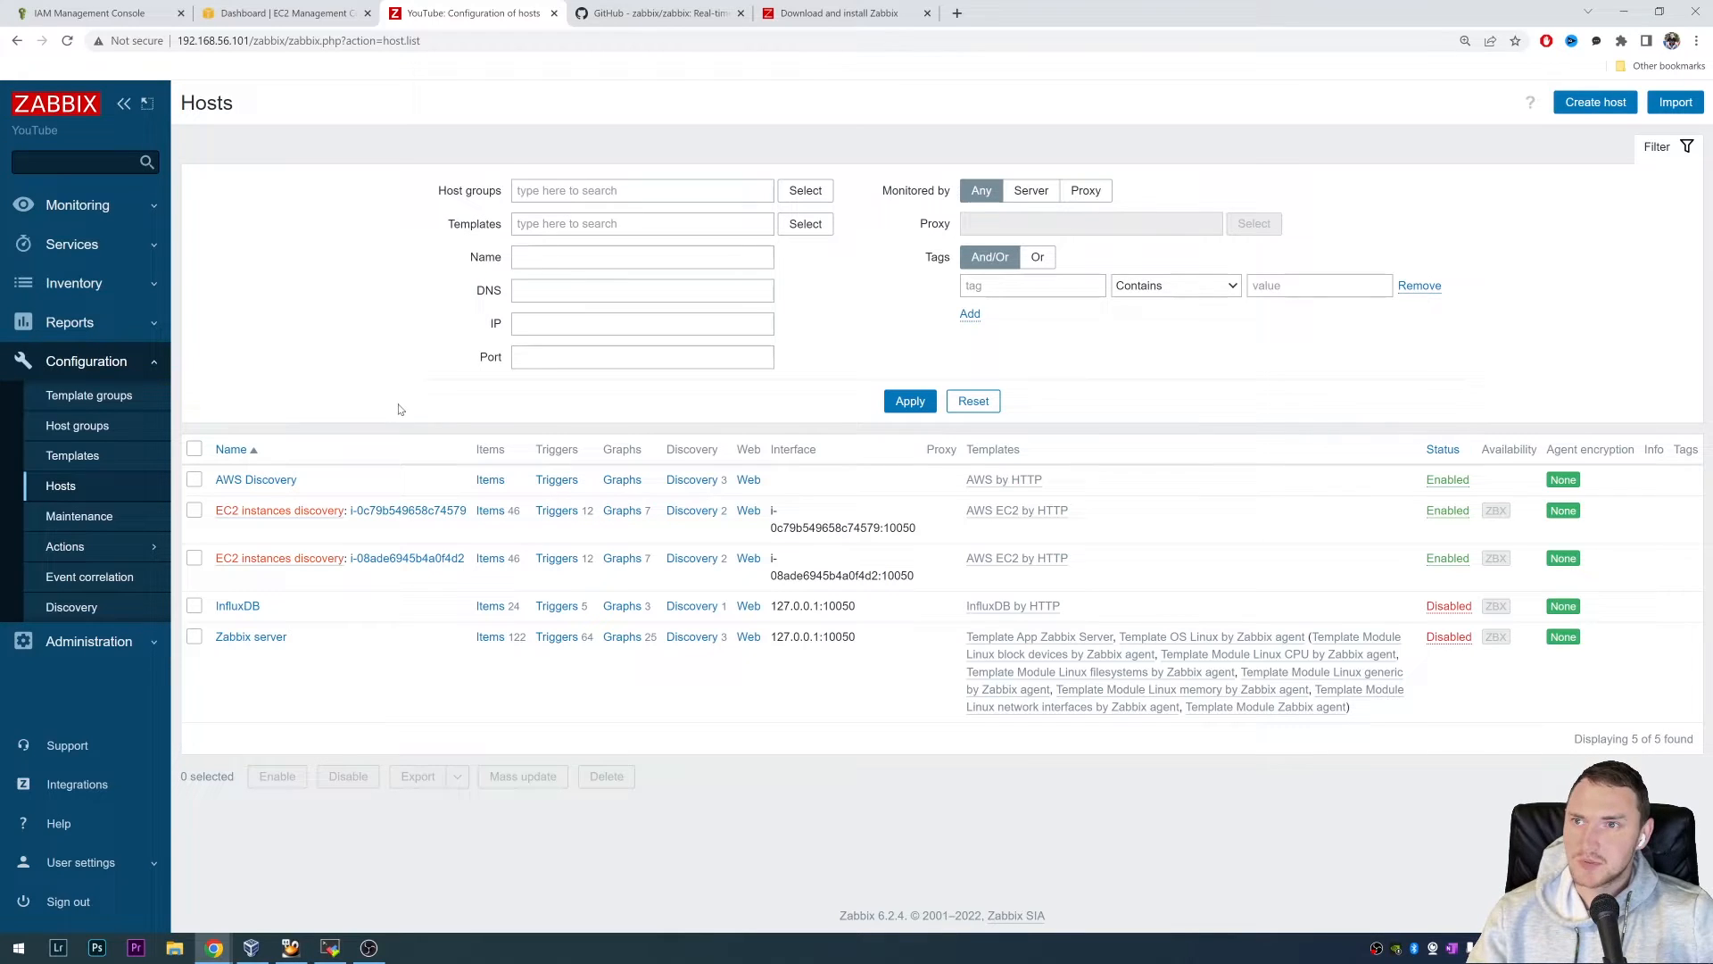
pyautogui.moveTo(439, 321)
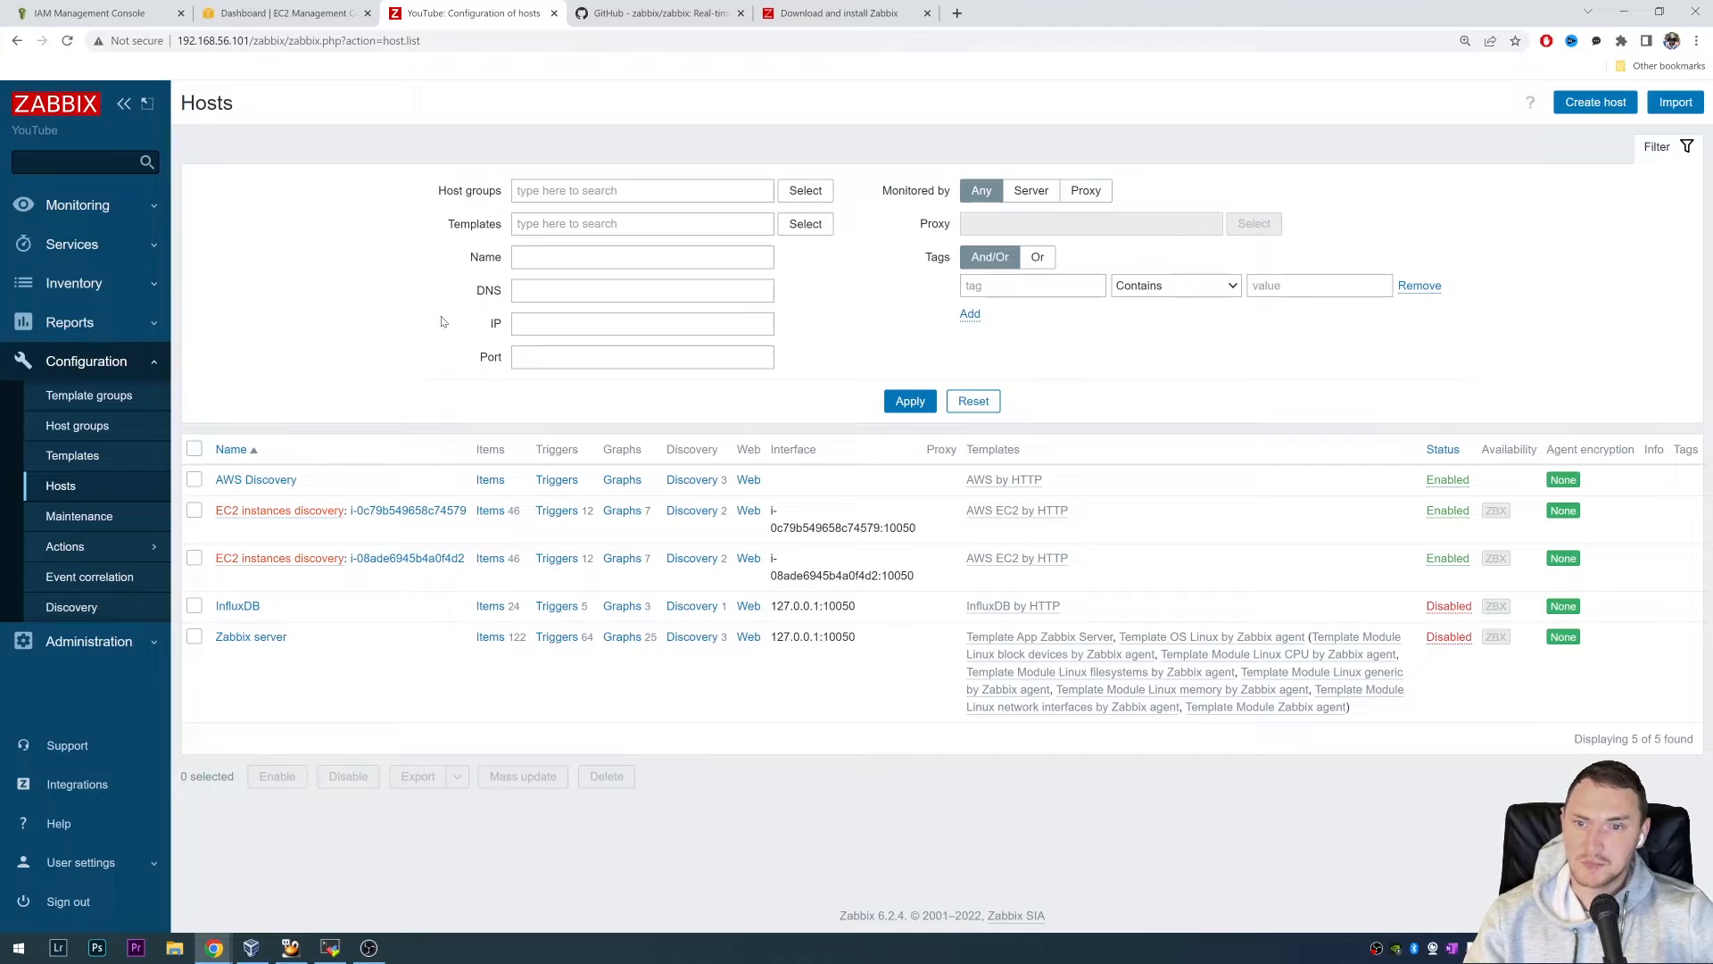
# - Browse the zabbix GitHub repository down to the templates/cloud/AWS folder
pyautogui.click(655, 14)
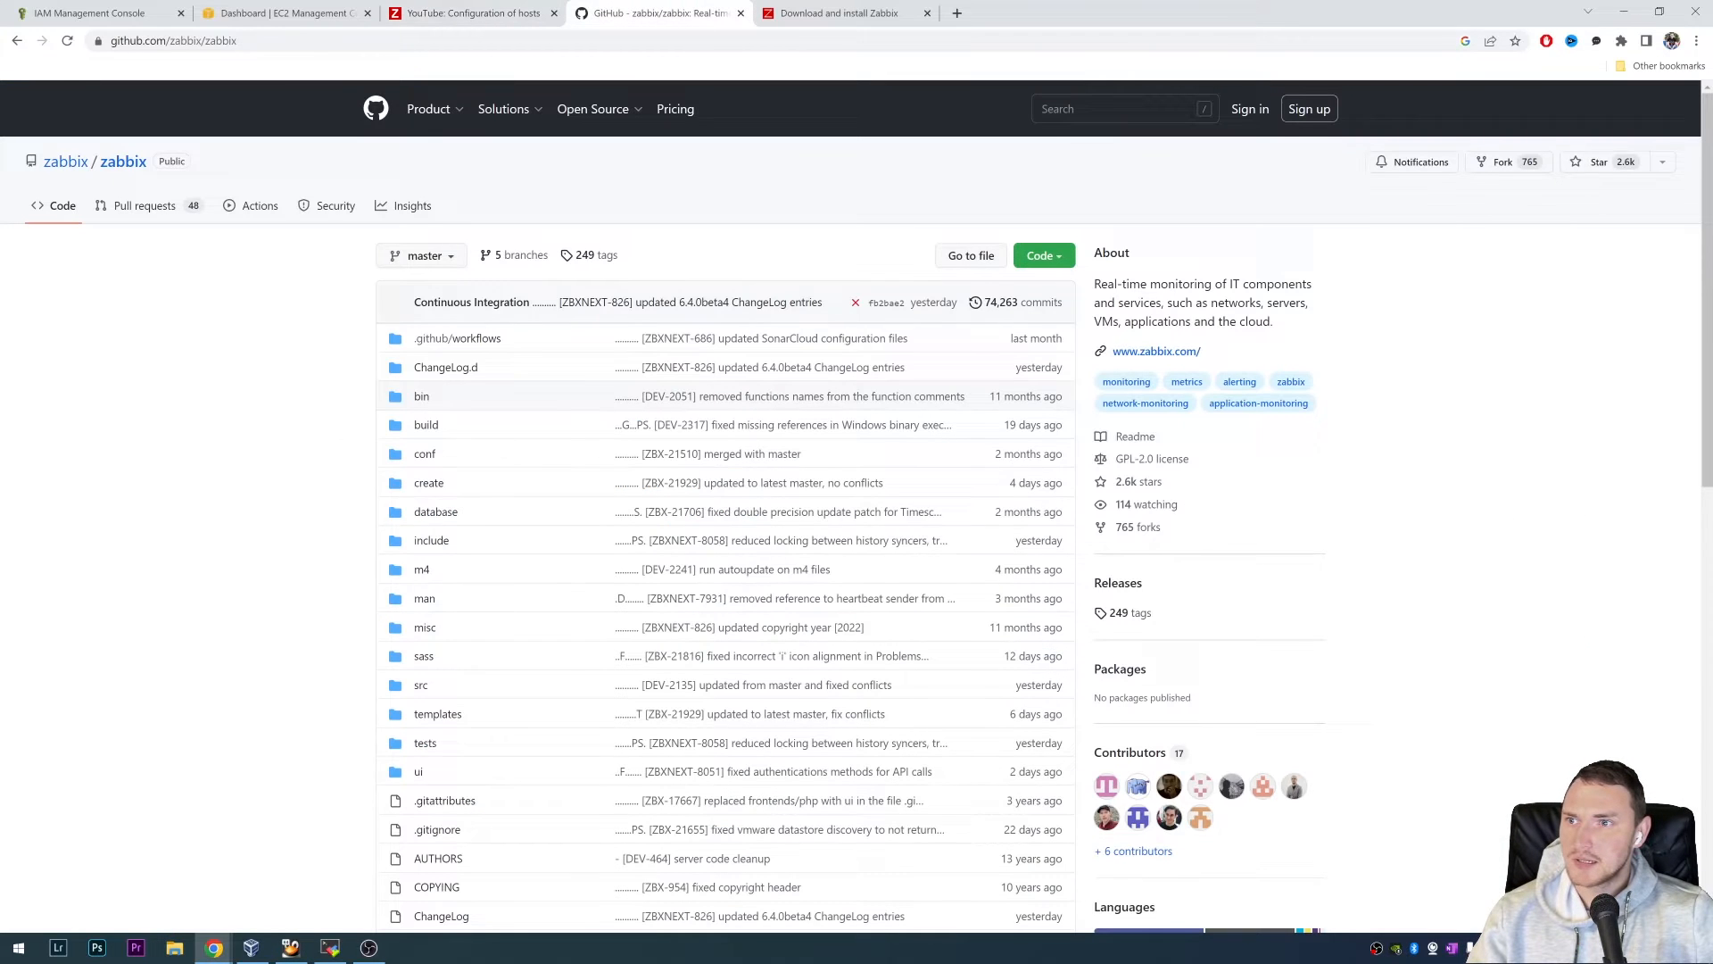
pyautogui.moveTo(123, 160)
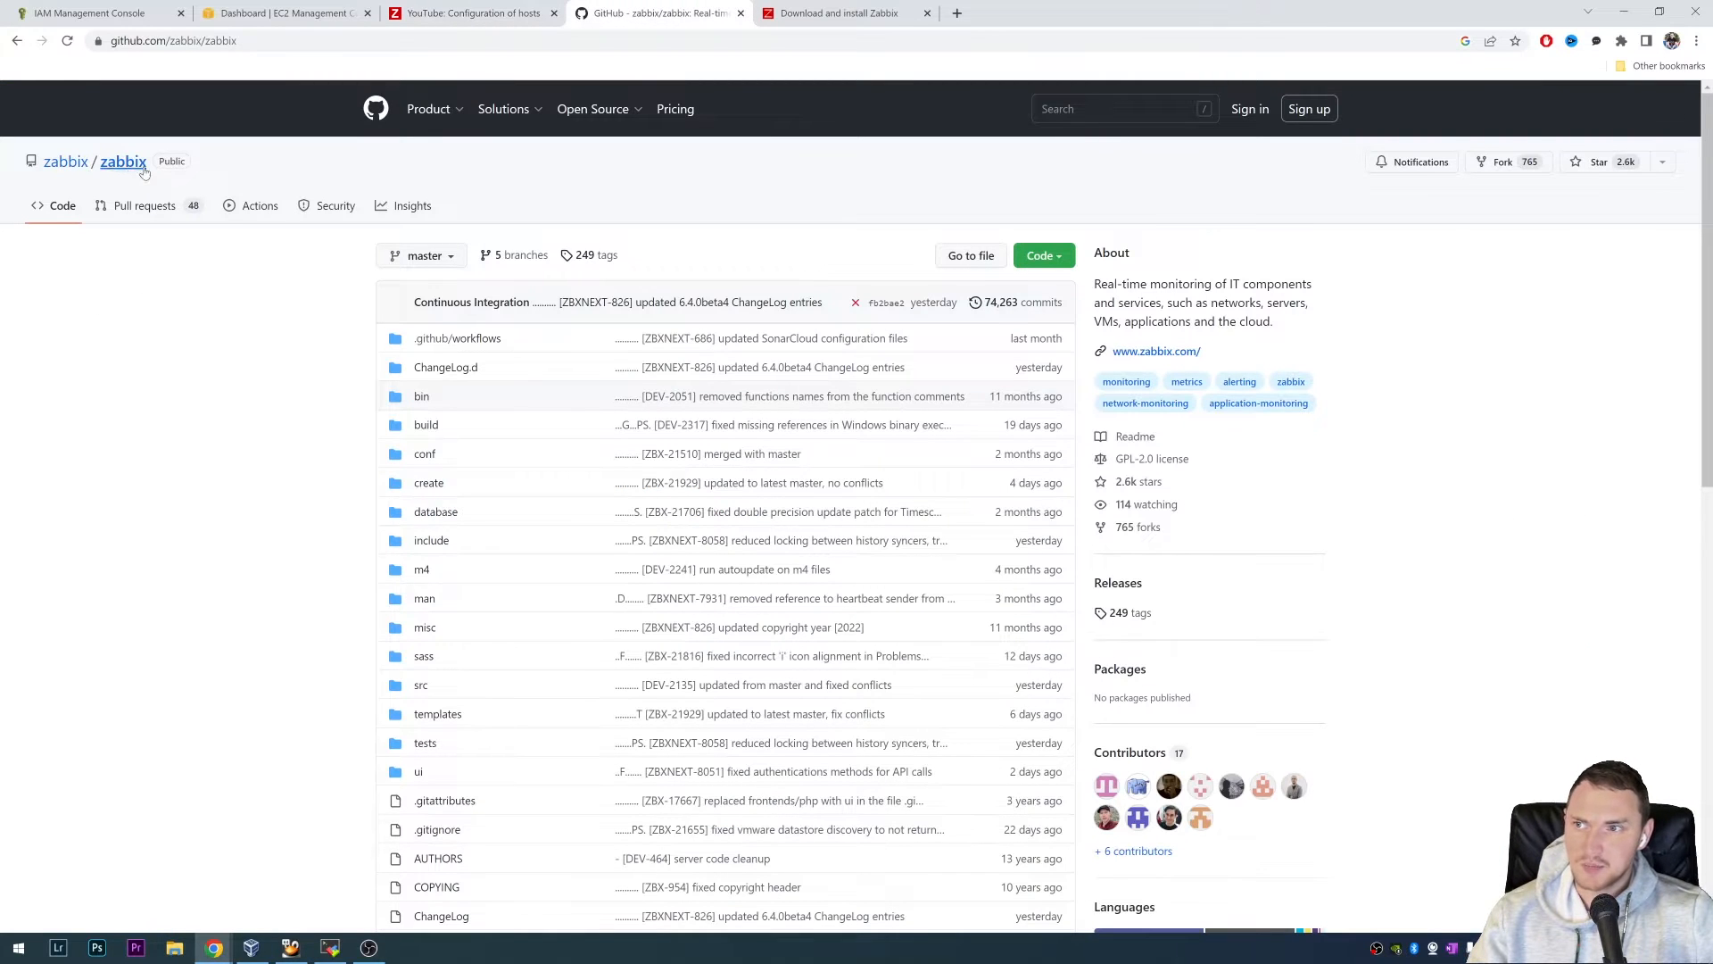
pyautogui.scroll(-3)
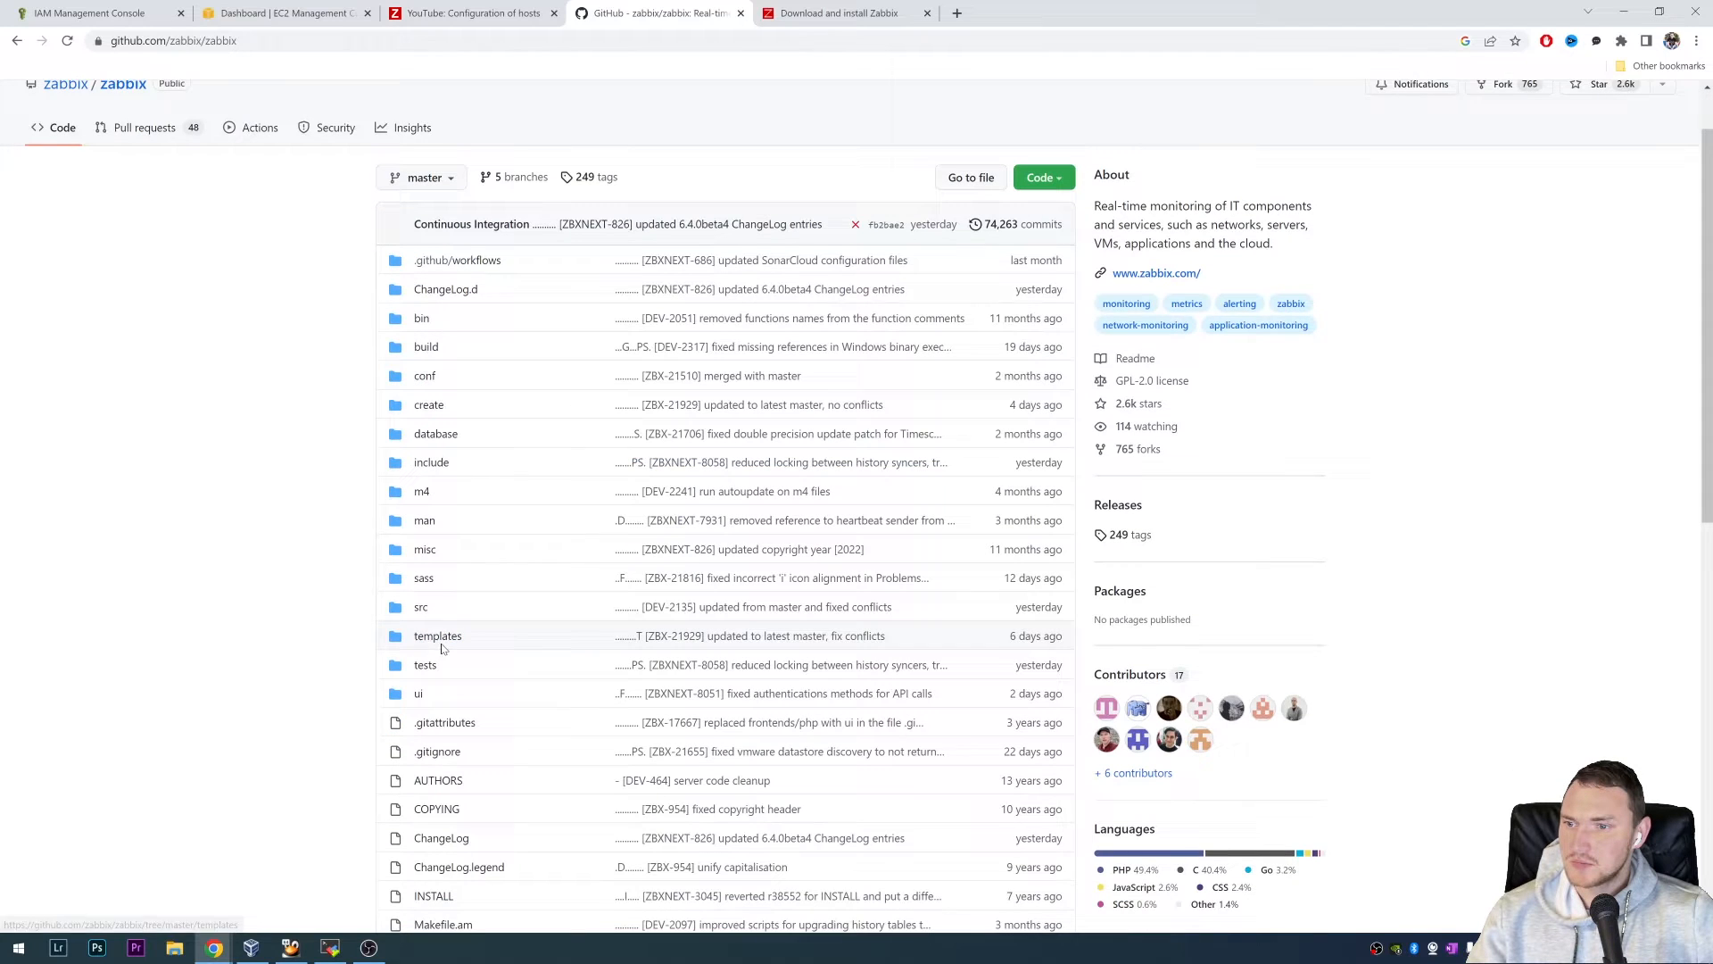
pyautogui.click(437, 634)
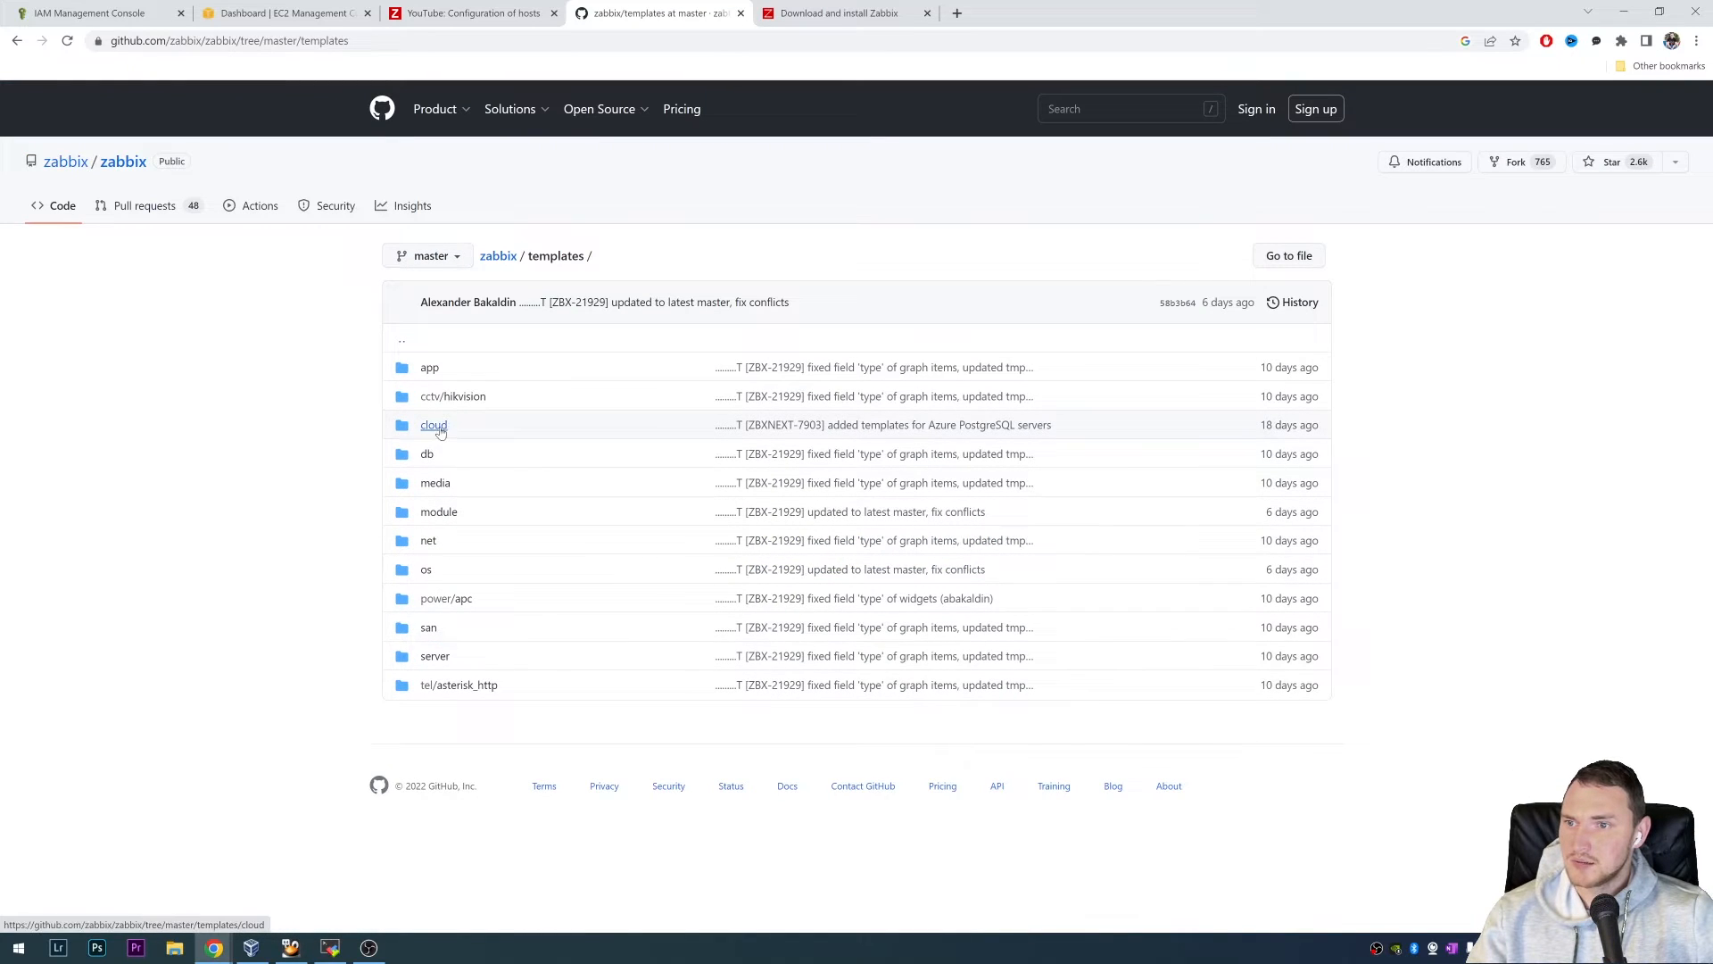
pyautogui.click(433, 424)
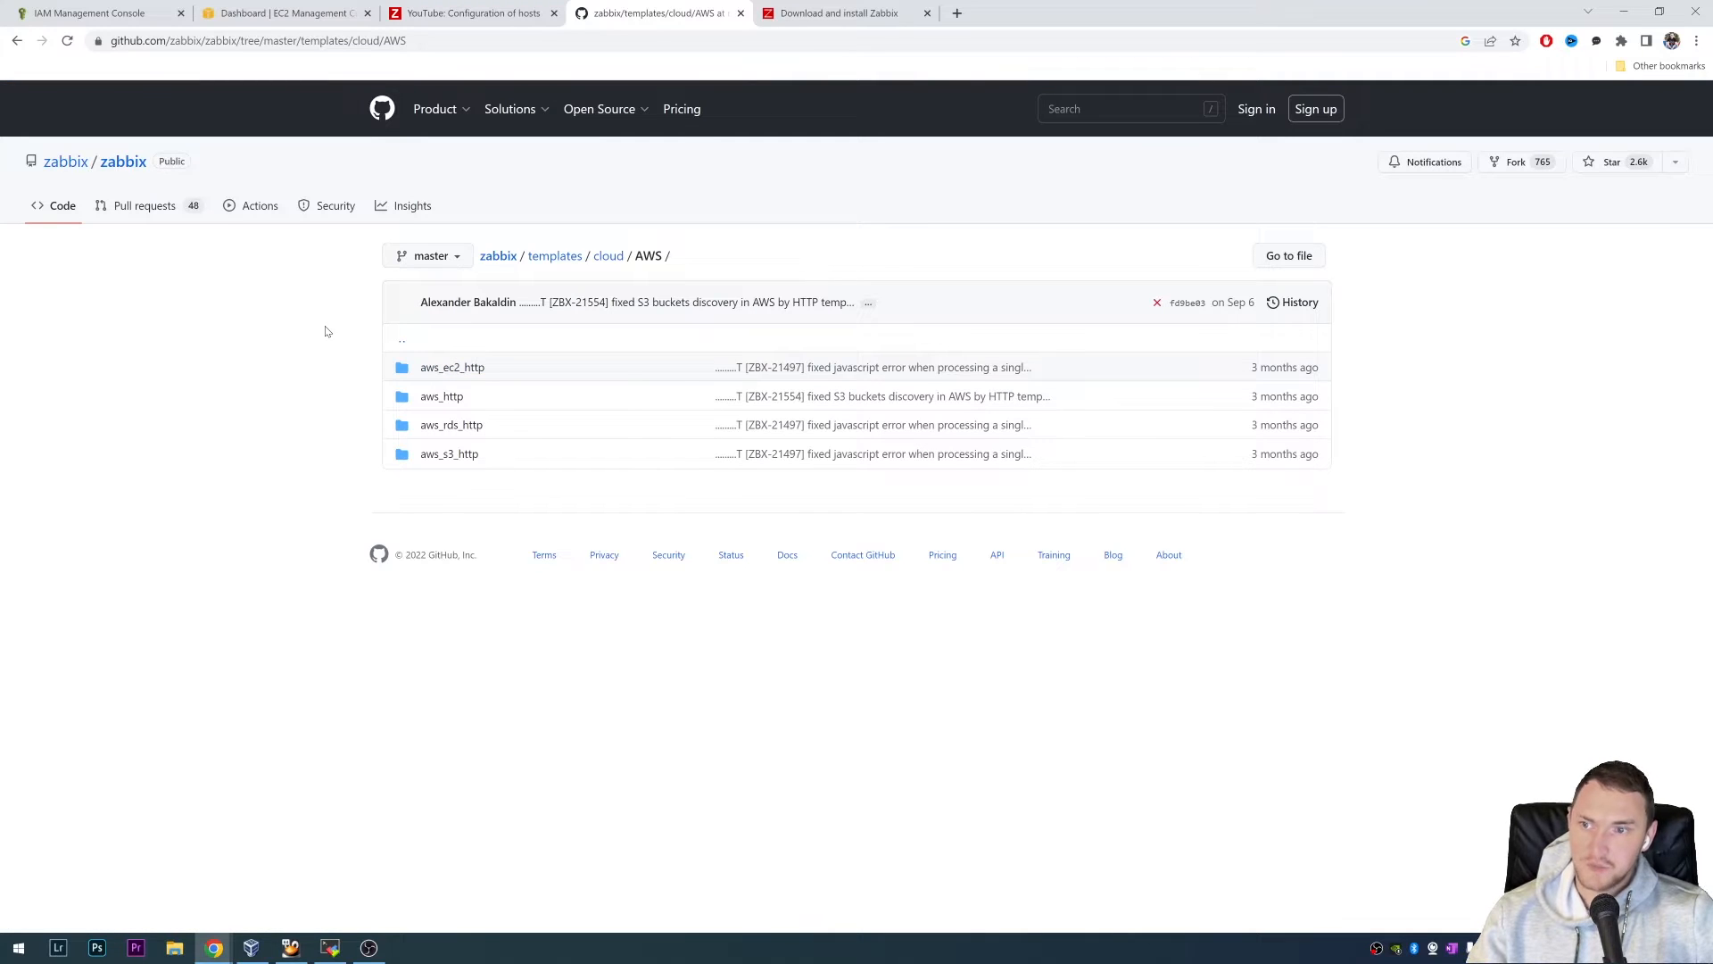
pyautogui.moveTo(442, 395)
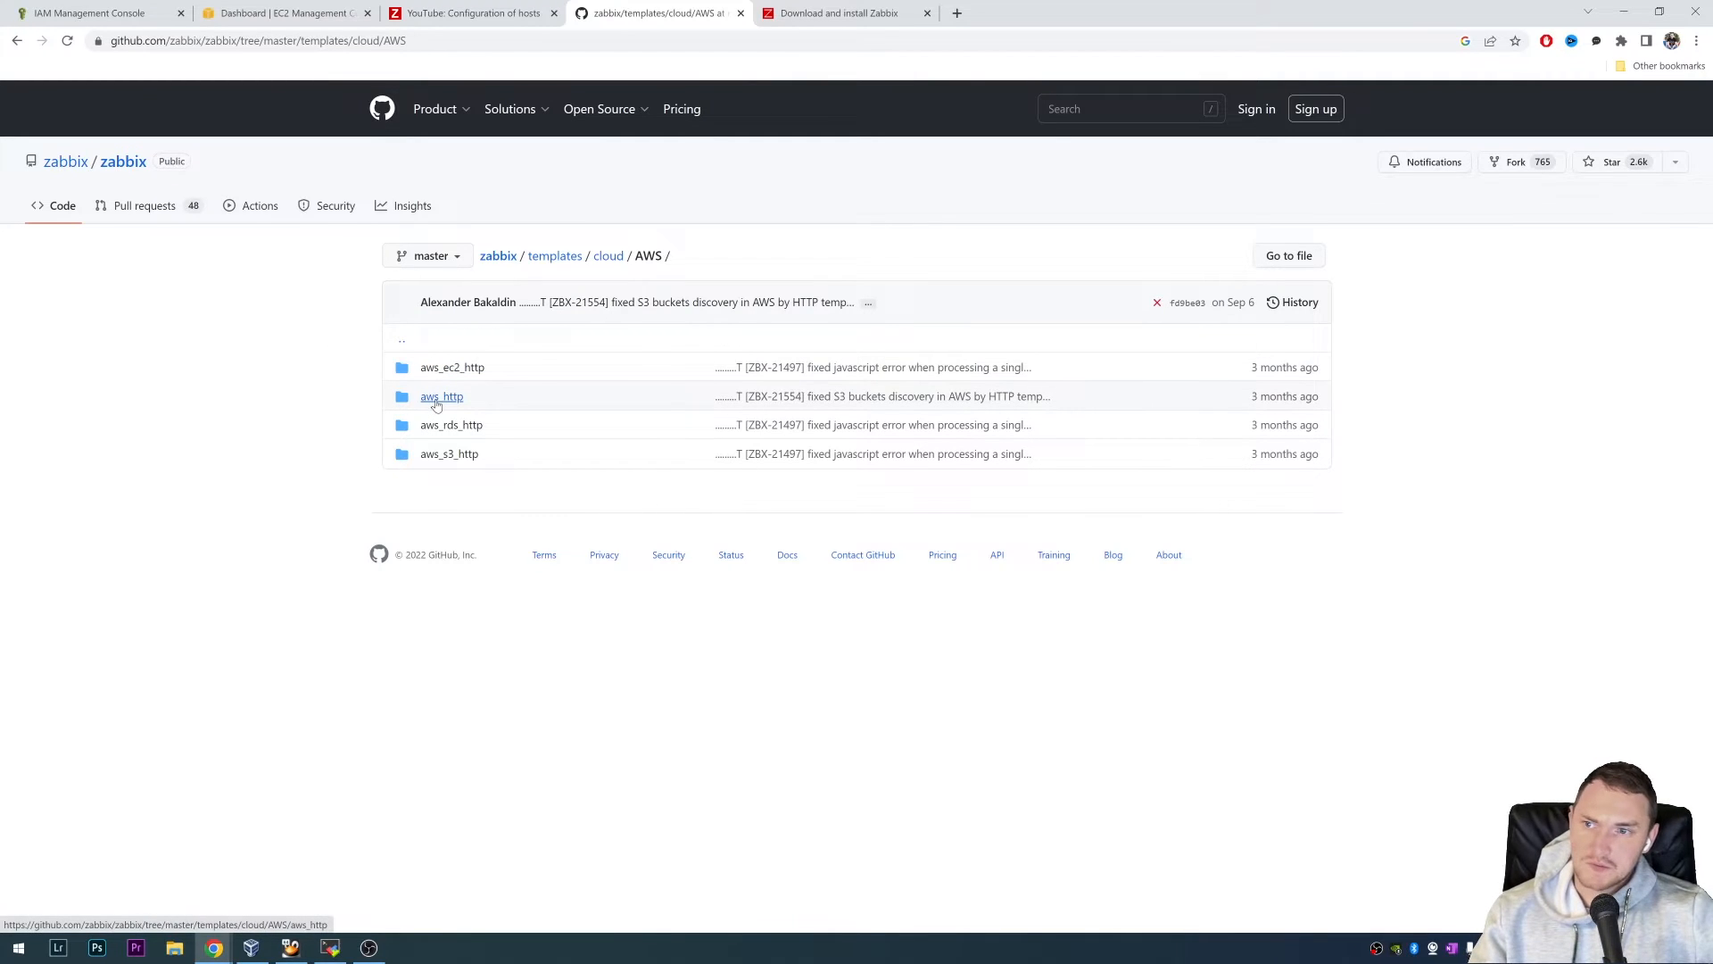
pyautogui.moveTo(441, 395)
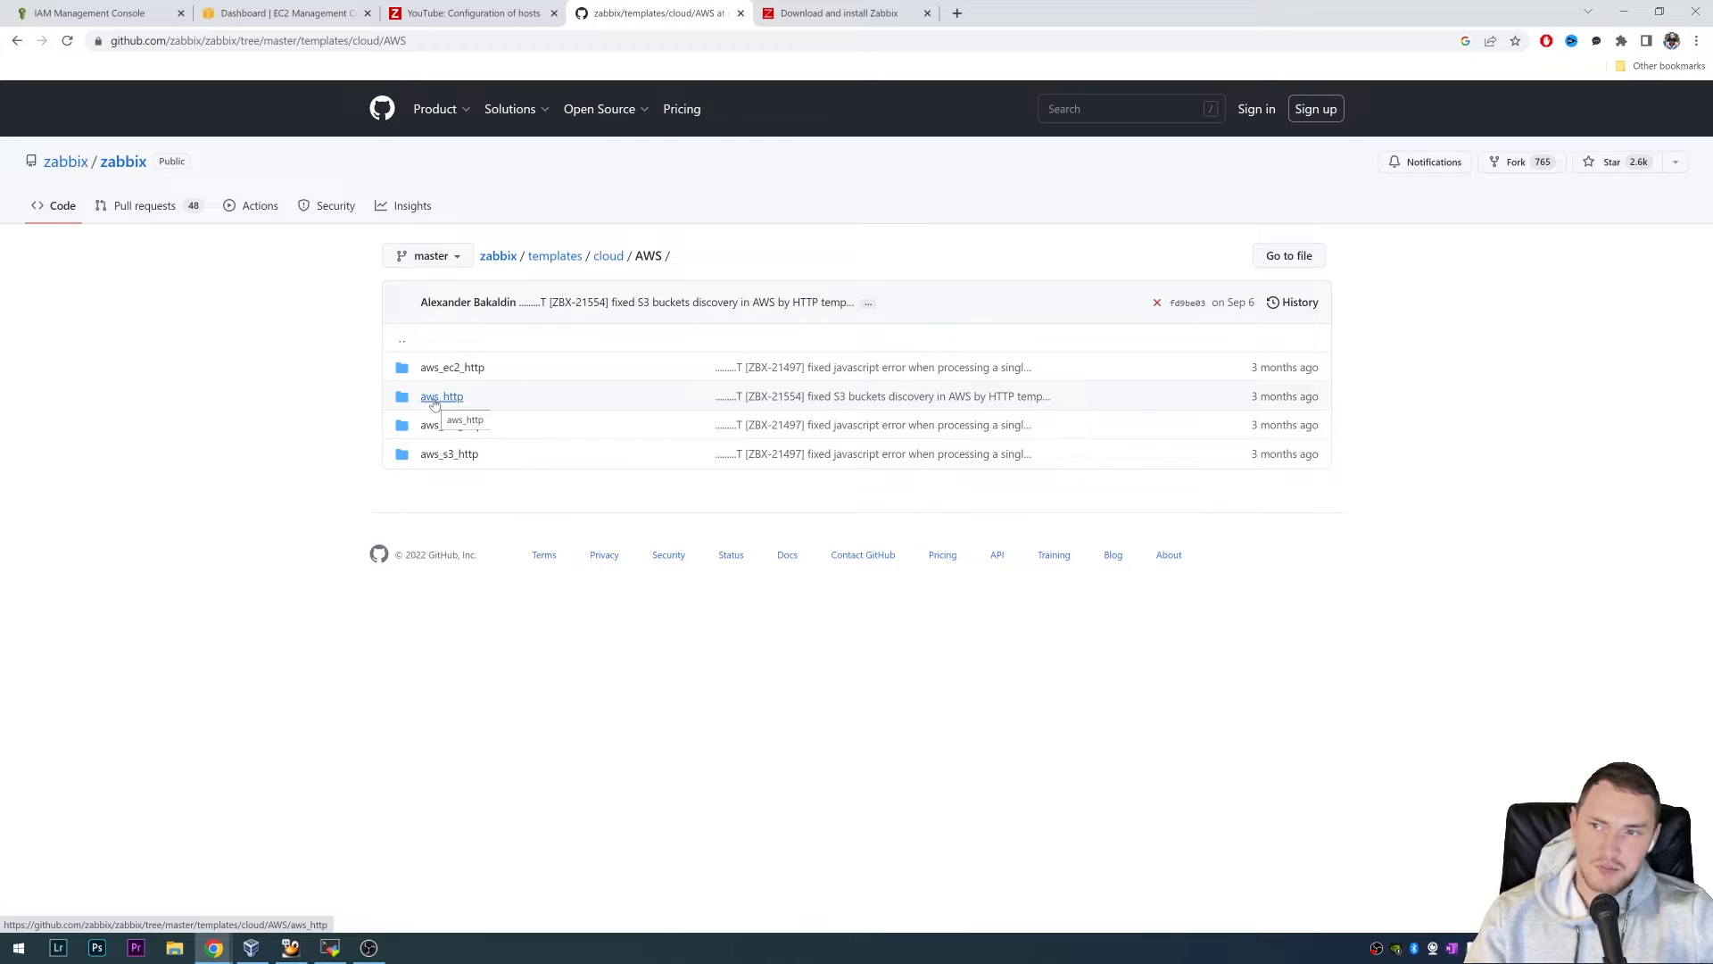
pyautogui.moveTo(493, 448)
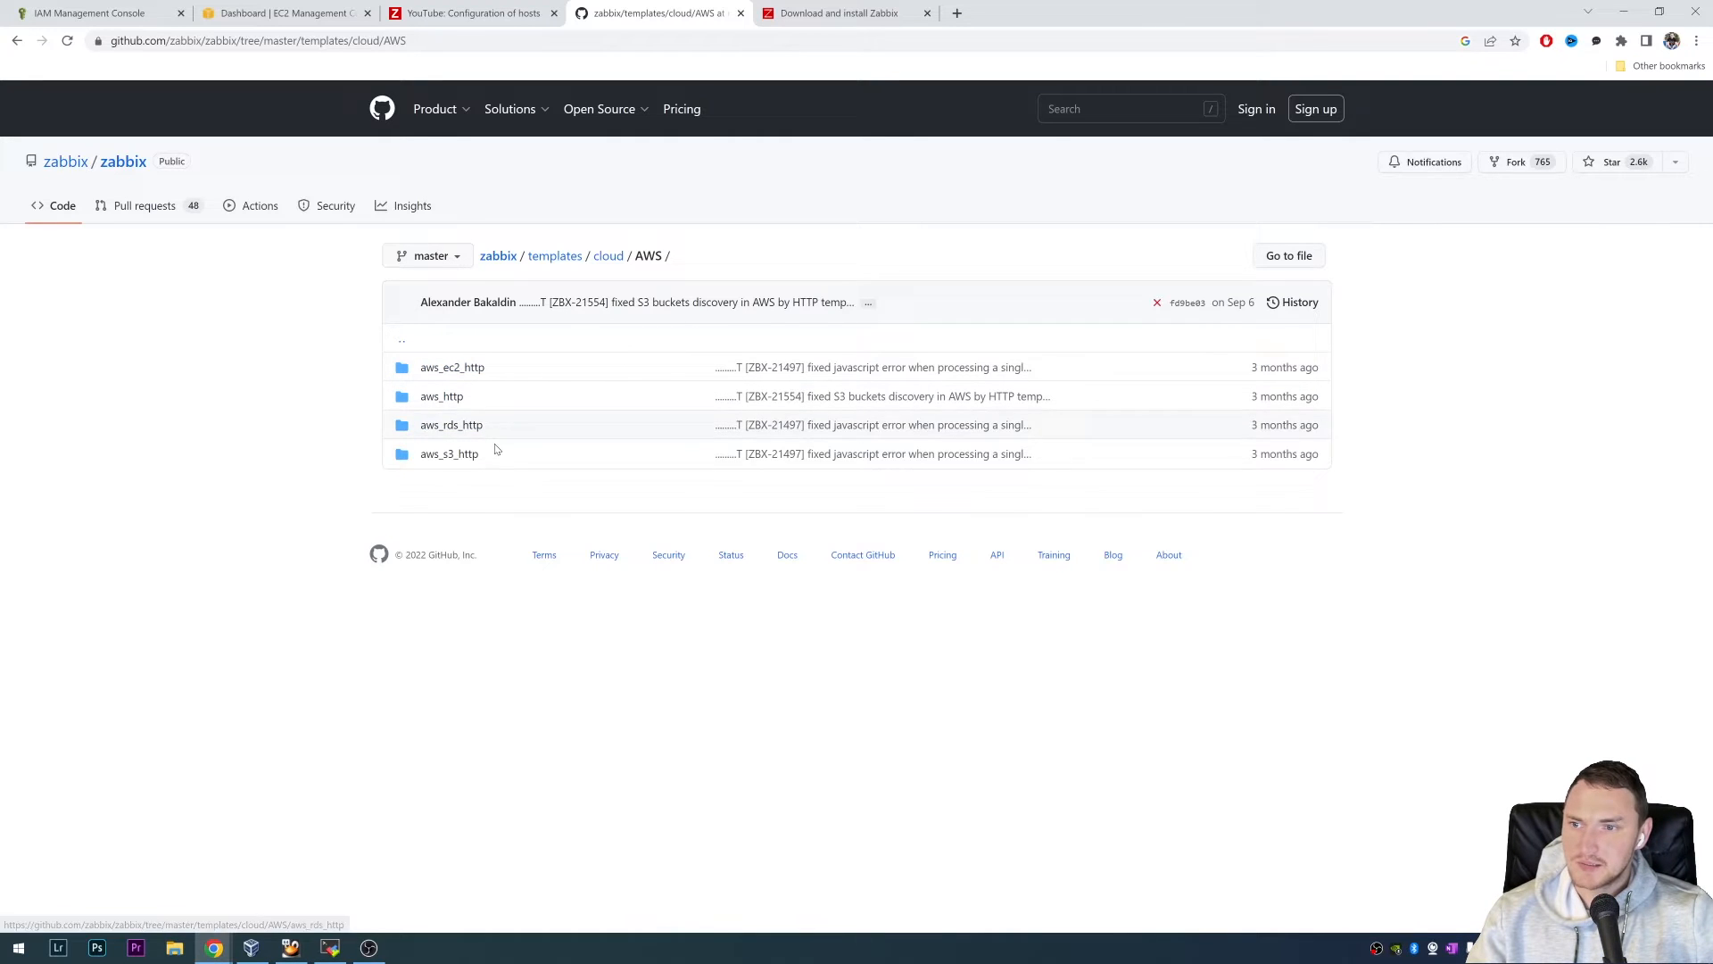
pyautogui.moveTo(632, 522)
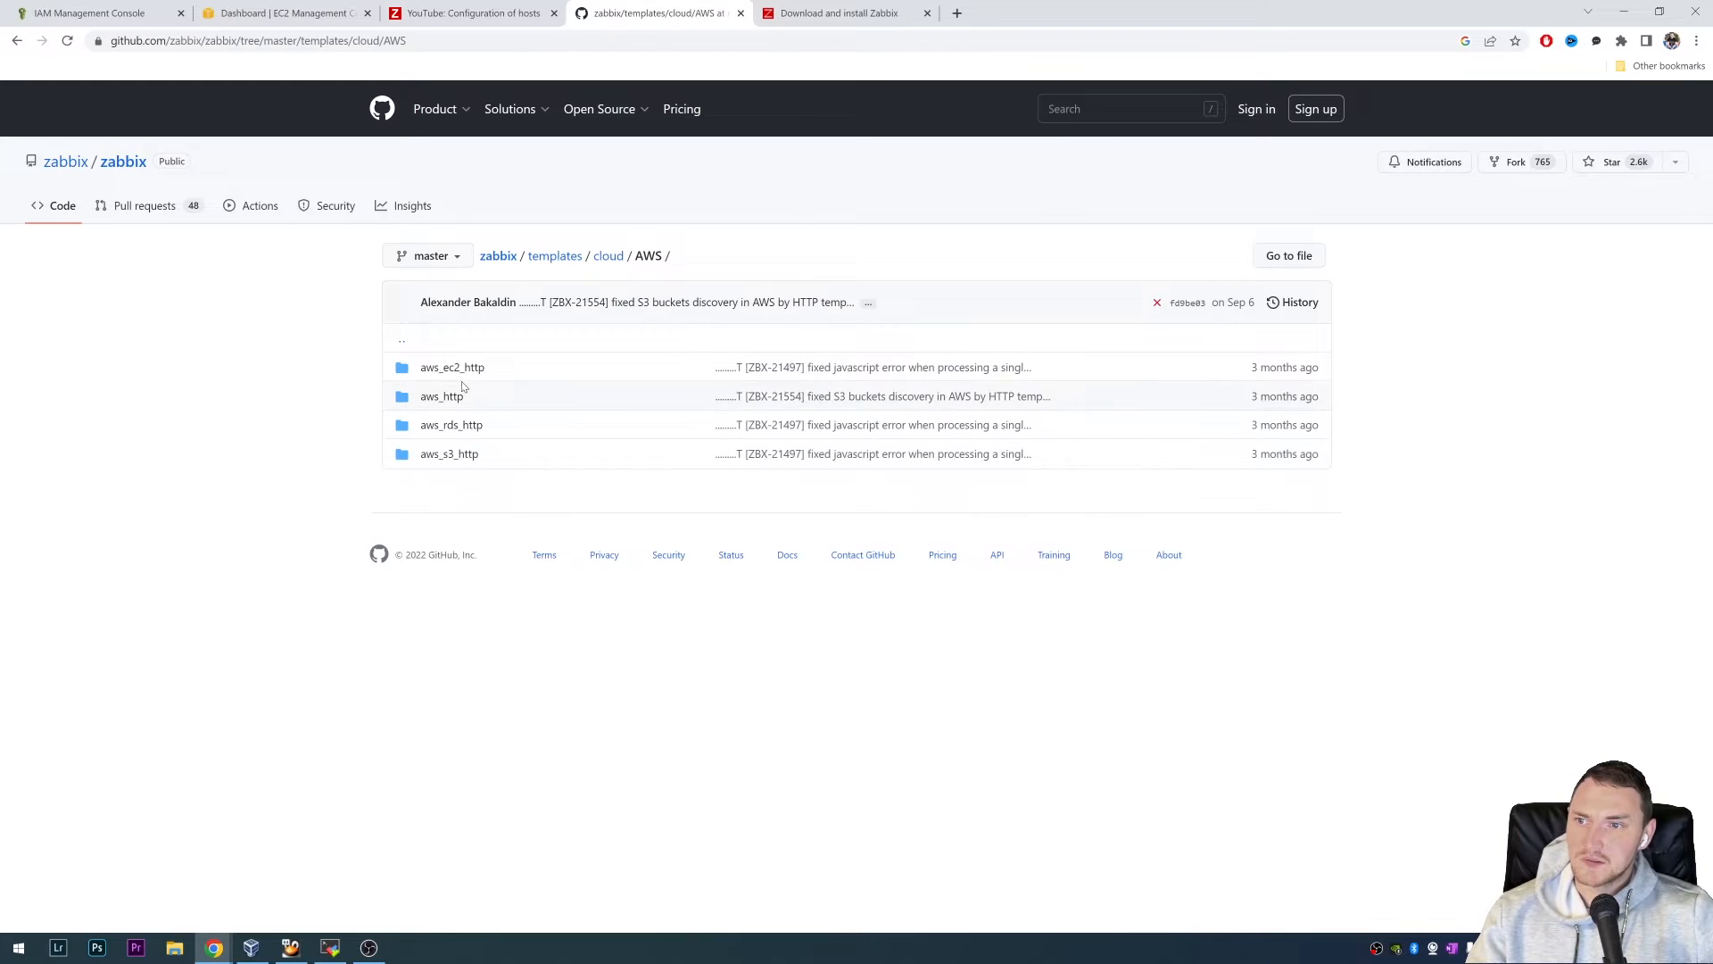
pyautogui.moveTo(452, 367)
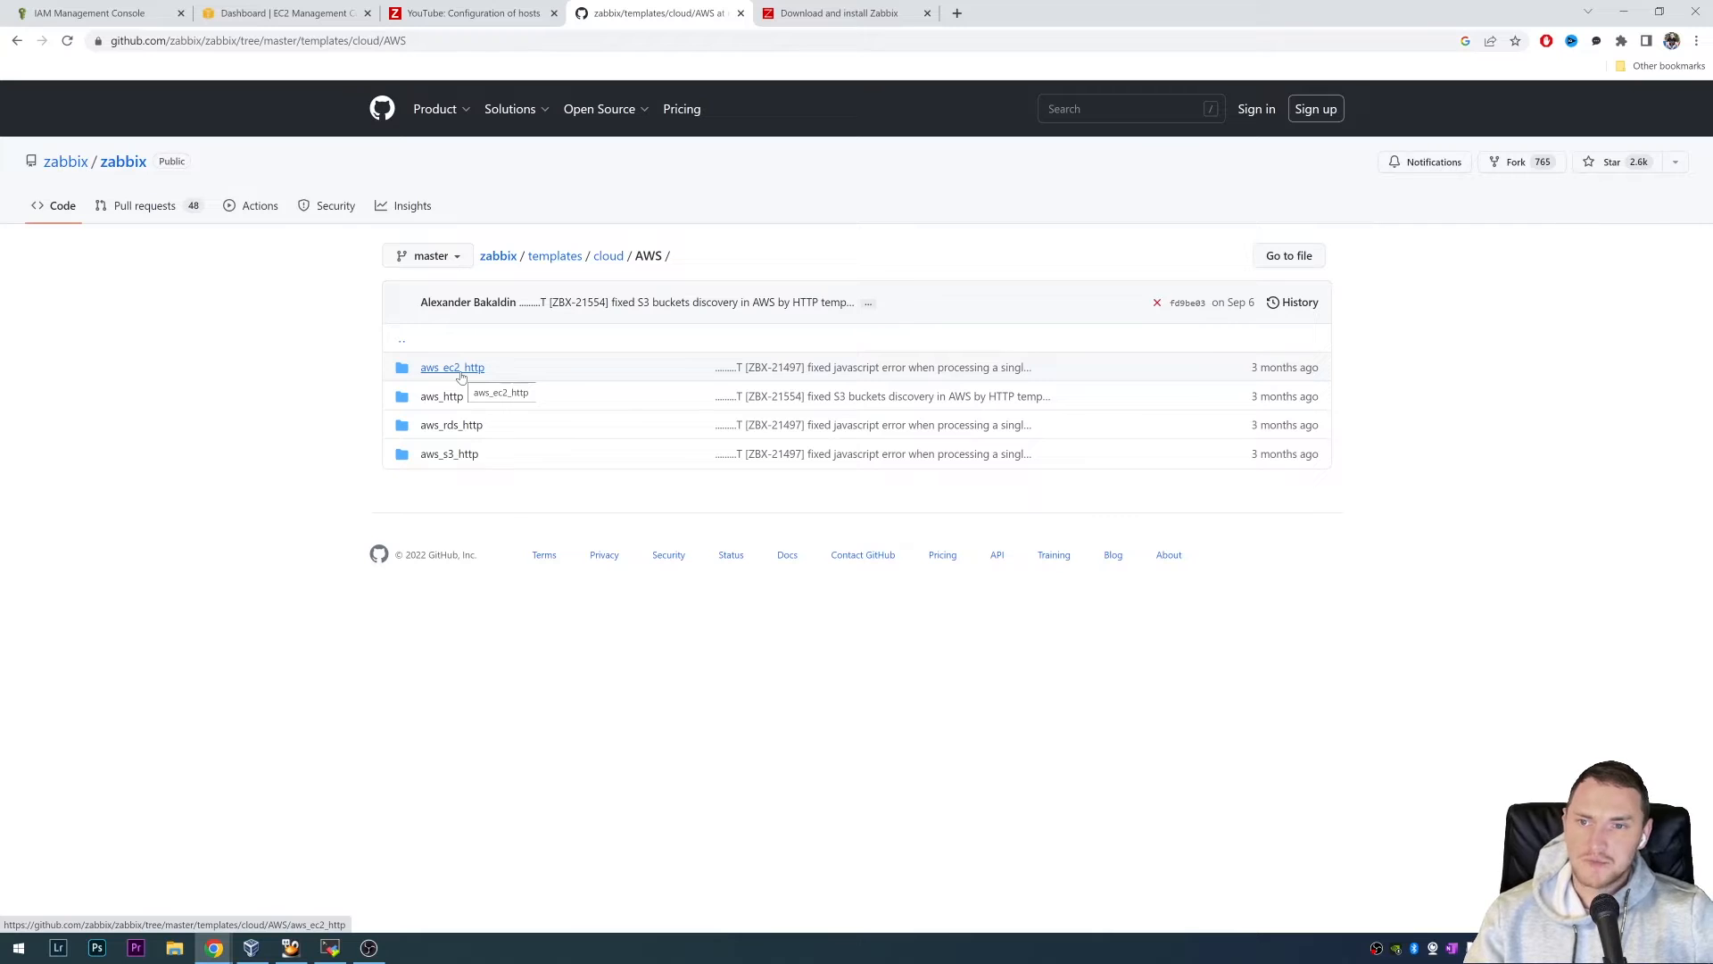
# - Read the aws_ec2_http README setup and IAM permissions, then return to Zabbix hosts
pyautogui.click(451, 367)
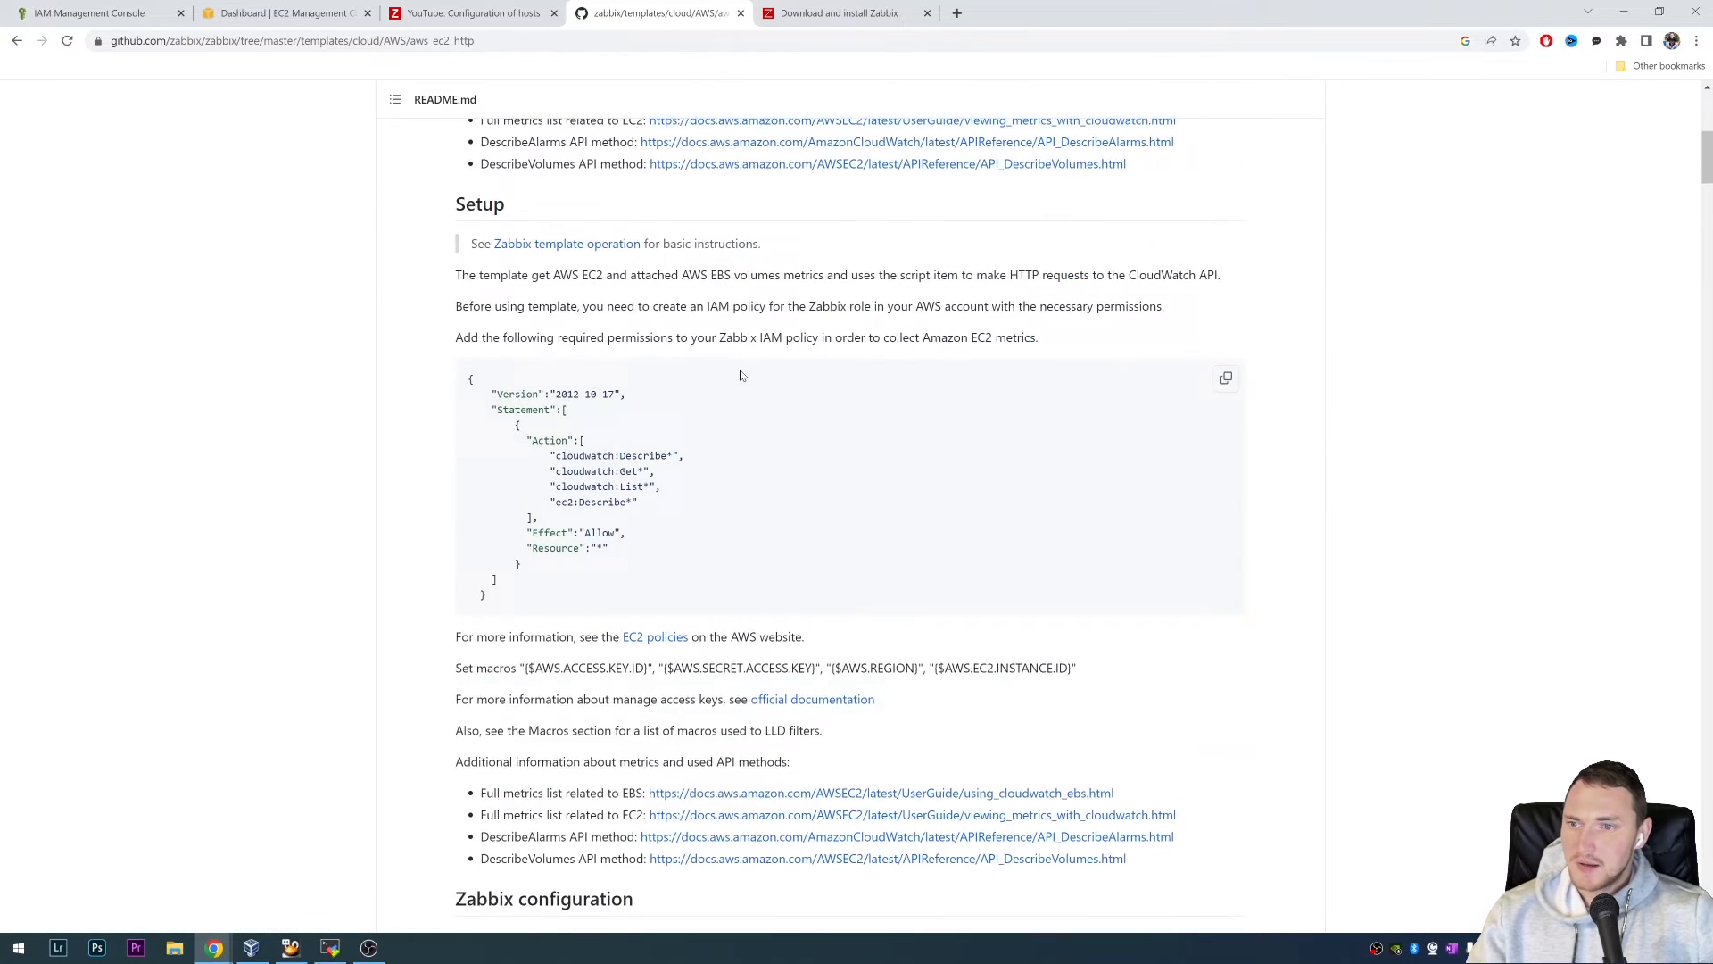
pyautogui.scroll(-3)
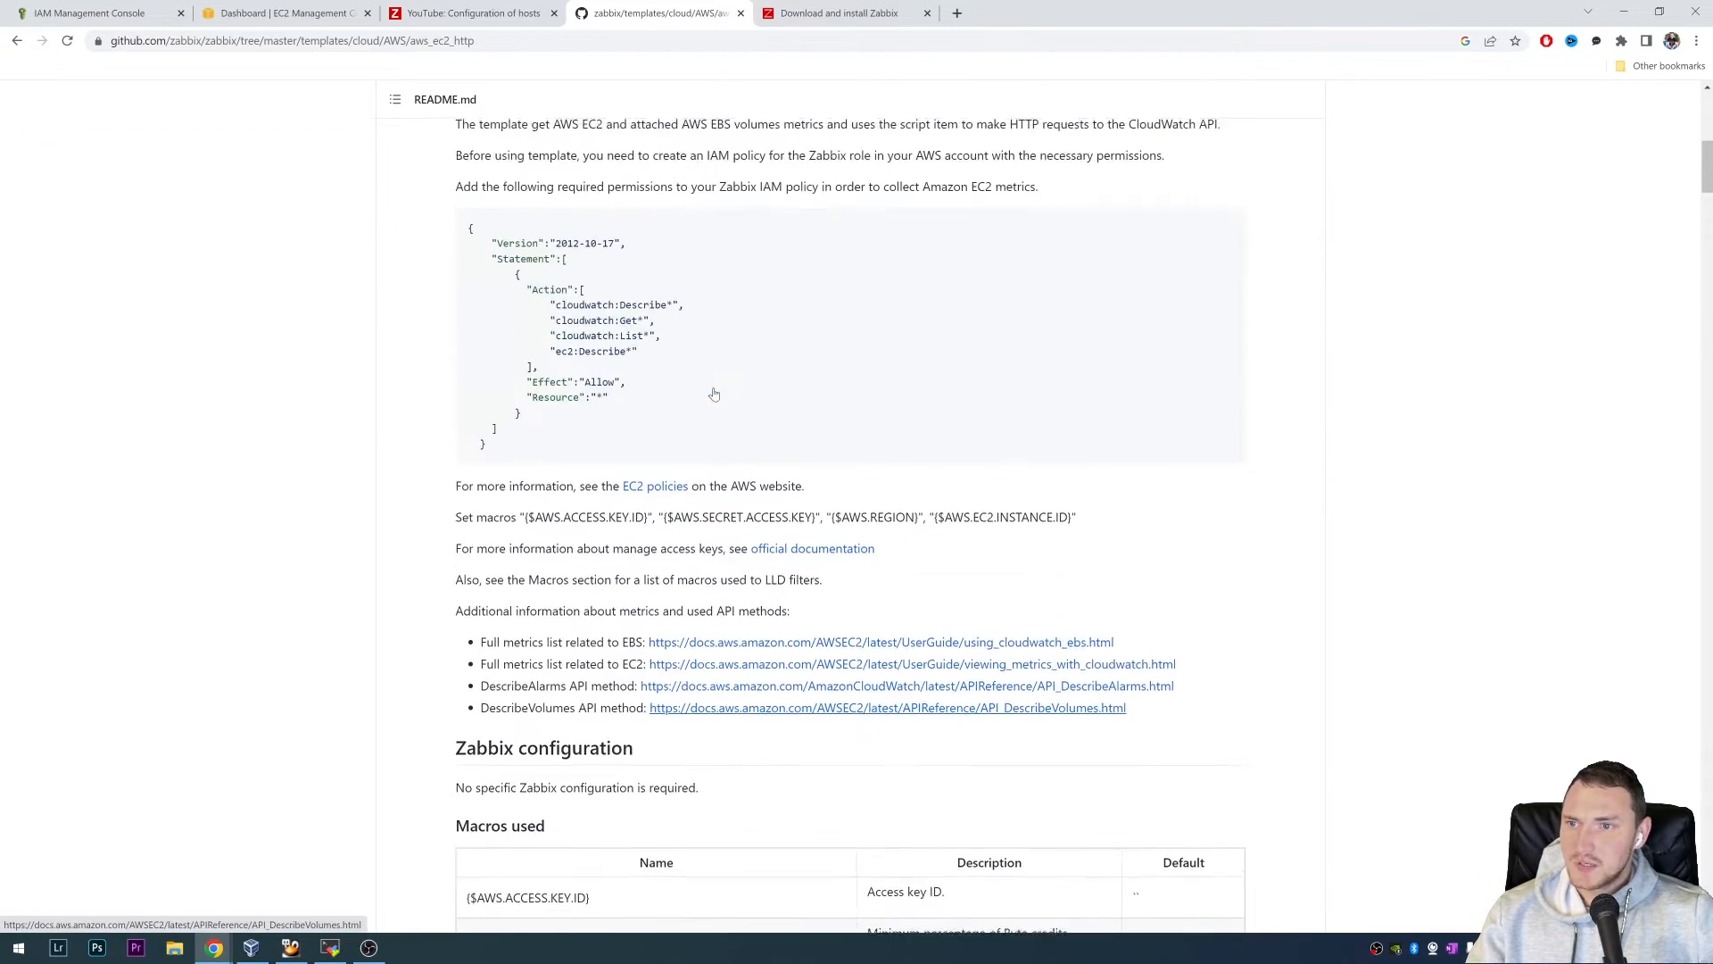
pyautogui.scroll(3)
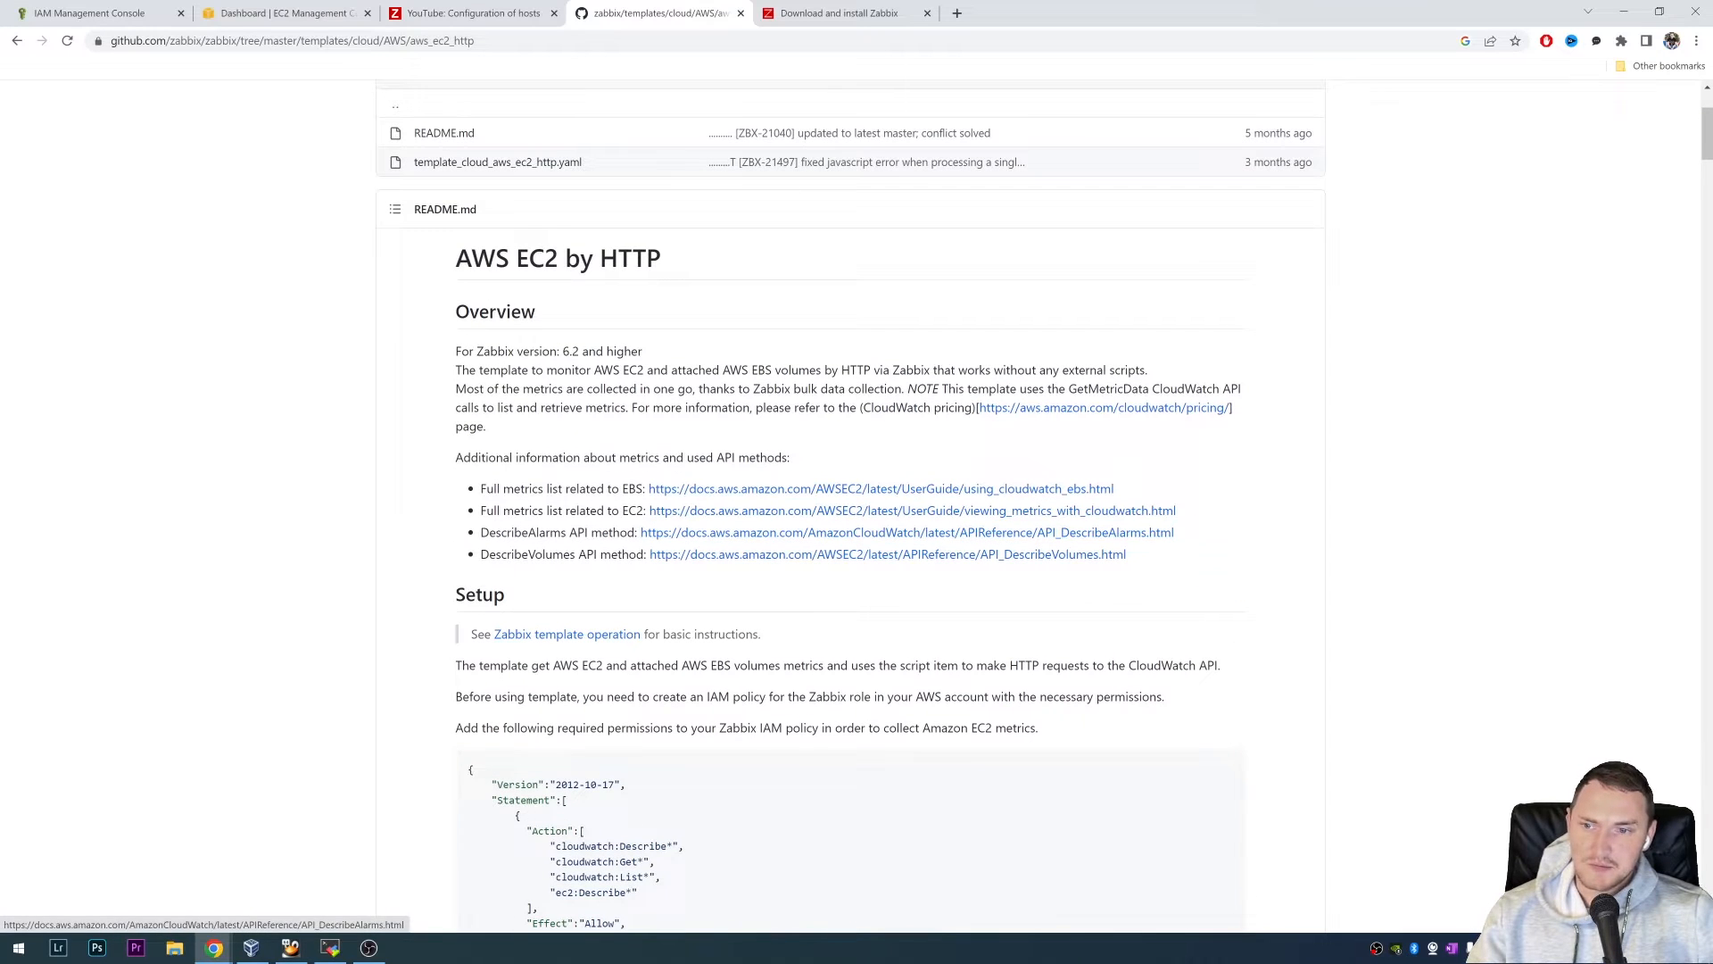
pyautogui.scroll(-3)
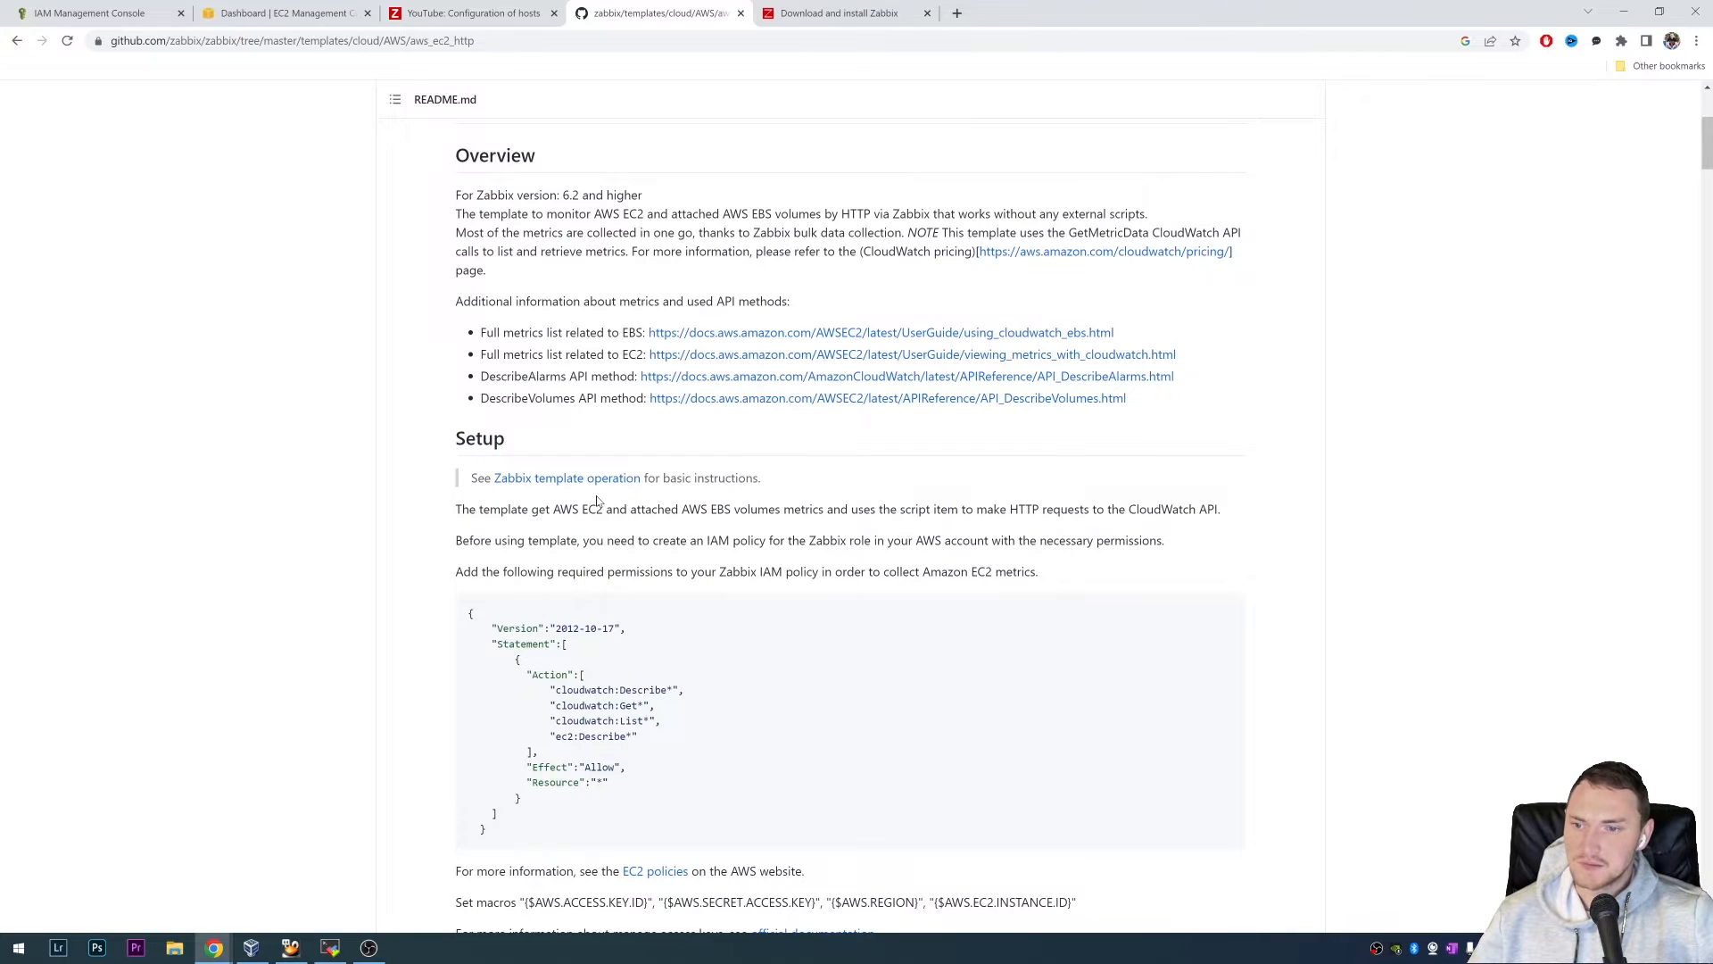
pyautogui.click(284, 13)
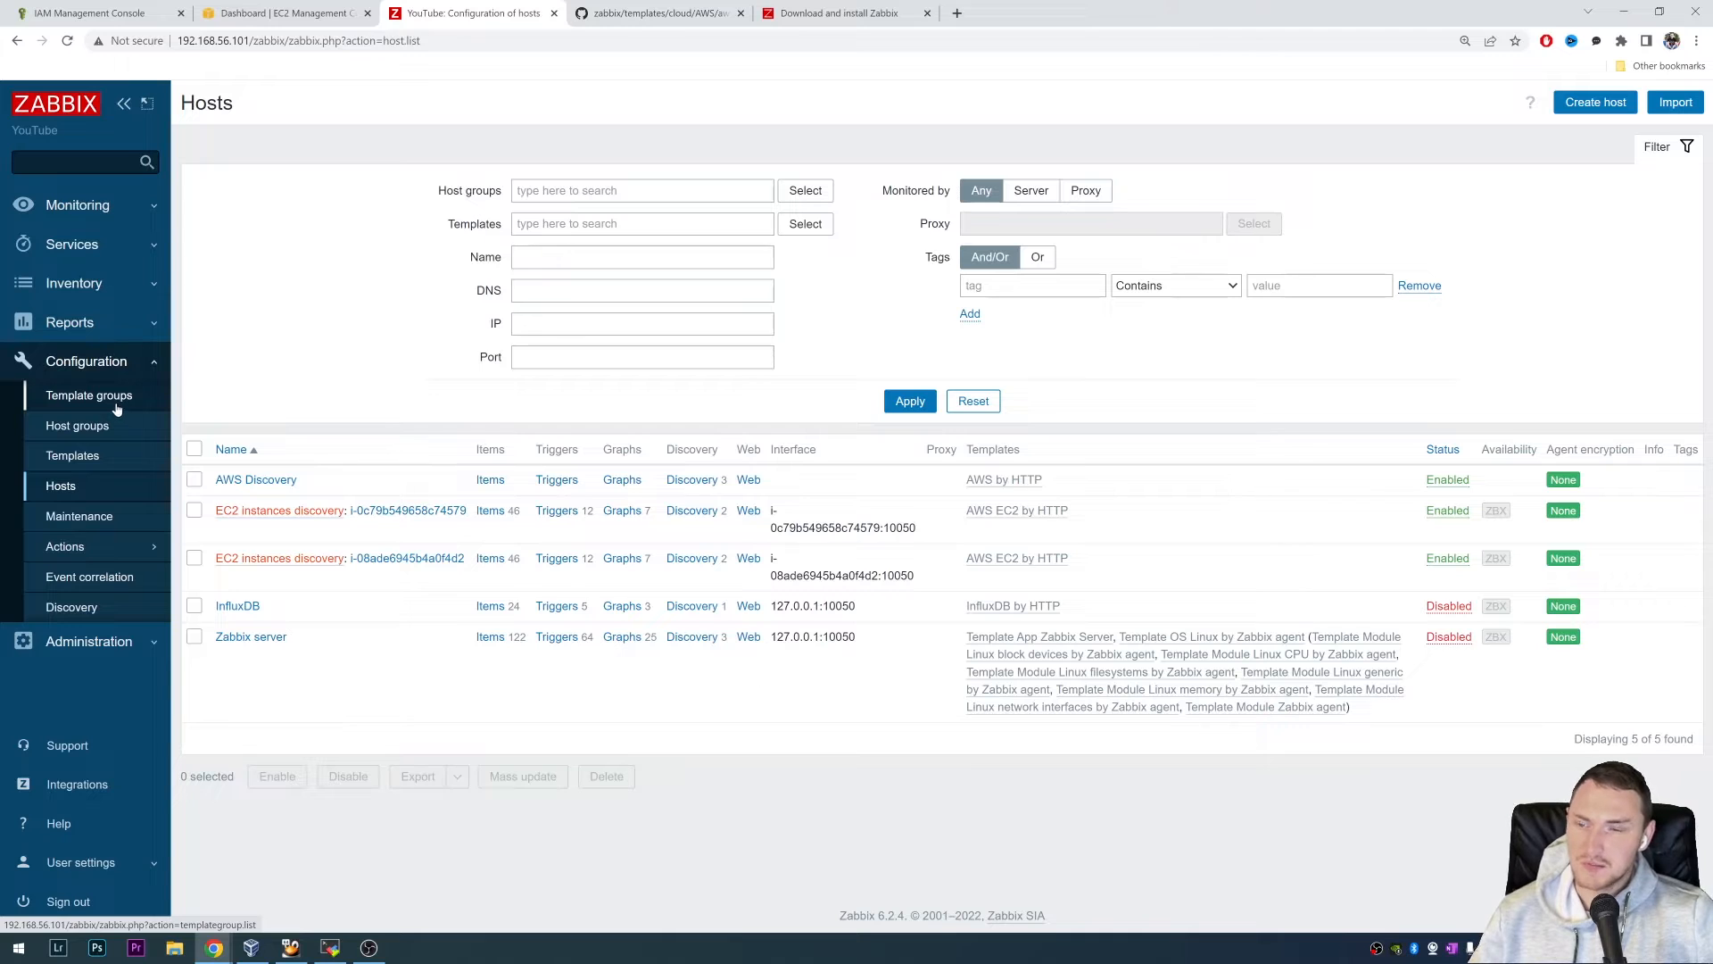
pyautogui.moveTo(109, 404)
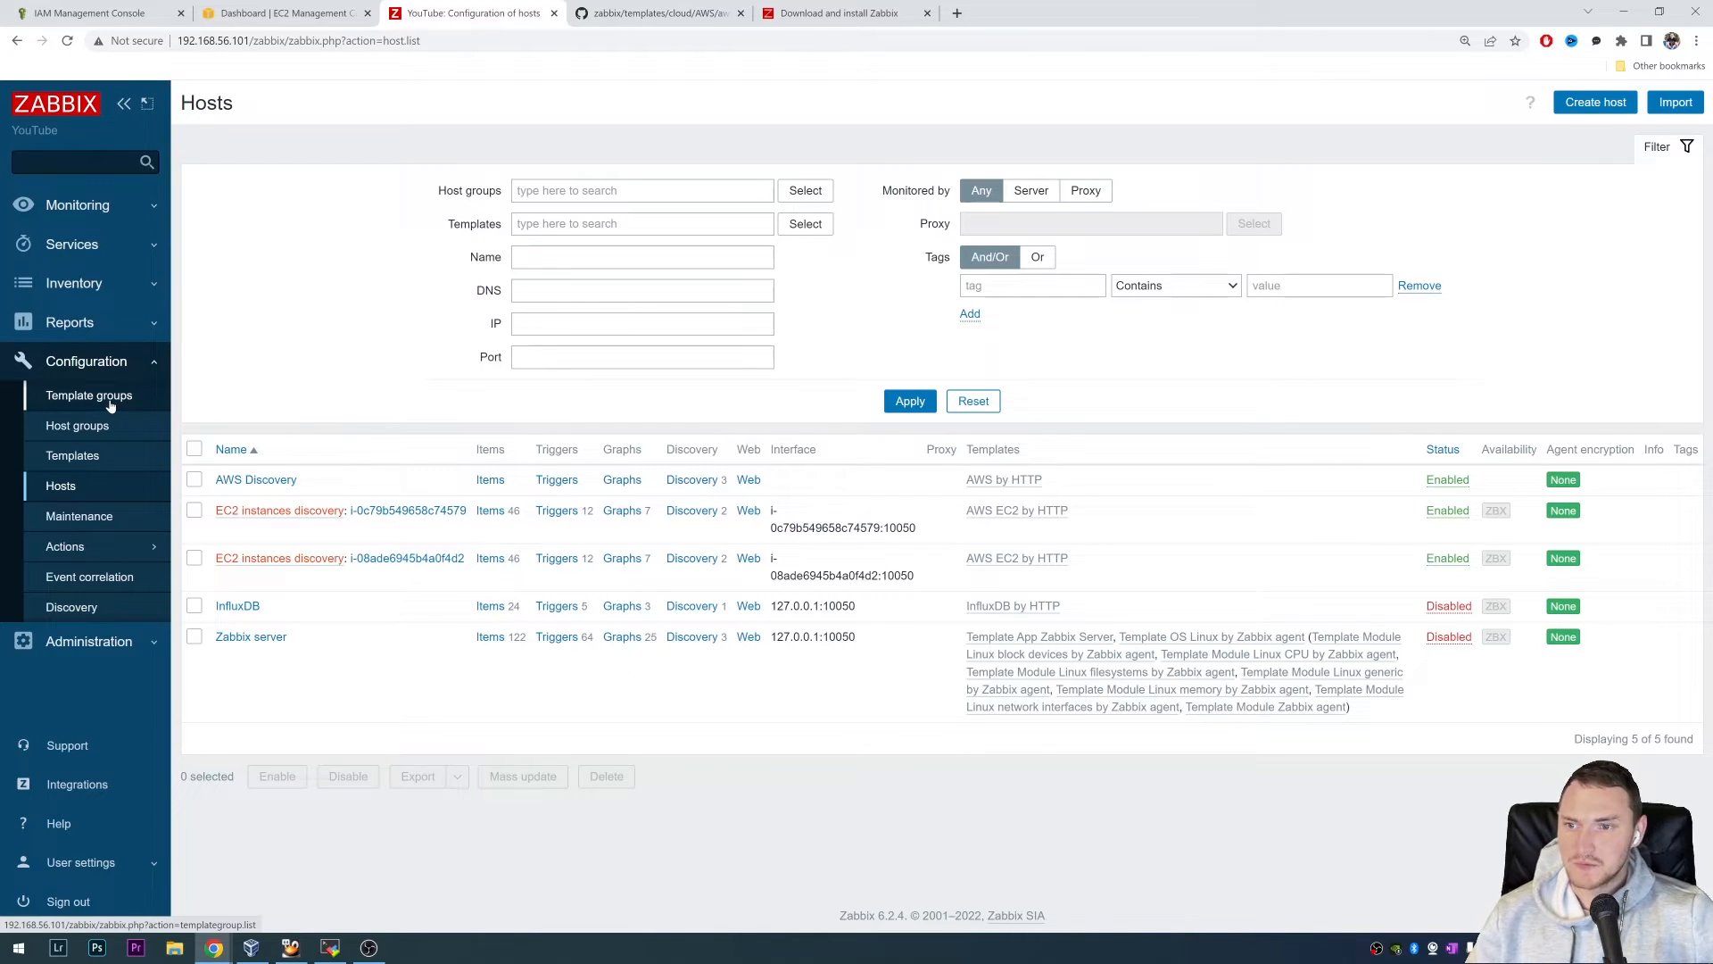
pyautogui.moveTo(639, 612)
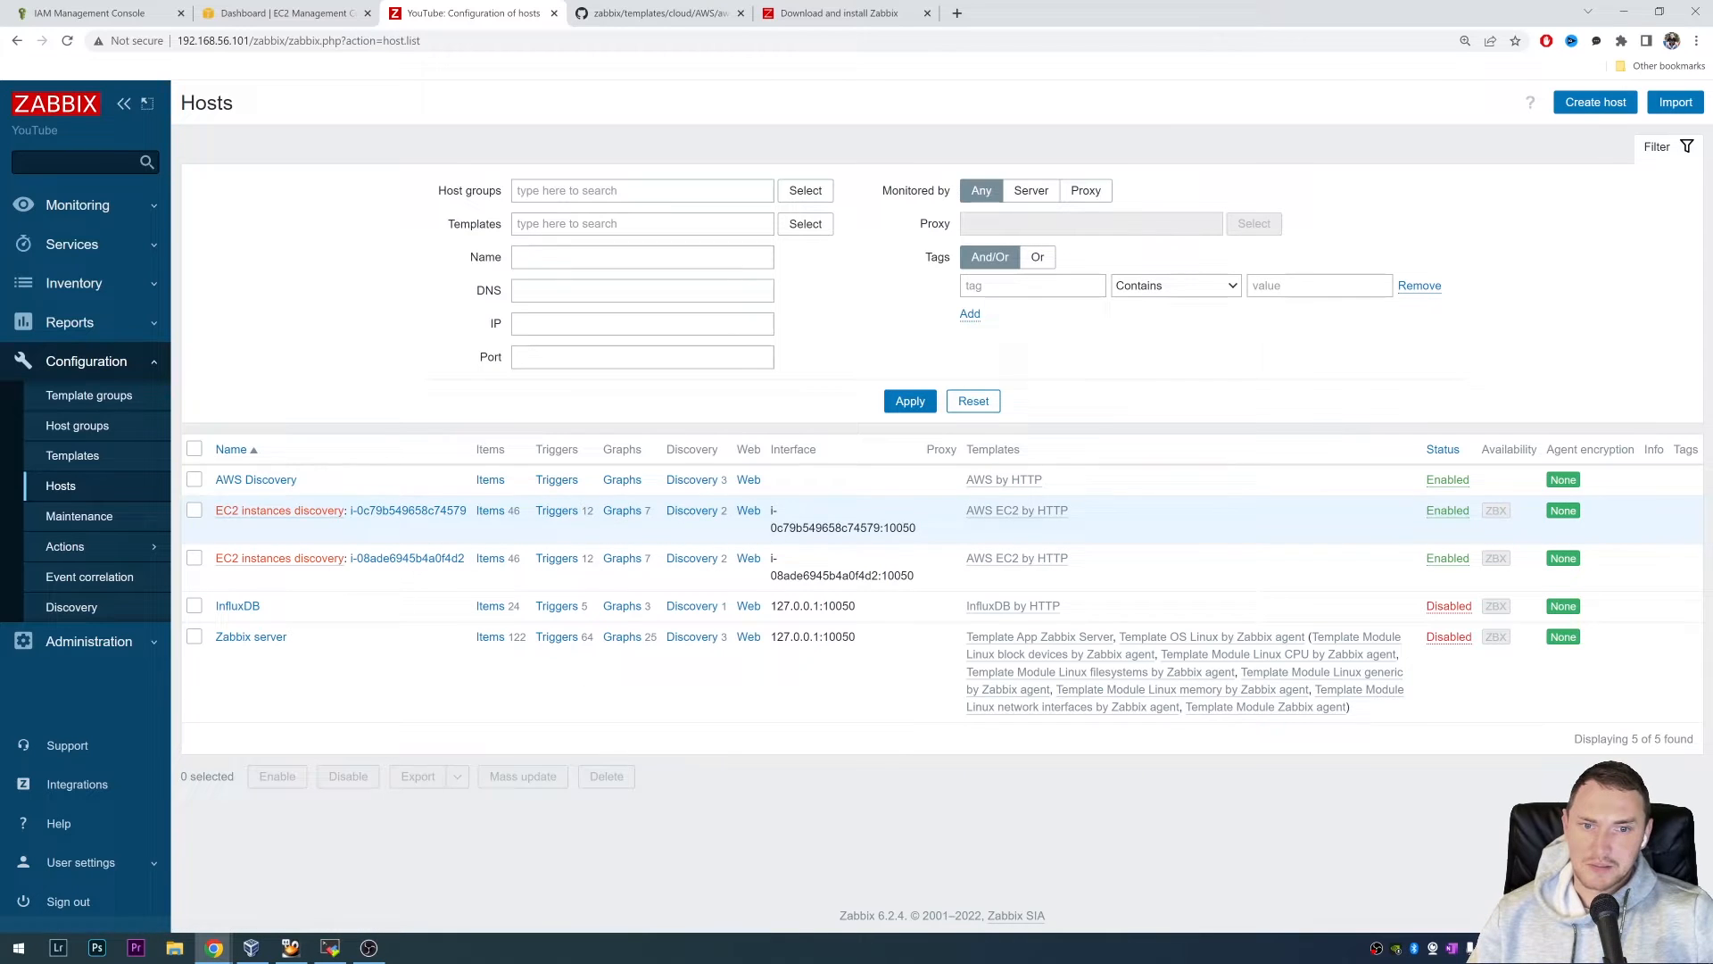
pyautogui.moveTo(792, 557)
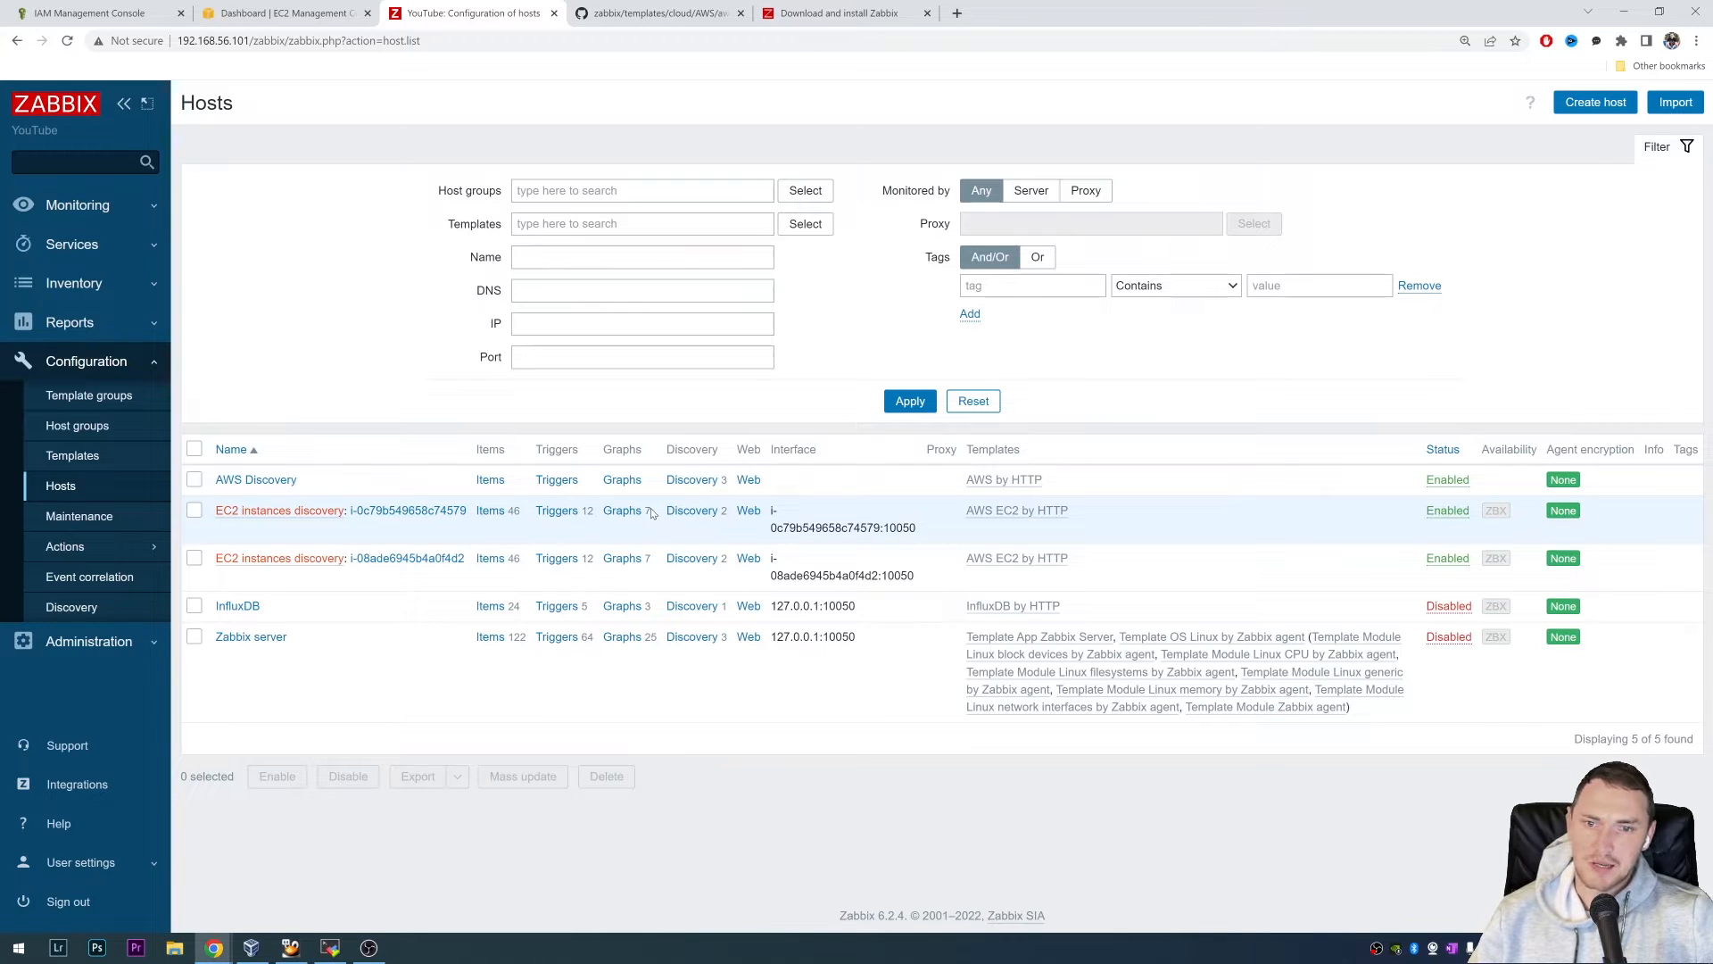
# - Return to GitHub's AWS templates folder and open the aws_http template README
pyautogui.click(656, 11)
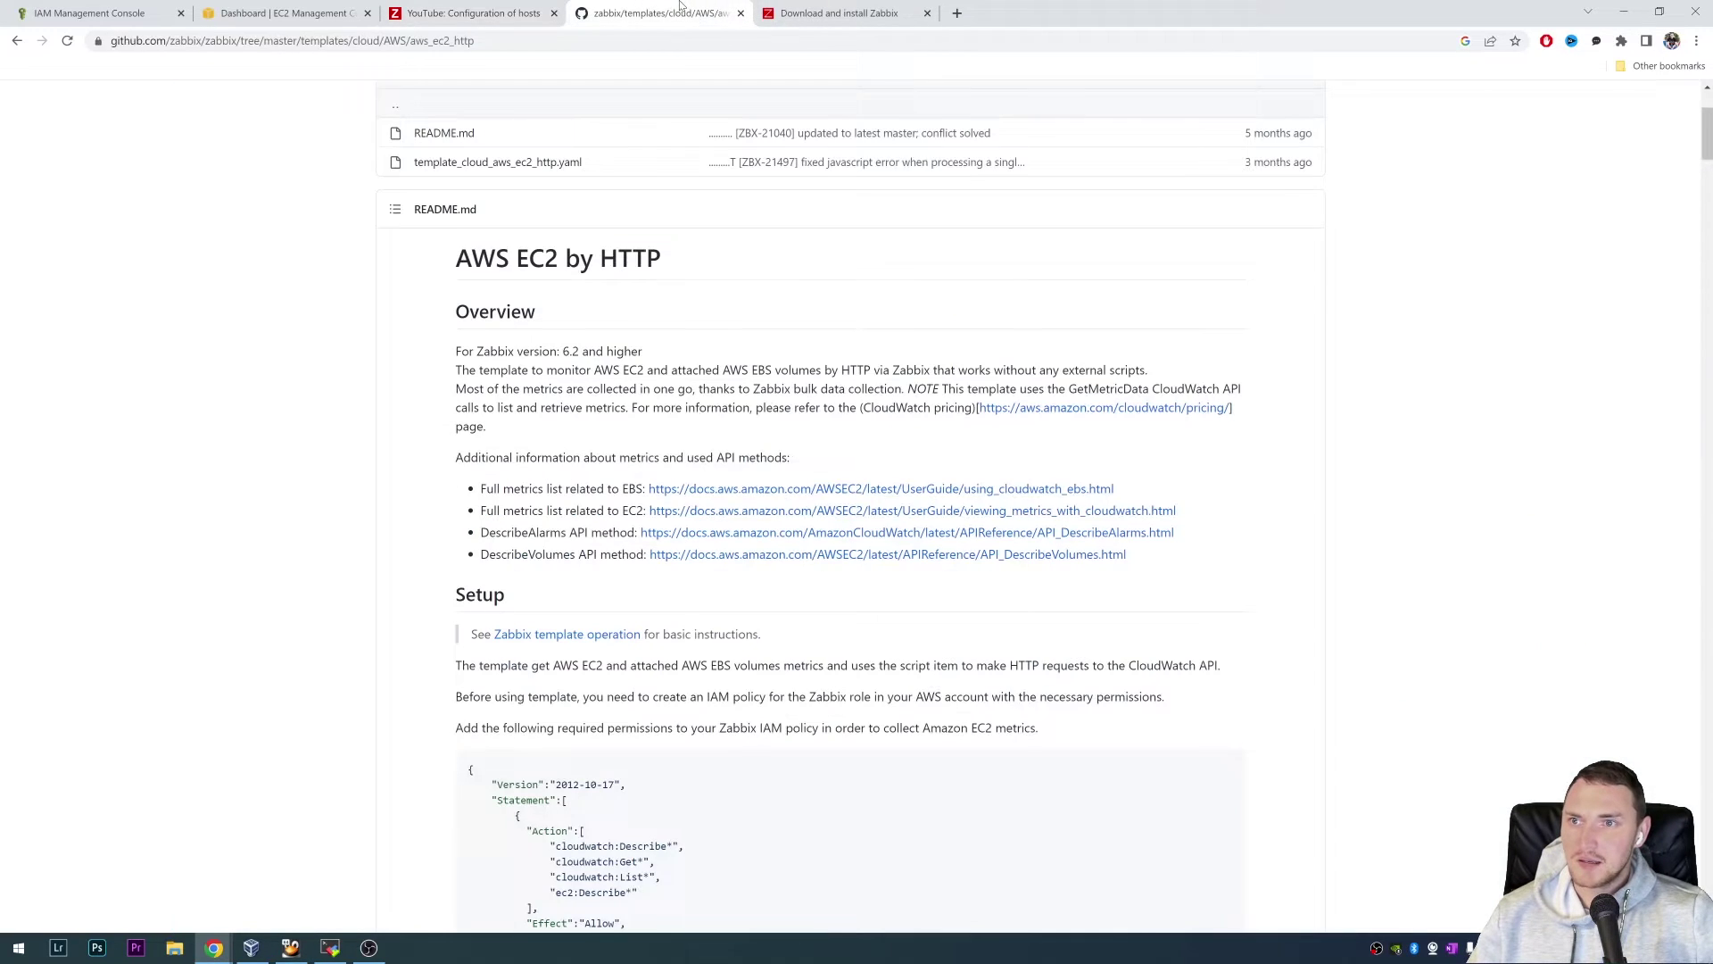
pyautogui.click(471, 11)
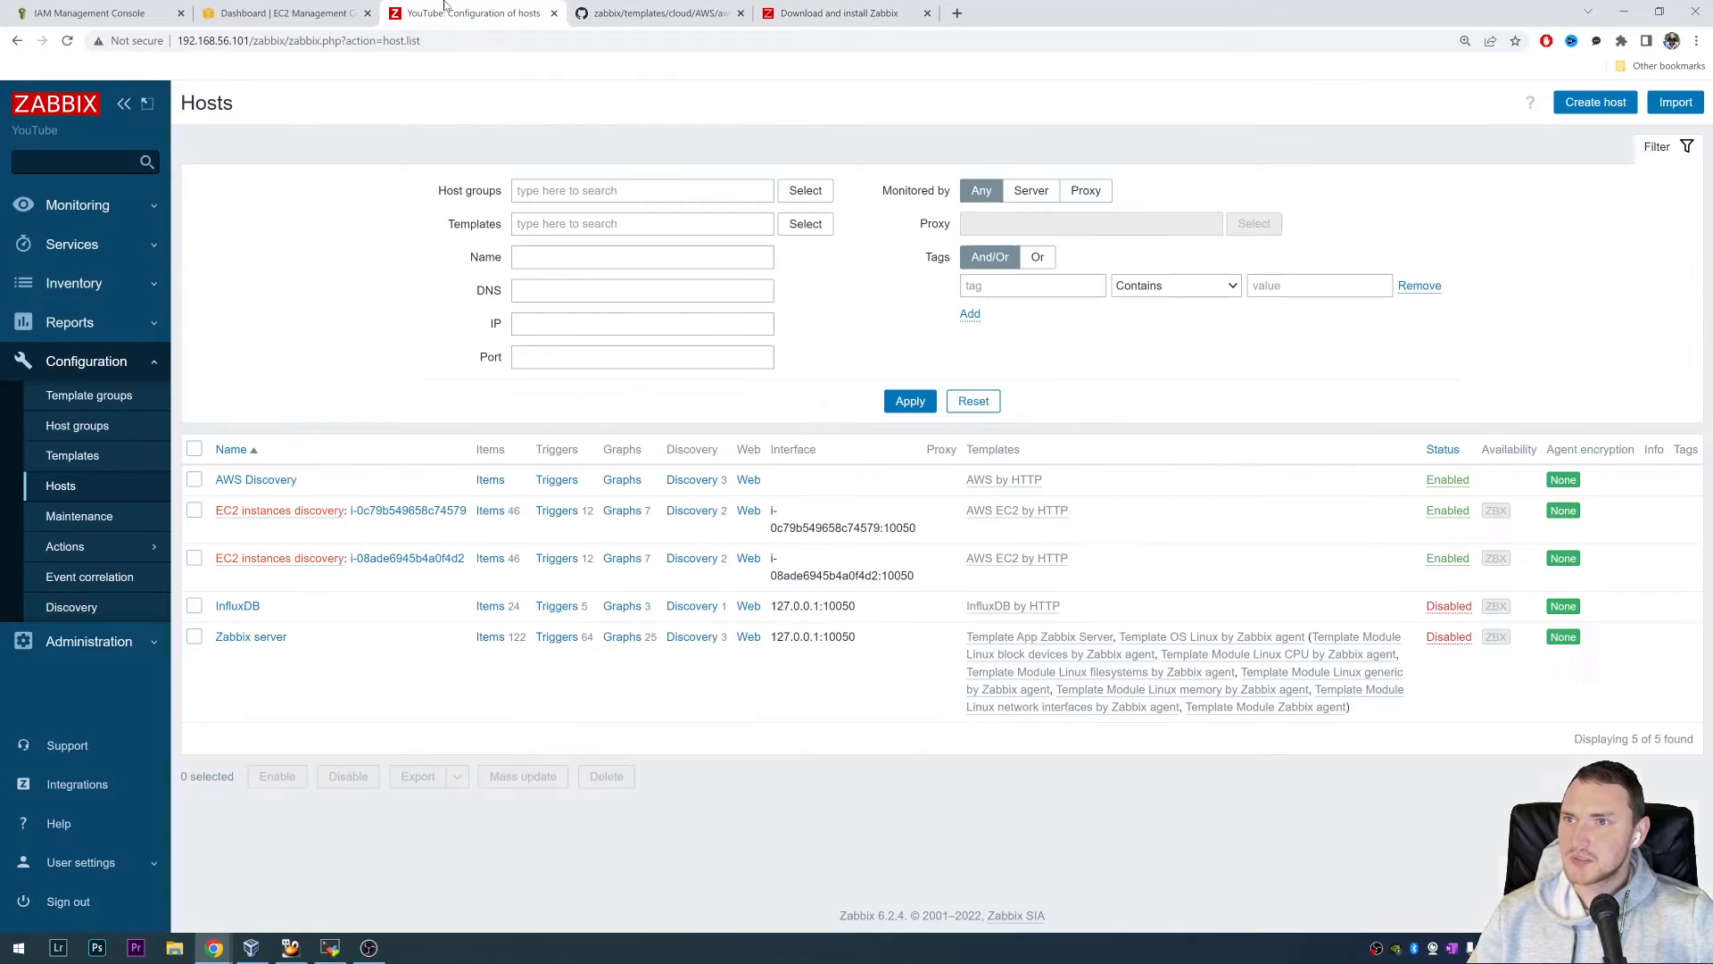
pyautogui.click(656, 14)
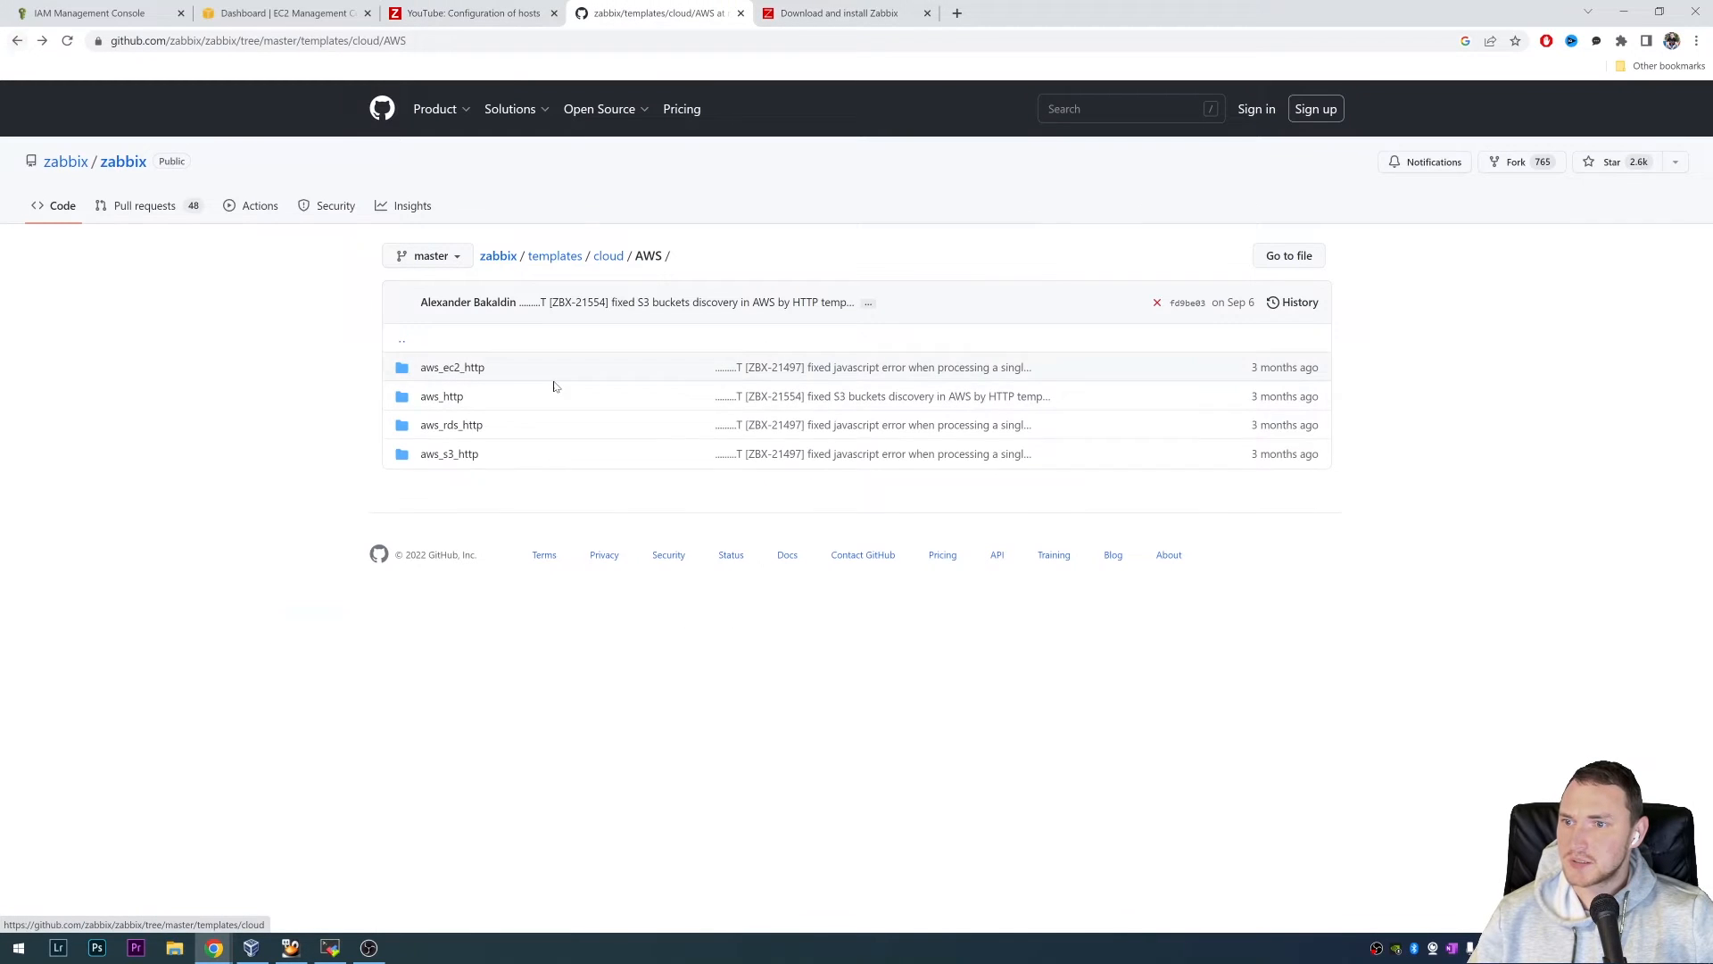
pyautogui.moveTo(449, 453)
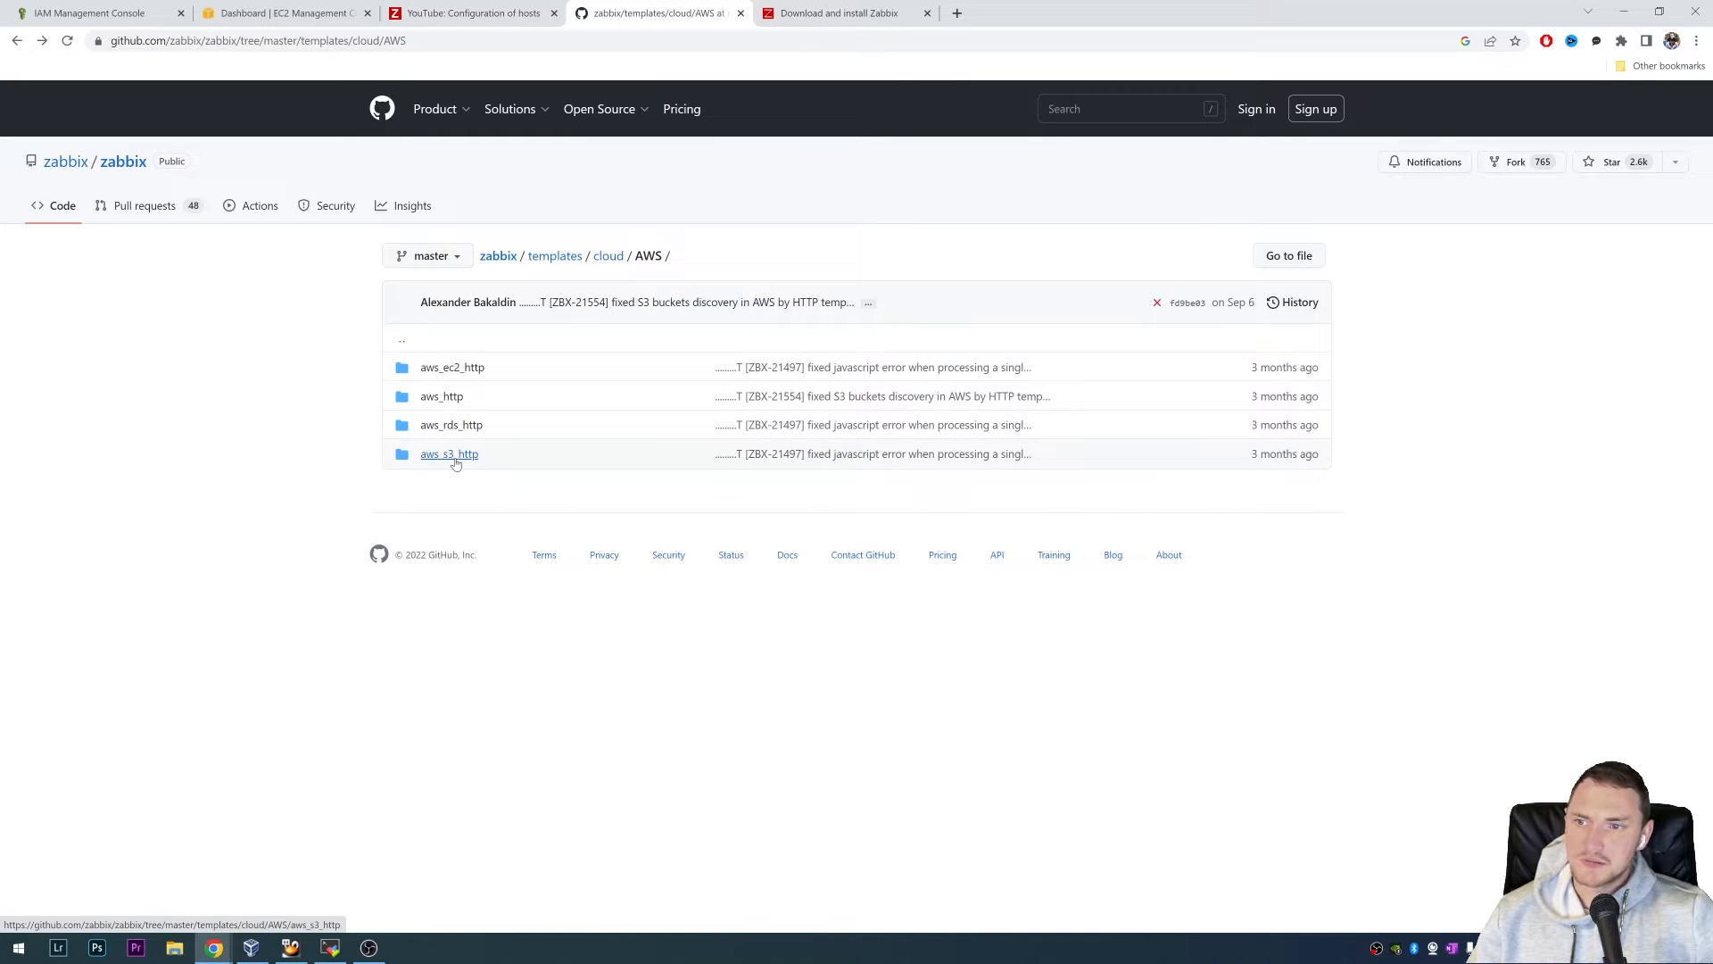
pyautogui.moveTo(449, 453)
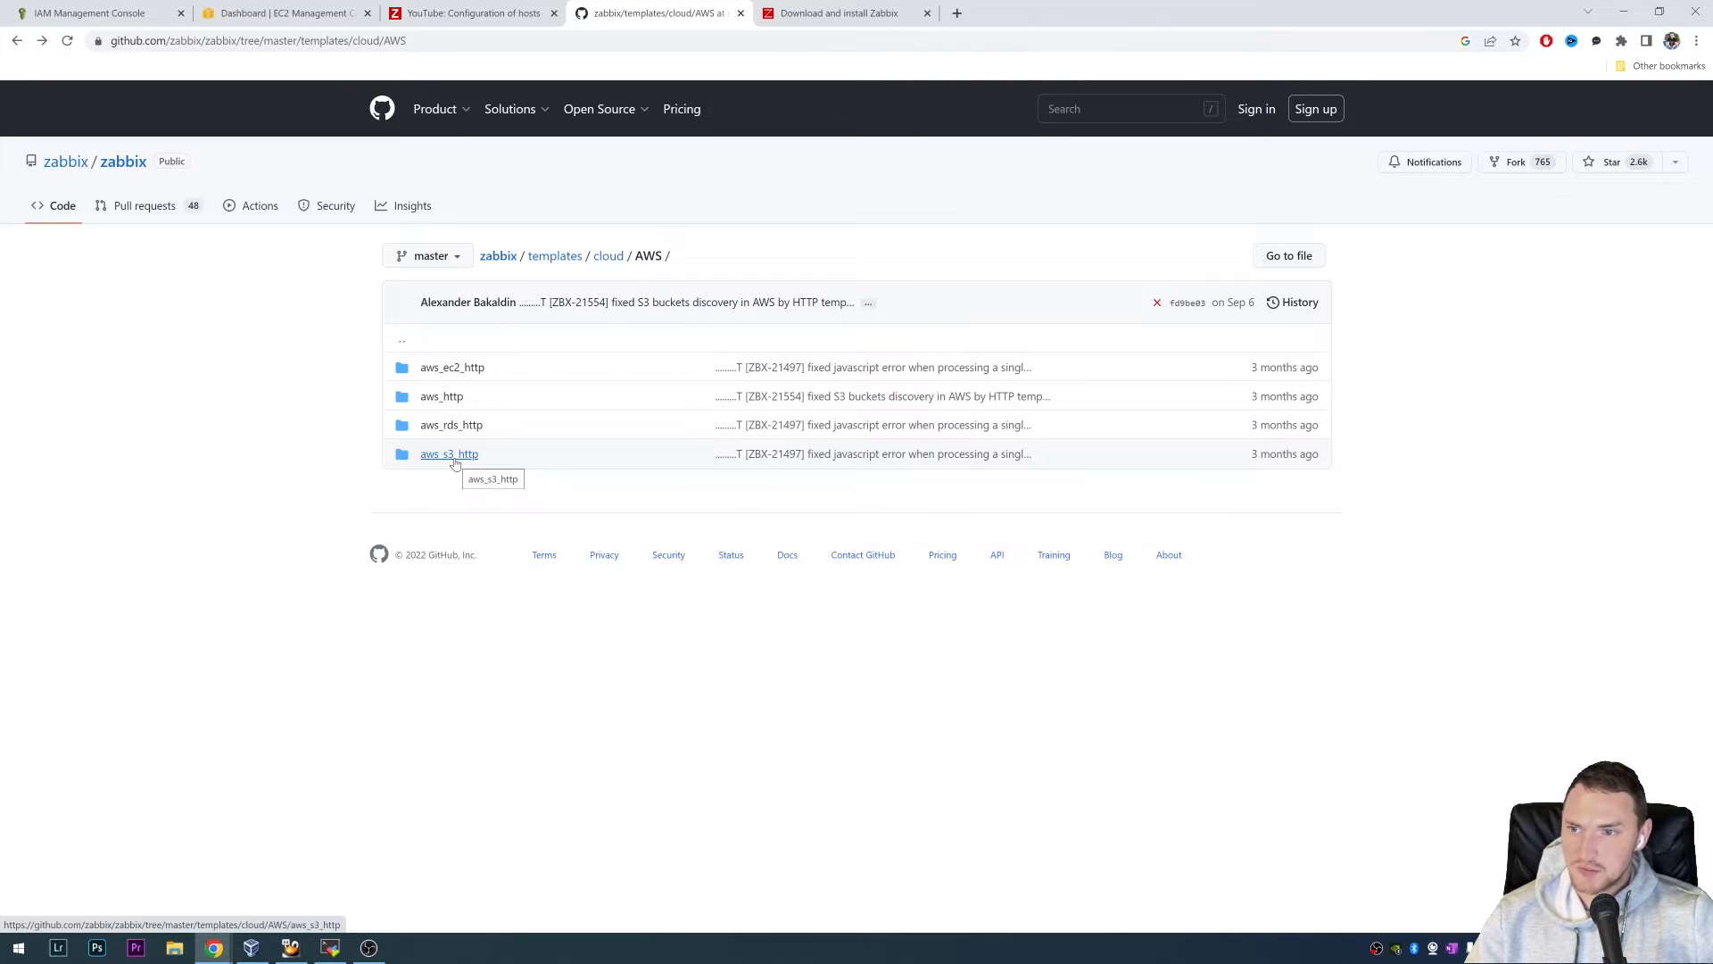
pyautogui.moveTo(456, 448)
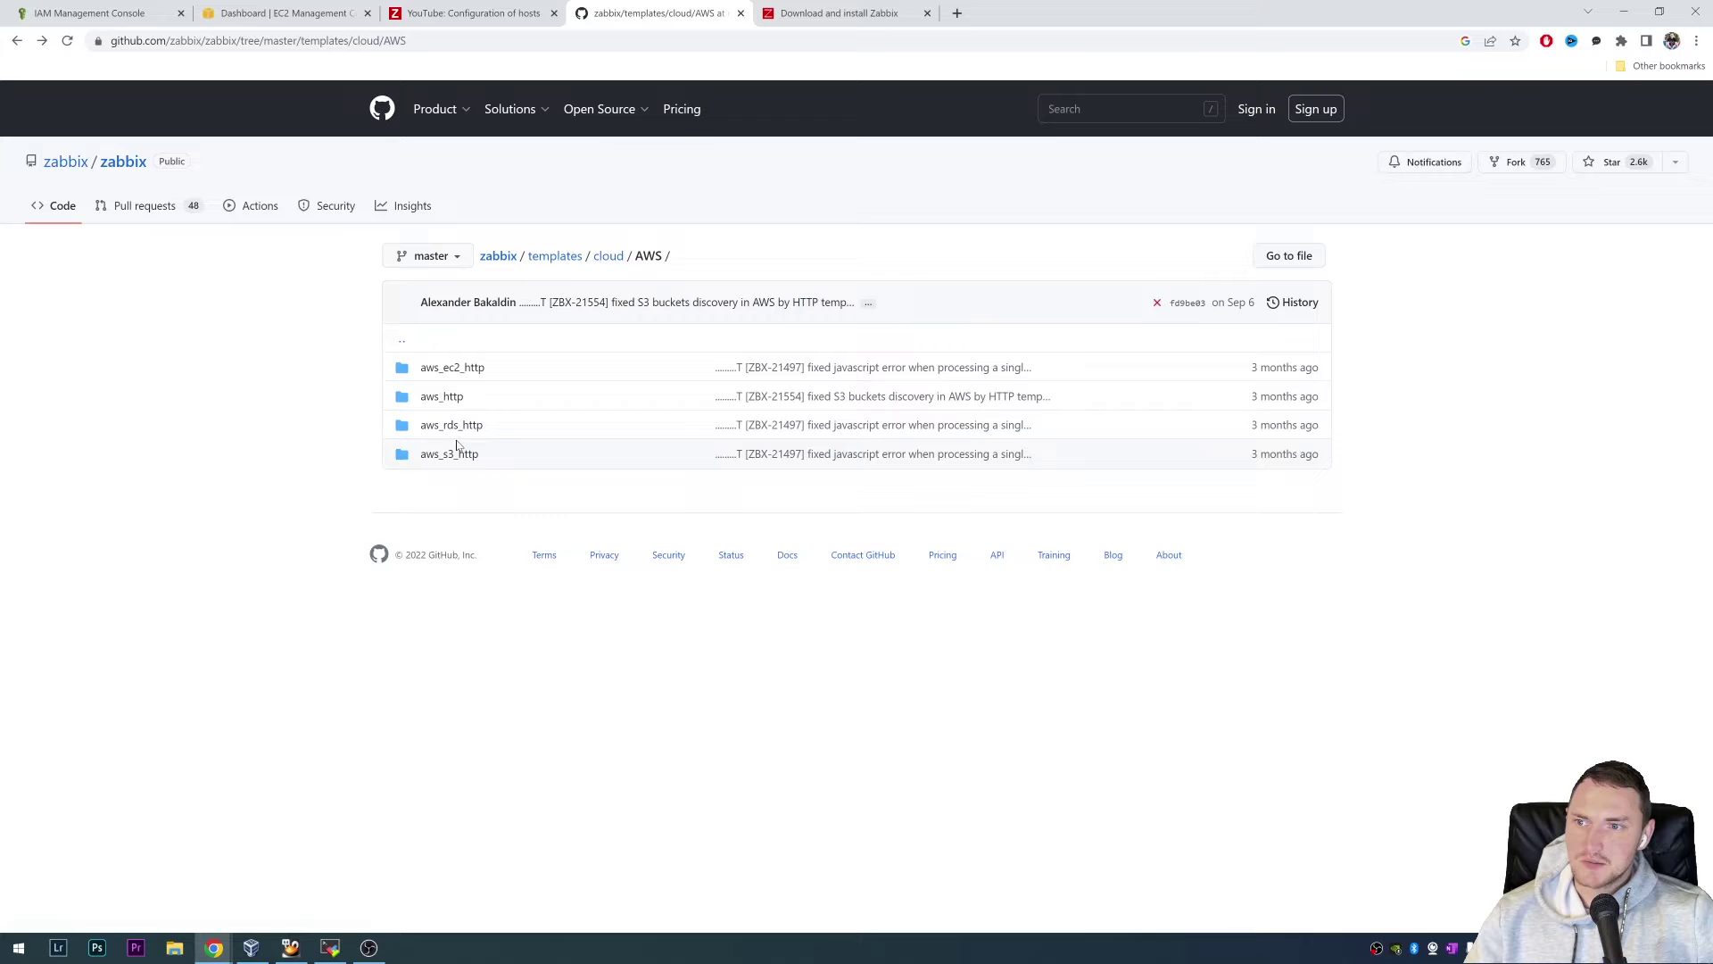
pyautogui.moveTo(441, 395)
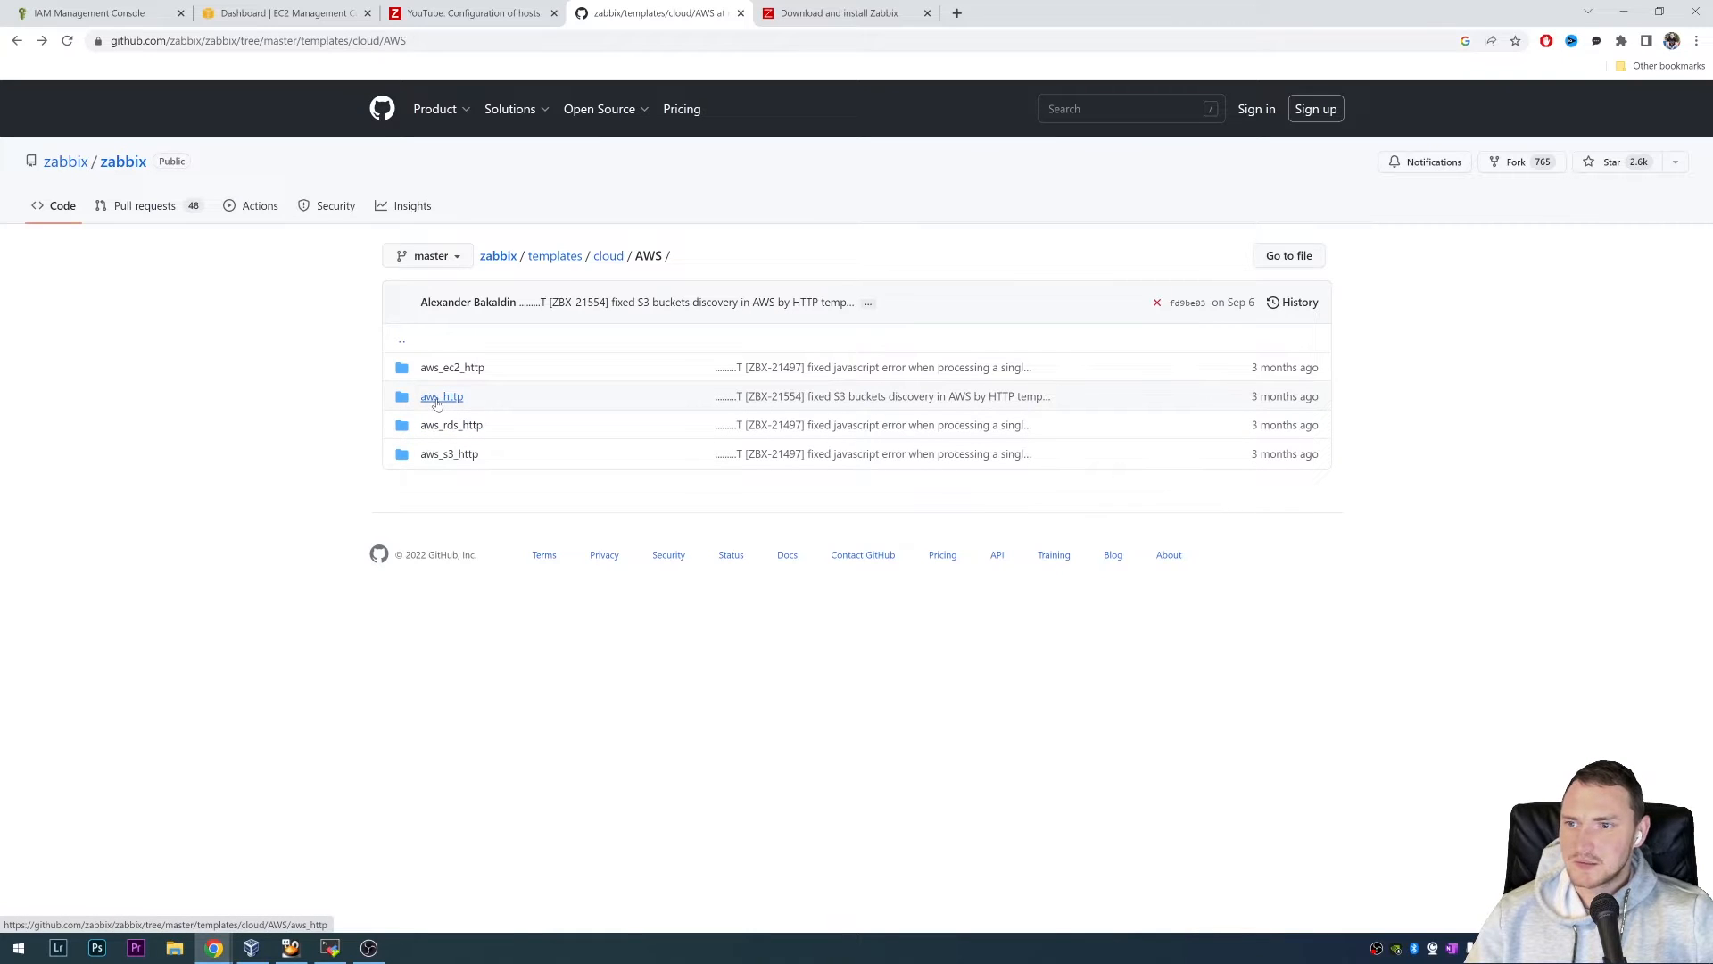
pyautogui.click(441, 396)
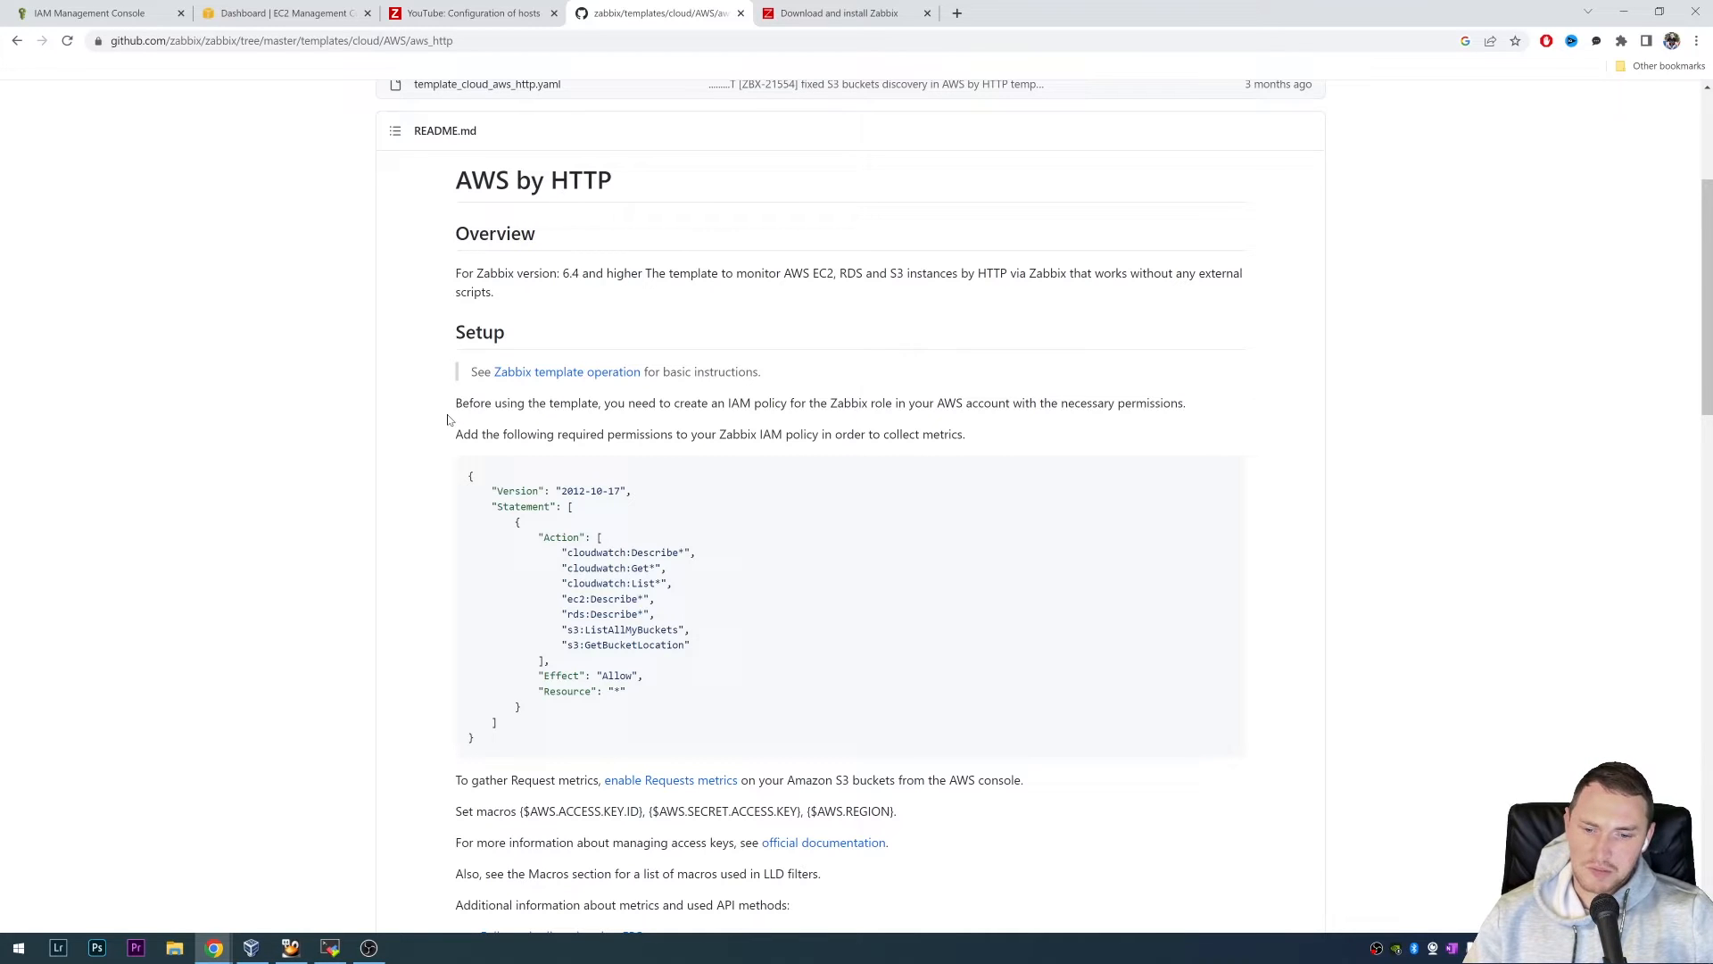
pyautogui.moveTo(614, 350)
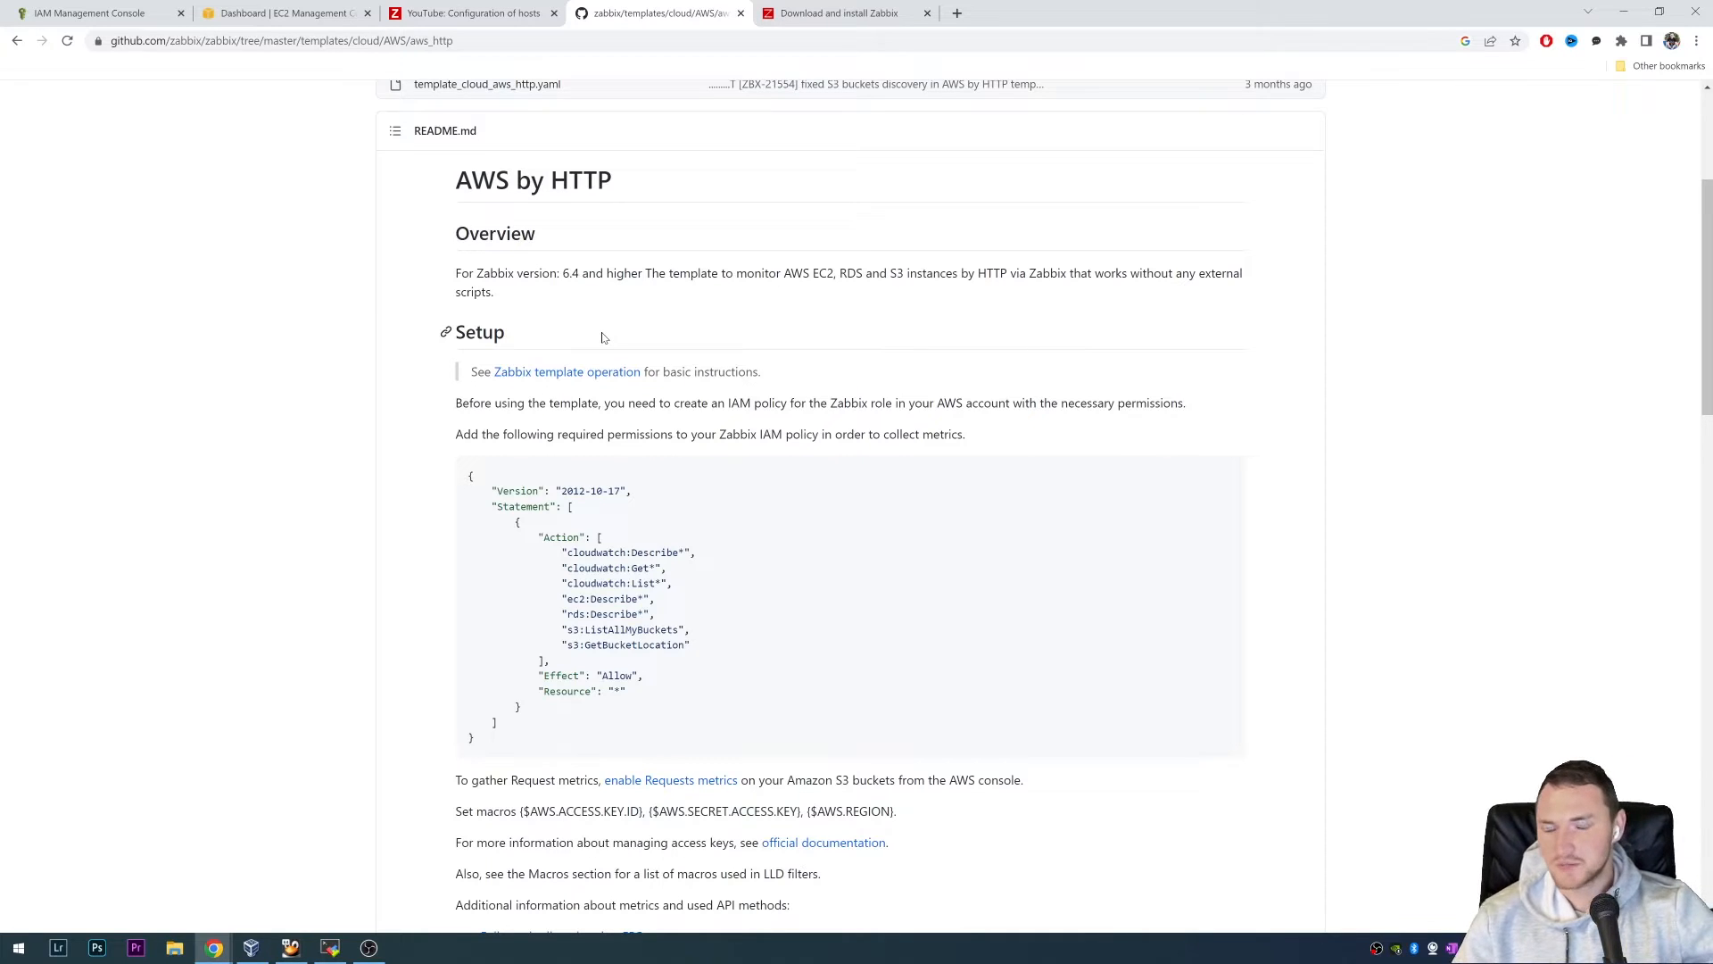
pyautogui.moveTo(868, 292)
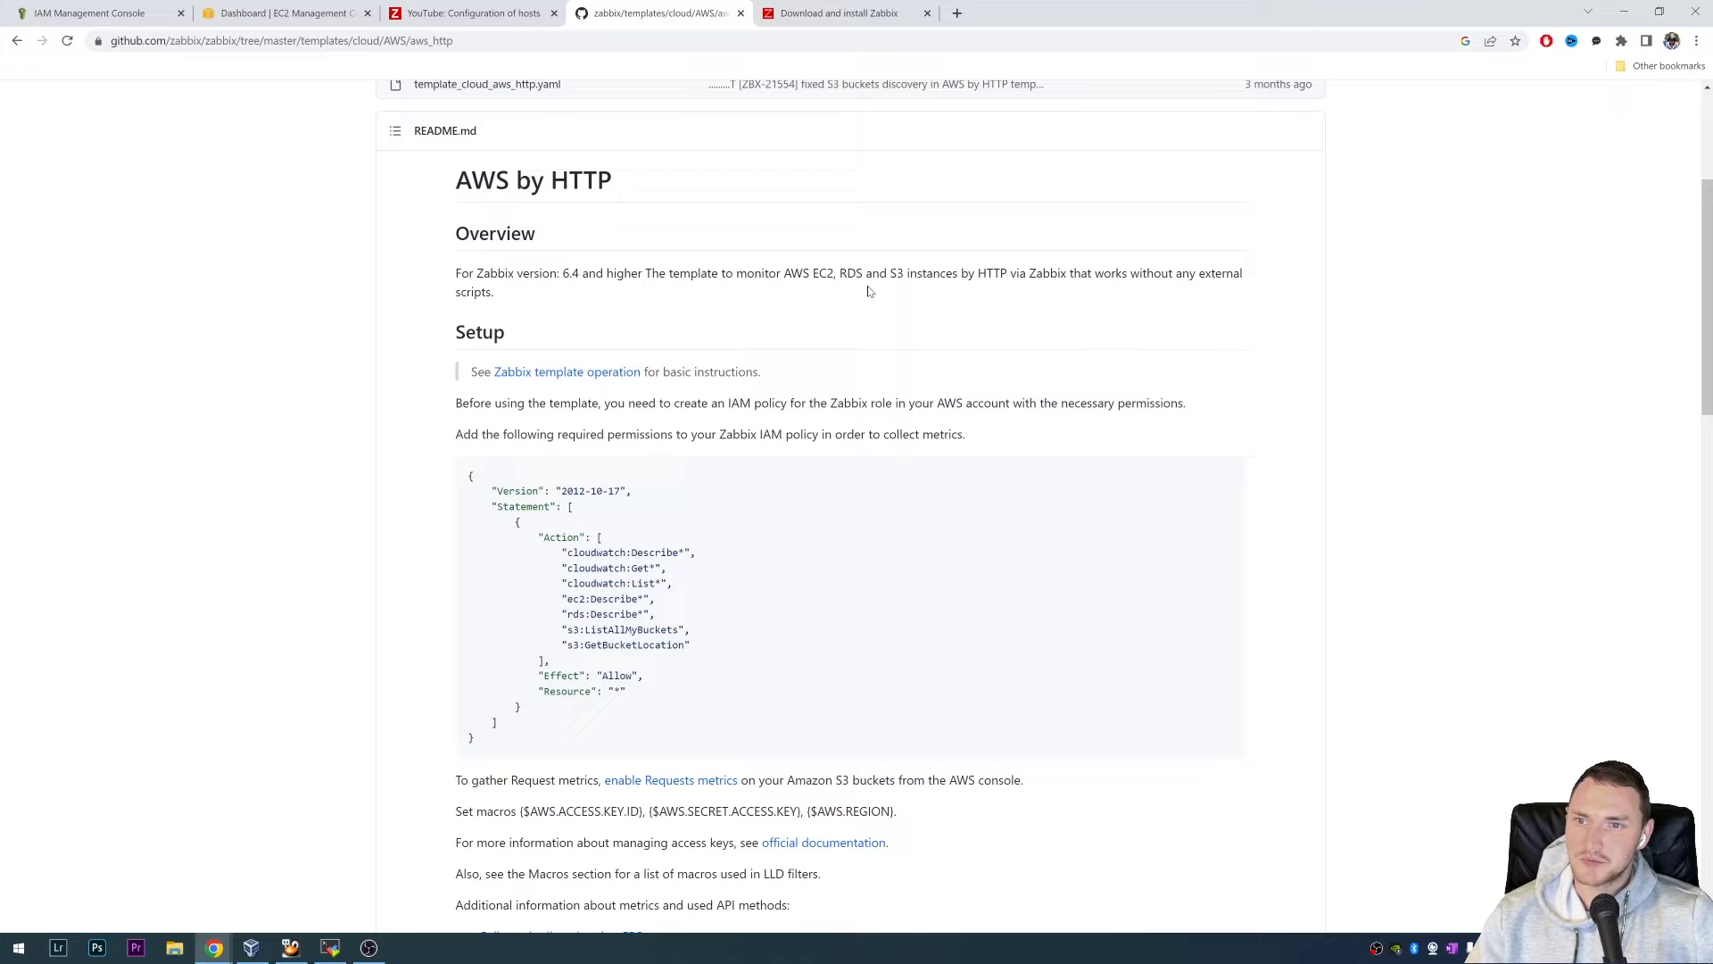
pyautogui.moveTo(761, 257)
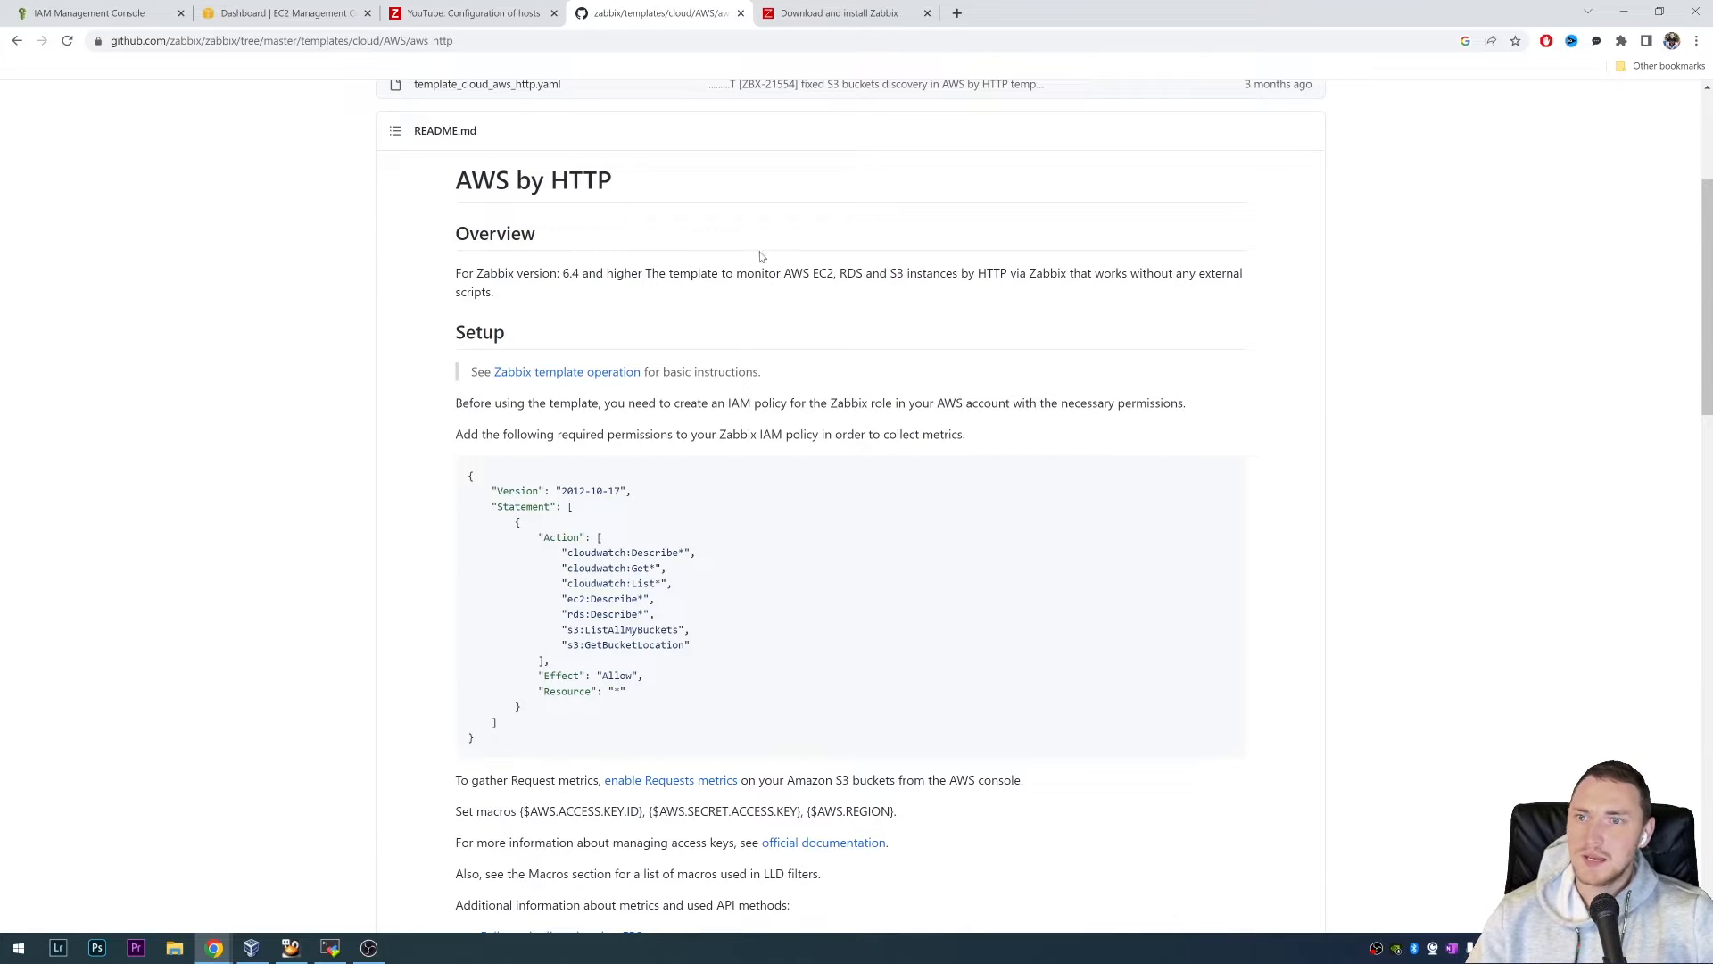
pyautogui.moveTo(872, 288)
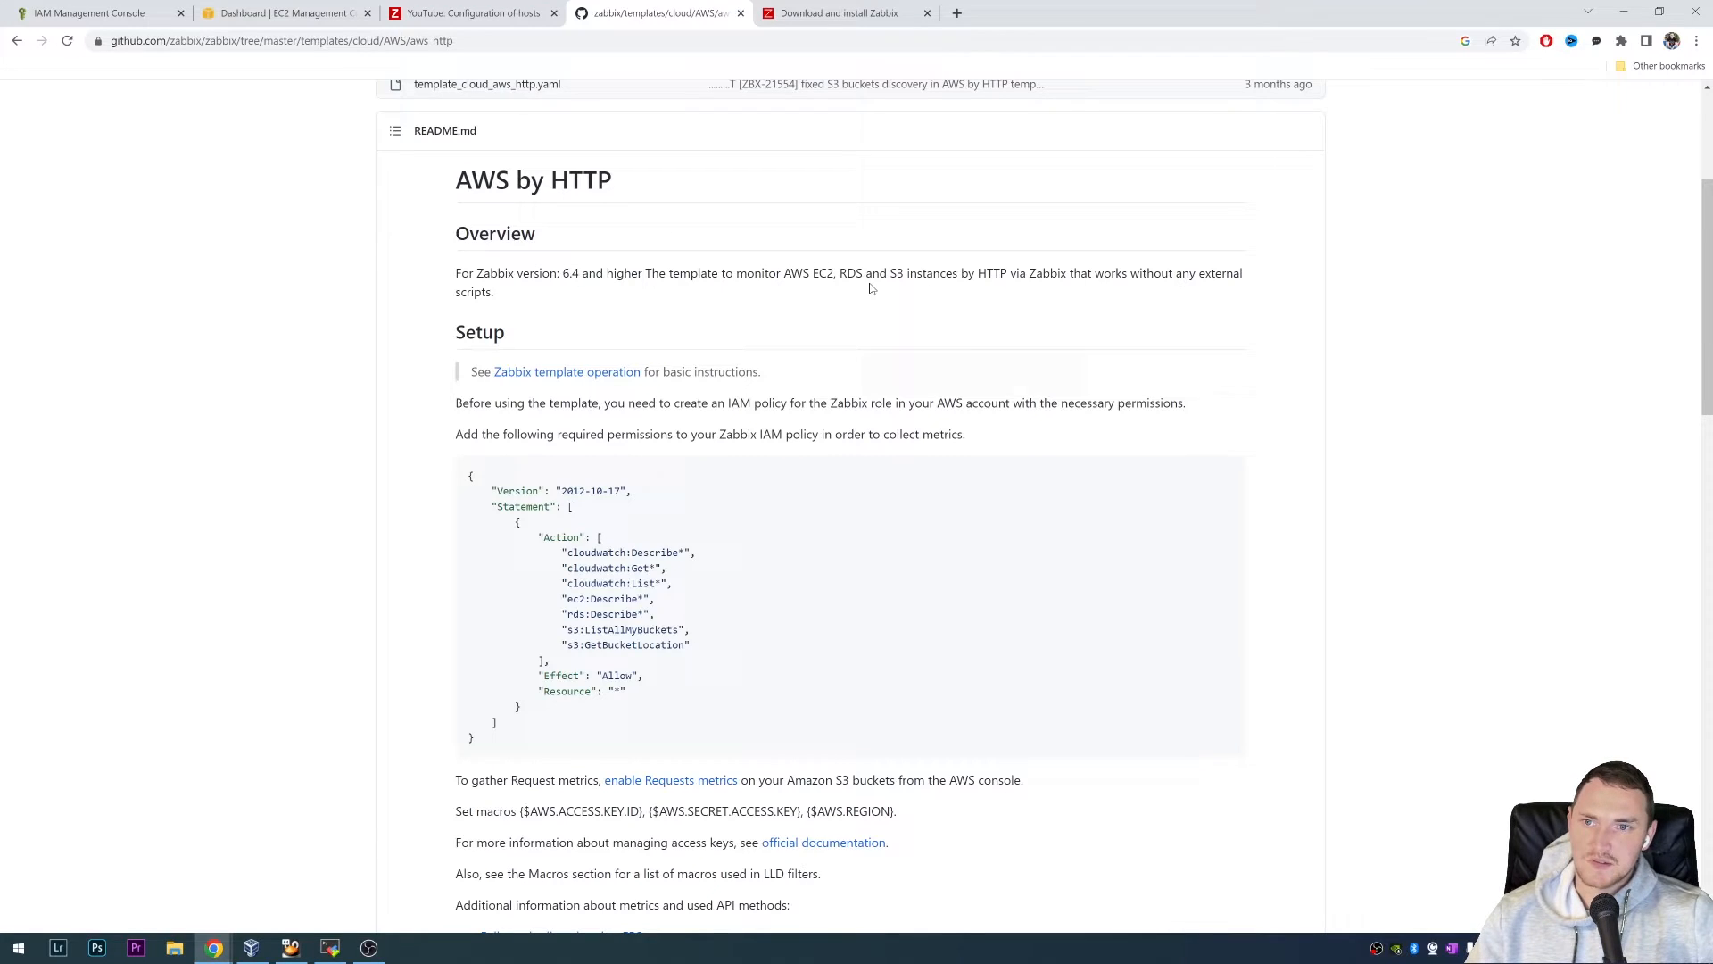
# - Open the template_cloud_aws_http.yaml file in the aws_http folder
pyautogui.scroll(3)
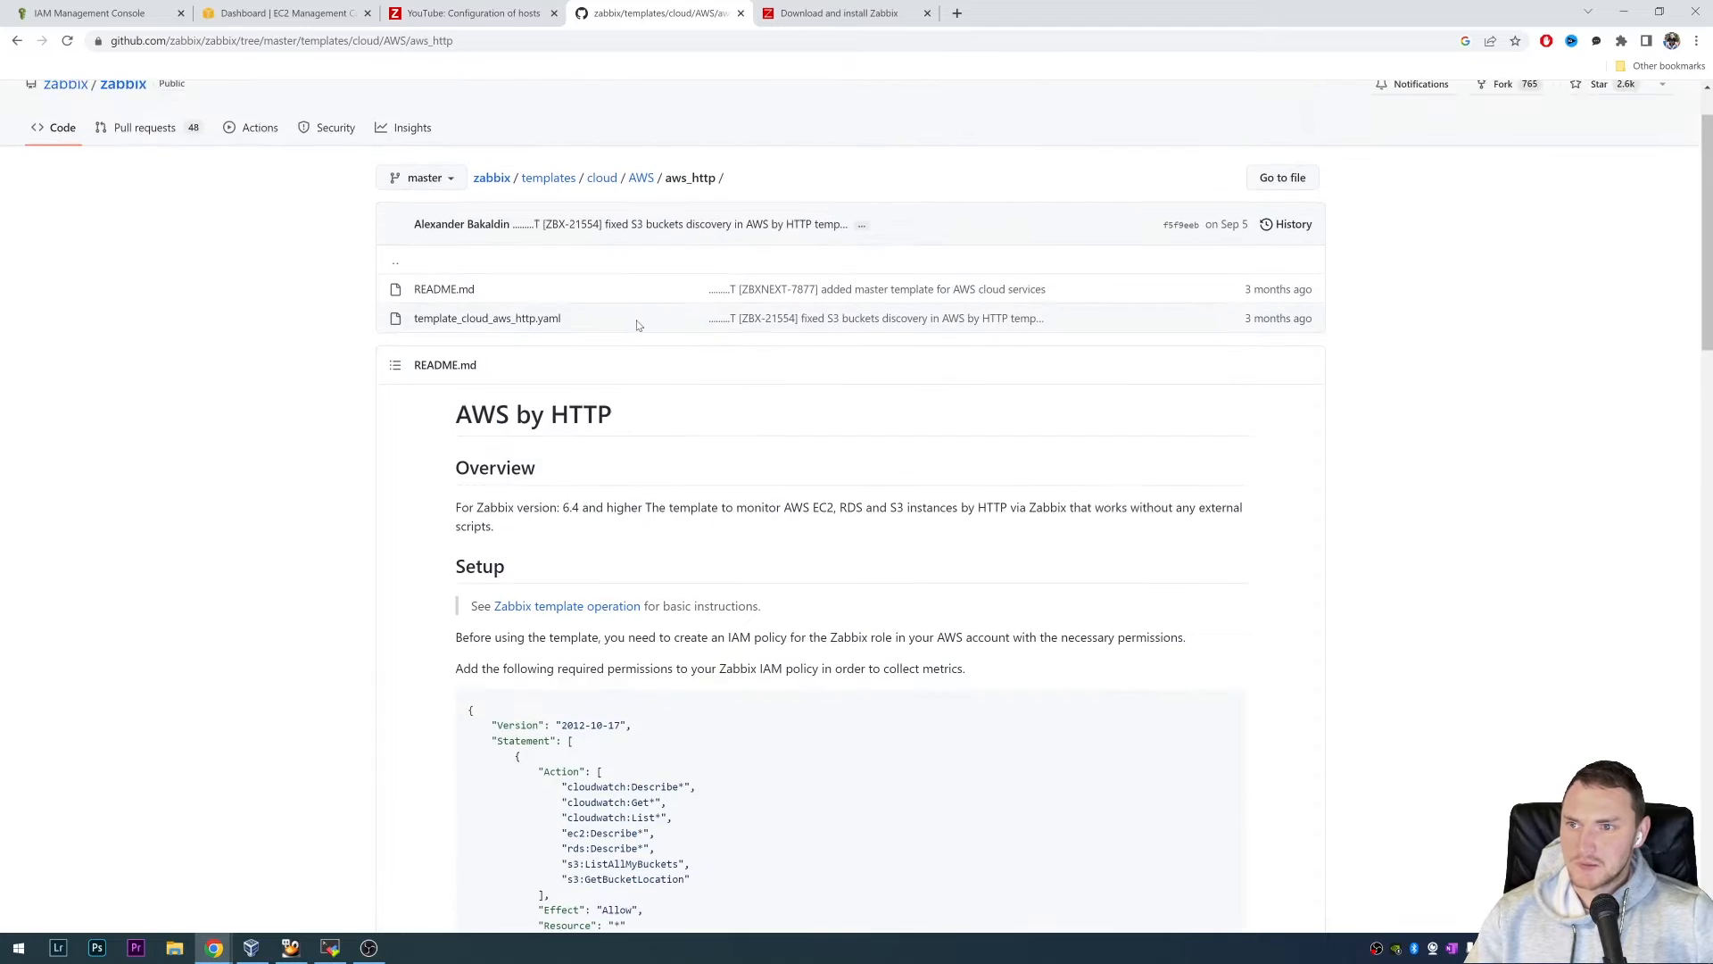
pyautogui.moveTo(694, 351)
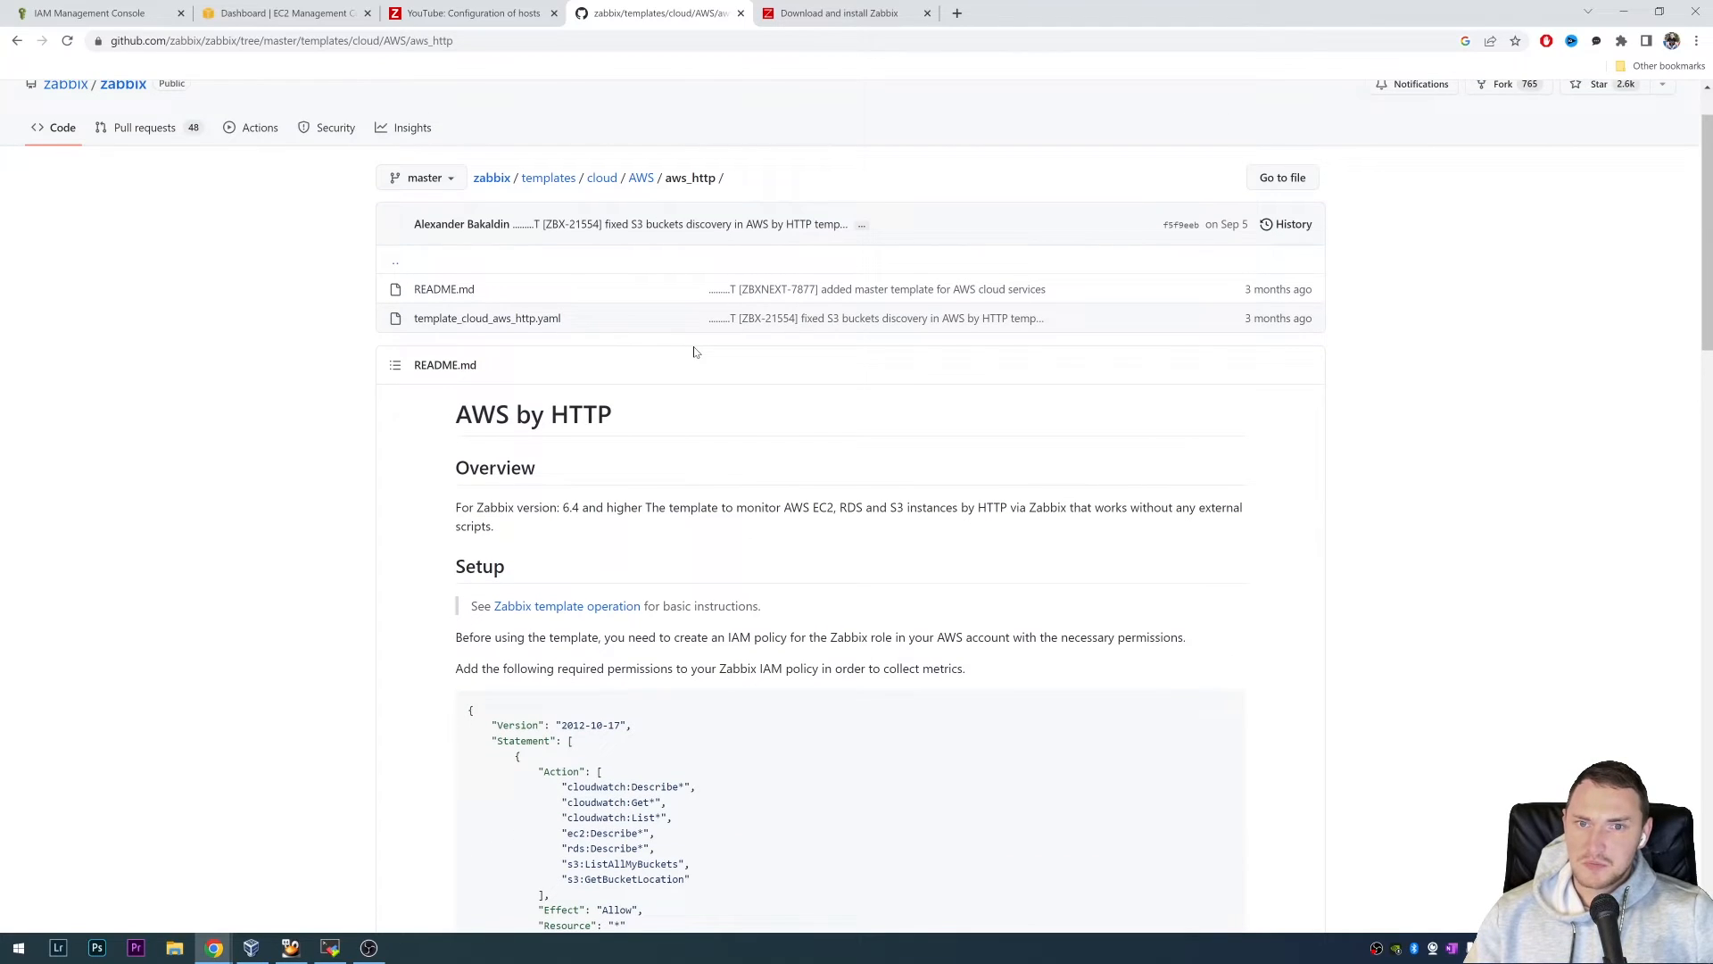
pyautogui.moveTo(487, 318)
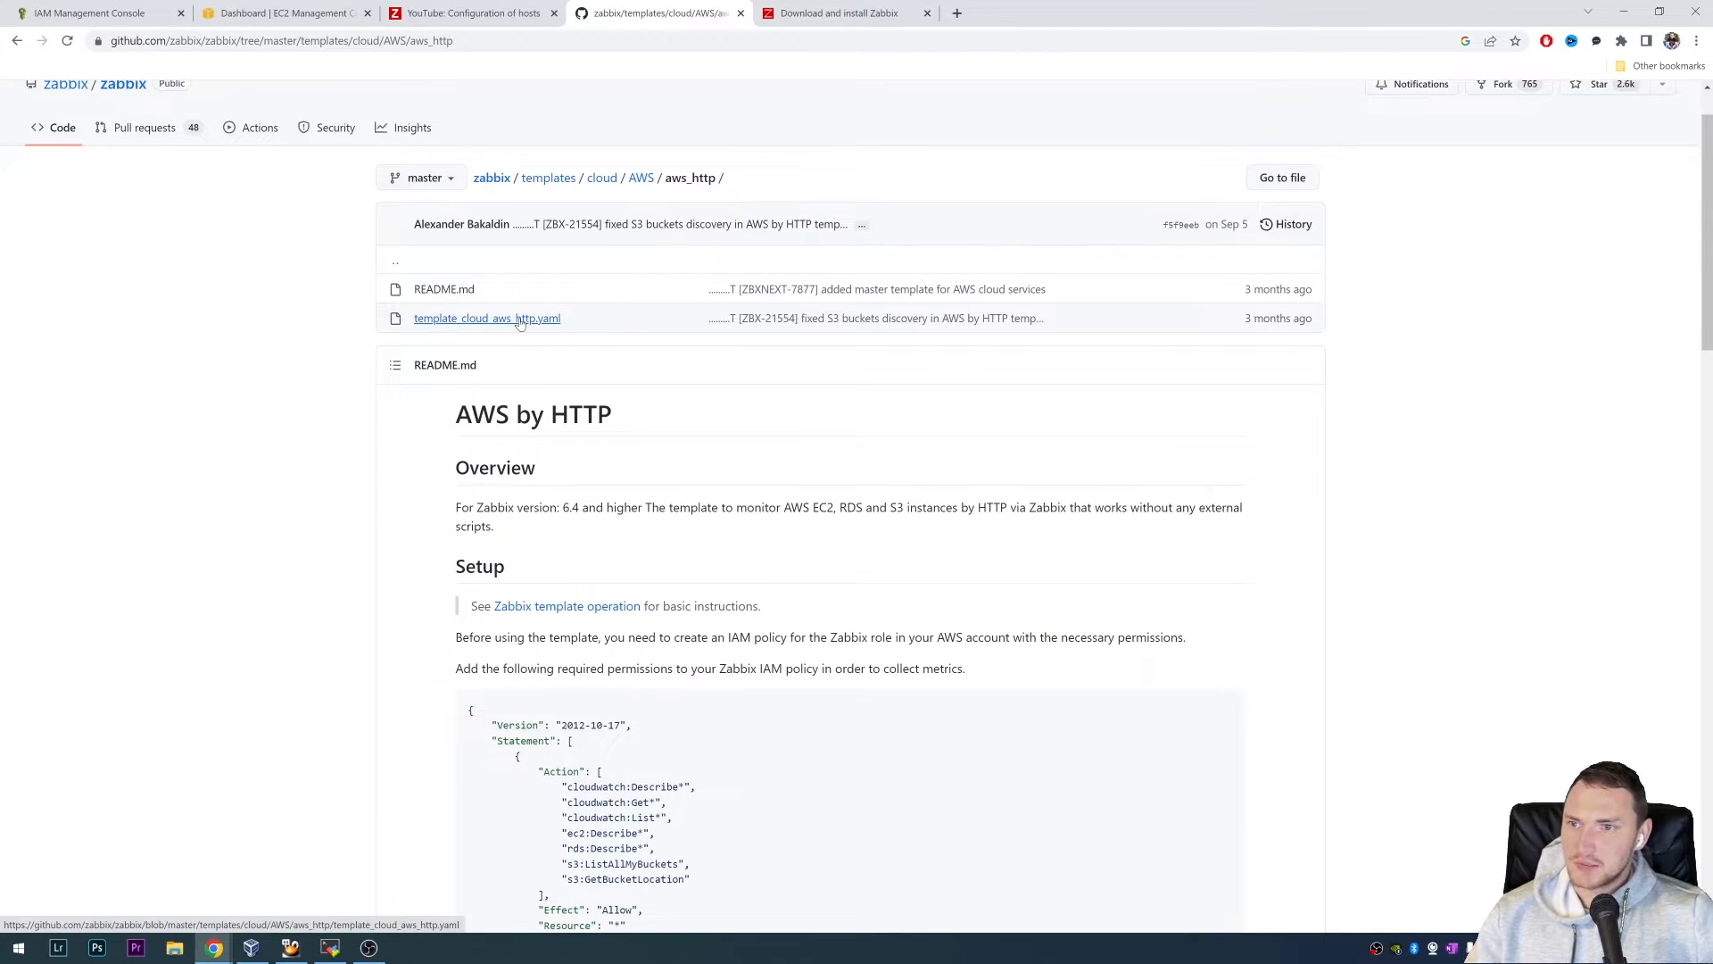
pyautogui.click(487, 318)
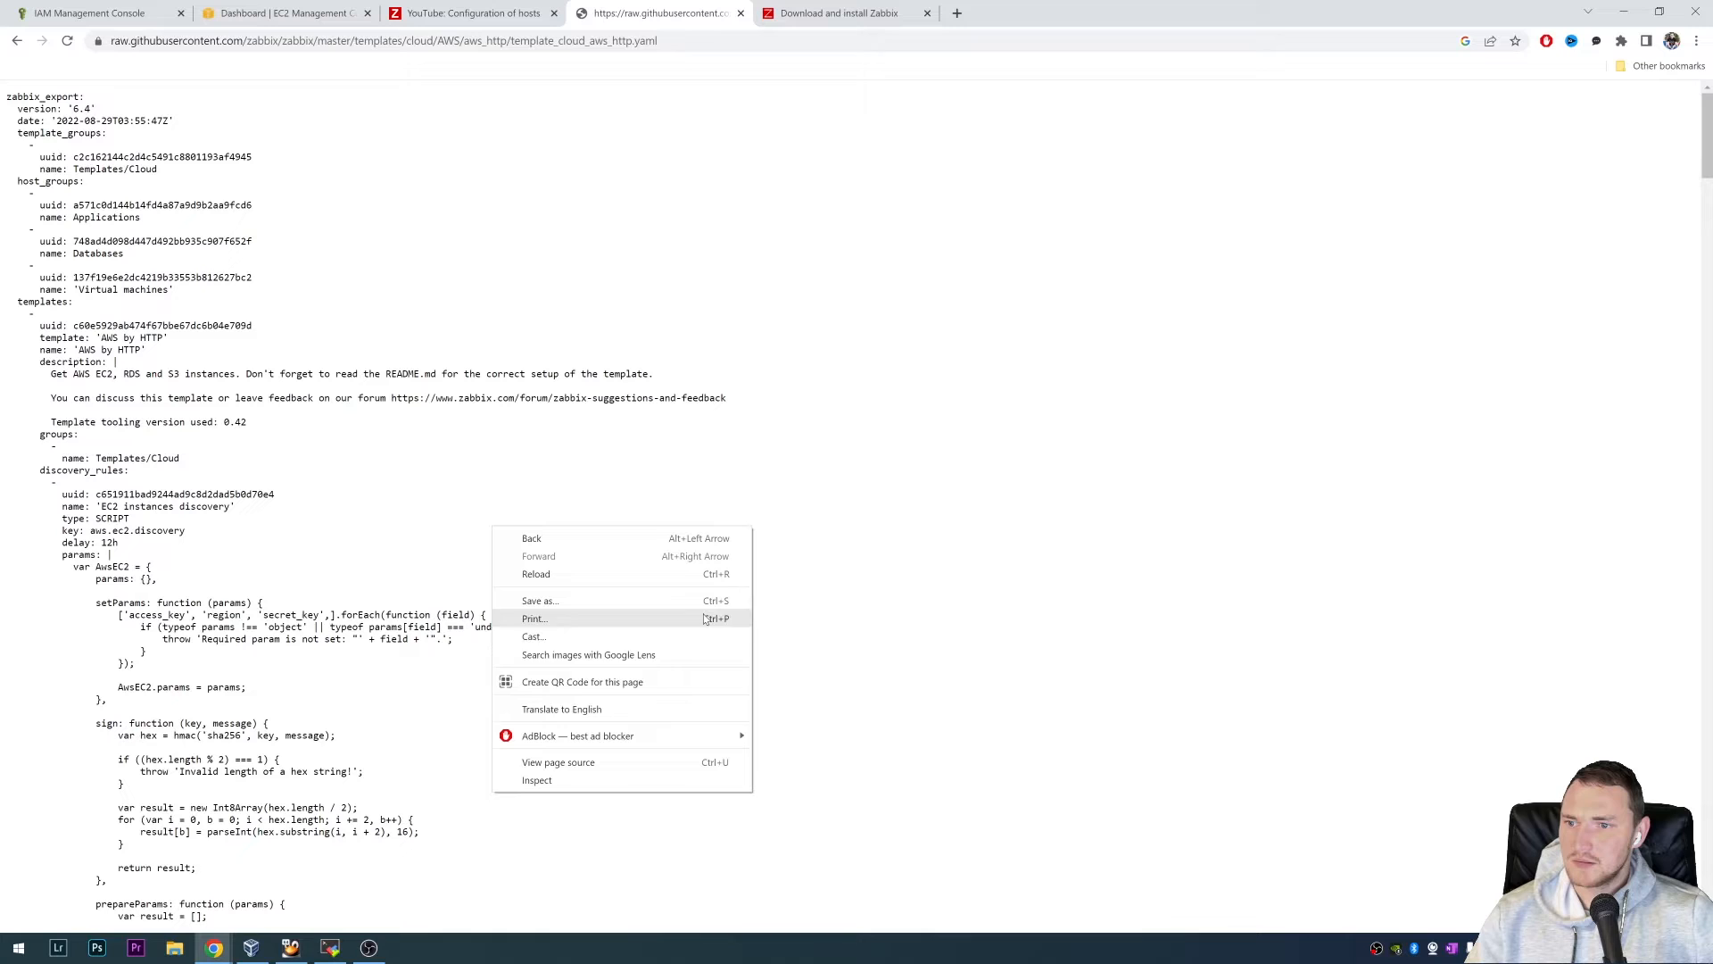
pyautogui.moveTo(628, 600)
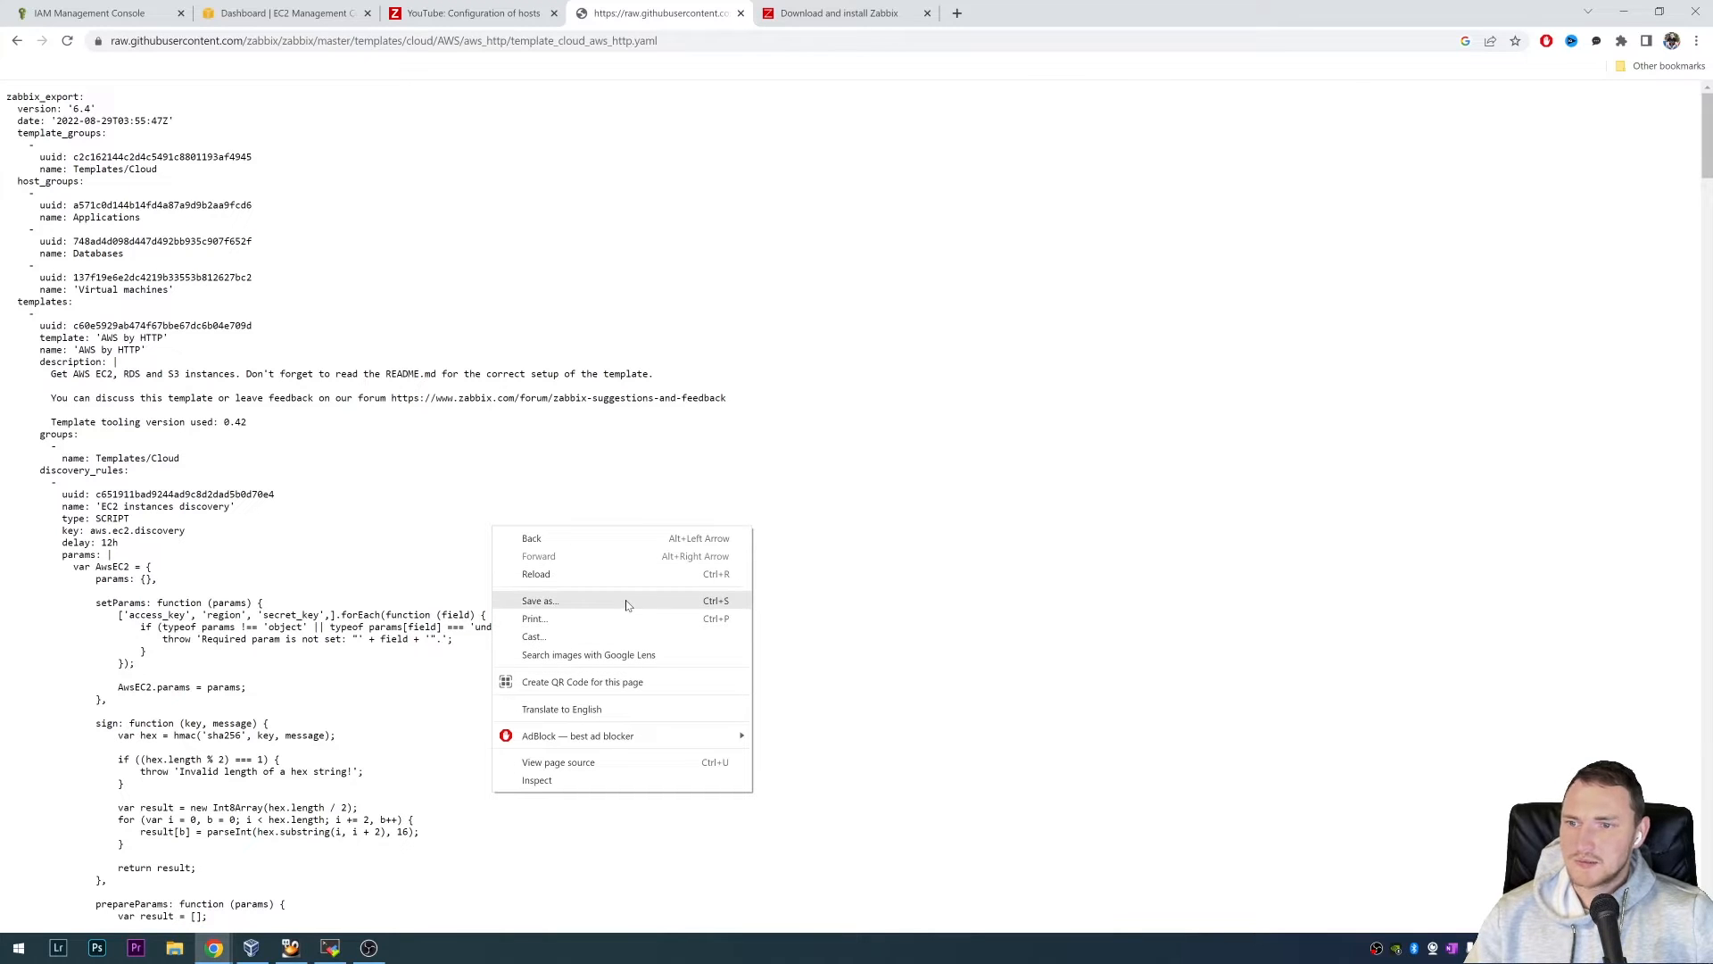
pyautogui.moveTo(1018, 586)
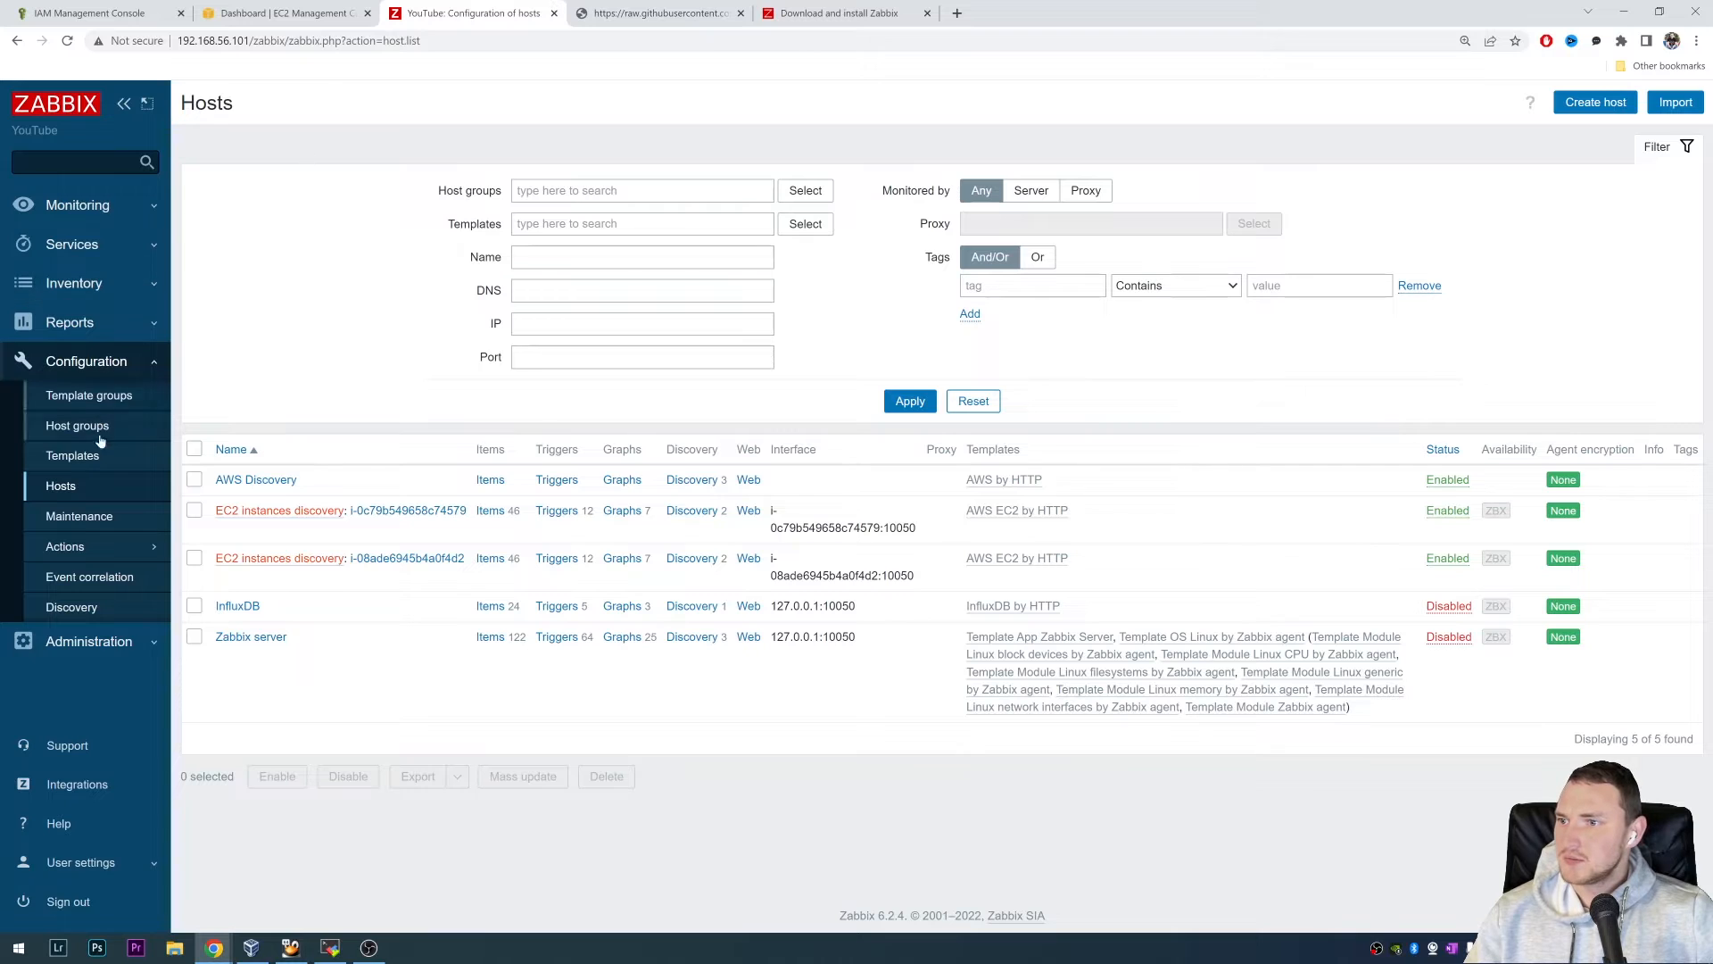
# - Open the template import form from Templates, cancel it, and return to Hosts
pyautogui.click(72, 454)
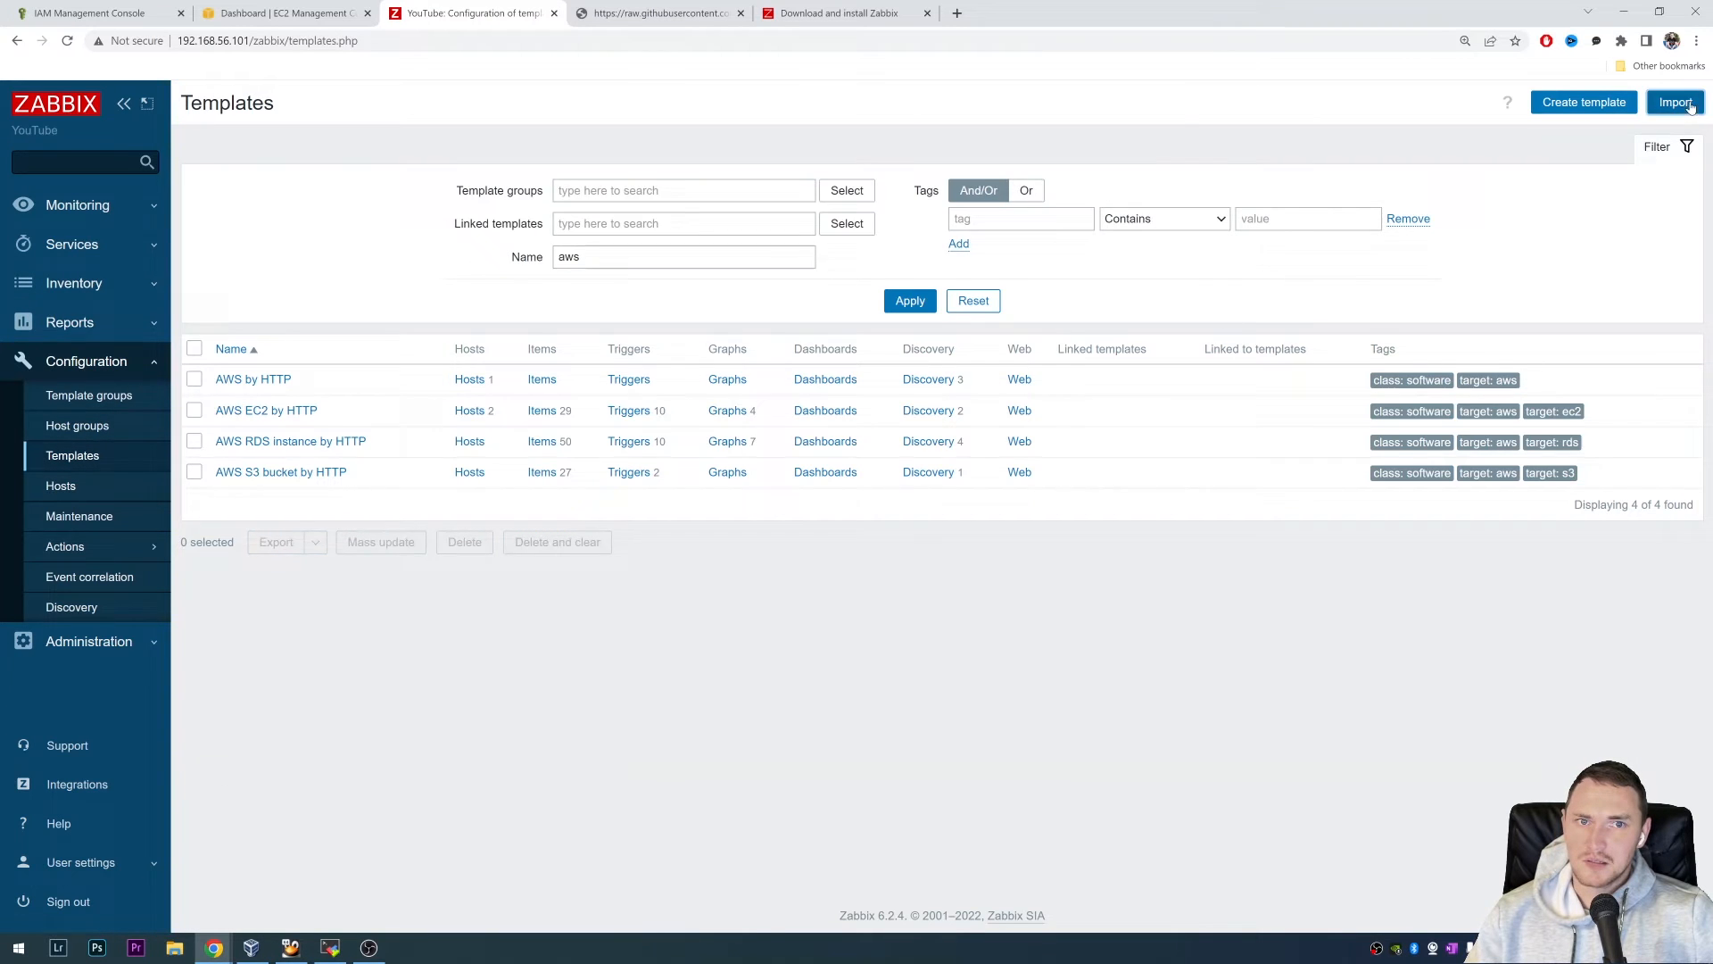
pyautogui.click(1674, 101)
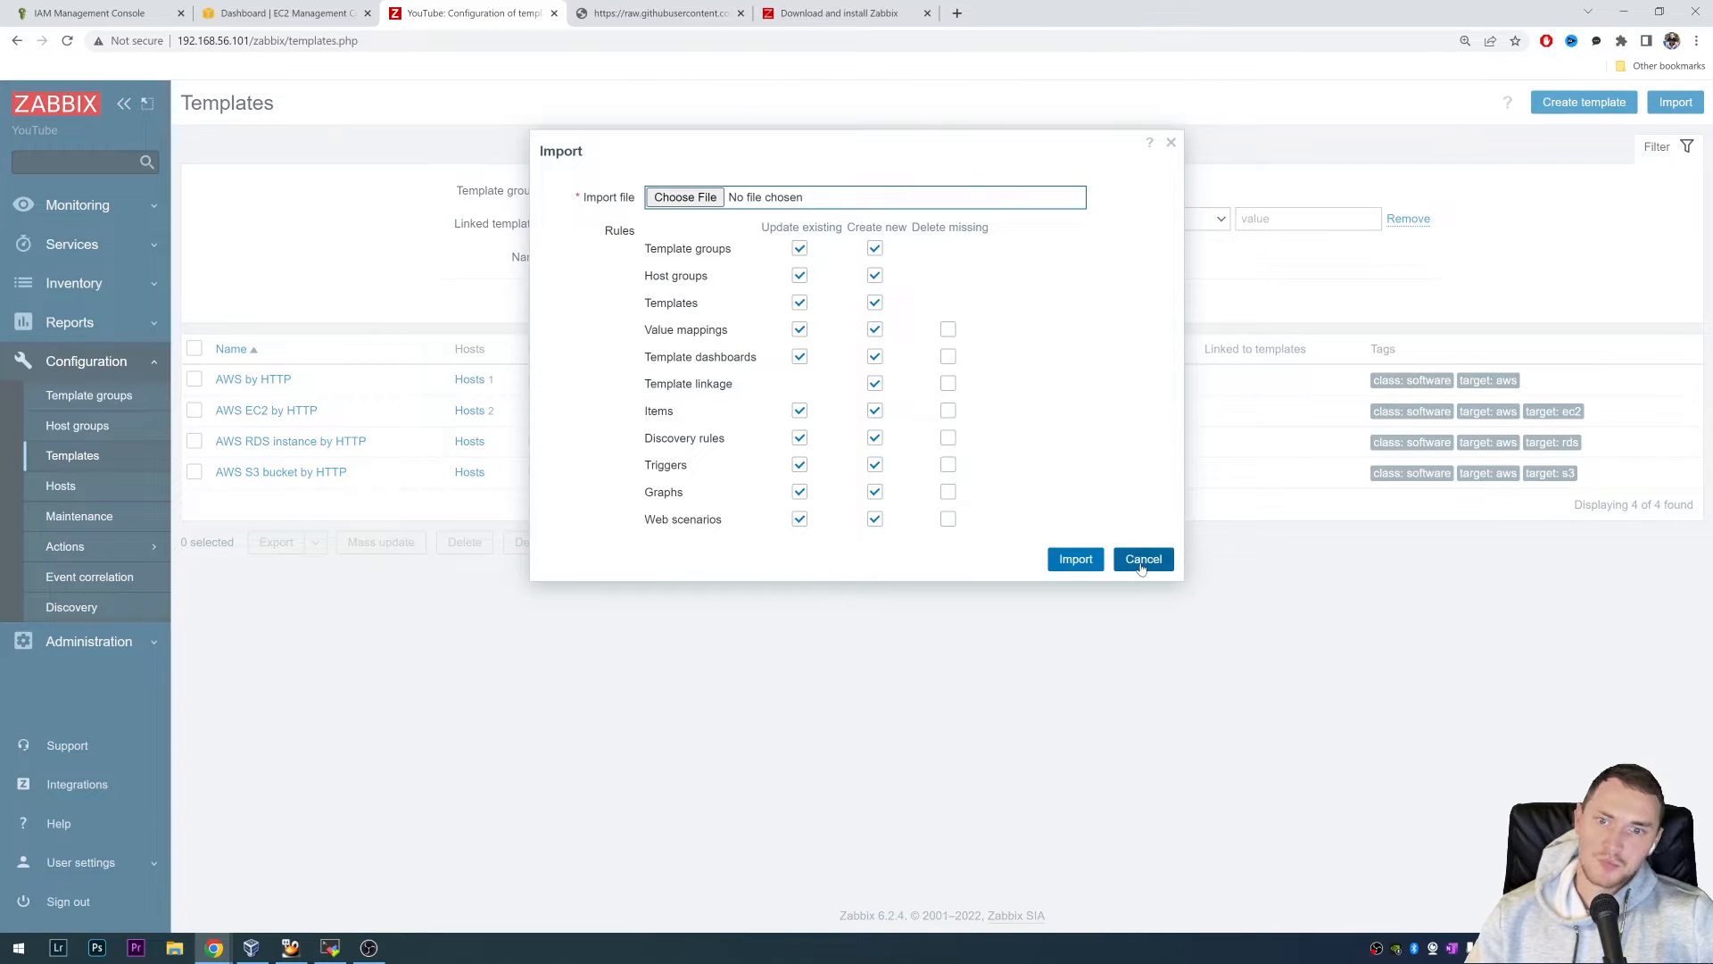
pyautogui.click(1143, 559)
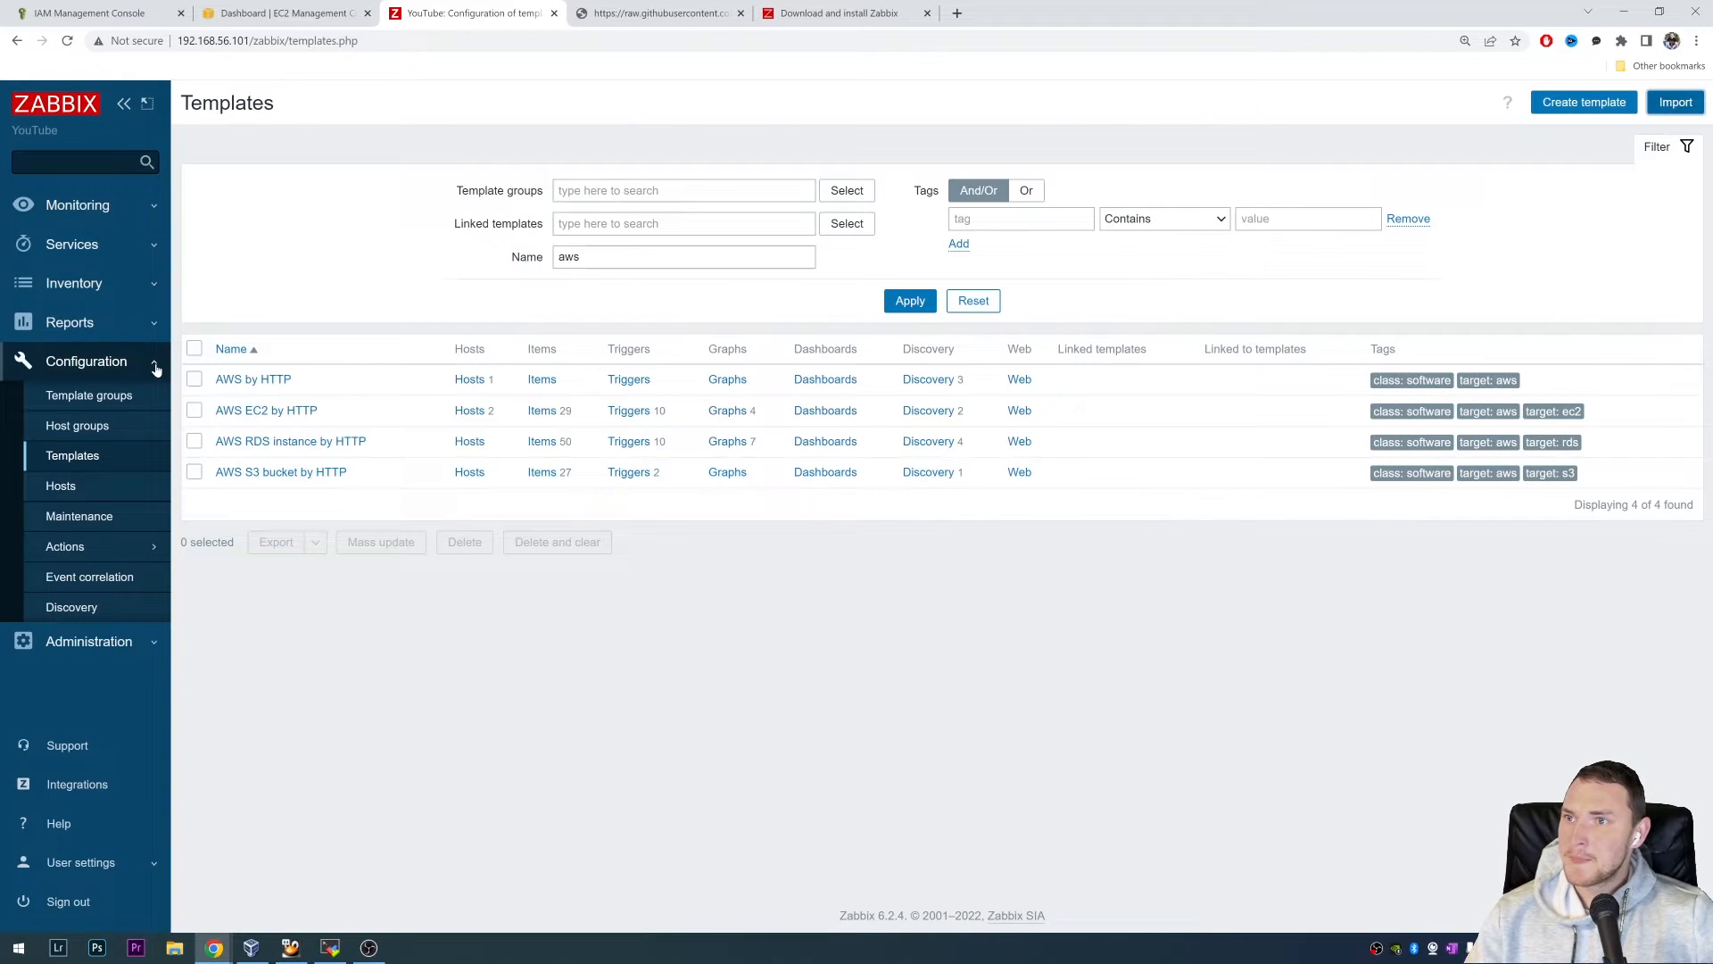
pyautogui.click(60, 485)
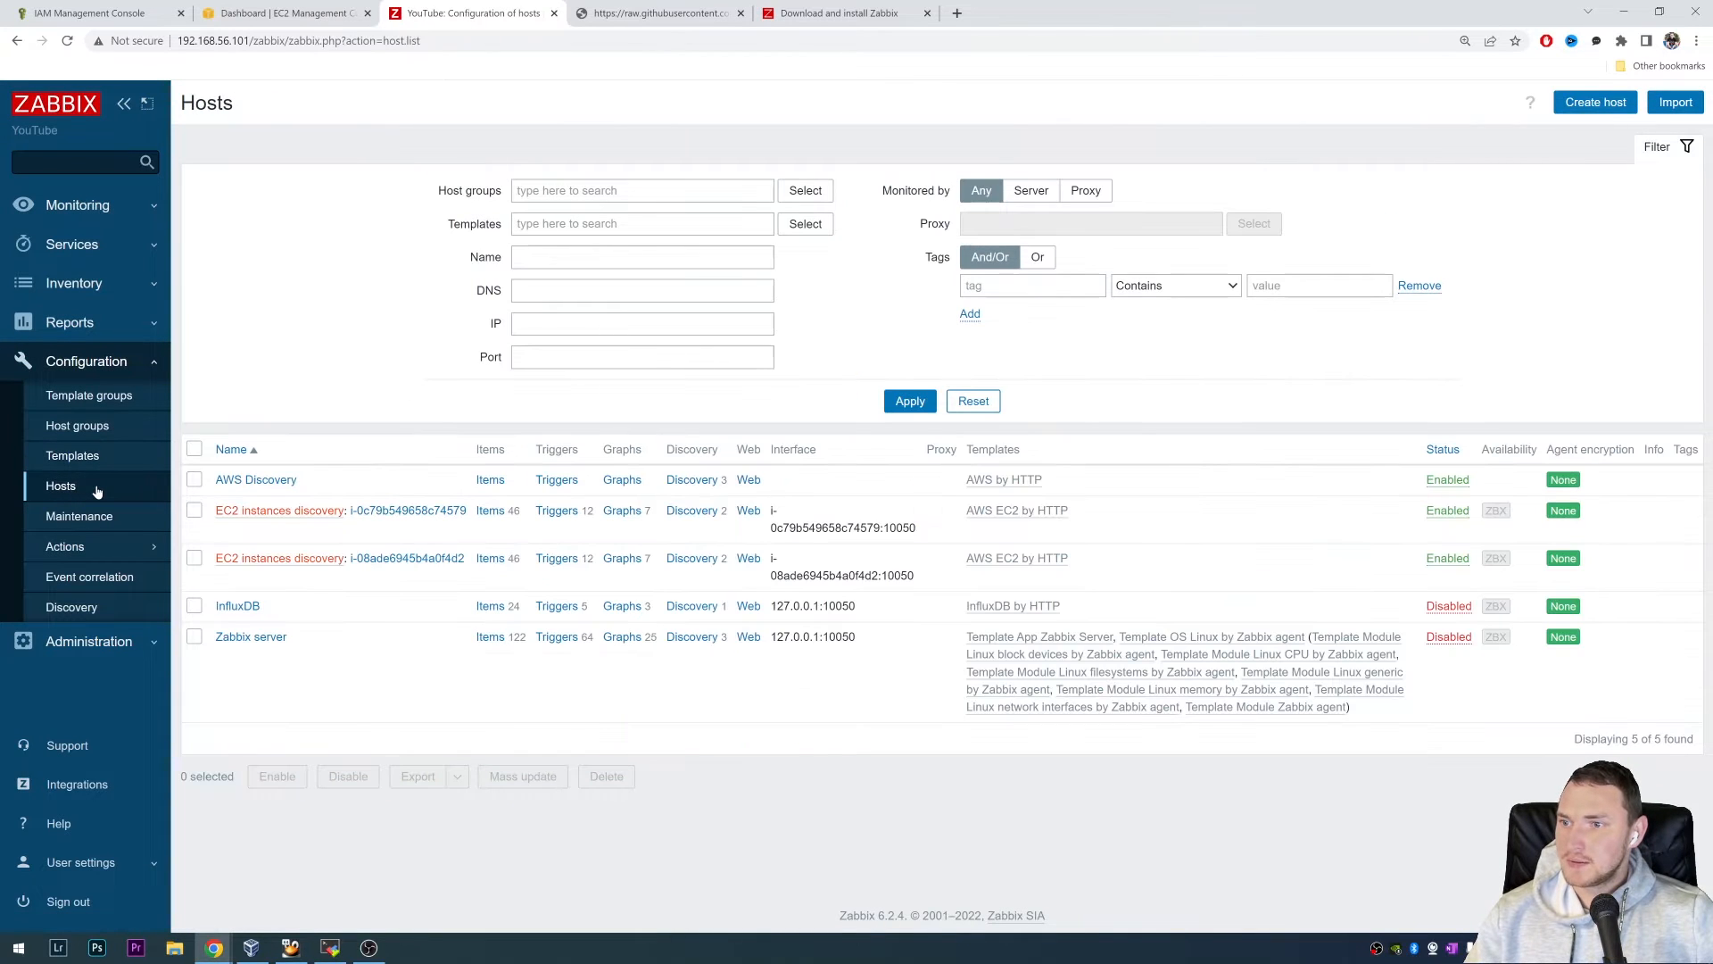
pyautogui.moveTo(377, 557)
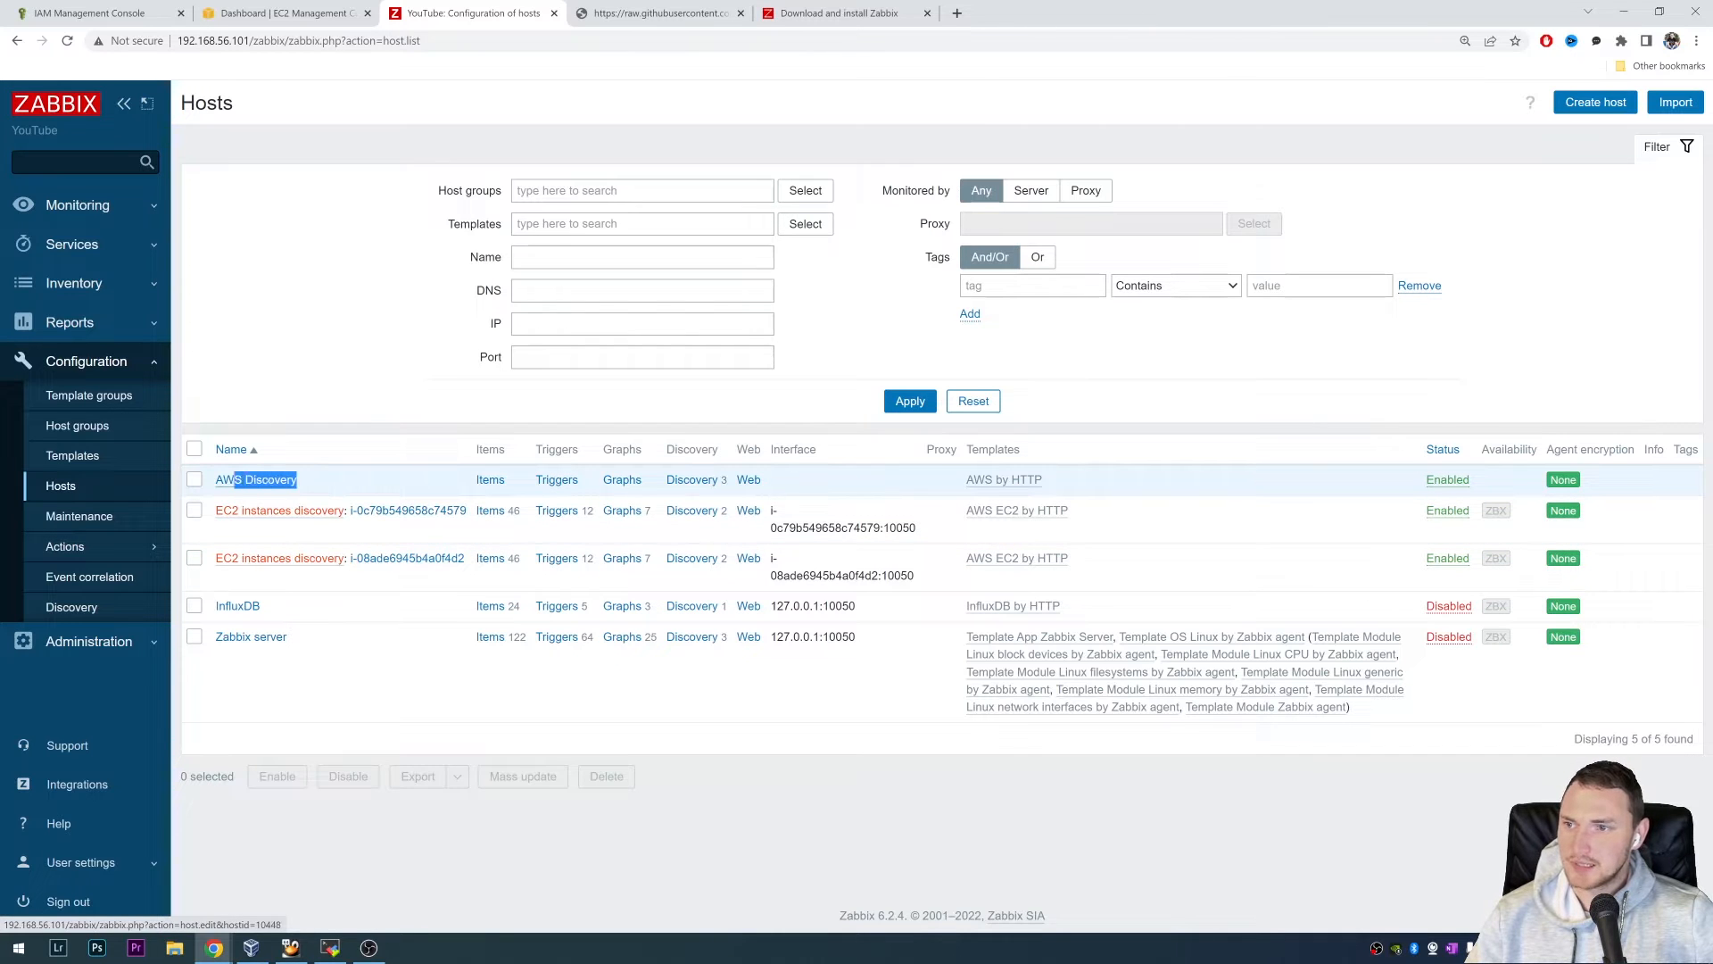
# - Open the AWS Discovery host, with AWS by HTTP linked, and view its Macros
pyautogui.click(256, 478)
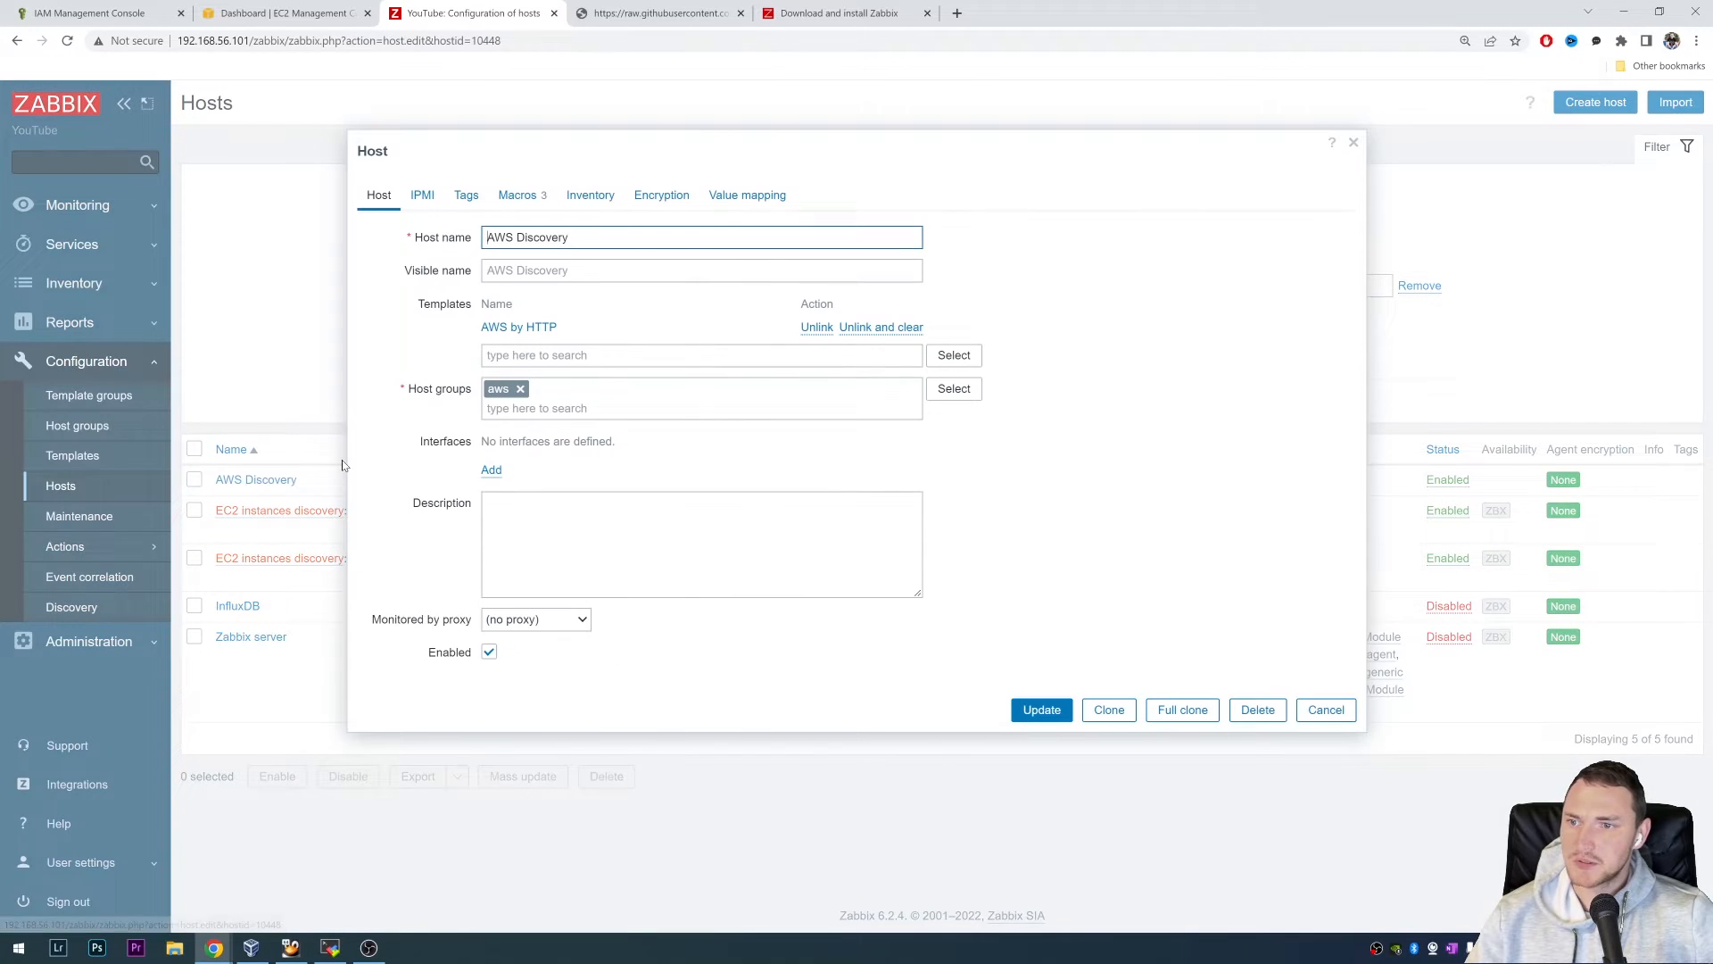
pyautogui.moveTo(470, 448)
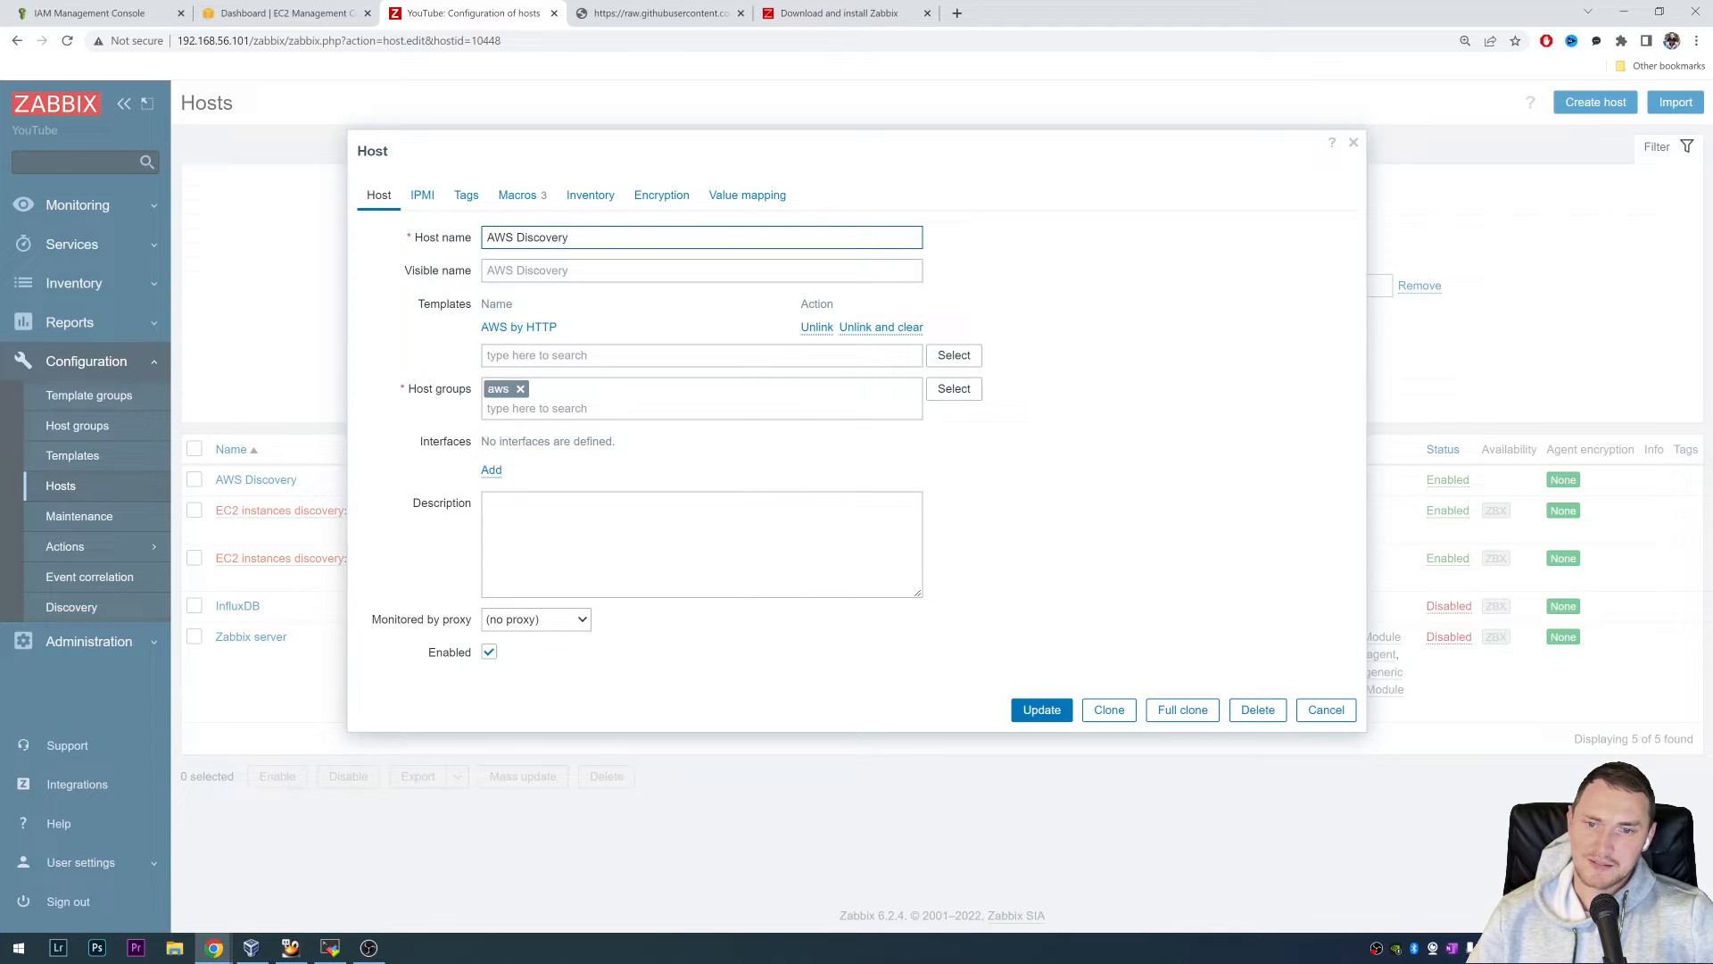
pyautogui.moveTo(528, 470)
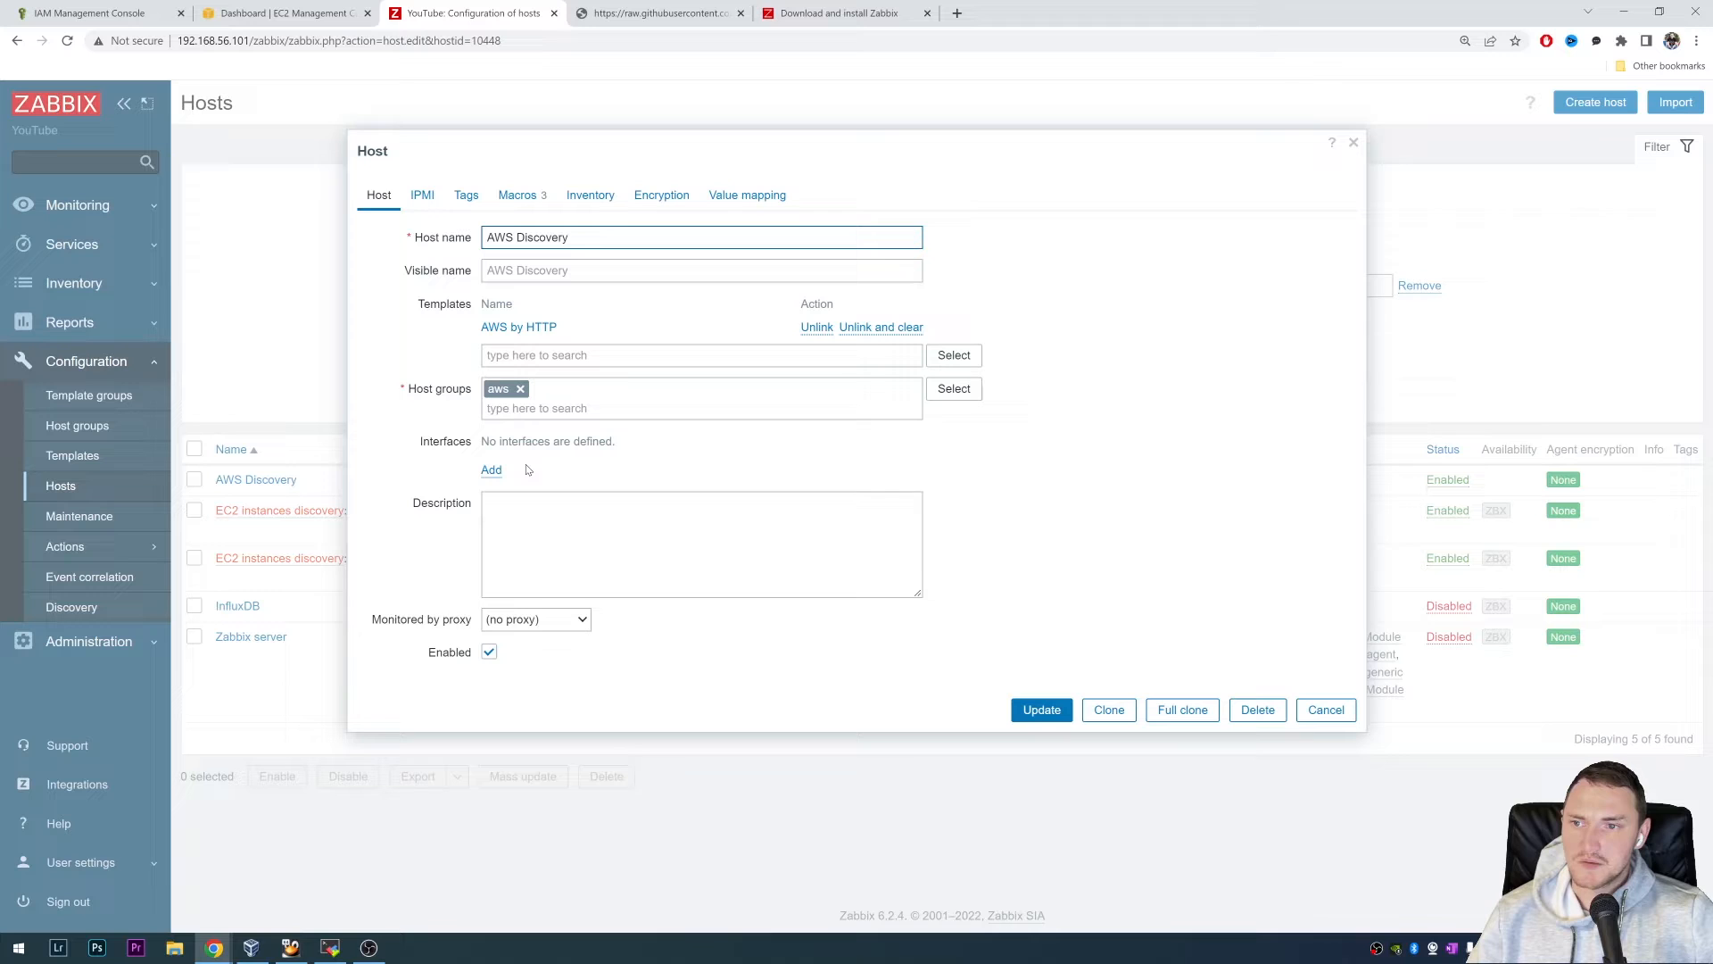
pyautogui.moveTo(555, 395)
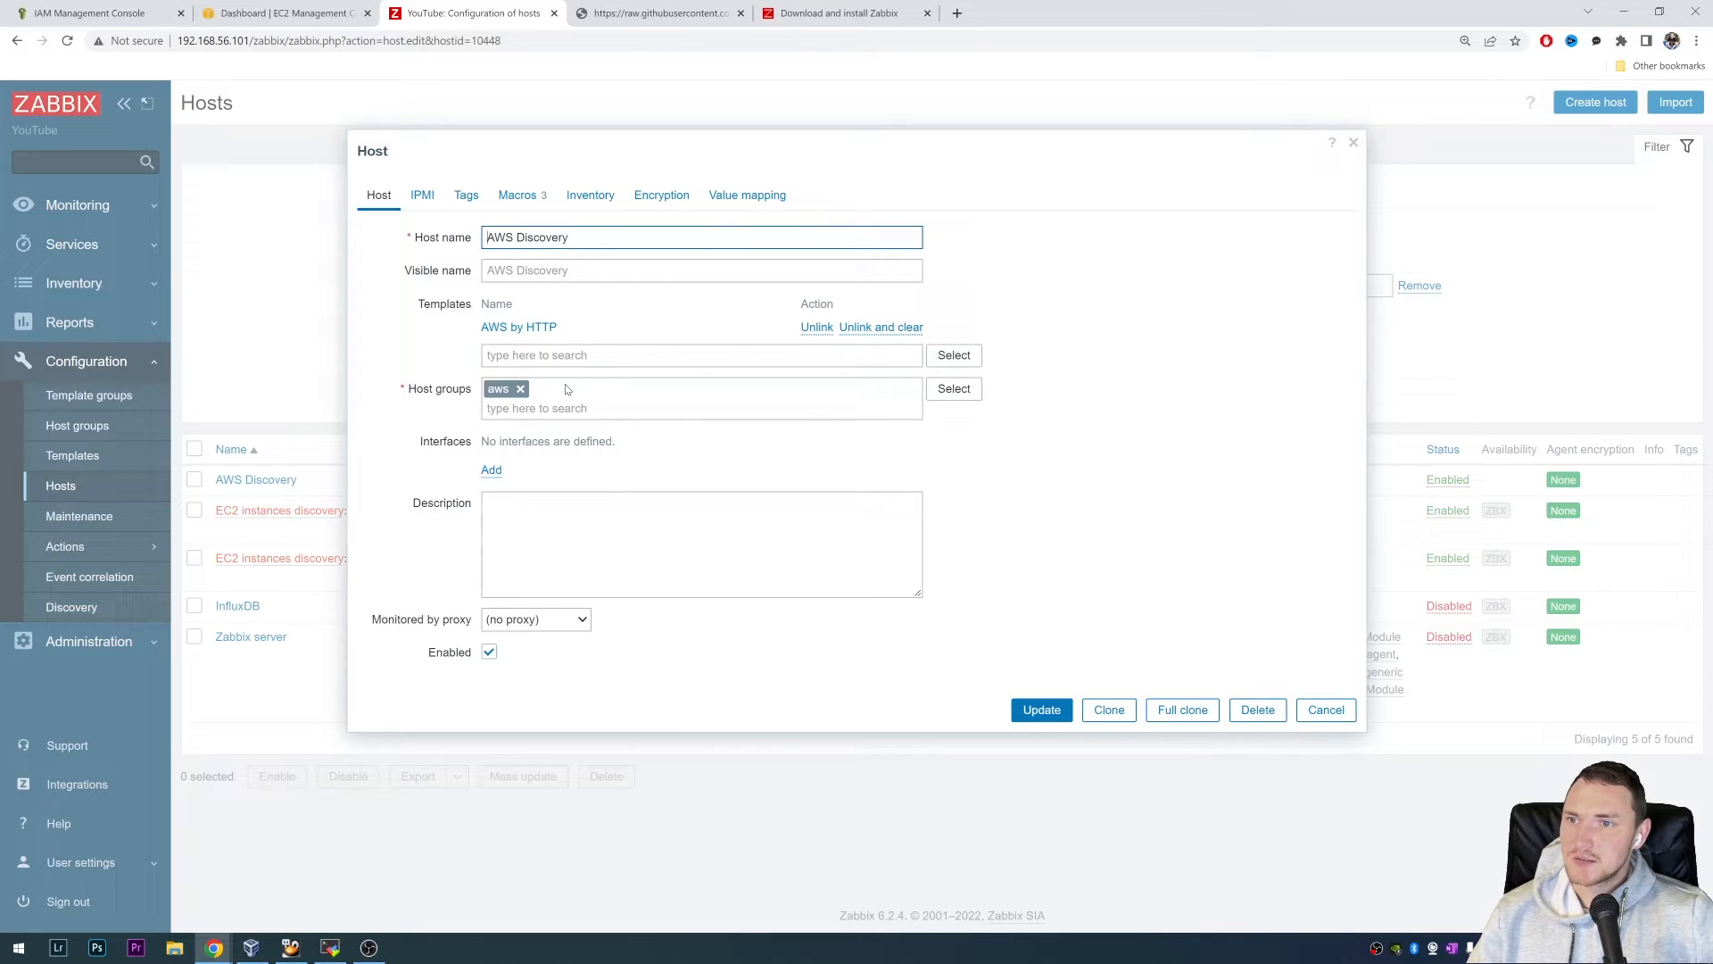
pyautogui.moveTo(579, 230)
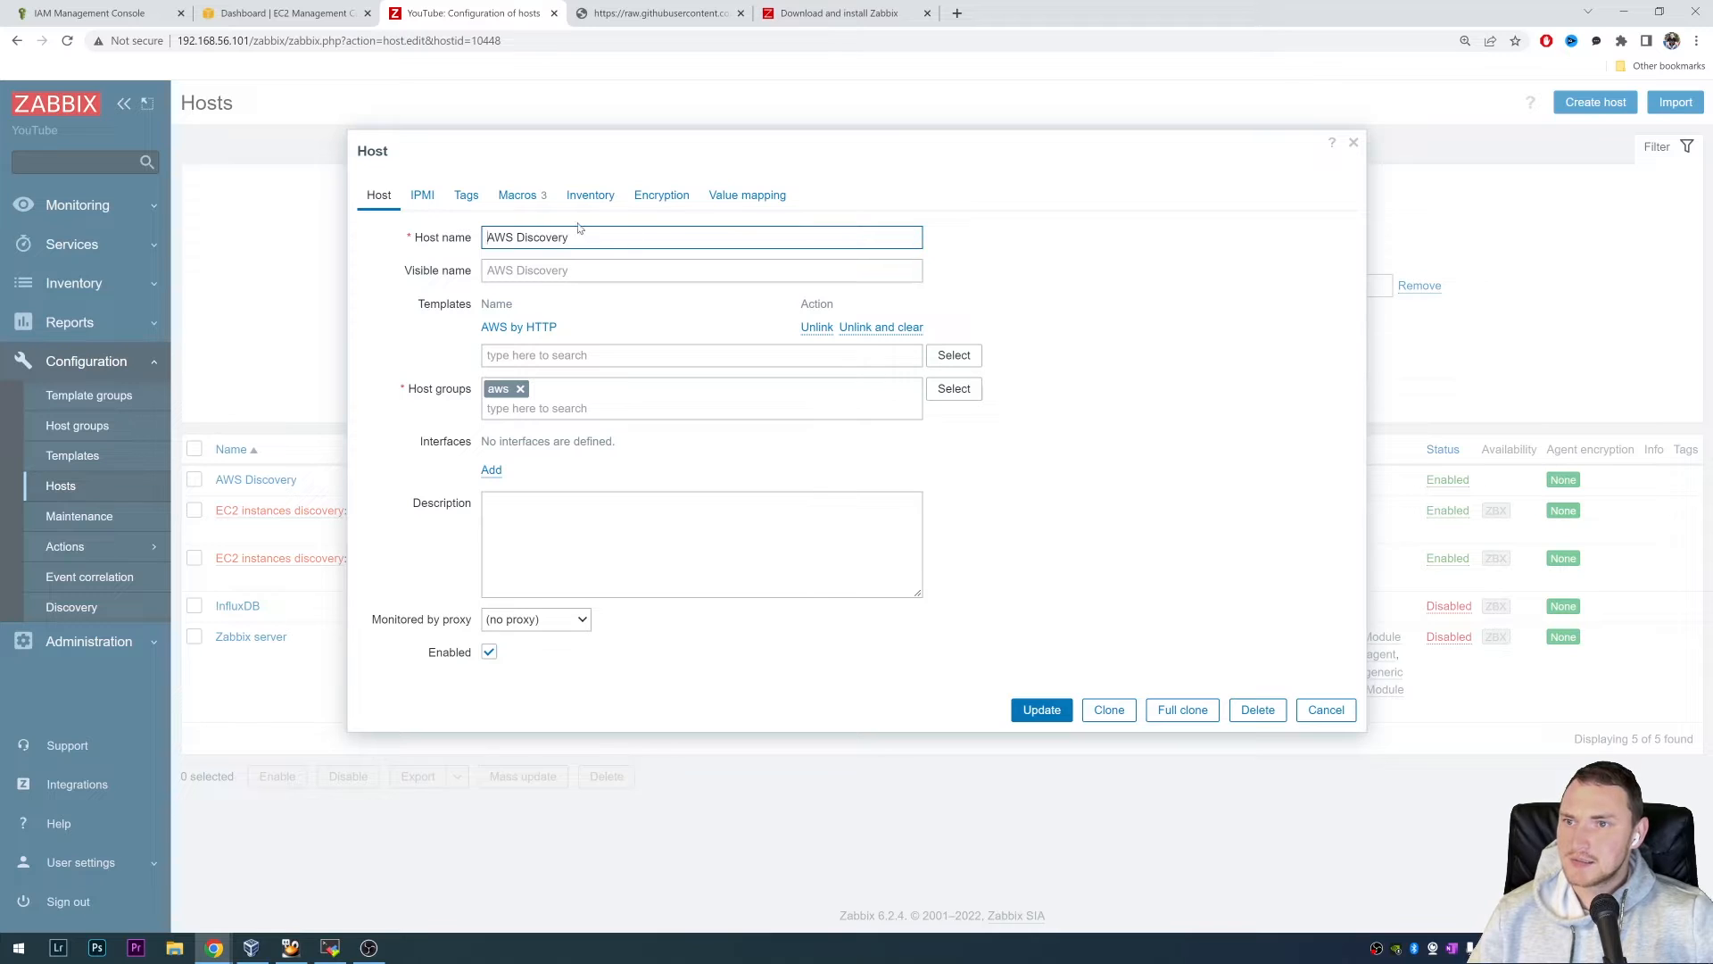
pyautogui.moveTo(510, 333)
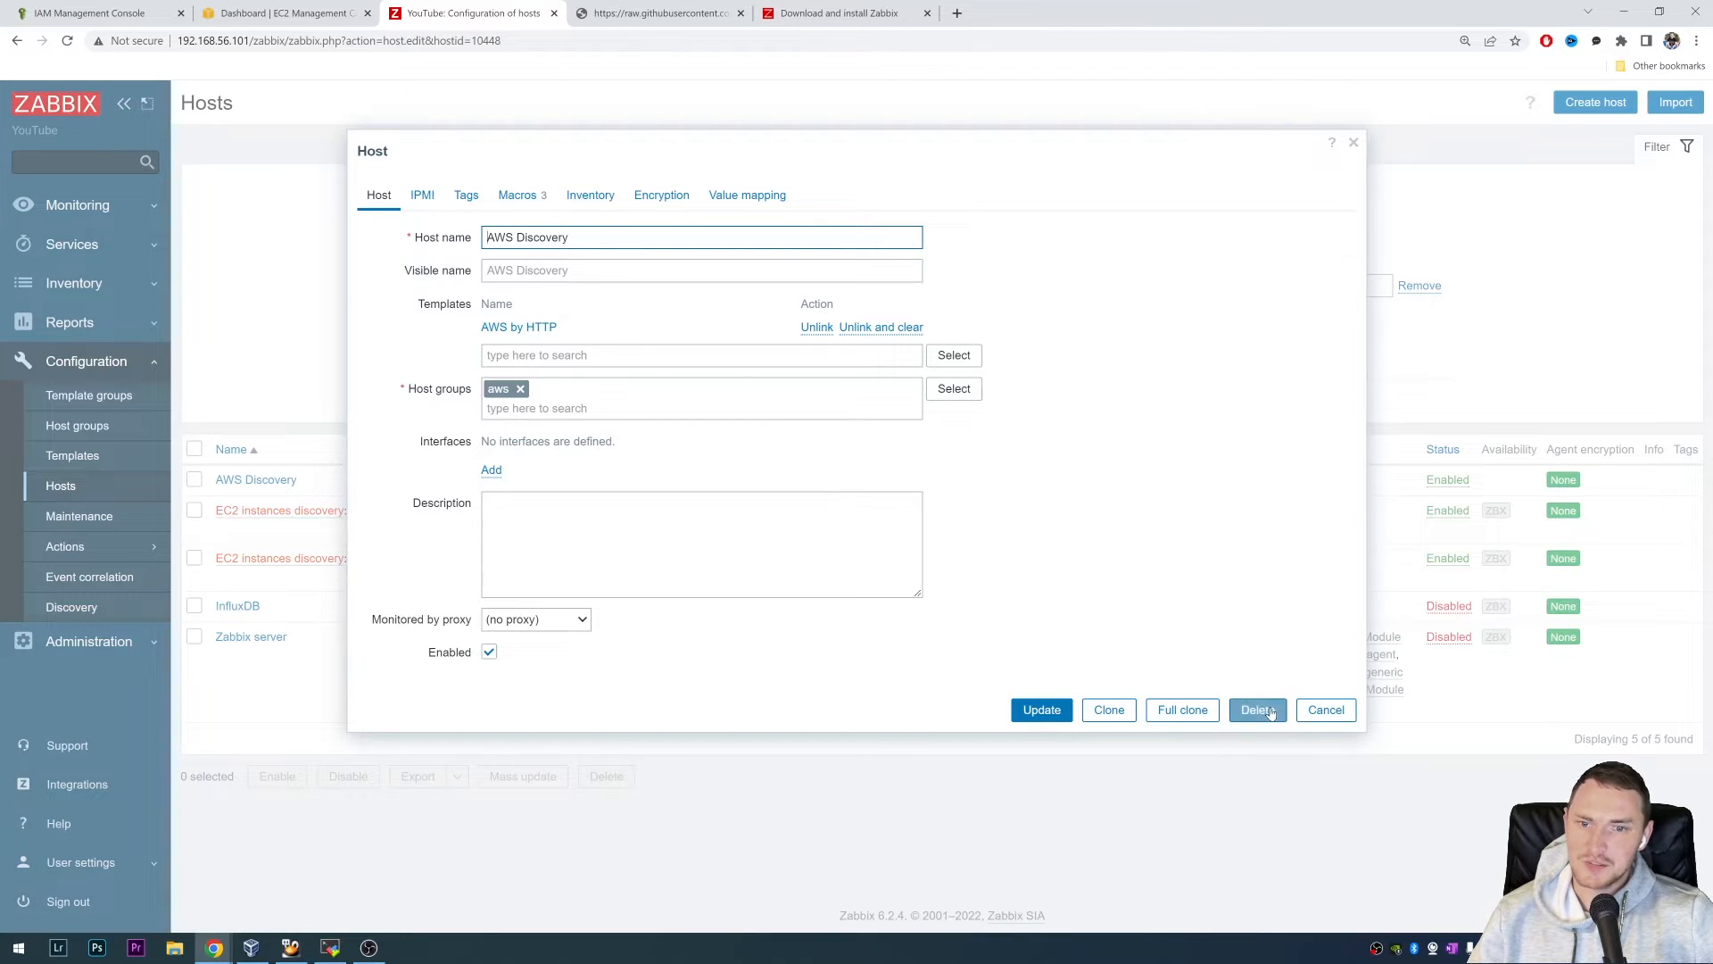
pyautogui.click(1256, 709)
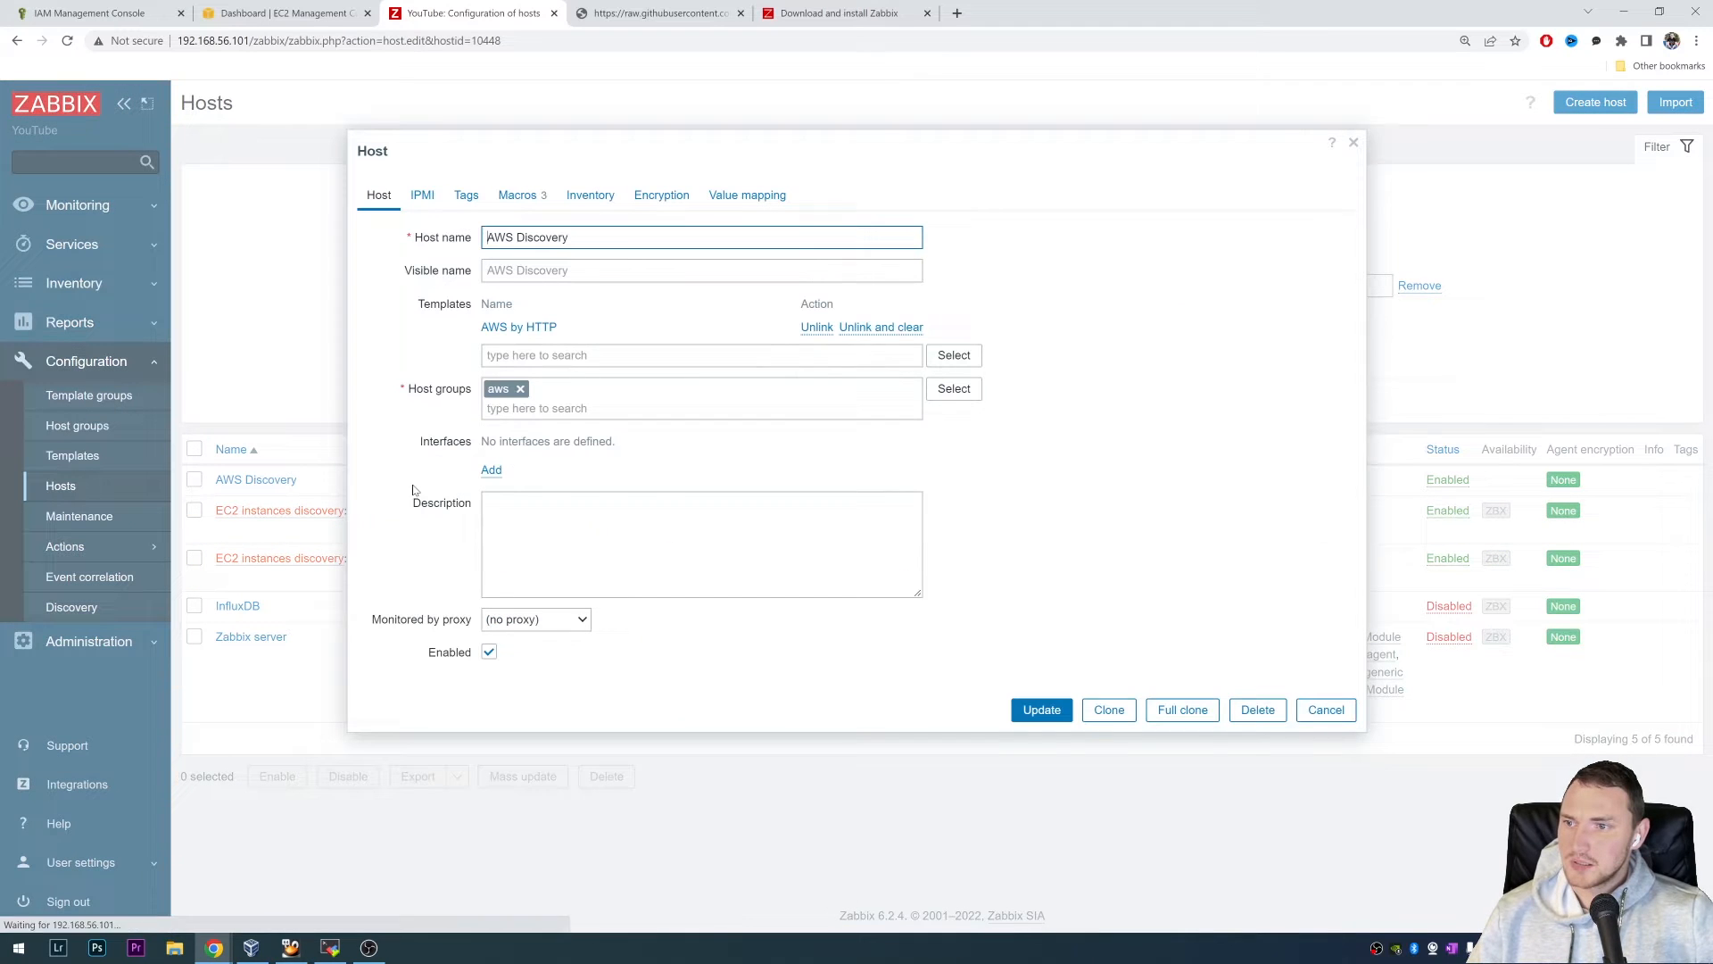
pyautogui.moveTo(521, 194)
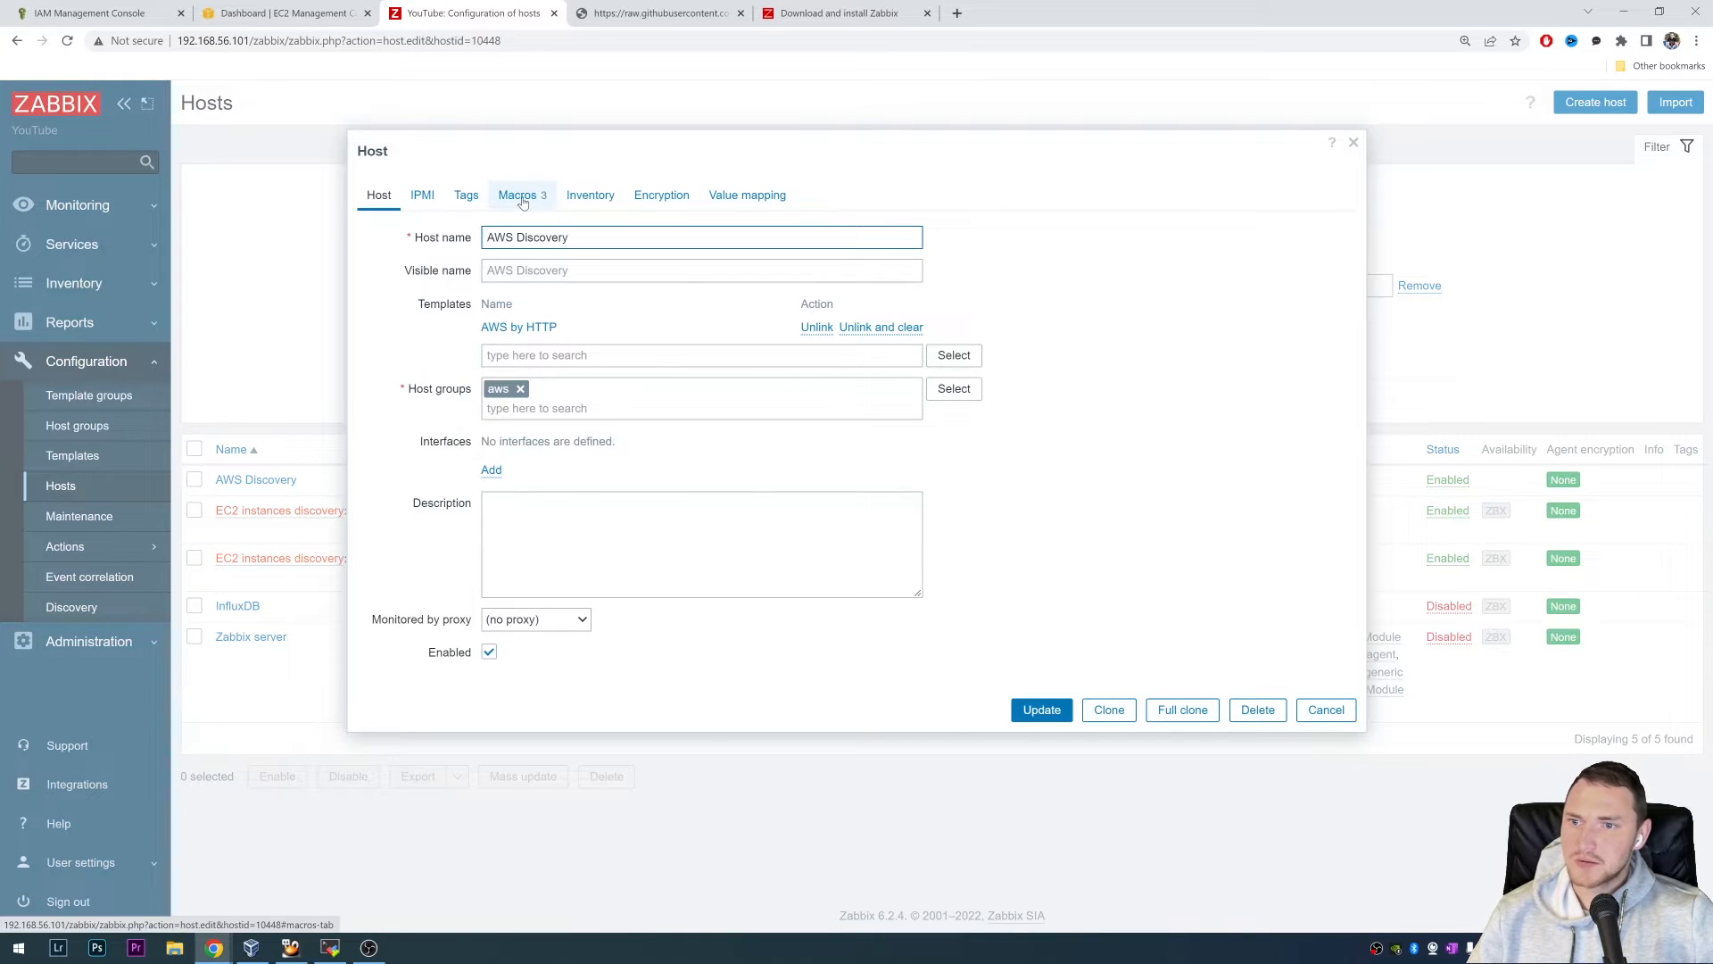
pyautogui.click(517, 195)
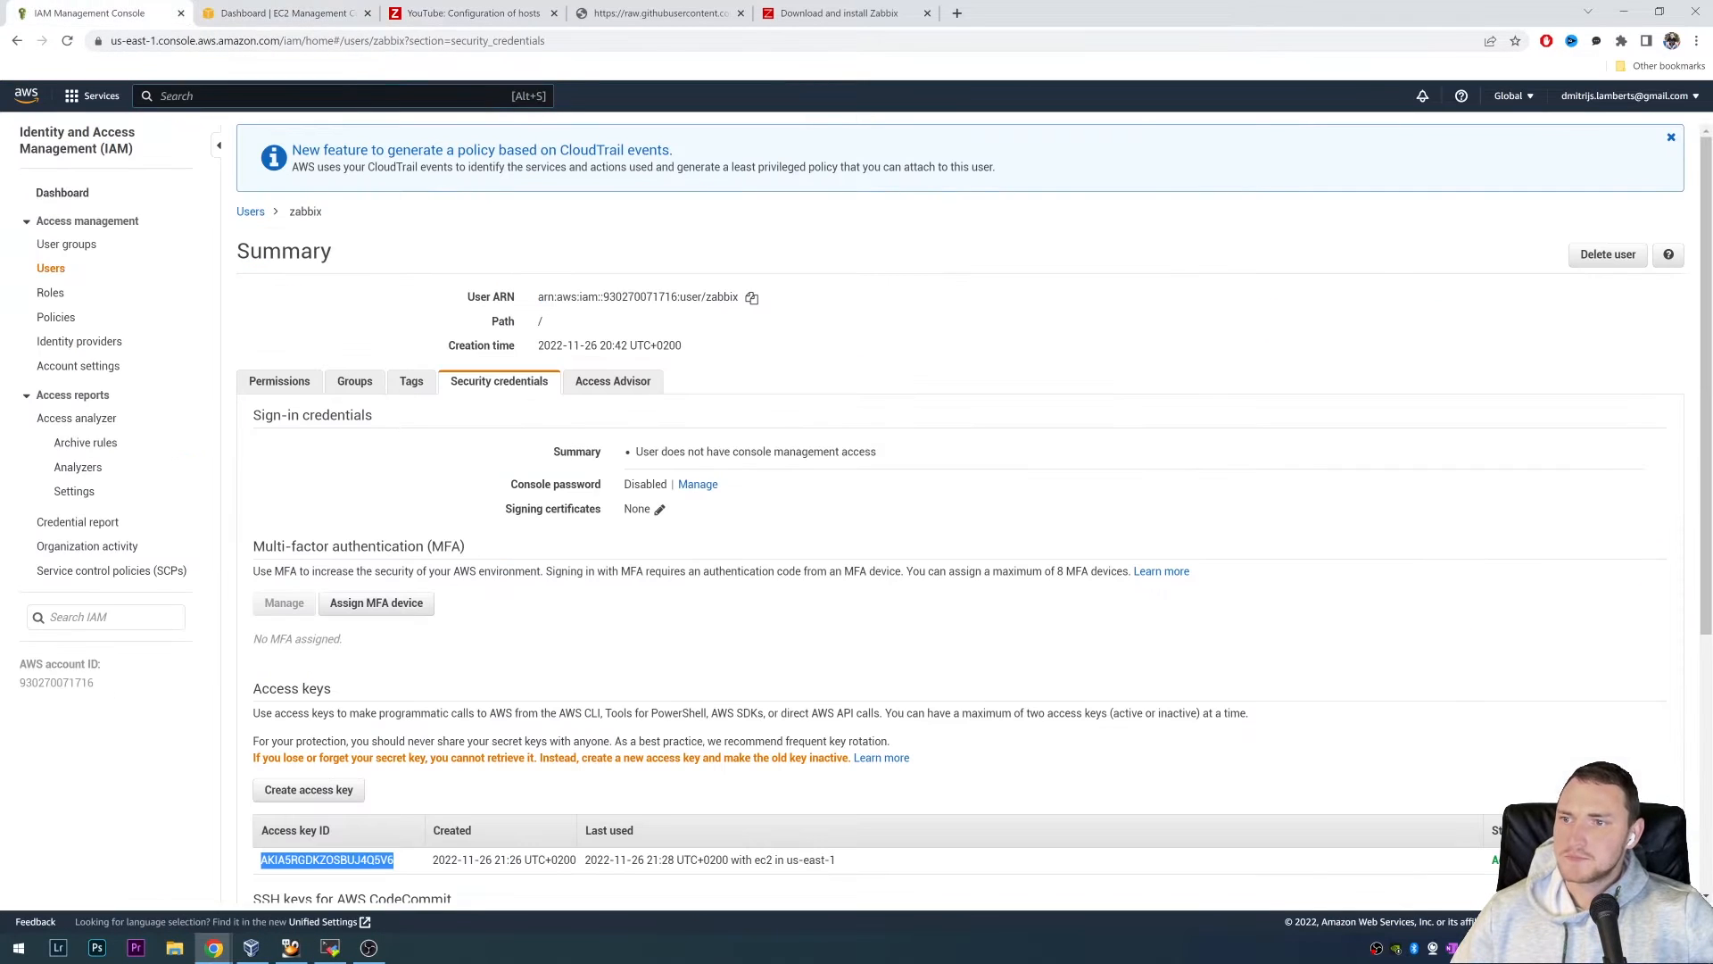
pyautogui.moveTo(423, 297)
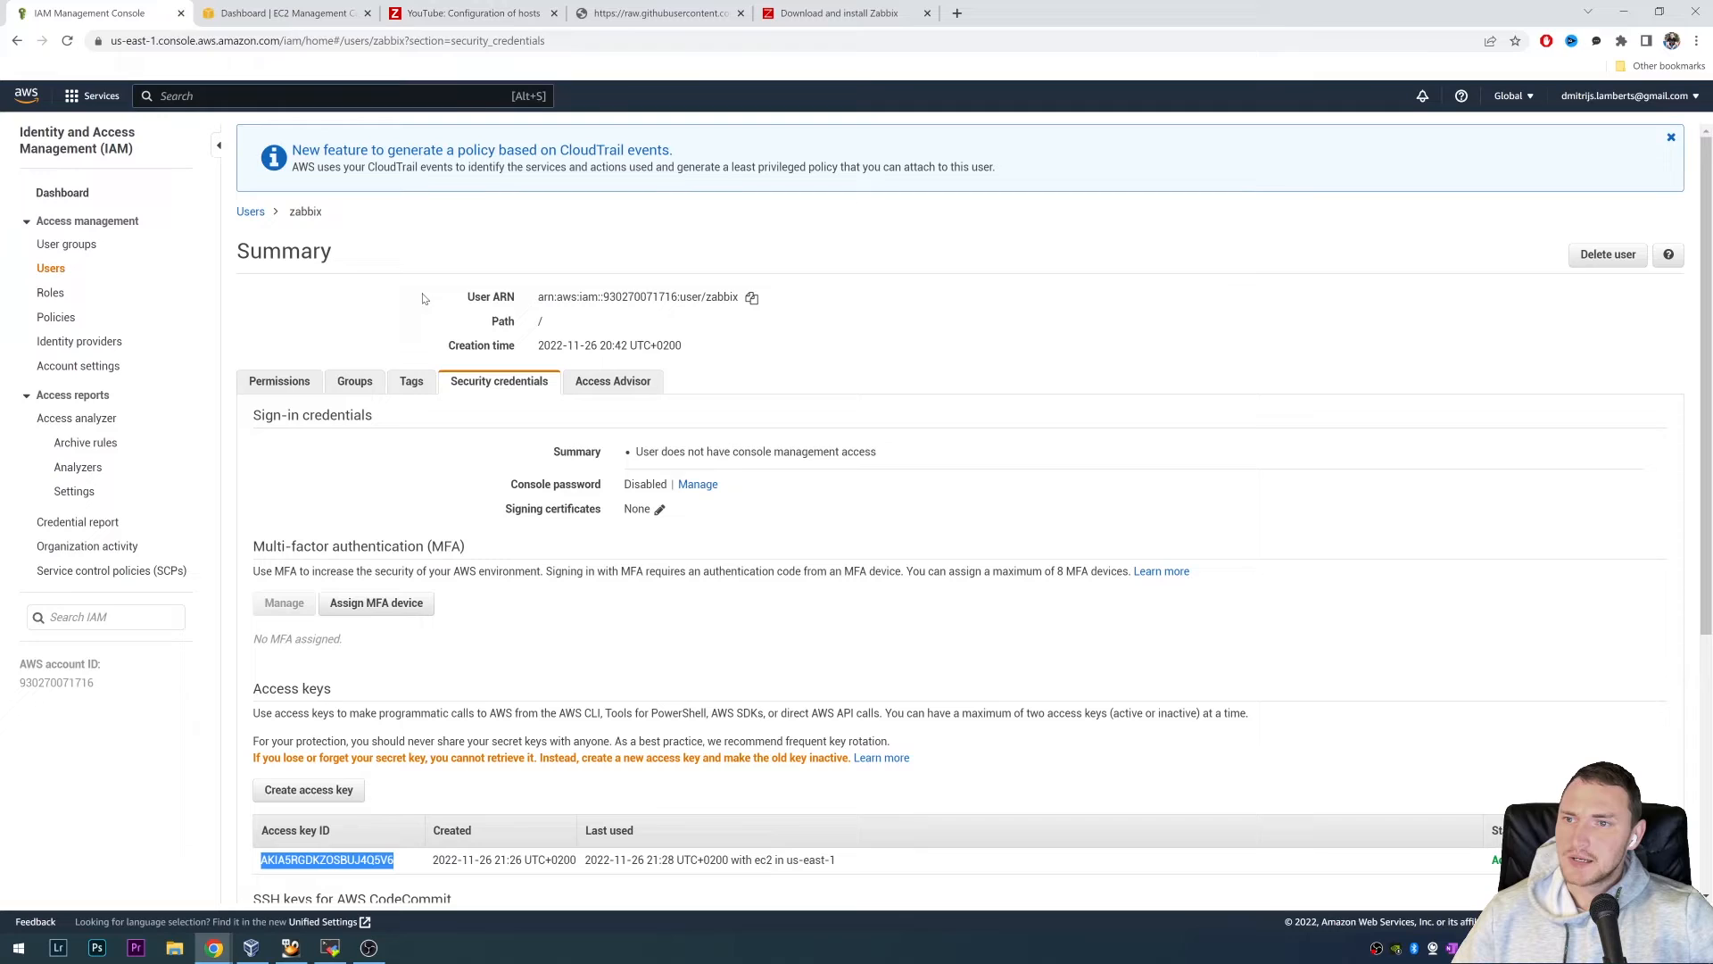
pyautogui.moveTo(404, 193)
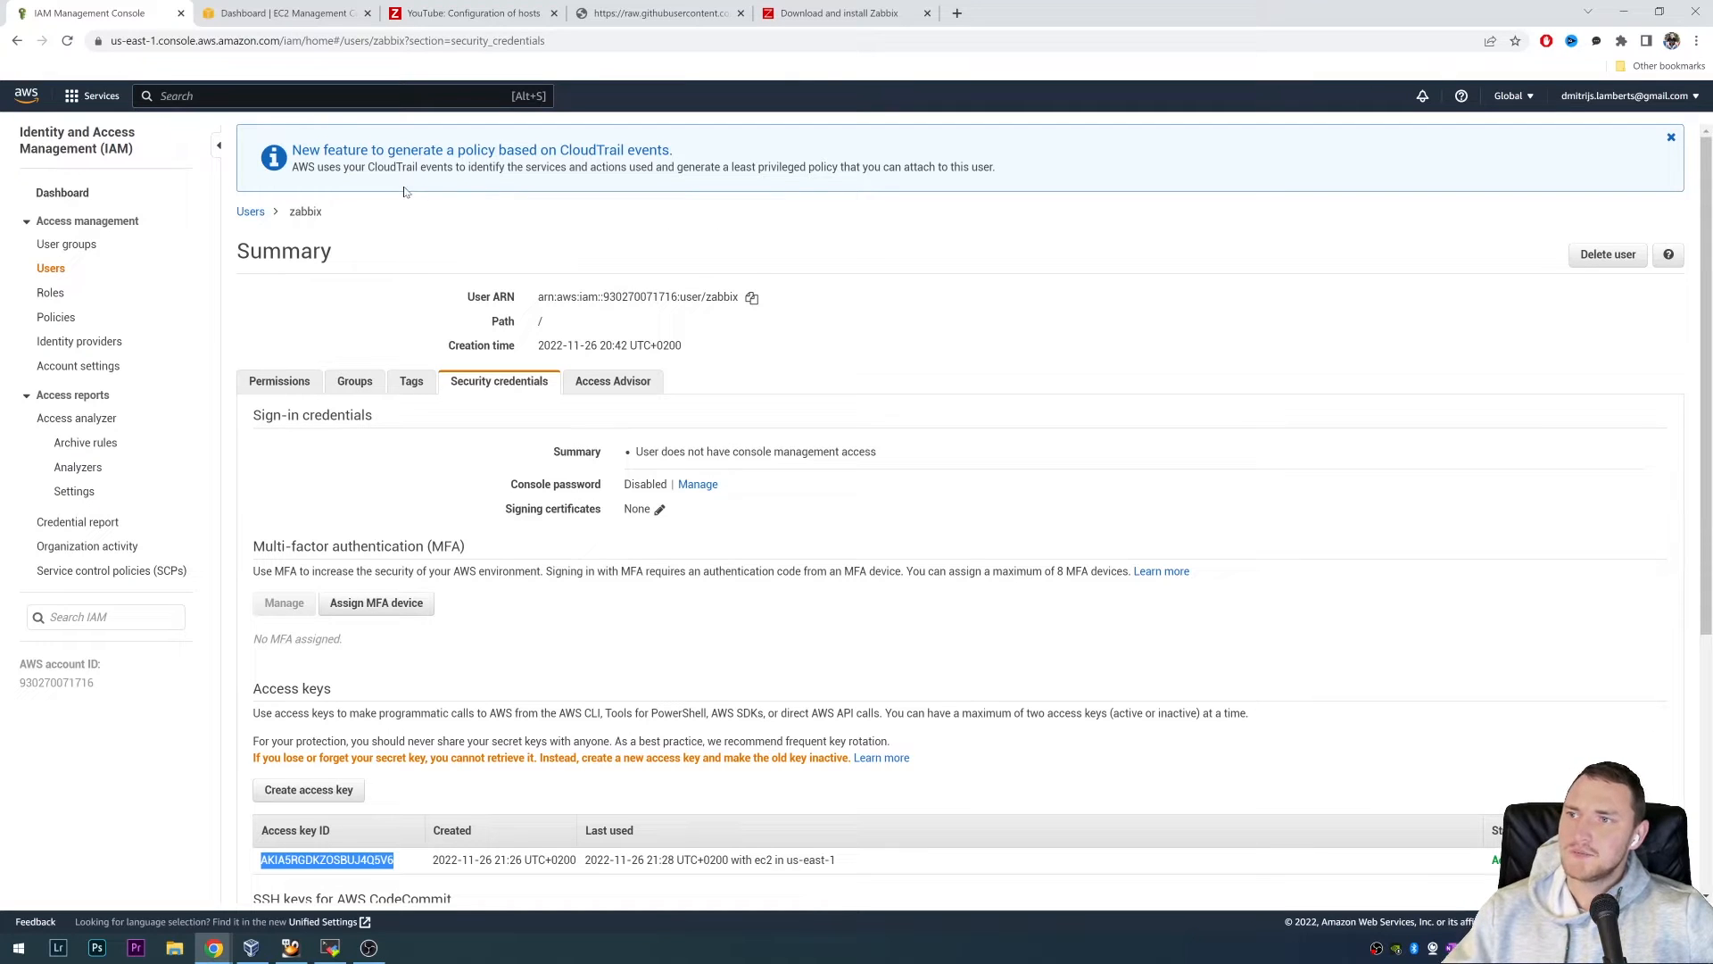
pyautogui.moveTo(50, 272)
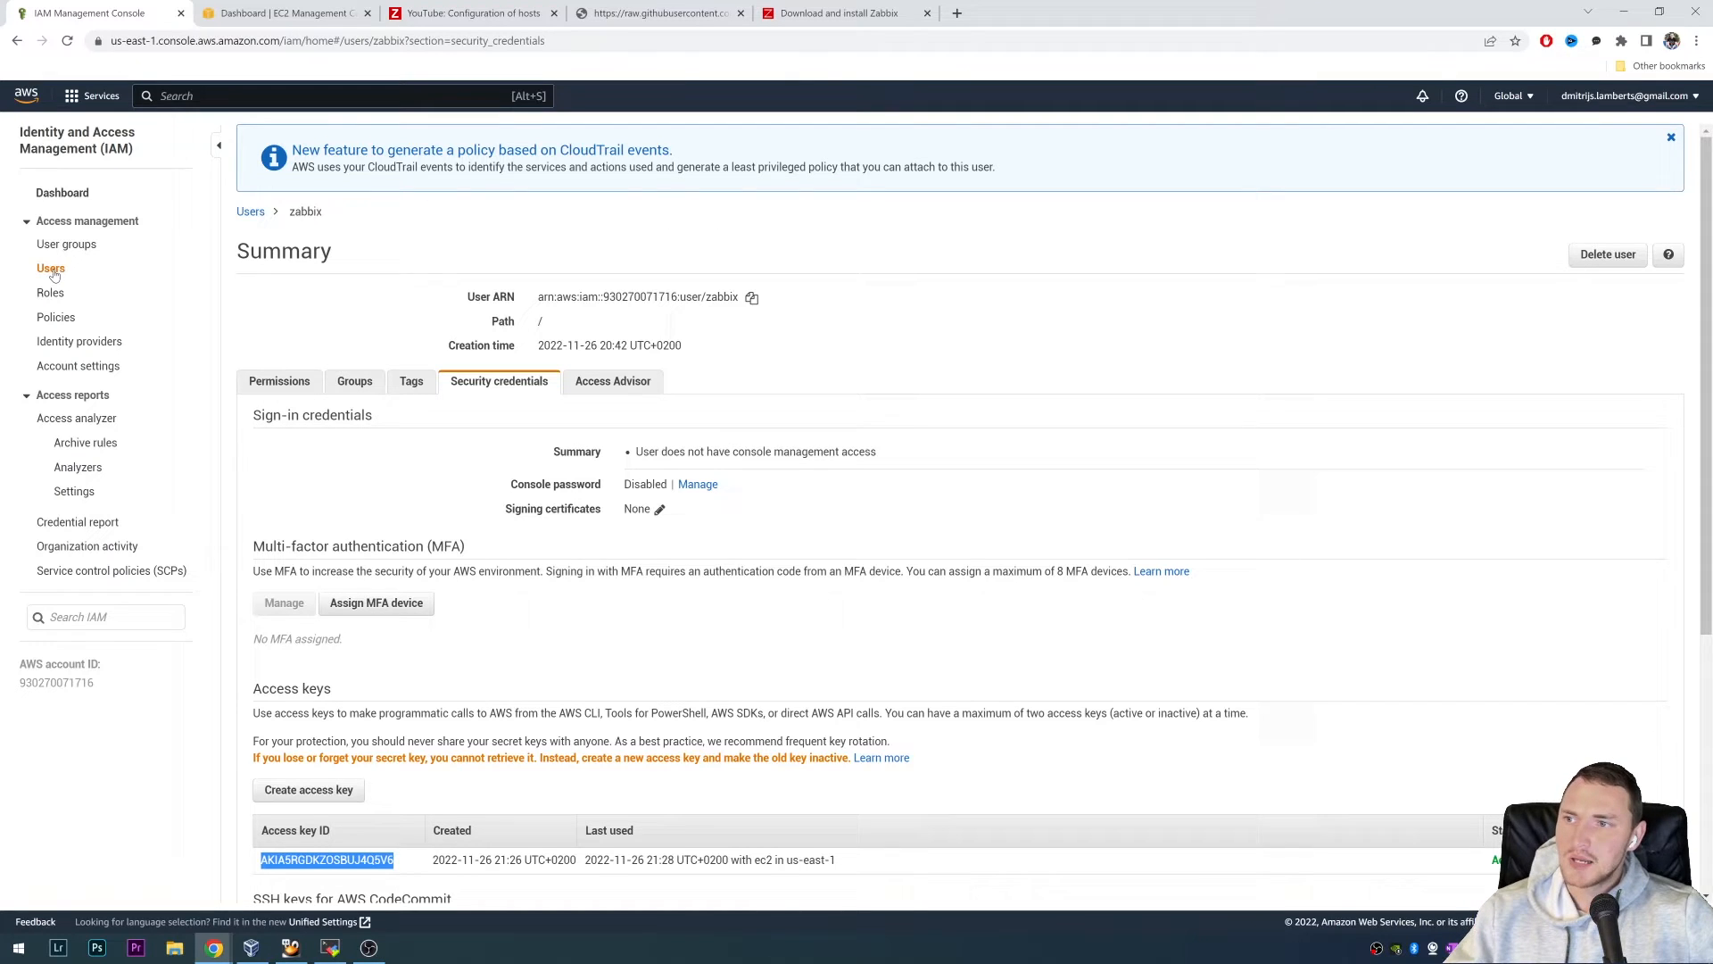
# - Open the zabbix IAM user and expand its inline policy's CloudWatch, EC2, RDS, S3 permissions
pyautogui.click(50, 269)
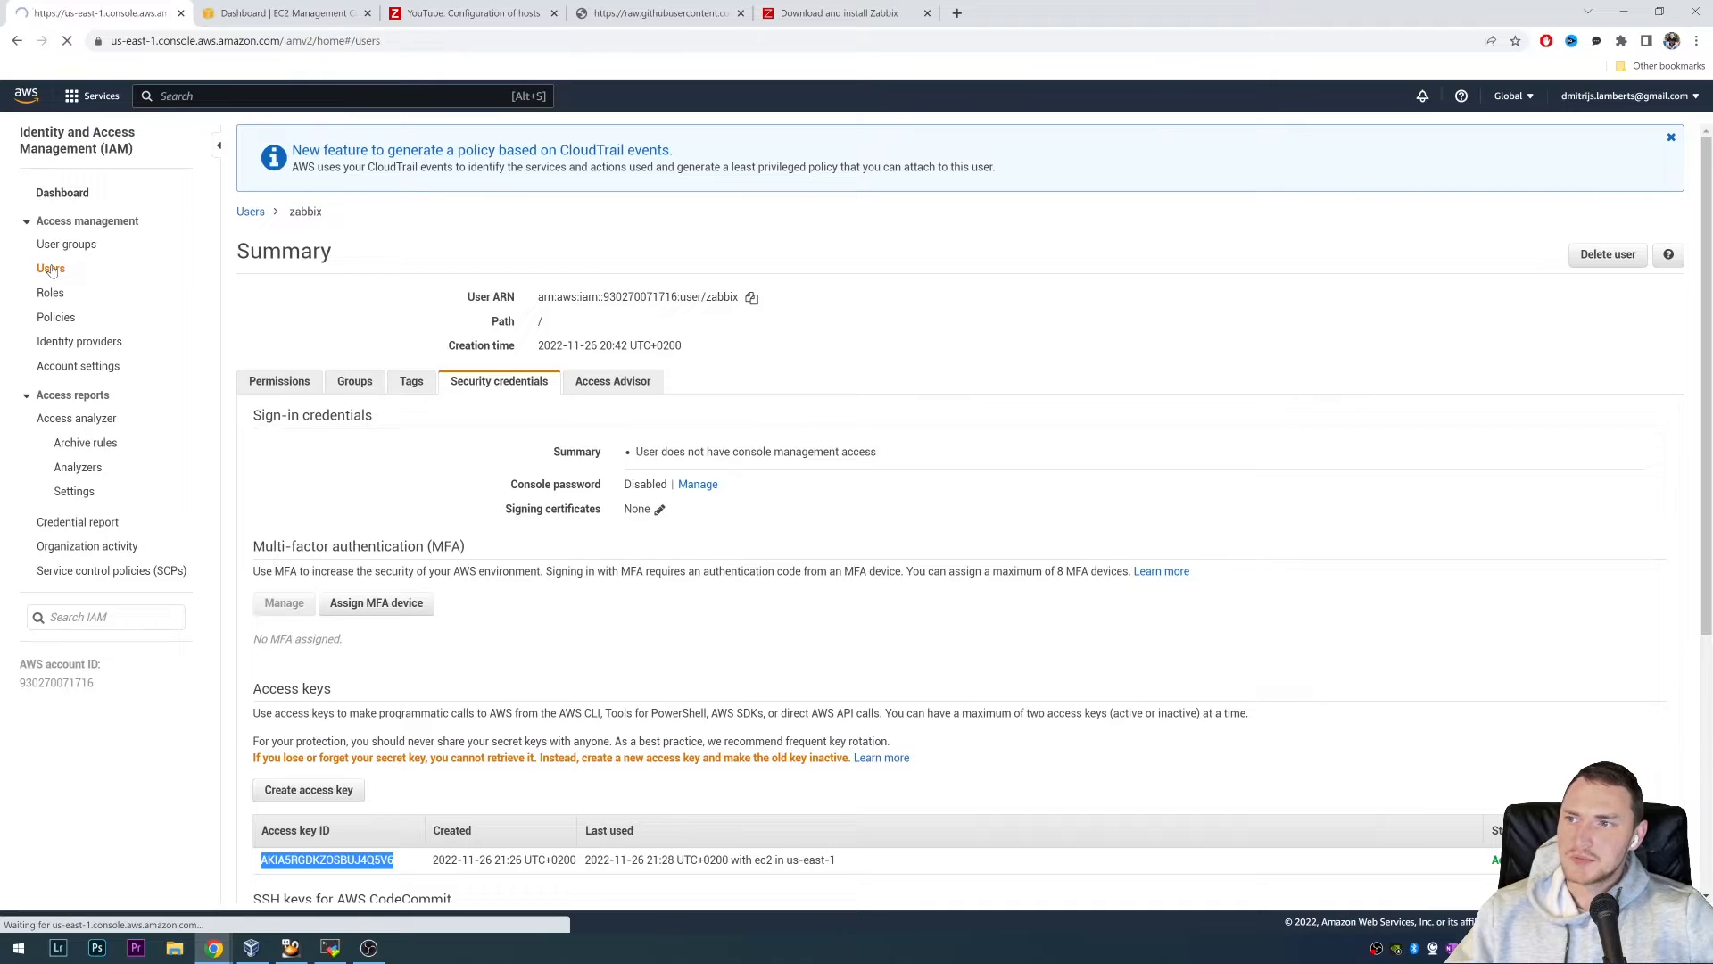
pyautogui.click(50, 267)
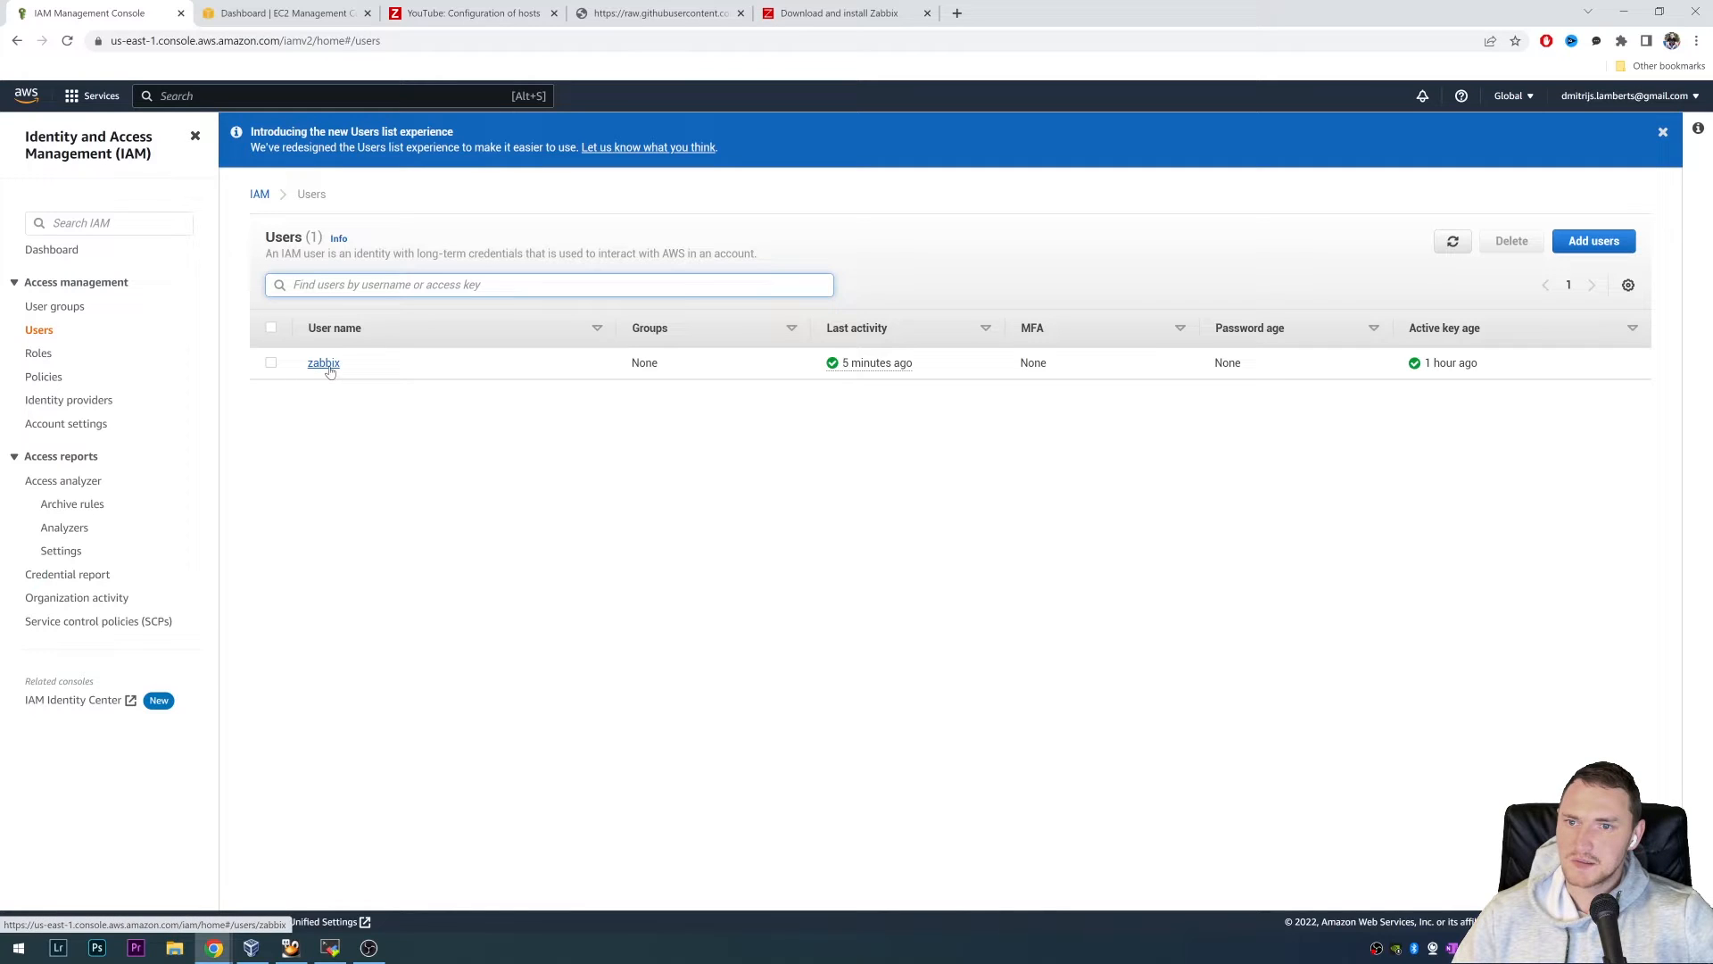
pyautogui.click(323, 363)
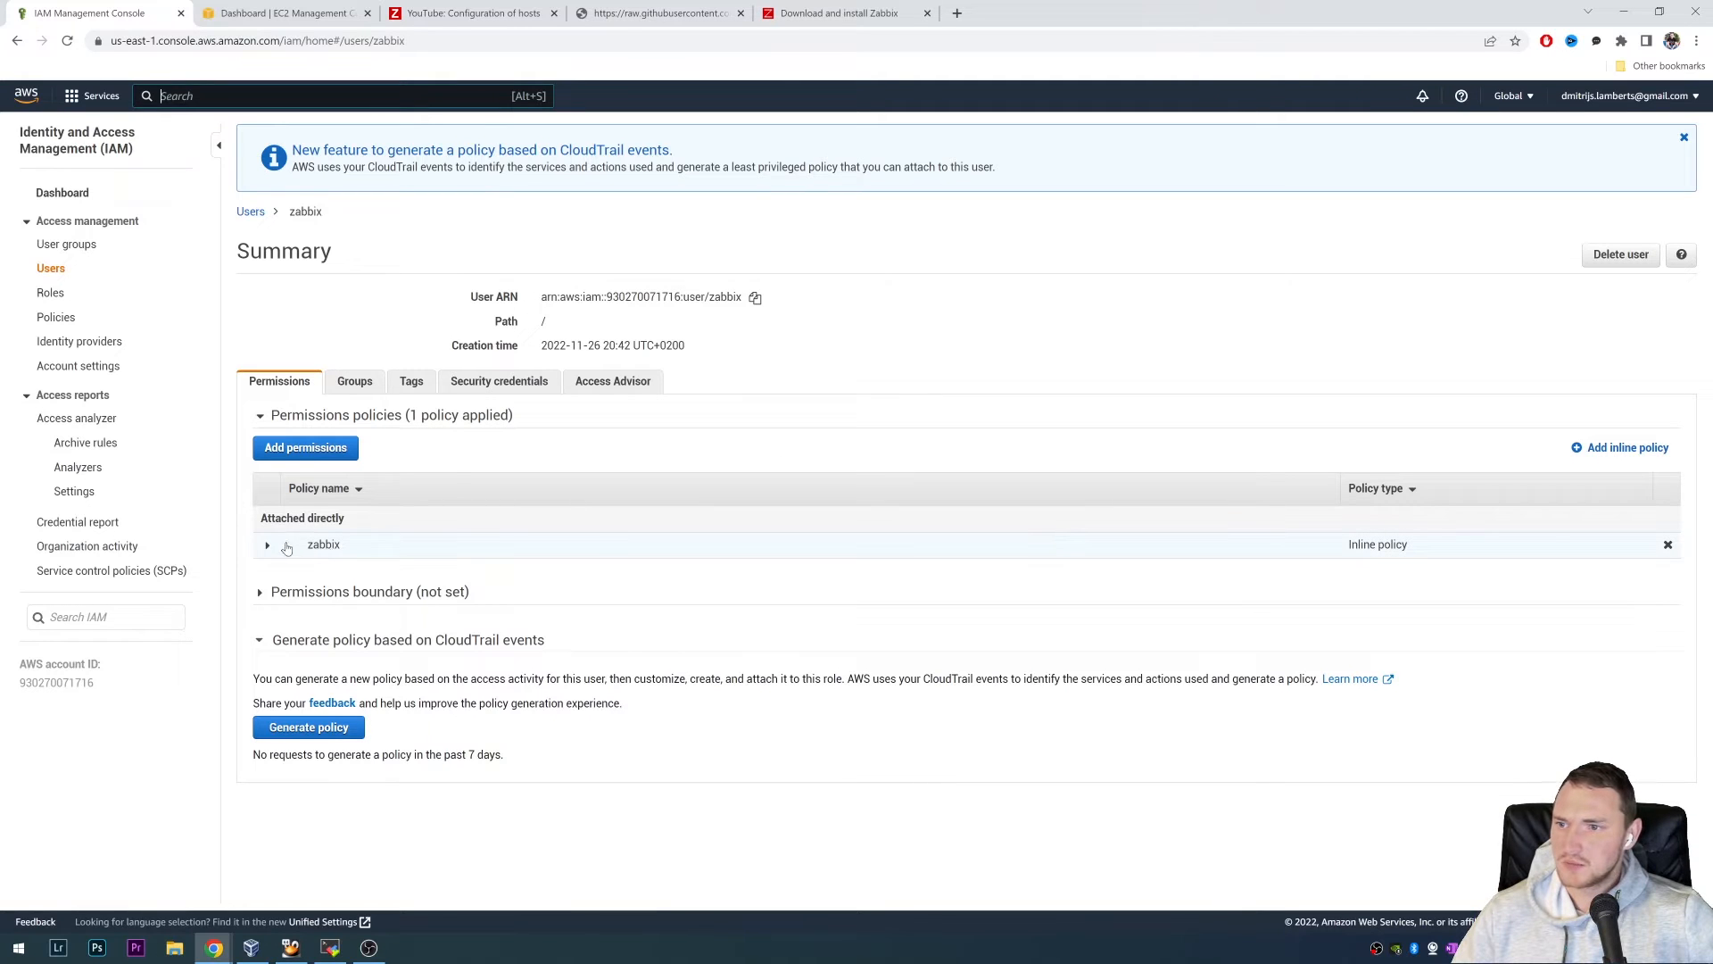
pyautogui.click(268, 544)
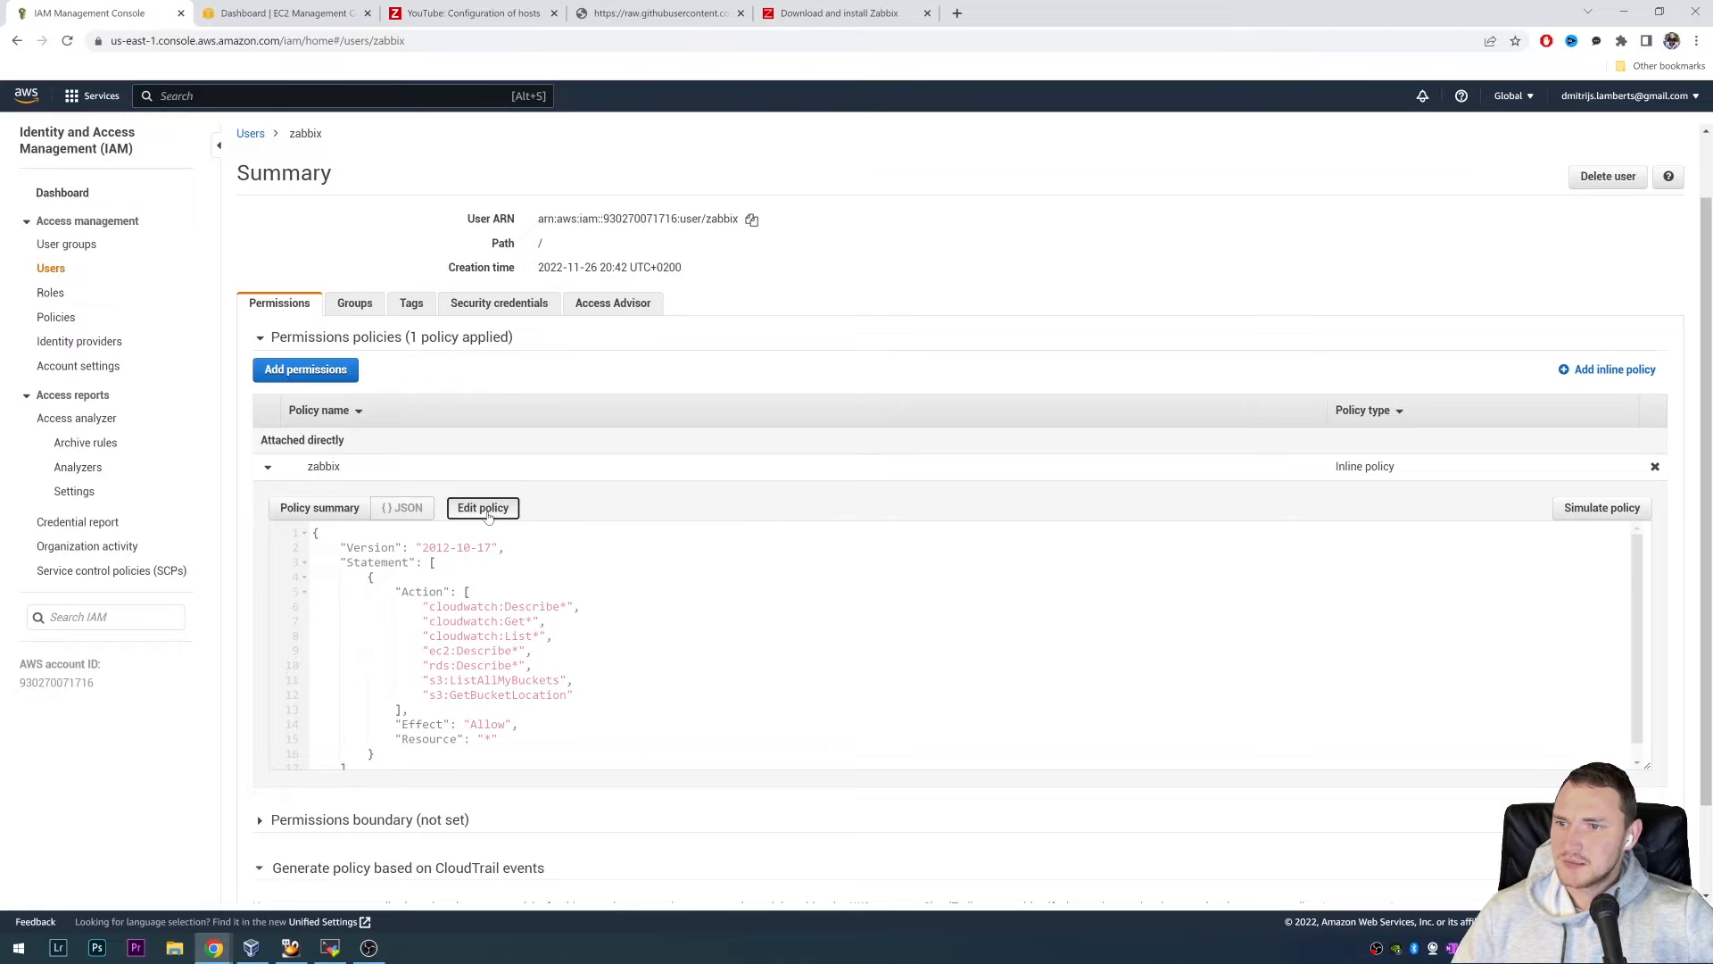
# - Compare the zabbix policy JSON with the README permissions, leave it unchanged, and view access keys
pyautogui.click(482, 507)
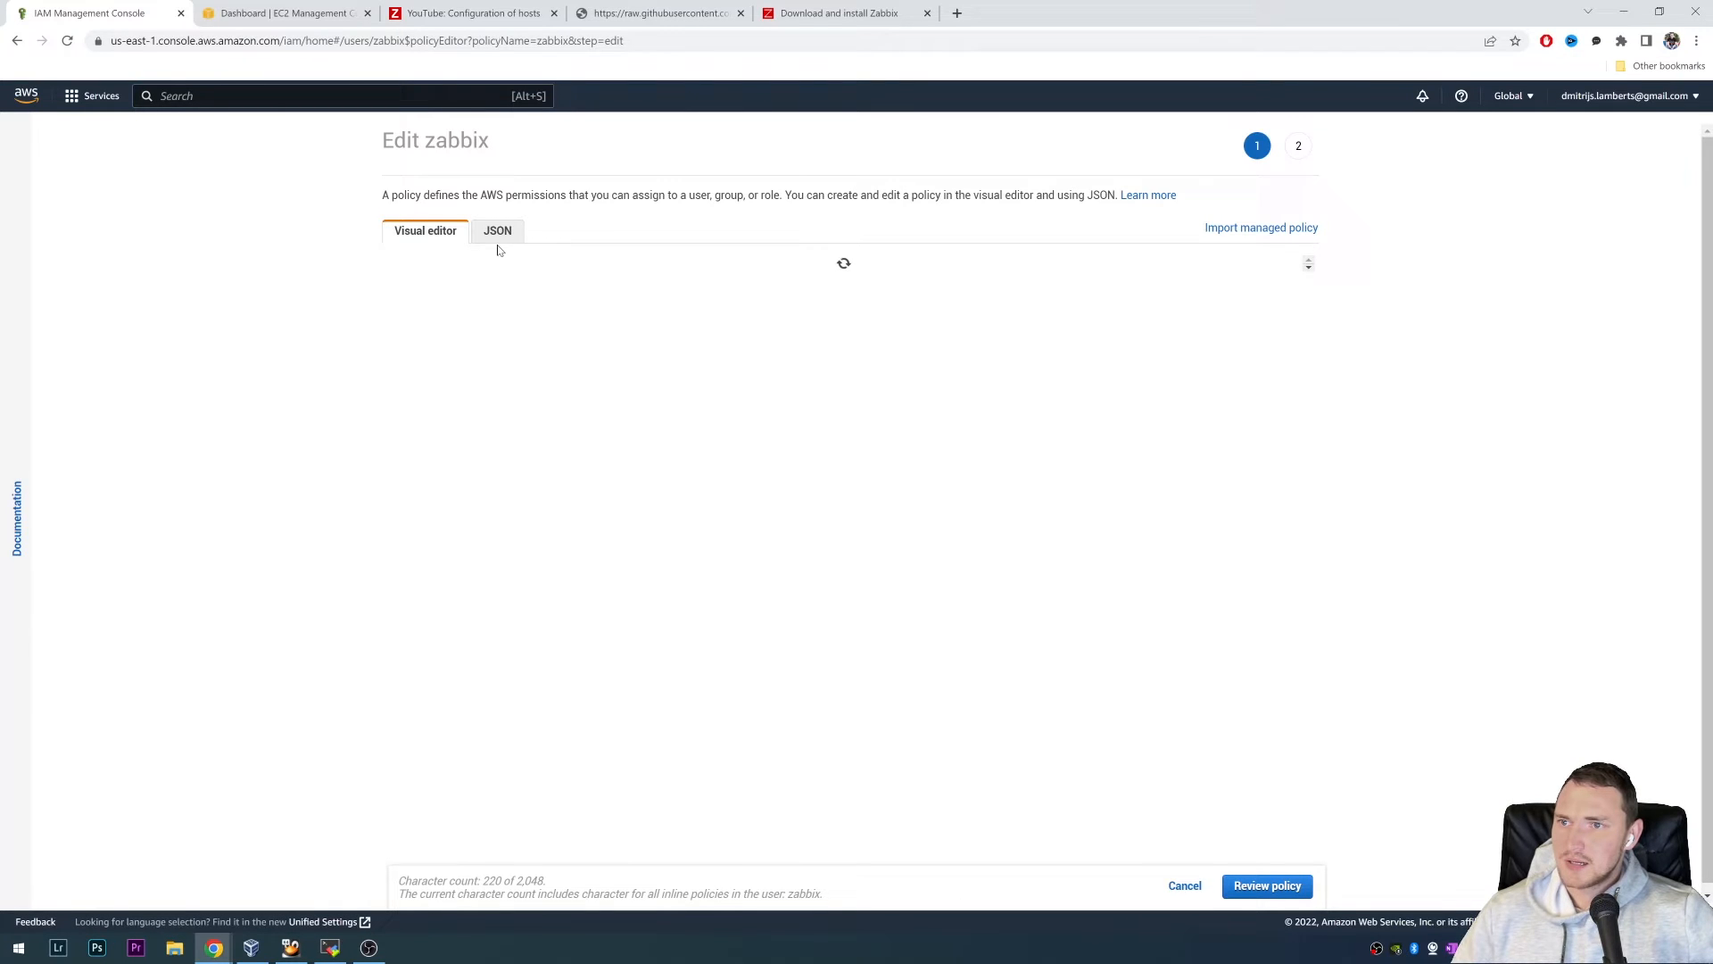
pyautogui.click(496, 230)
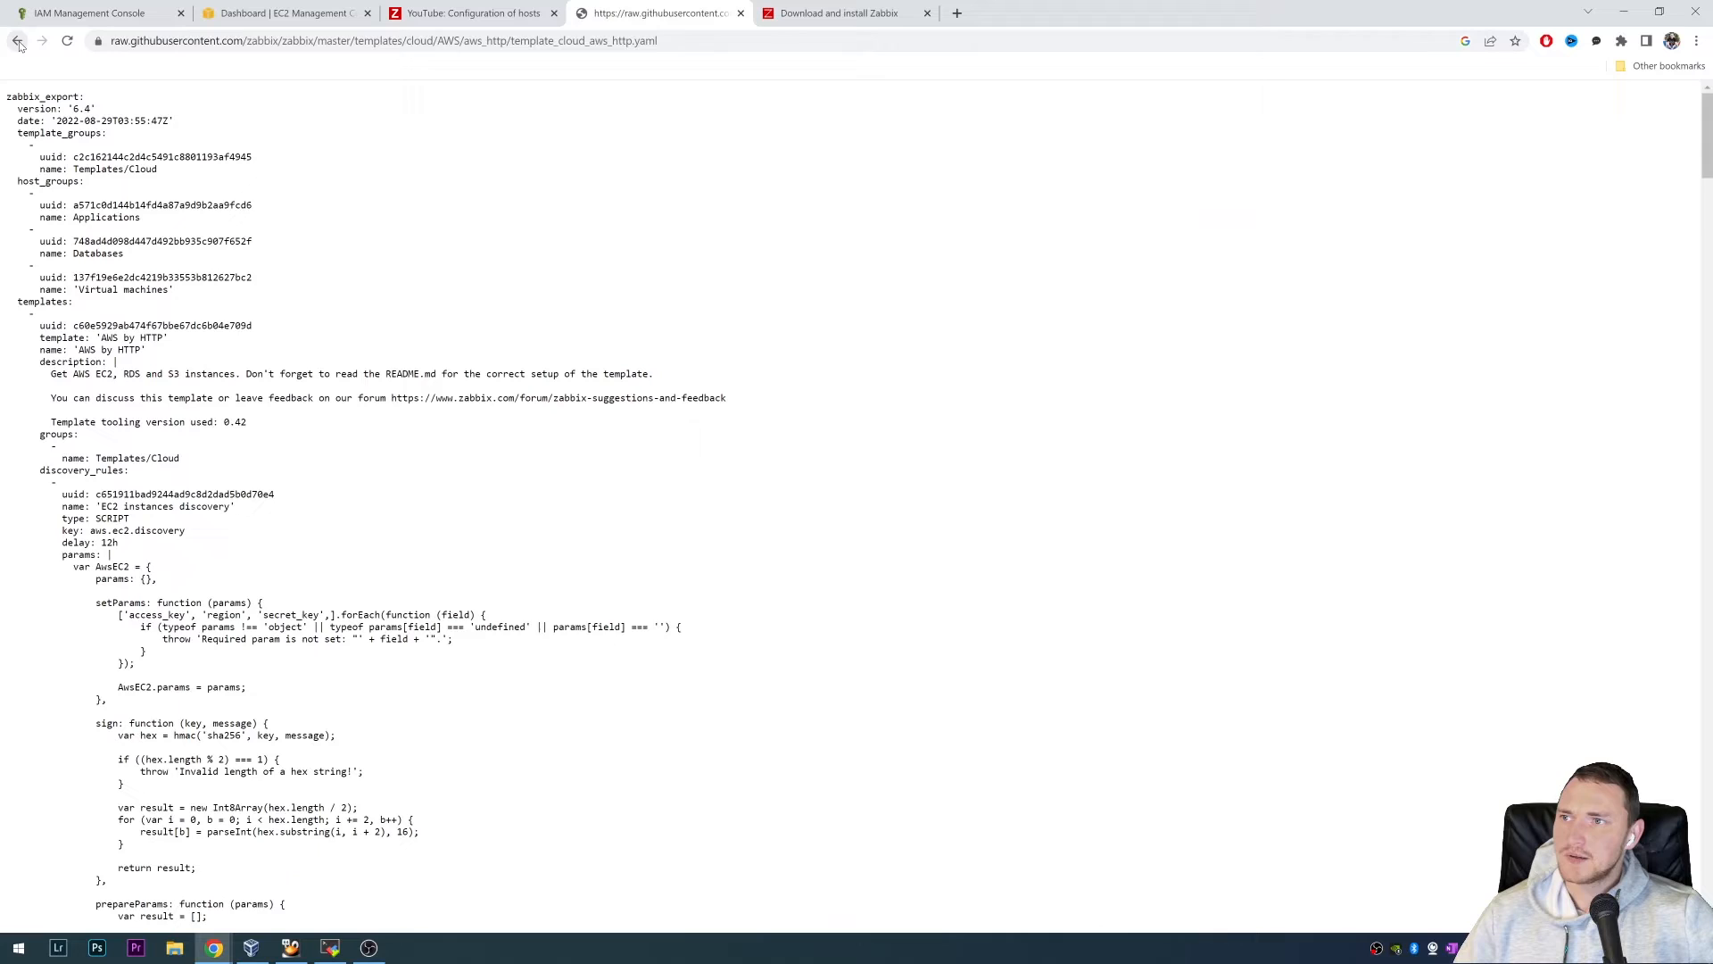
pyautogui.click(18, 41)
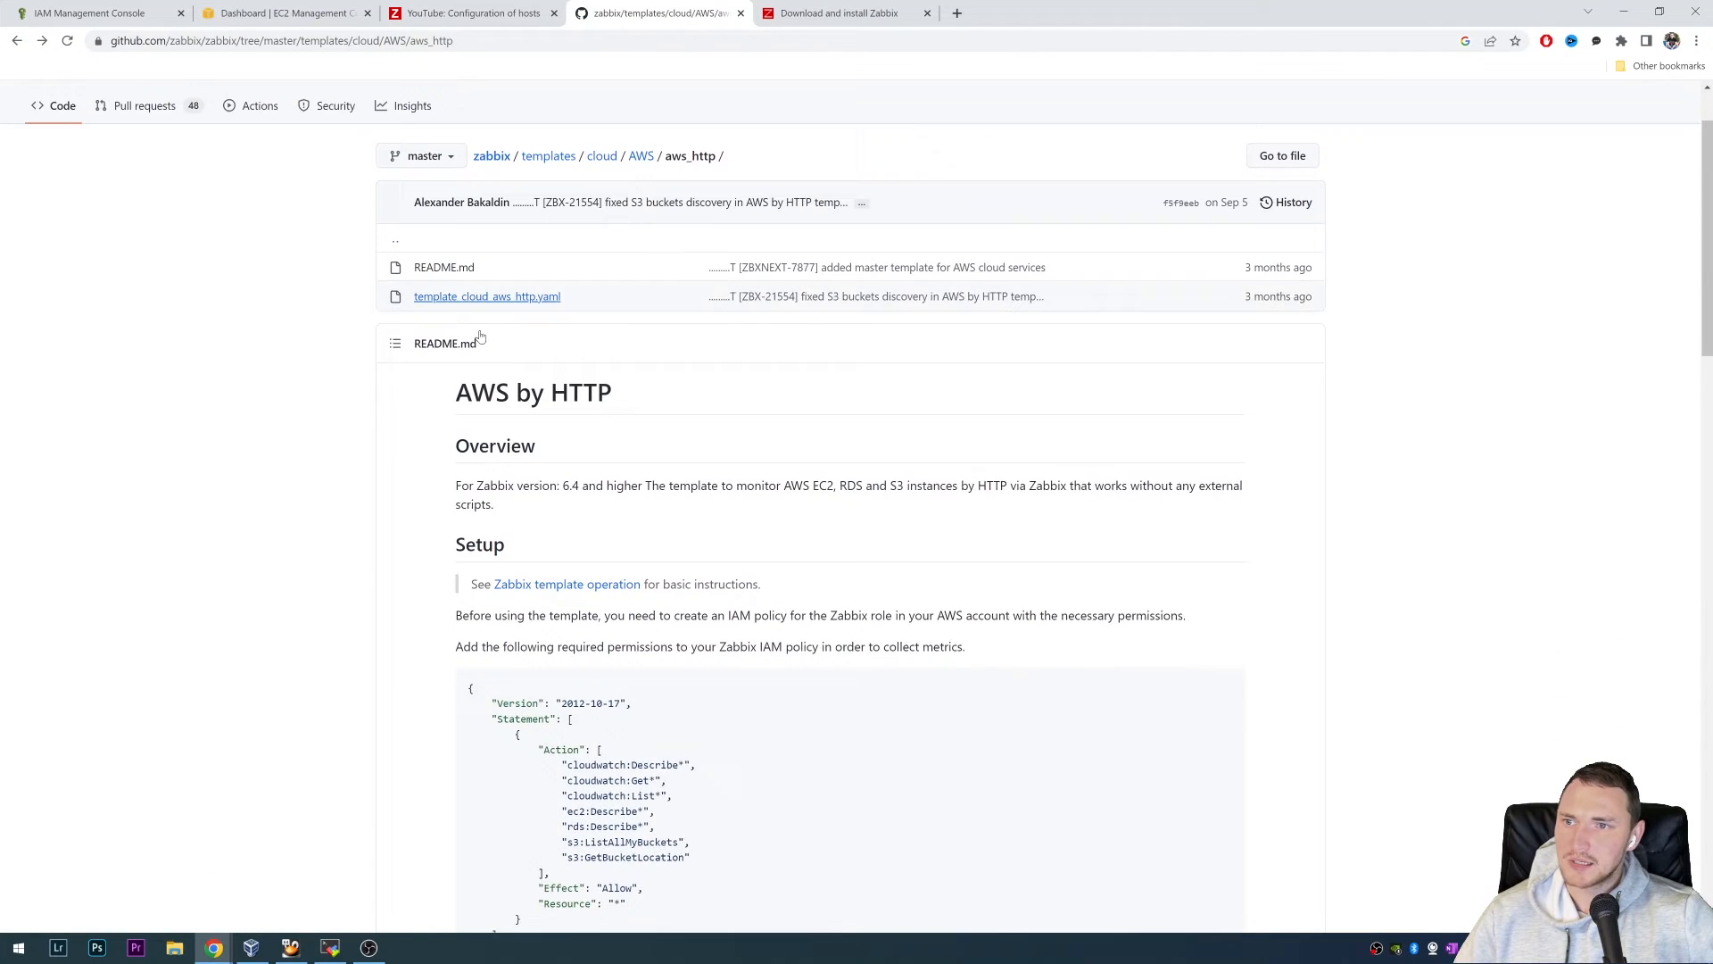
pyautogui.scroll(-3)
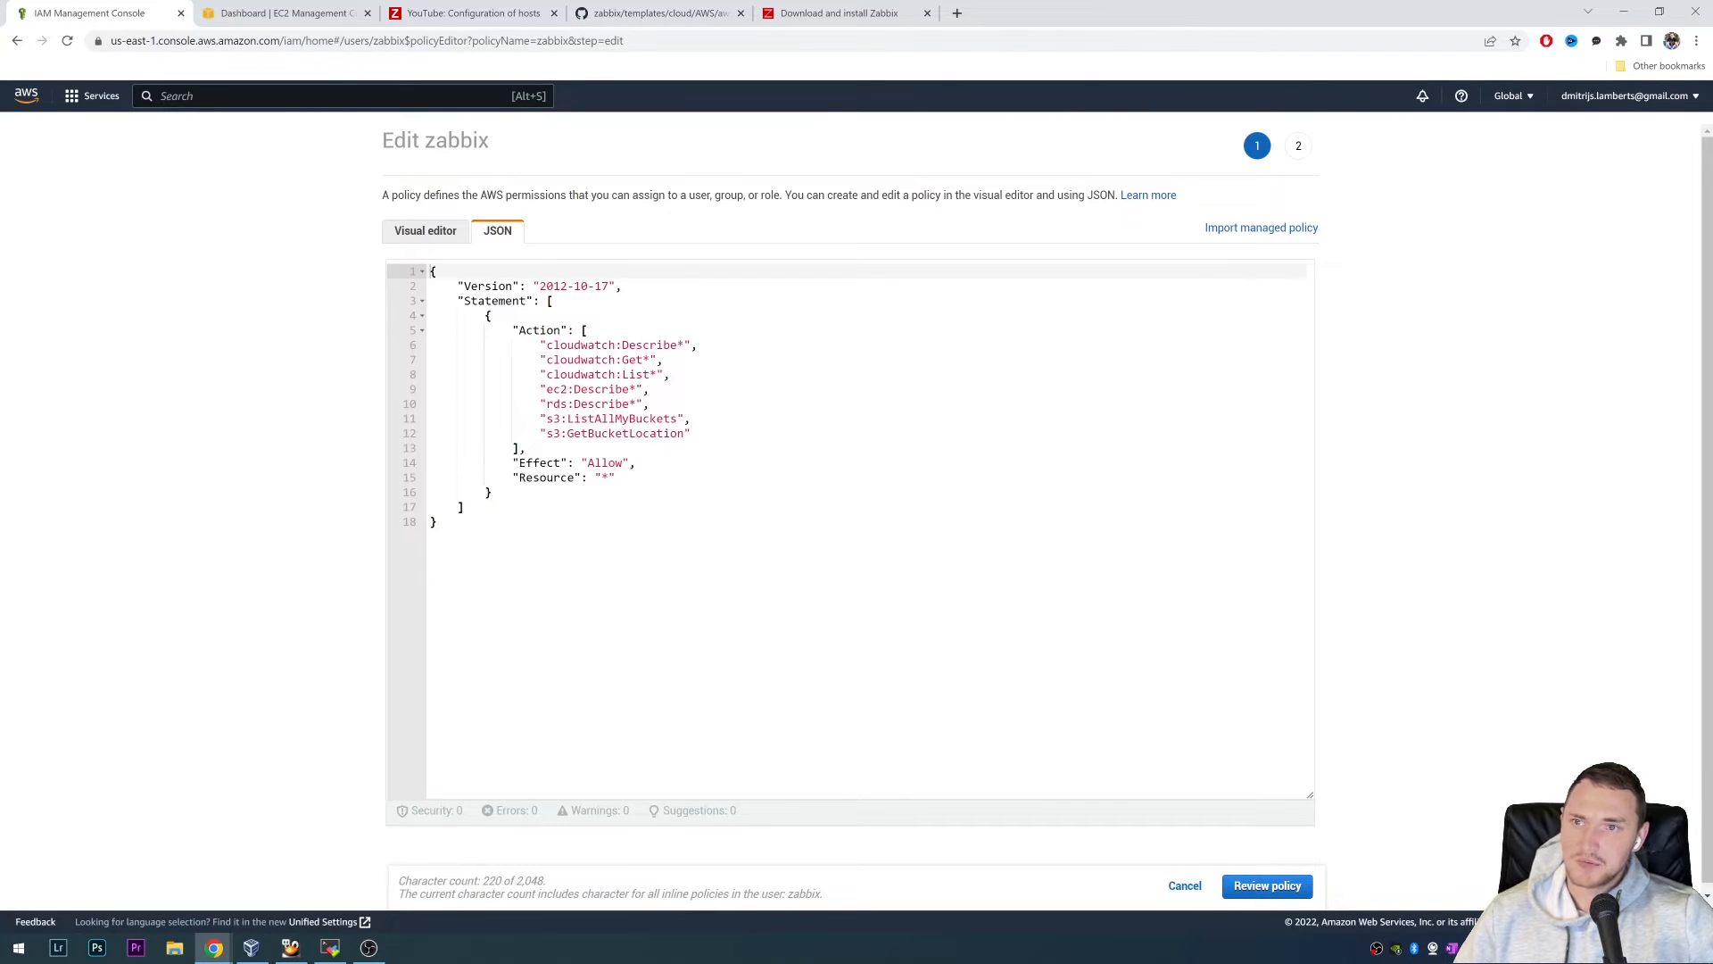
pyautogui.moveTo(101, 113)
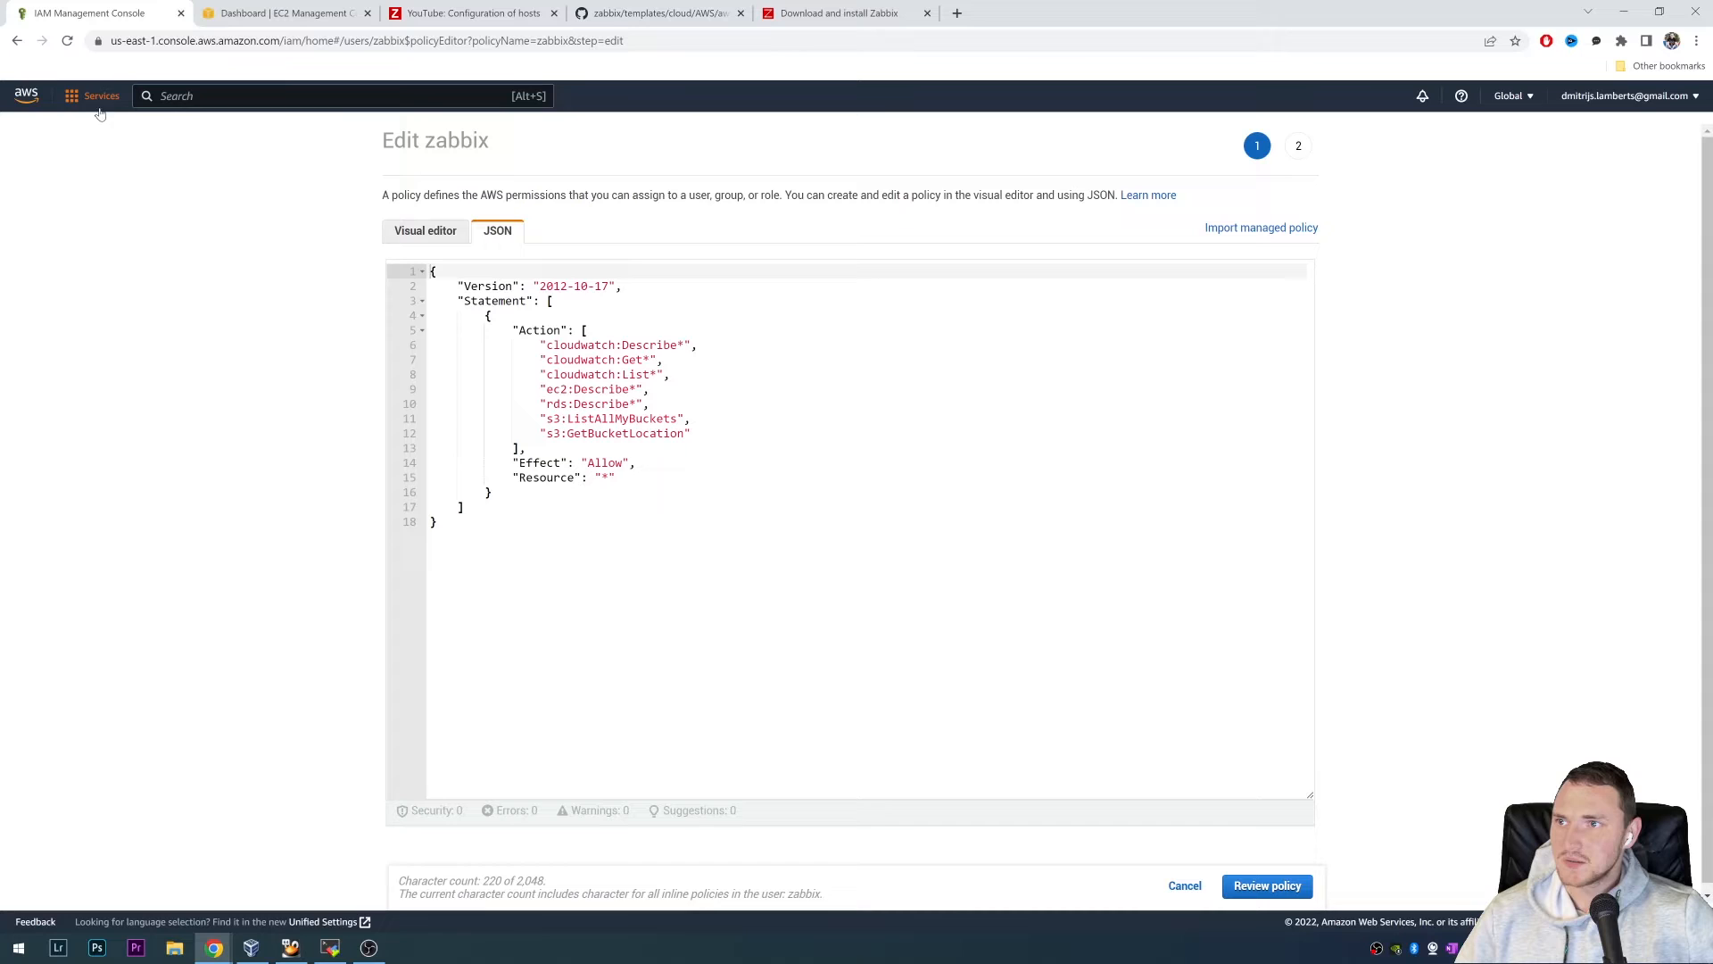
pyautogui.click(15, 40)
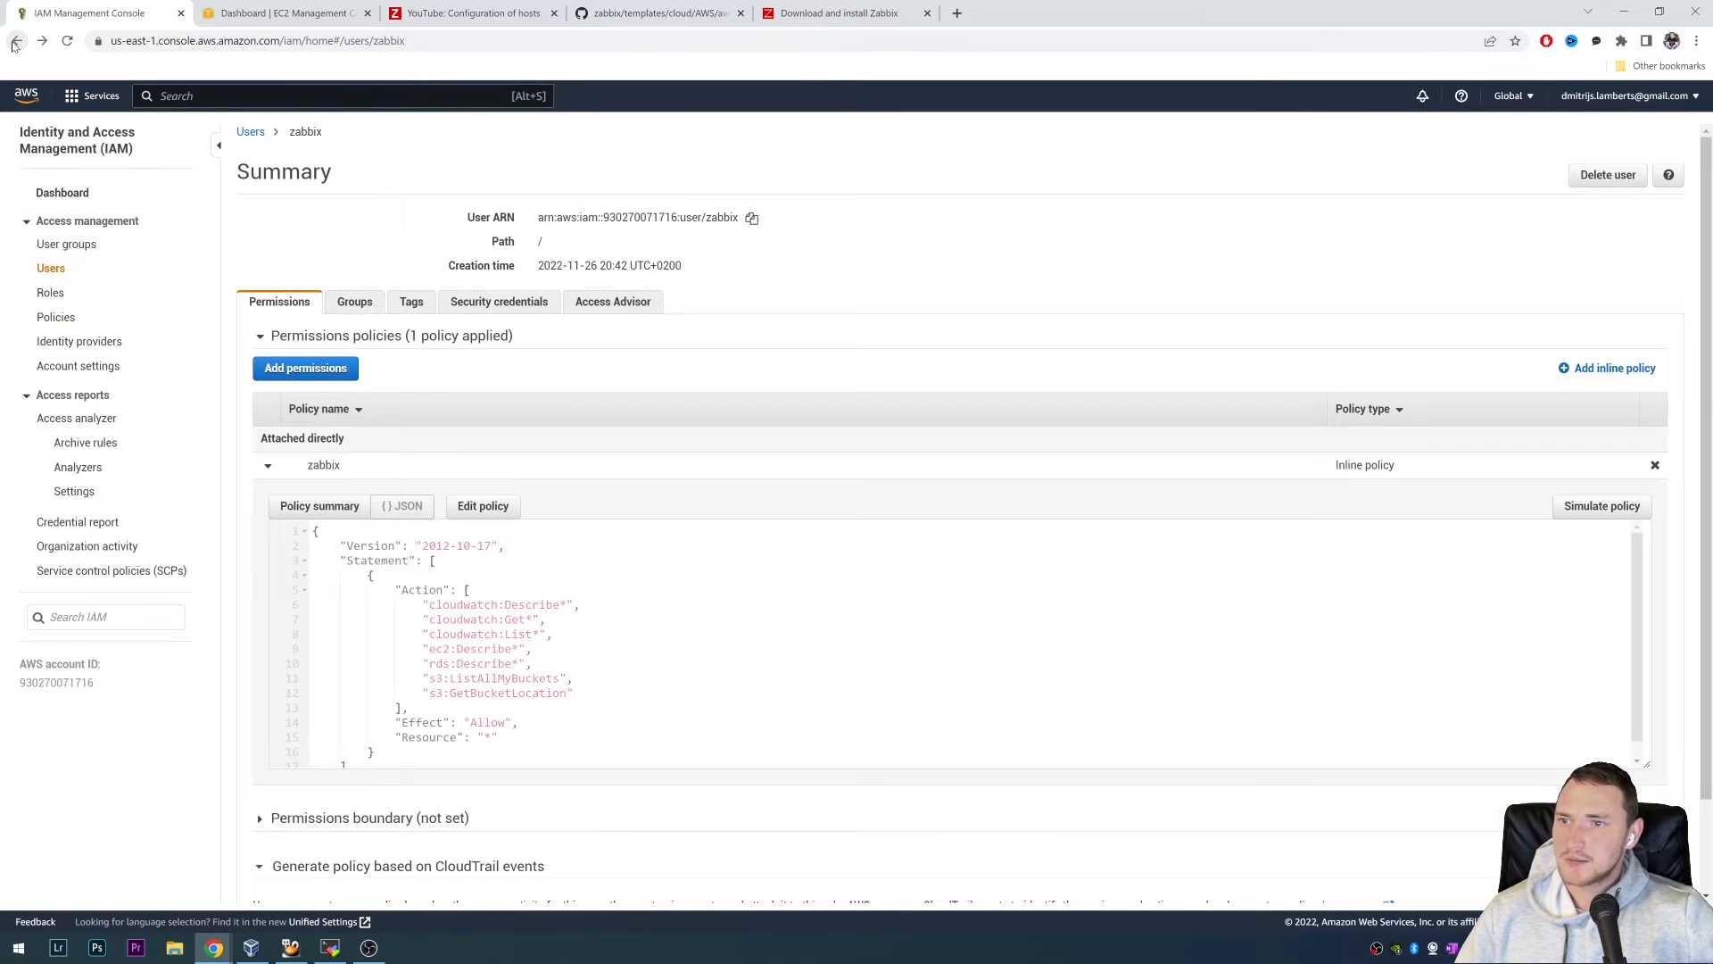
pyautogui.moveTo(497, 350)
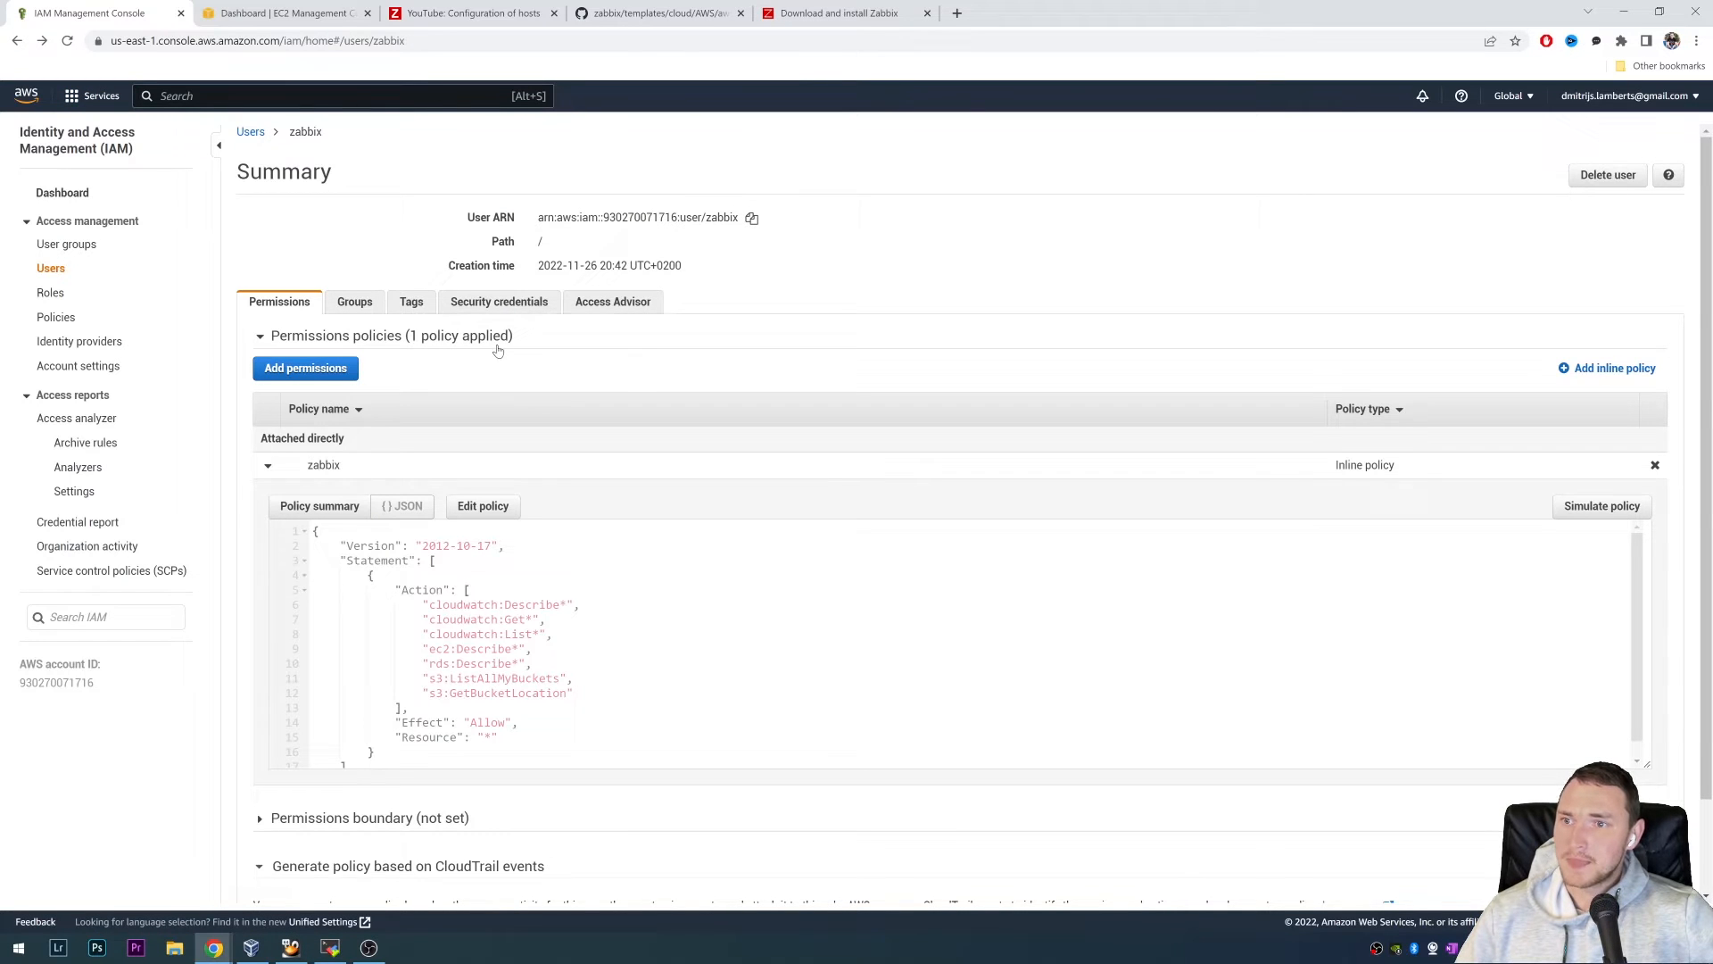
pyautogui.click(498, 302)
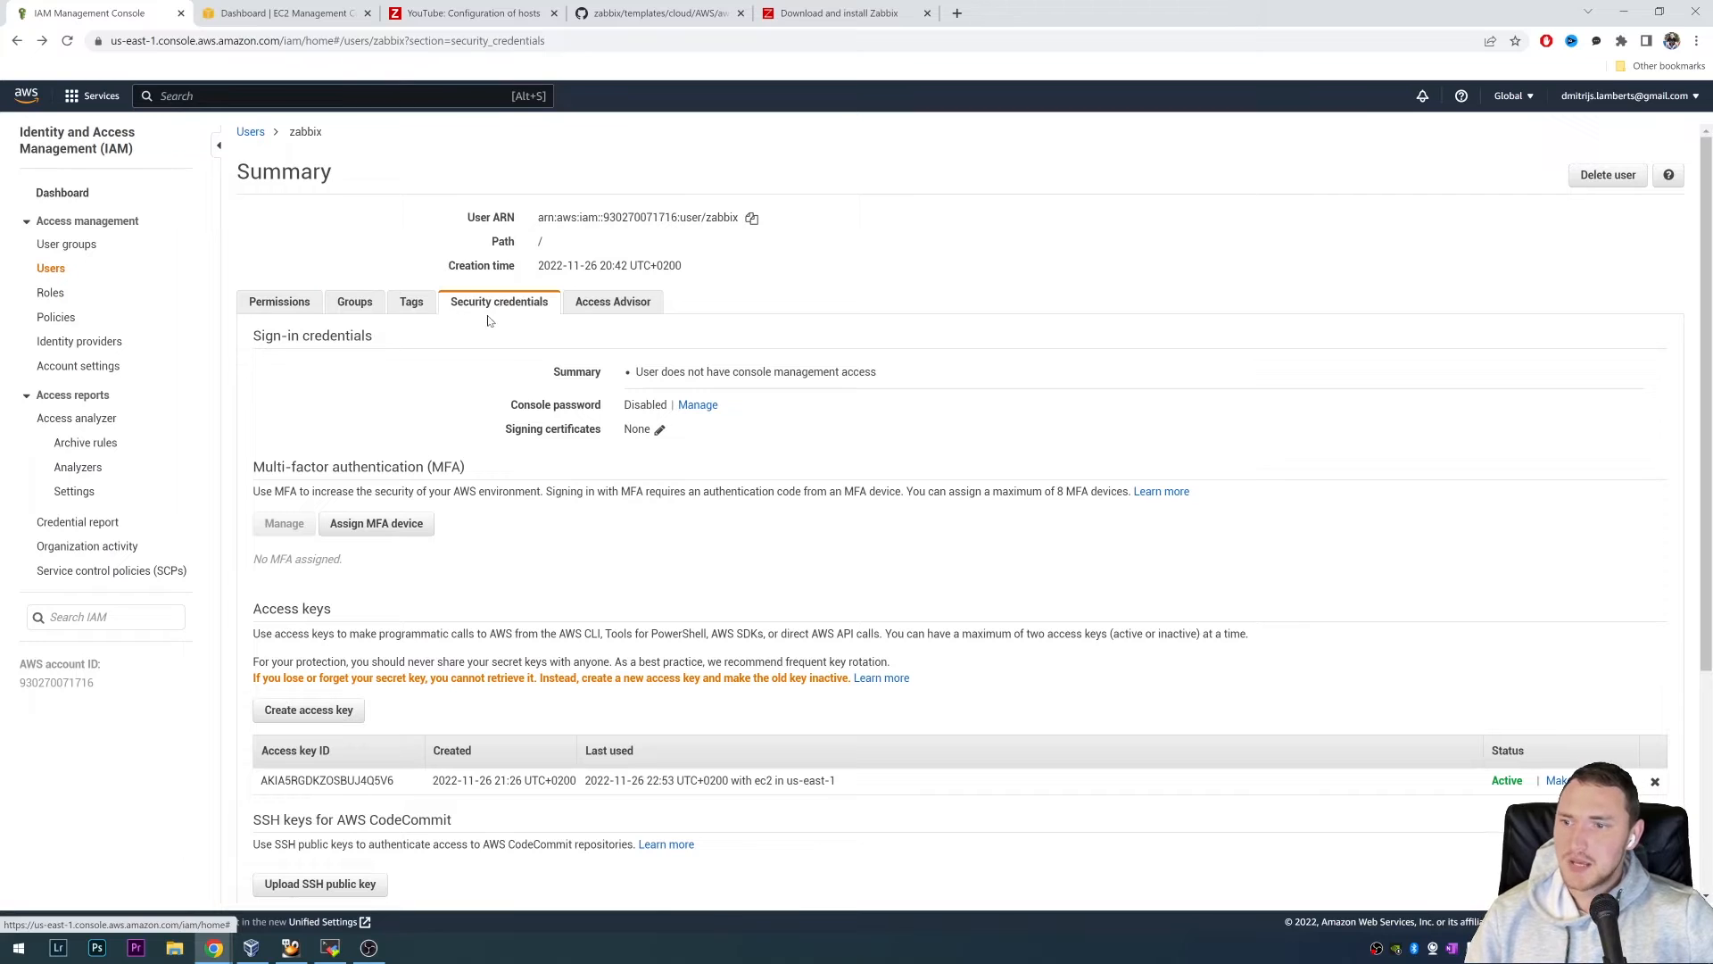
# - Compare the zabbix user's IAM access key ID with the AWS.ACCESS.KEY.ID macro; they match
pyautogui.scroll(-3)
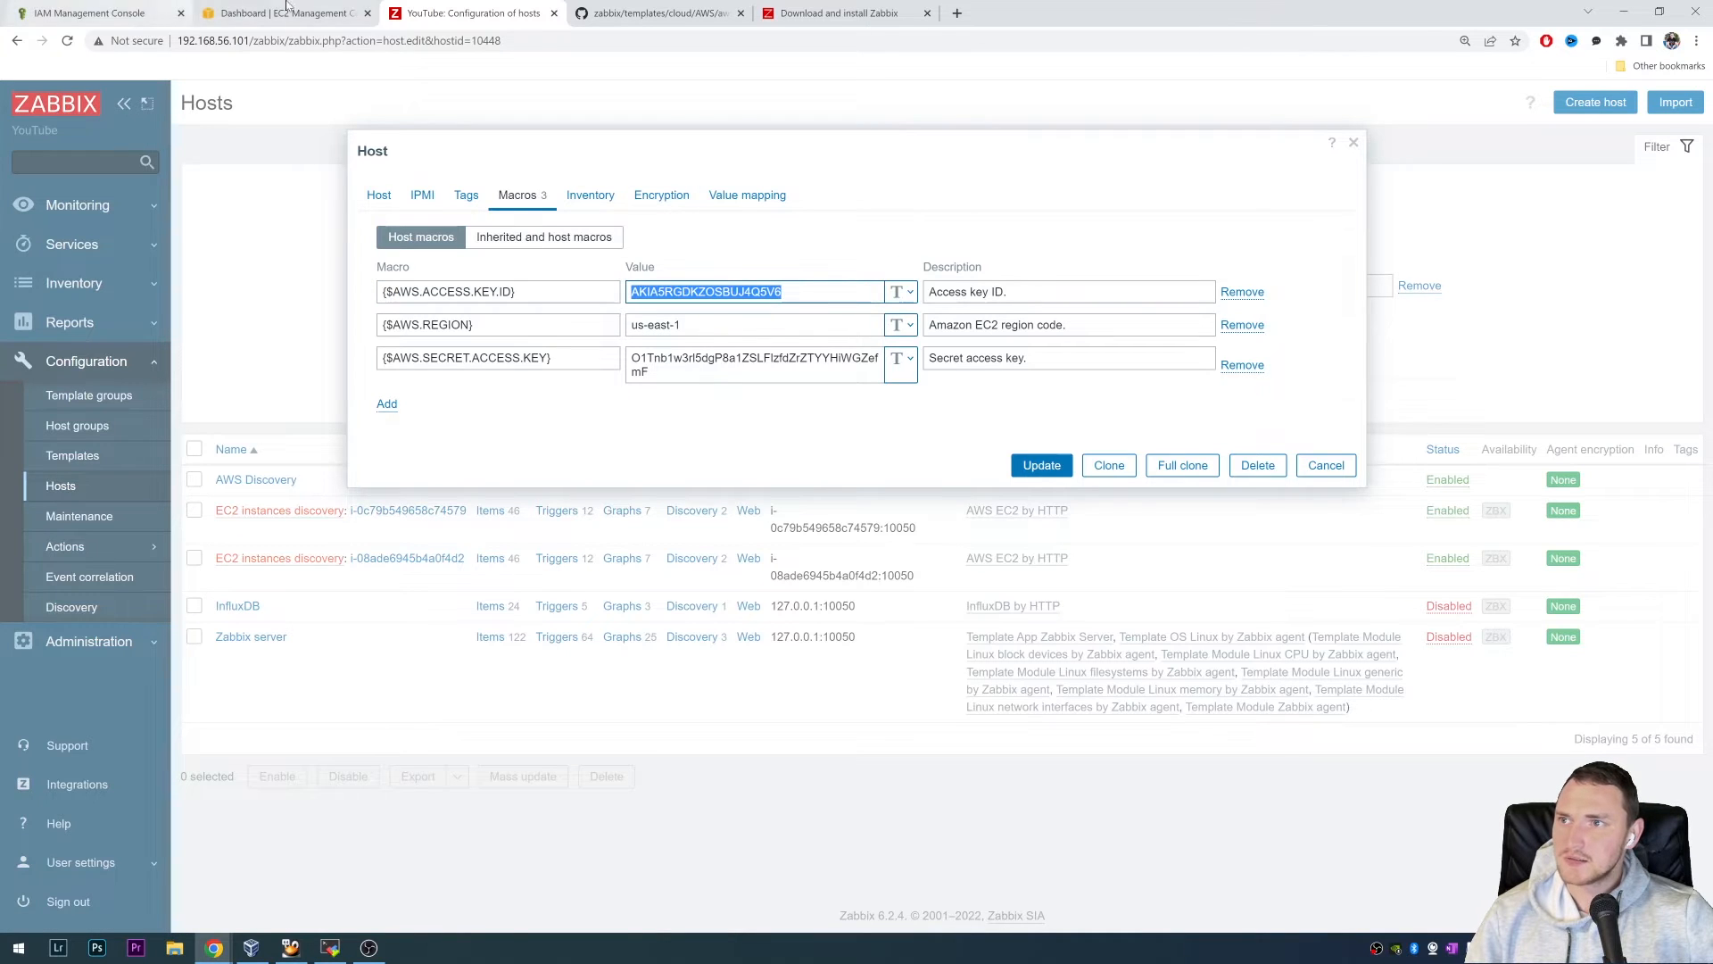
pyautogui.click(87, 12)
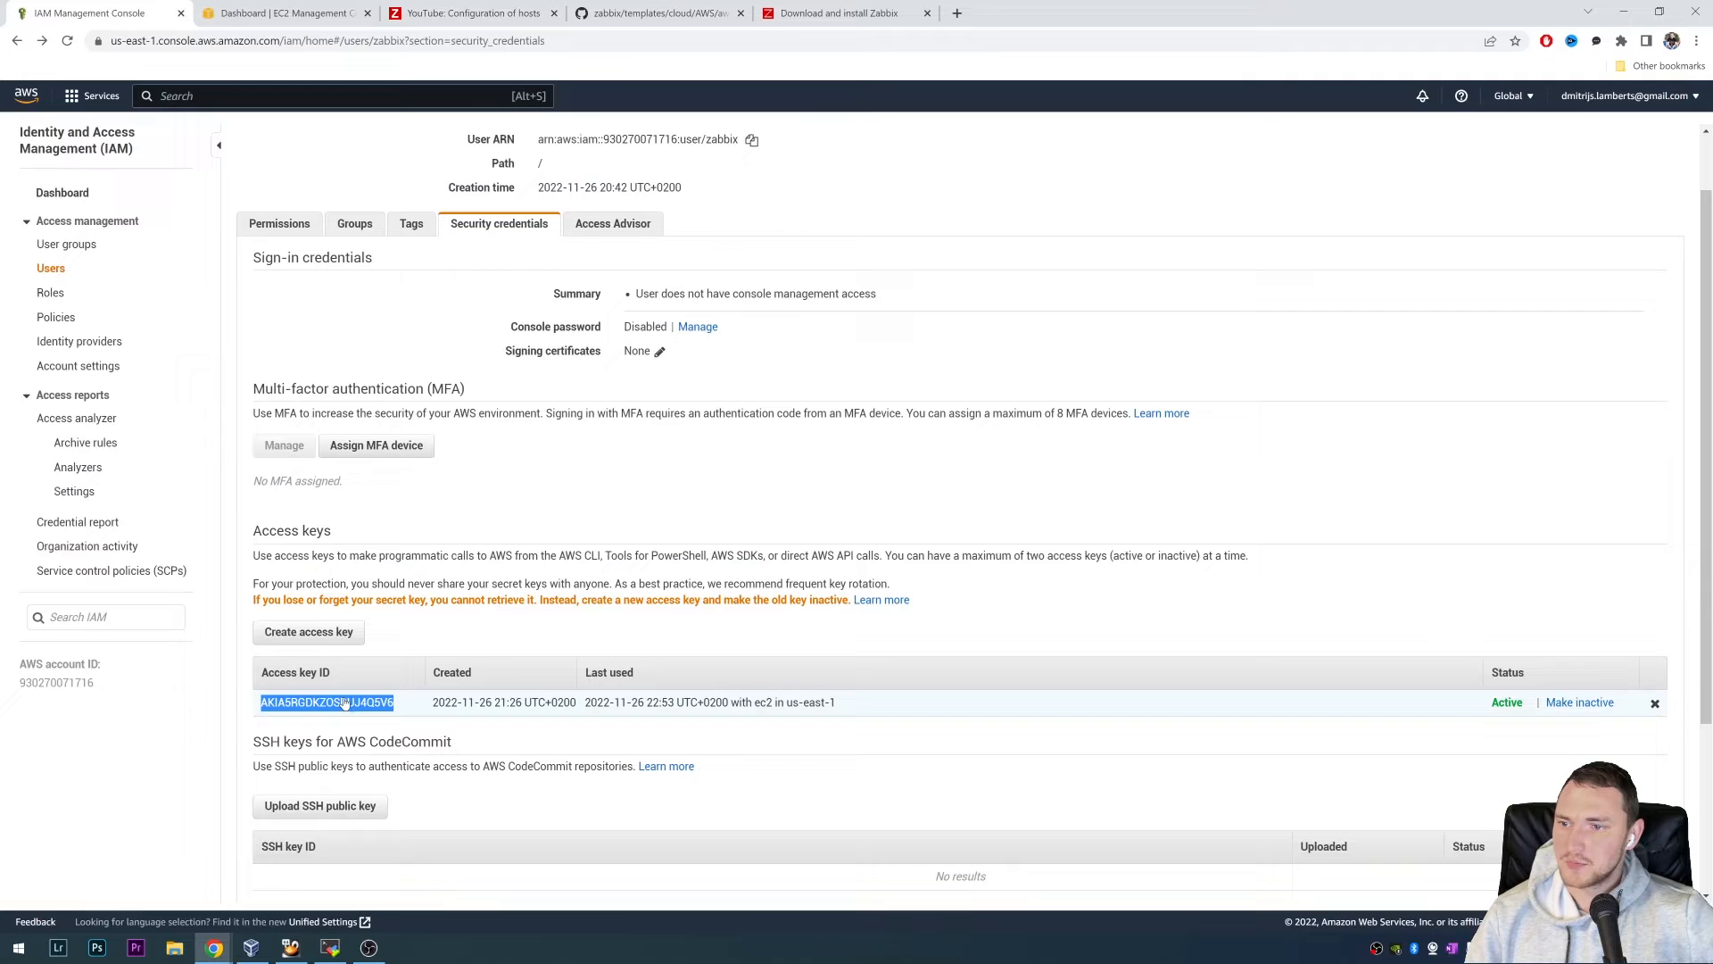
pyautogui.click(472, 11)
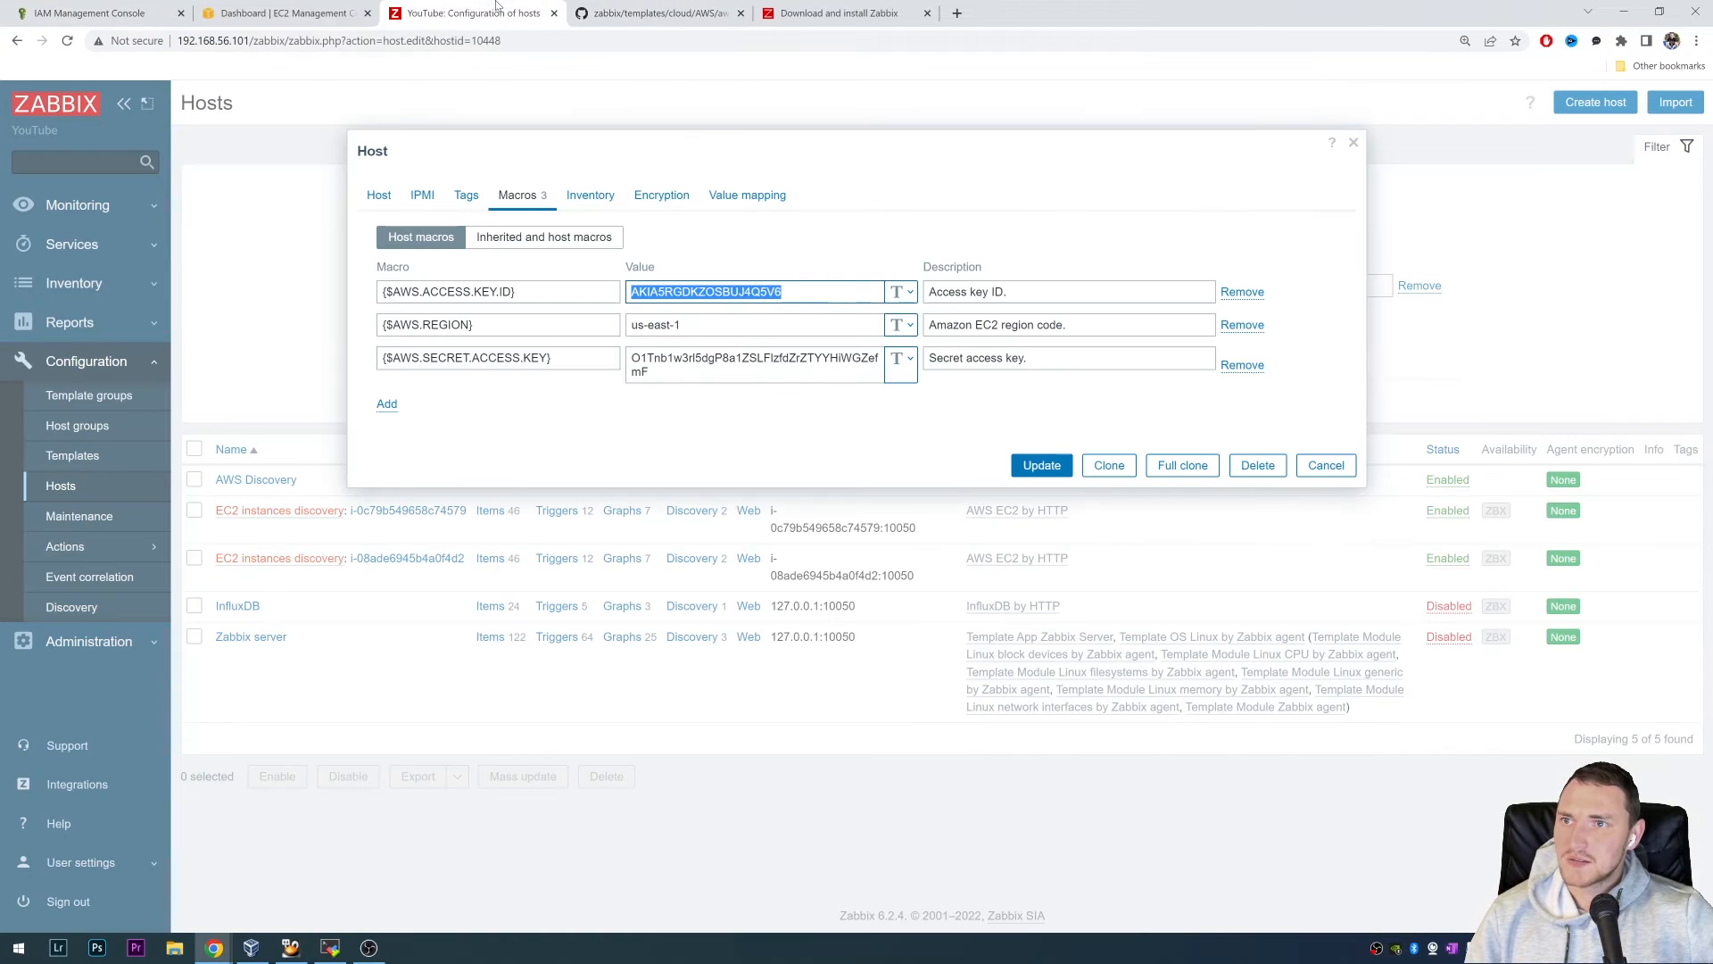
pyautogui.moveTo(566, 376)
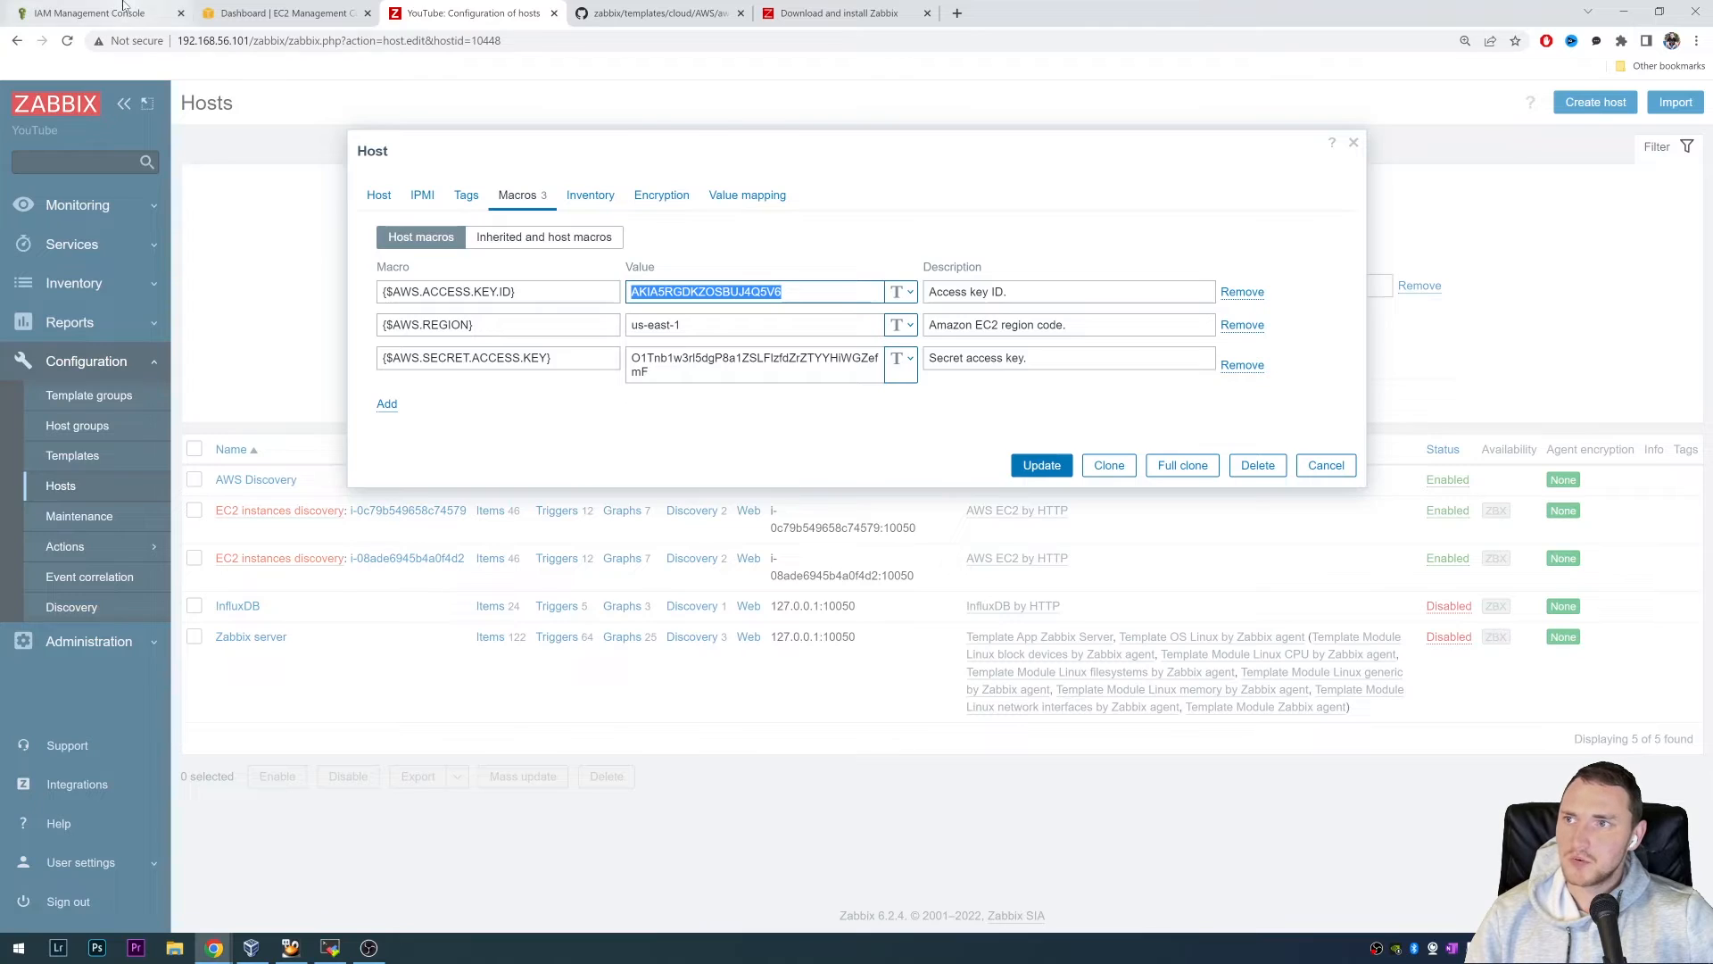
pyautogui.click(93, 13)
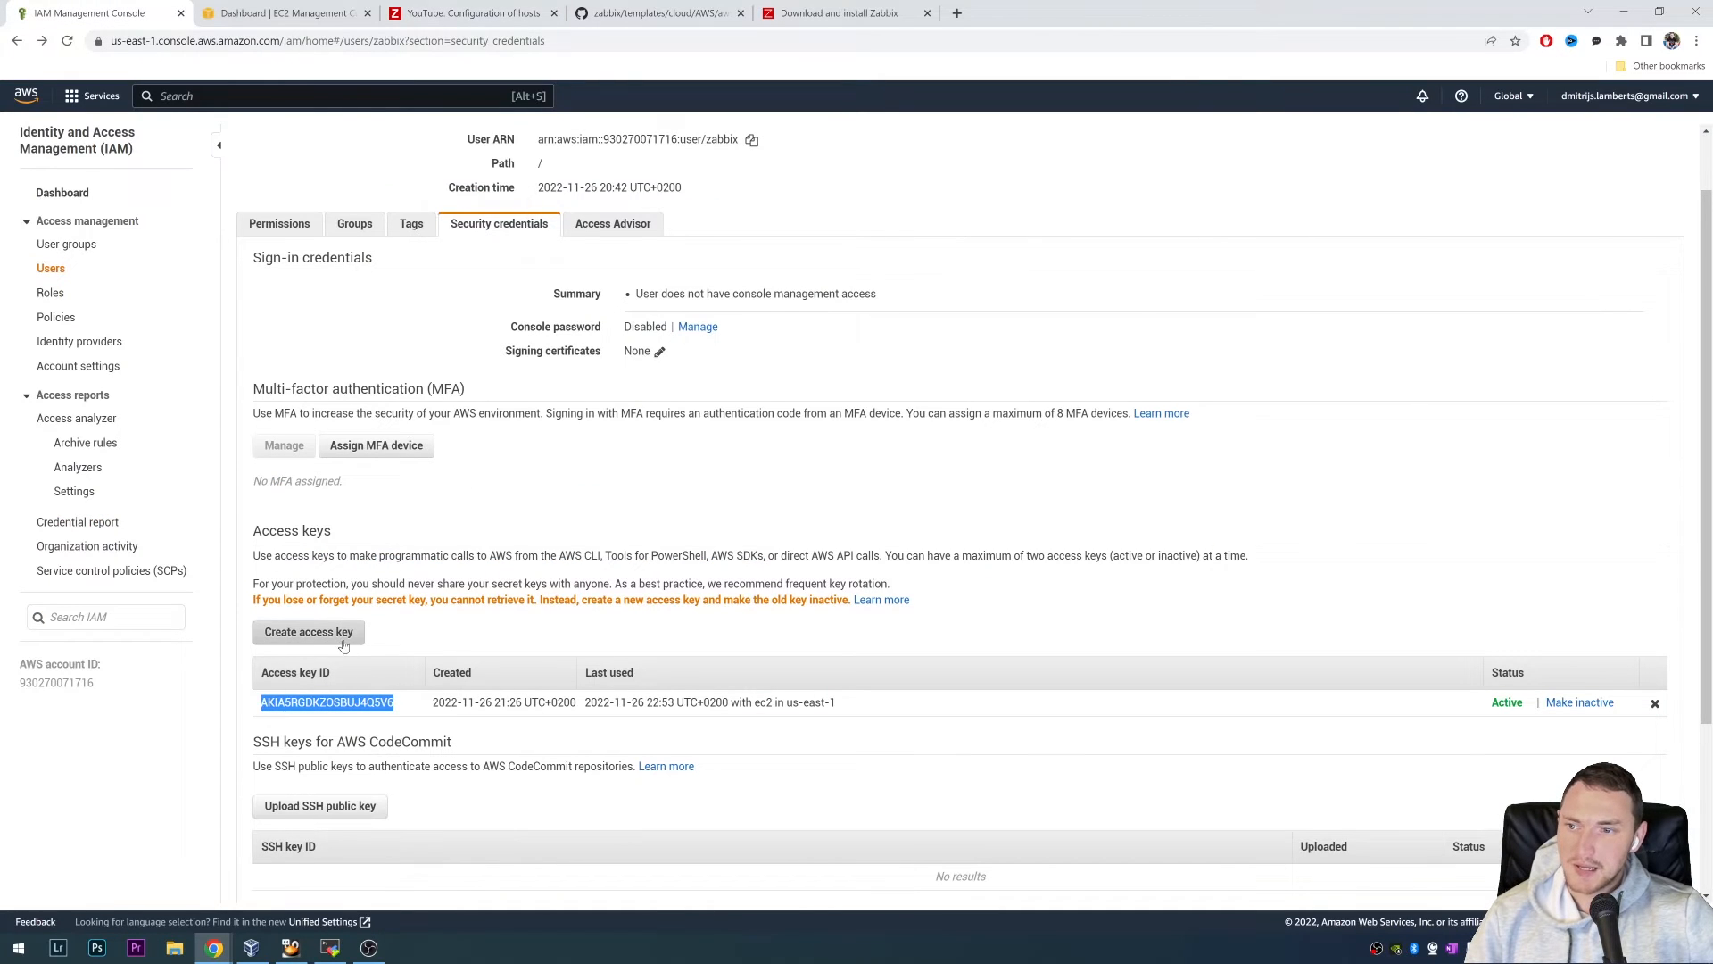
pyautogui.moveTo(503, 708)
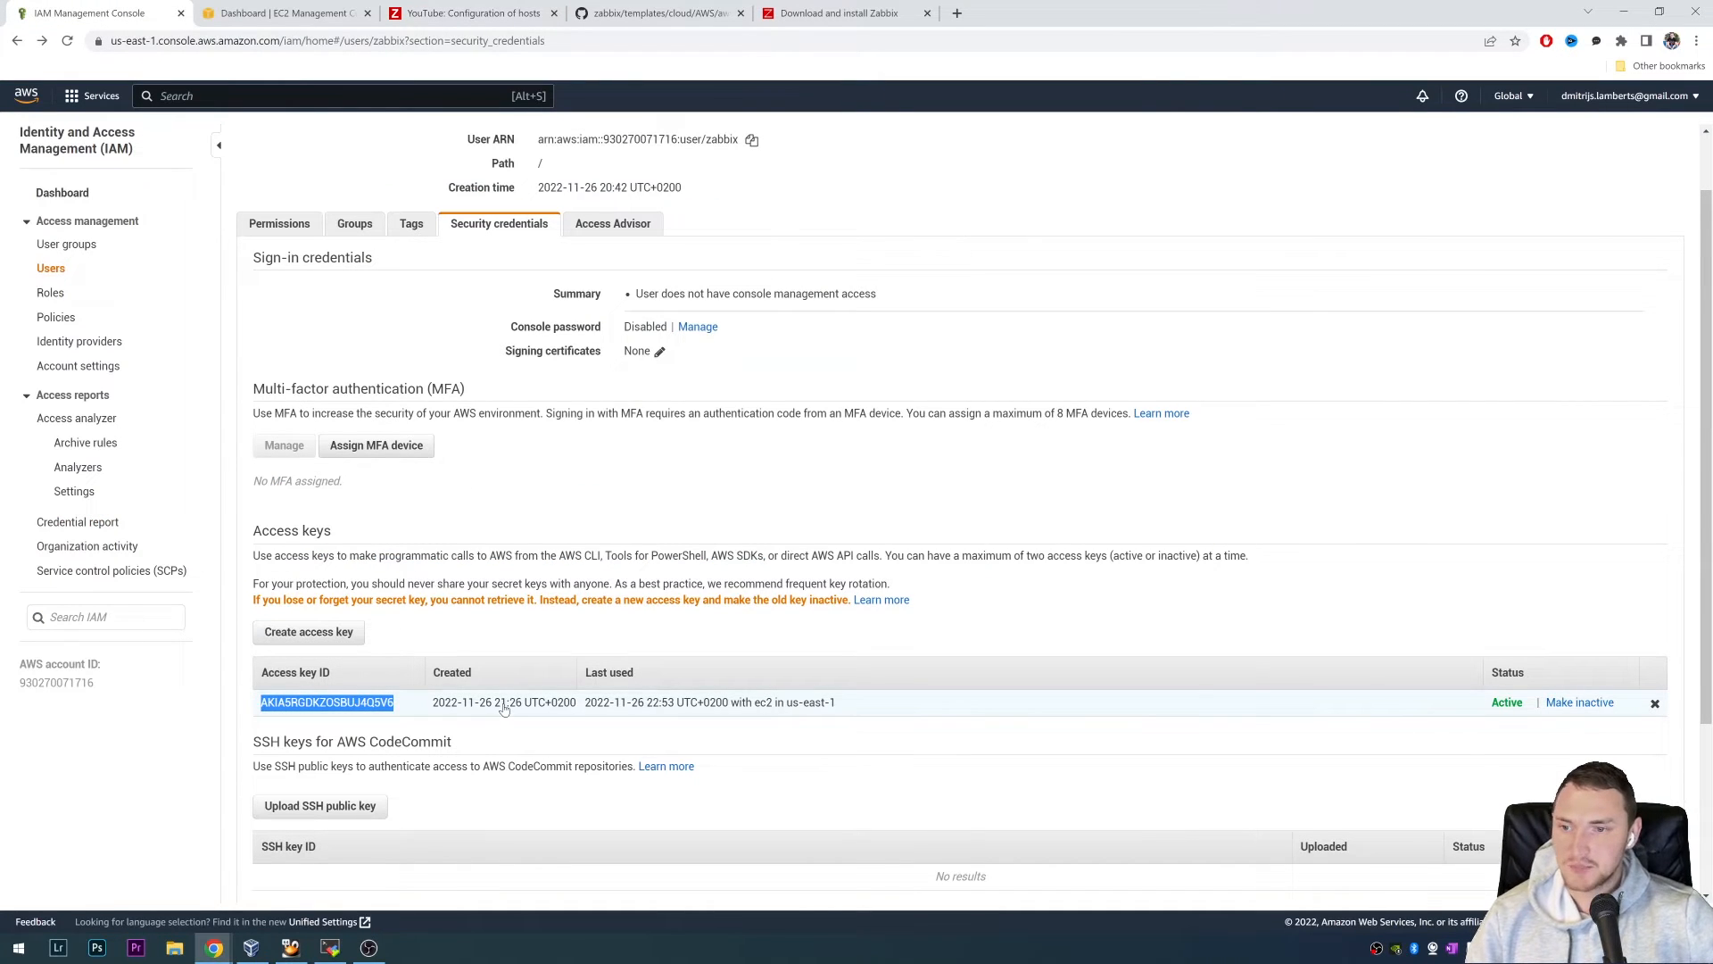
pyautogui.moveTo(503, 720)
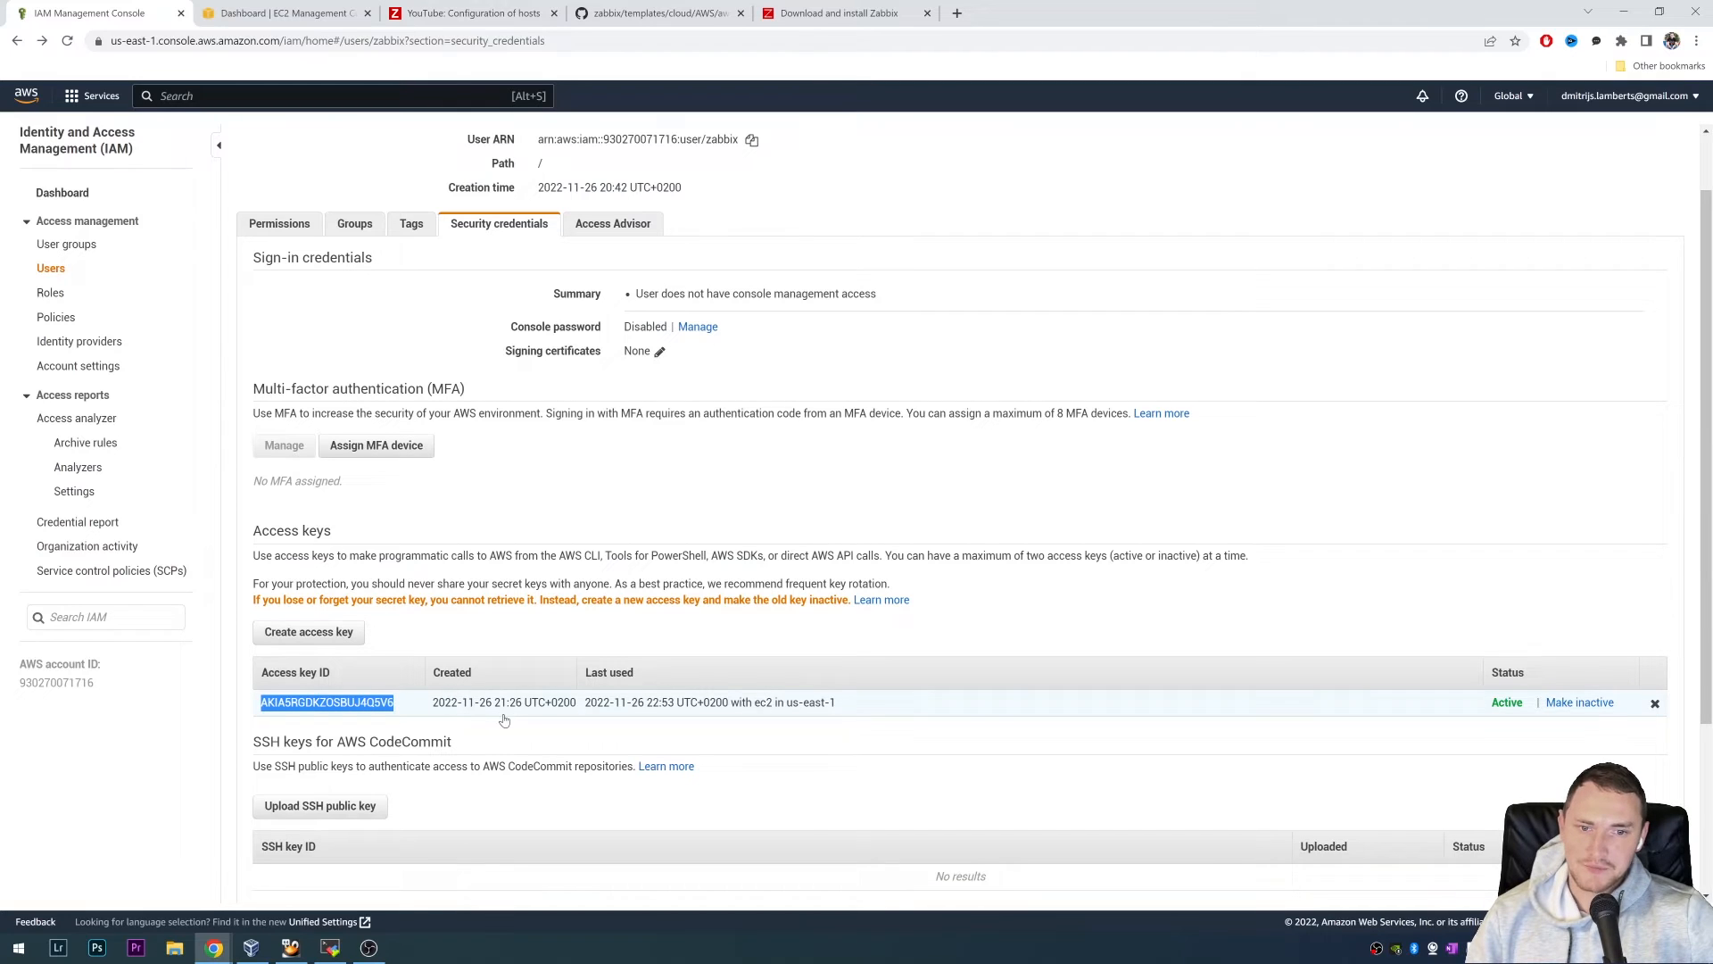
pyautogui.moveTo(577, 710)
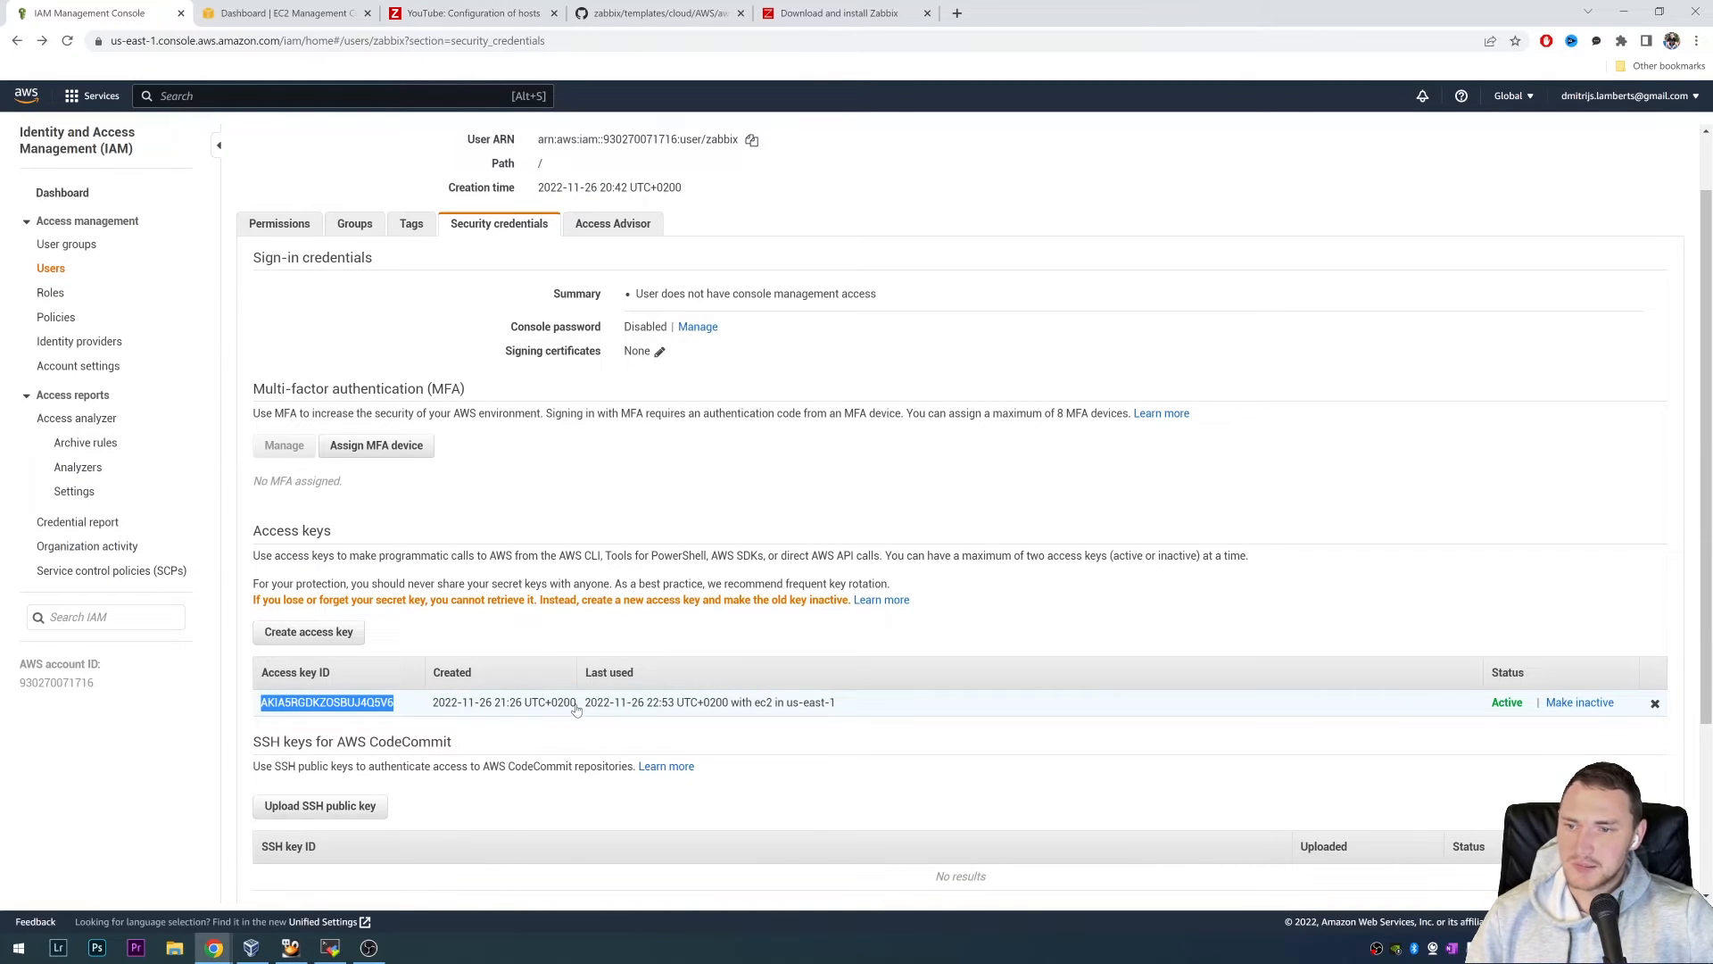
pyautogui.moveTo(671, 729)
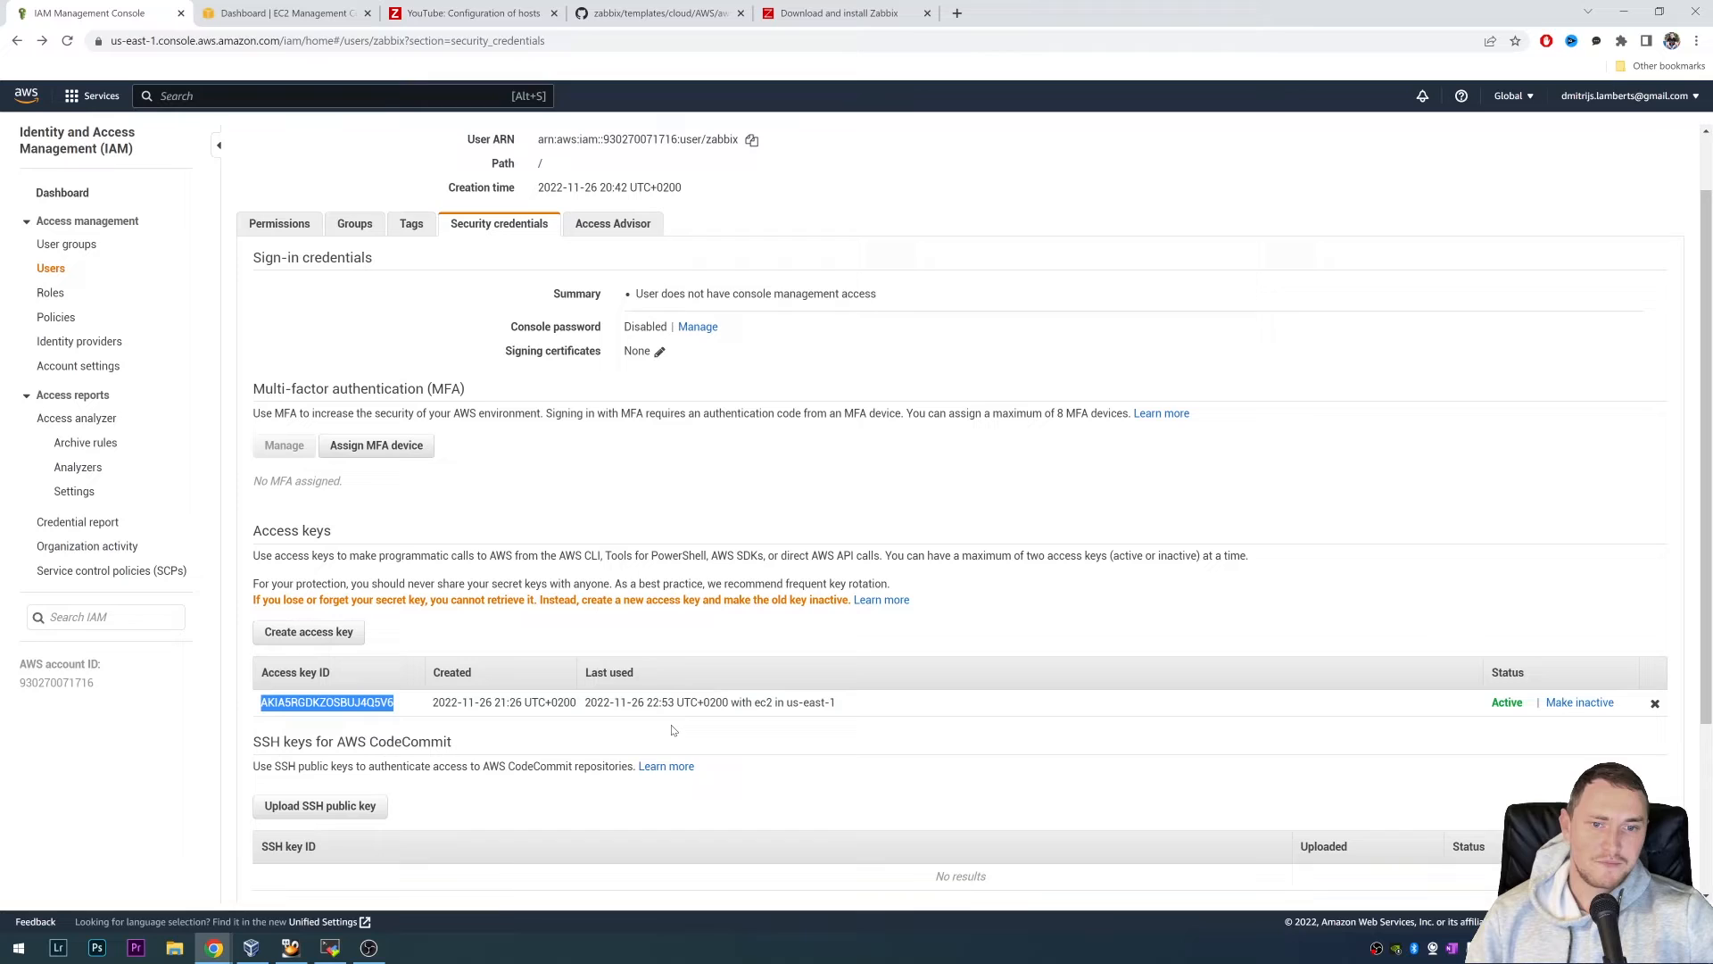
pyautogui.moveTo(1547, 789)
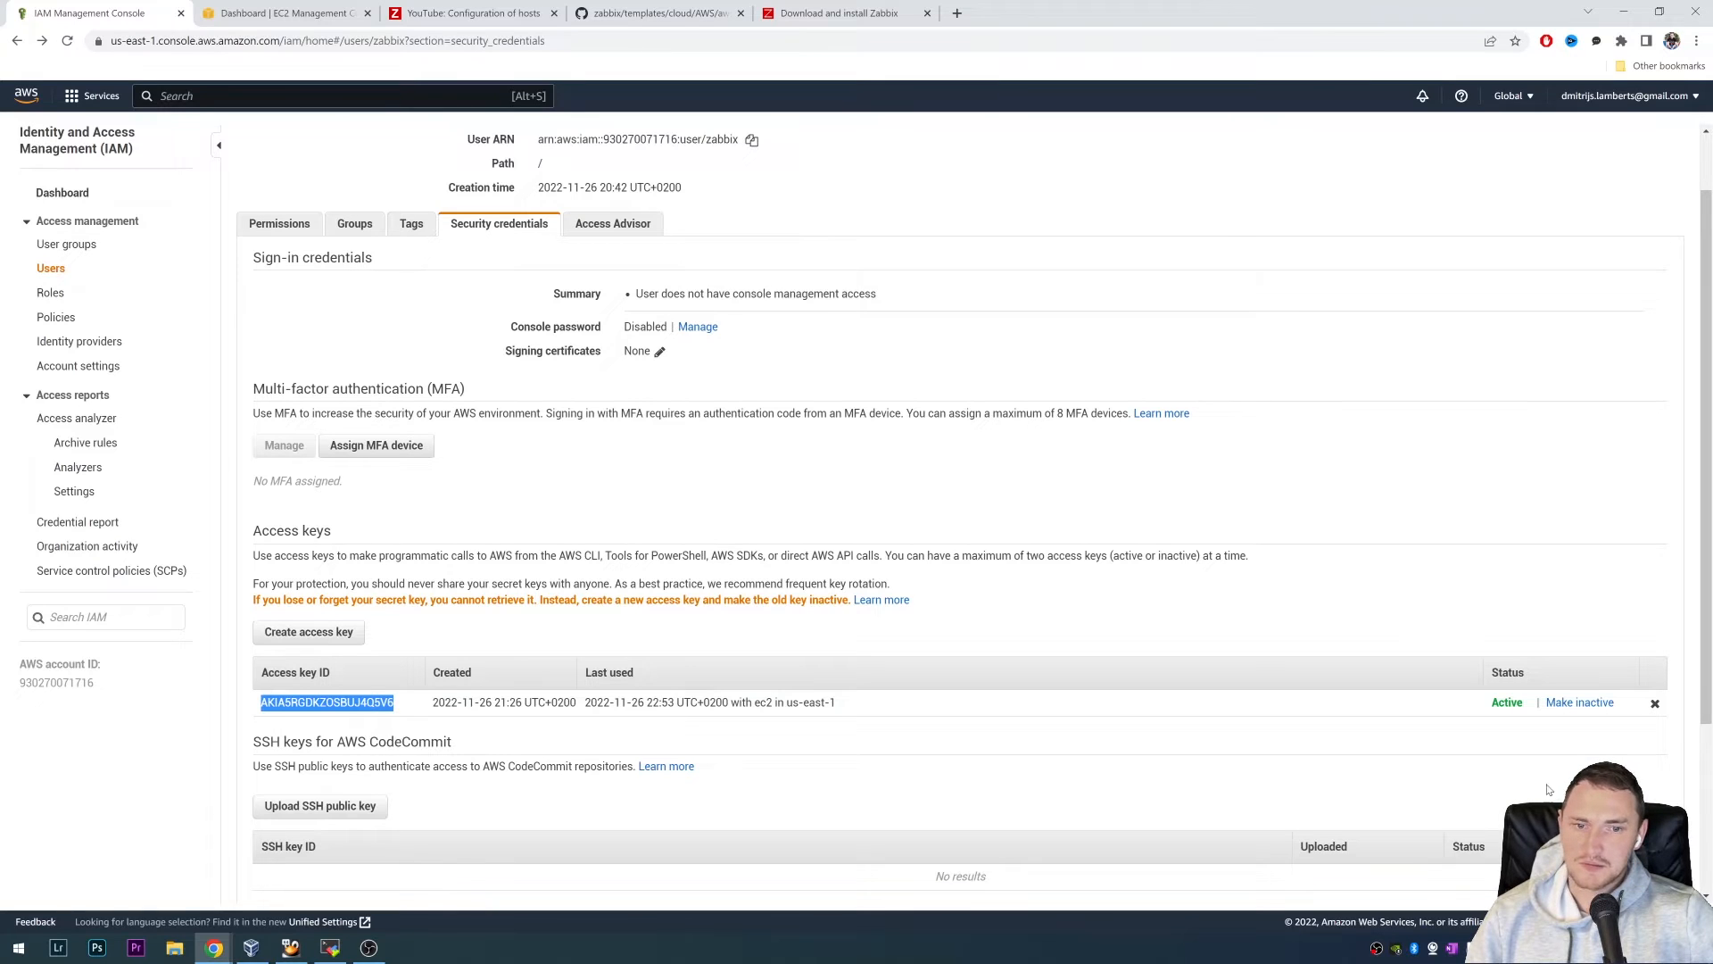
pyautogui.moveTo(1355, 716)
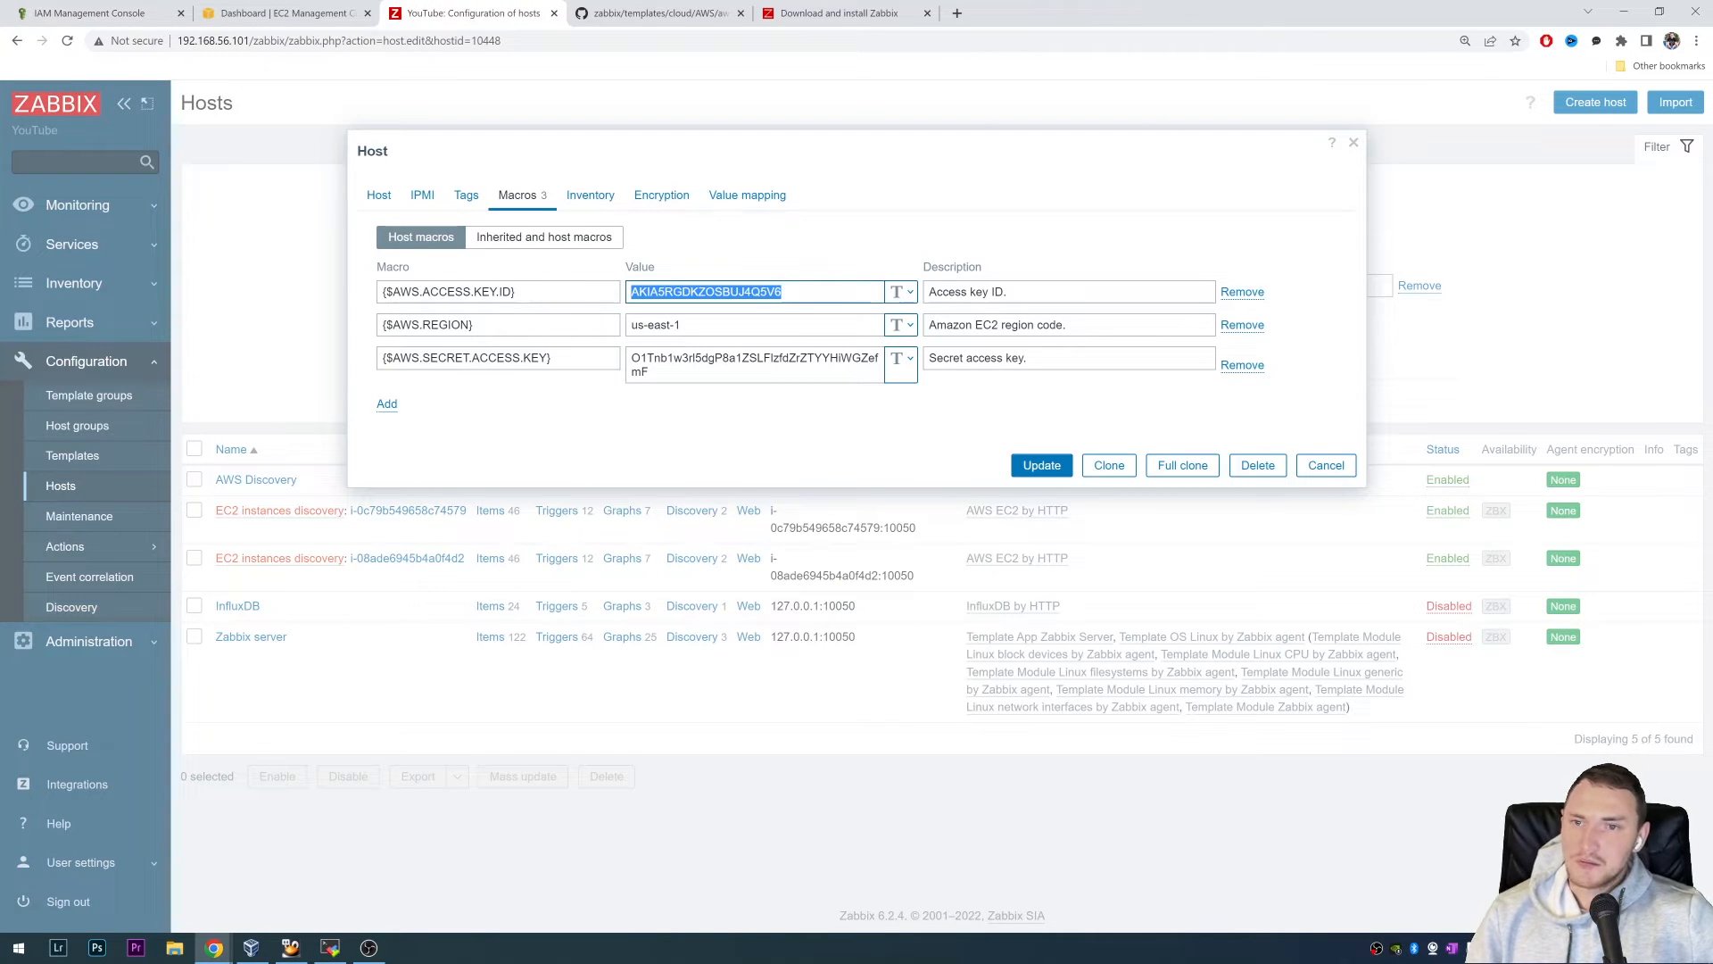
# - Verify the us-east-1 region macro against the running EC2 instances' zone, then close the host dialog
pyautogui.click(754, 325)
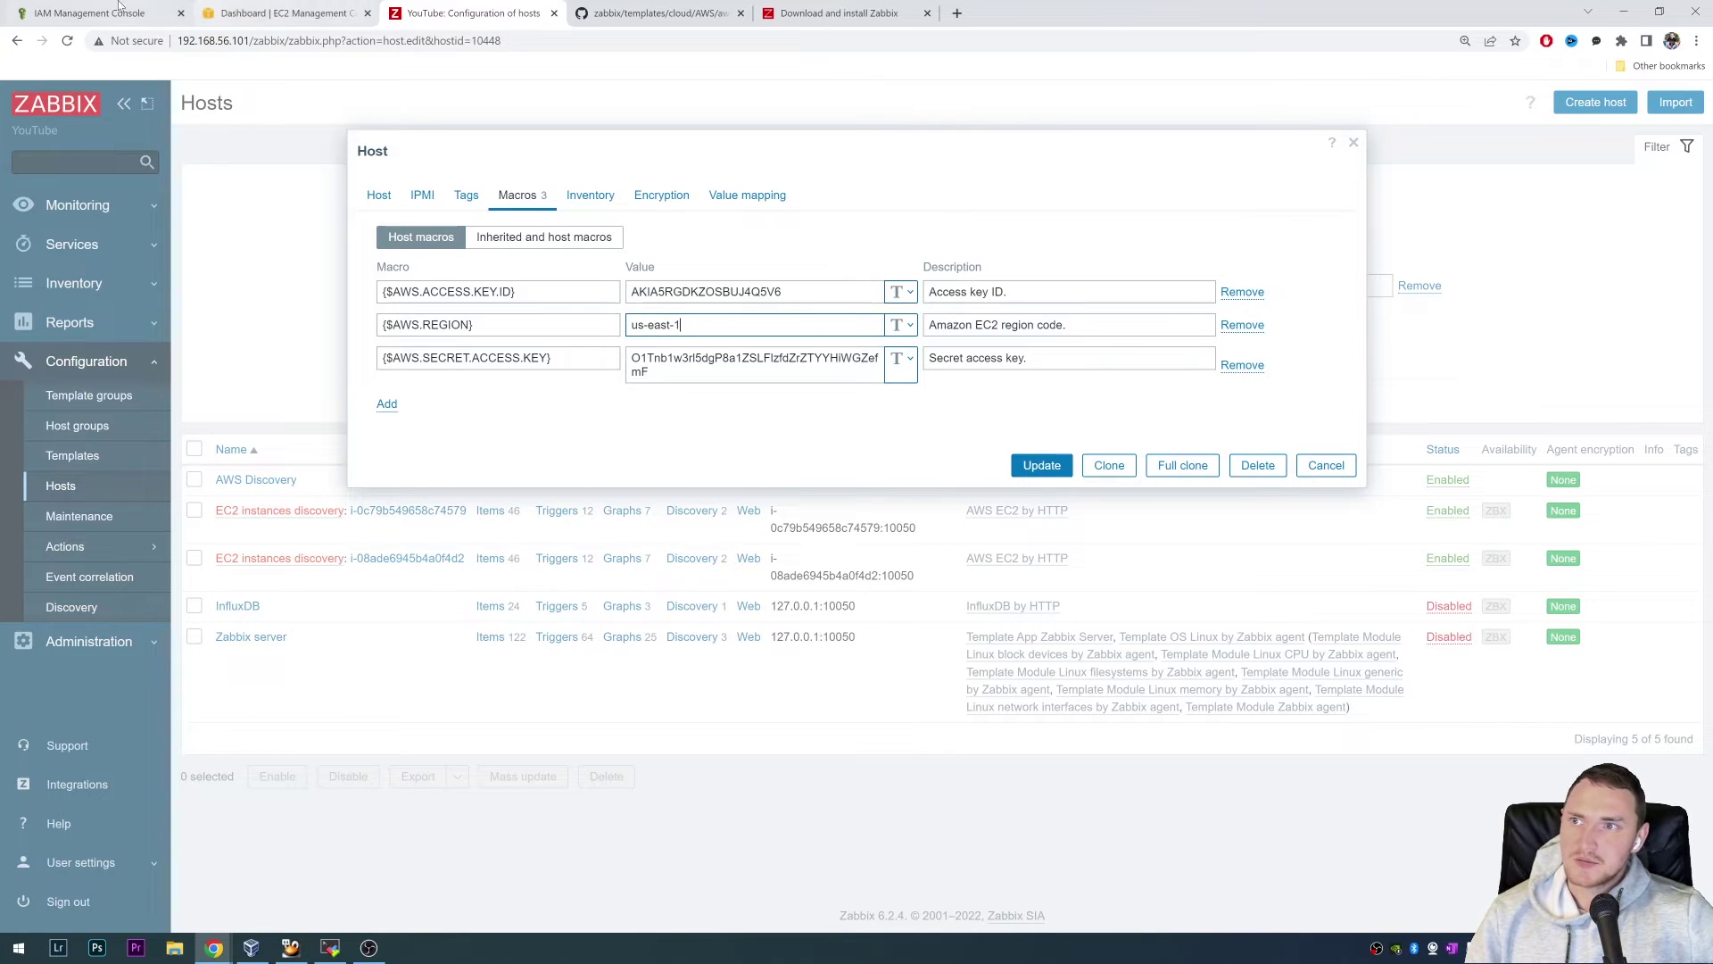
pyautogui.click(283, 13)
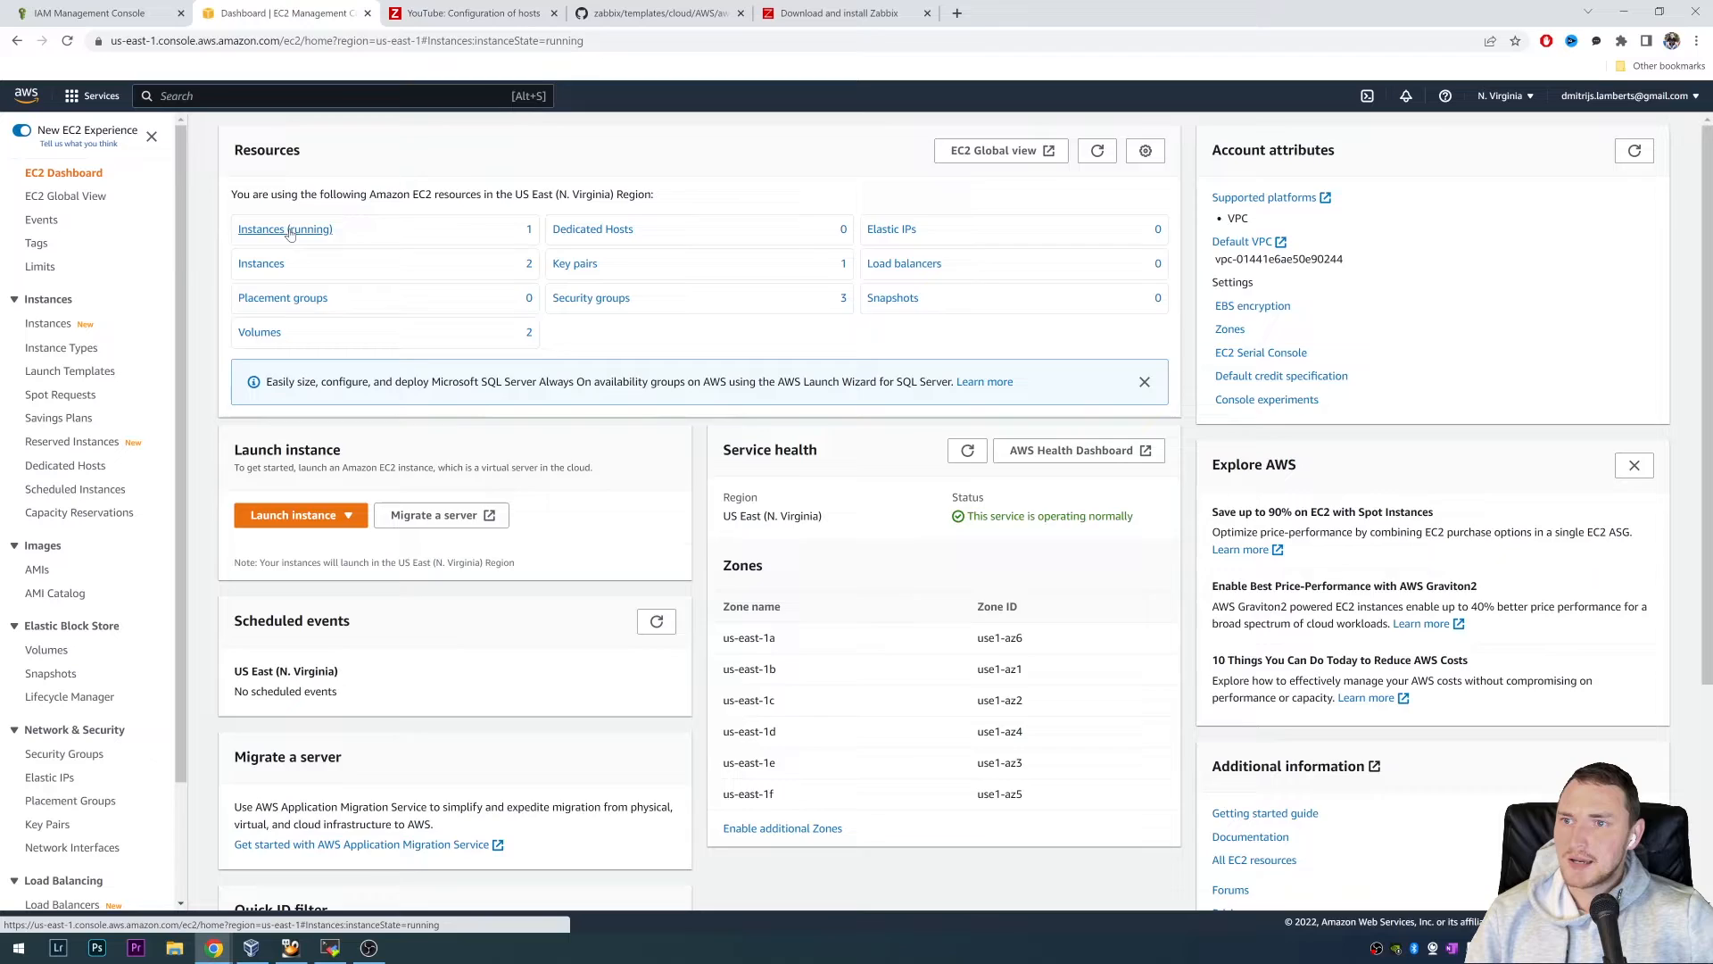
pyautogui.click(284, 229)
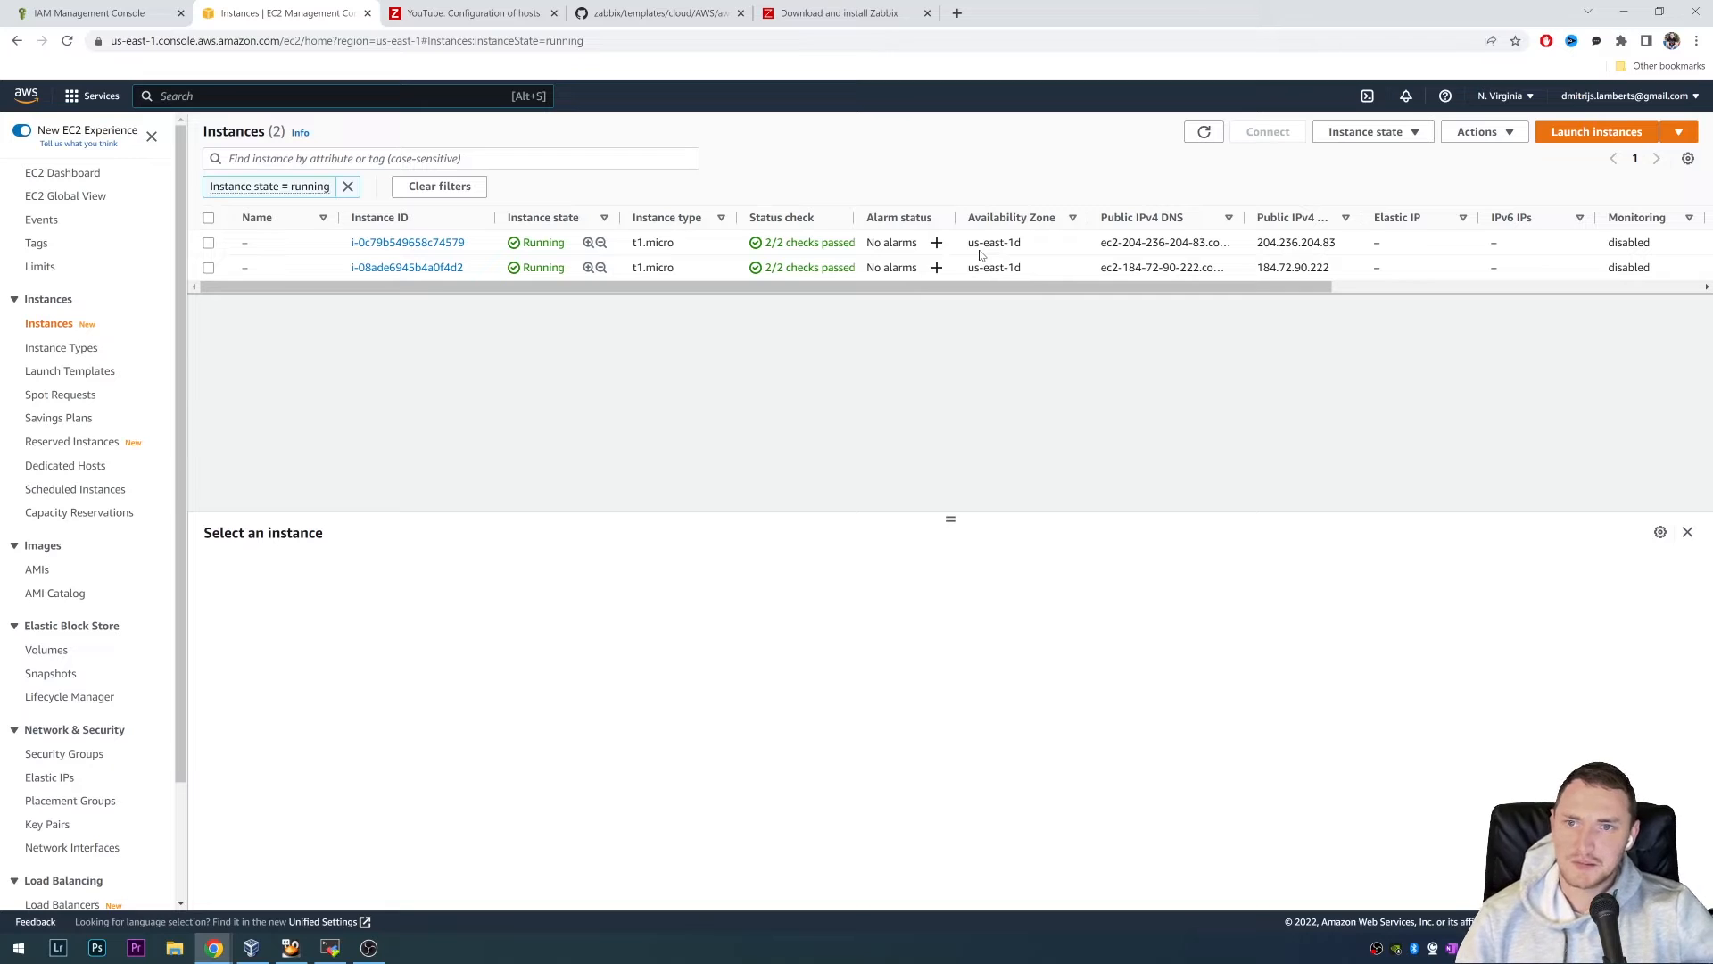
pyautogui.click(472, 12)
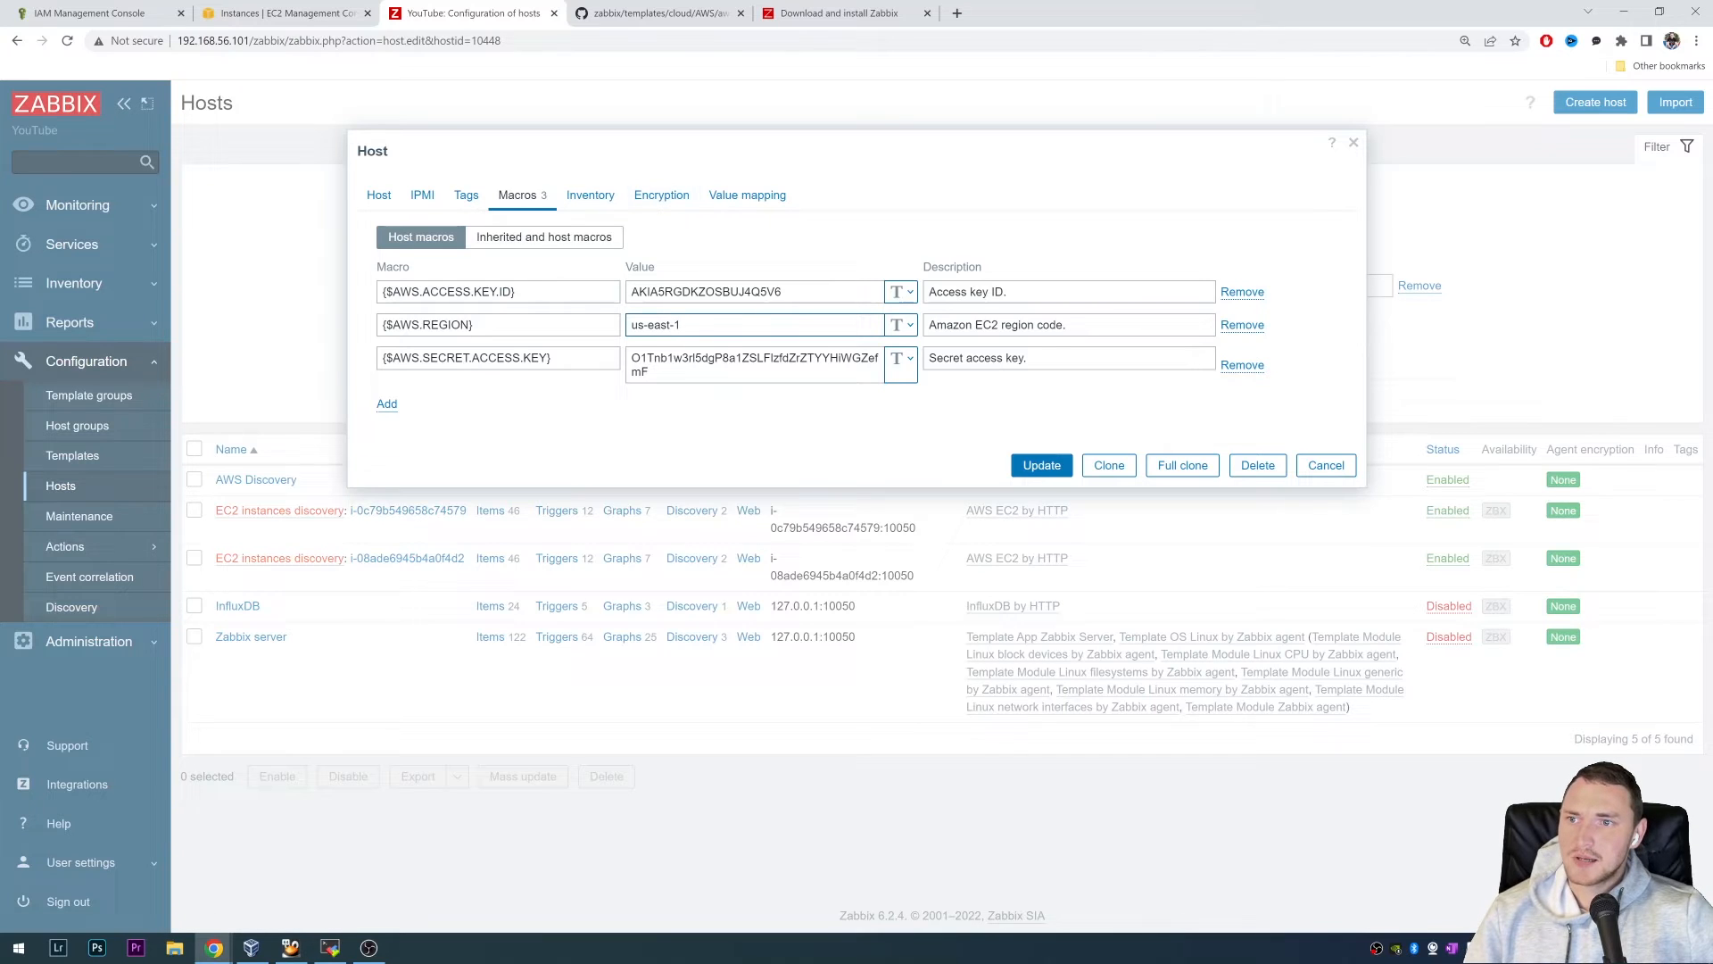
pyautogui.click(754, 325)
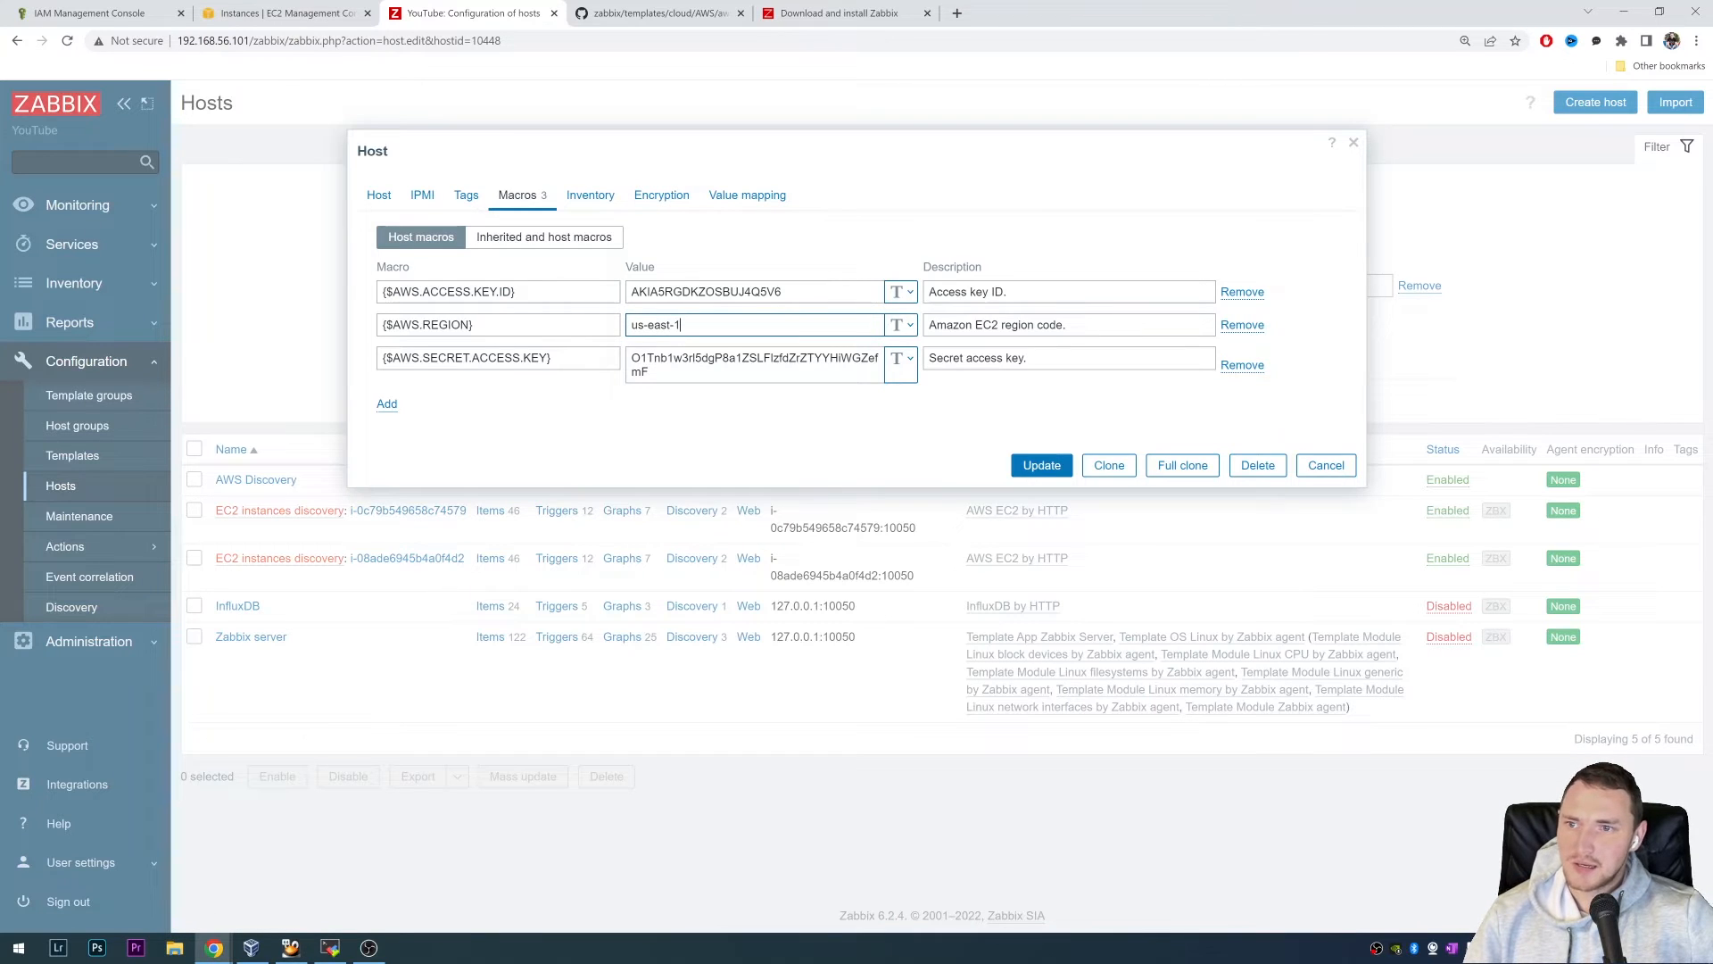
pyautogui.click(1040, 464)
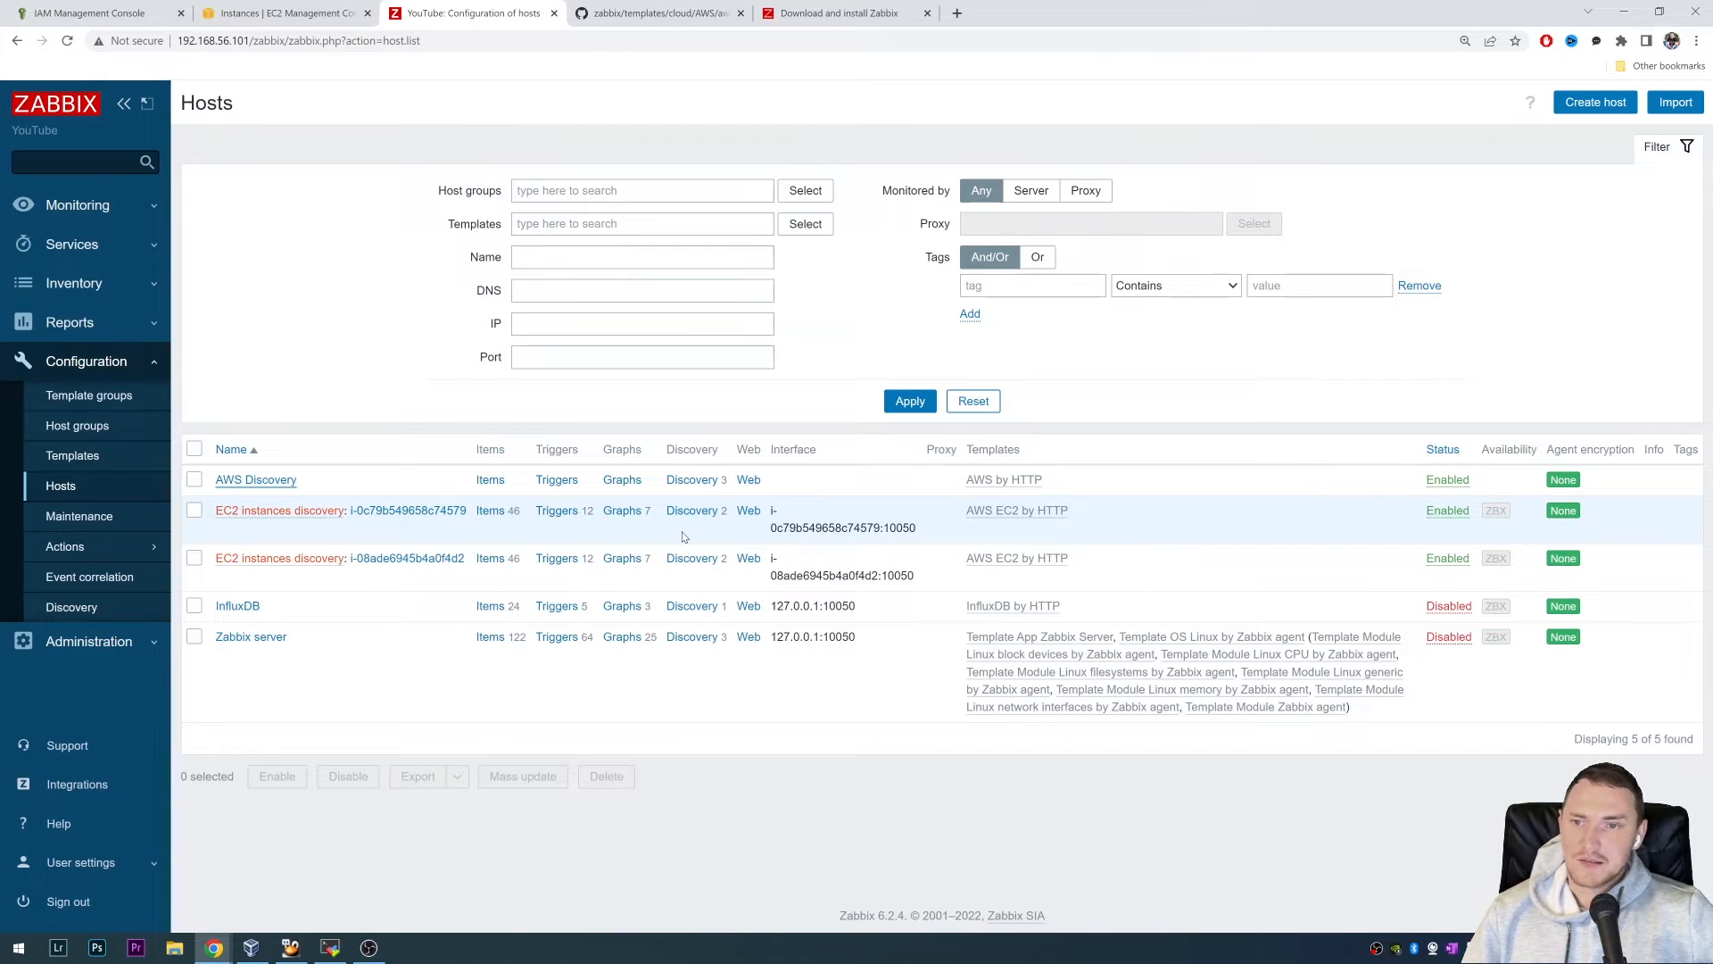
# - Review AWS Discovery's rules: EC2 instances discovery enabled, RDS and S3 unsupported
pyautogui.click(690, 478)
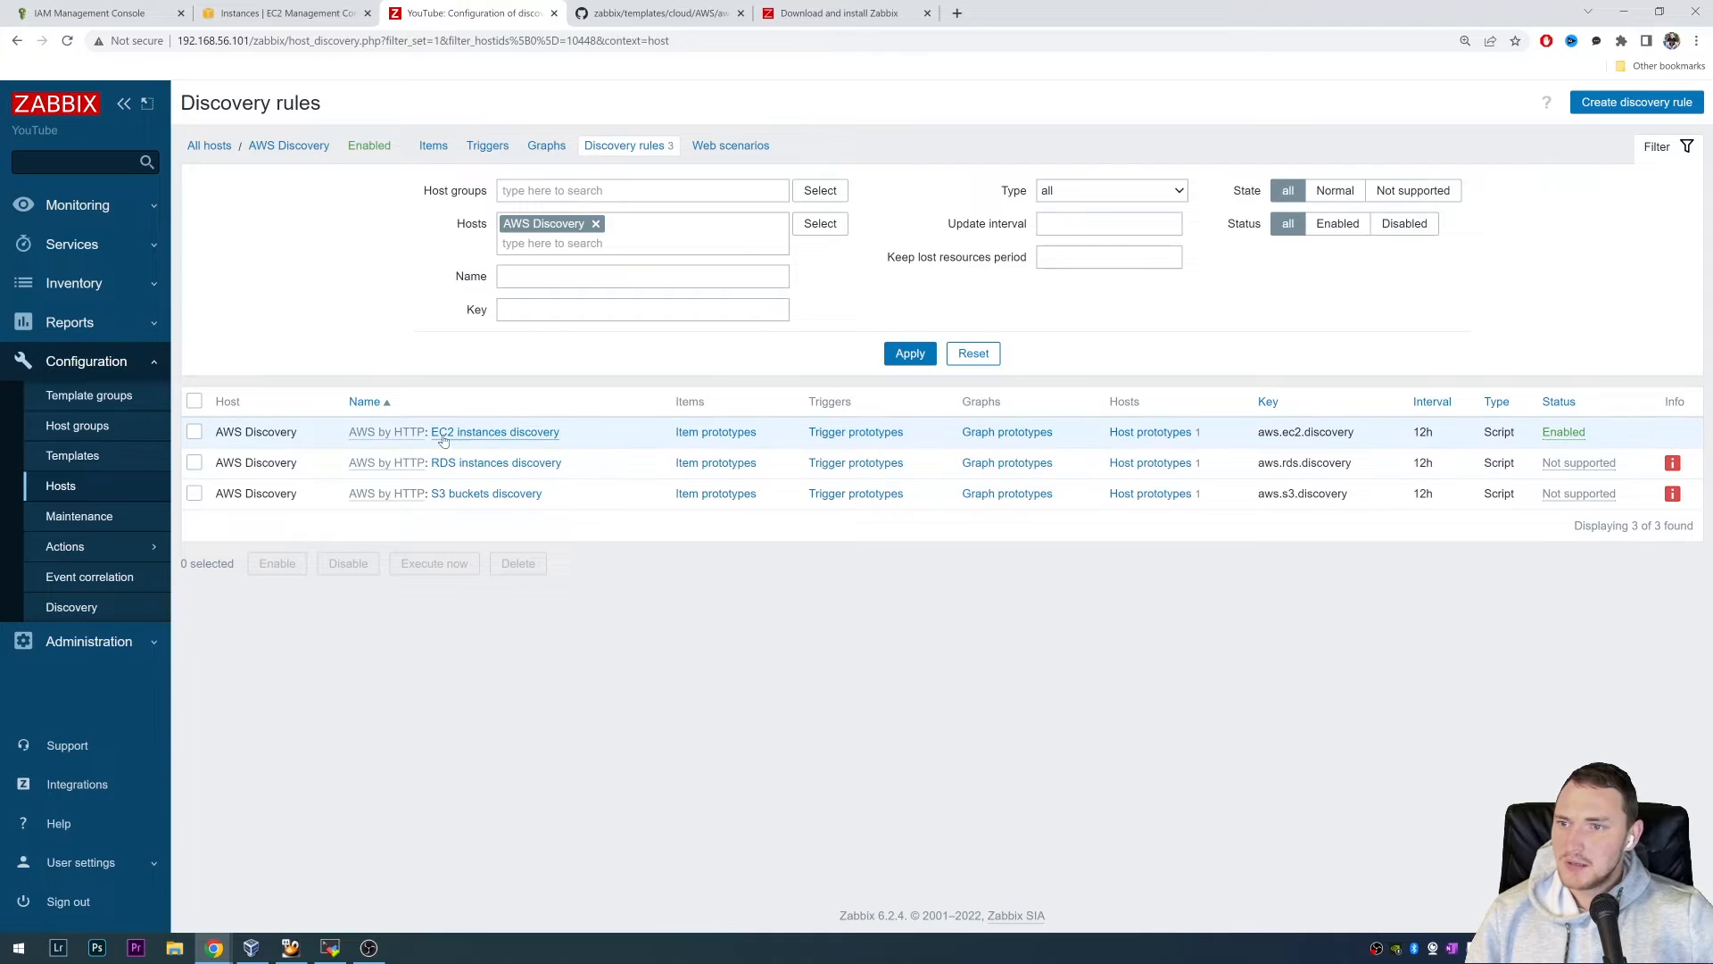
pyautogui.moveTo(496, 462)
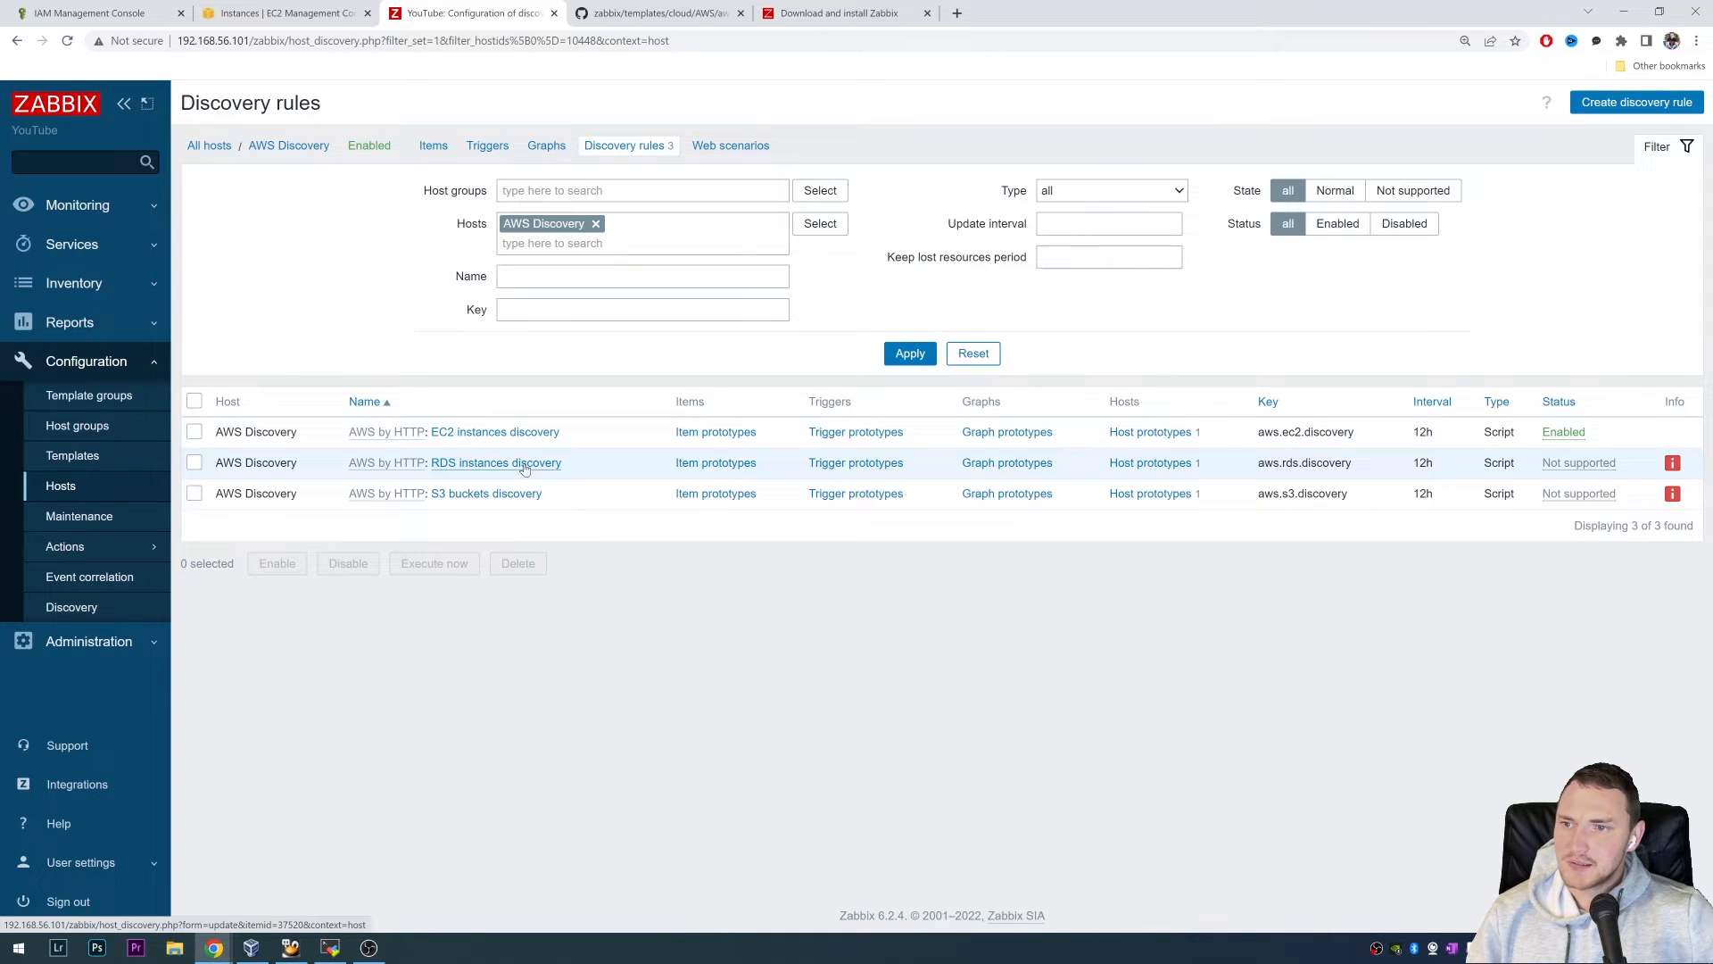
pyautogui.moveTo(506, 503)
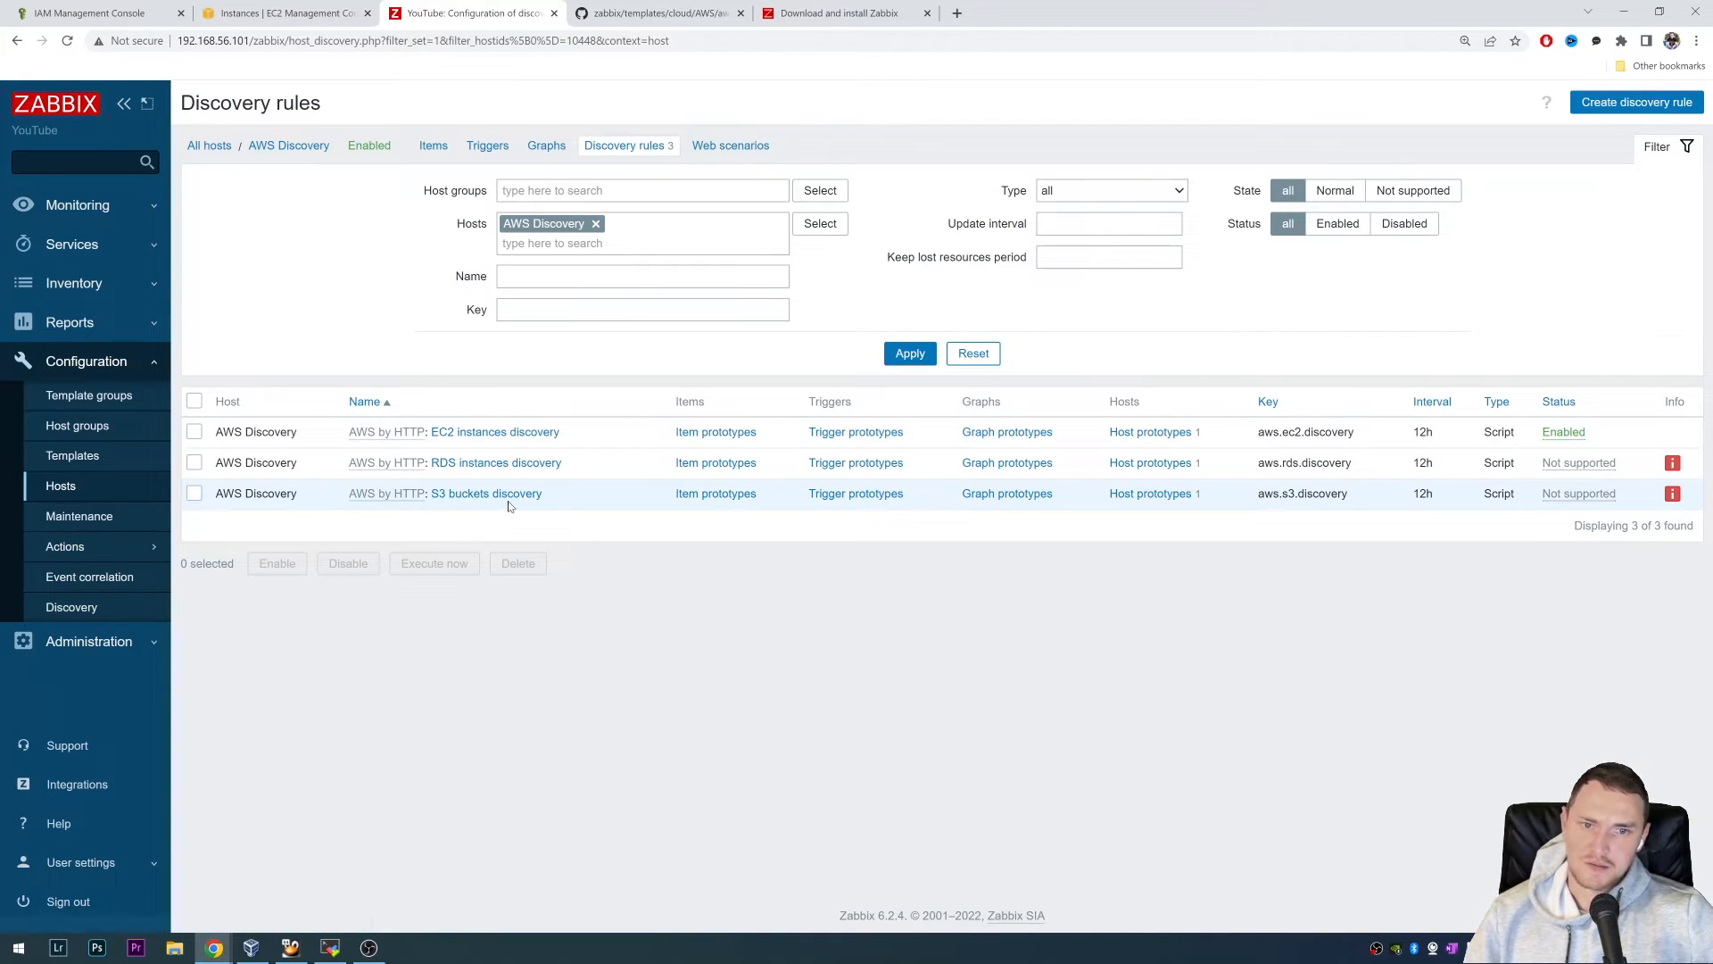
pyautogui.moveTo(486, 492)
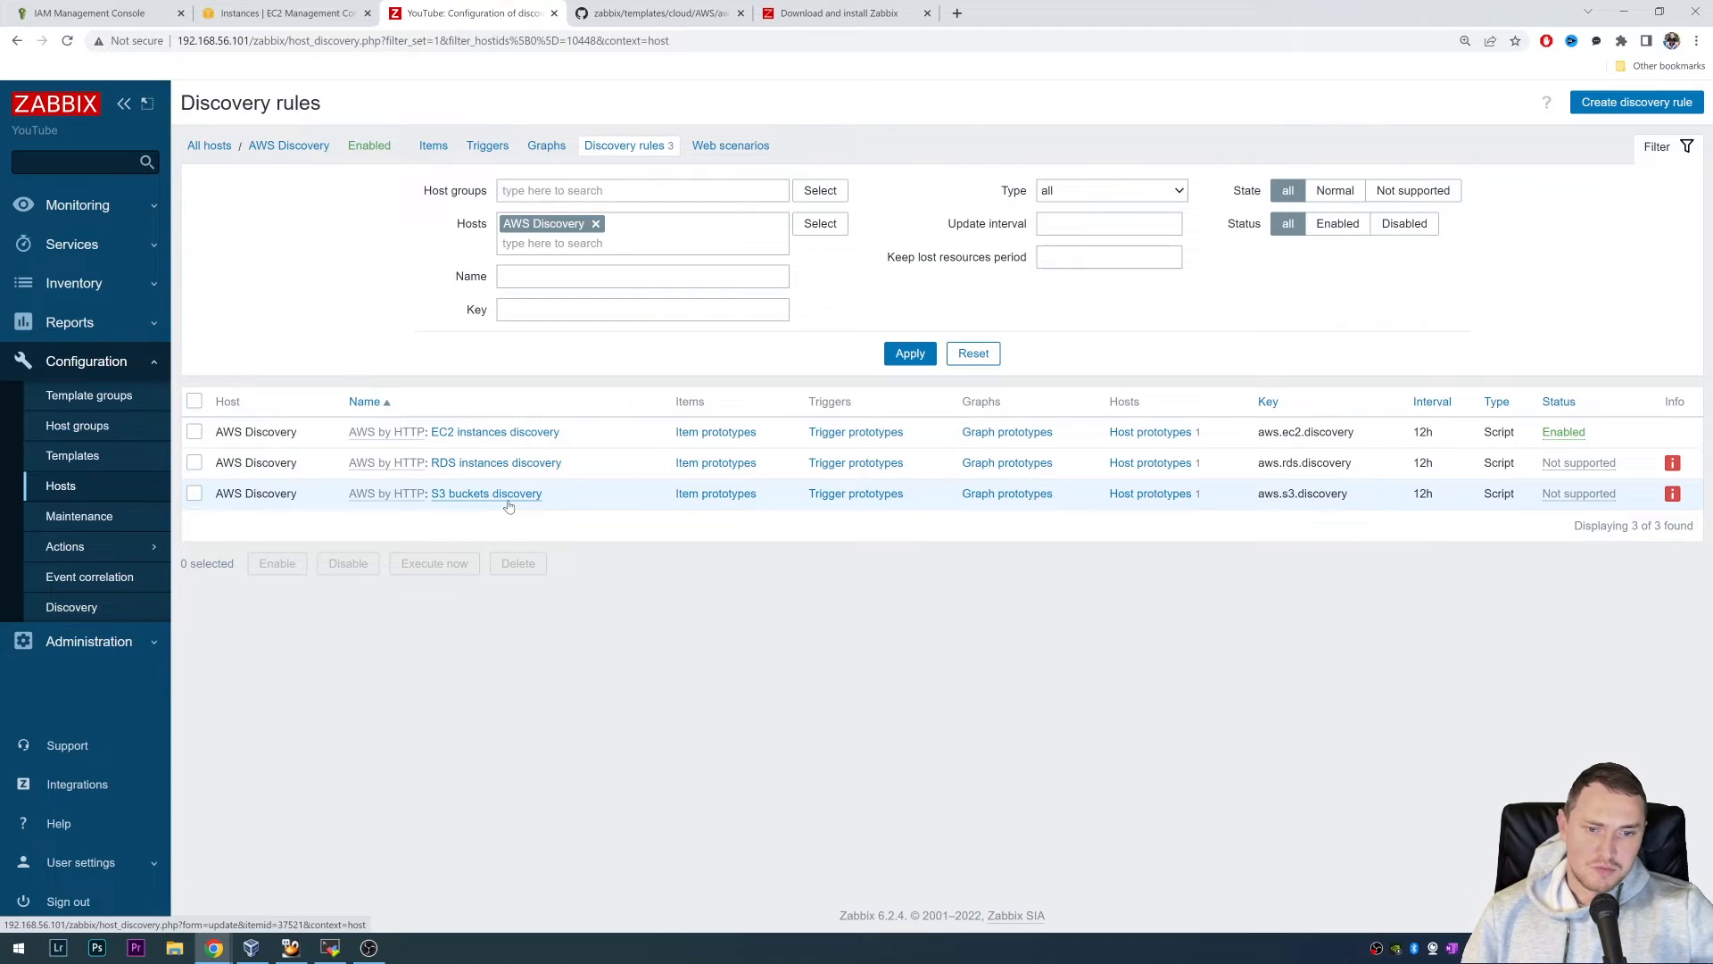
pyautogui.moveTo(575, 493)
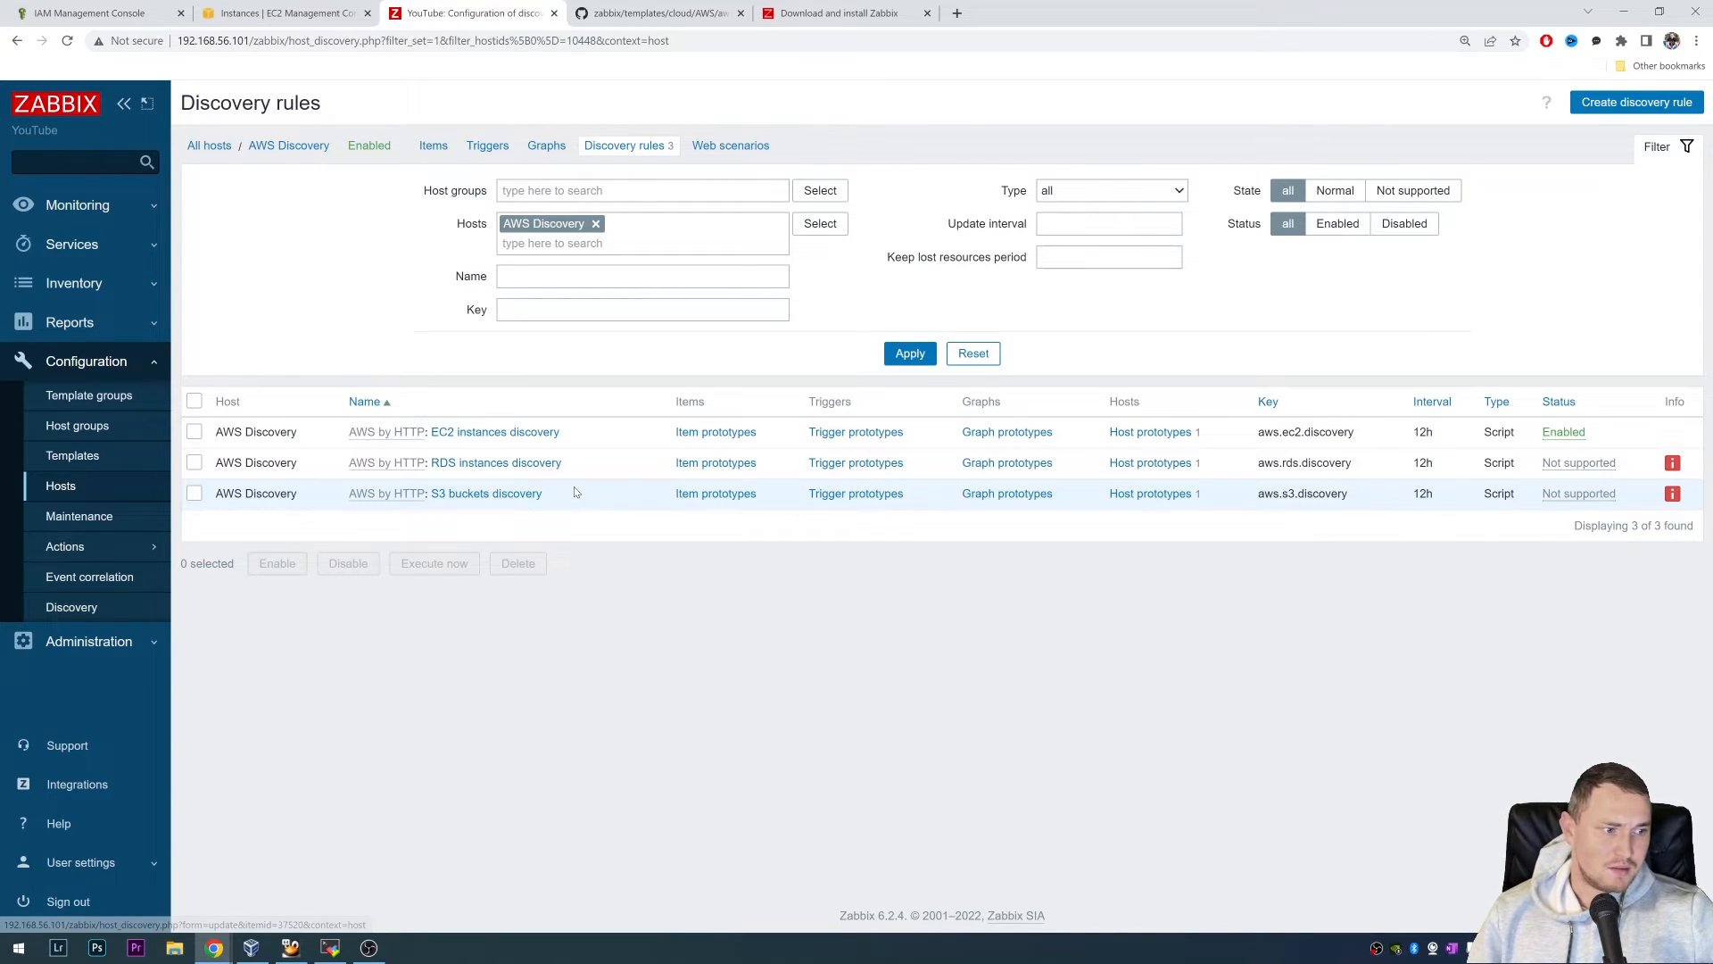
pyautogui.moveTo(607, 365)
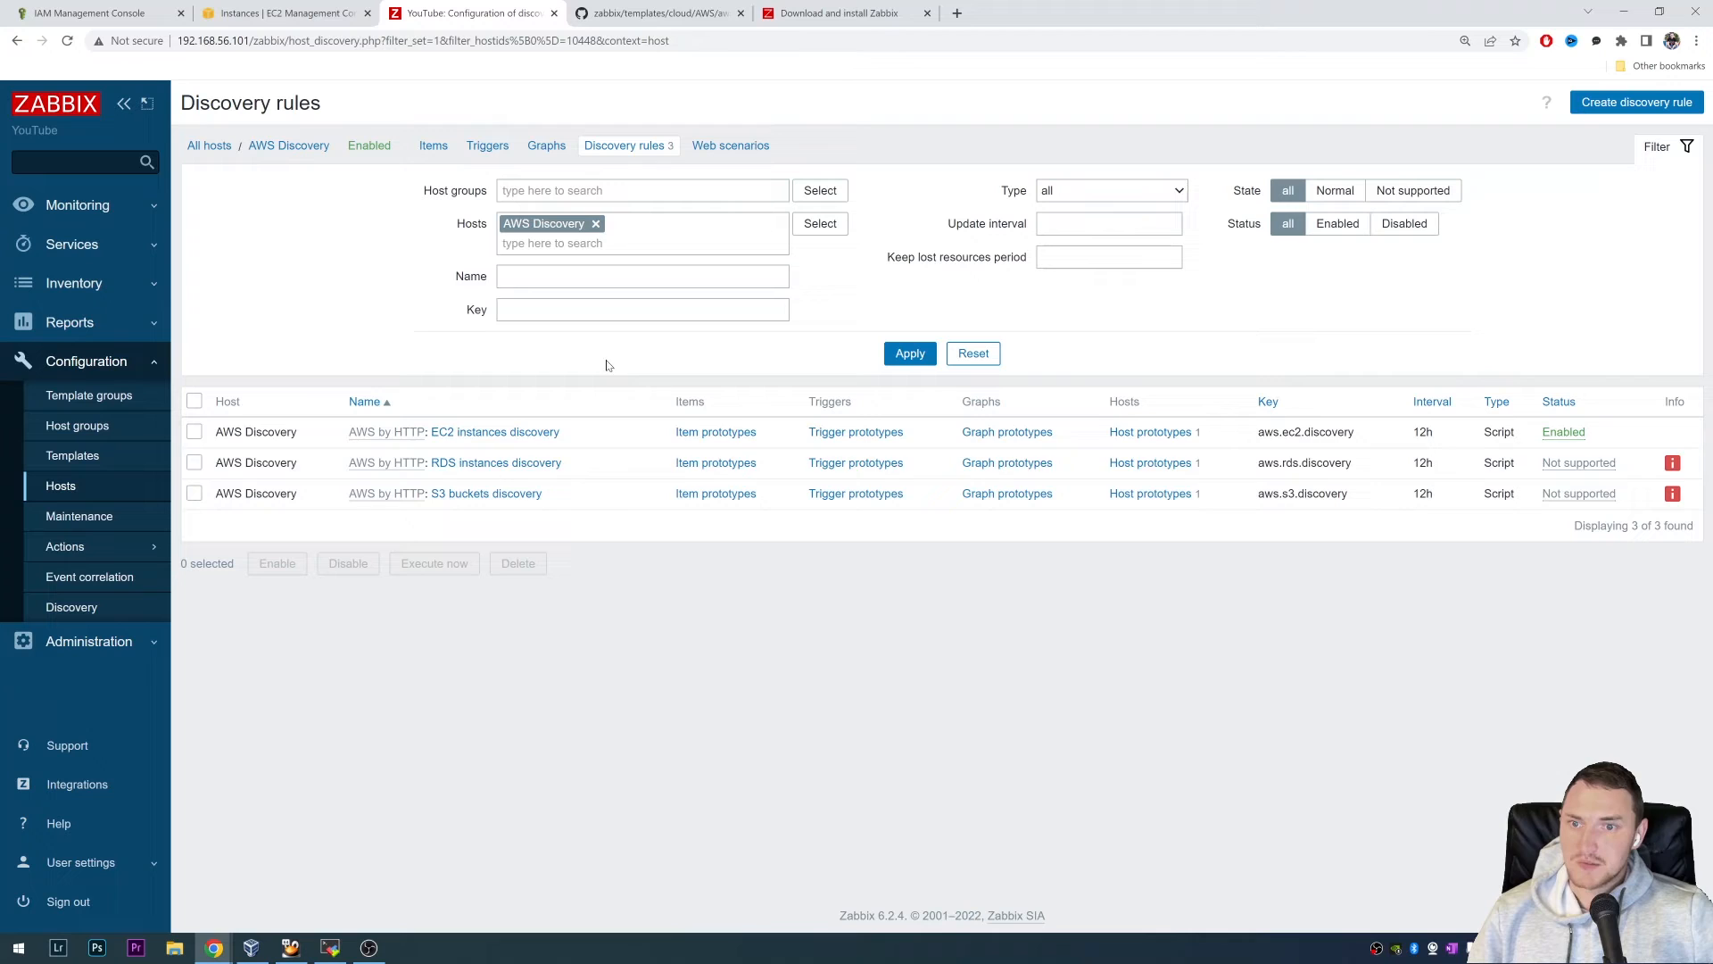
pyautogui.moveTo(601, 393)
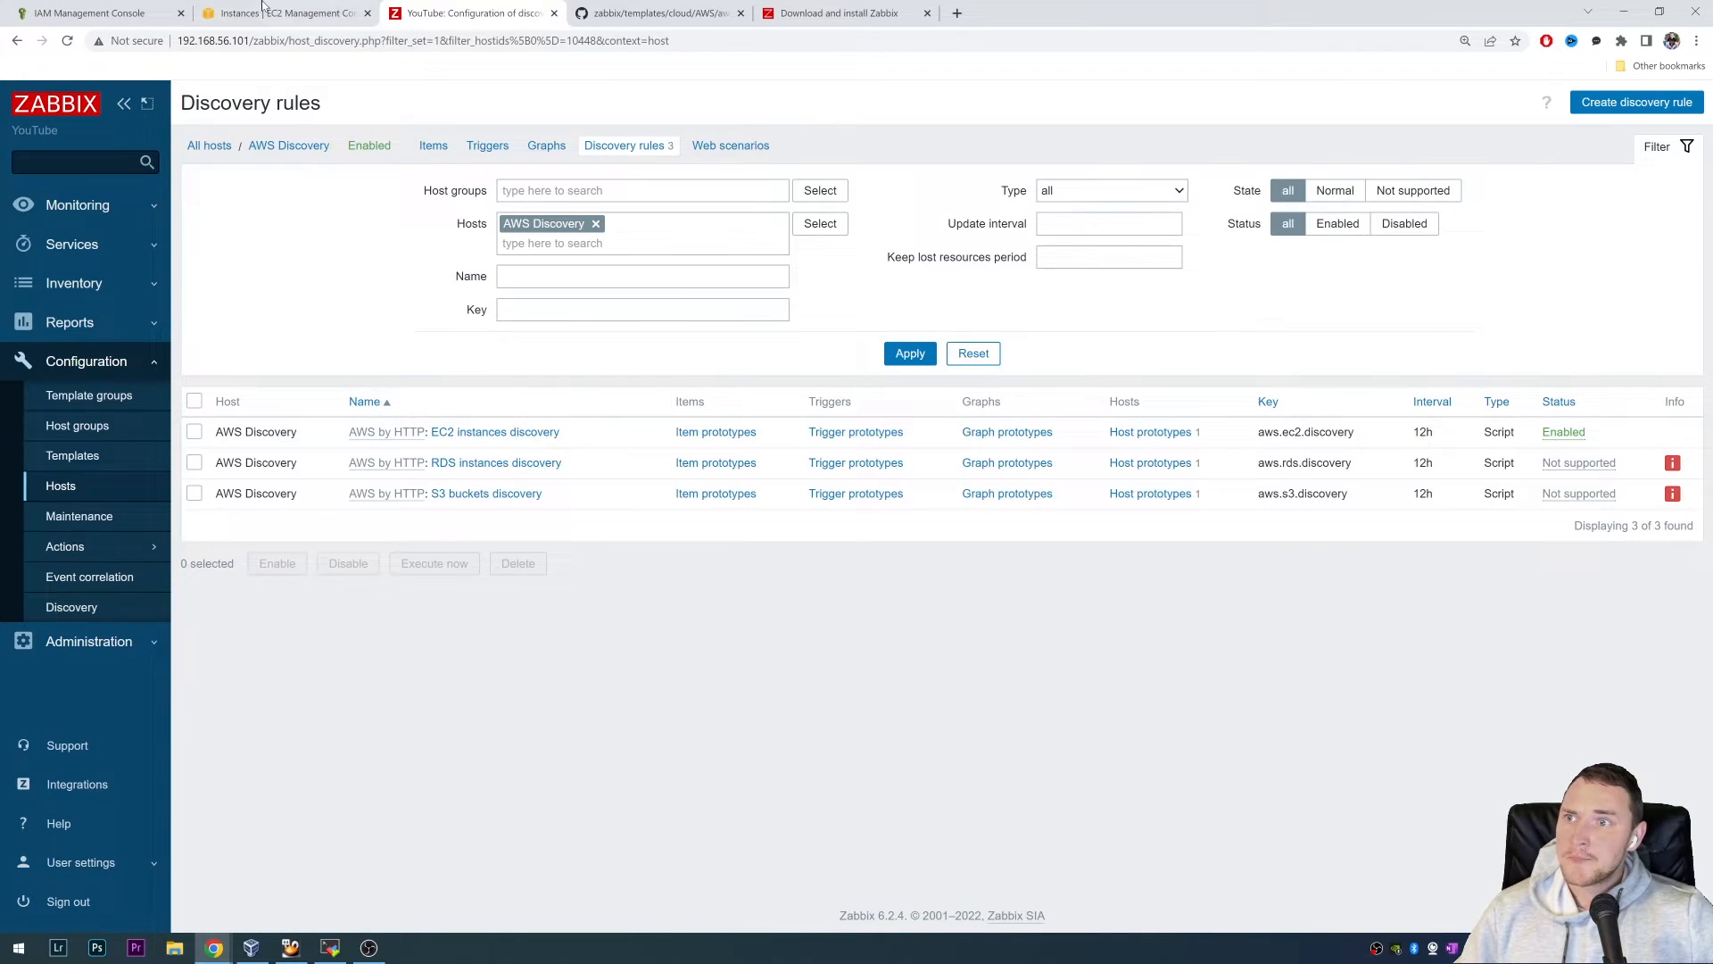
pyautogui.click(283, 11)
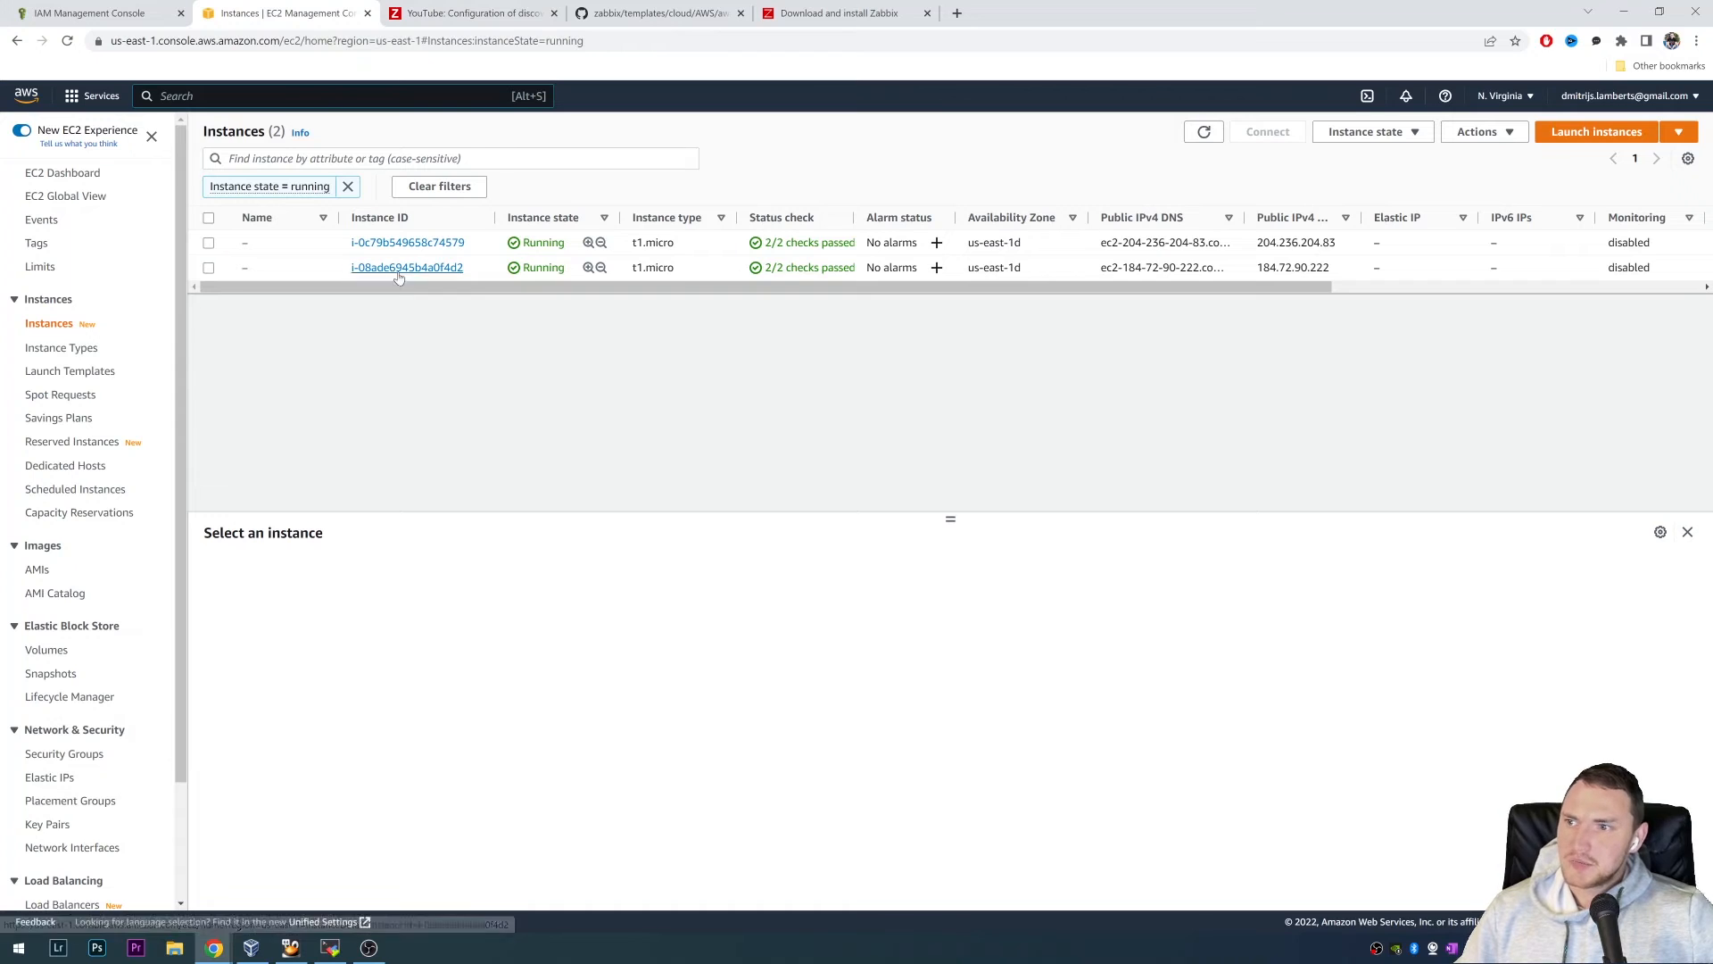
pyautogui.moveTo(345, 306)
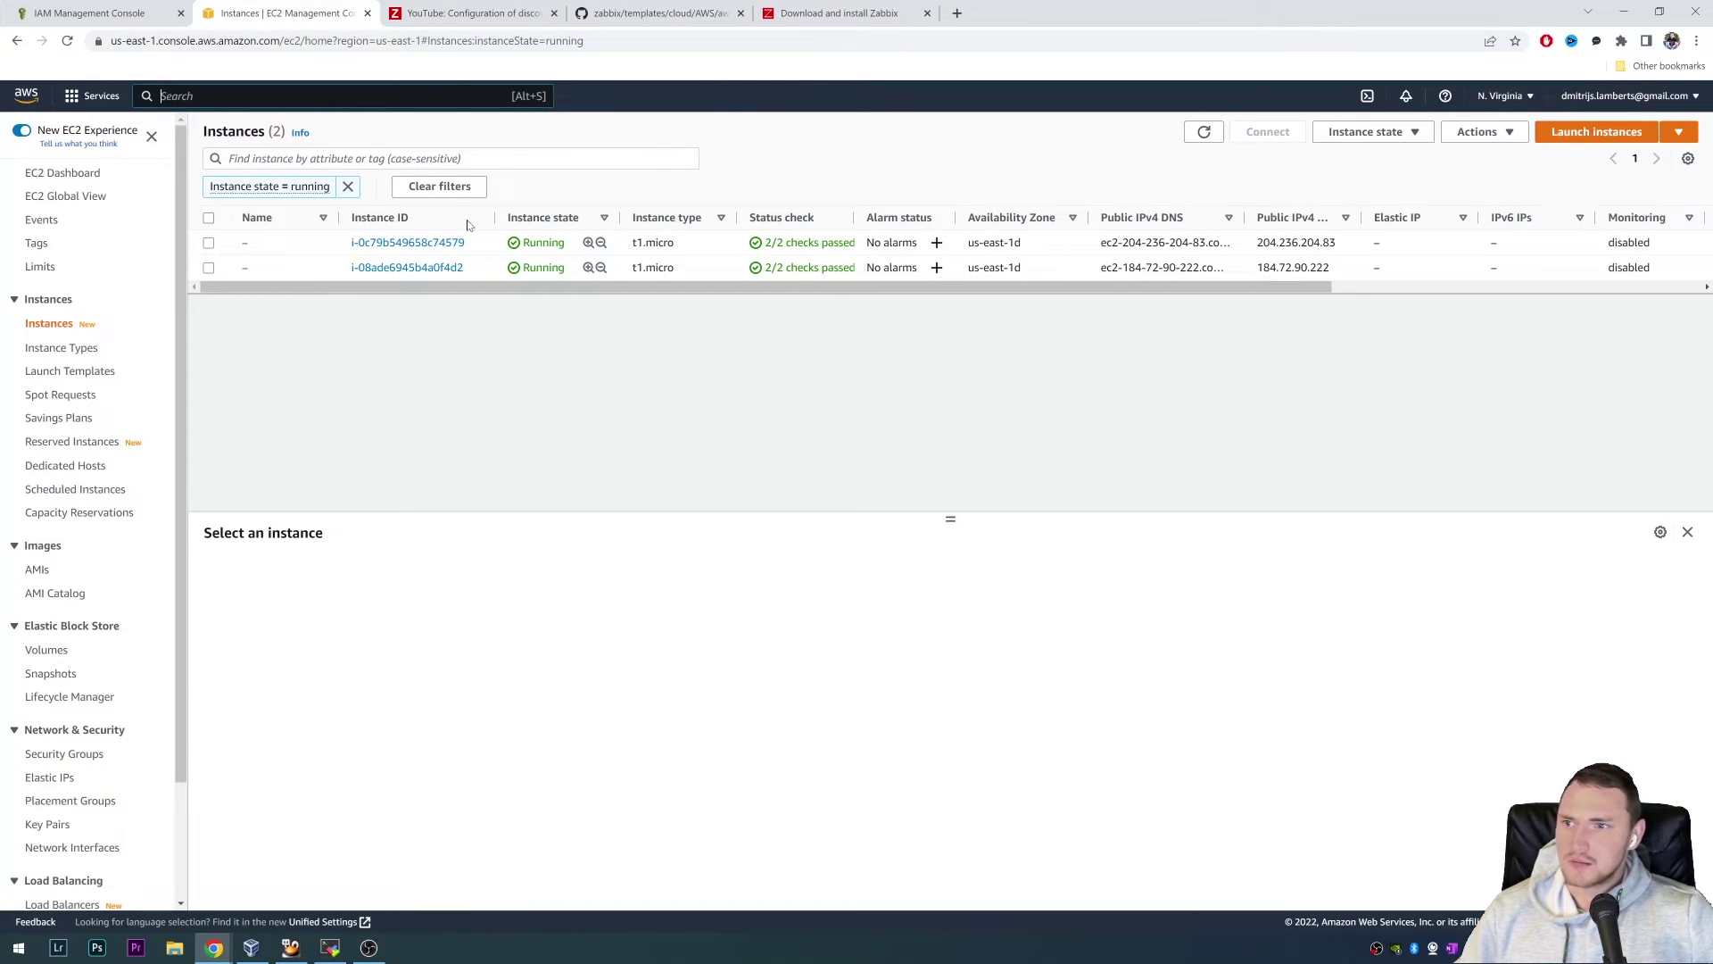
# - Browse the EC2 launch-instance form (Amazon Linux 2, t2.micro) without launching, then list running instances
pyautogui.click(63, 172)
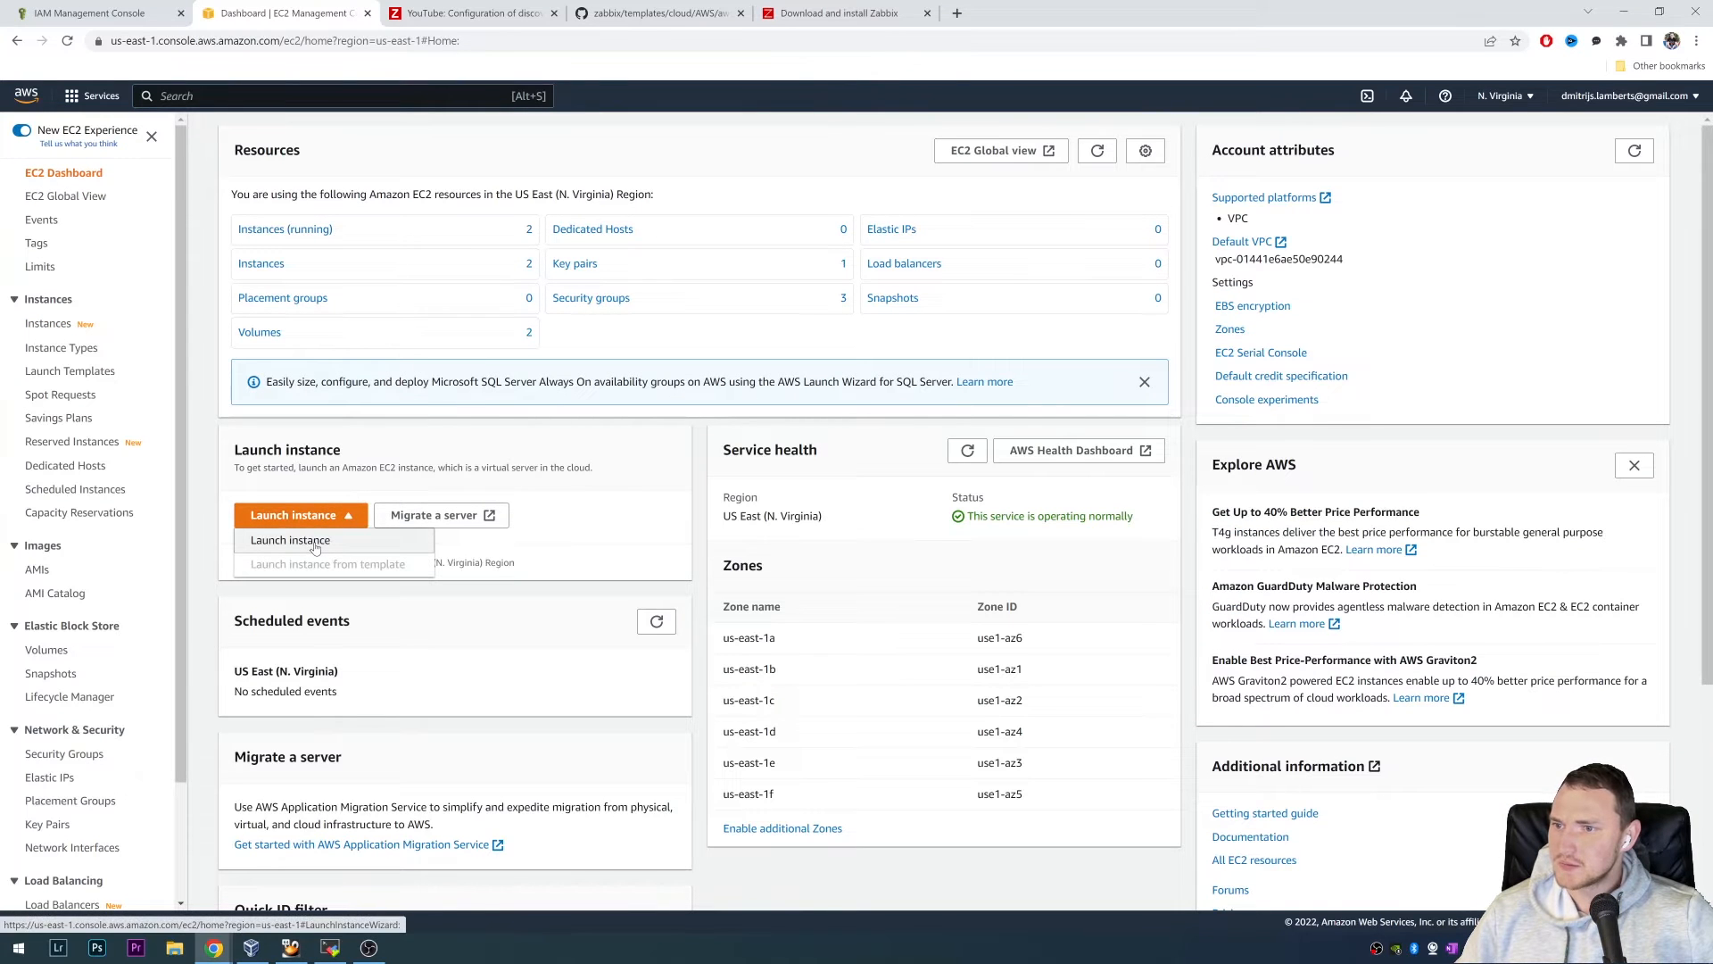
pyautogui.click(291, 538)
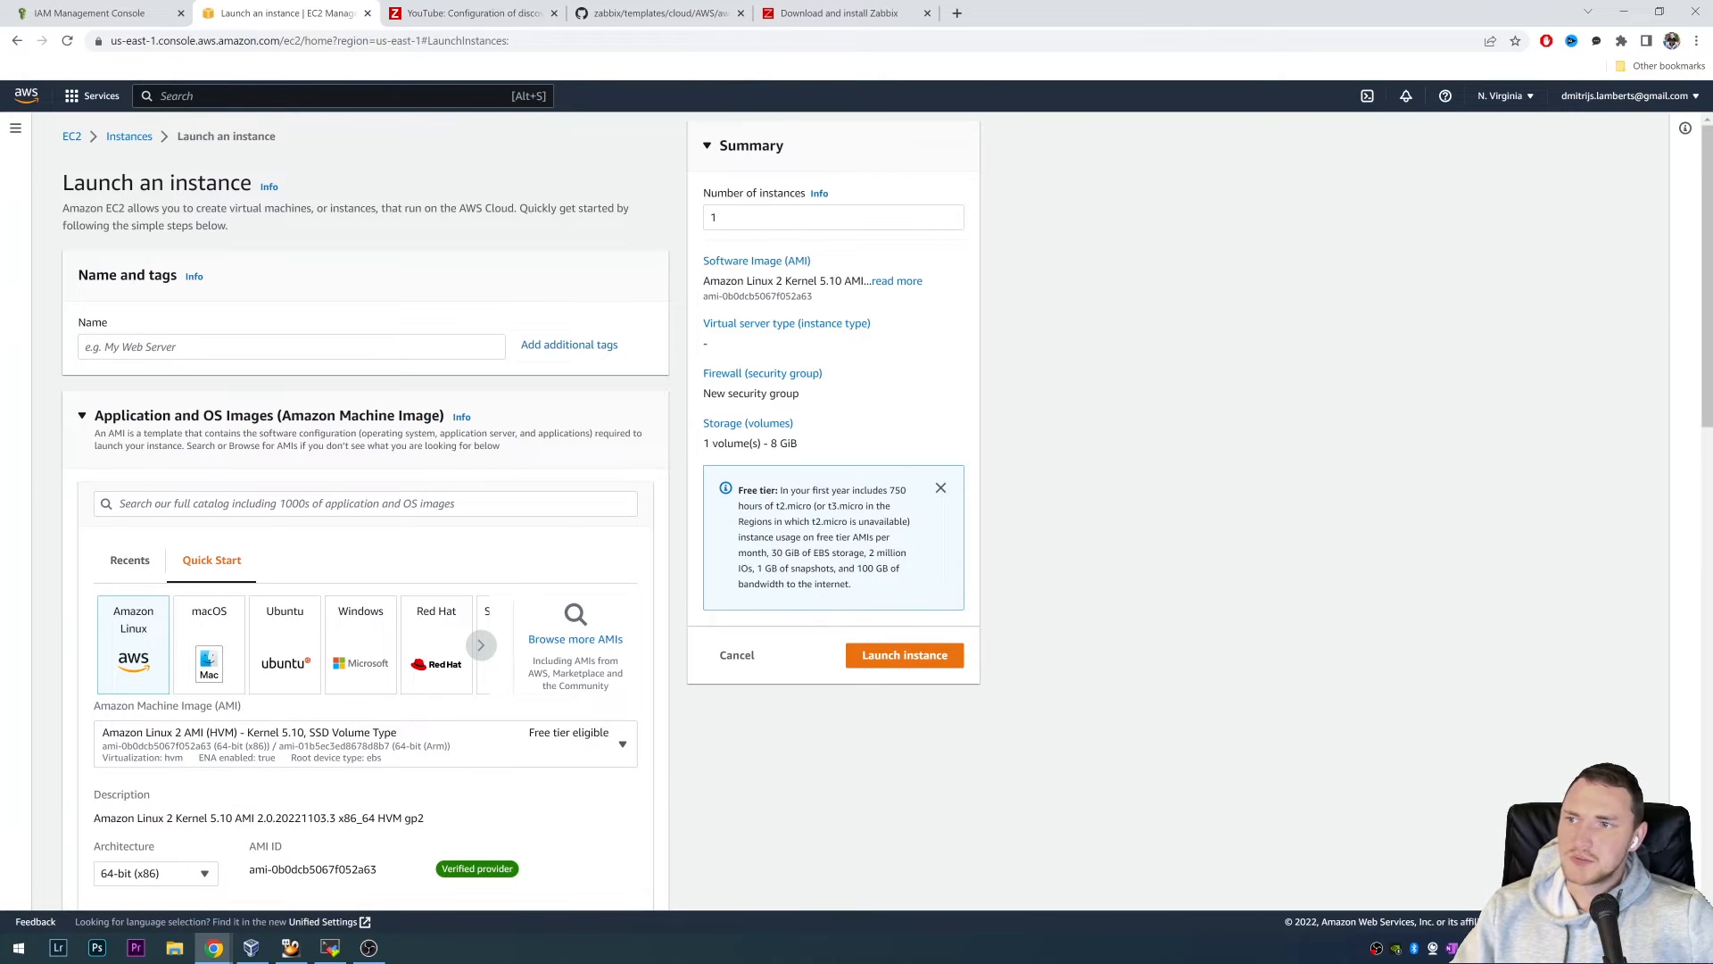
pyautogui.scroll(-3)
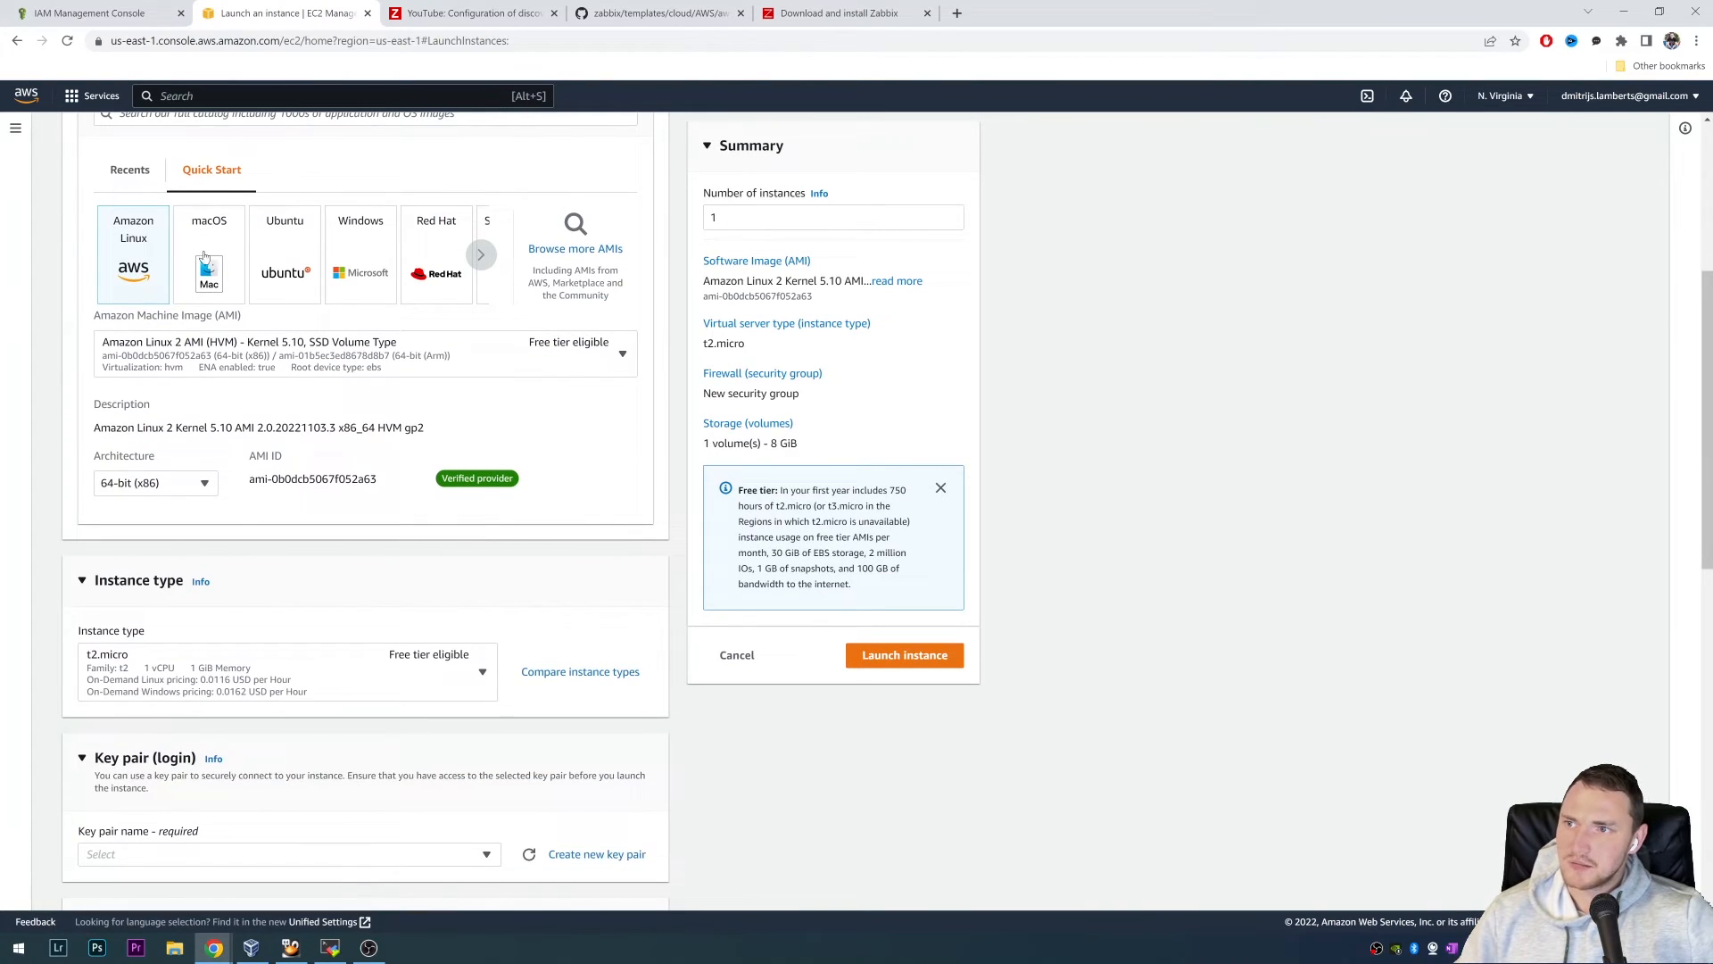
pyautogui.scroll(-3)
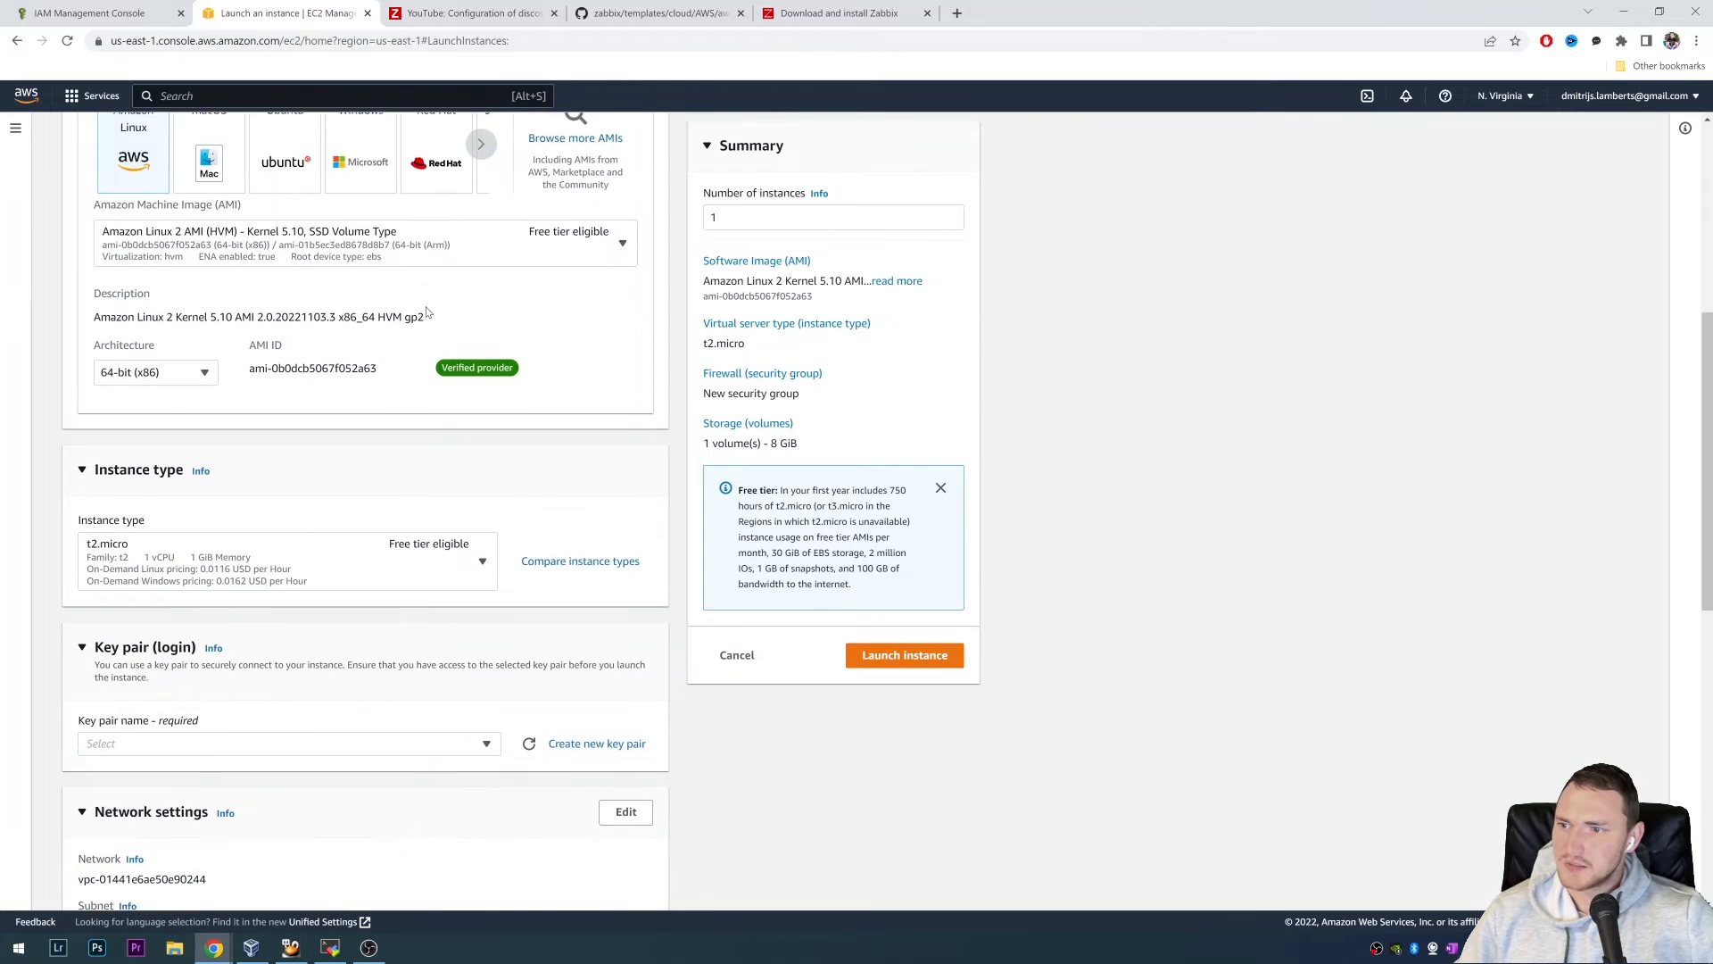
pyautogui.scroll(-3)
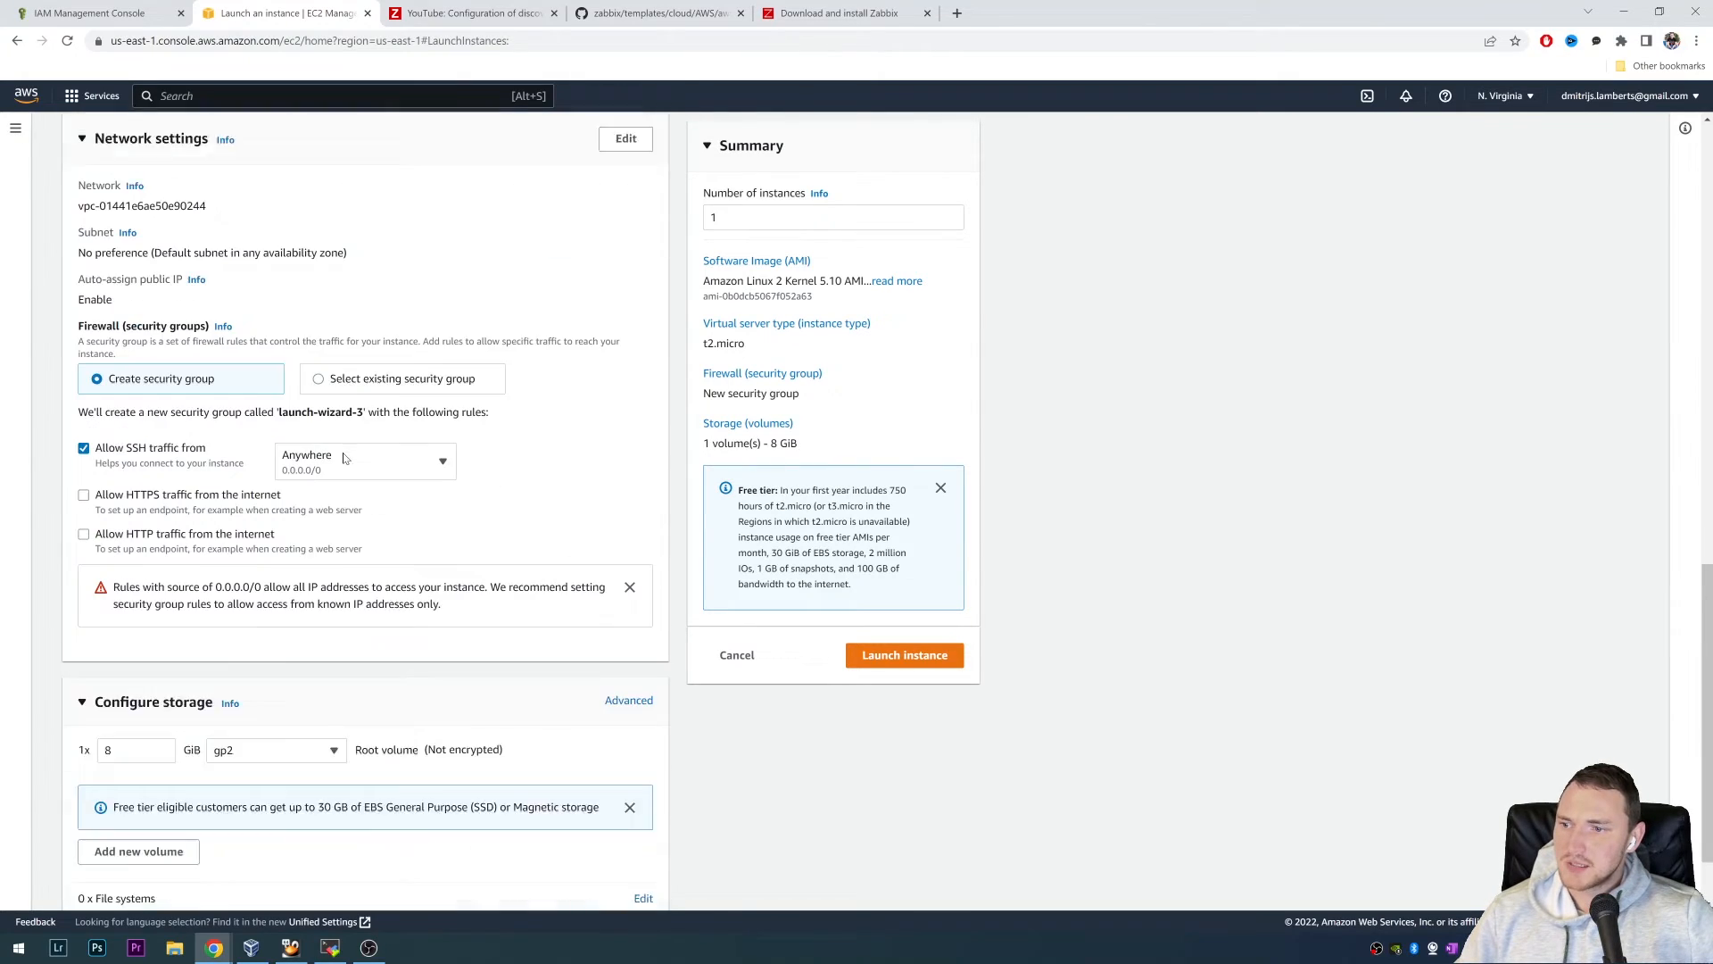
pyautogui.scroll(3)
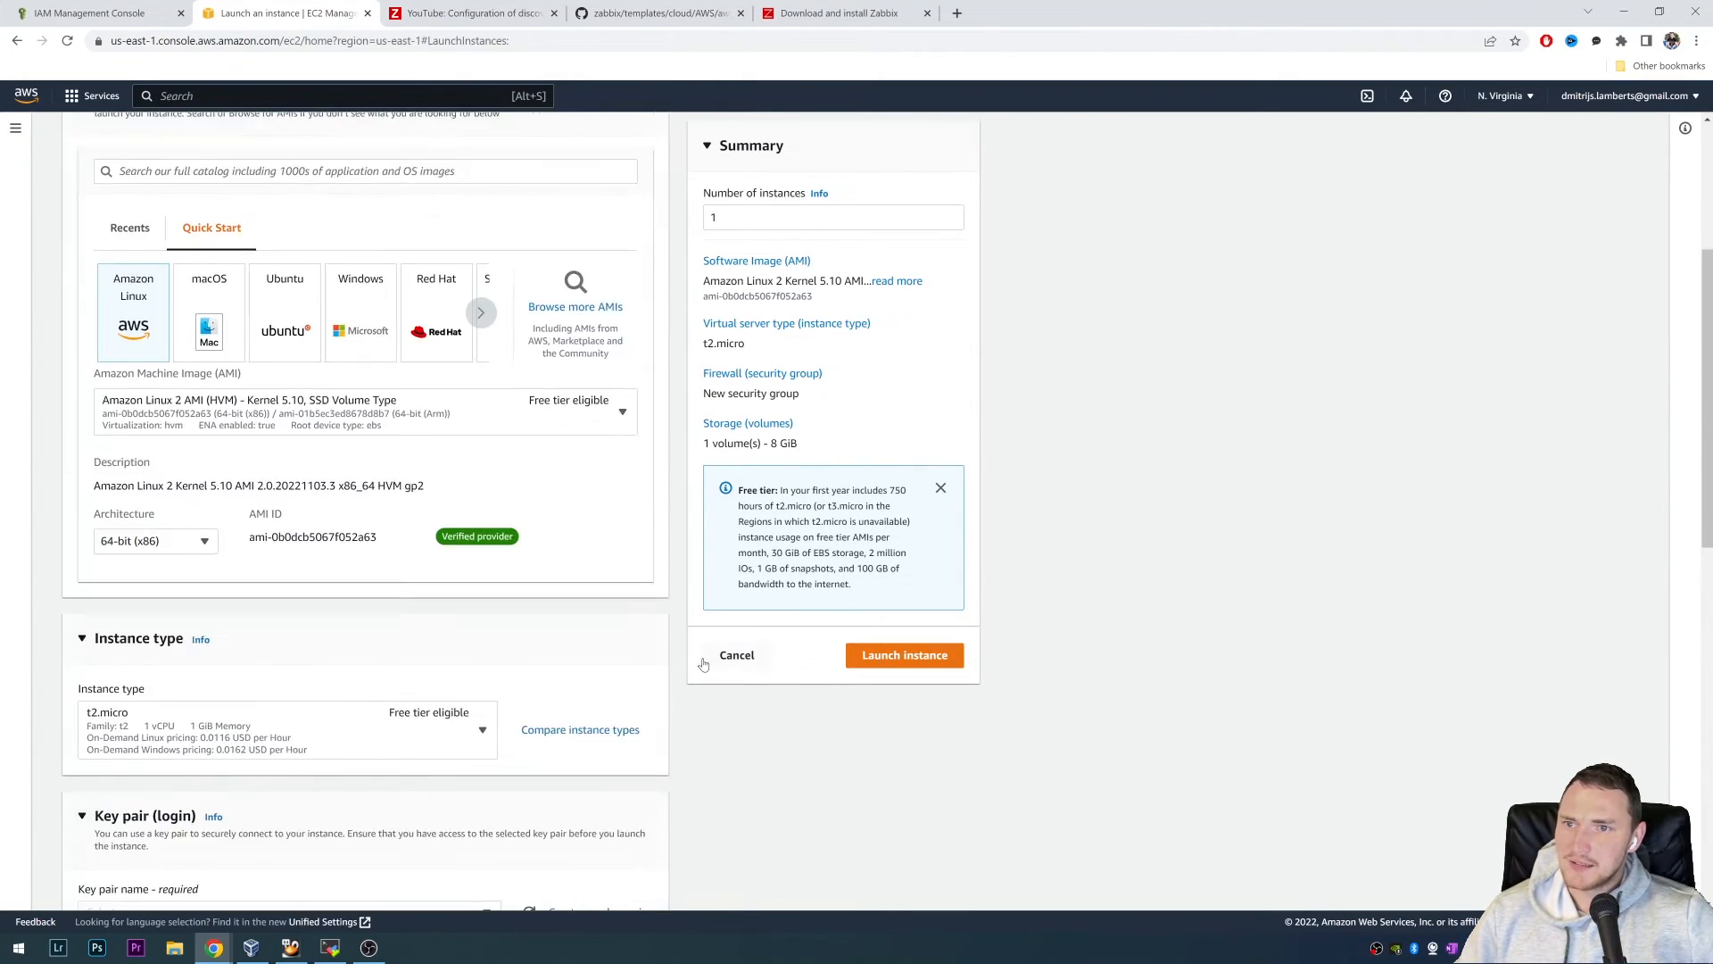
pyautogui.scroll(3)
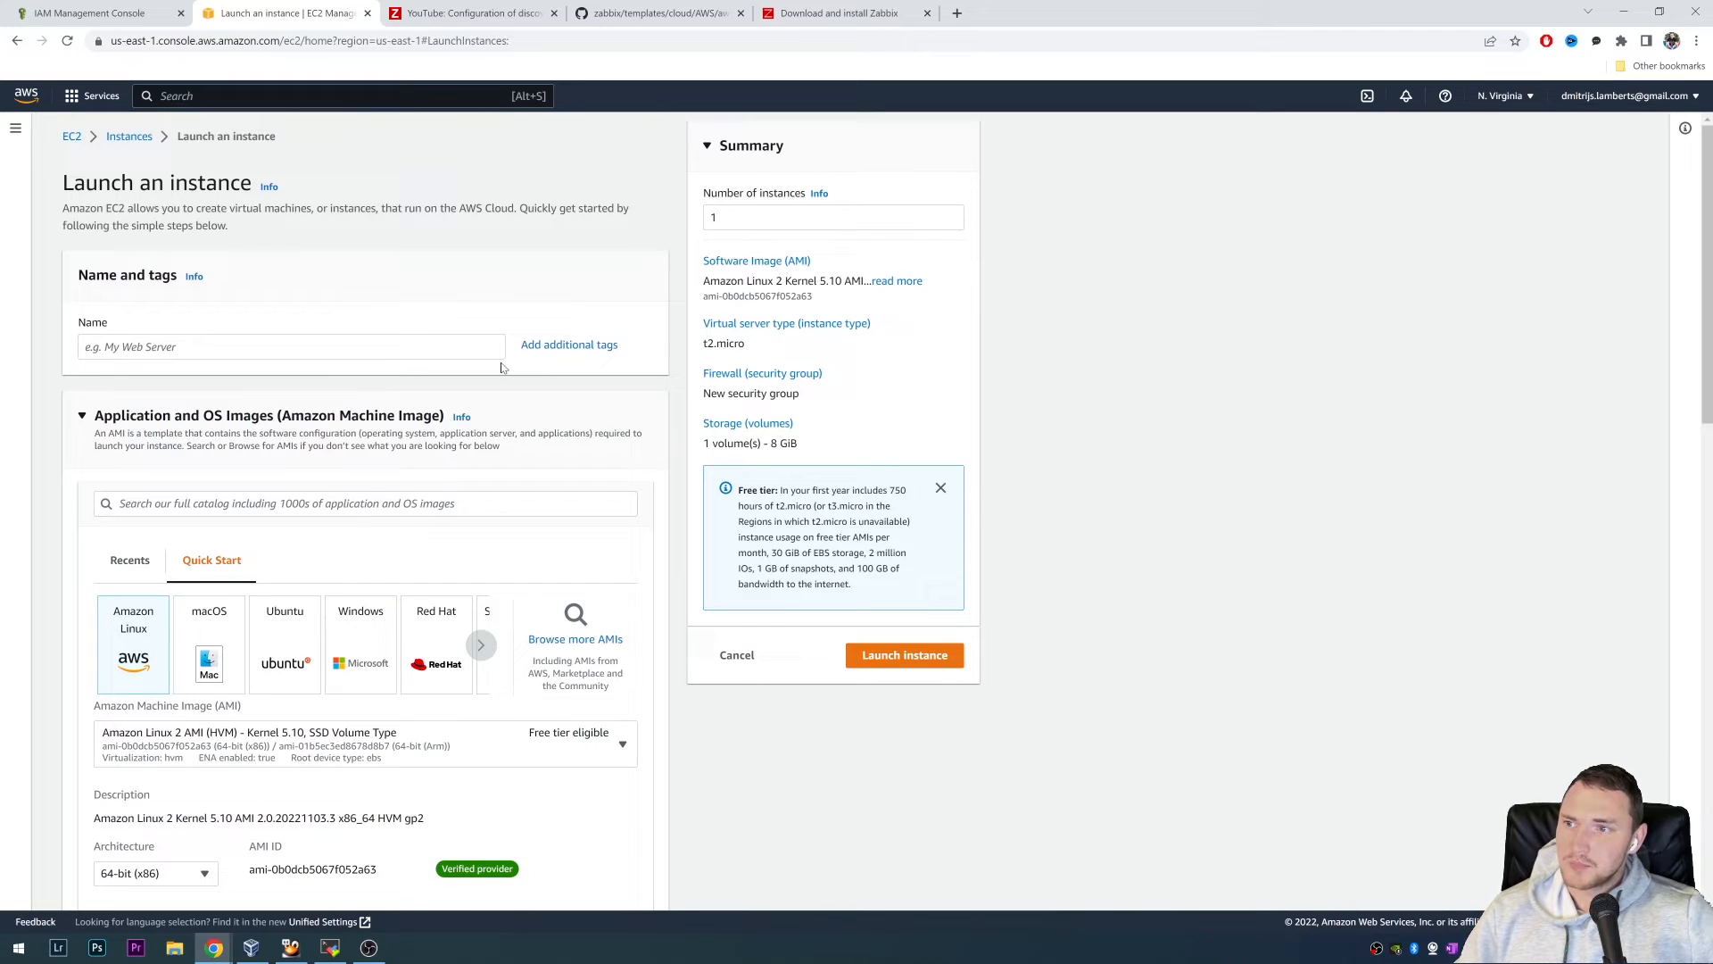
pyautogui.moveTo(570, 345)
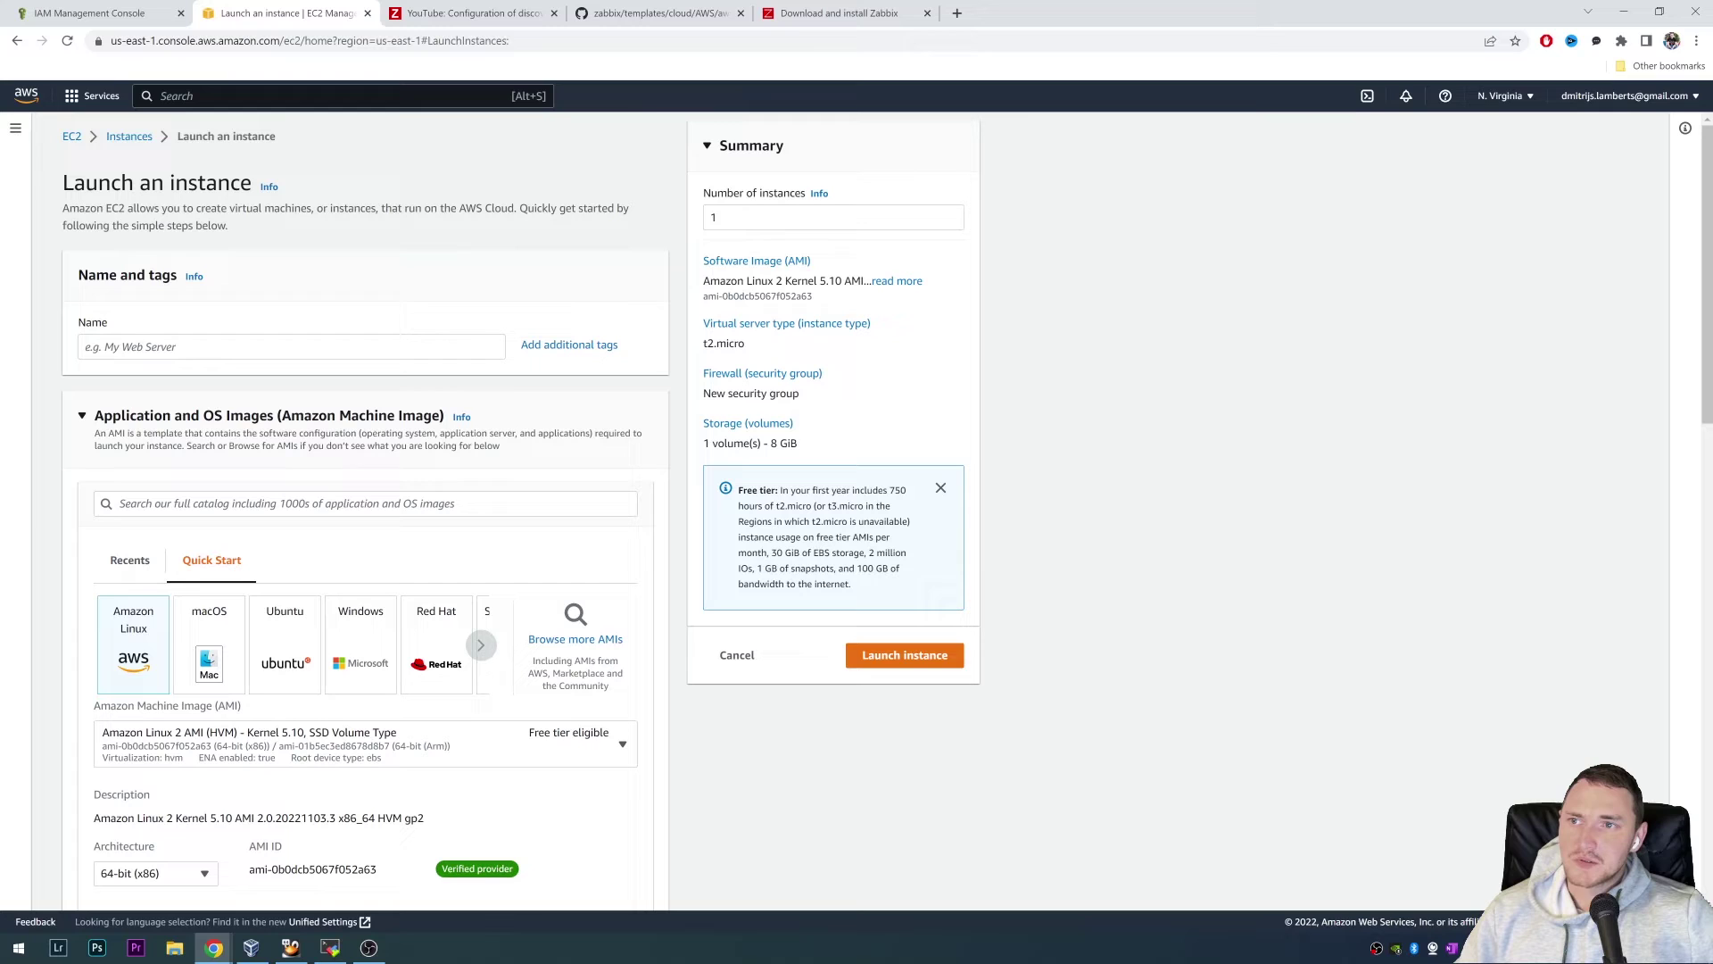
pyautogui.moveTo(543, 379)
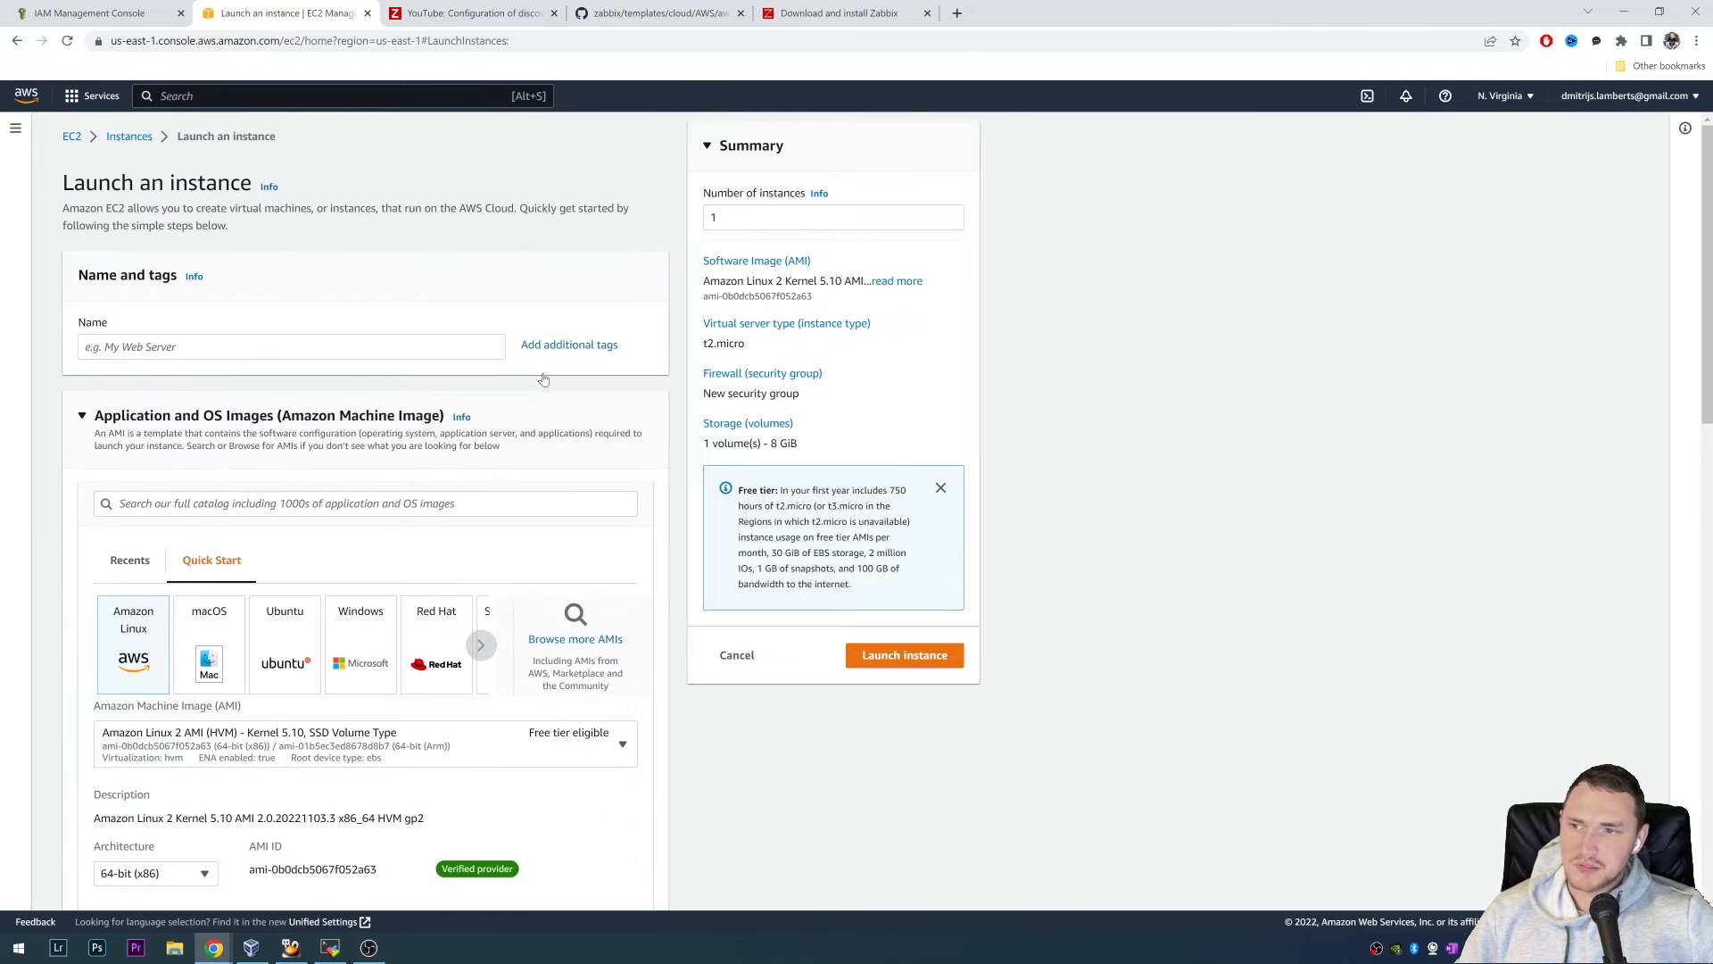
pyautogui.moveTo(68, 128)
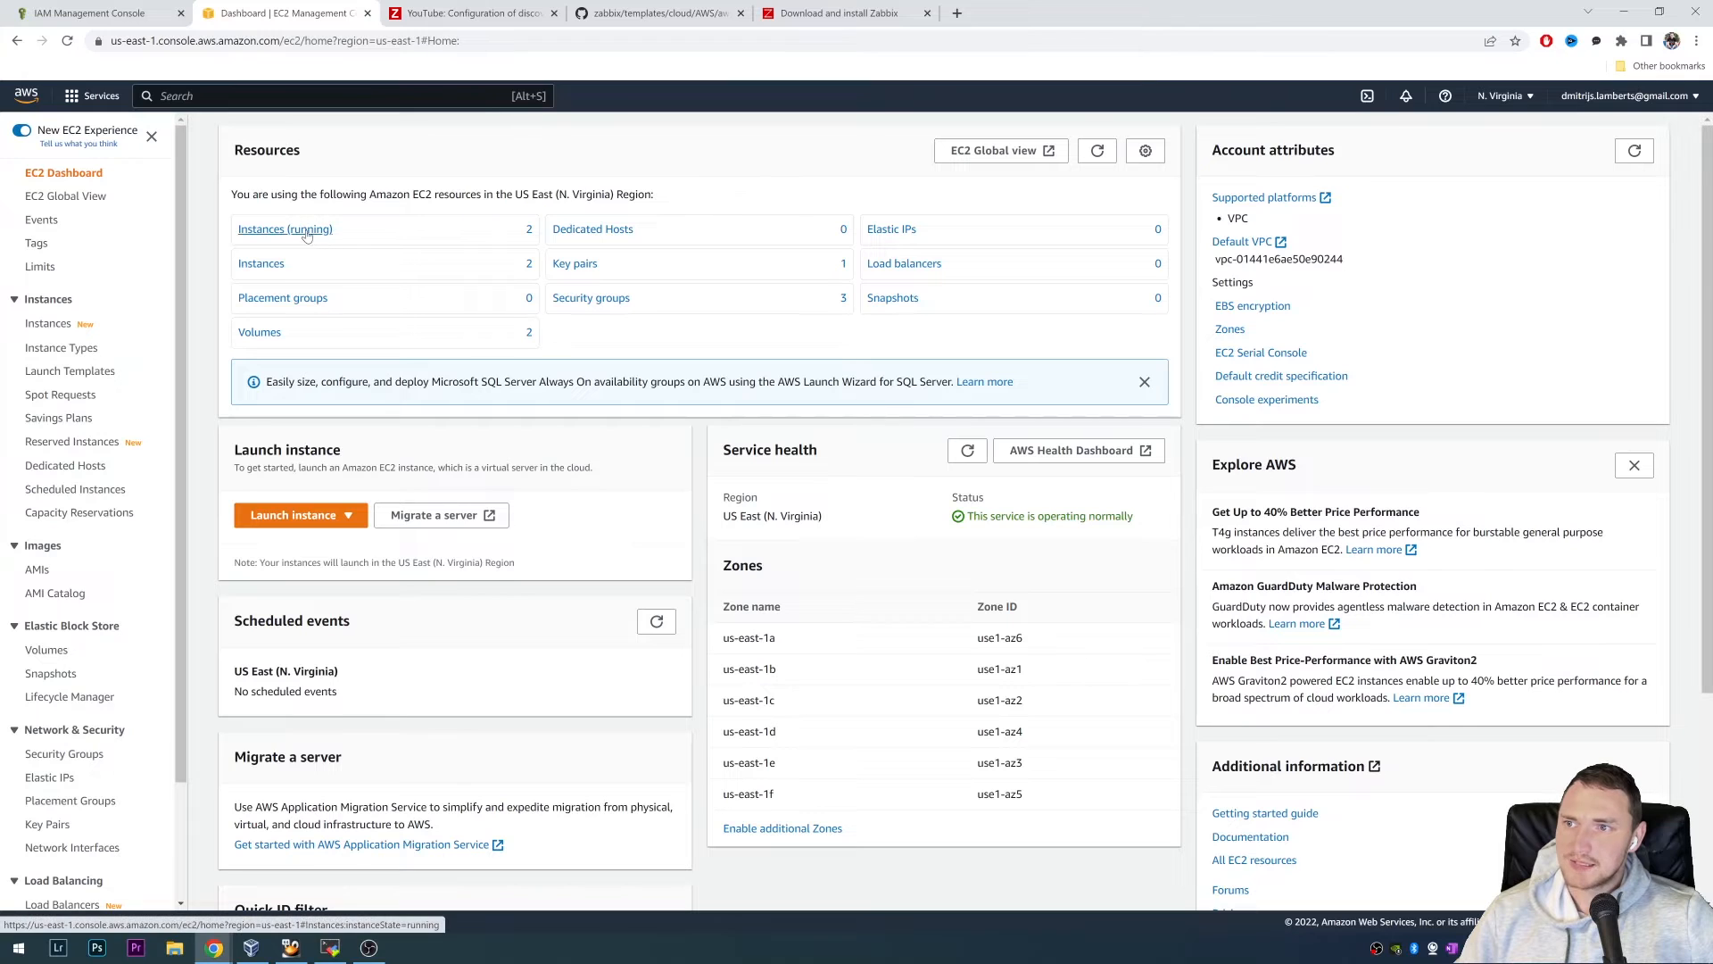
pyautogui.click(284, 228)
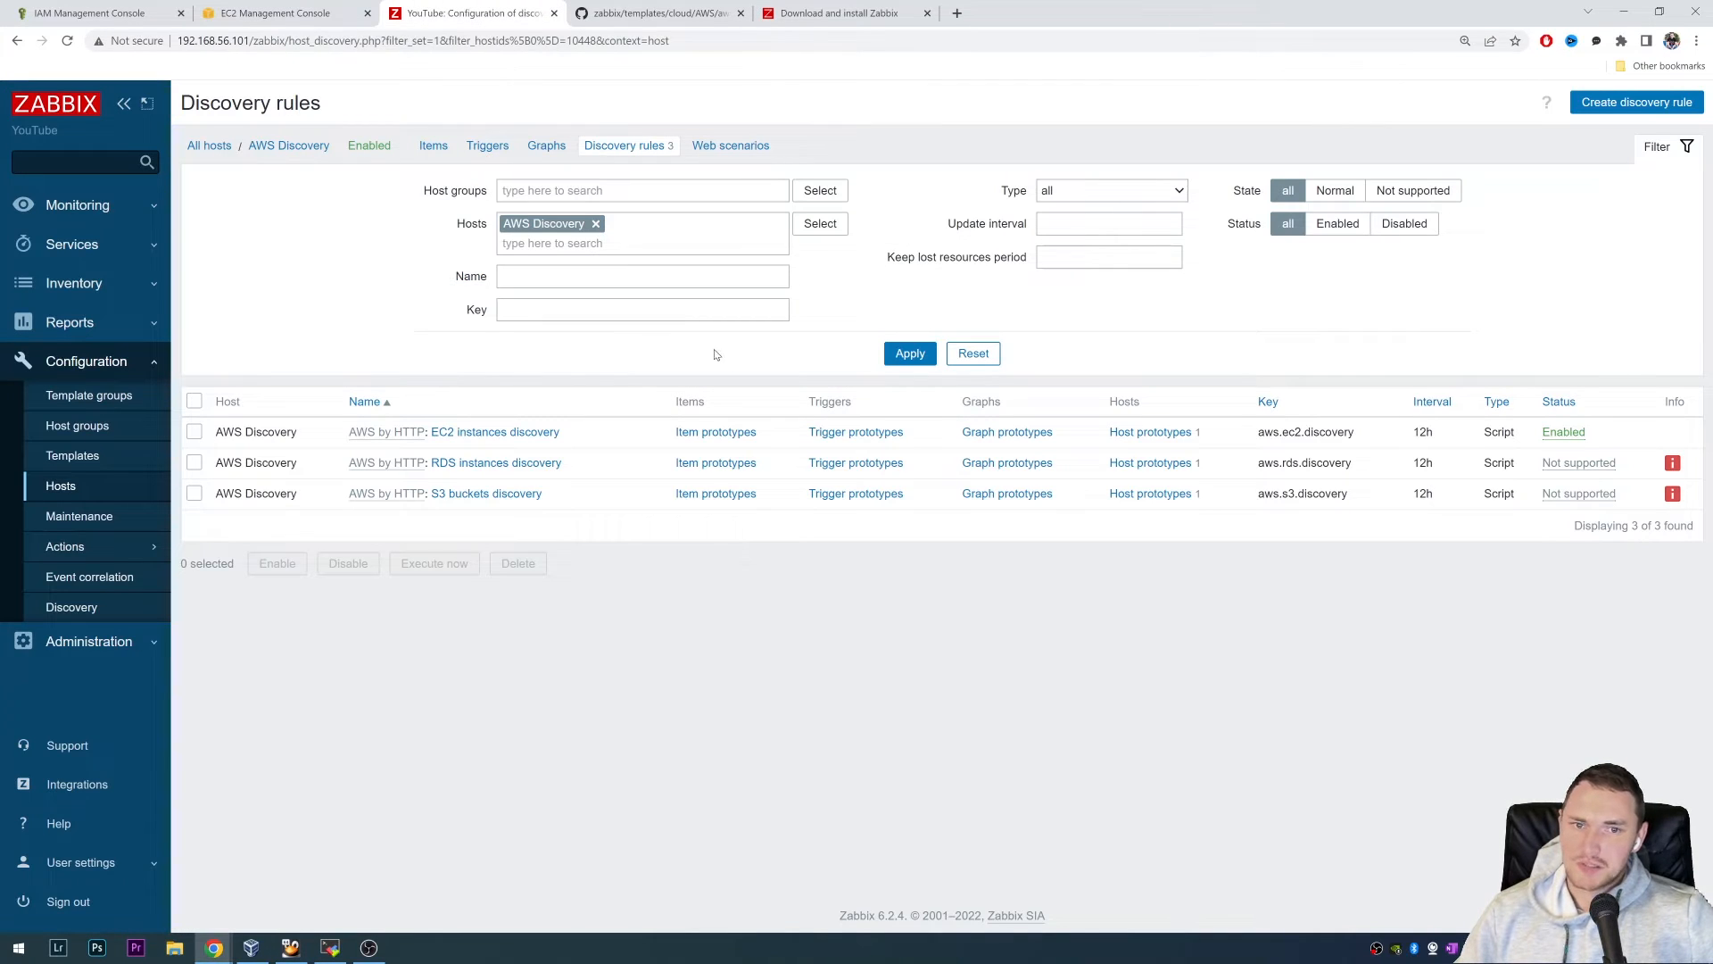
pyautogui.moveTo(1371, 462)
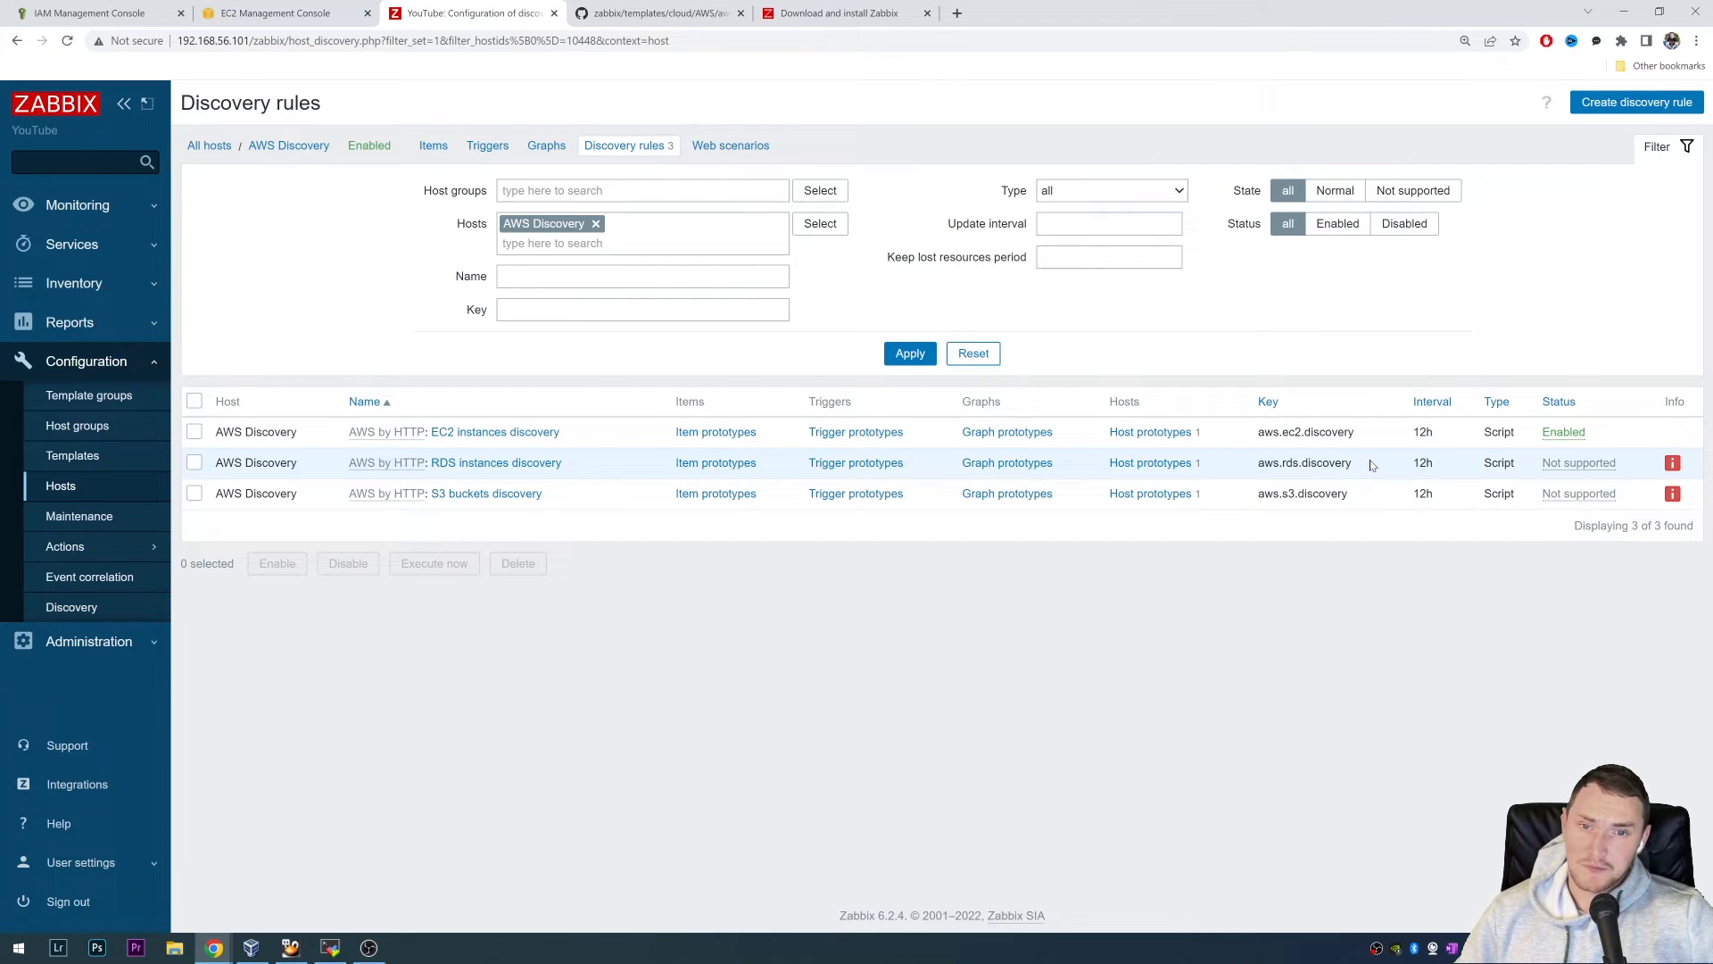
pyautogui.moveTo(495, 432)
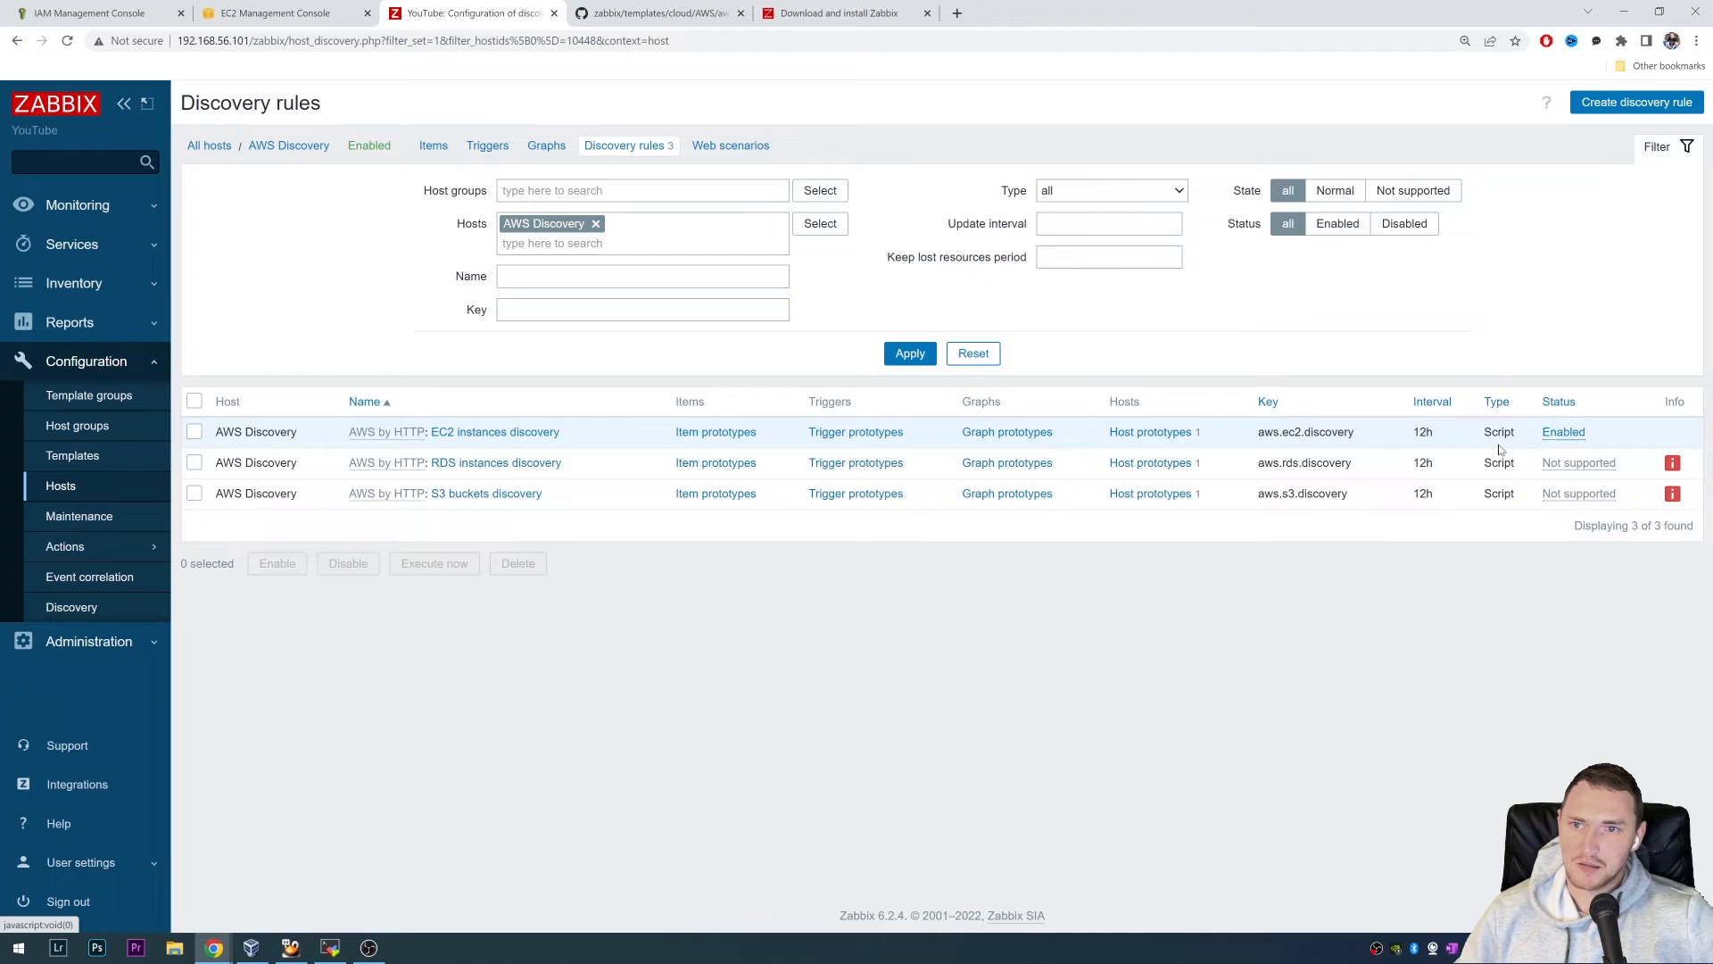
# - Open the 'AWS by HTTP: EC2 instances discovery' rule of the AWS Discovery host
pyautogui.click(452, 432)
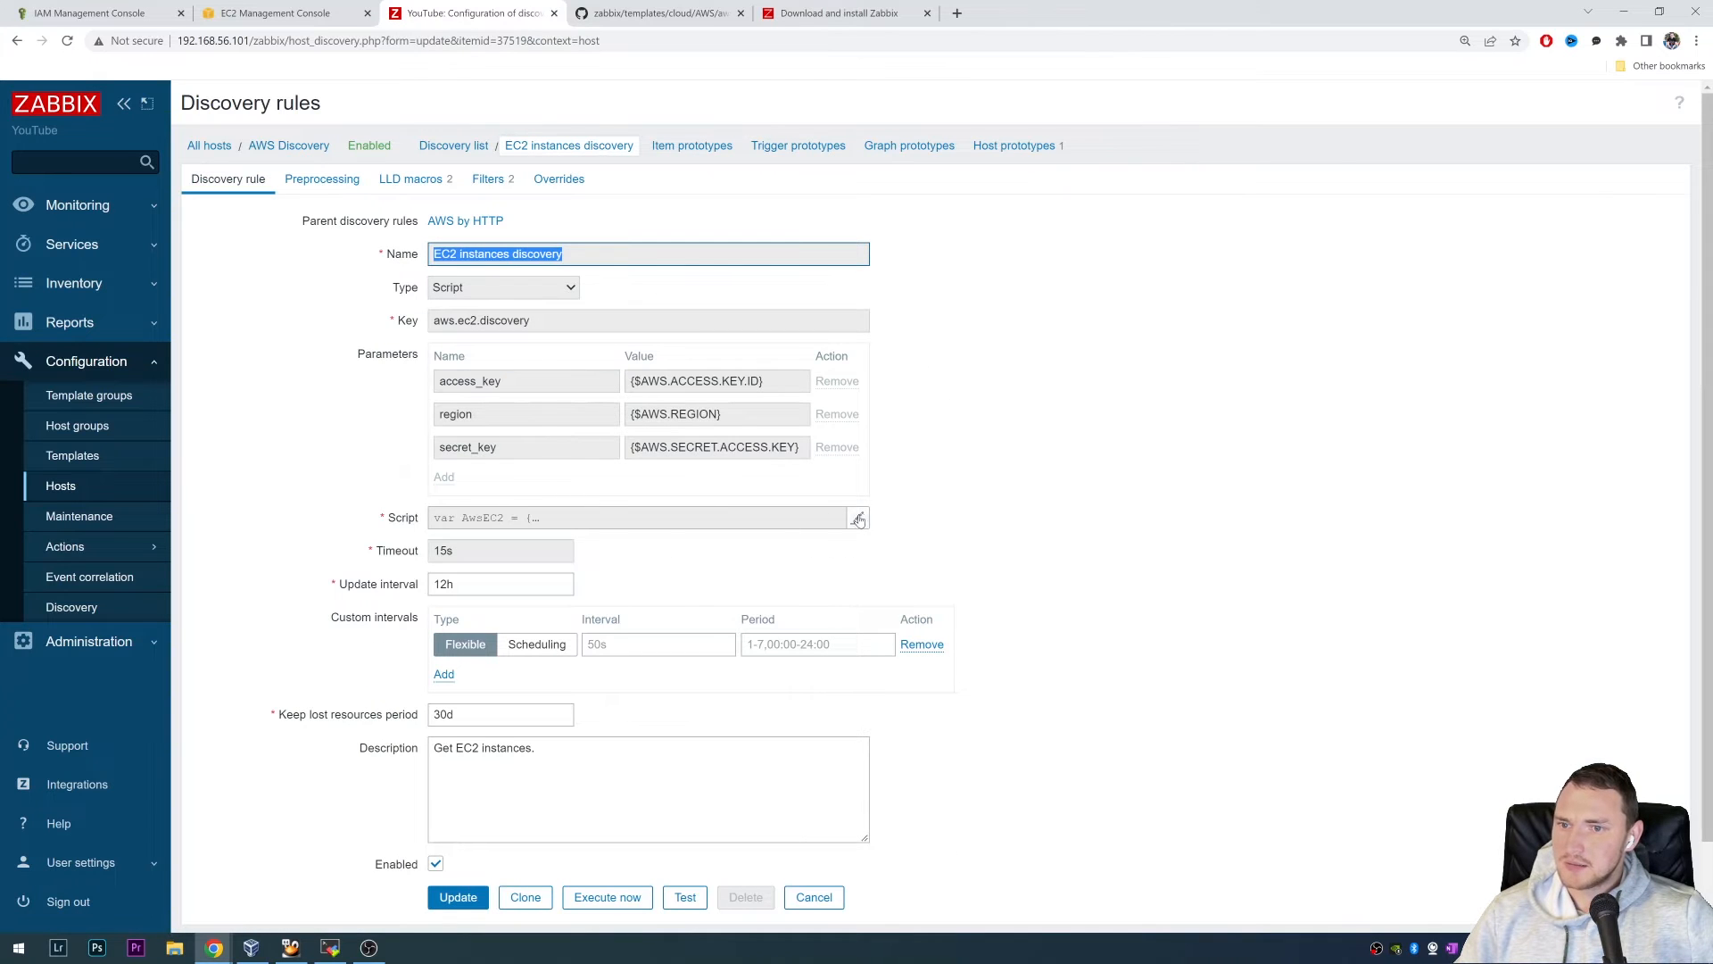
# - Read through the EC2 discovery rule's JavaScript and cancel without changes
pyautogui.click(858, 517)
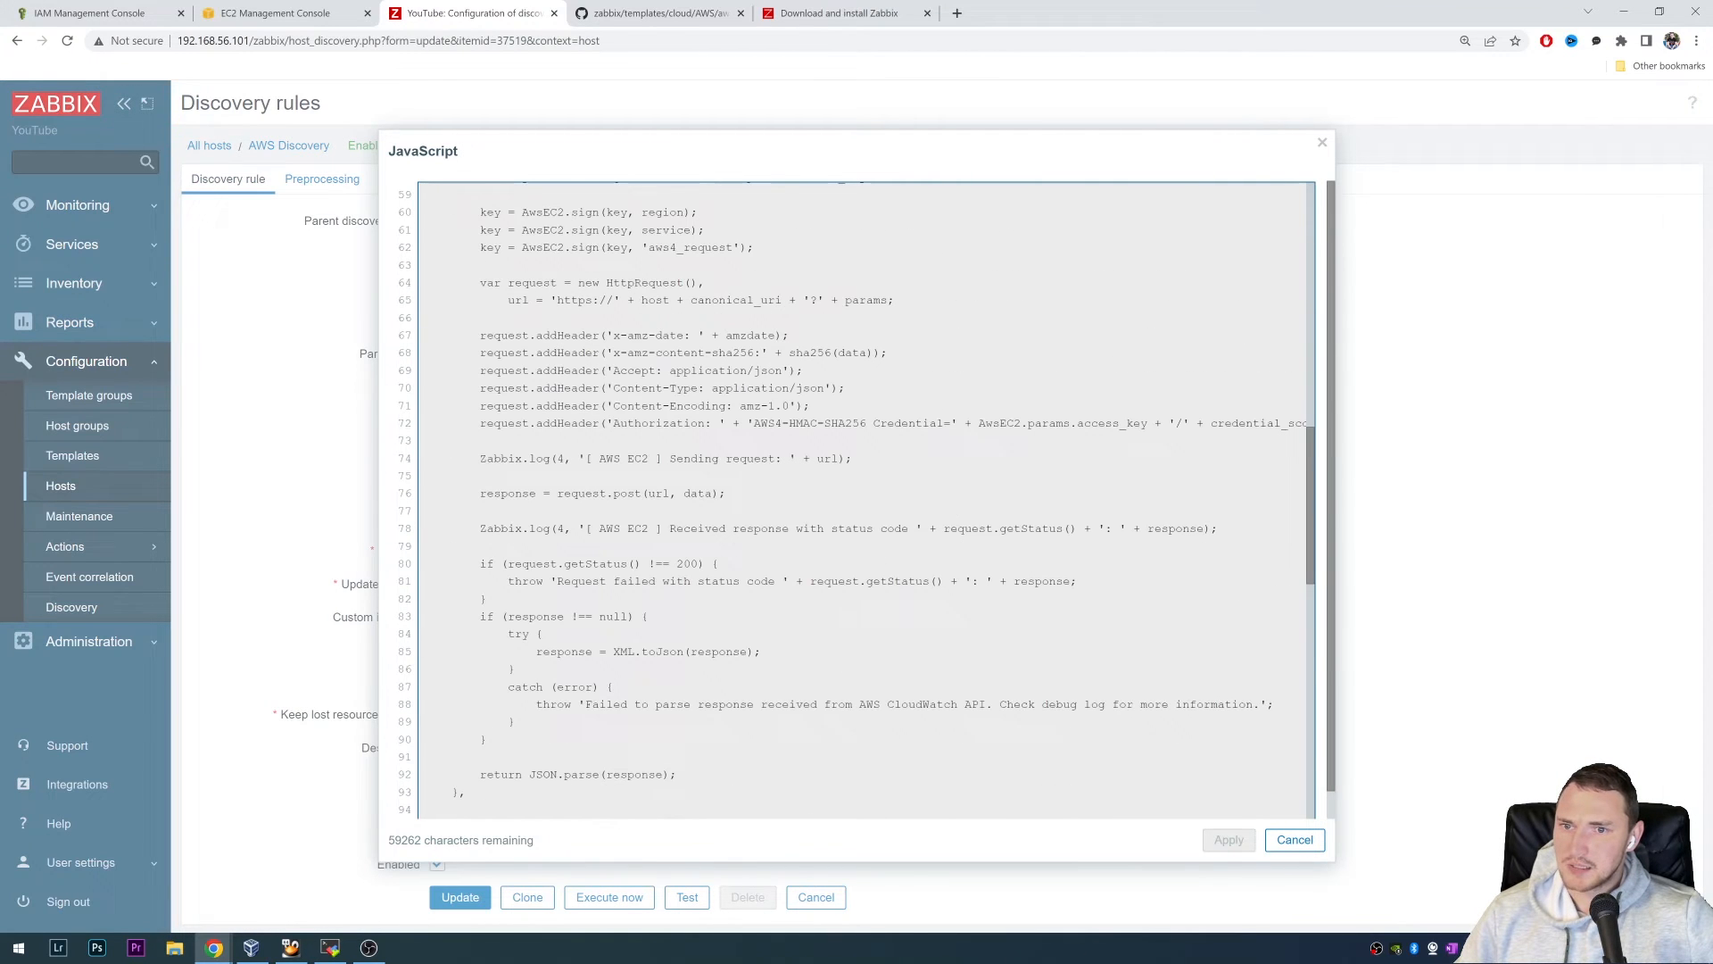
pyautogui.scroll(-3)
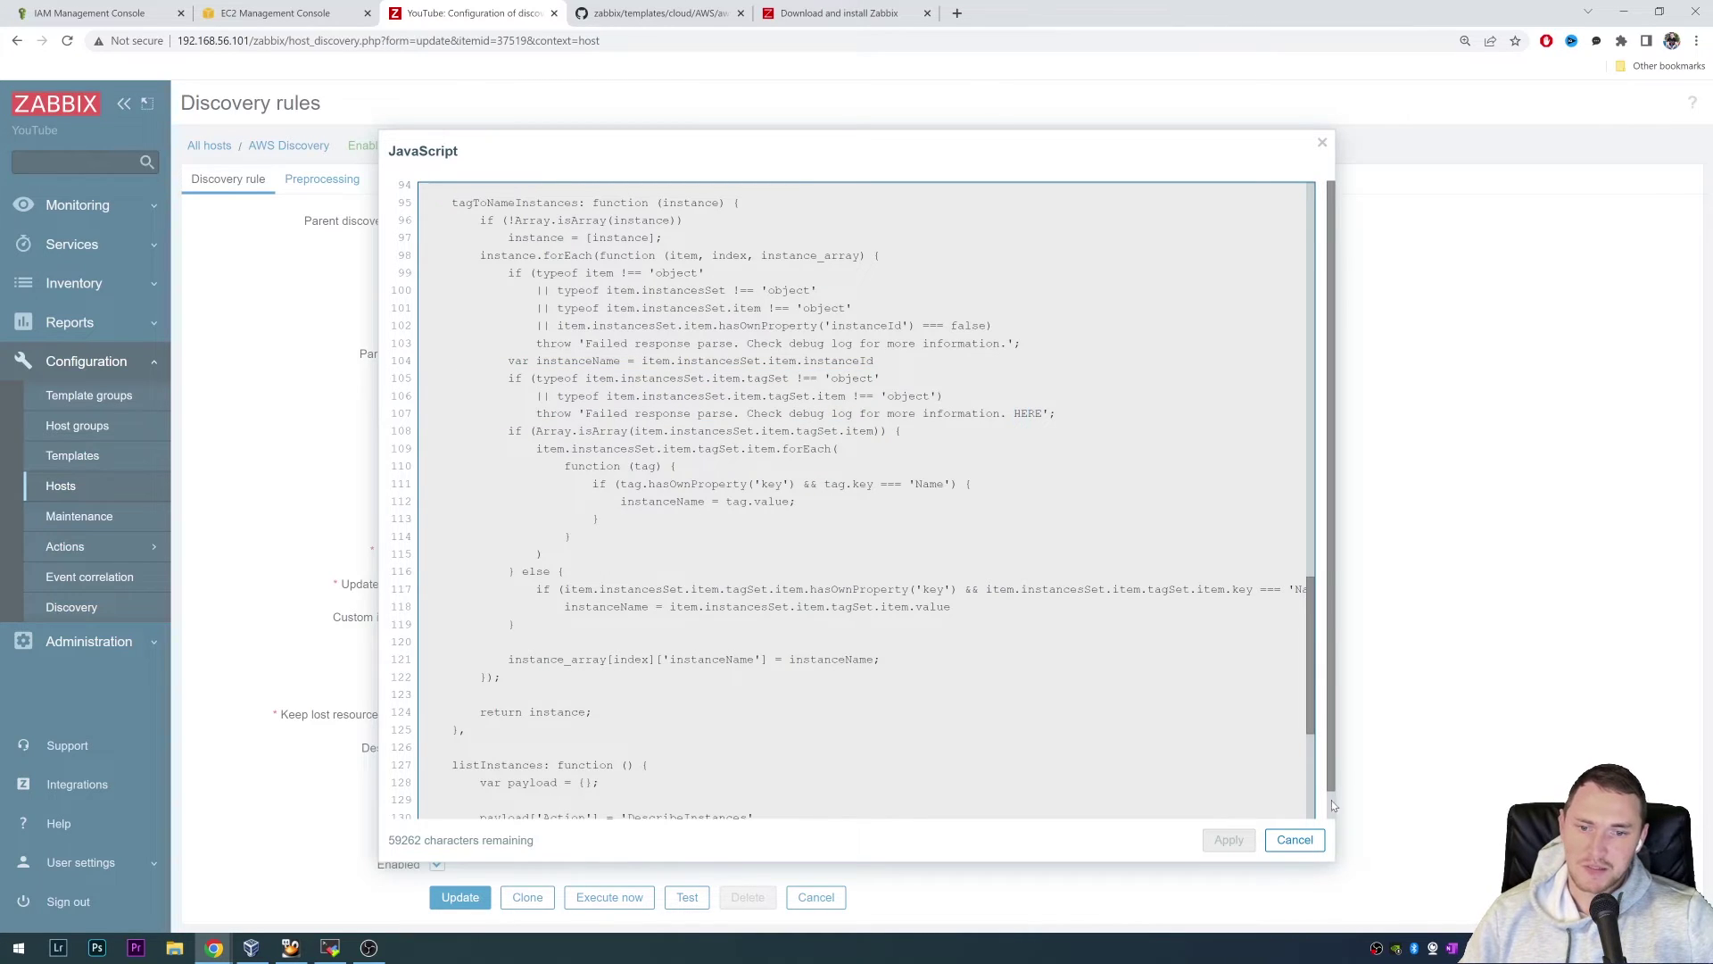
pyautogui.click(1293, 839)
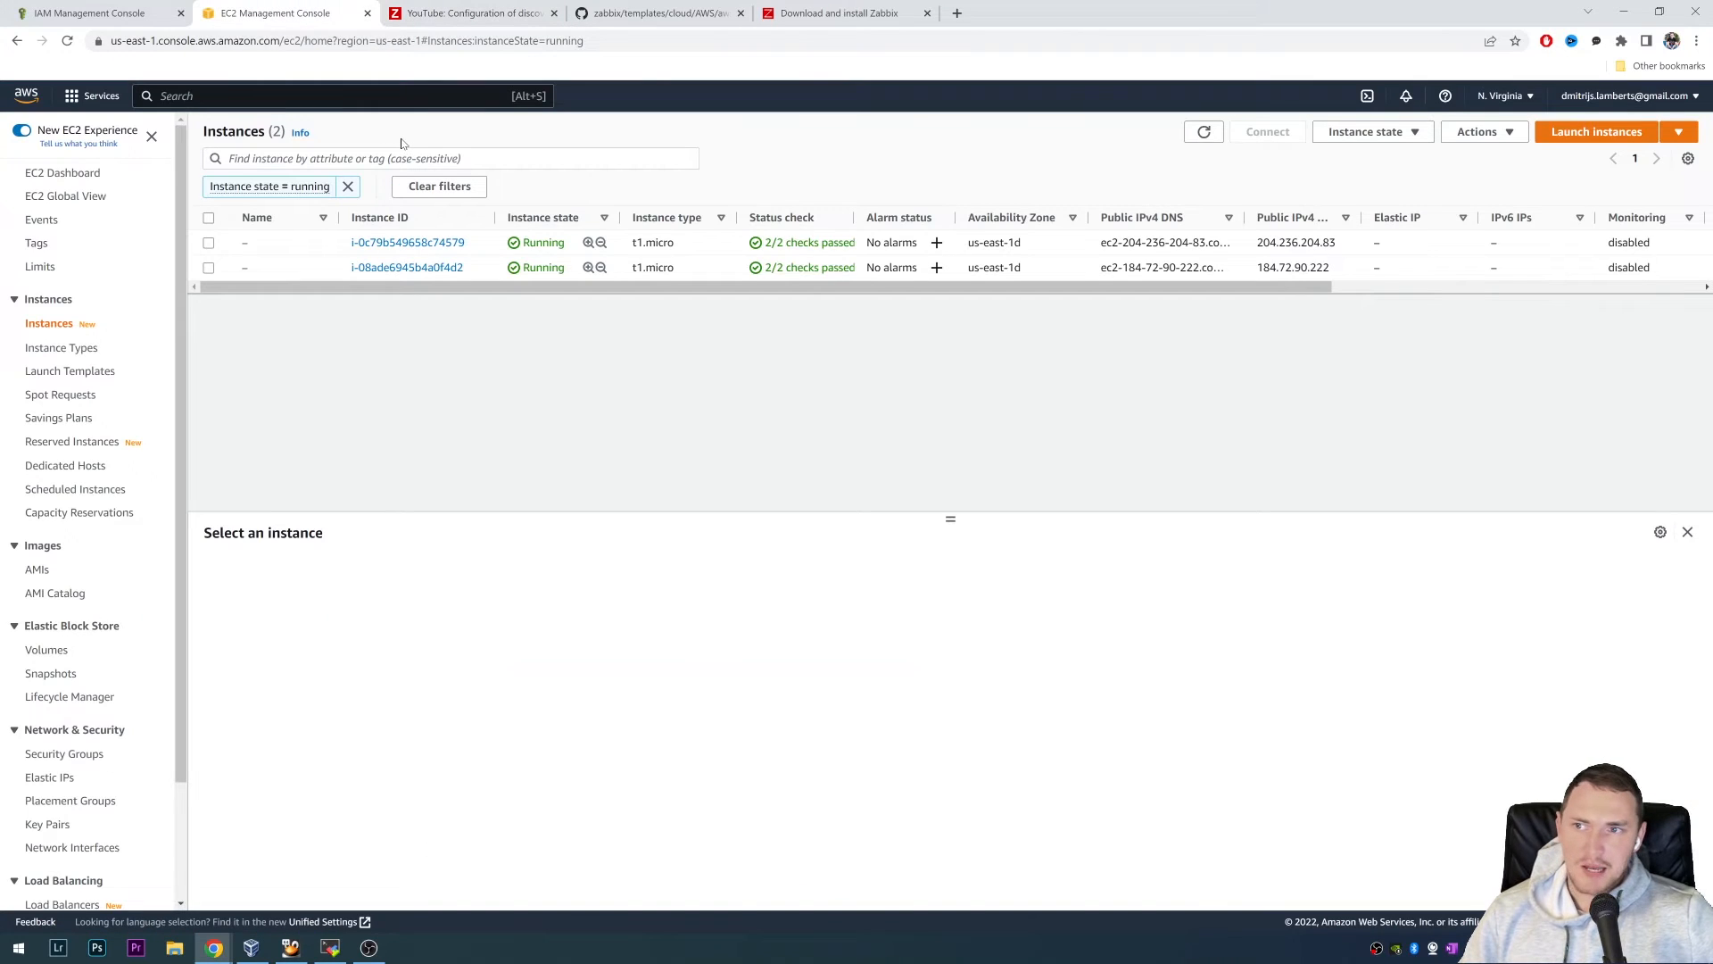
pyautogui.moveTo(598, 177)
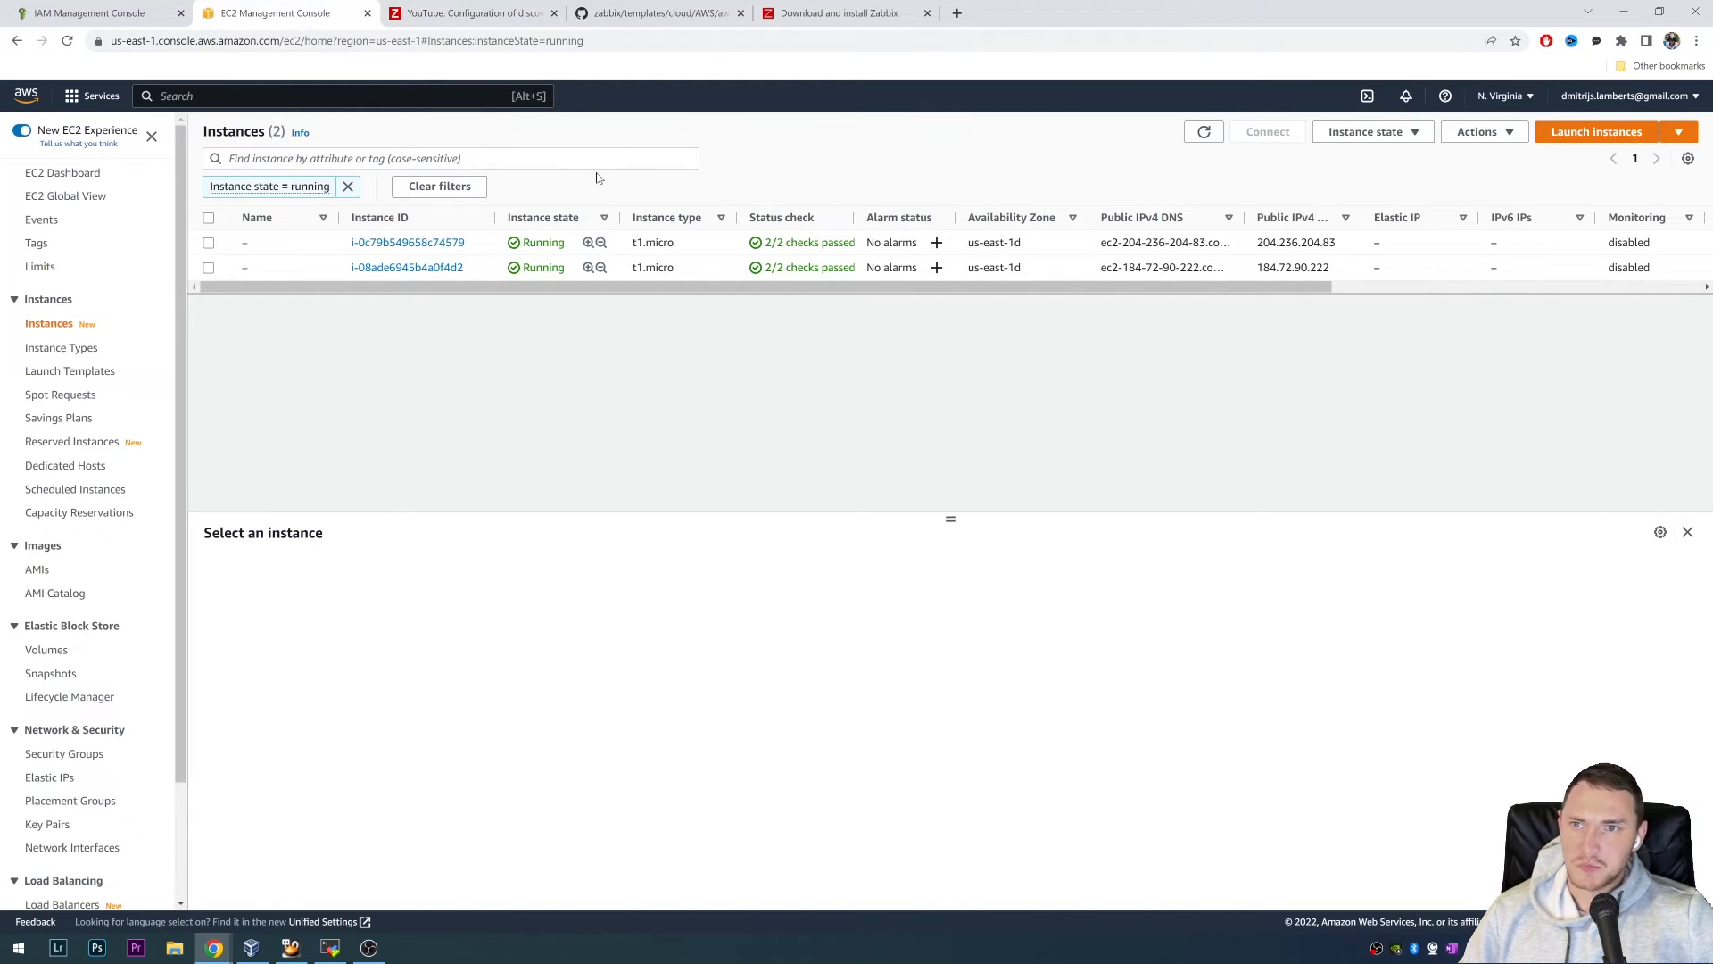
pyautogui.moveTo(407, 242)
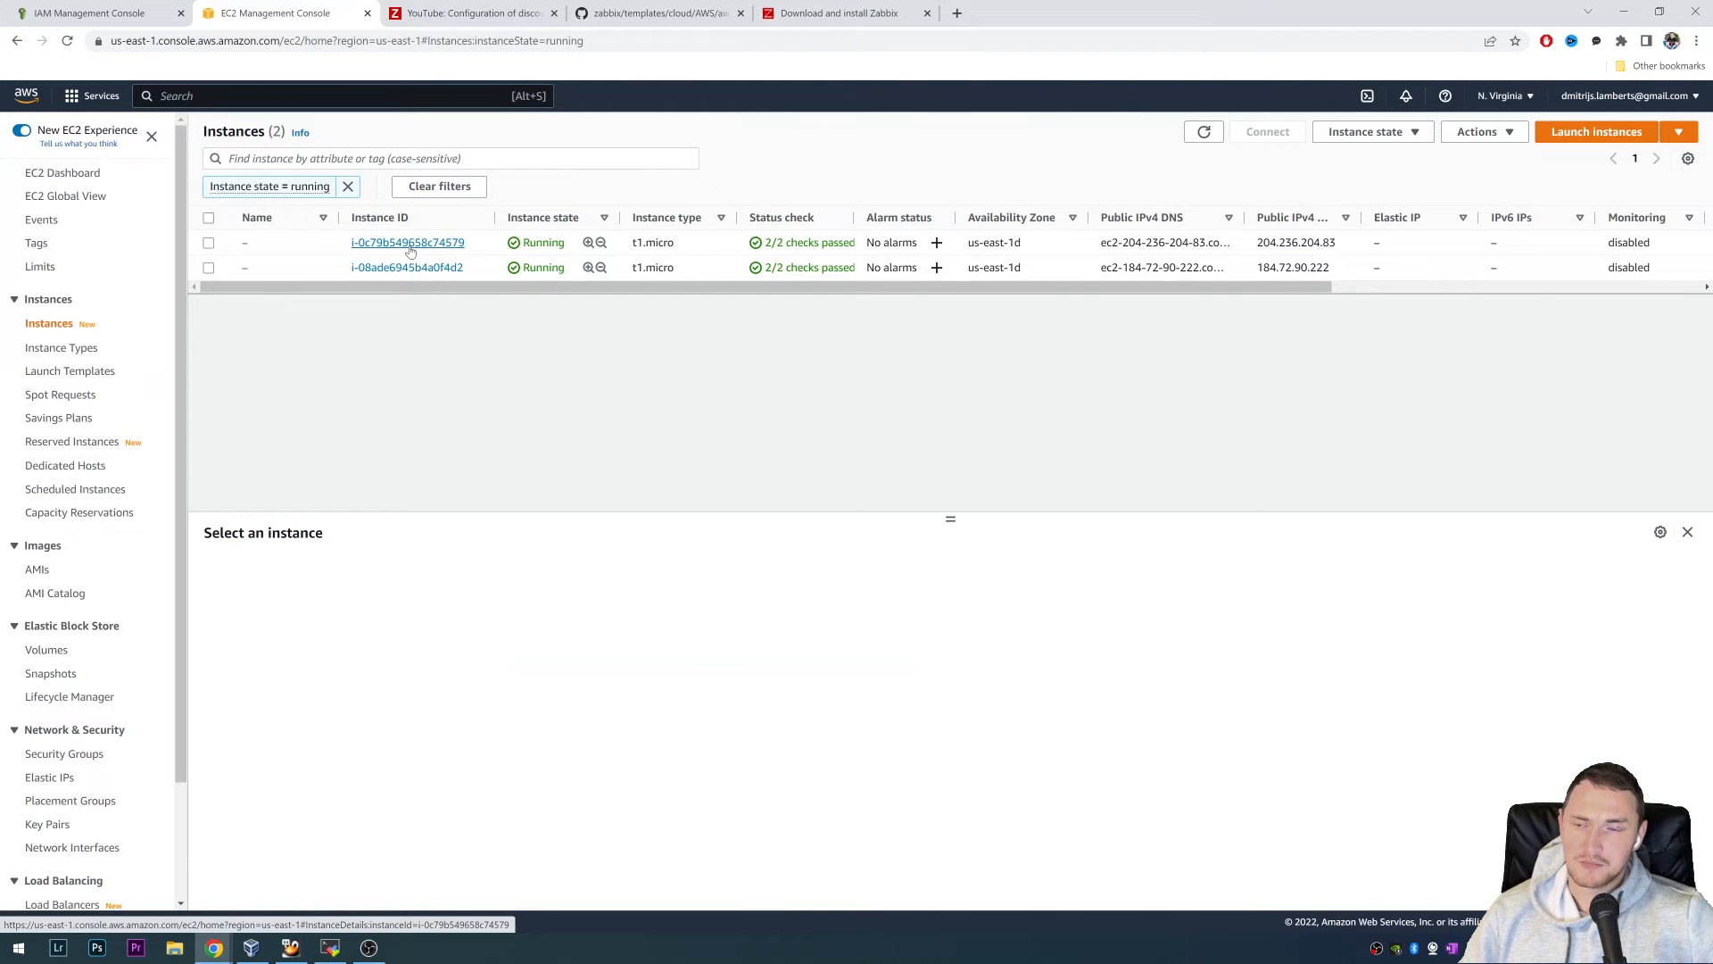
# - Inspect the first EC2 instance's tags (only env = youtube) without saving
pyautogui.click(407, 241)
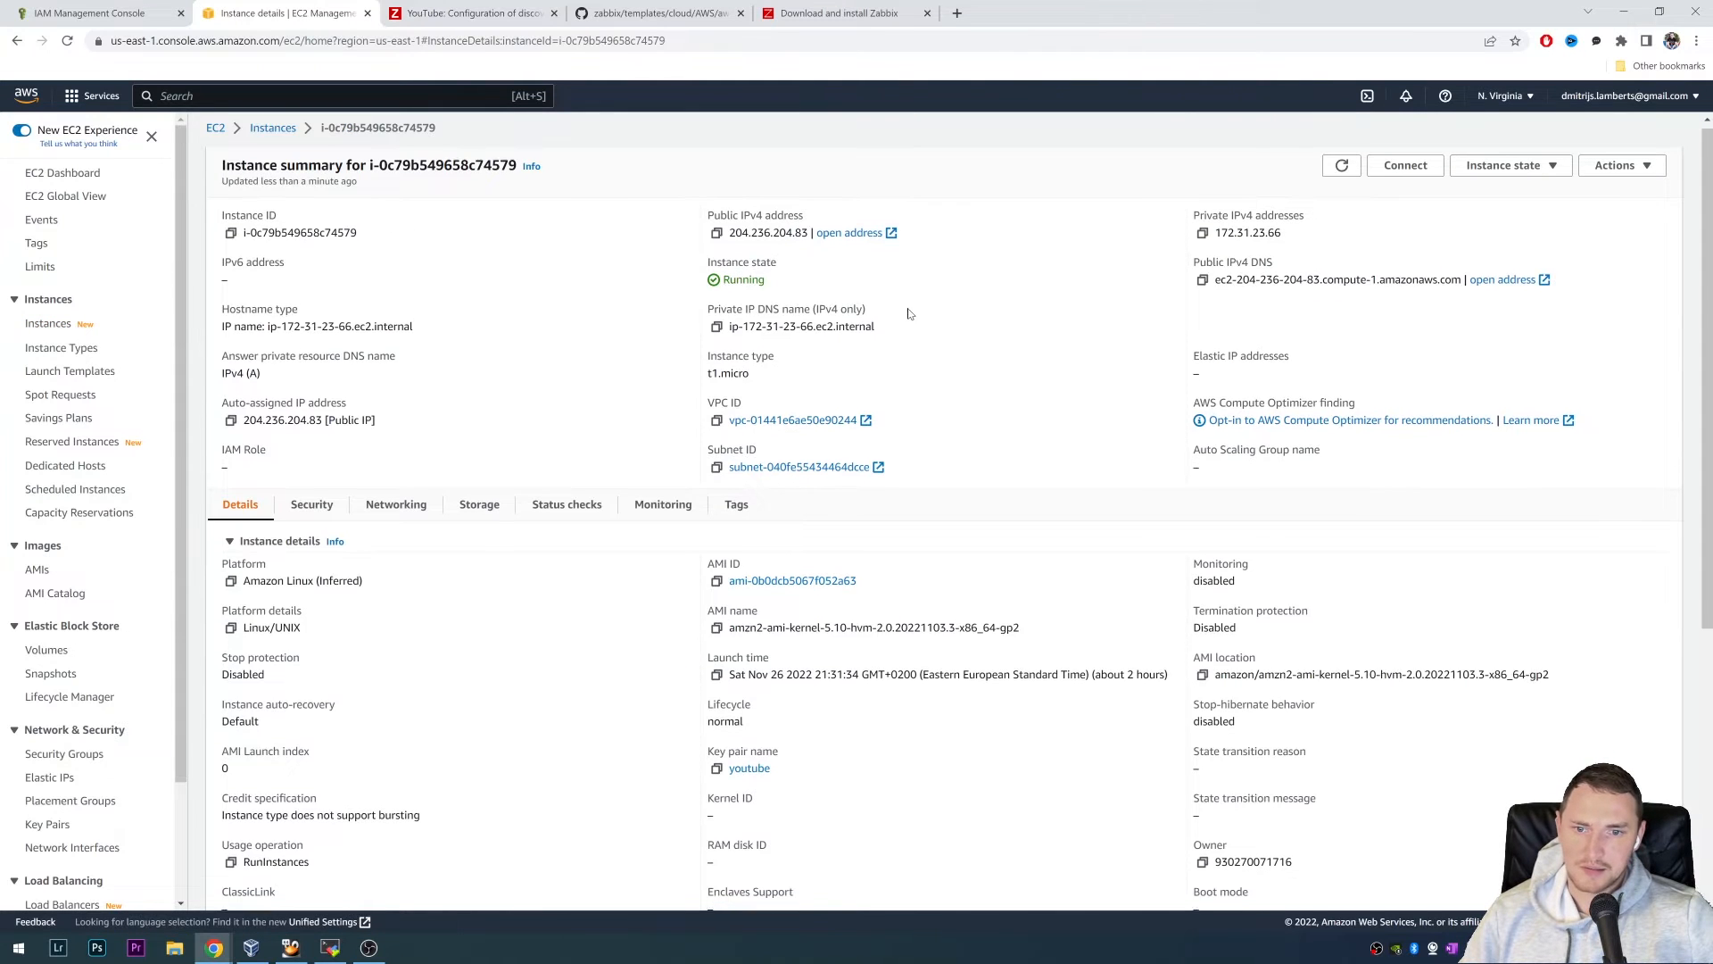
pyautogui.scroll(3)
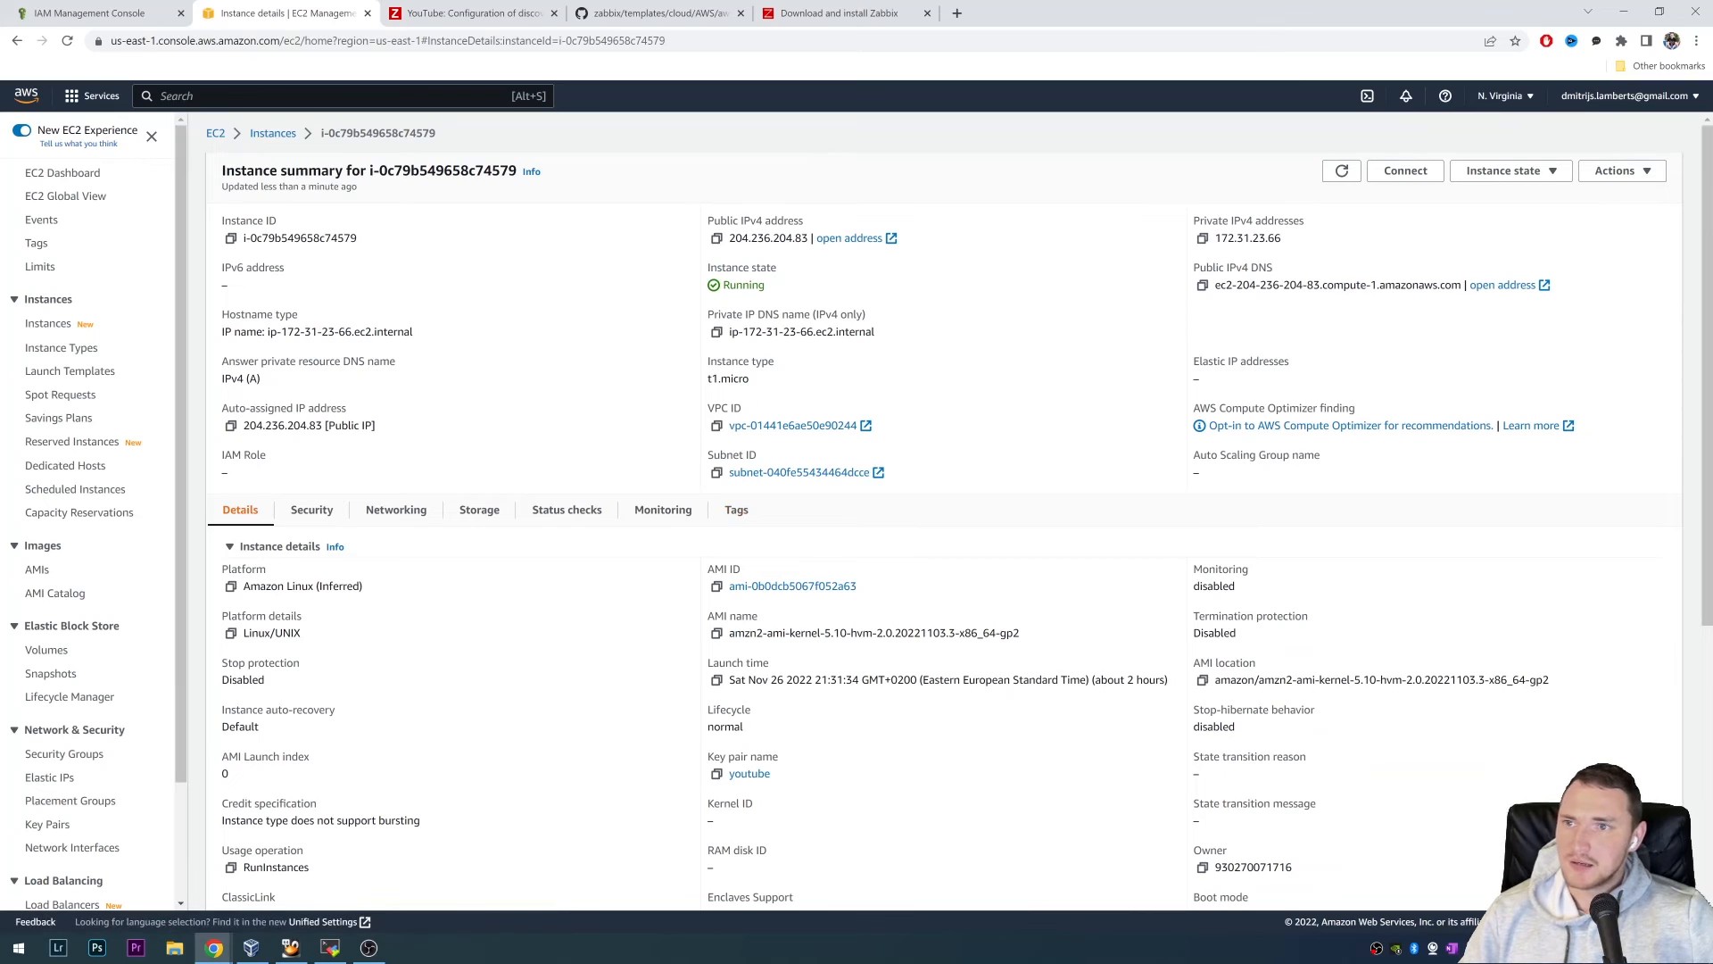
pyautogui.moveTo(374, 457)
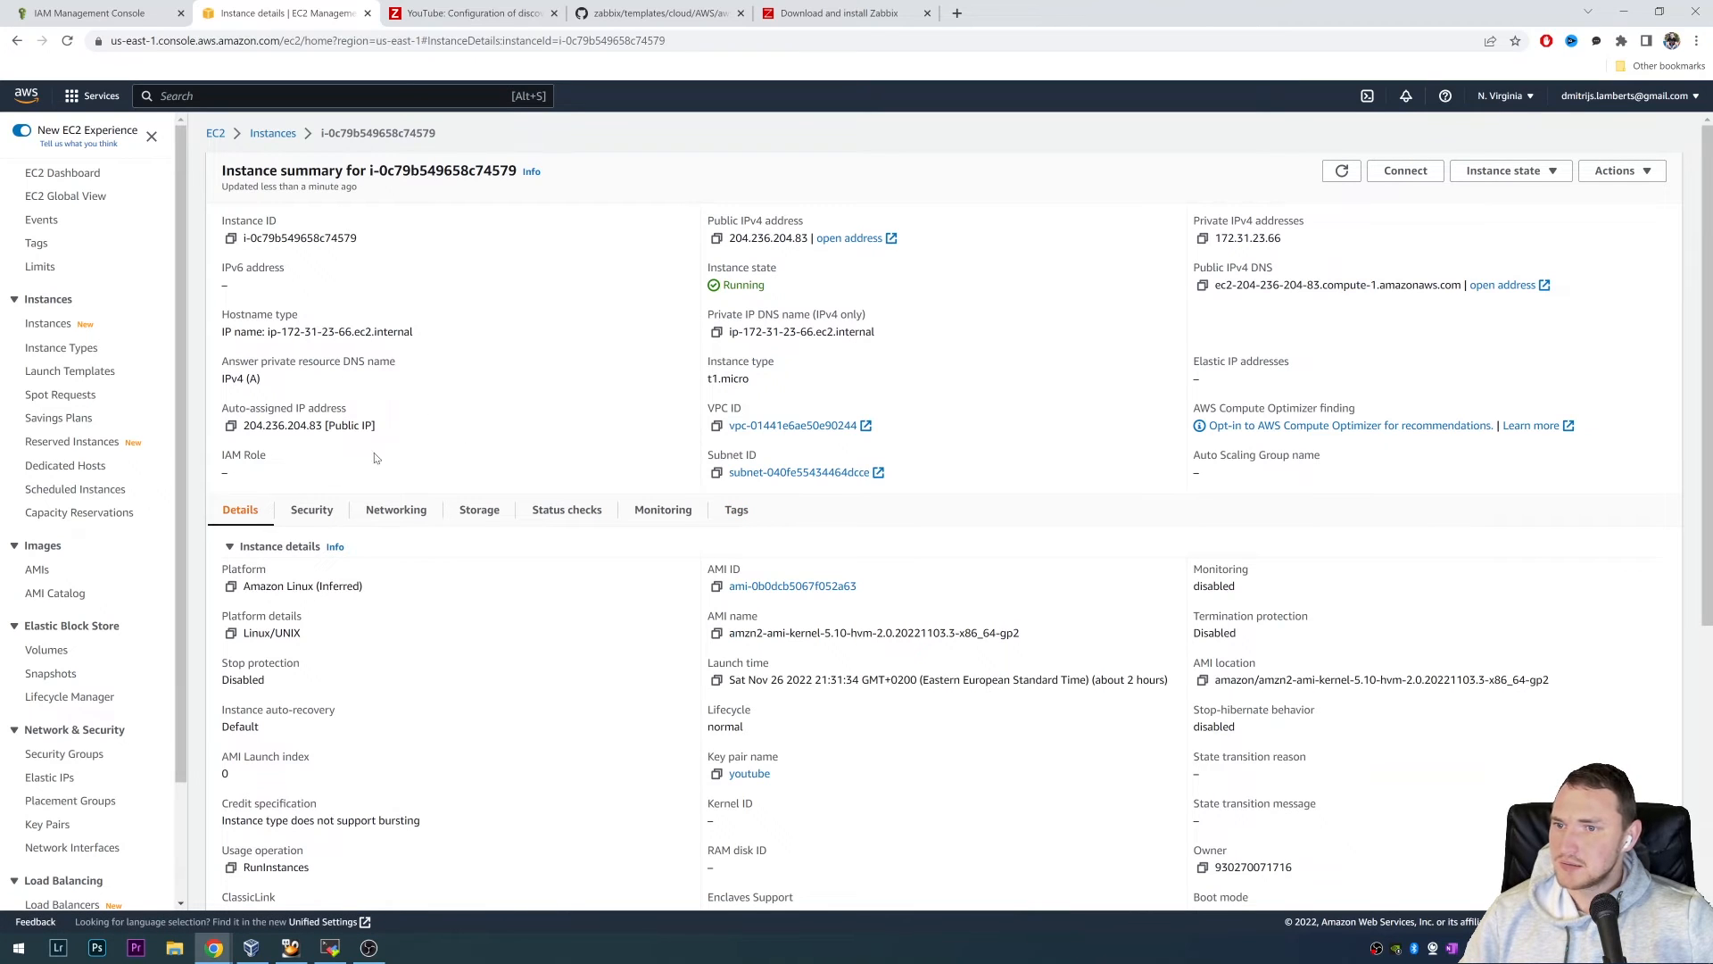
pyautogui.click(1620, 171)
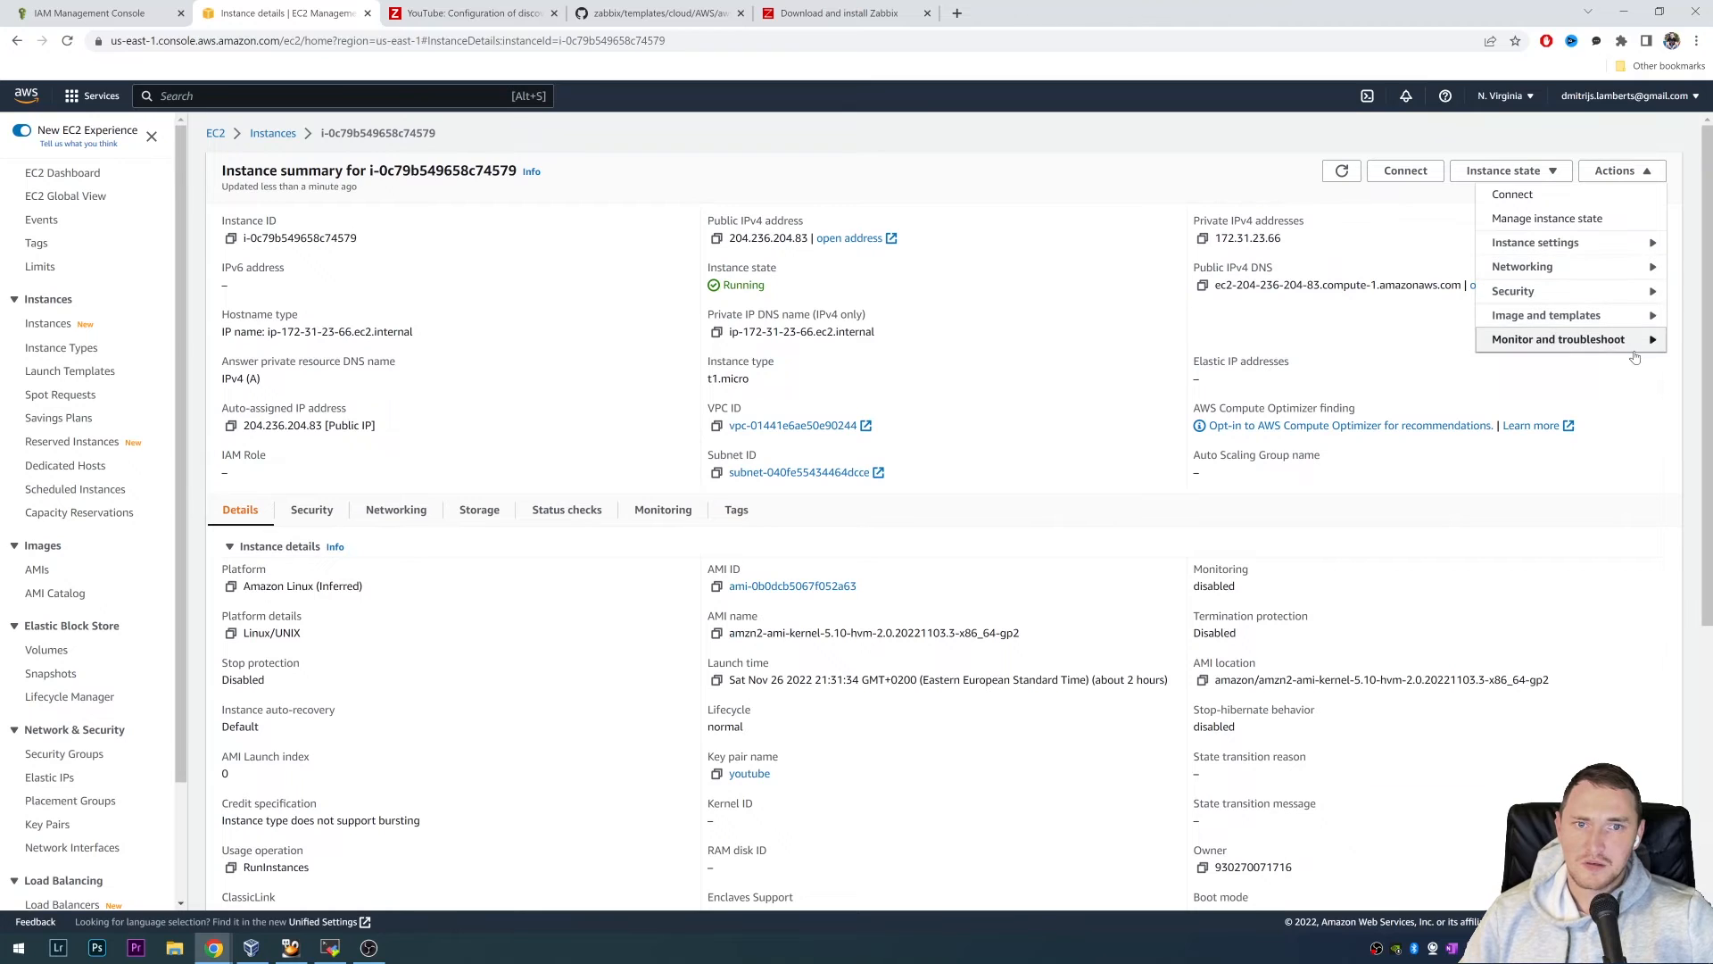
pyautogui.moveTo(1570, 242)
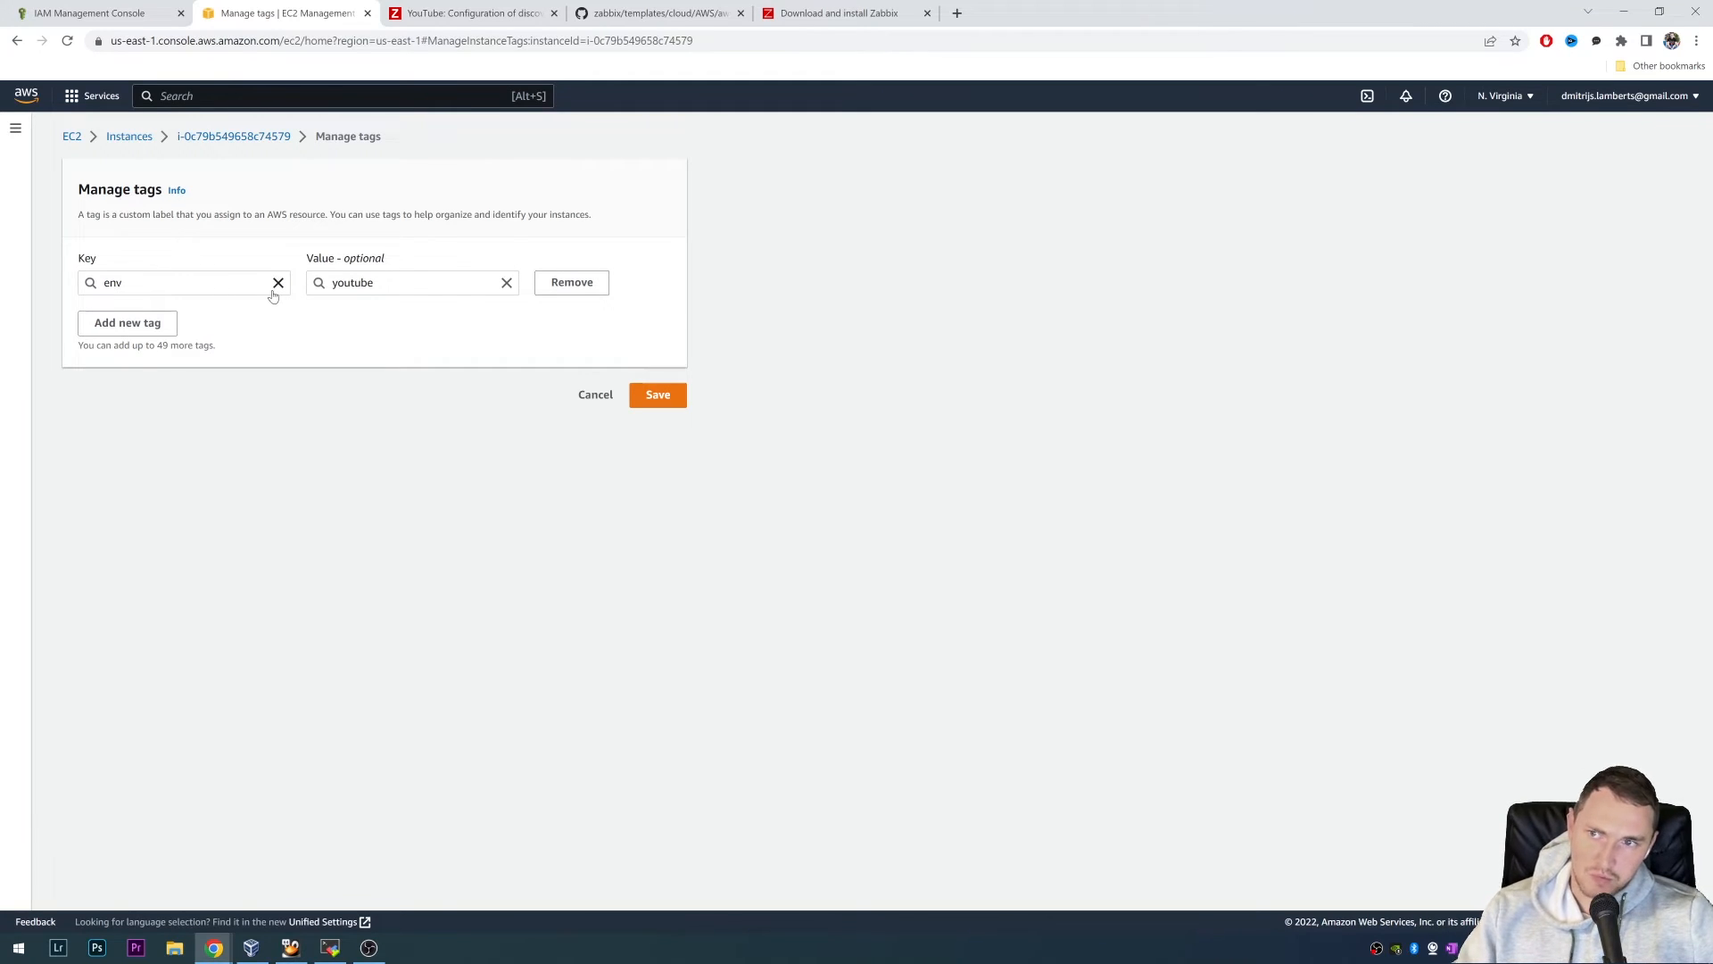
pyautogui.moveTo(427, 56)
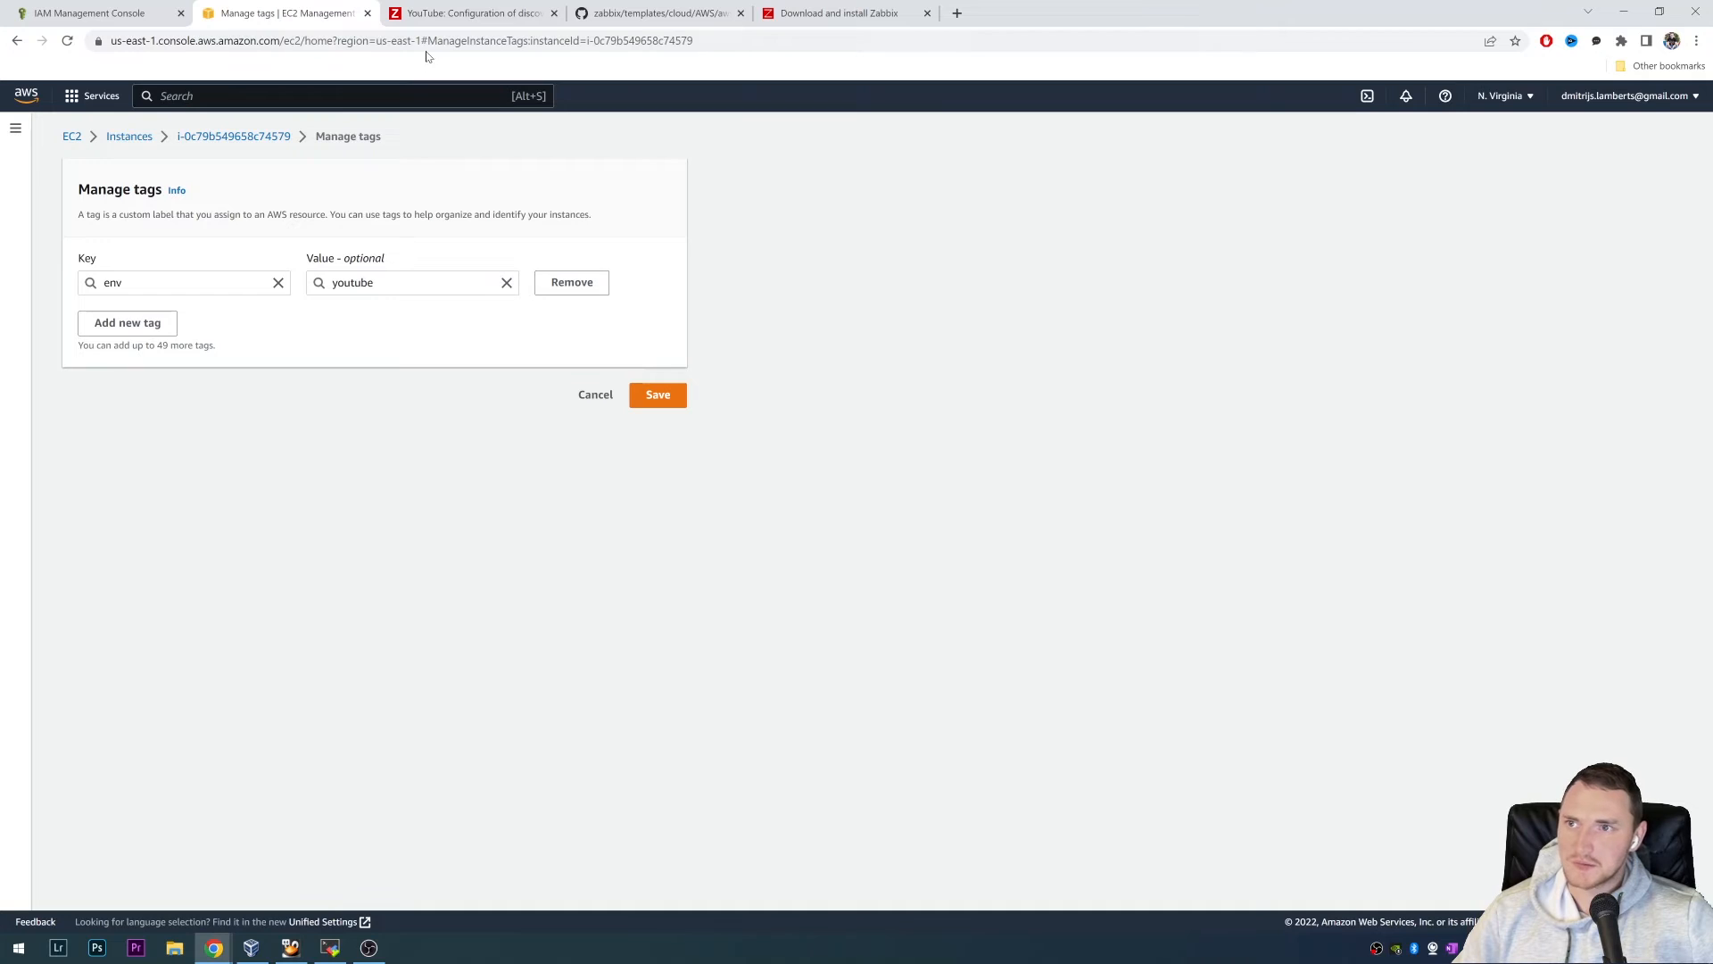
pyautogui.click(472, 14)
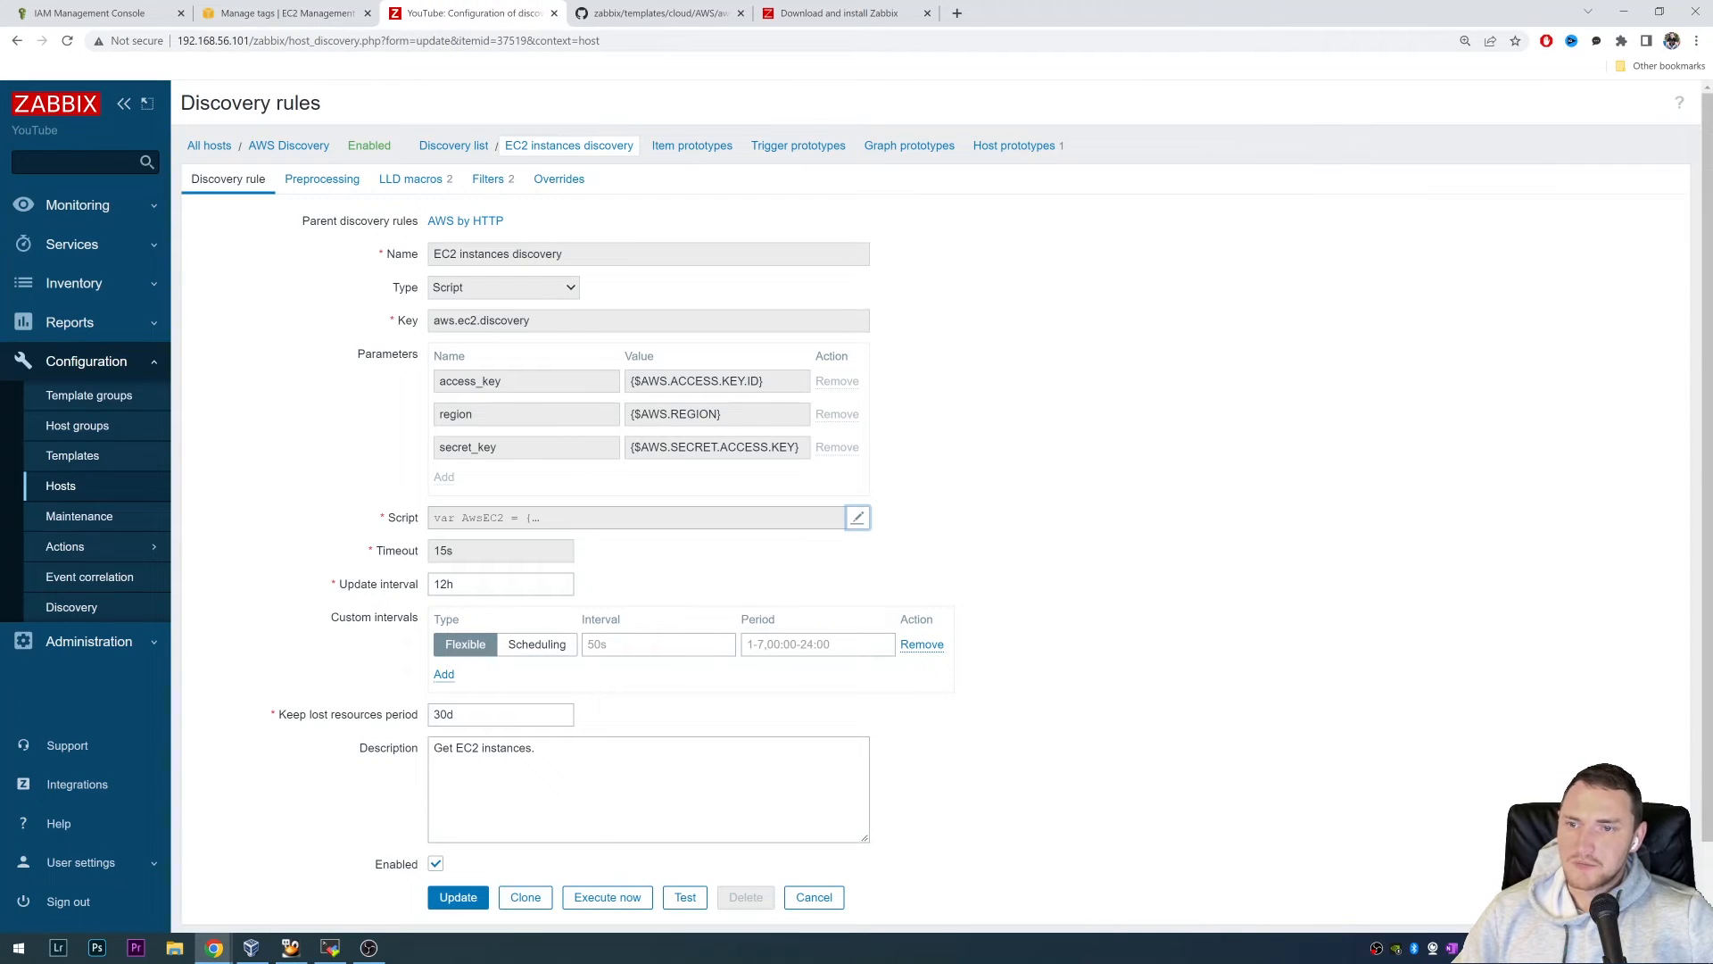
# - View the {#AWS.EC2.INSTANCE.NAME} host prototype, which links the AWS EC2 by HTTP template
pyautogui.tripleClick(648, 253)
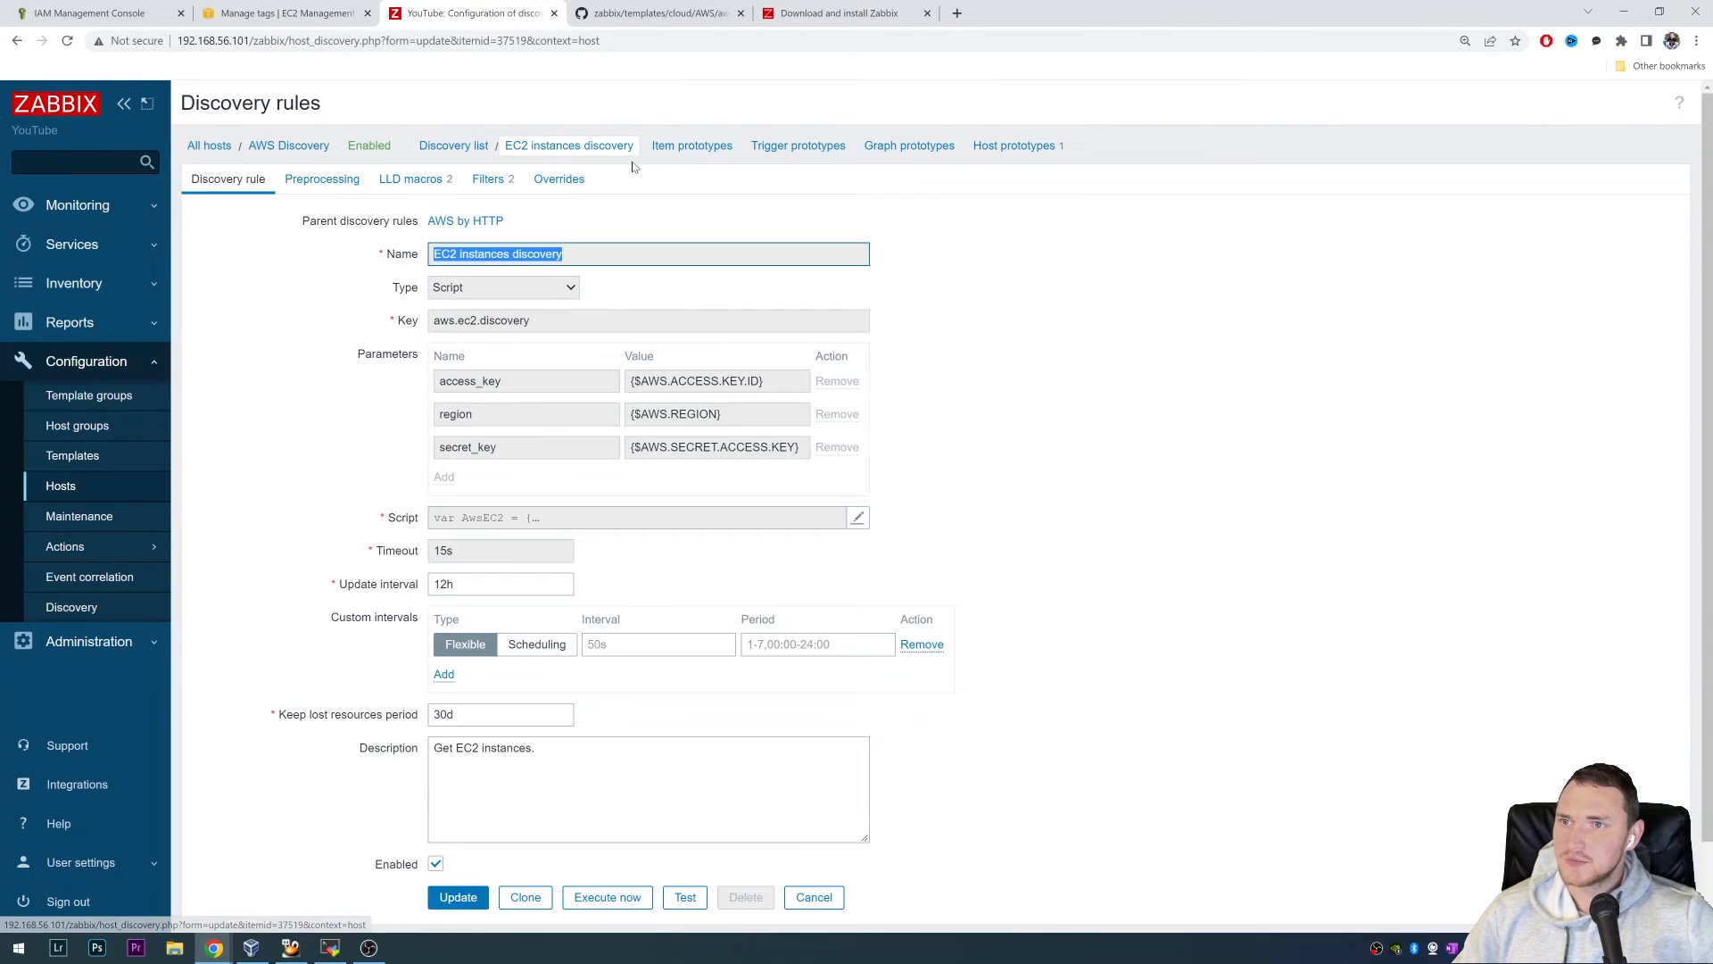
pyautogui.click(1014, 144)
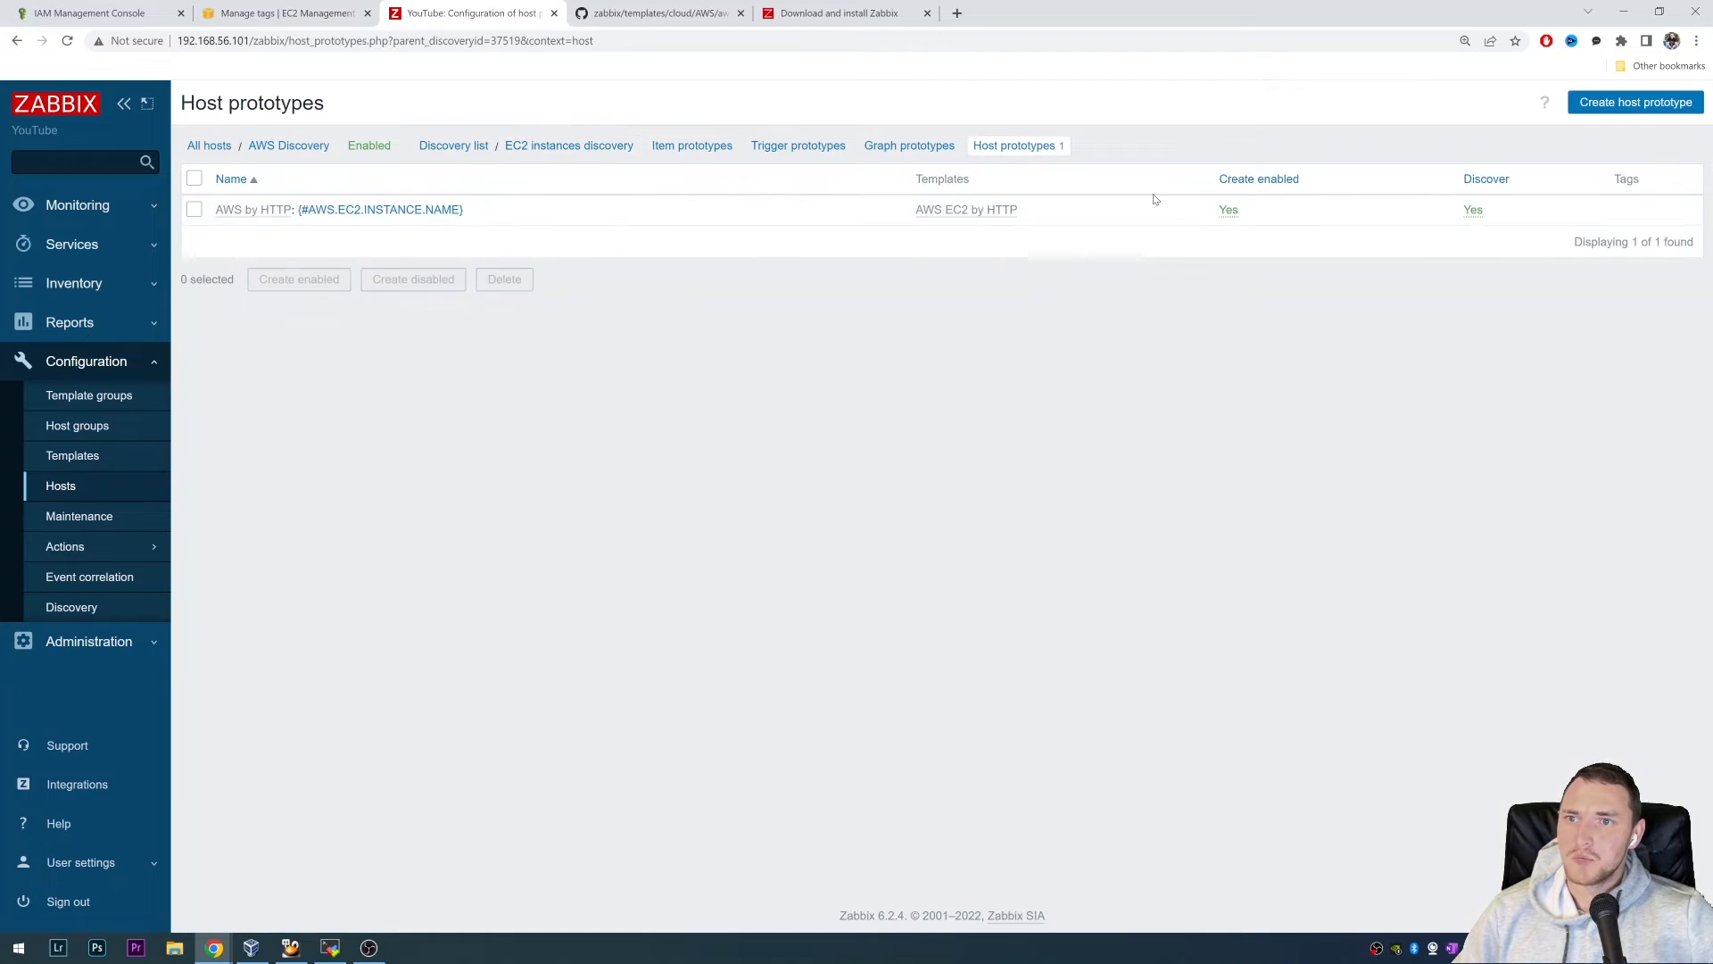
pyautogui.moveTo(914, 320)
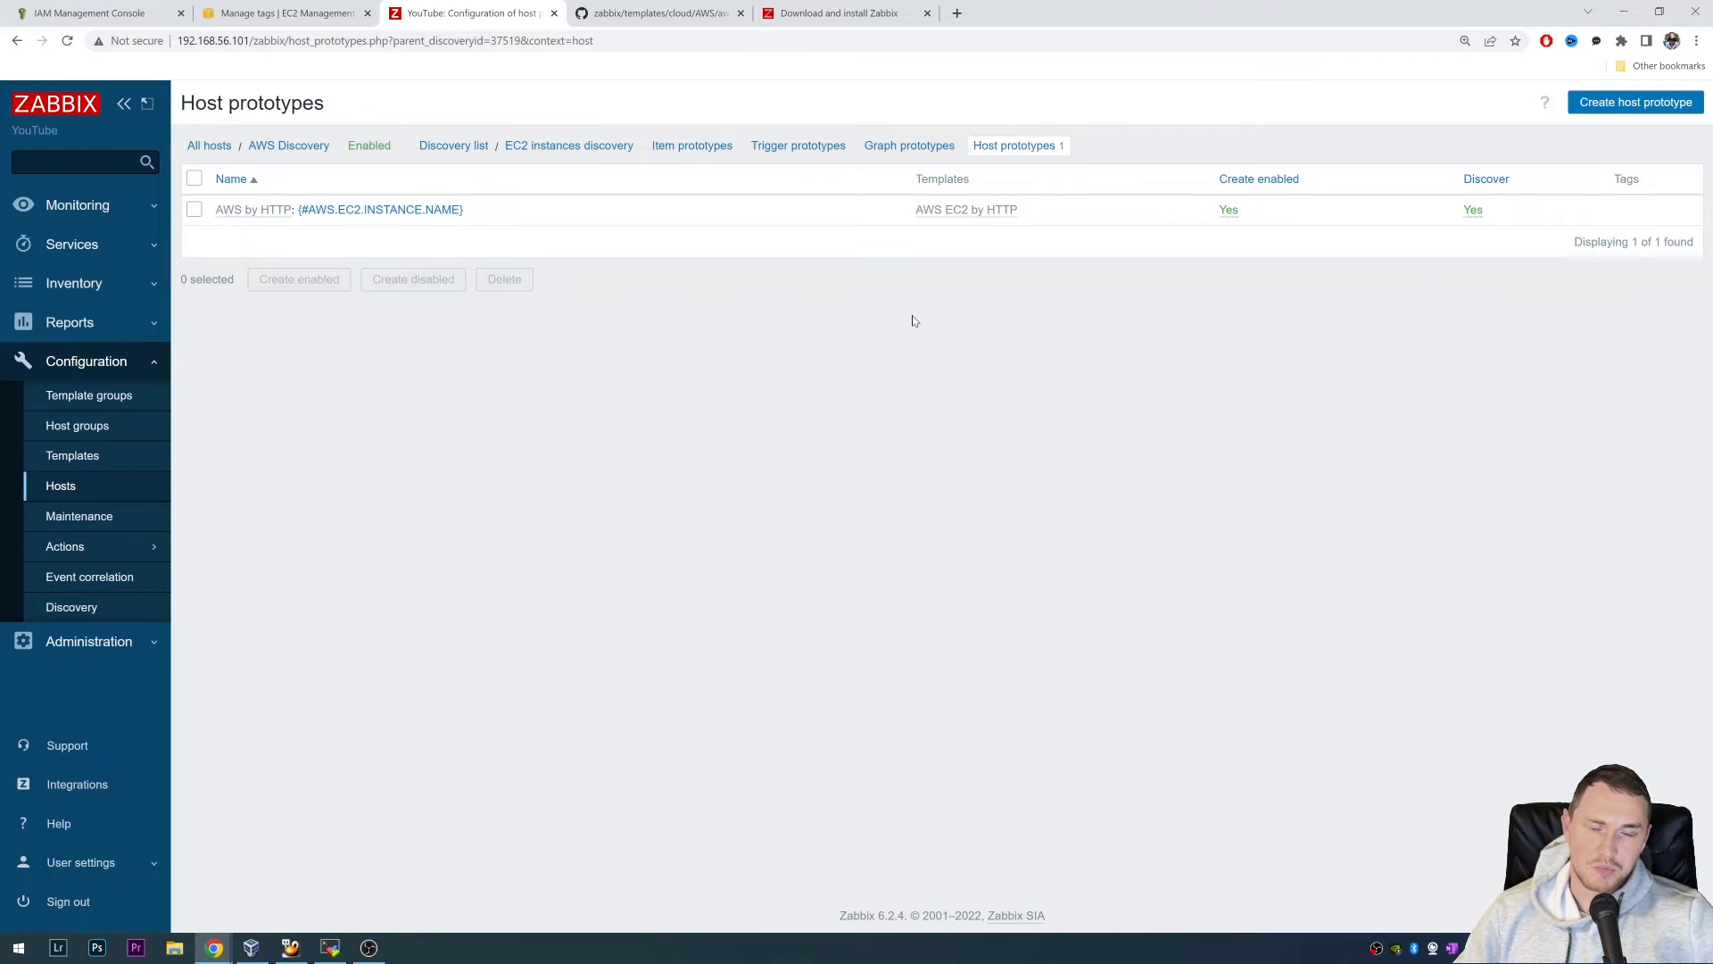
pyautogui.moveTo(438, 339)
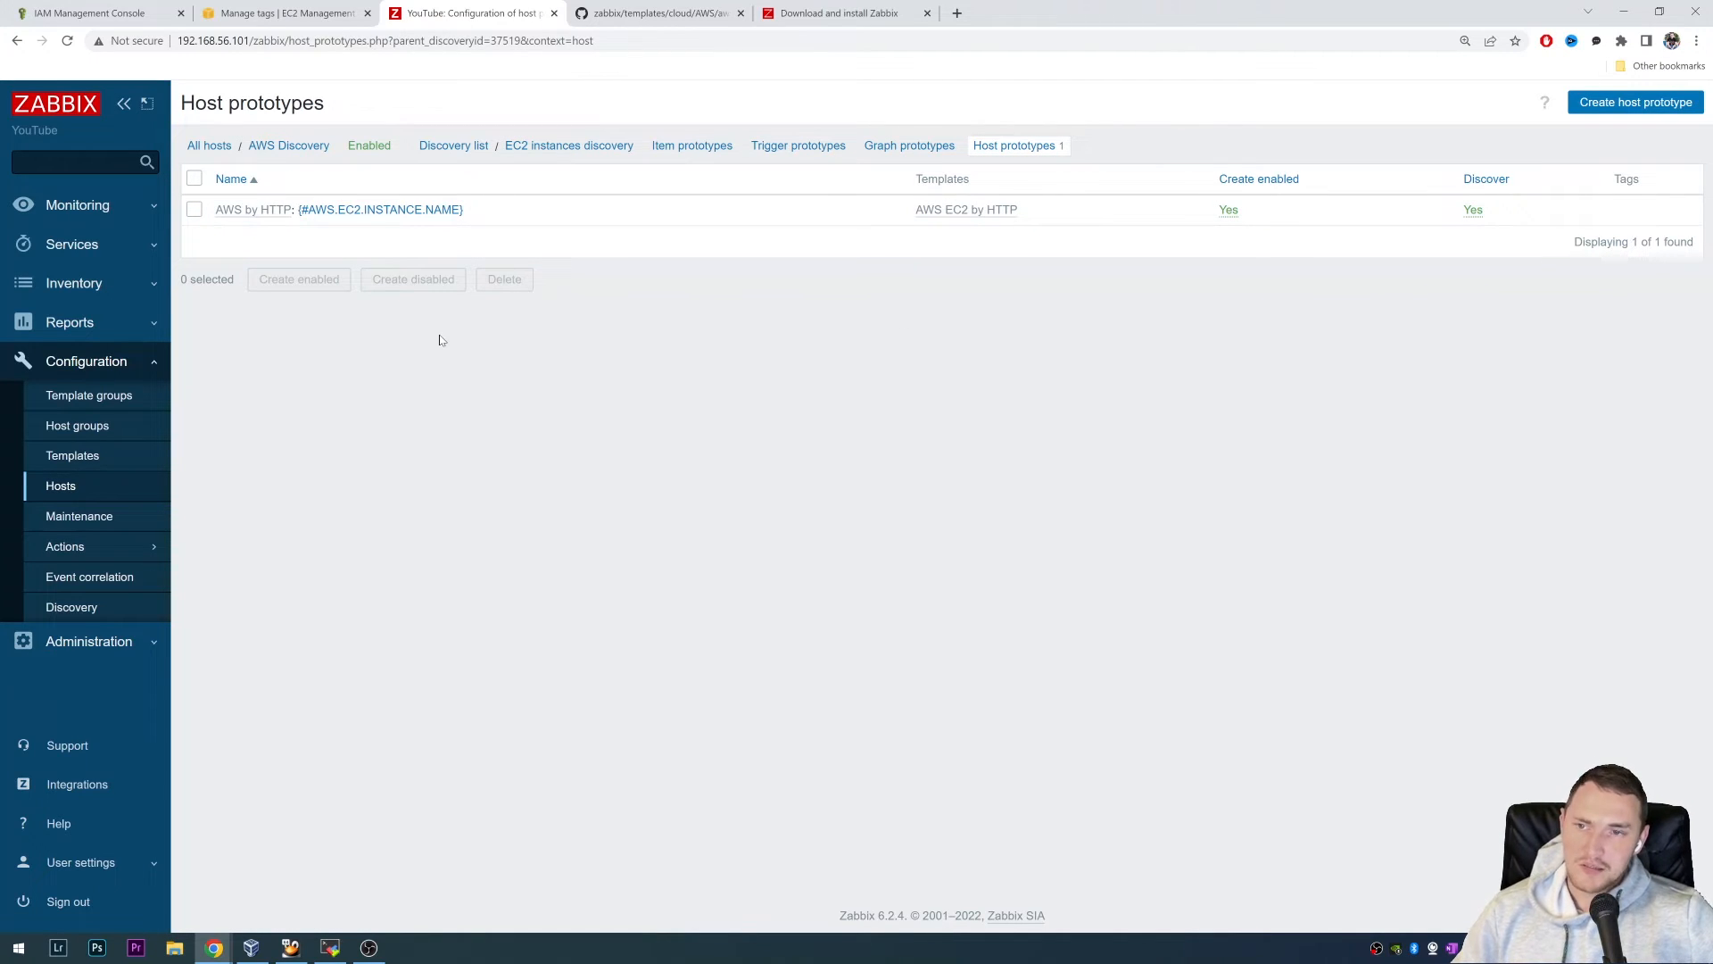
pyautogui.moveTo(406, 285)
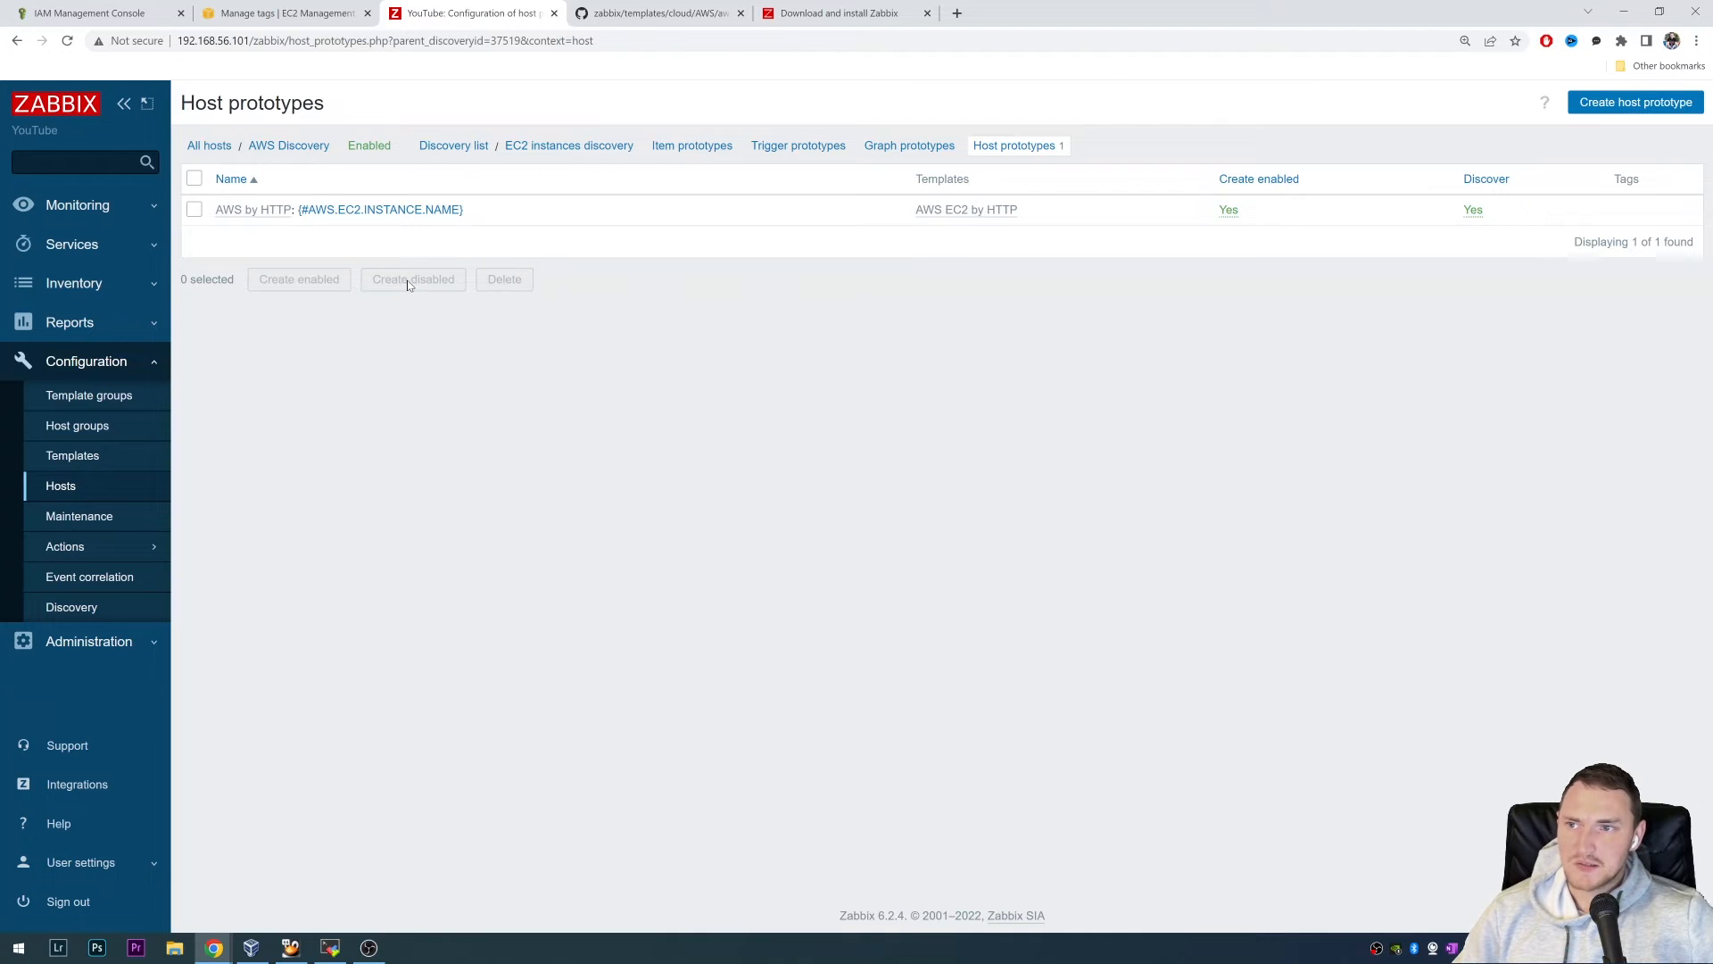
pyautogui.moveTo(380, 209)
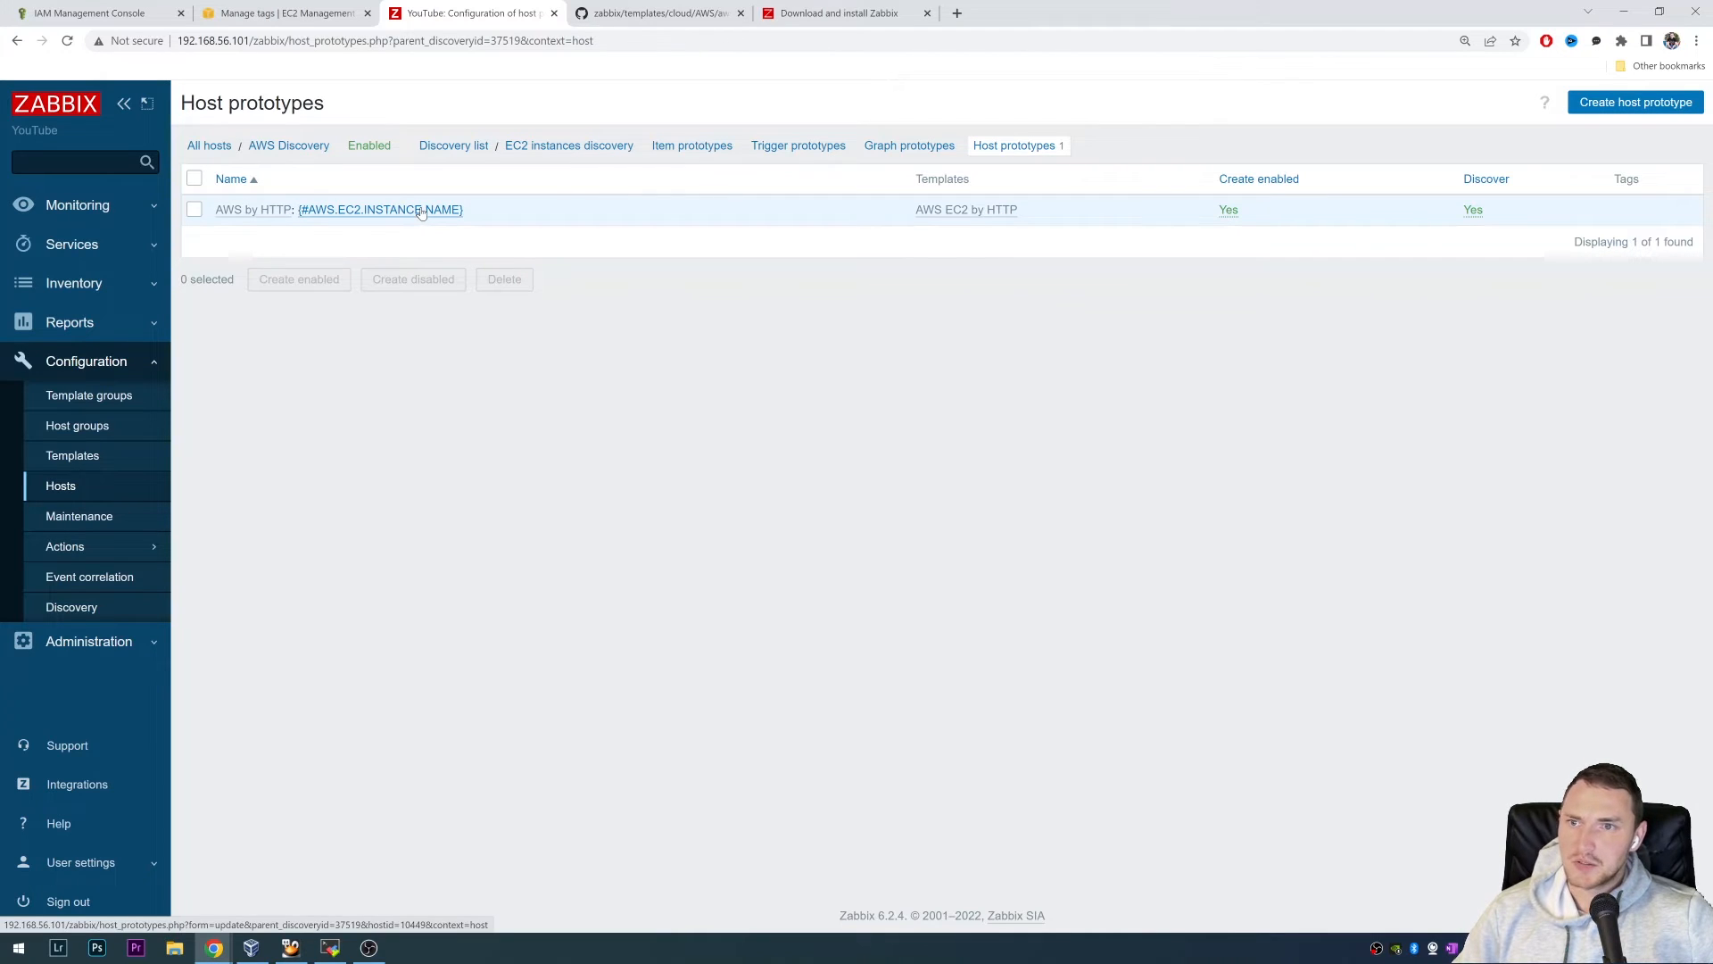
pyautogui.click(379, 209)
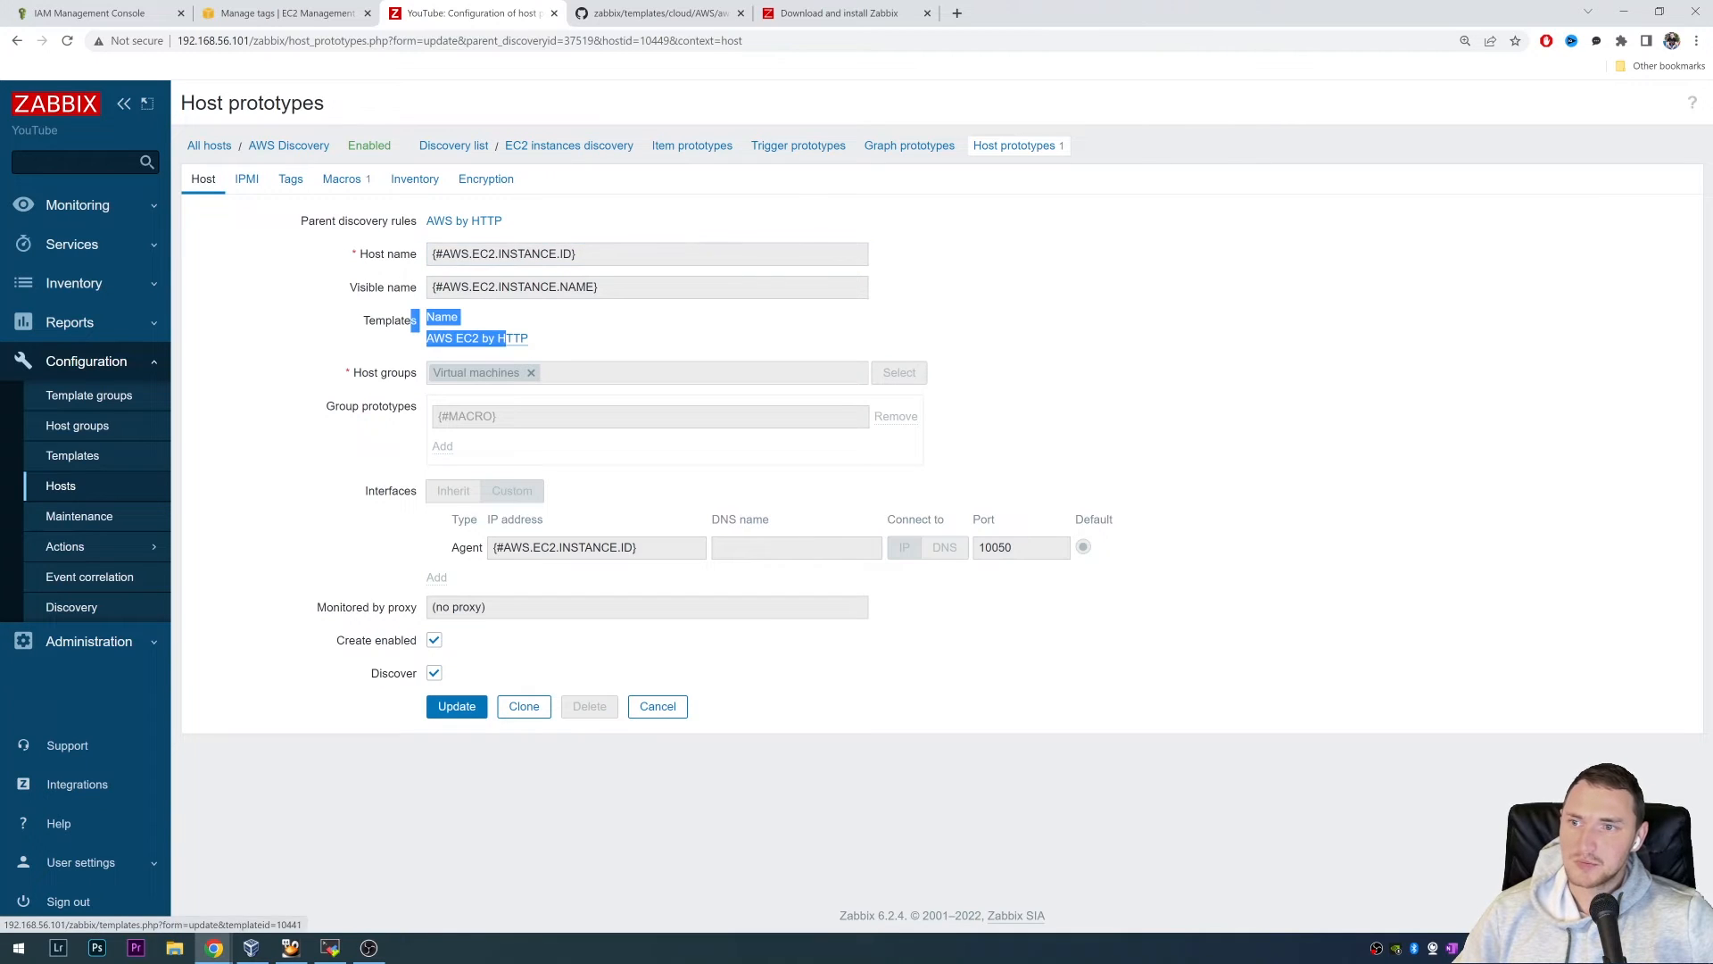
pyautogui.click(656, 14)
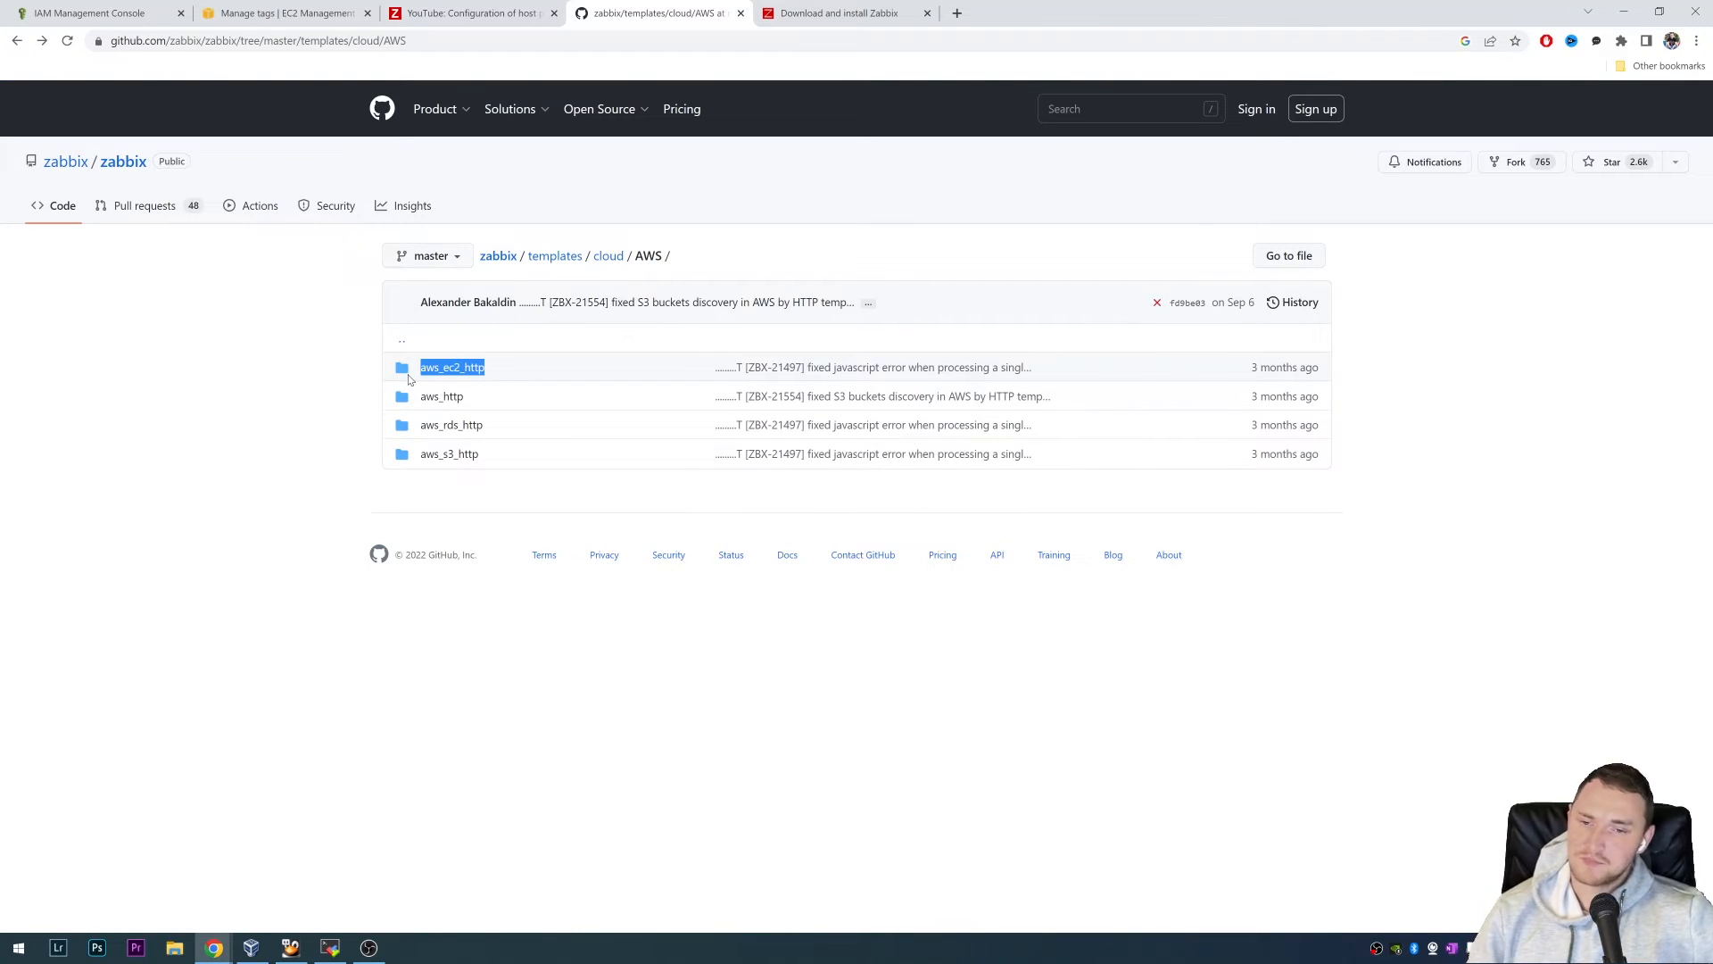
pyautogui.moveTo(442, 395)
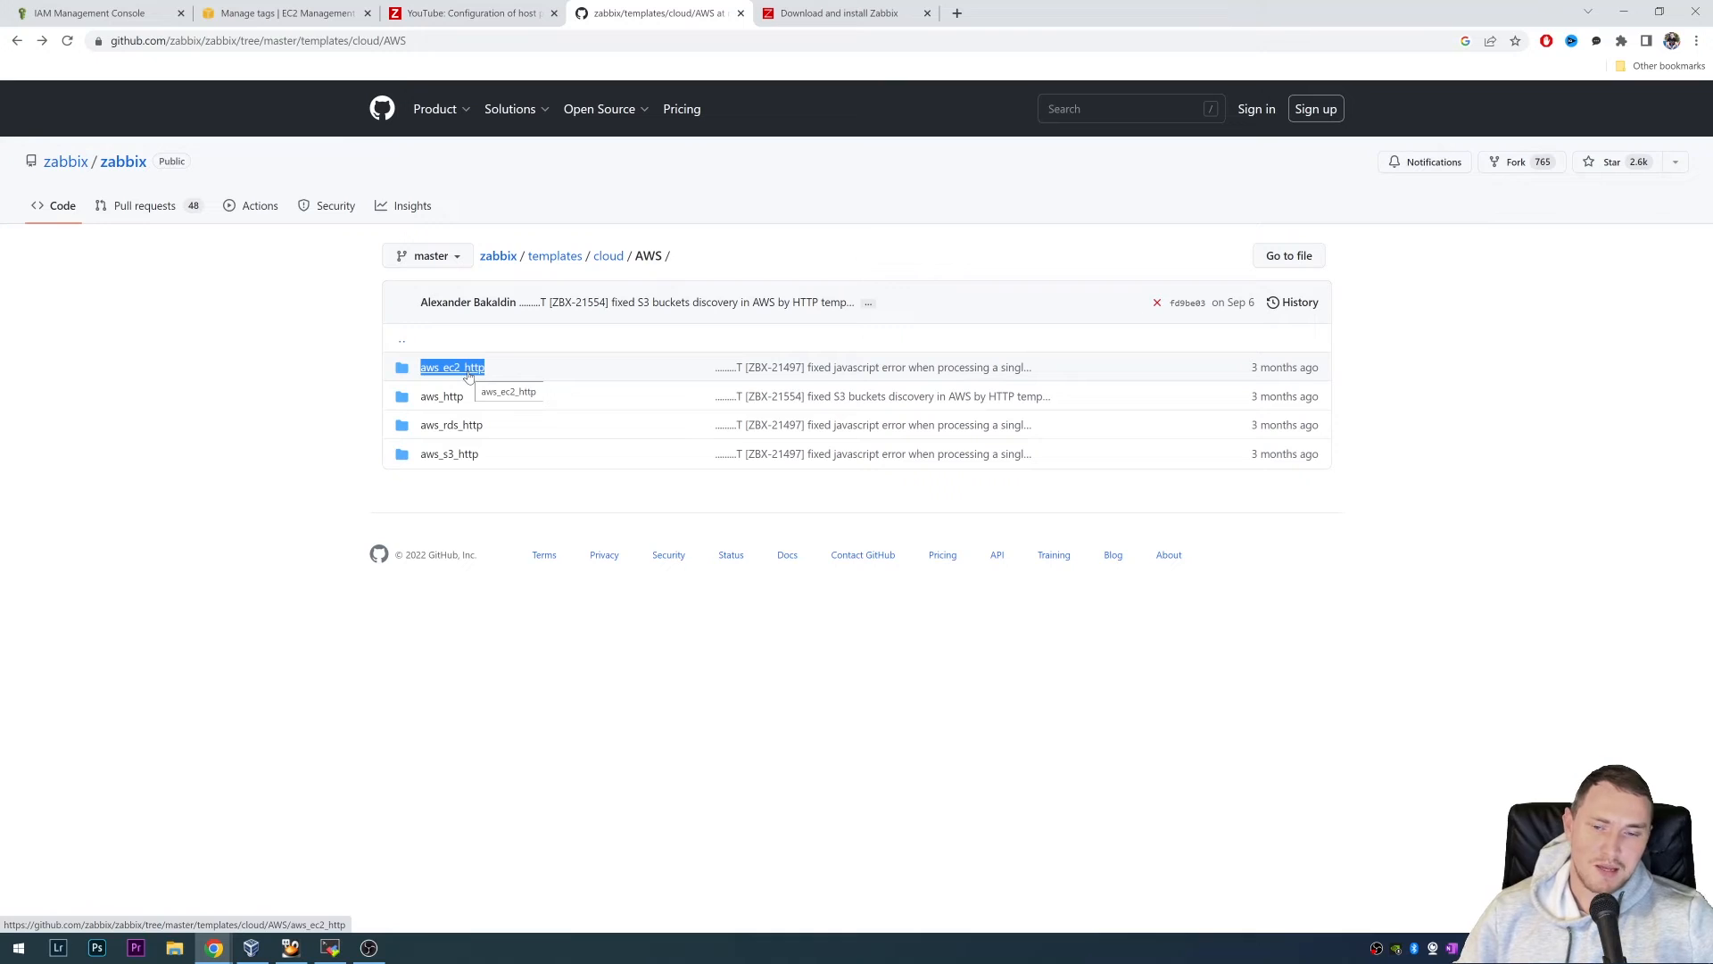
pyautogui.moveTo(486, 377)
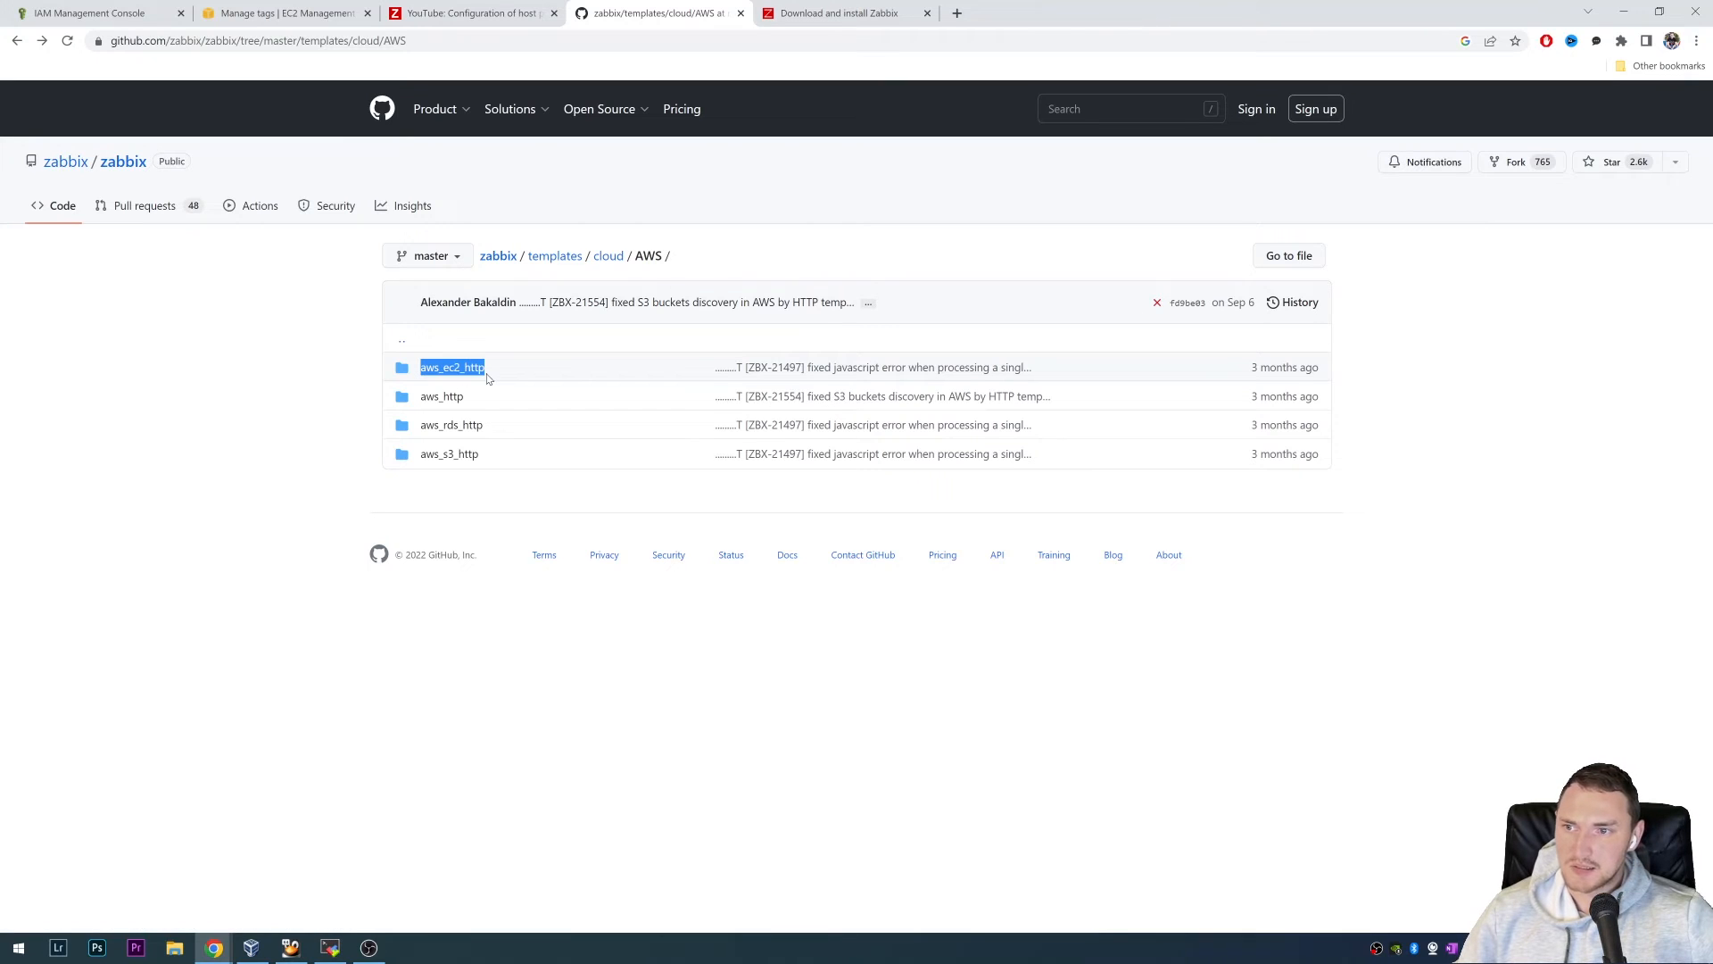
pyautogui.moveTo(519, 321)
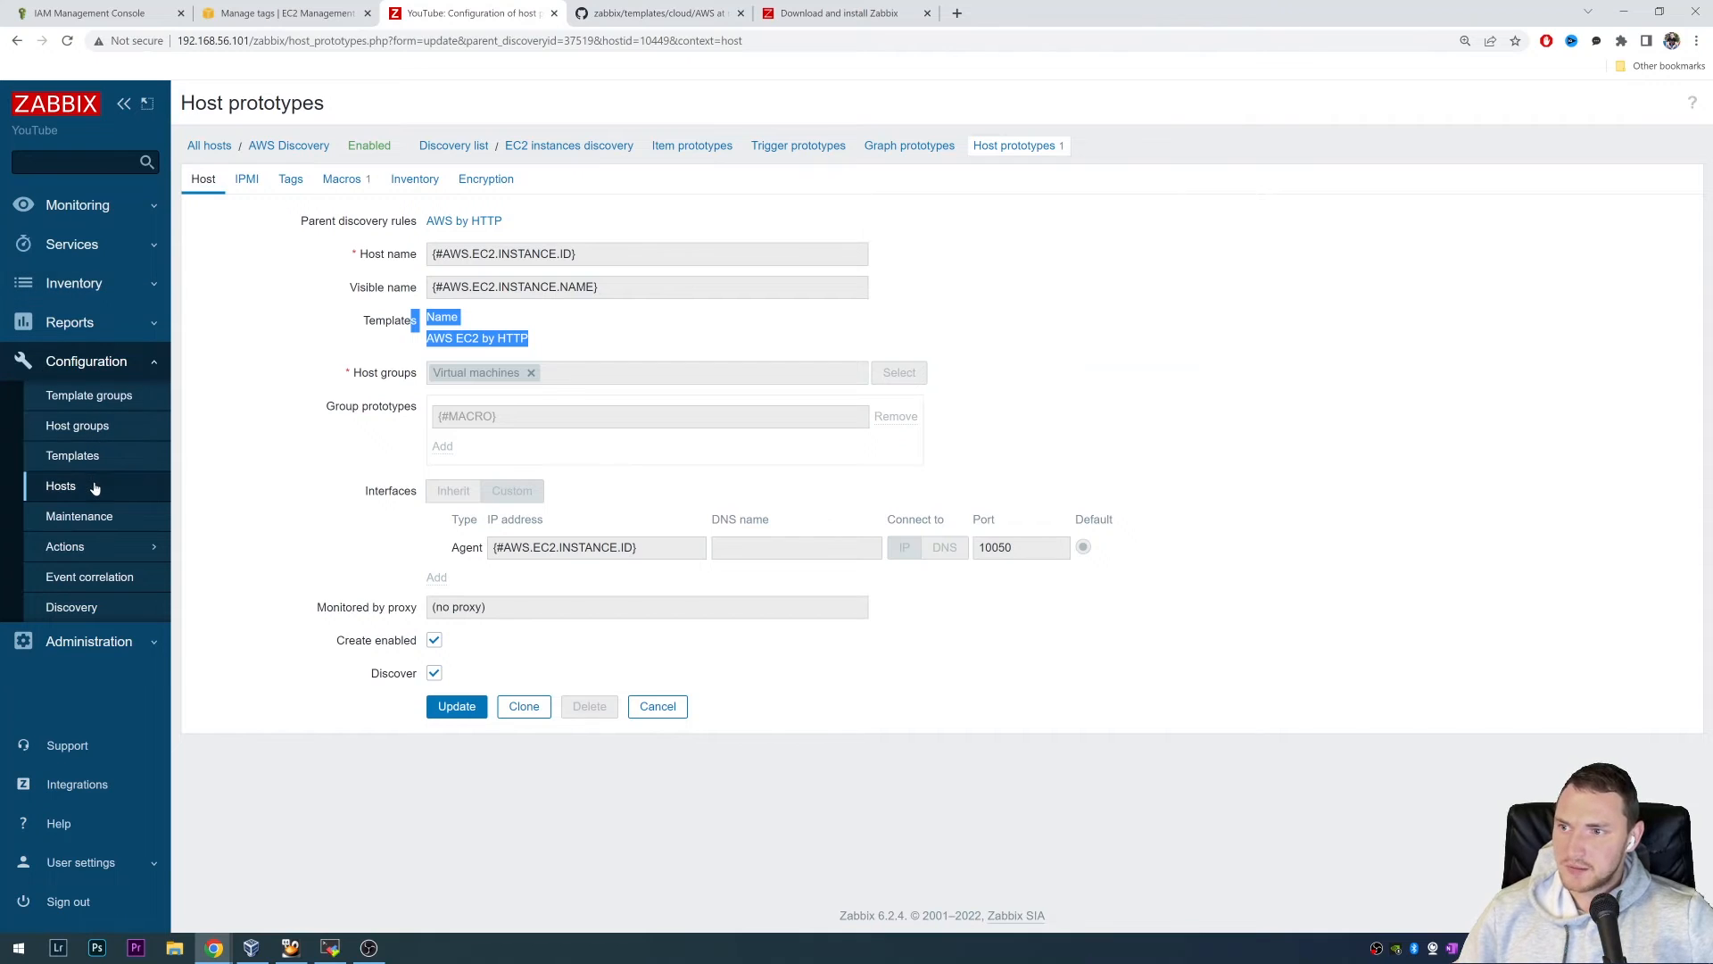
pyautogui.click(59, 485)
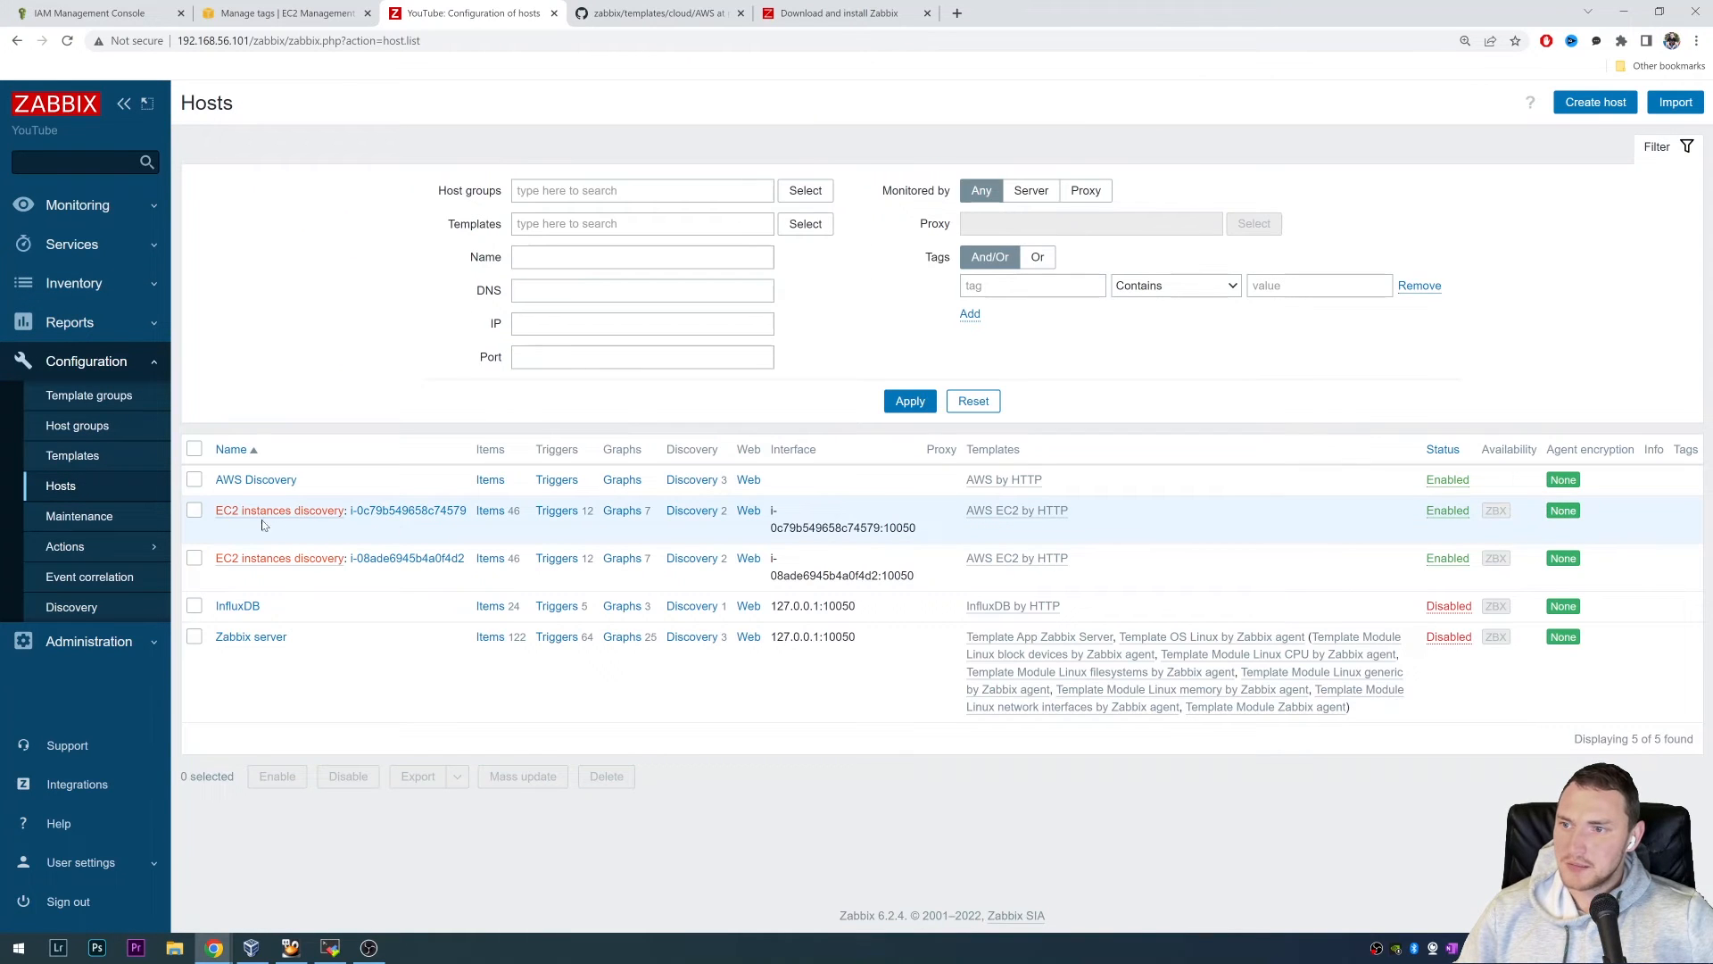
pyautogui.moveTo(337, 554)
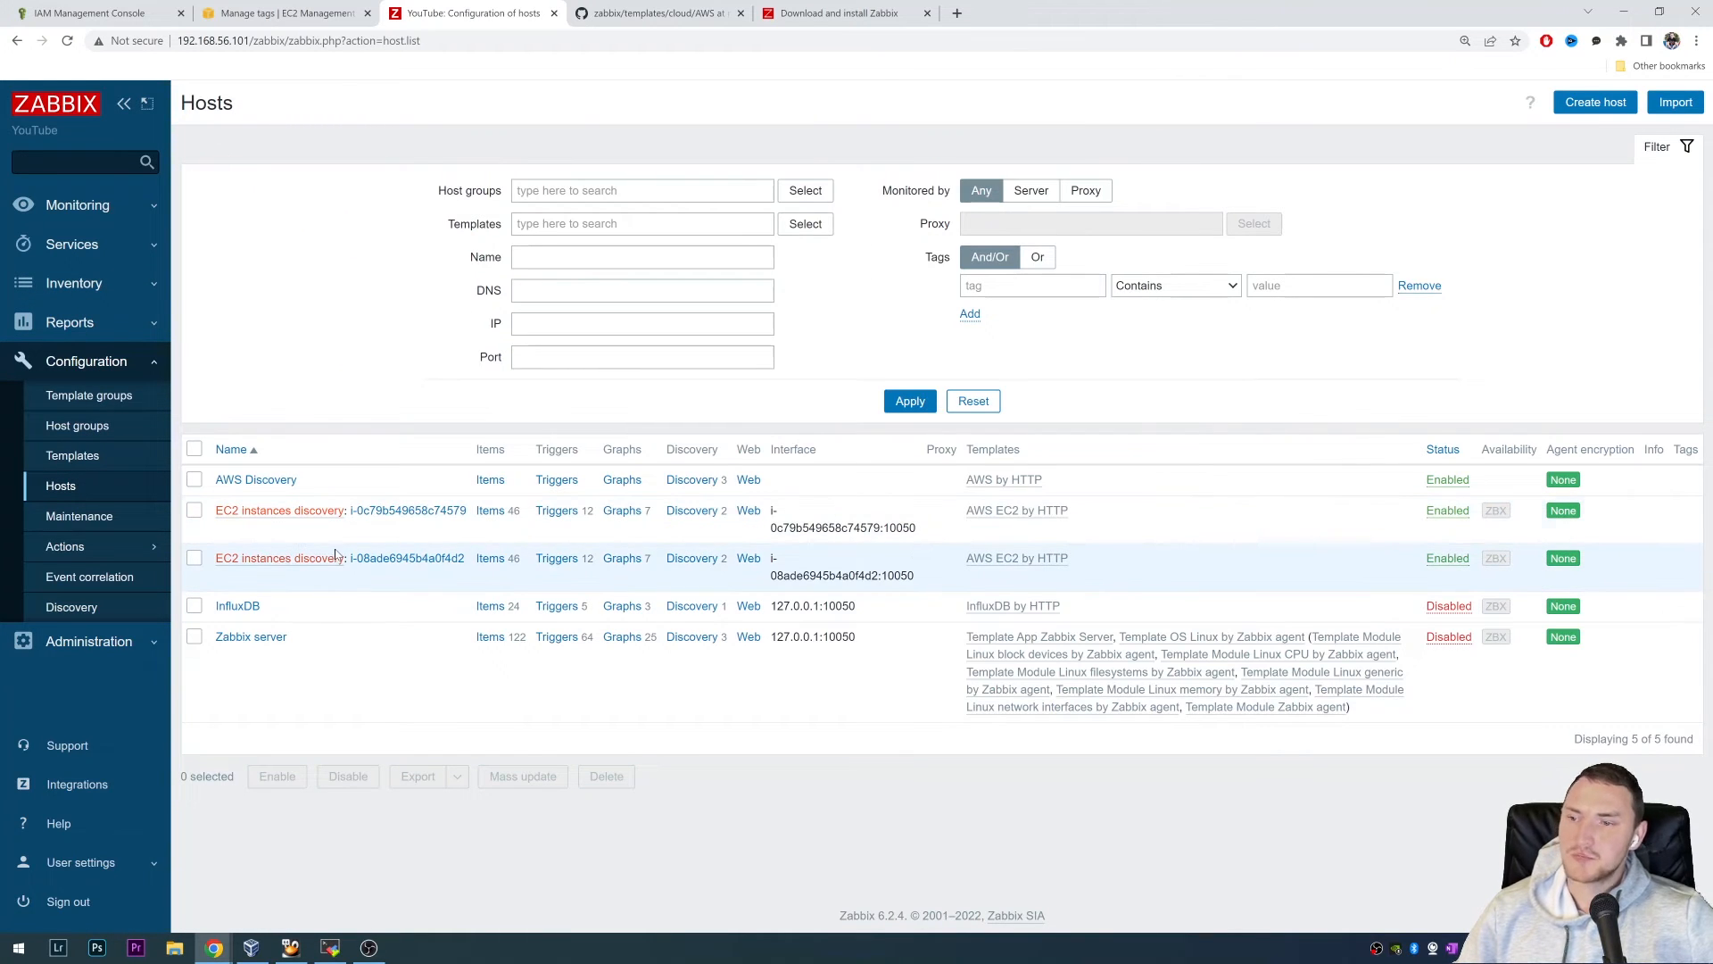
pyautogui.moveTo(408, 521)
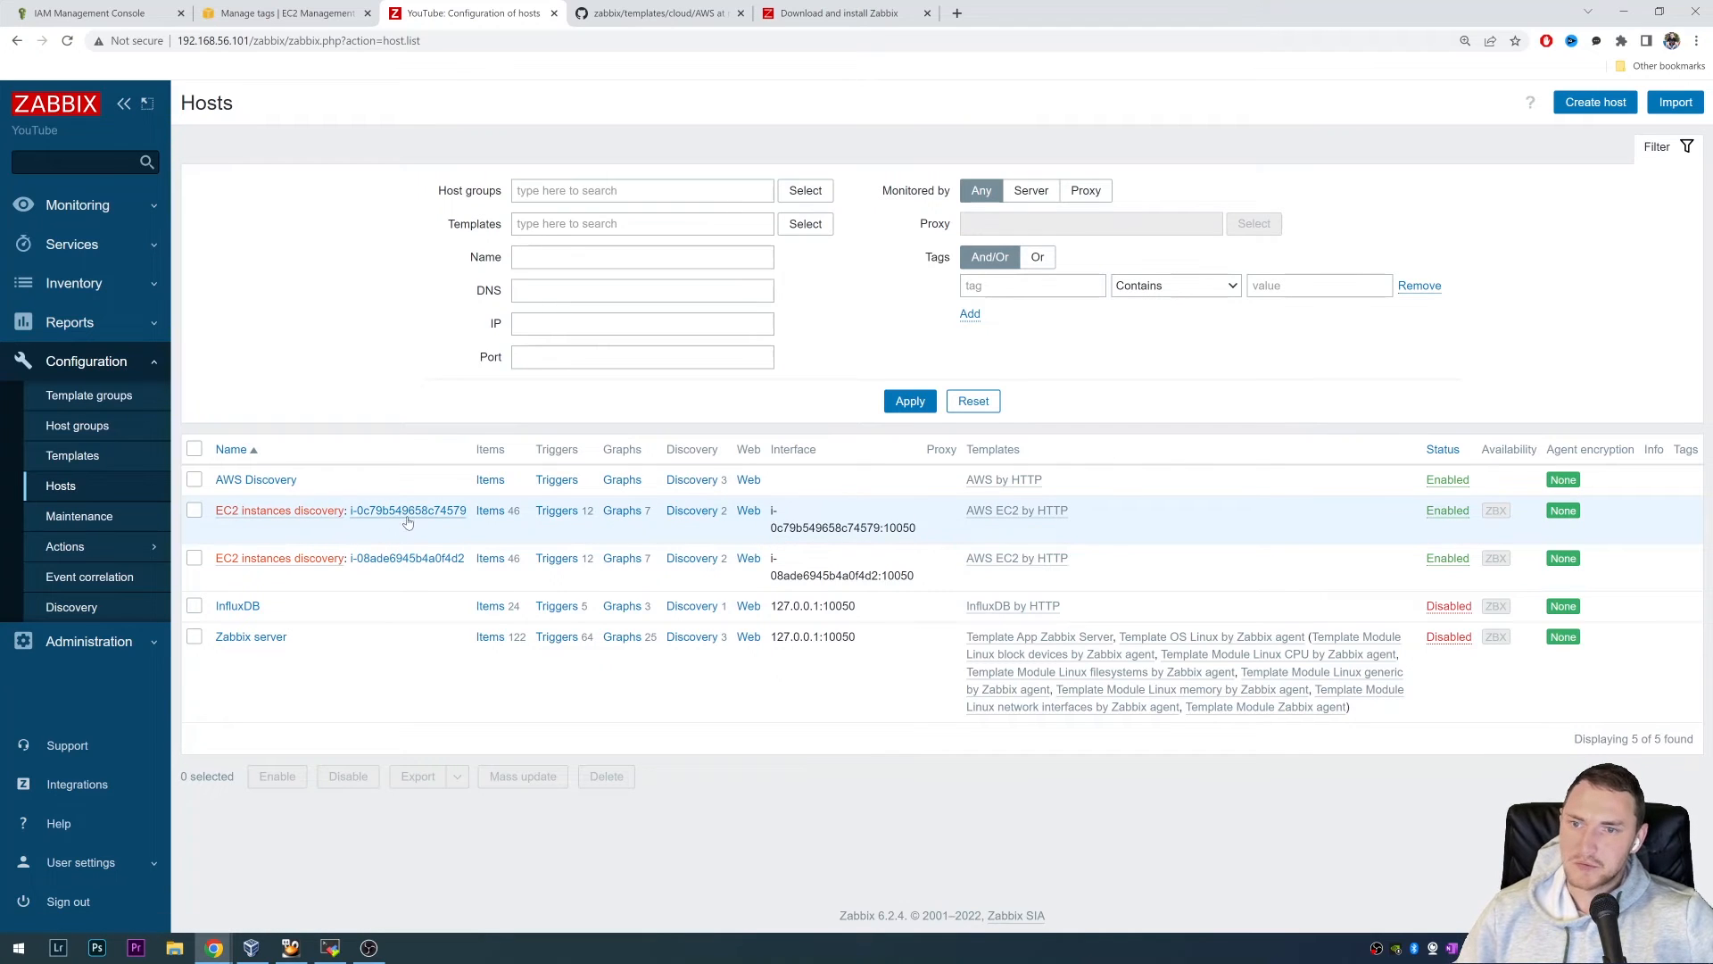
pyautogui.moveTo(408, 510)
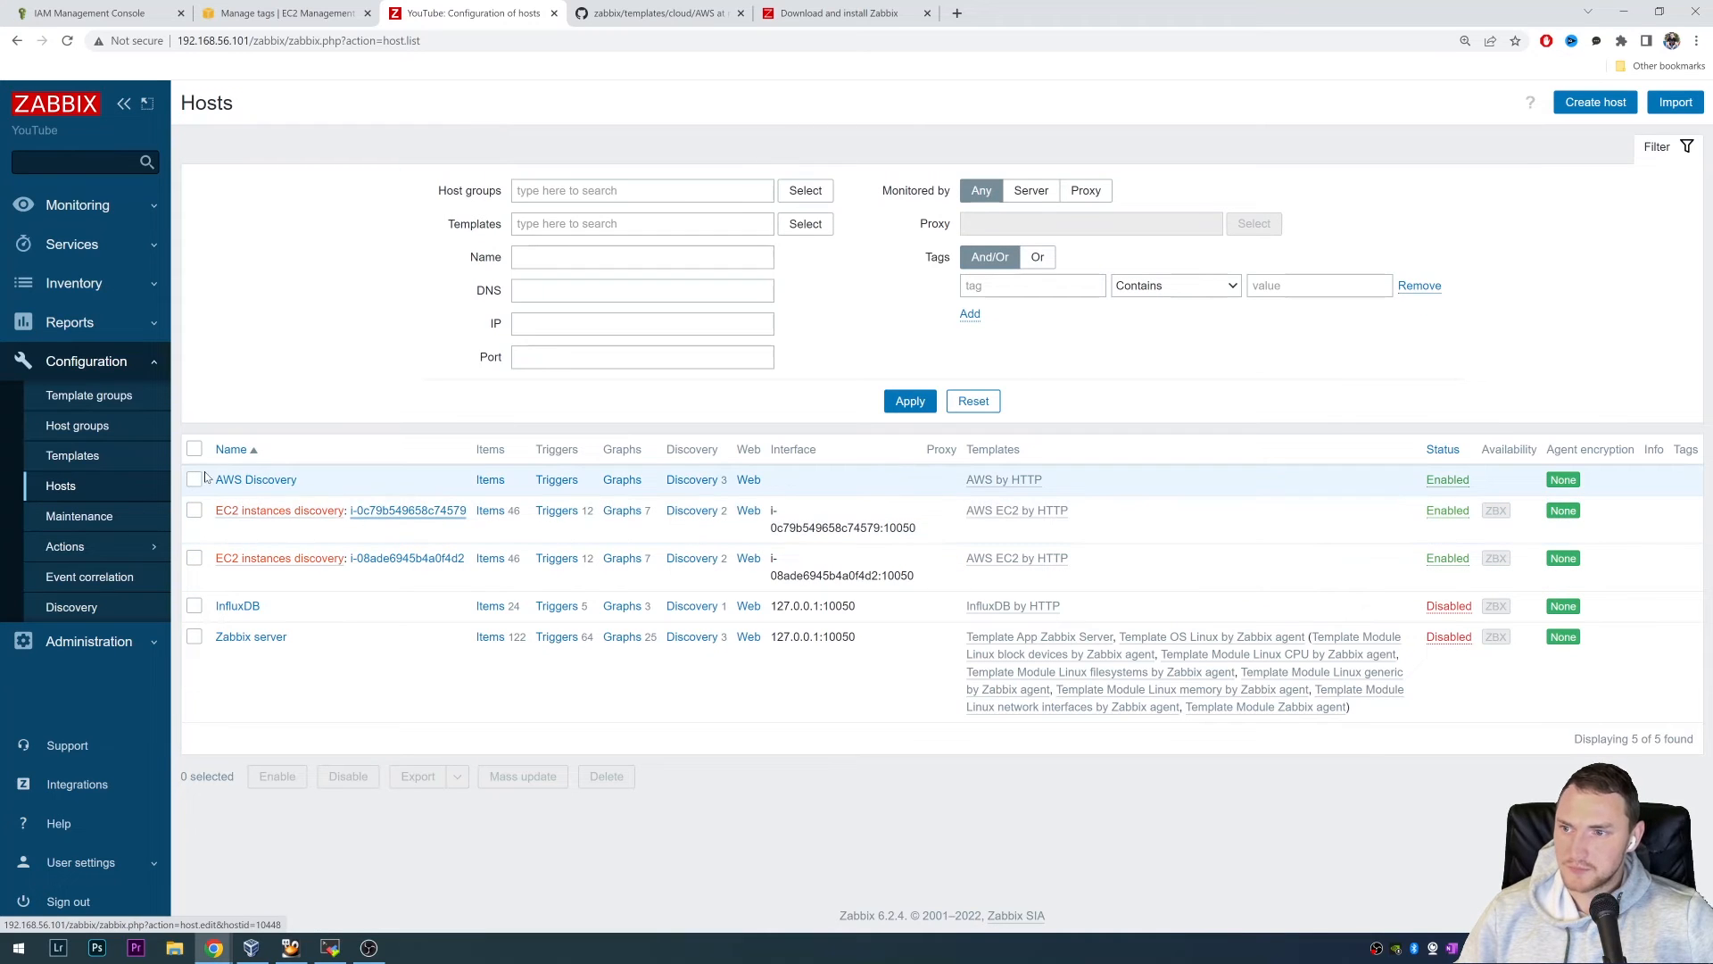
pyautogui.click(690, 511)
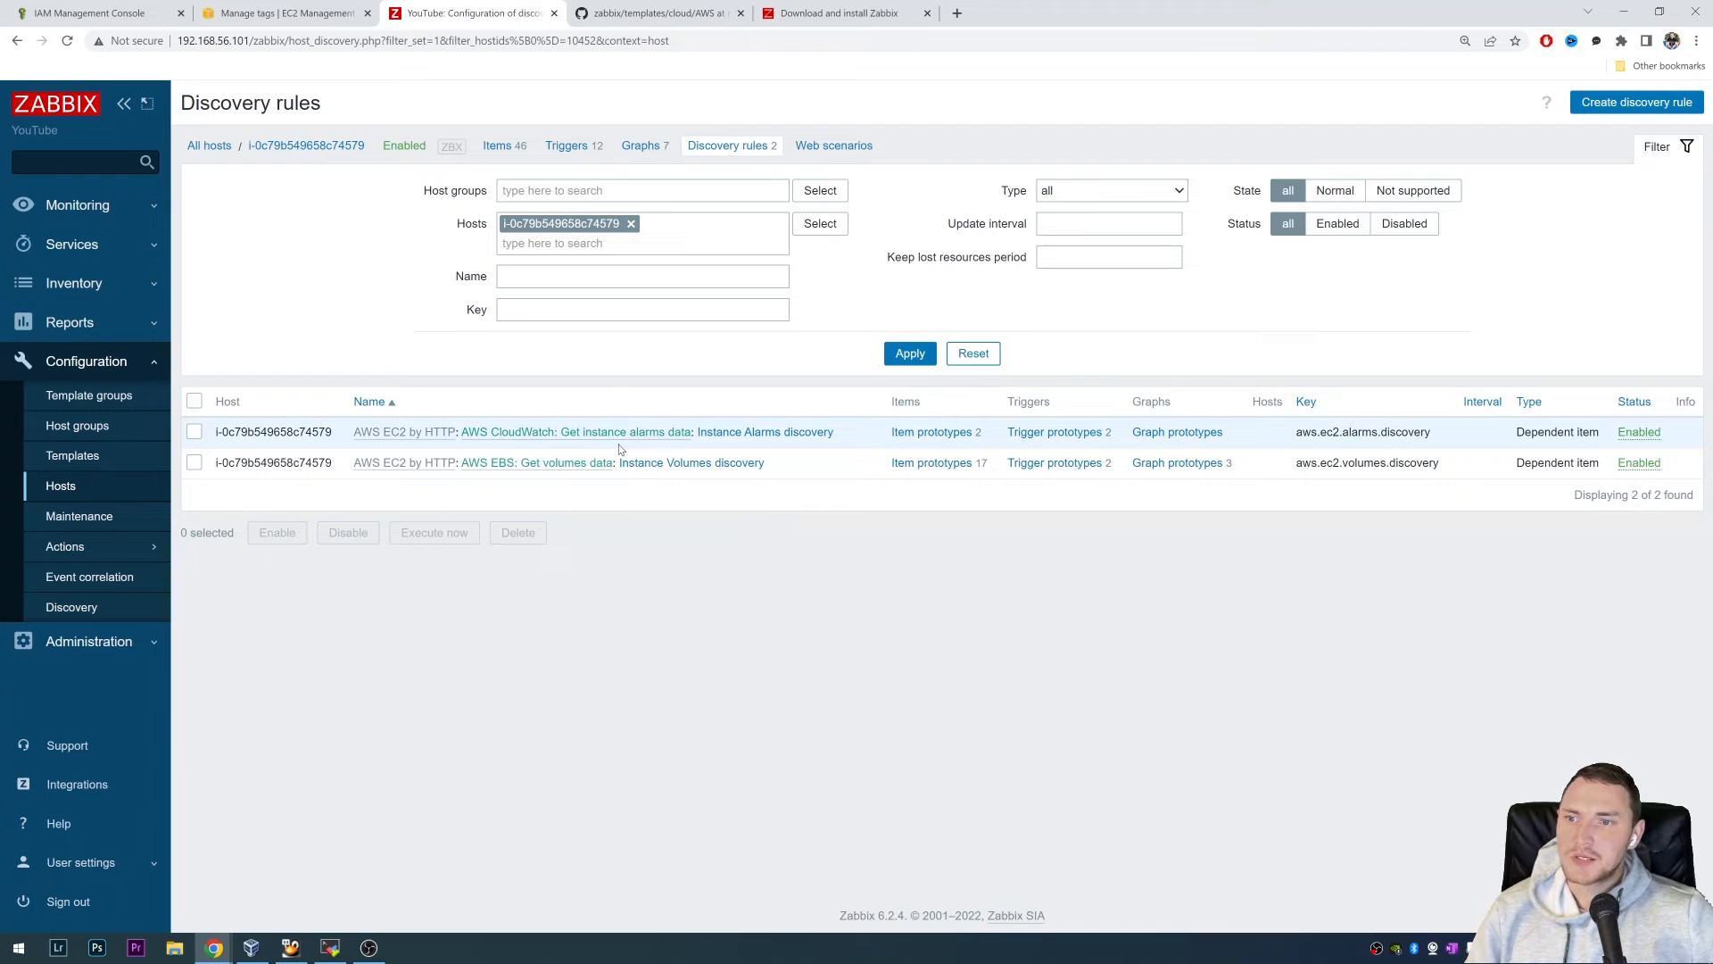
pyautogui.moveTo(754, 444)
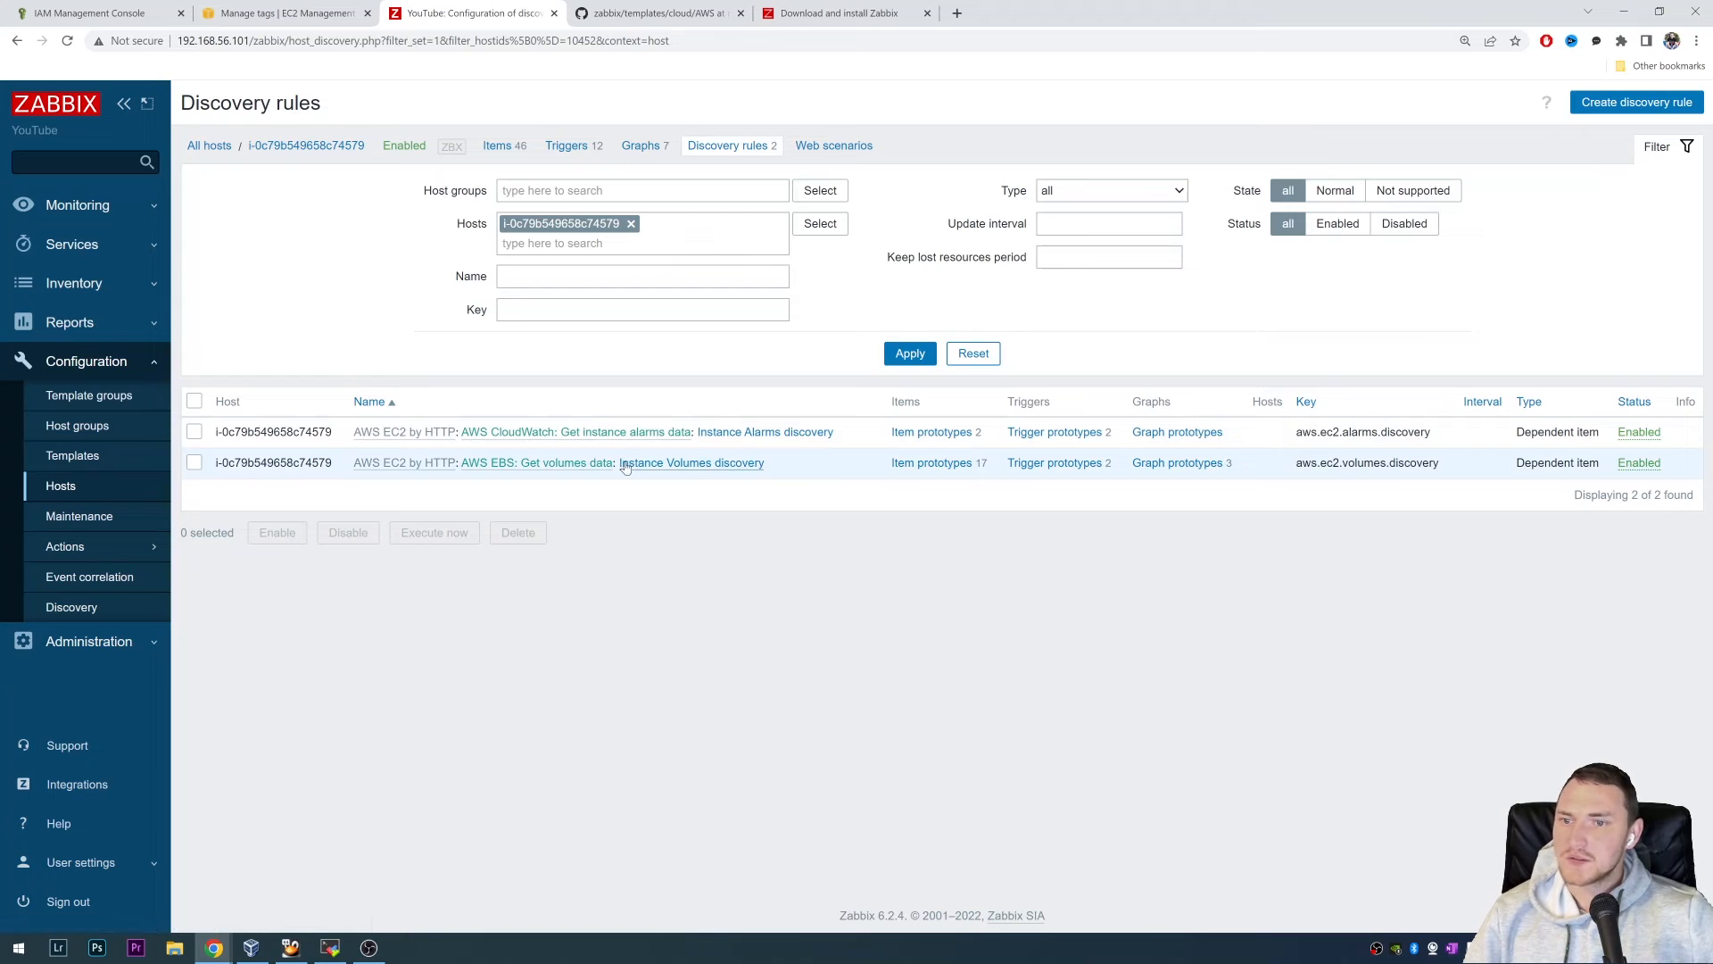
pyautogui.moveTo(770, 432)
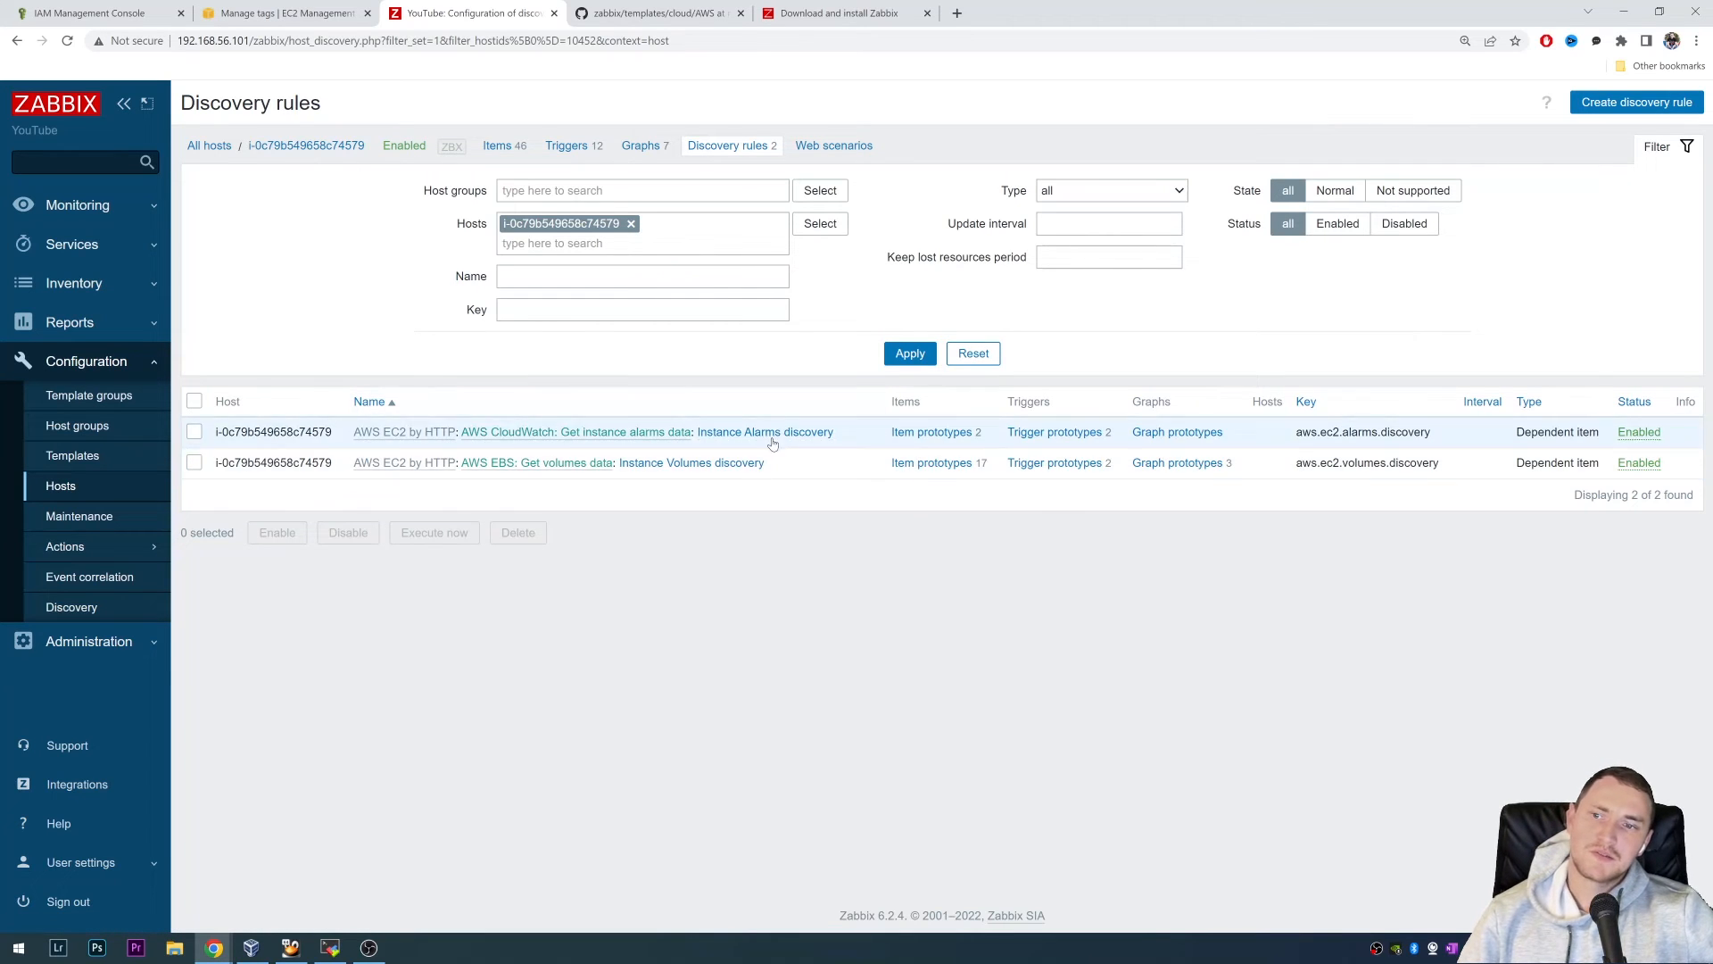
pyautogui.click(931, 432)
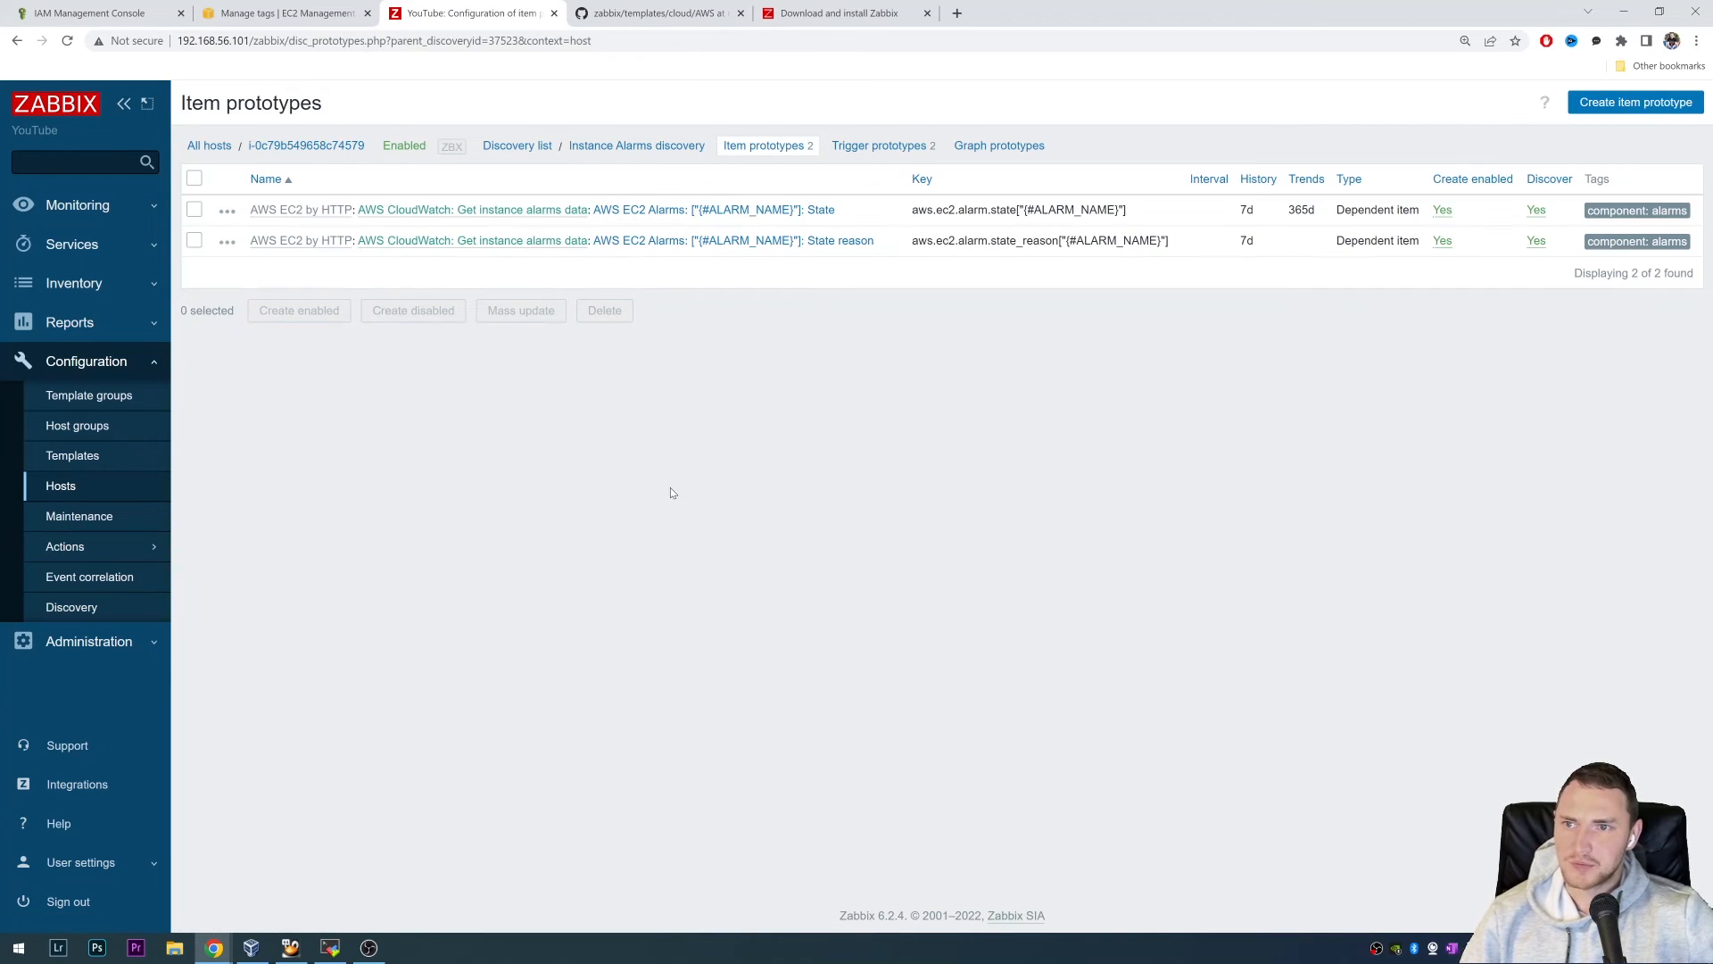
pyautogui.moveTo(109, 149)
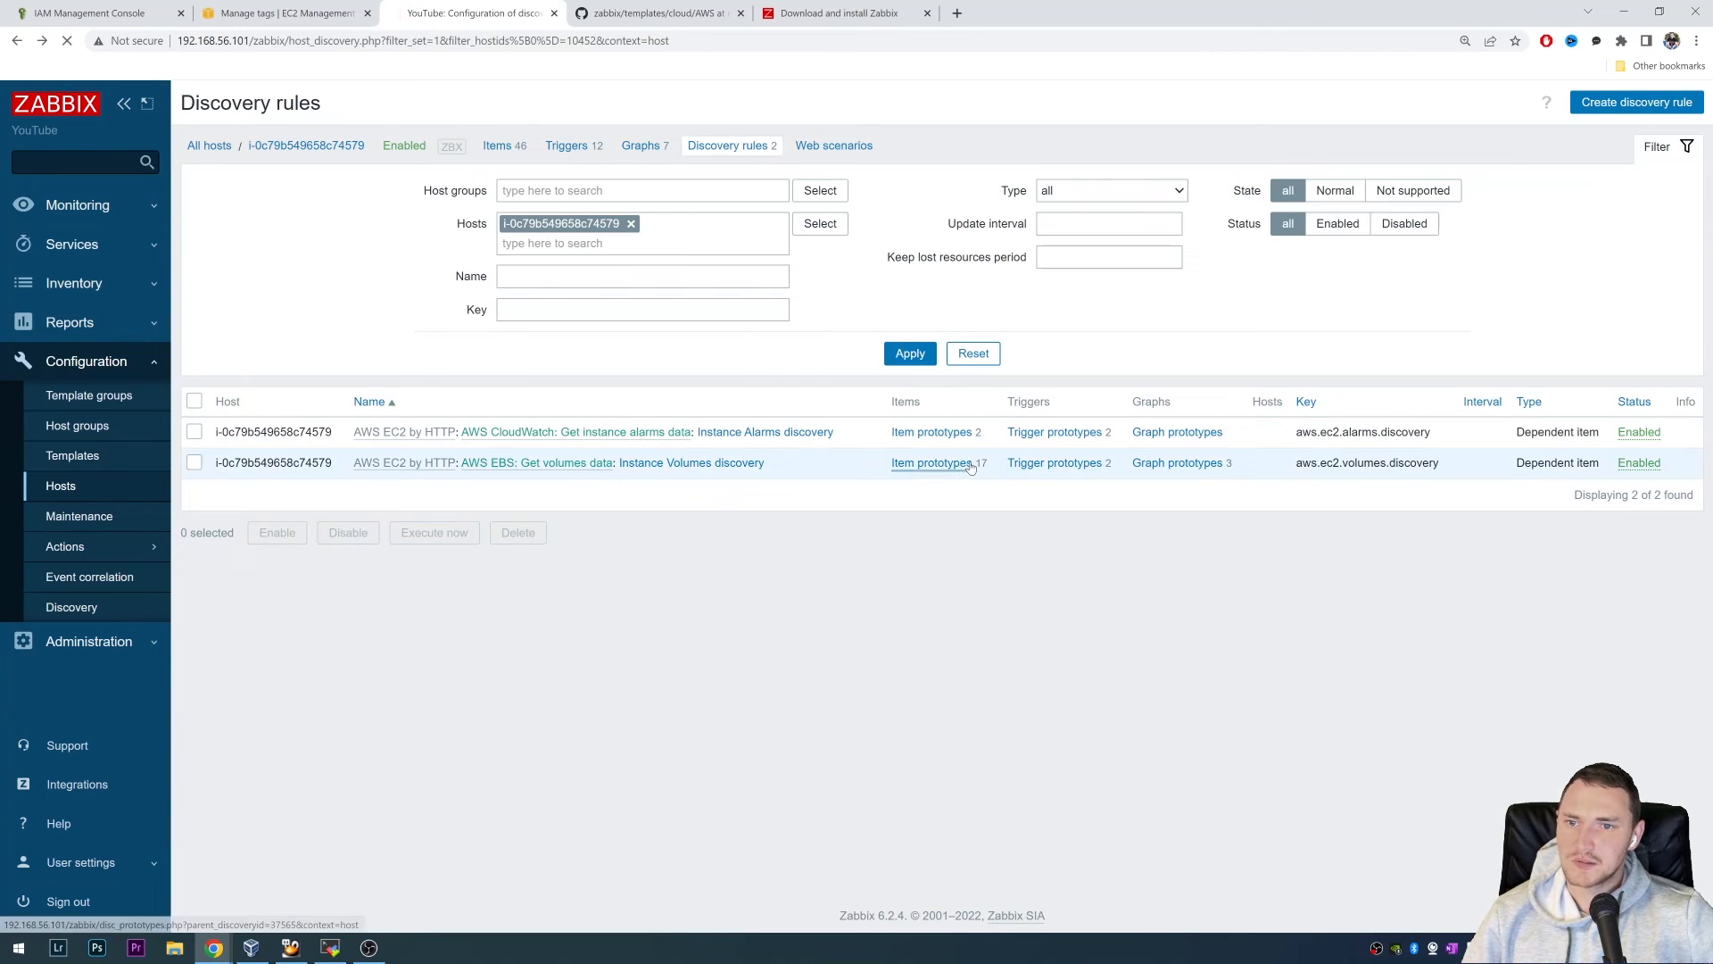
pyautogui.click(931, 462)
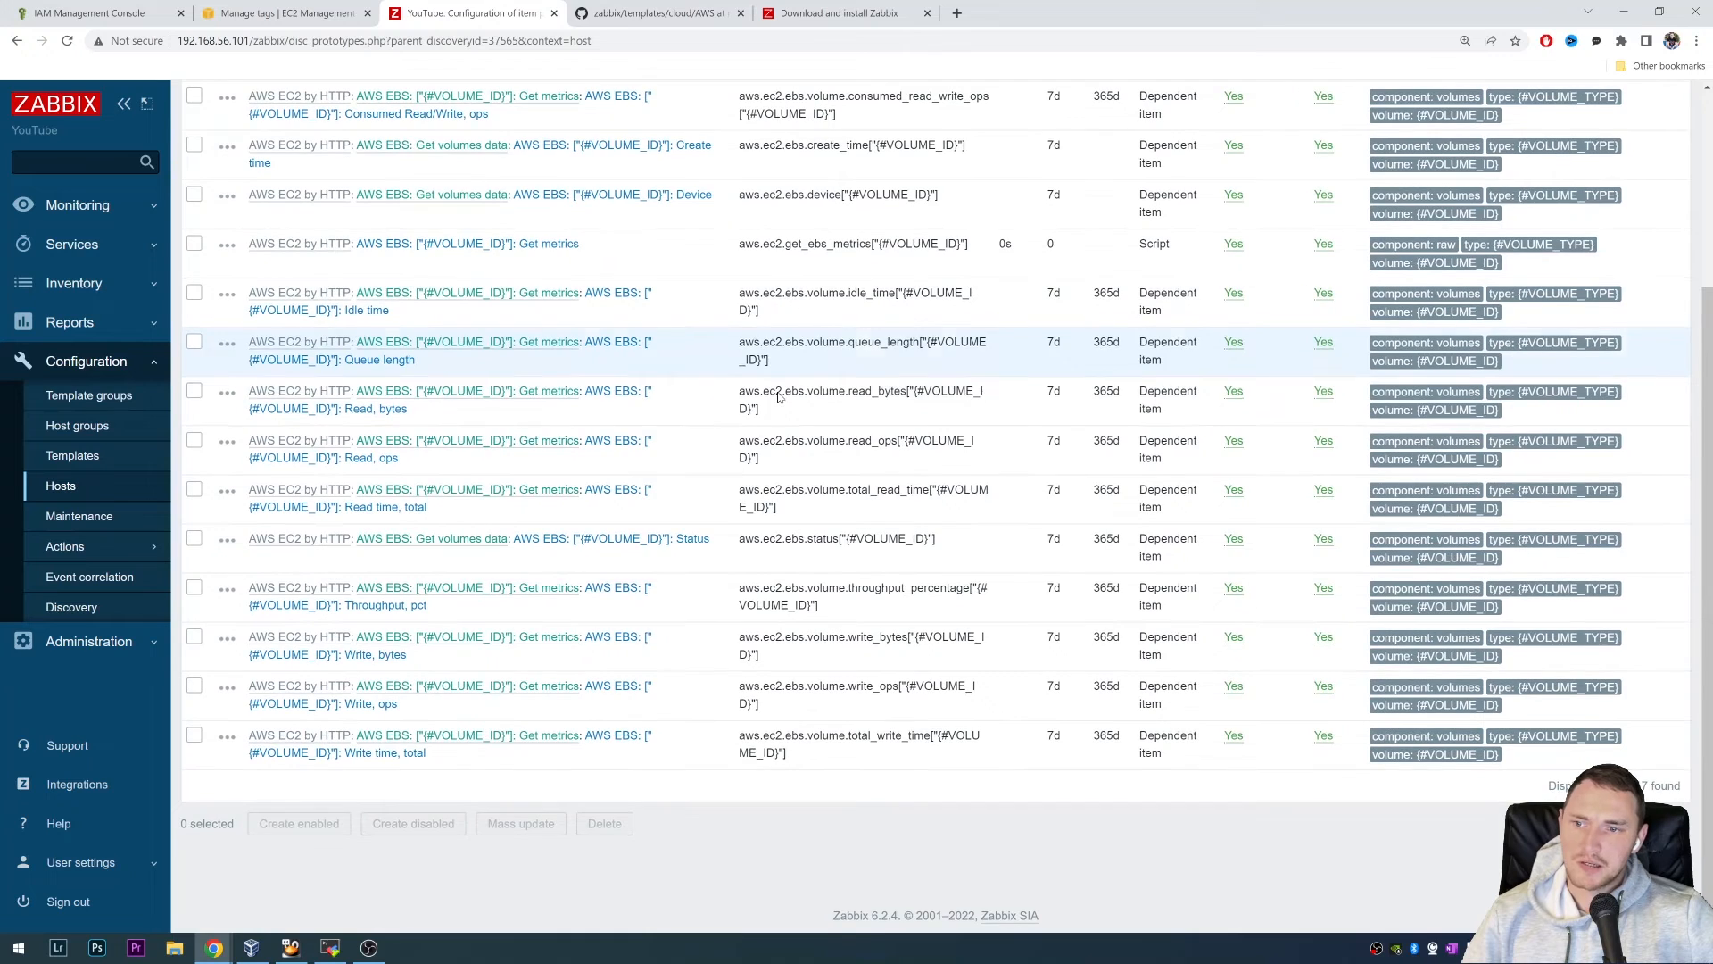
pyautogui.scroll(3)
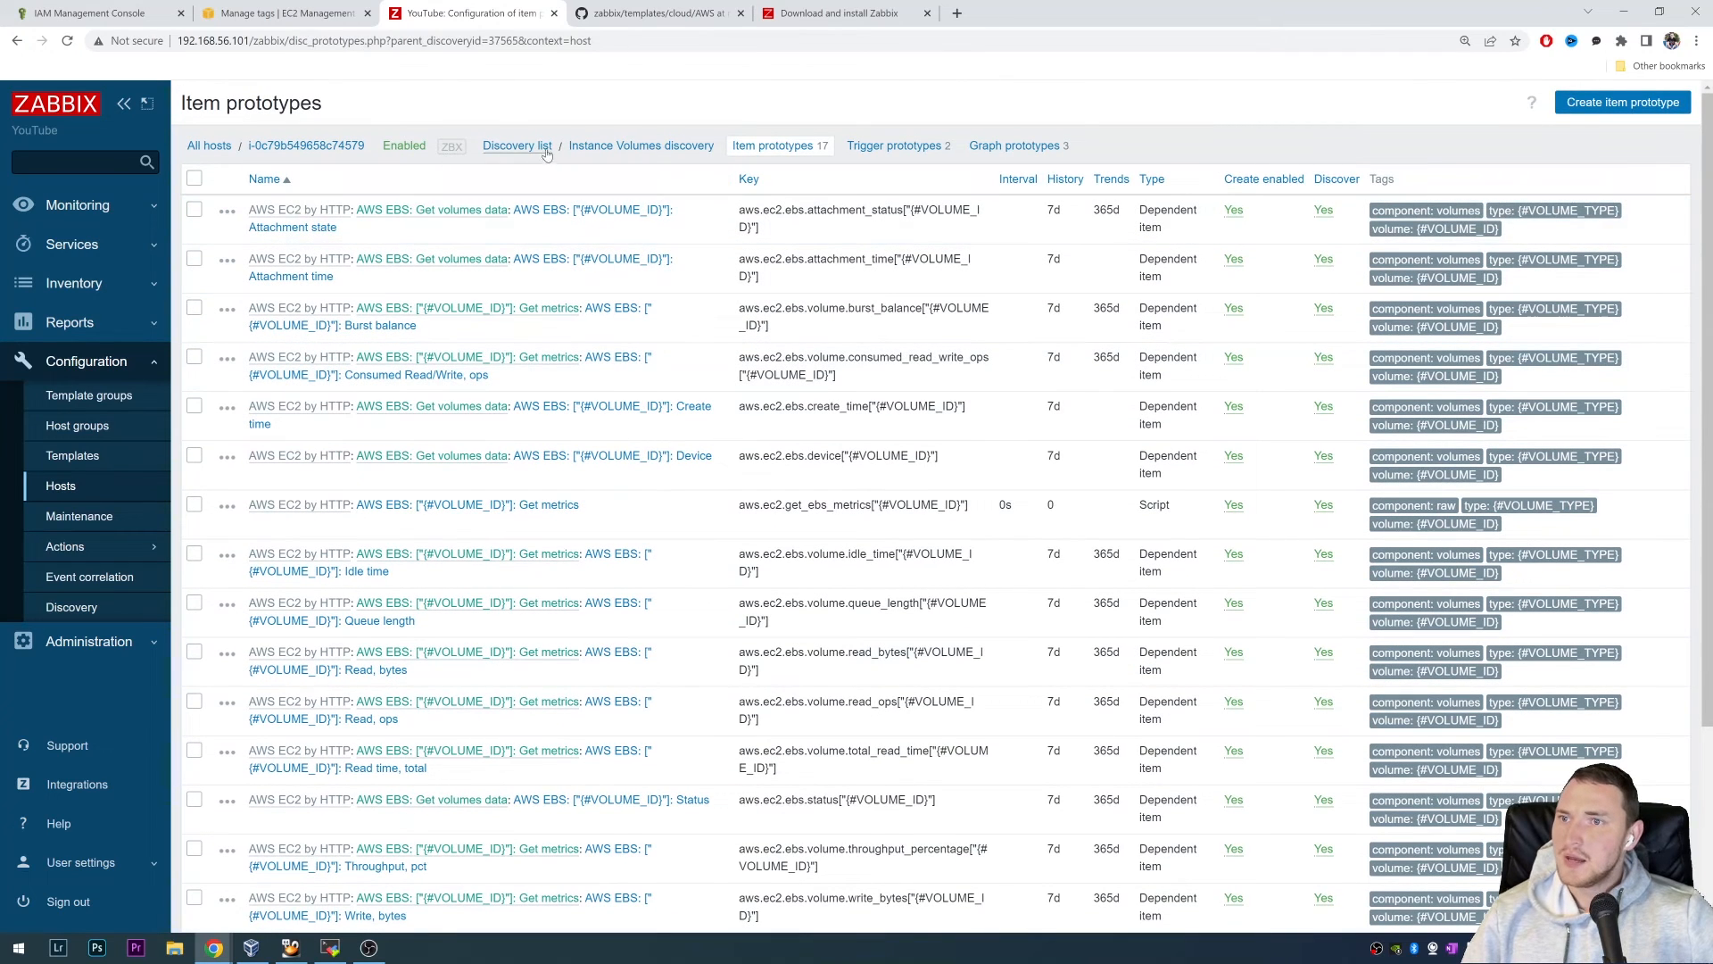
pyautogui.click(306, 145)
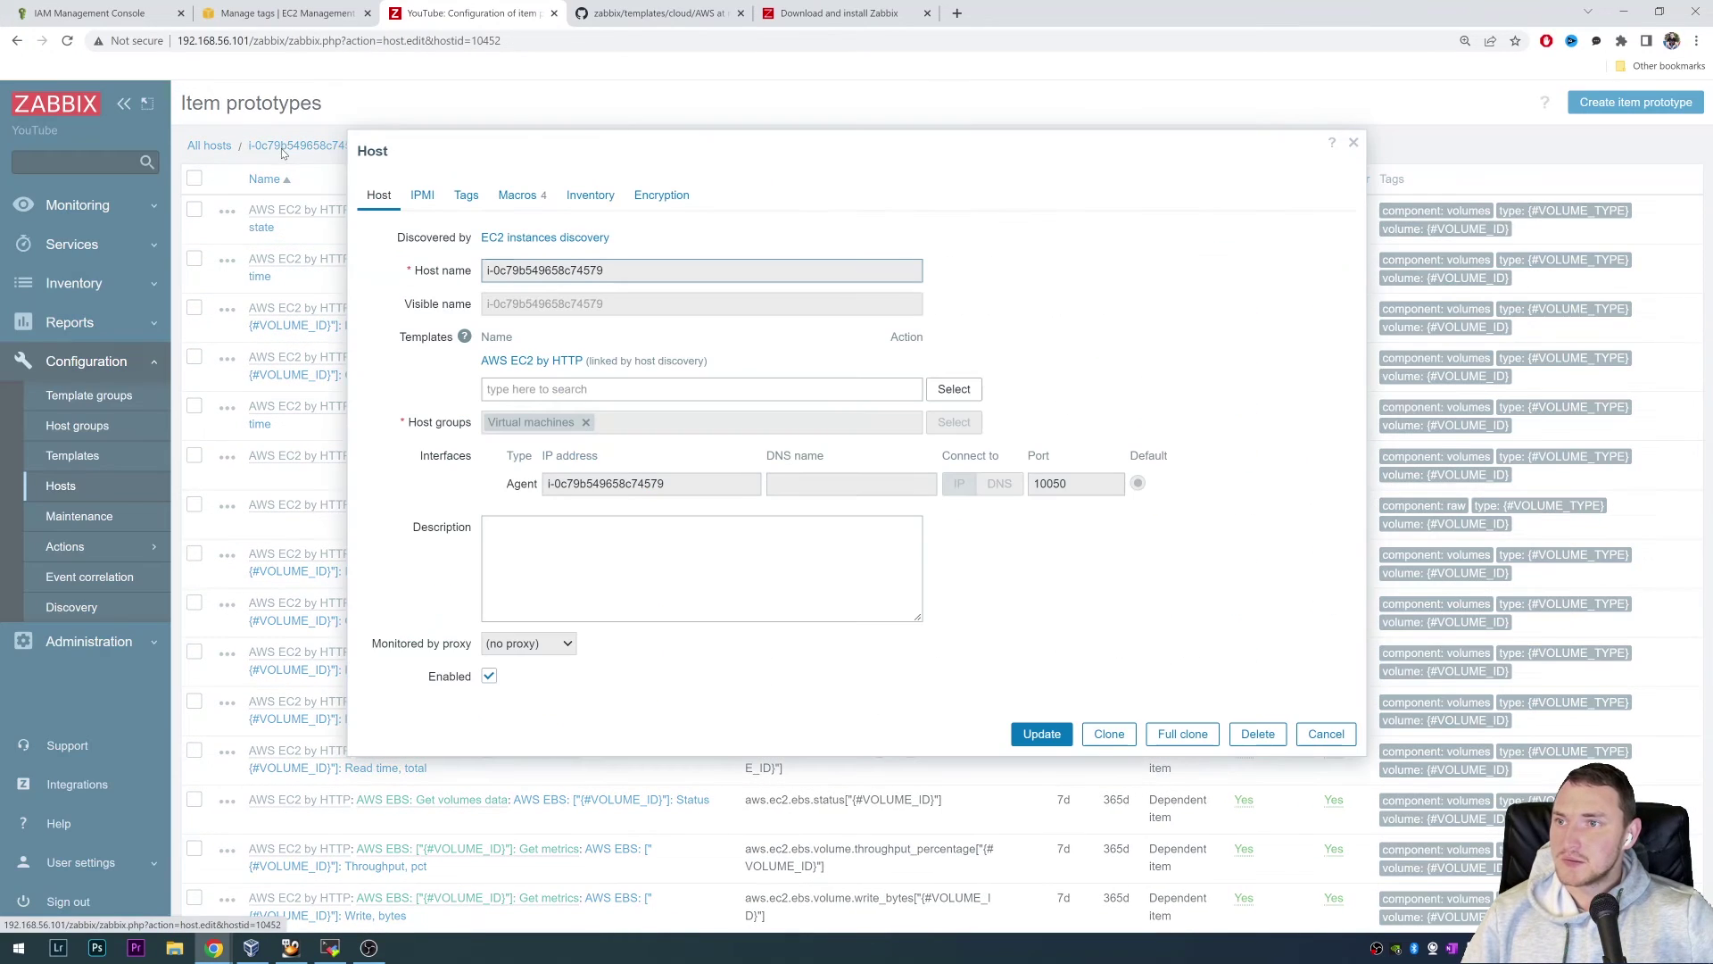
pyautogui.click(1324, 734)
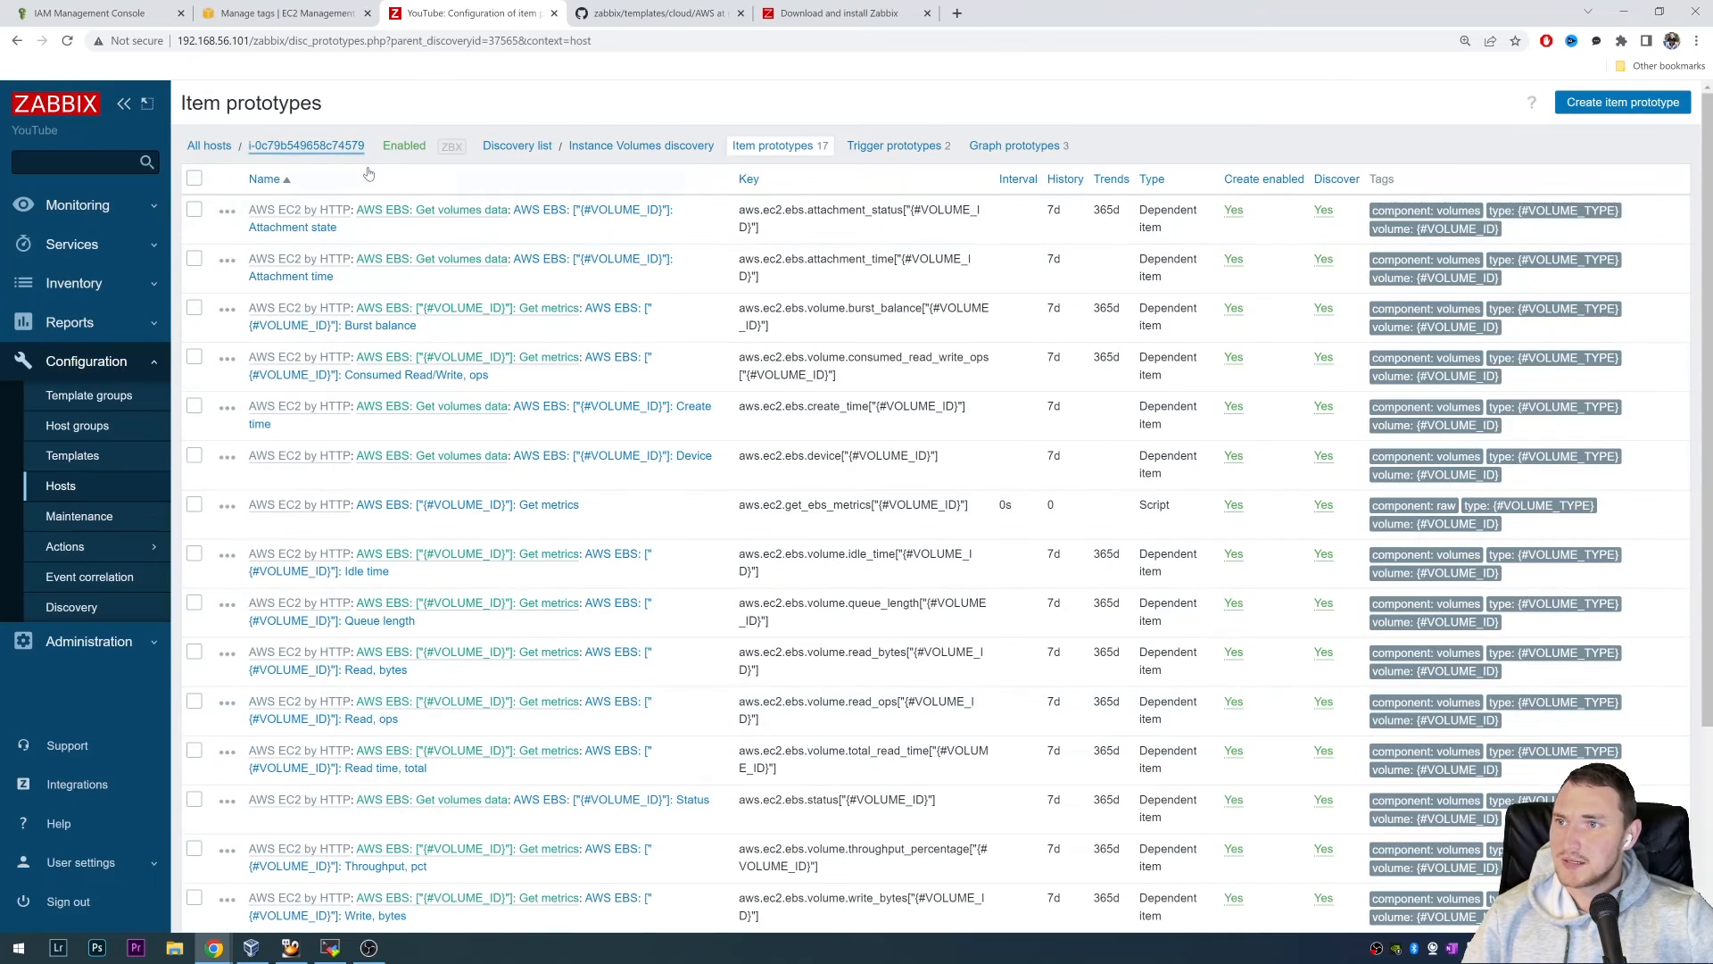
pyautogui.click(59, 486)
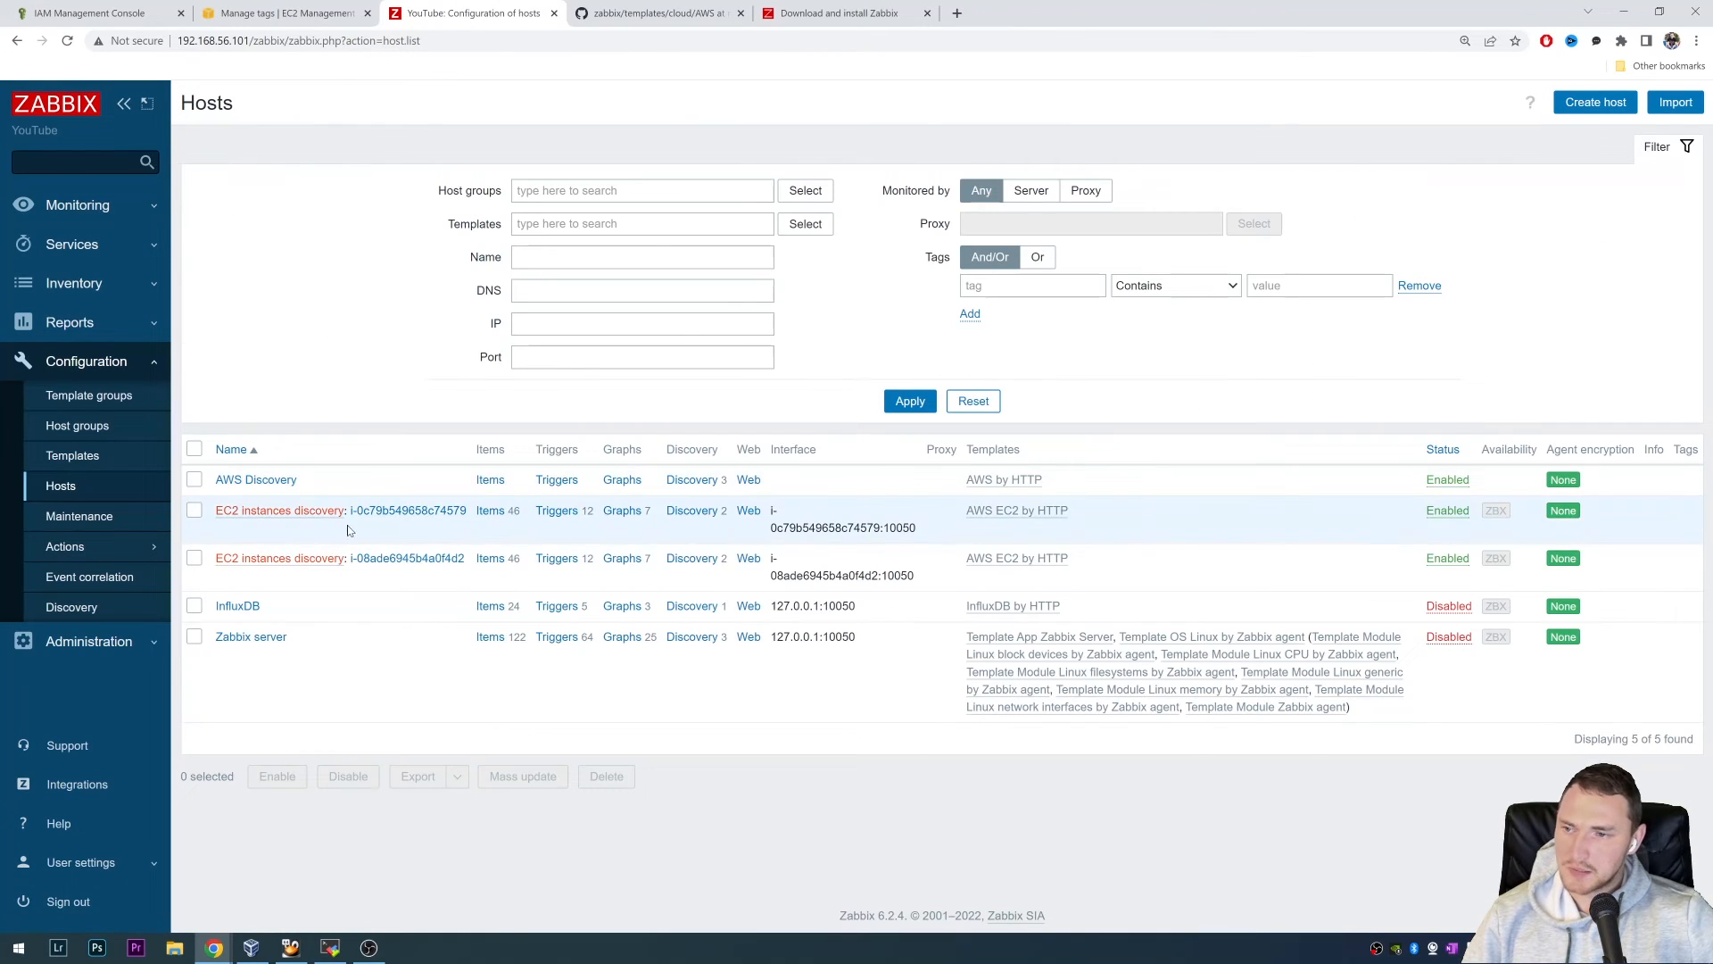
pyautogui.click(489, 510)
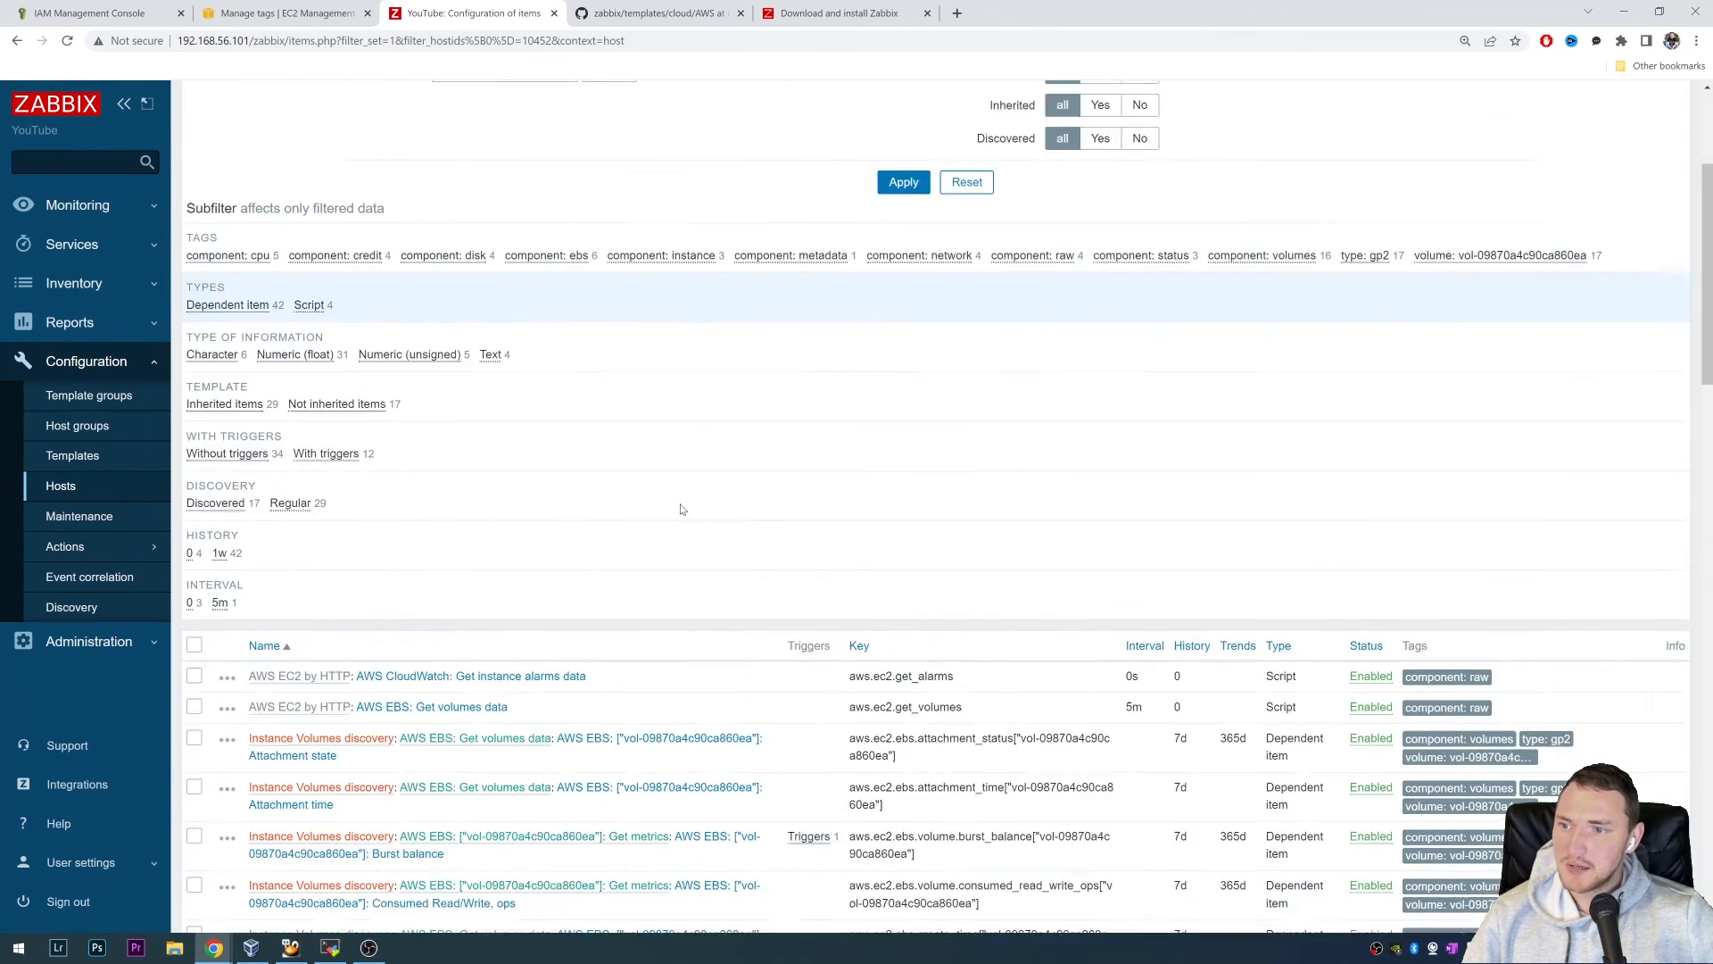
pyautogui.scroll(-3)
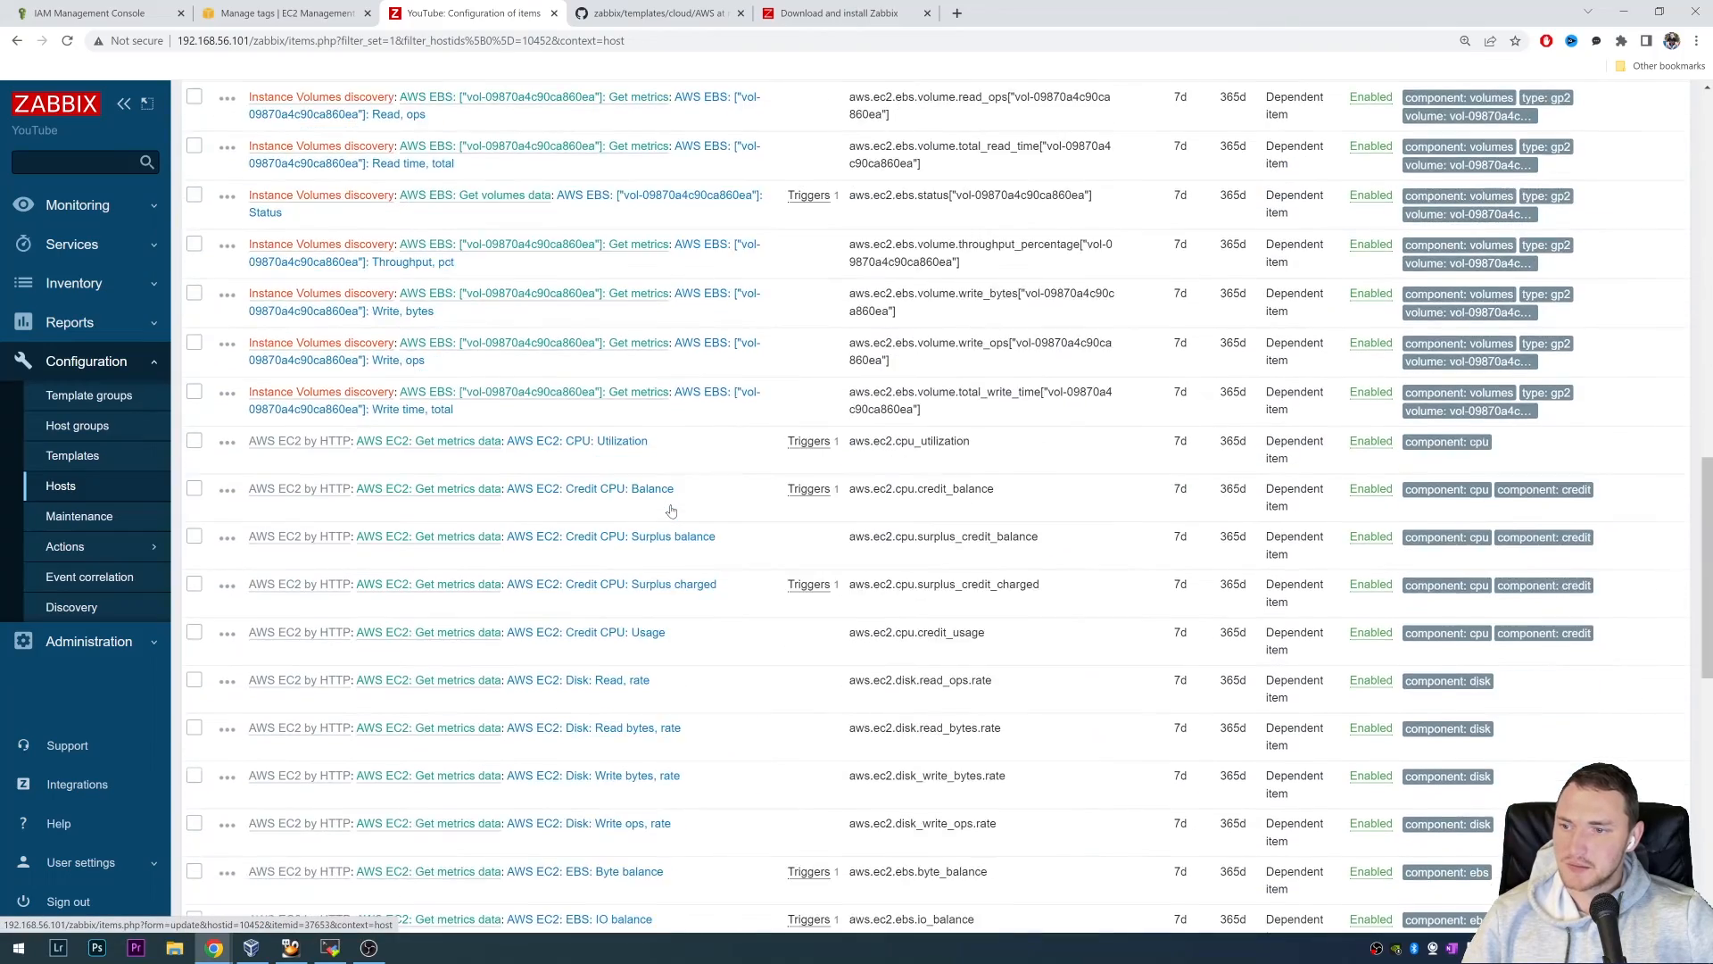
pyautogui.scroll(-3)
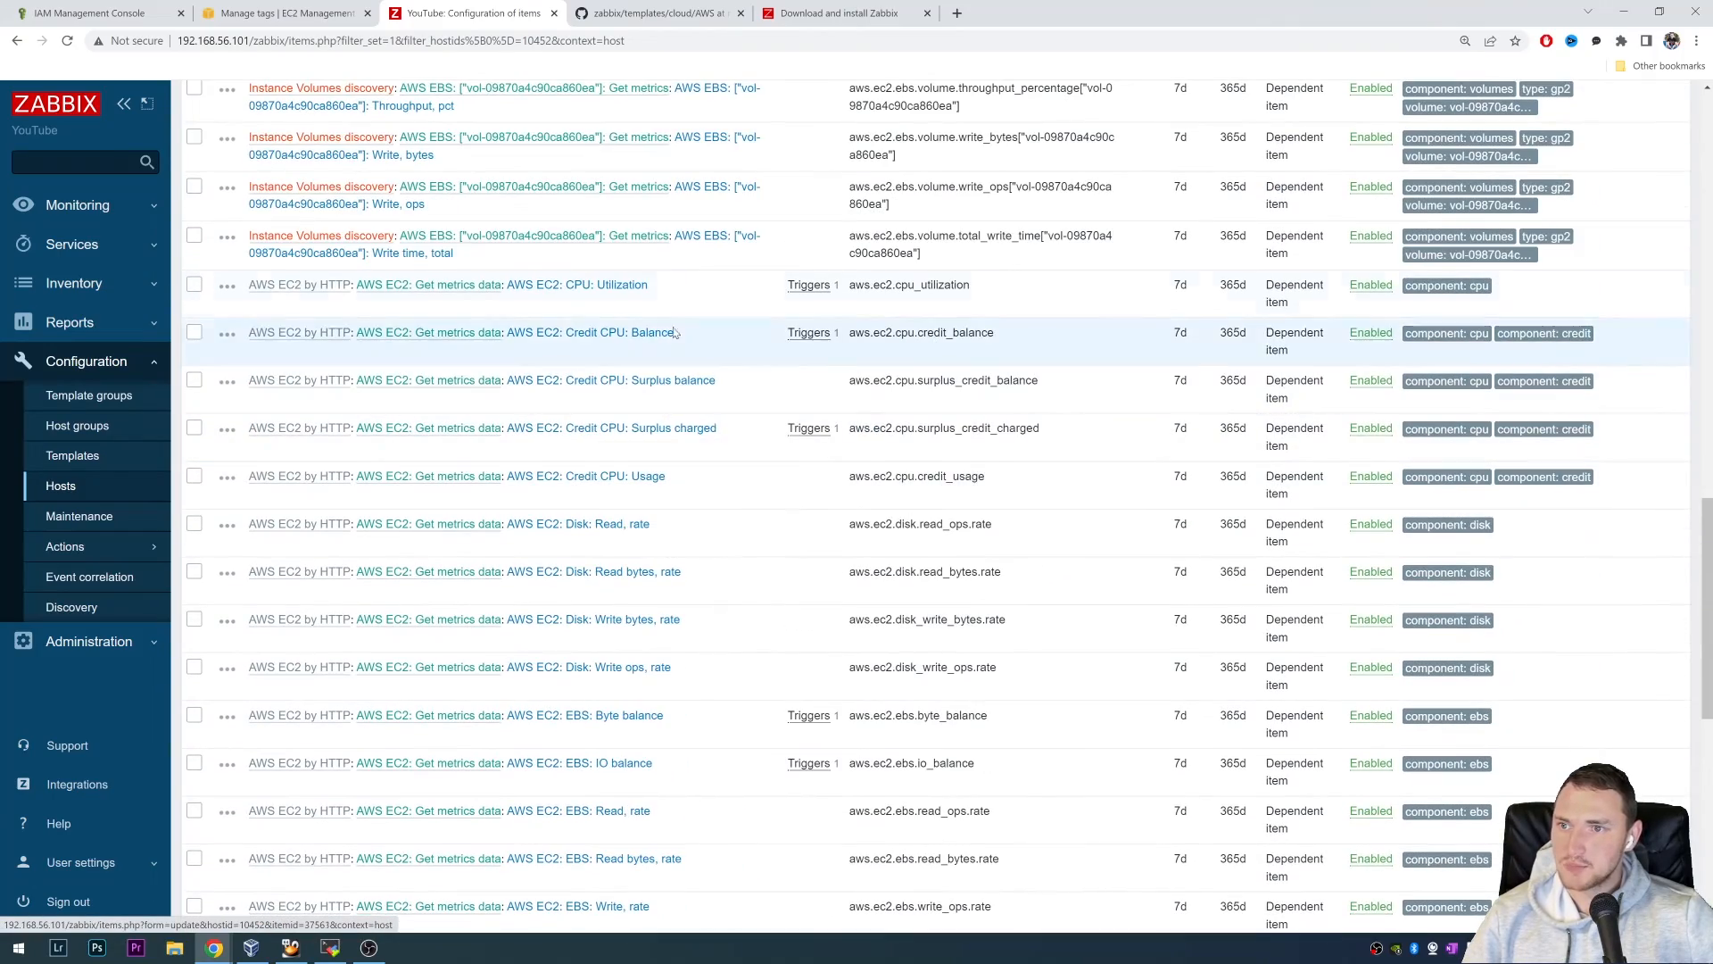
pyautogui.scroll(-3)
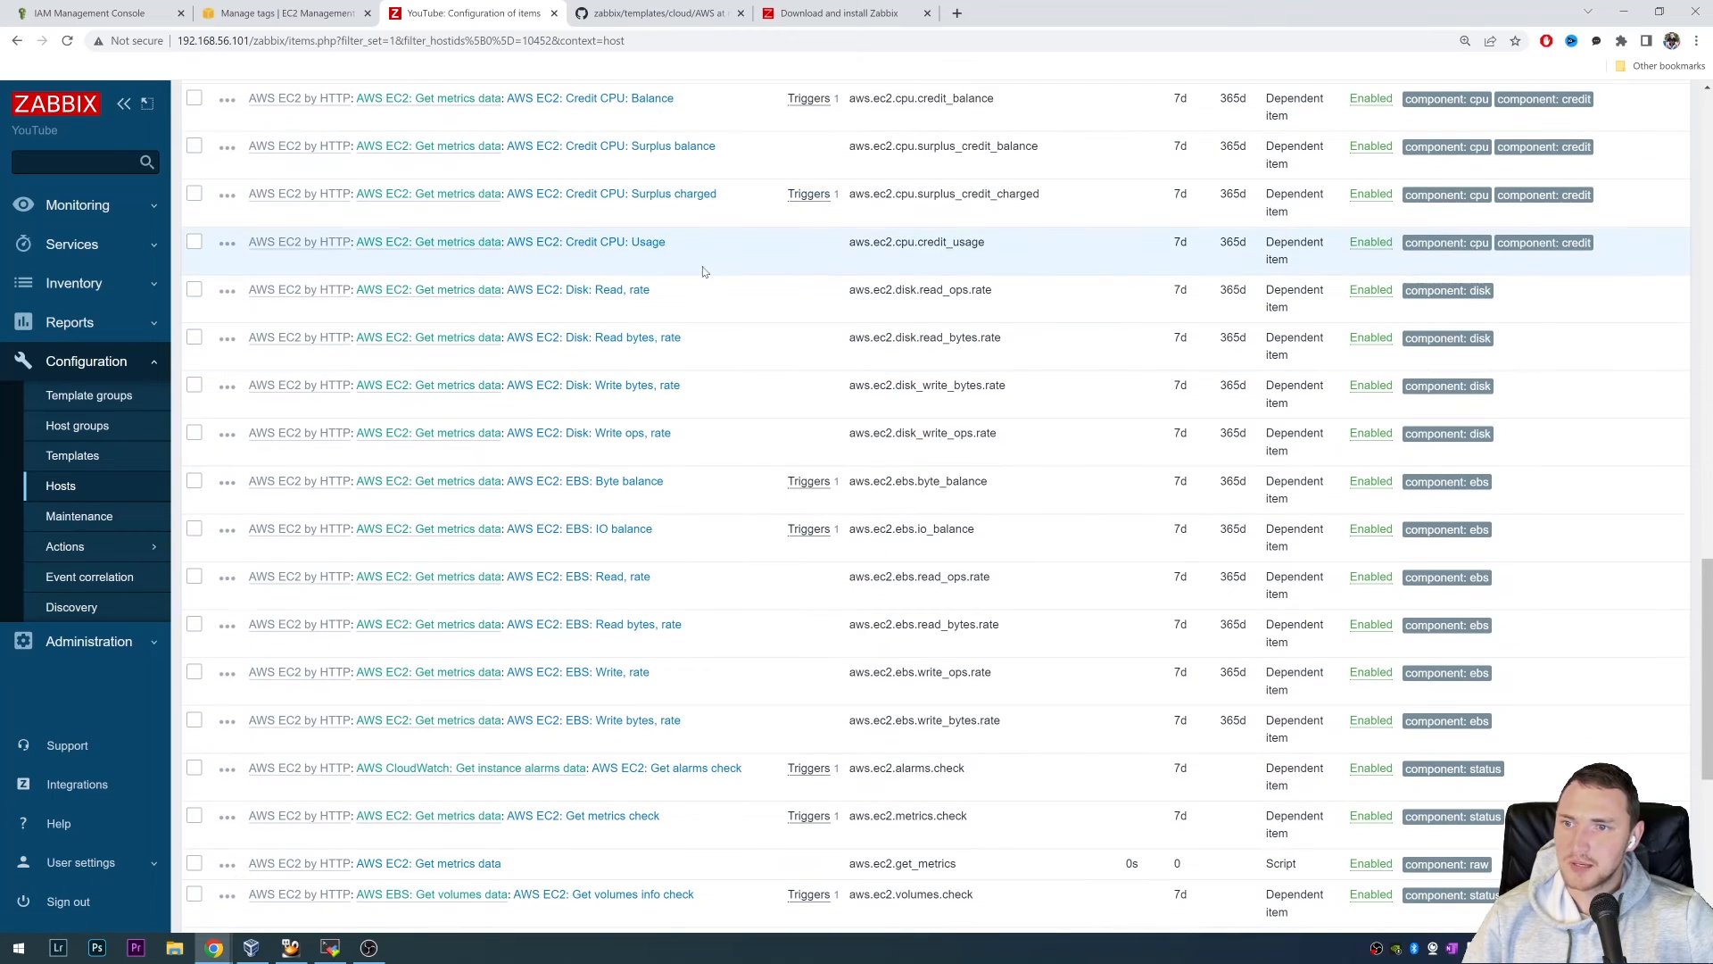
pyautogui.scroll(-3)
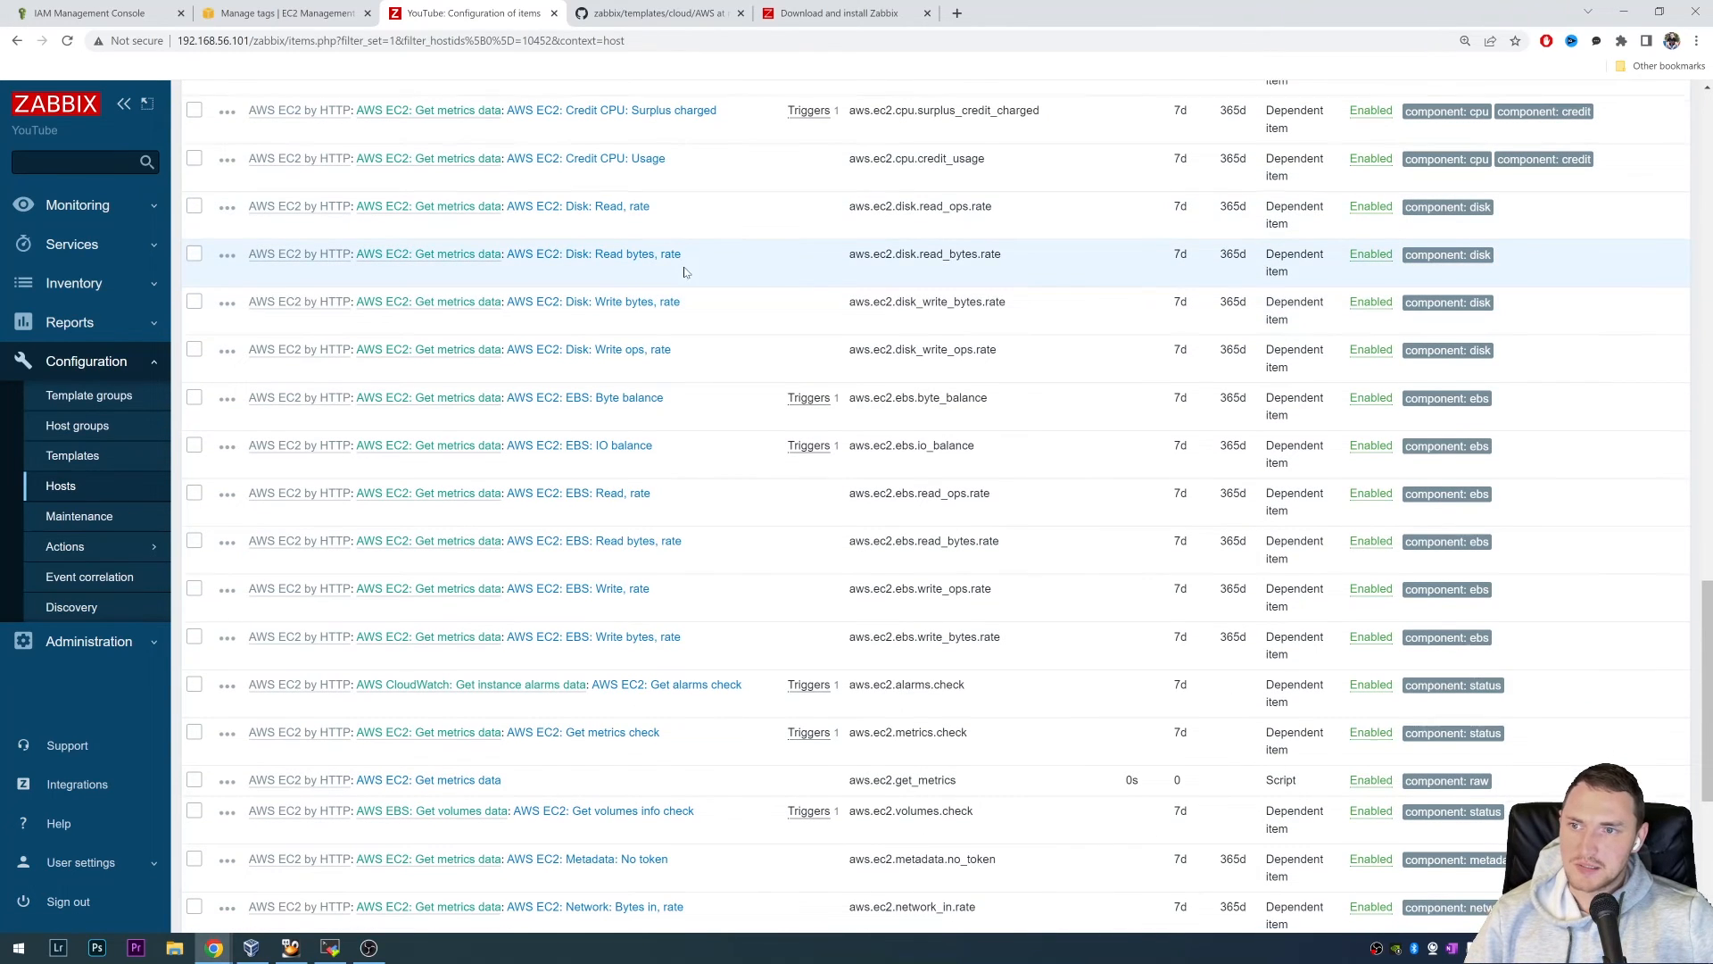
pyautogui.scroll(-3)
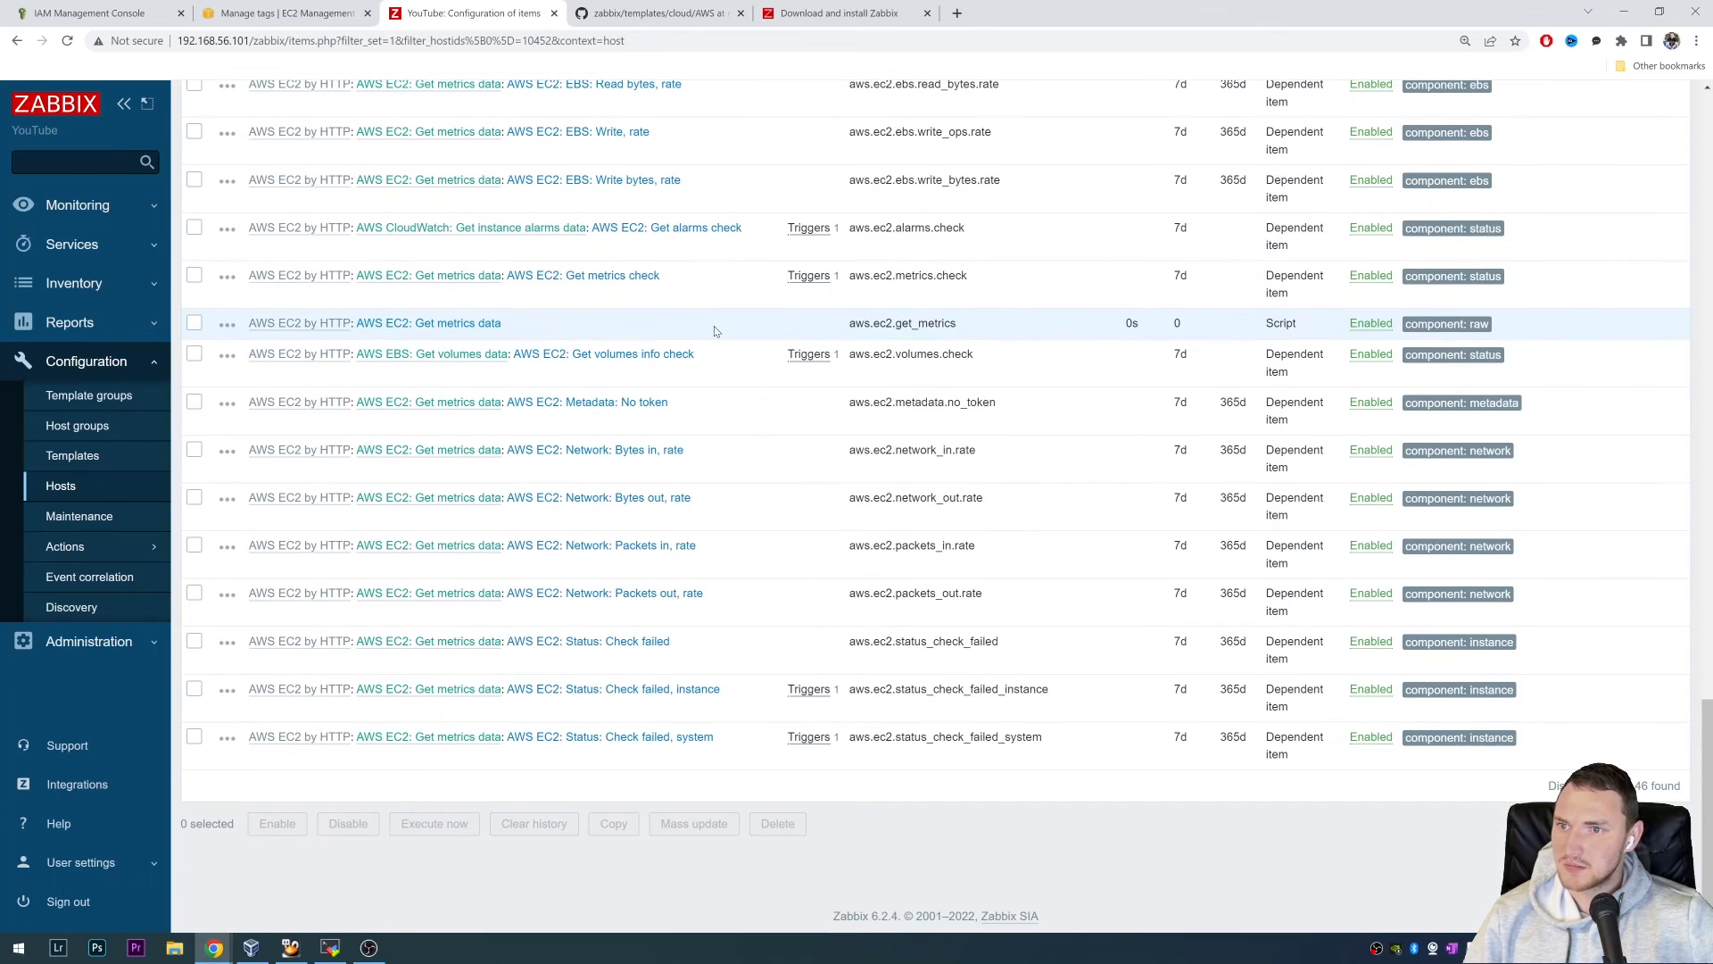
pyautogui.moveTo(754, 409)
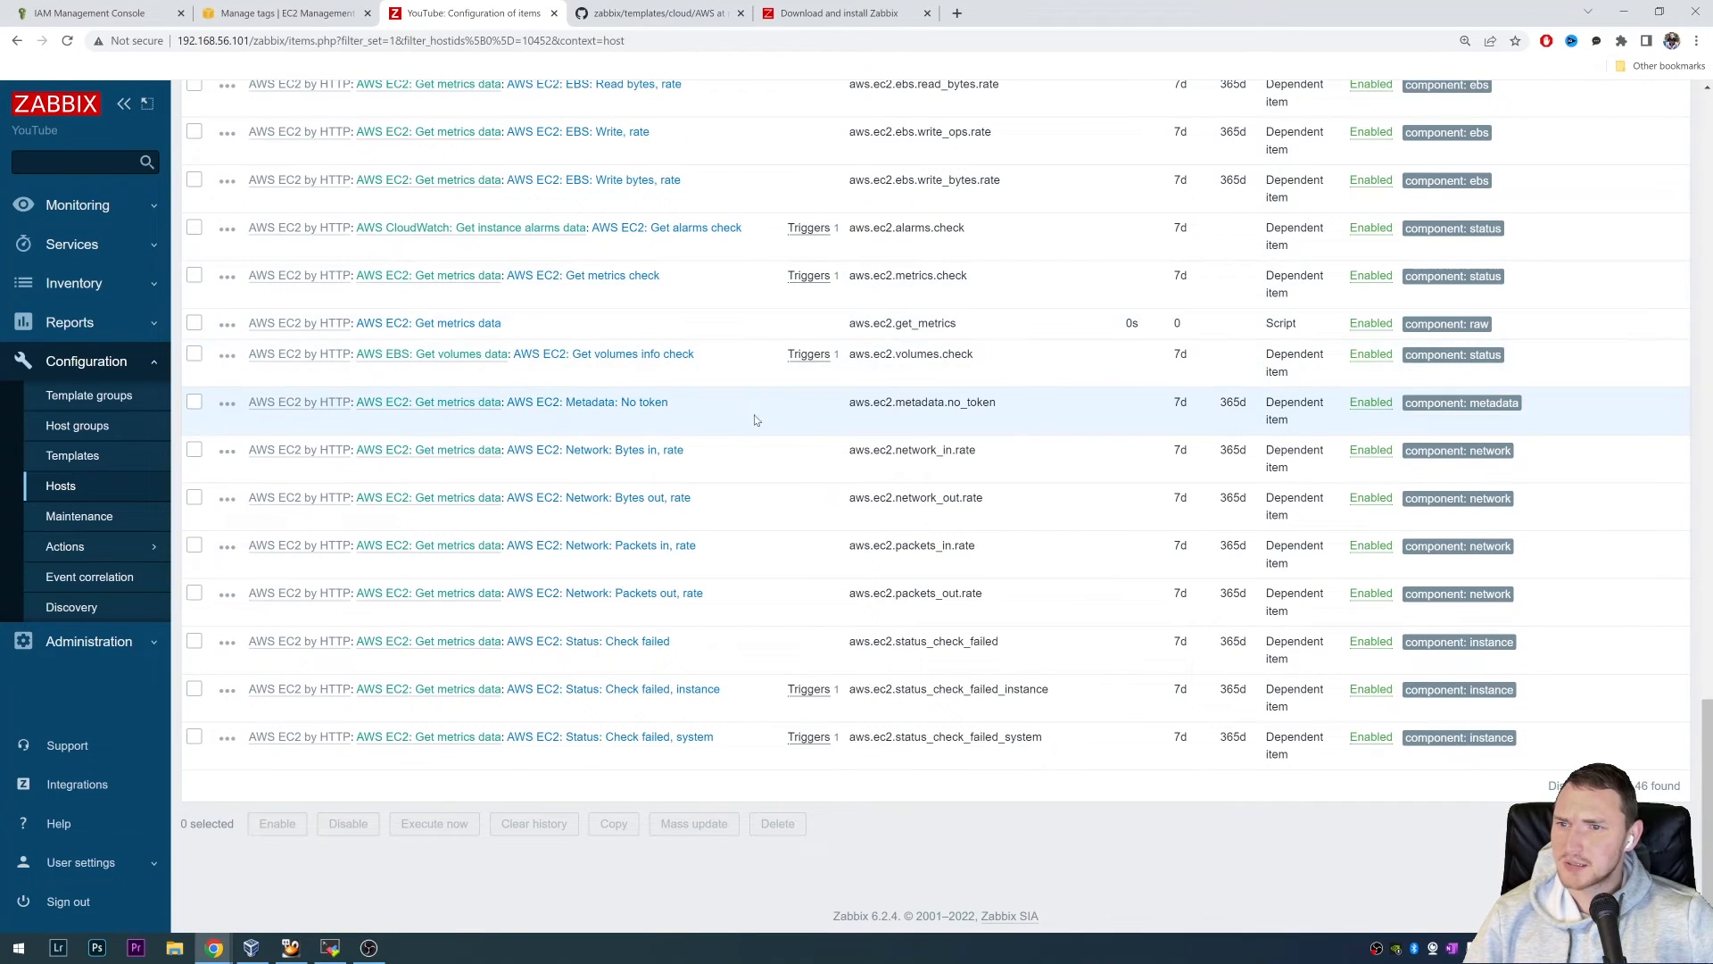
pyautogui.moveTo(776, 399)
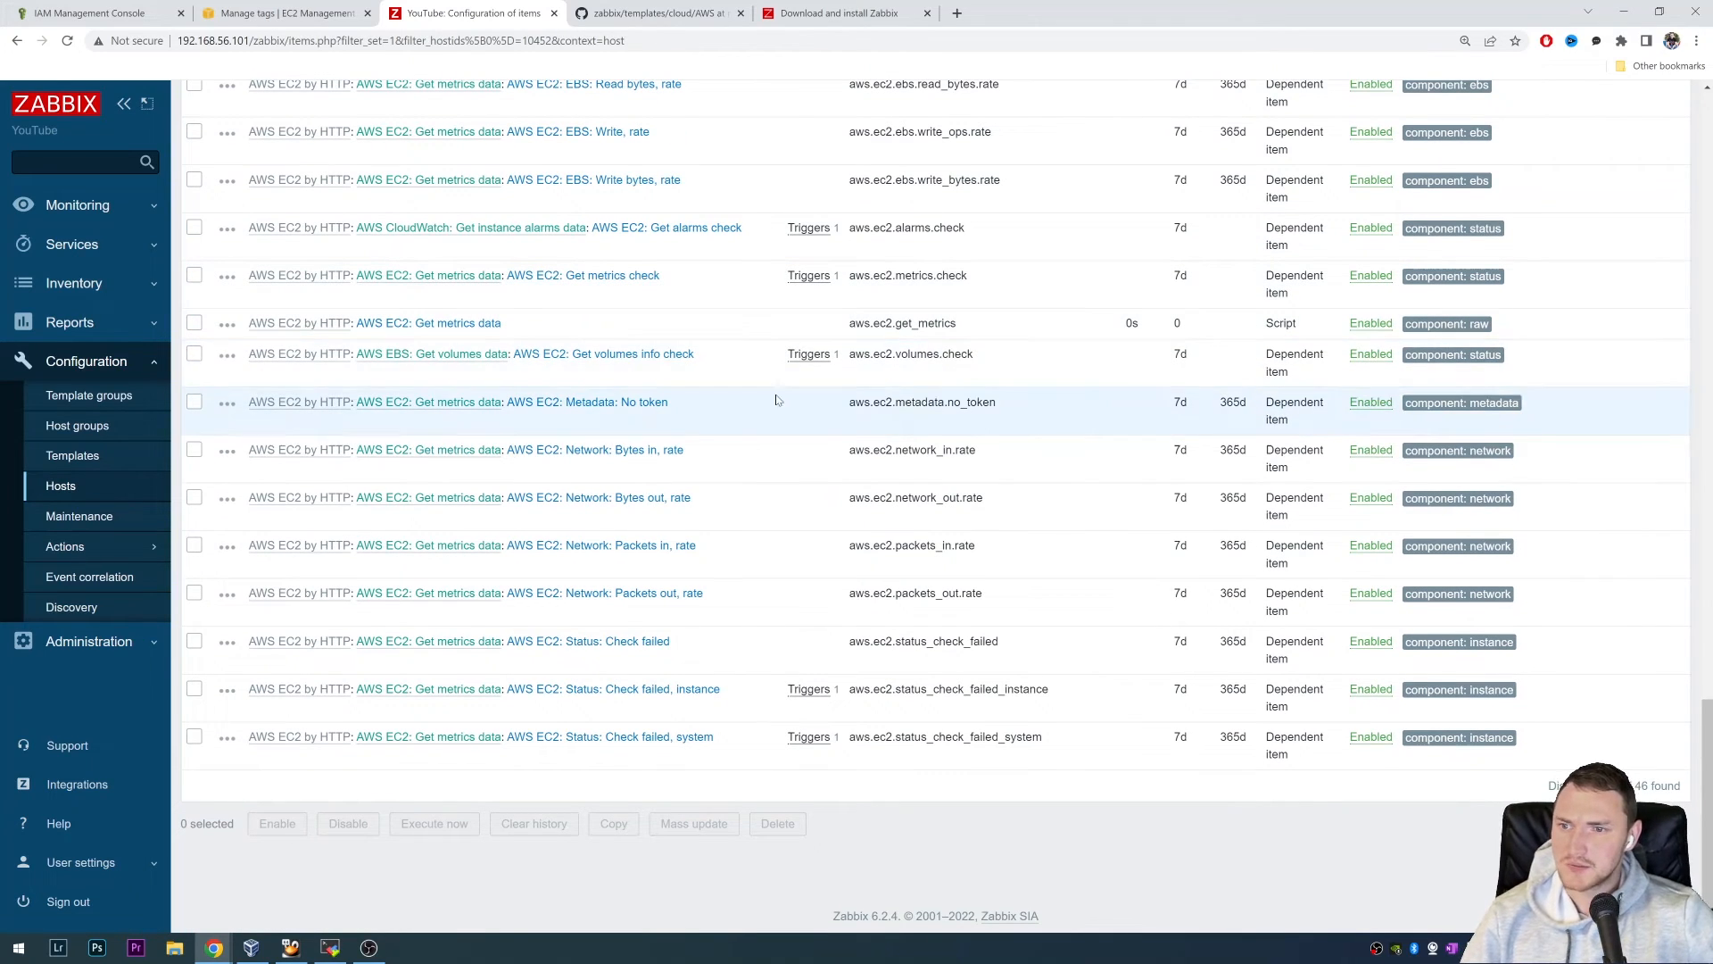
pyautogui.moveTo(740, 549)
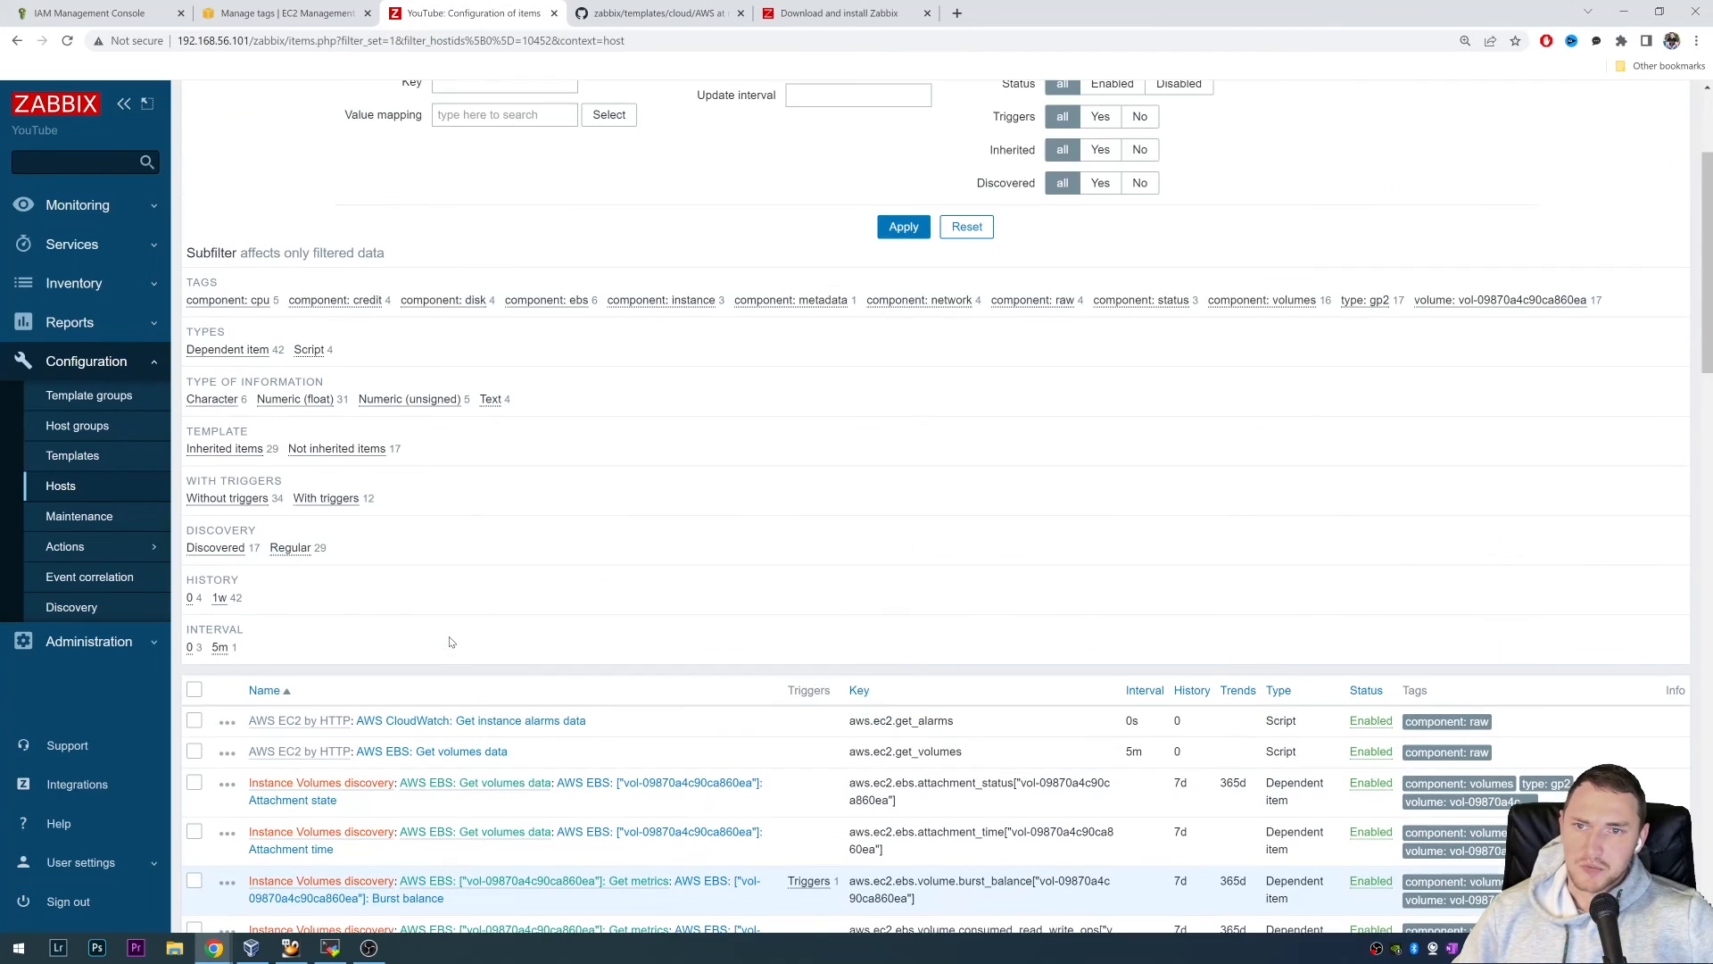
pyautogui.scroll(3)
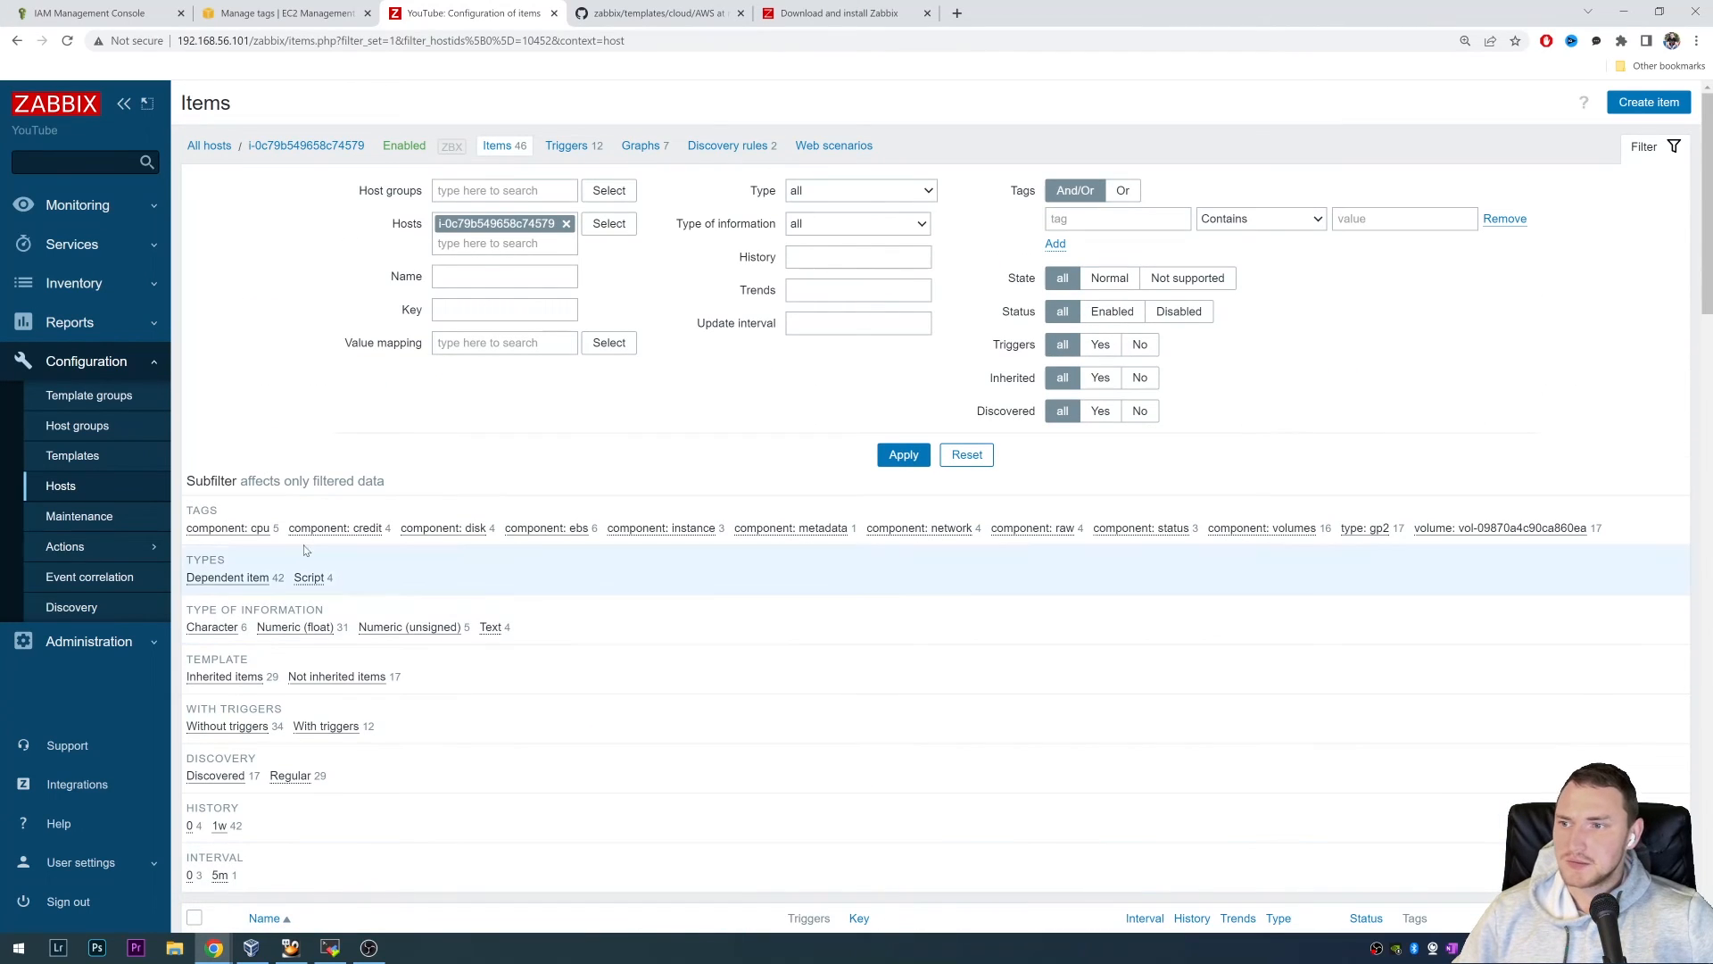
pyautogui.click(59, 485)
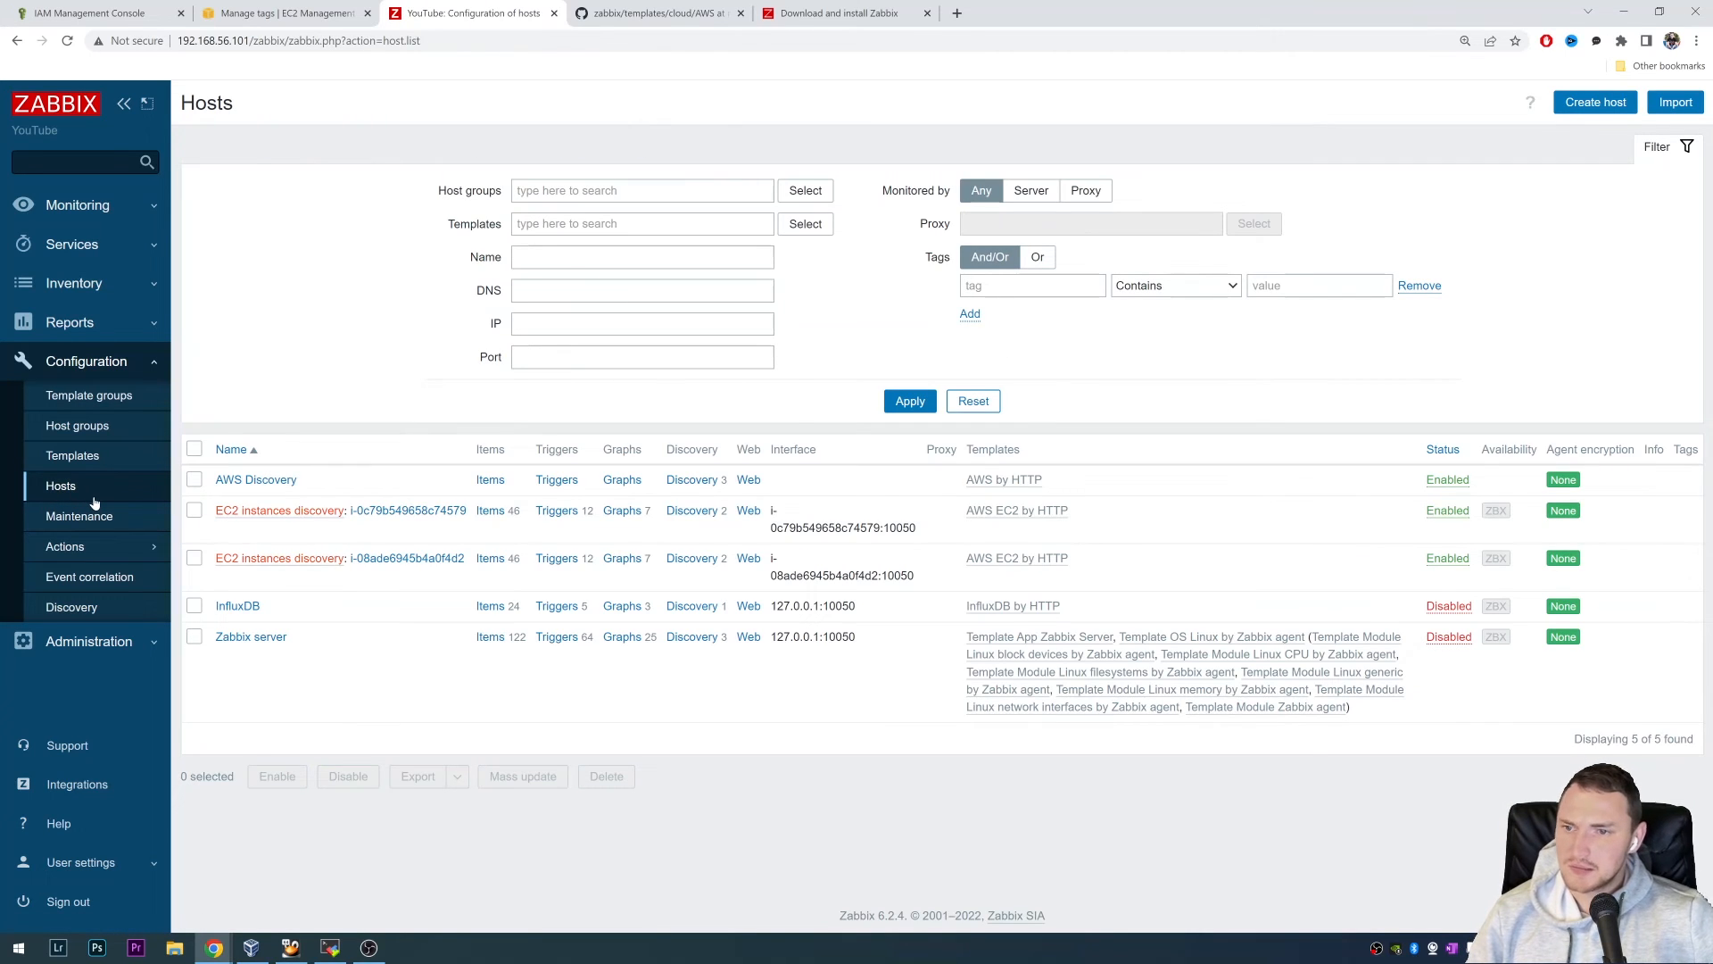
# - Review AWS Discovery's EC2, RDS and S3 discovery rules, then glance at GitHub's AWS templates
pyautogui.click(687, 480)
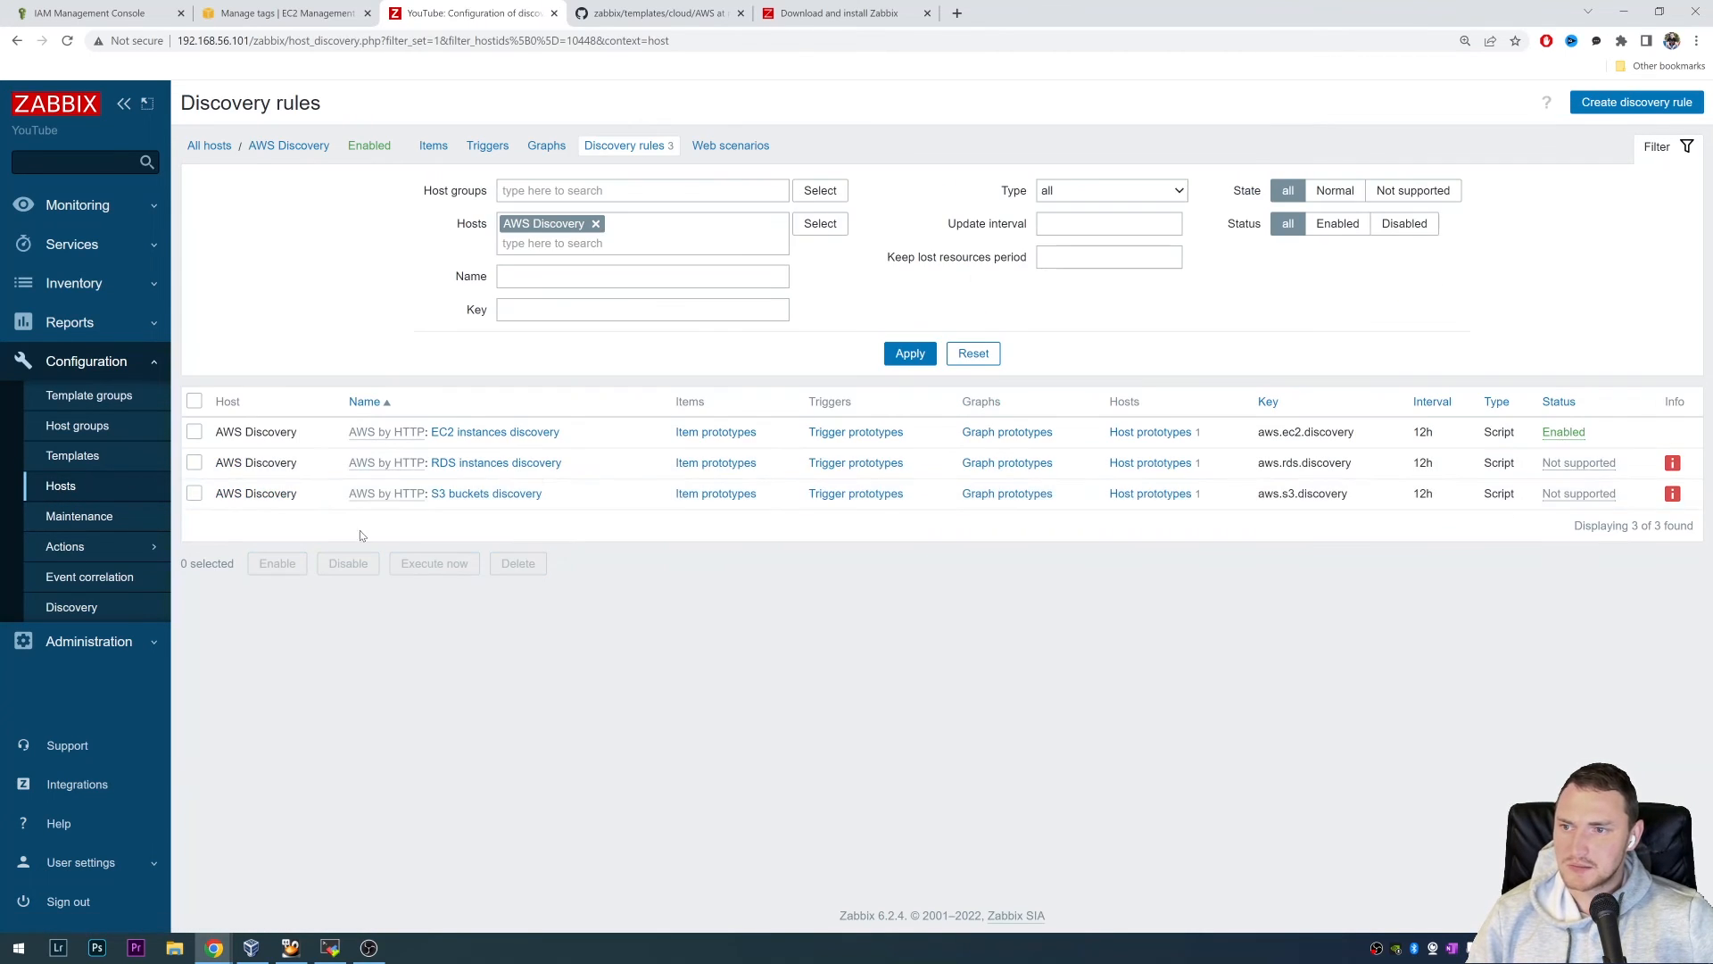
pyautogui.moveTo(496, 462)
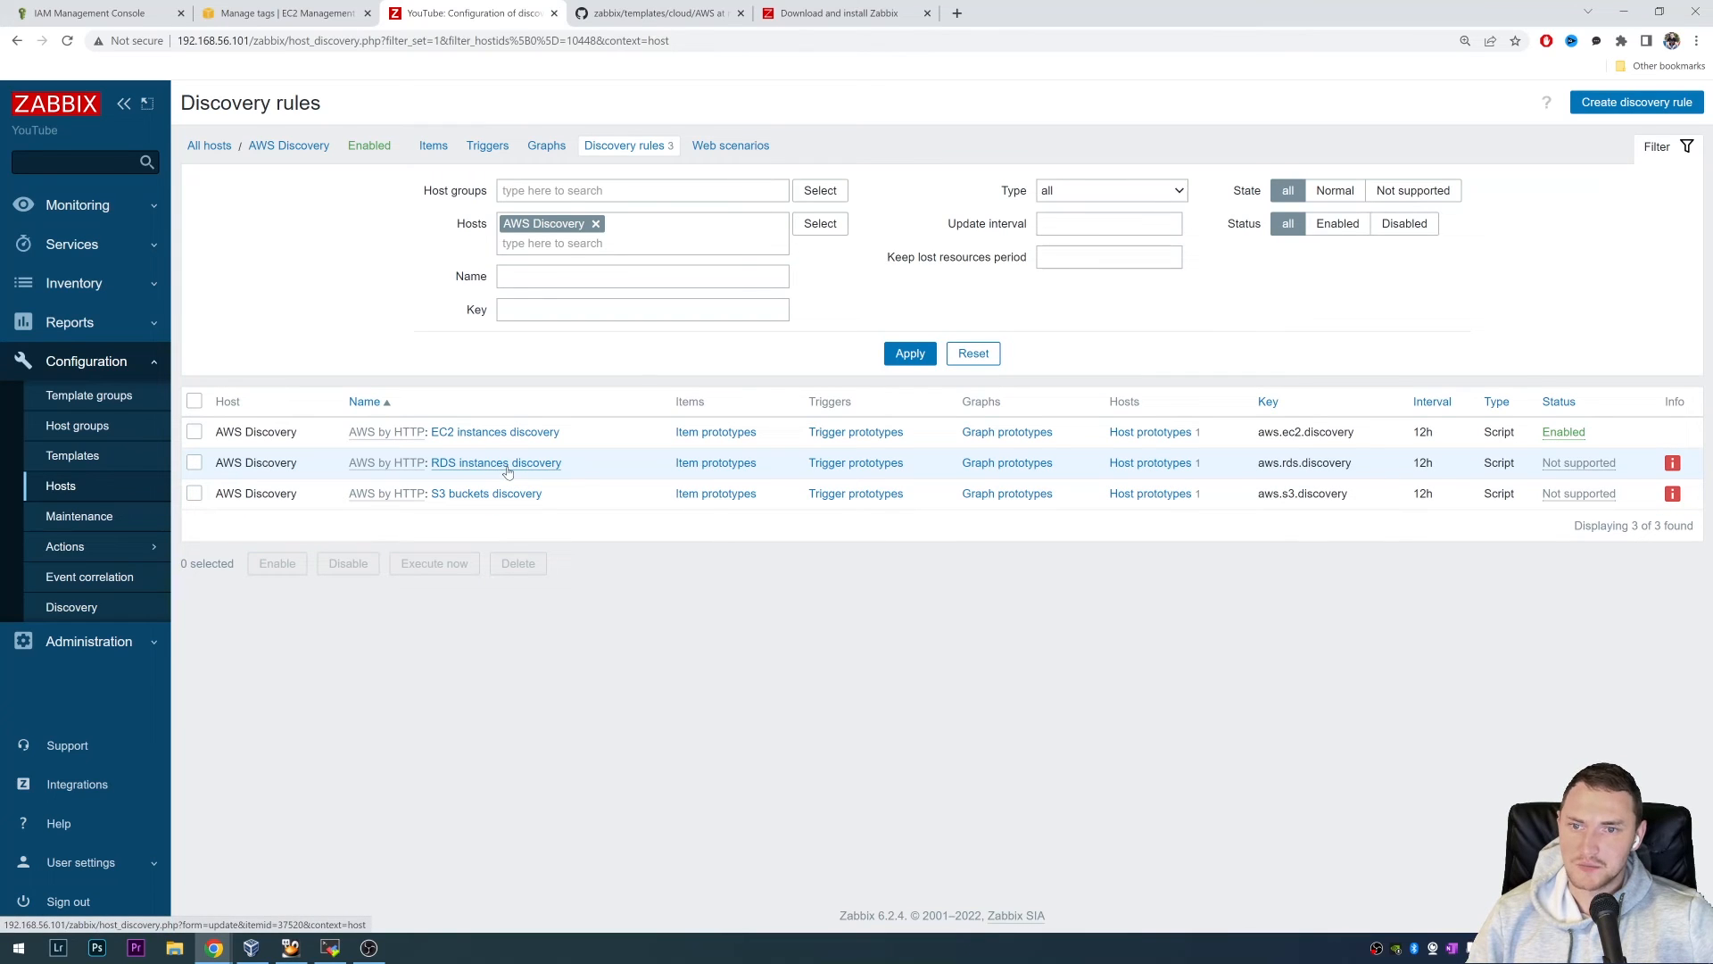
pyautogui.moveTo(485, 492)
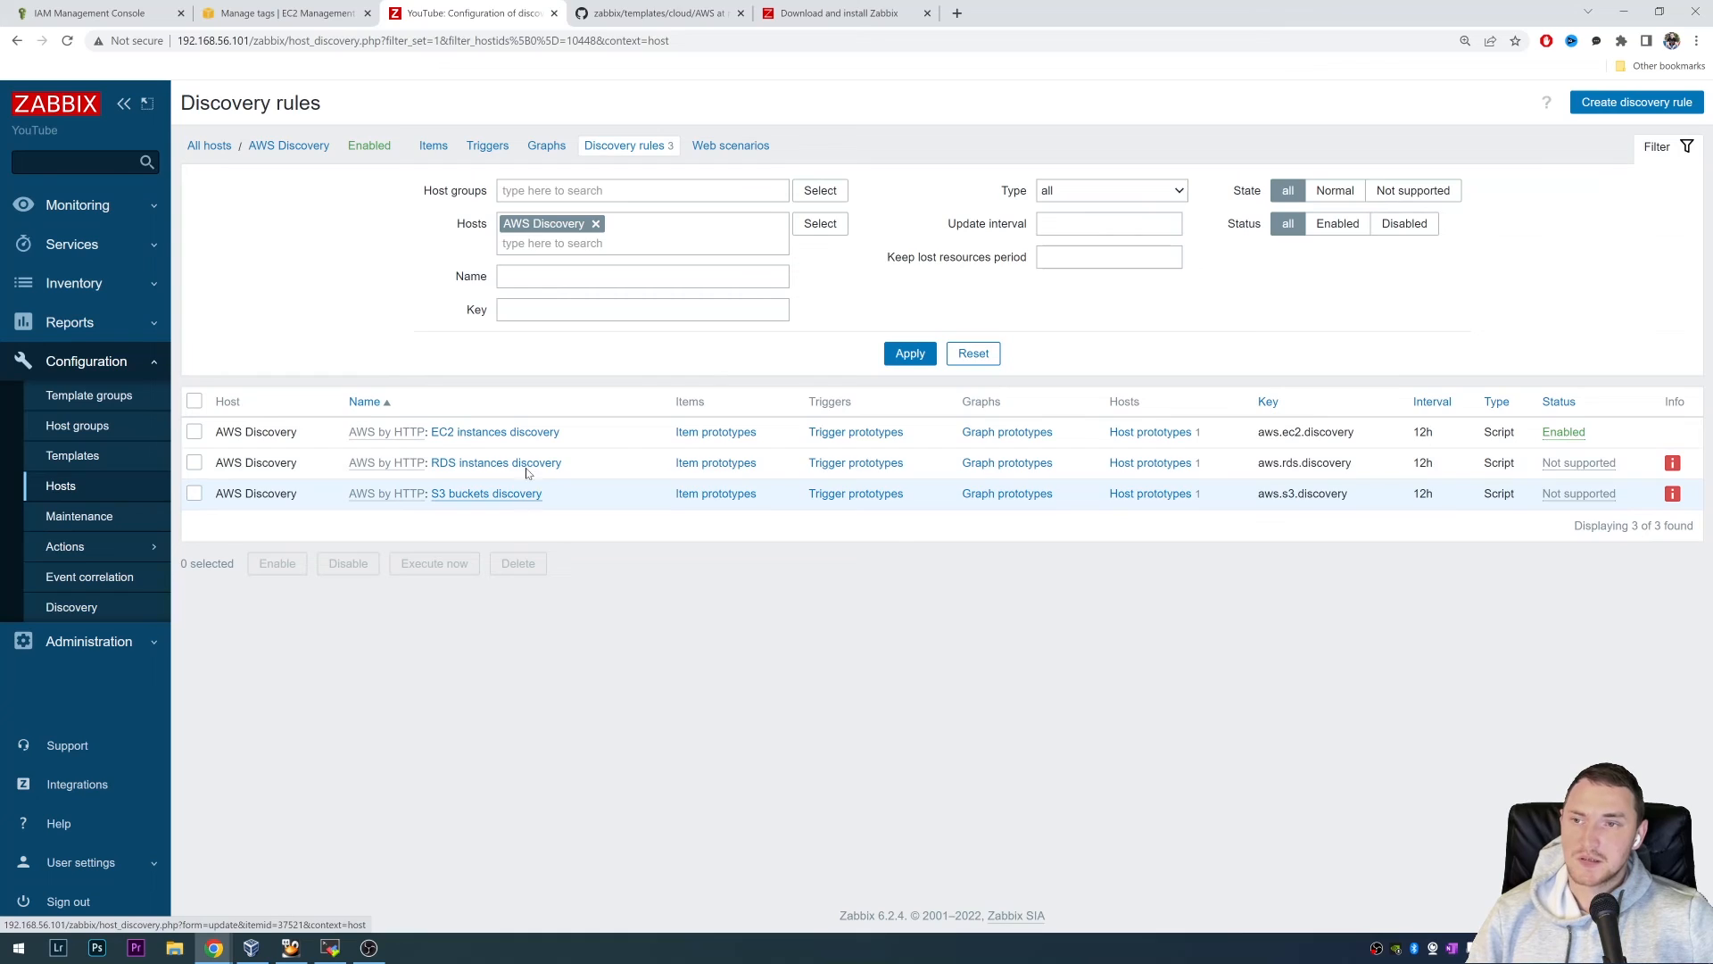
pyautogui.click(655, 12)
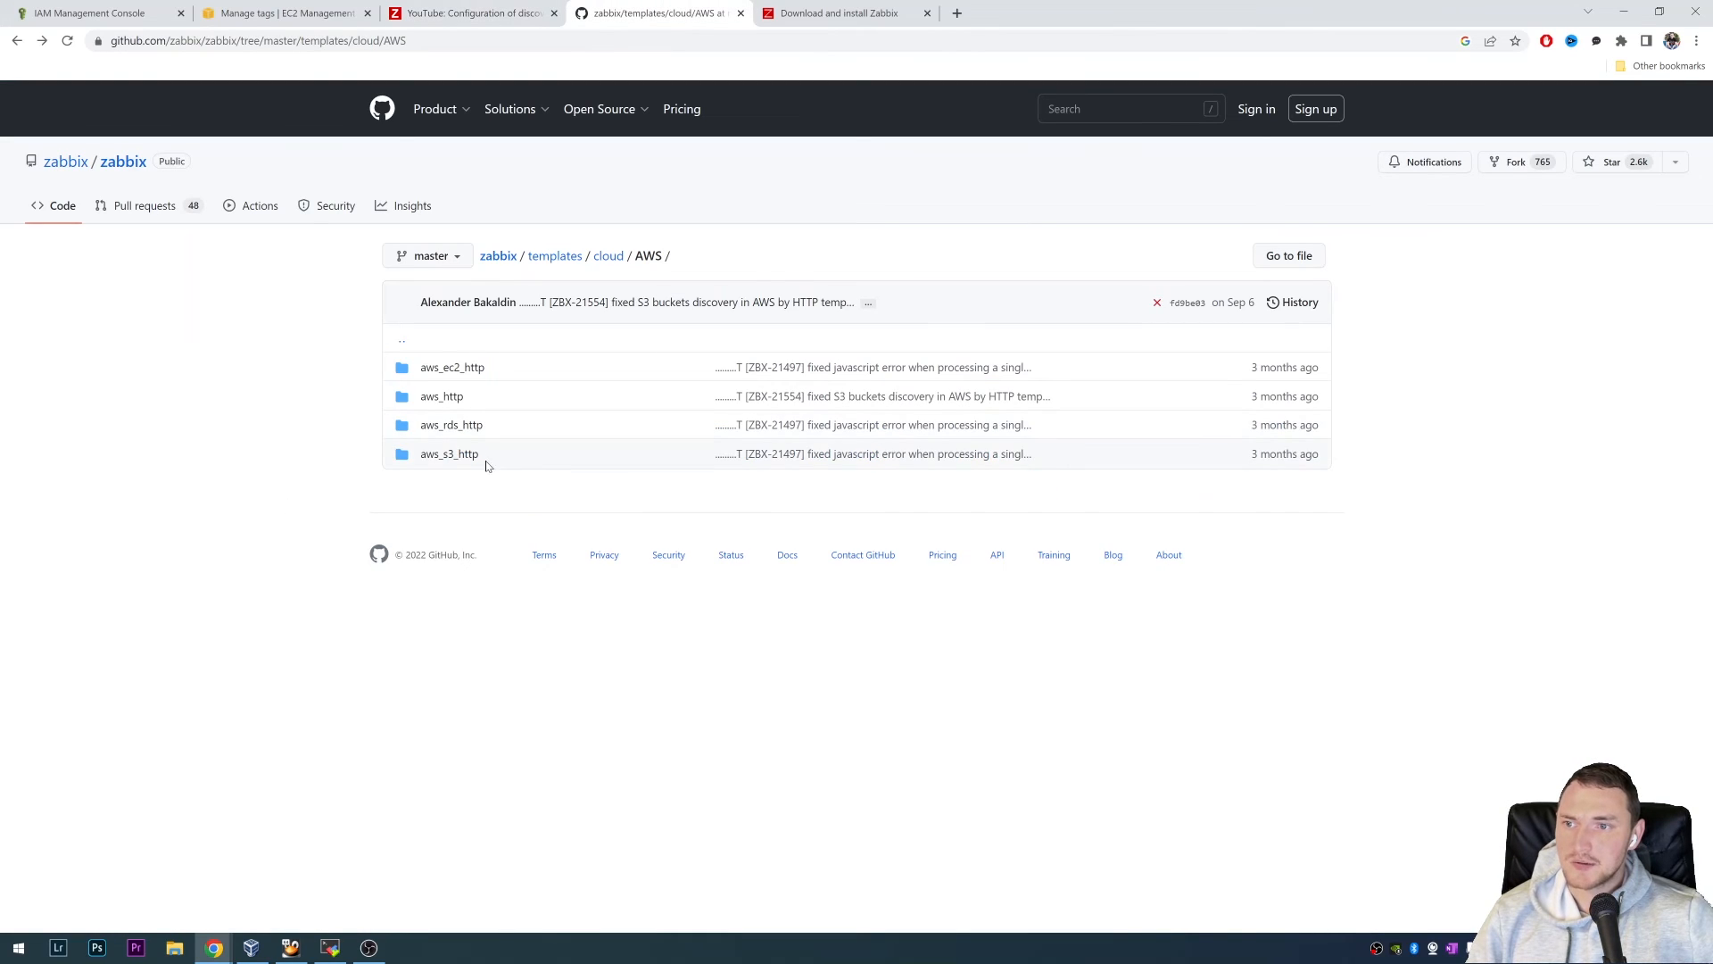
pyautogui.moveTo(483, 395)
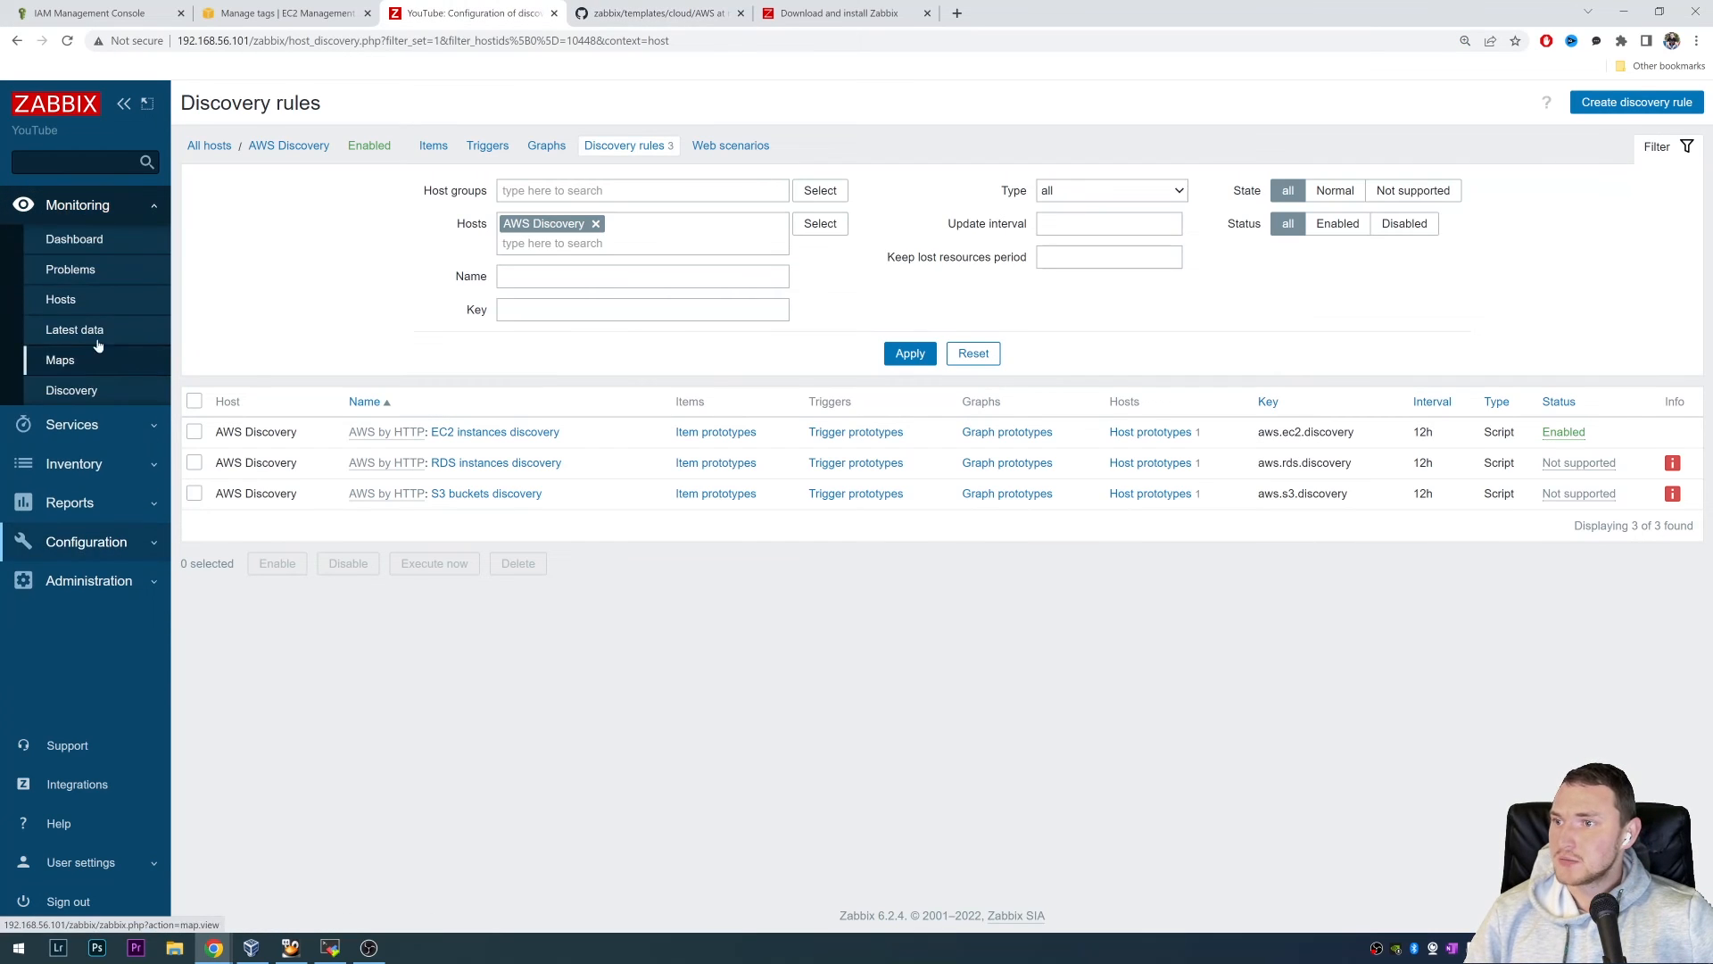
# - Filter Latest data by host group aws and host i-0c79b549658c74579, then apply
pyautogui.click(74, 329)
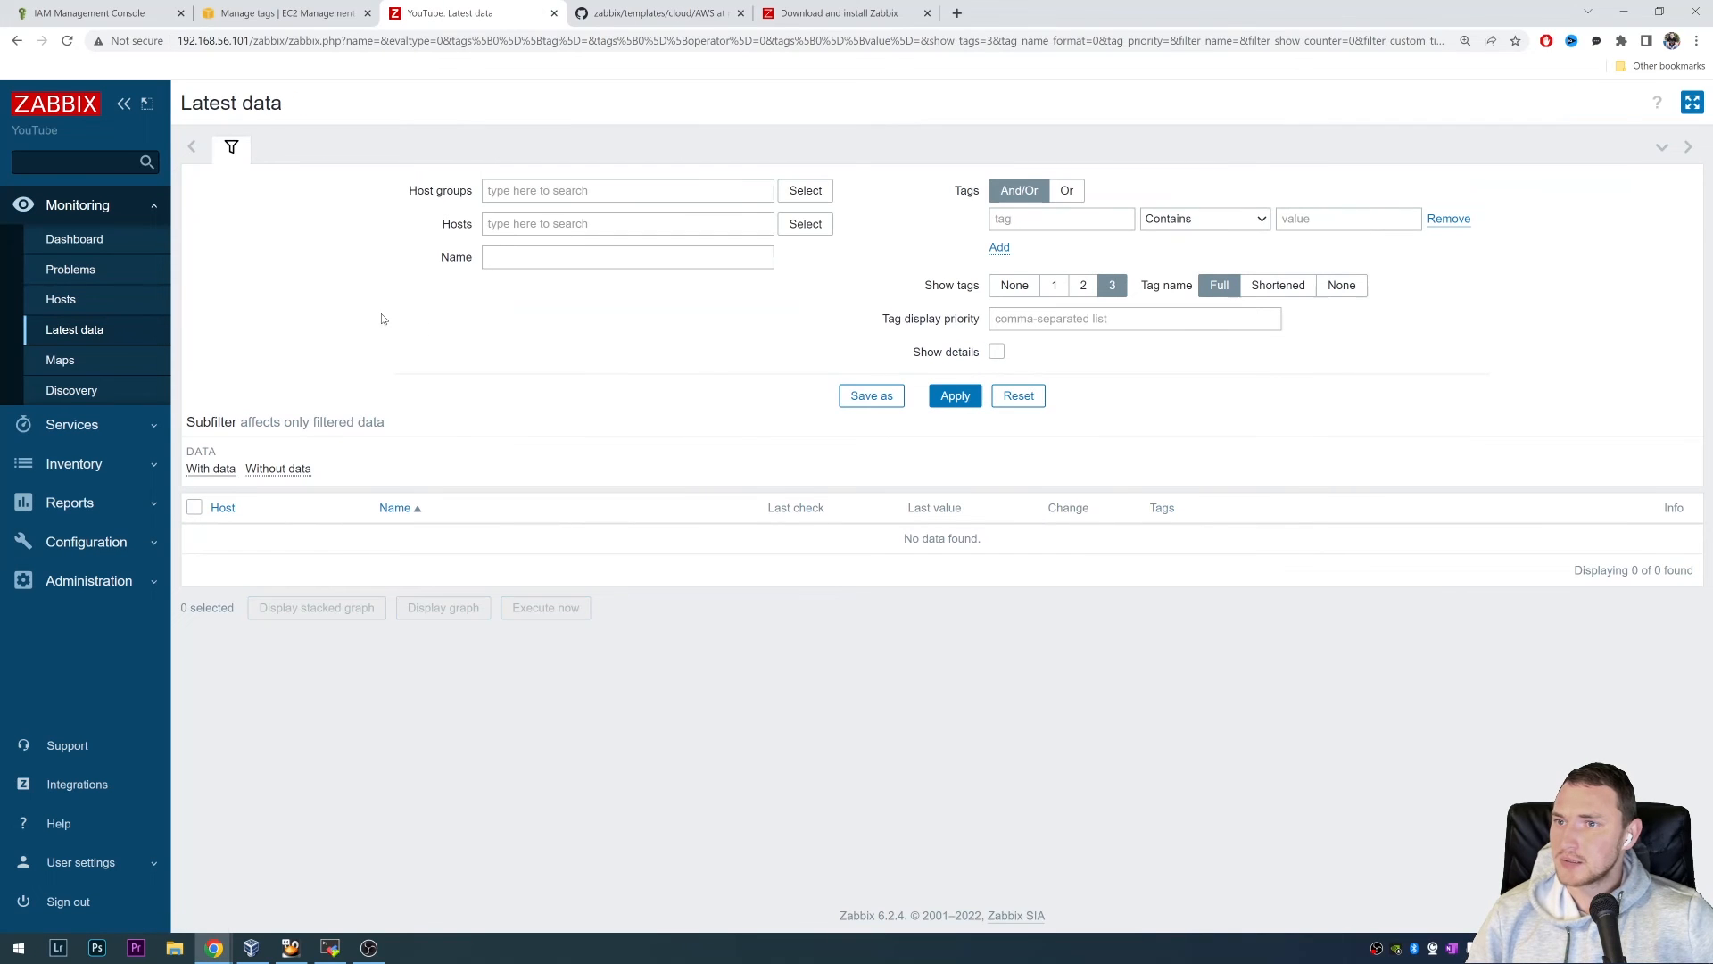
pyautogui.click(803, 223)
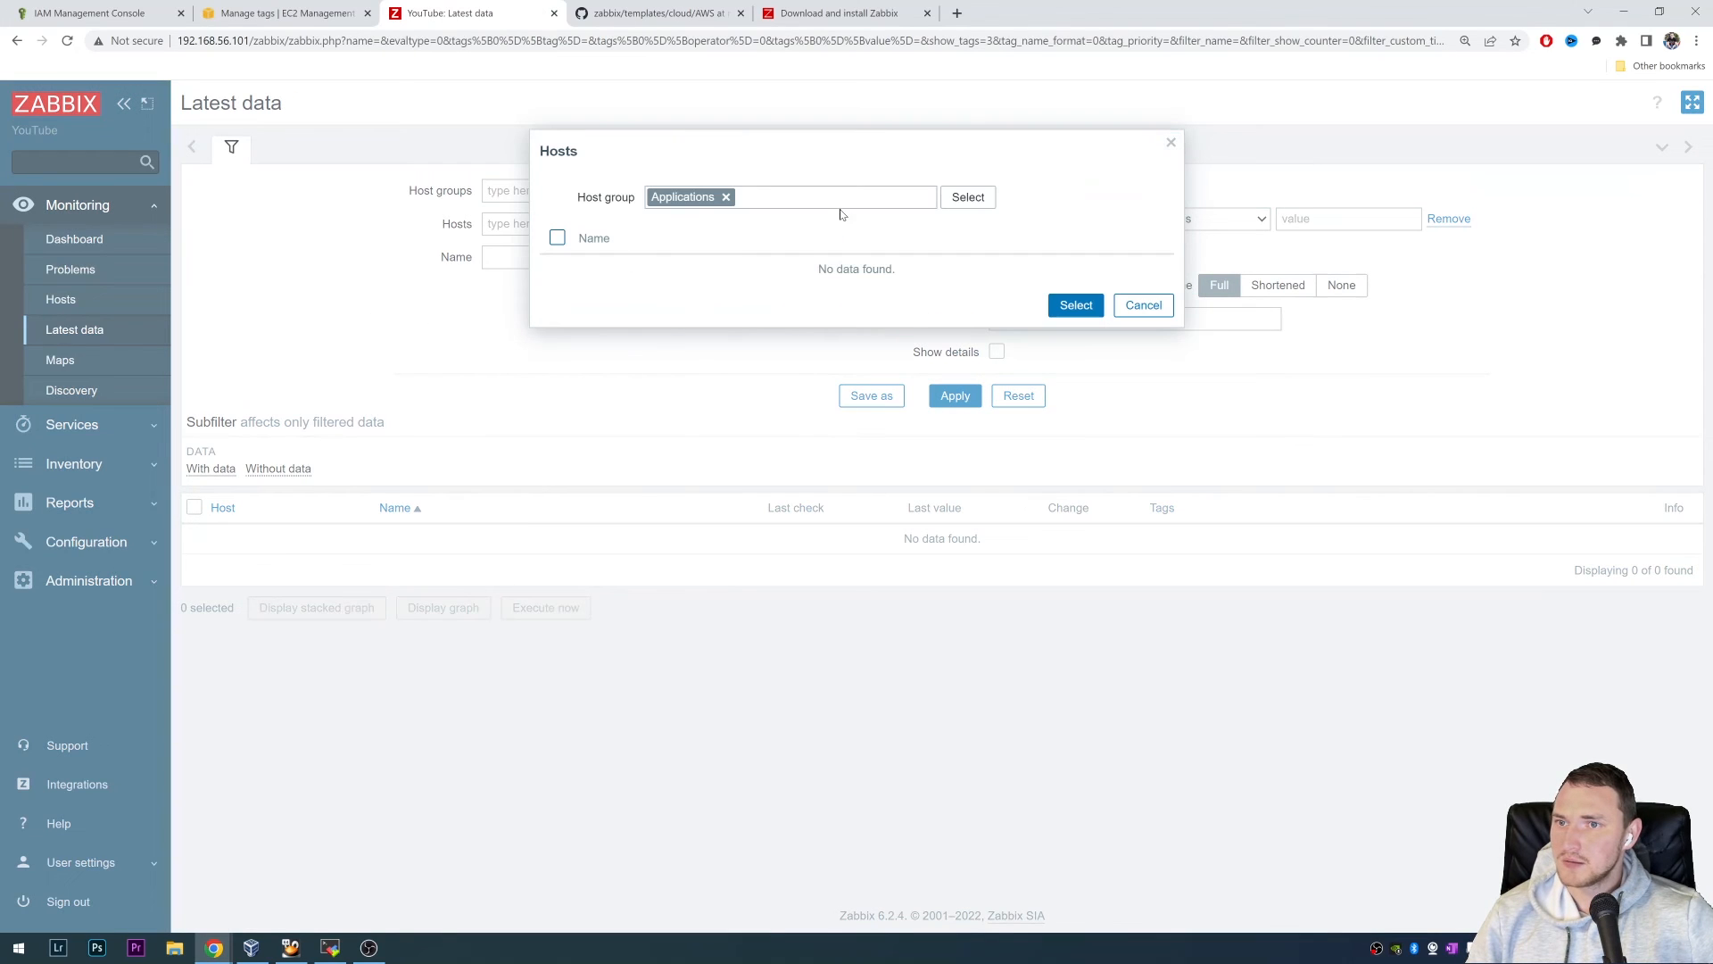
pyautogui.click(1143, 305)
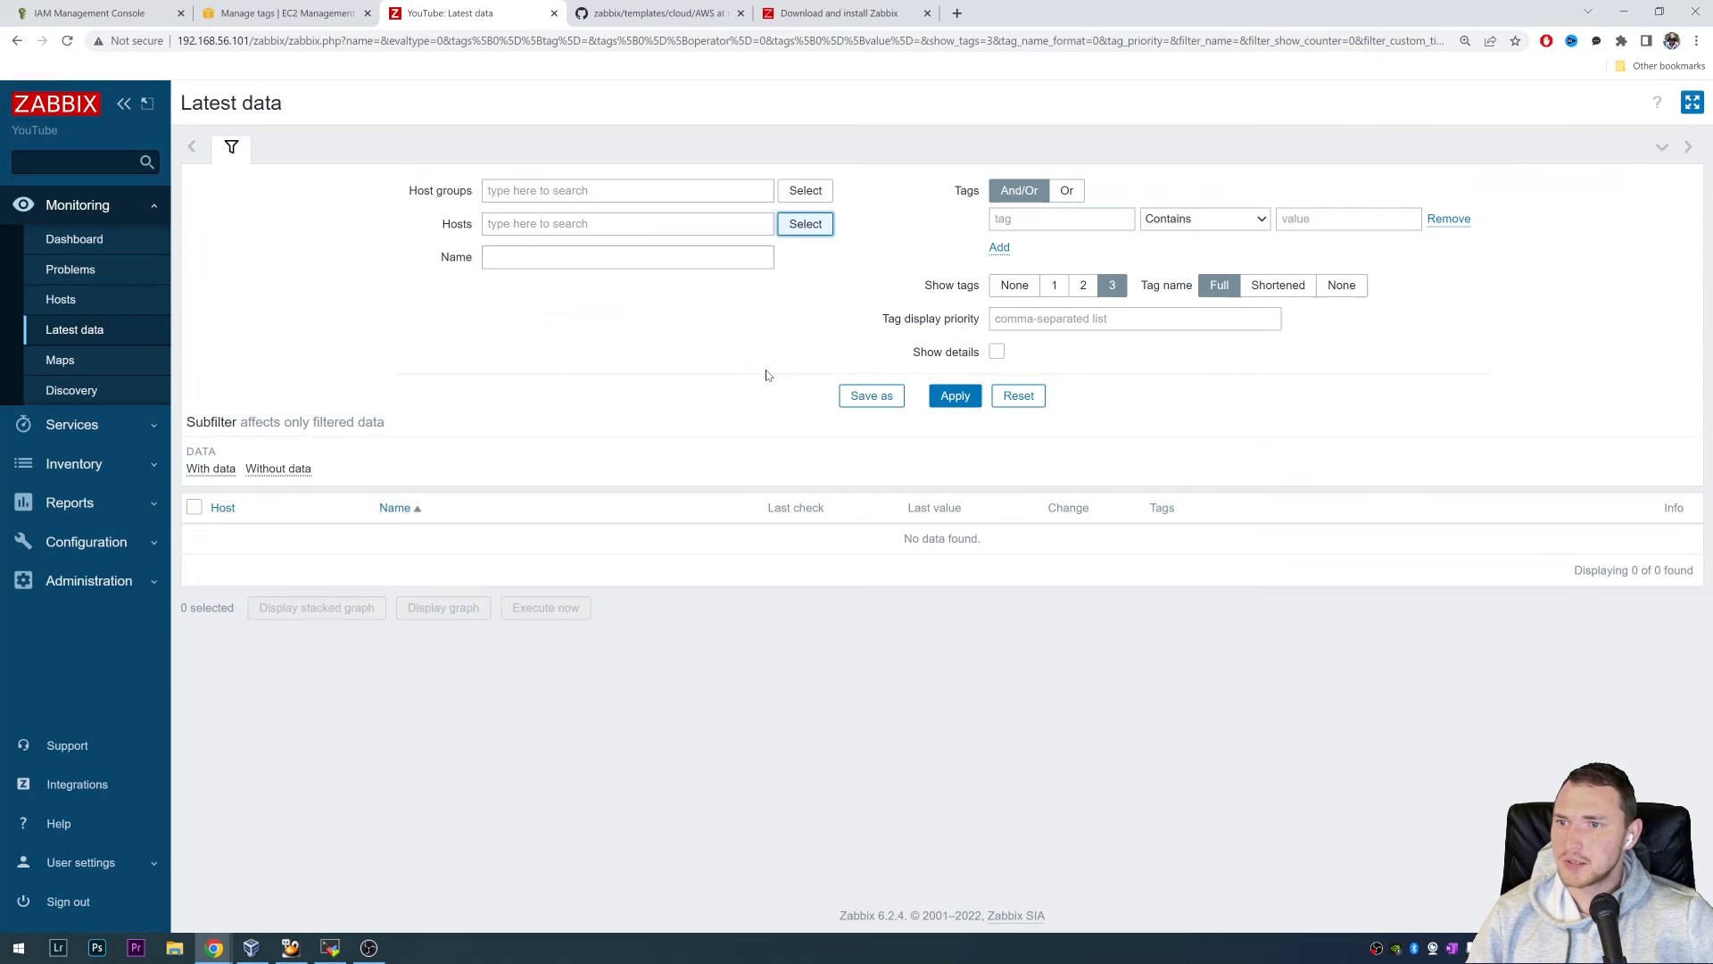
pyautogui.click(804, 190)
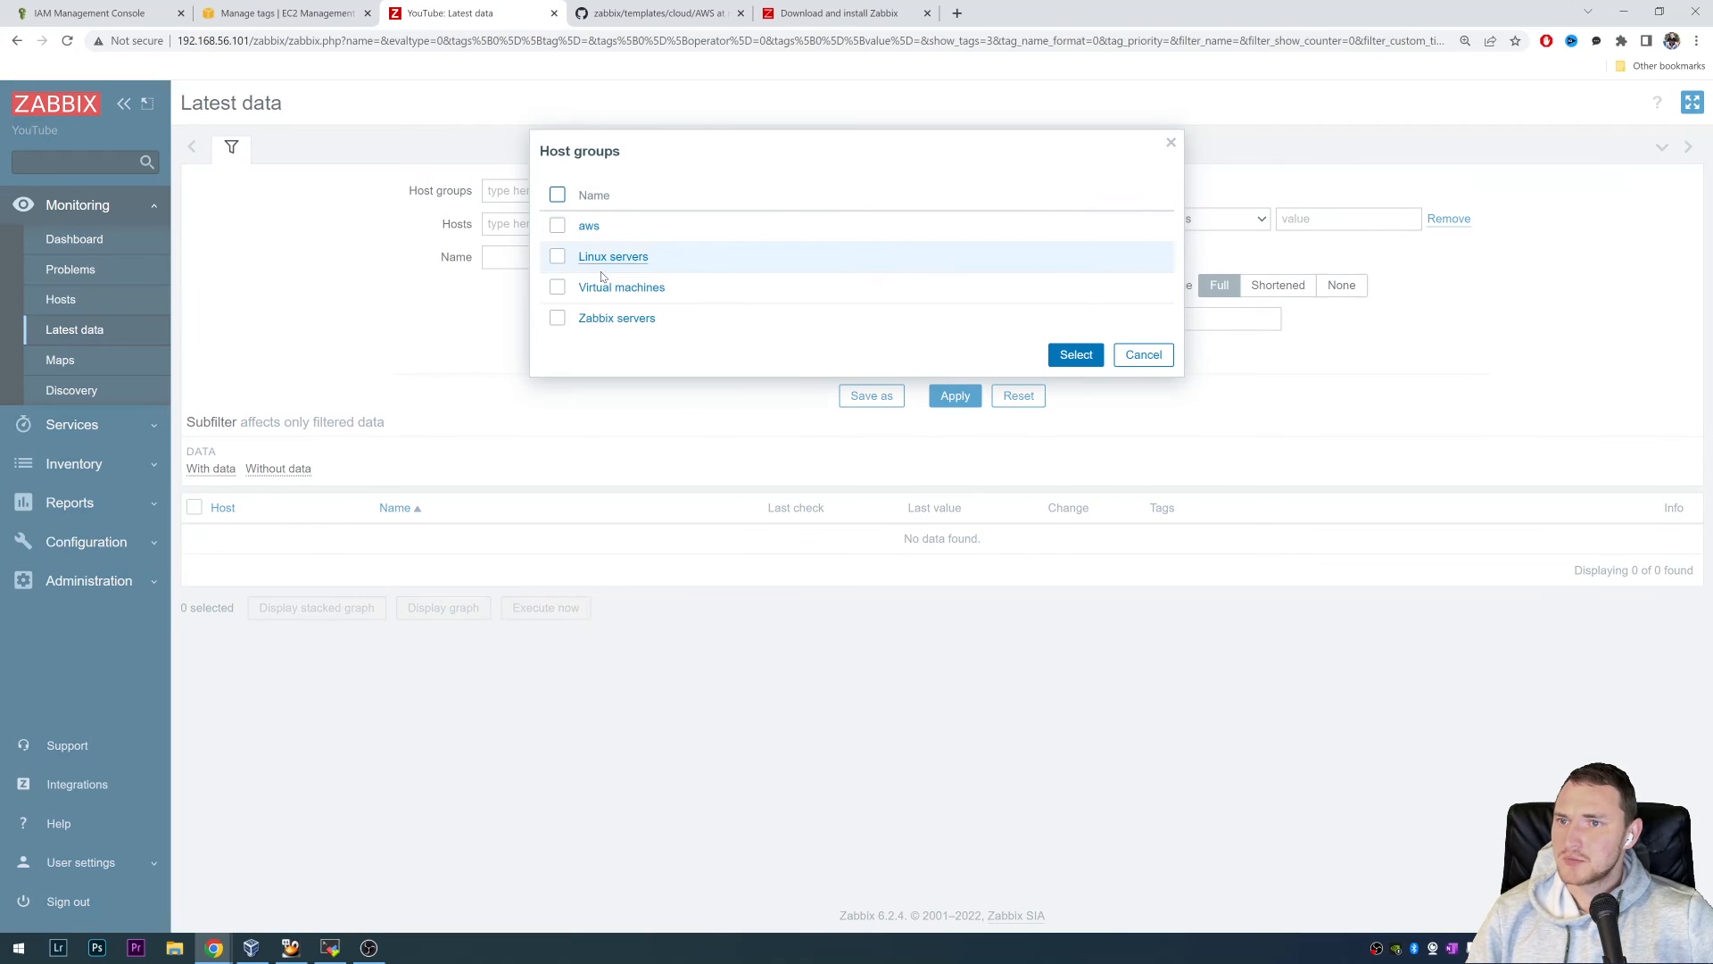
pyautogui.moveTo(589, 226)
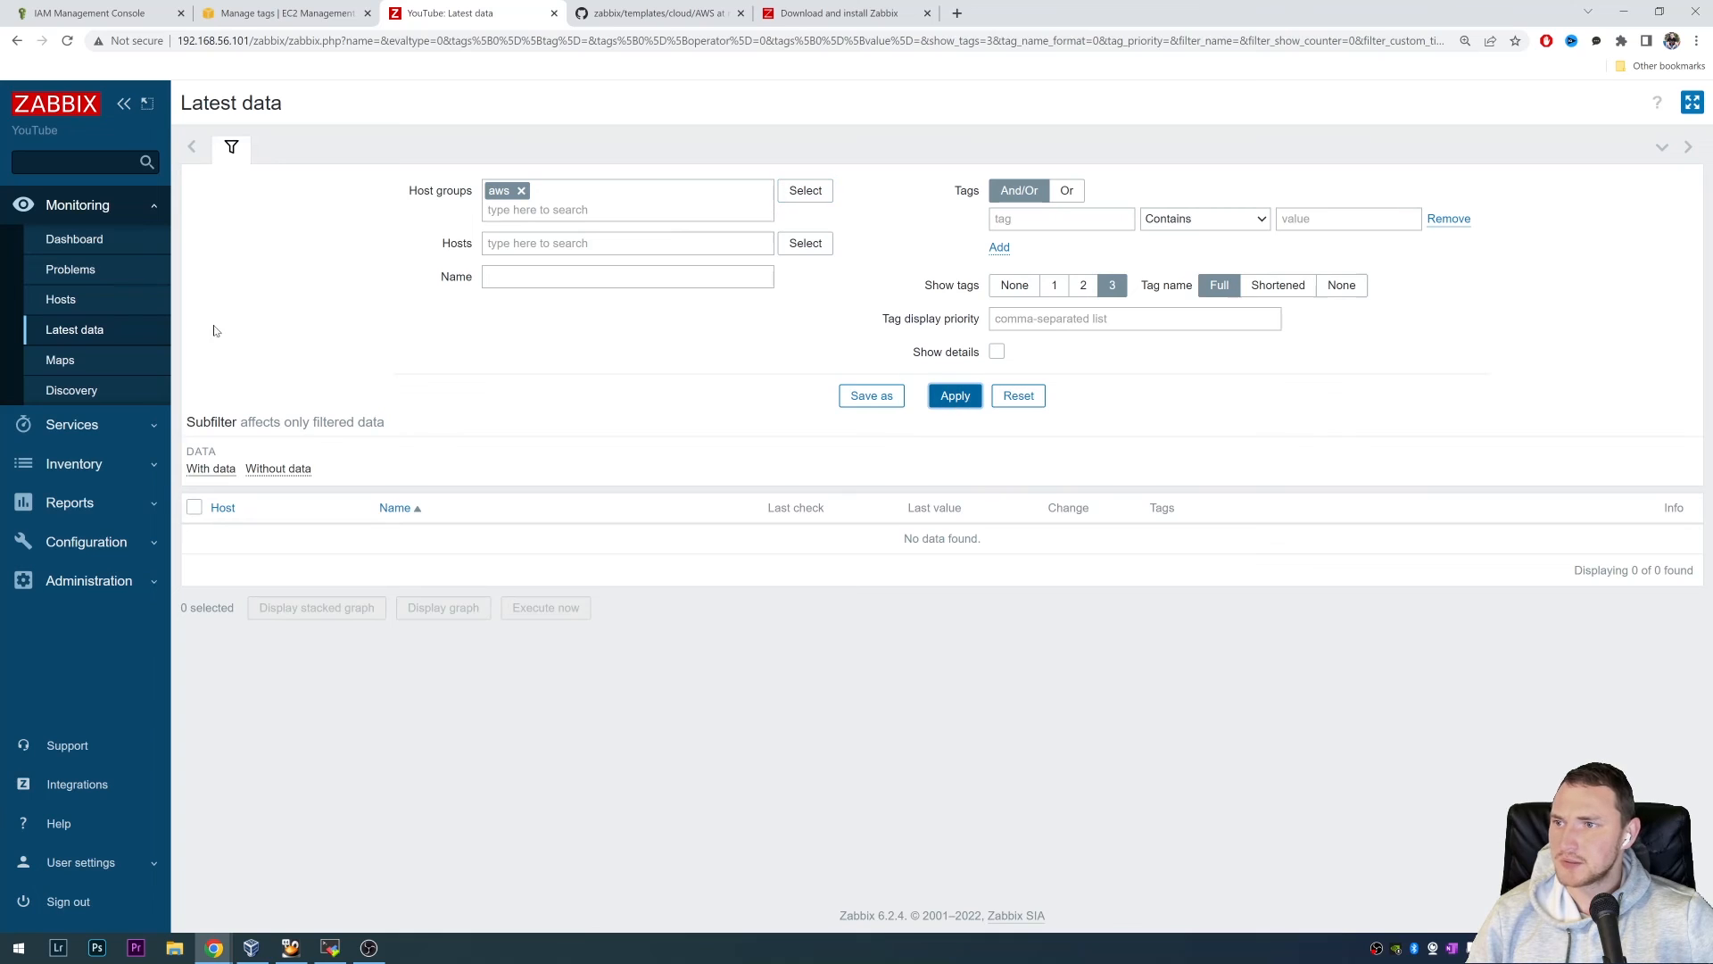
pyautogui.click(60, 298)
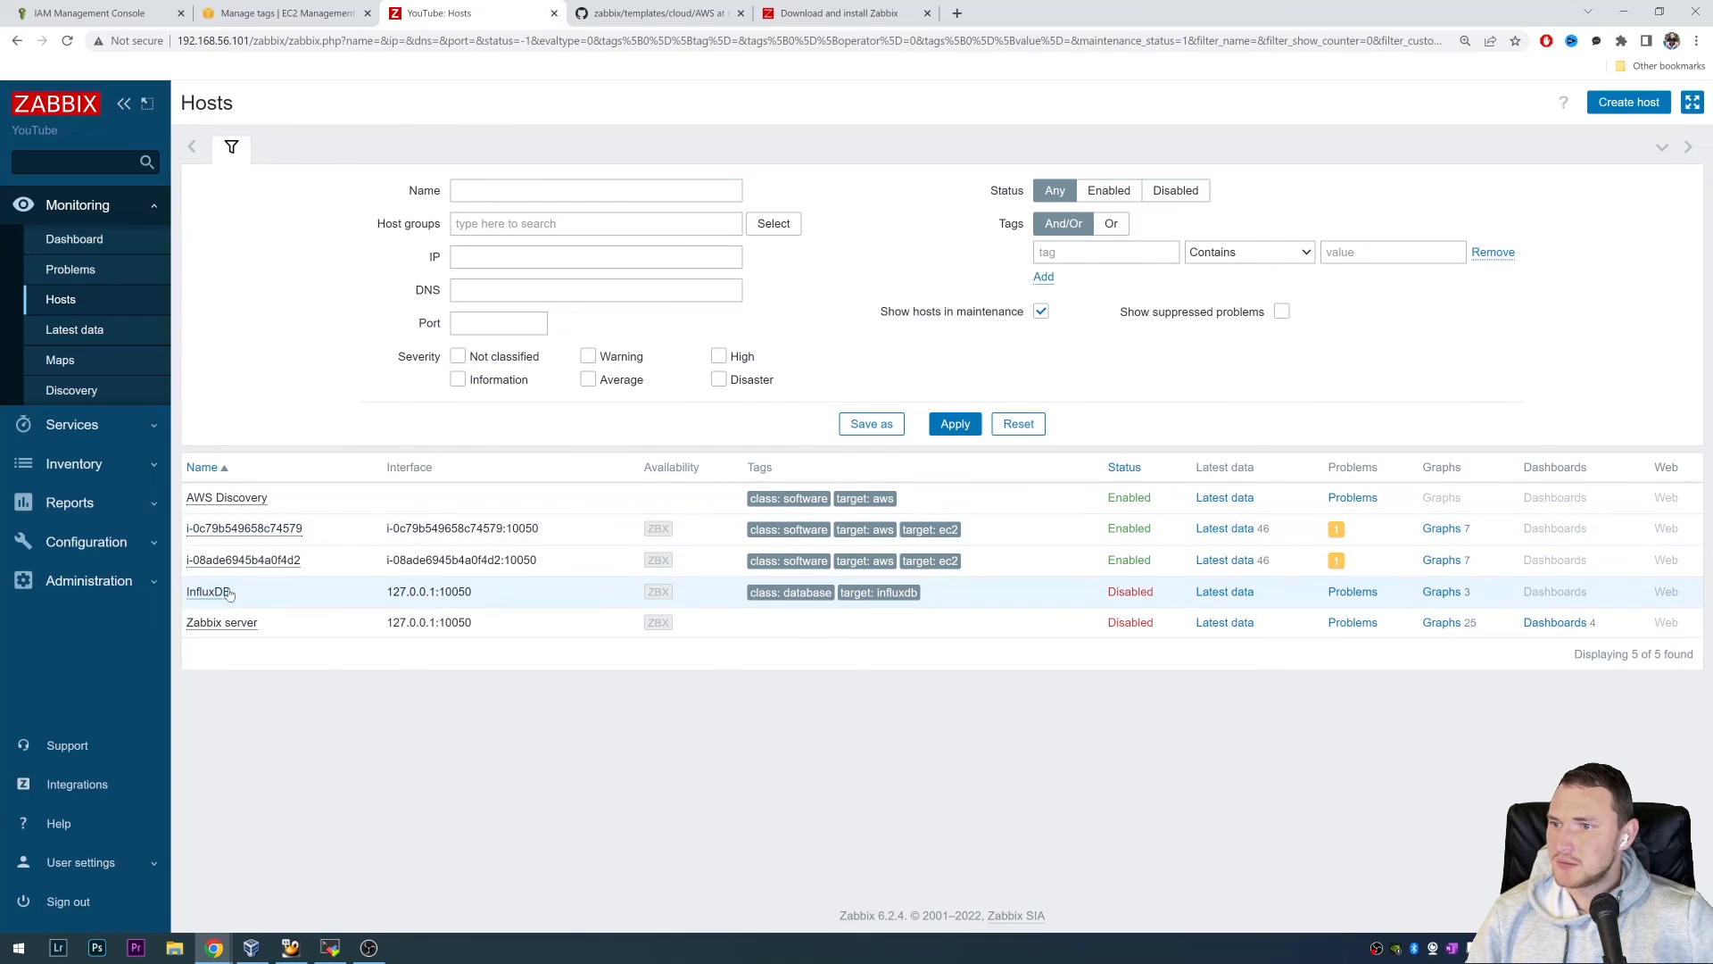
pyautogui.click(1224, 527)
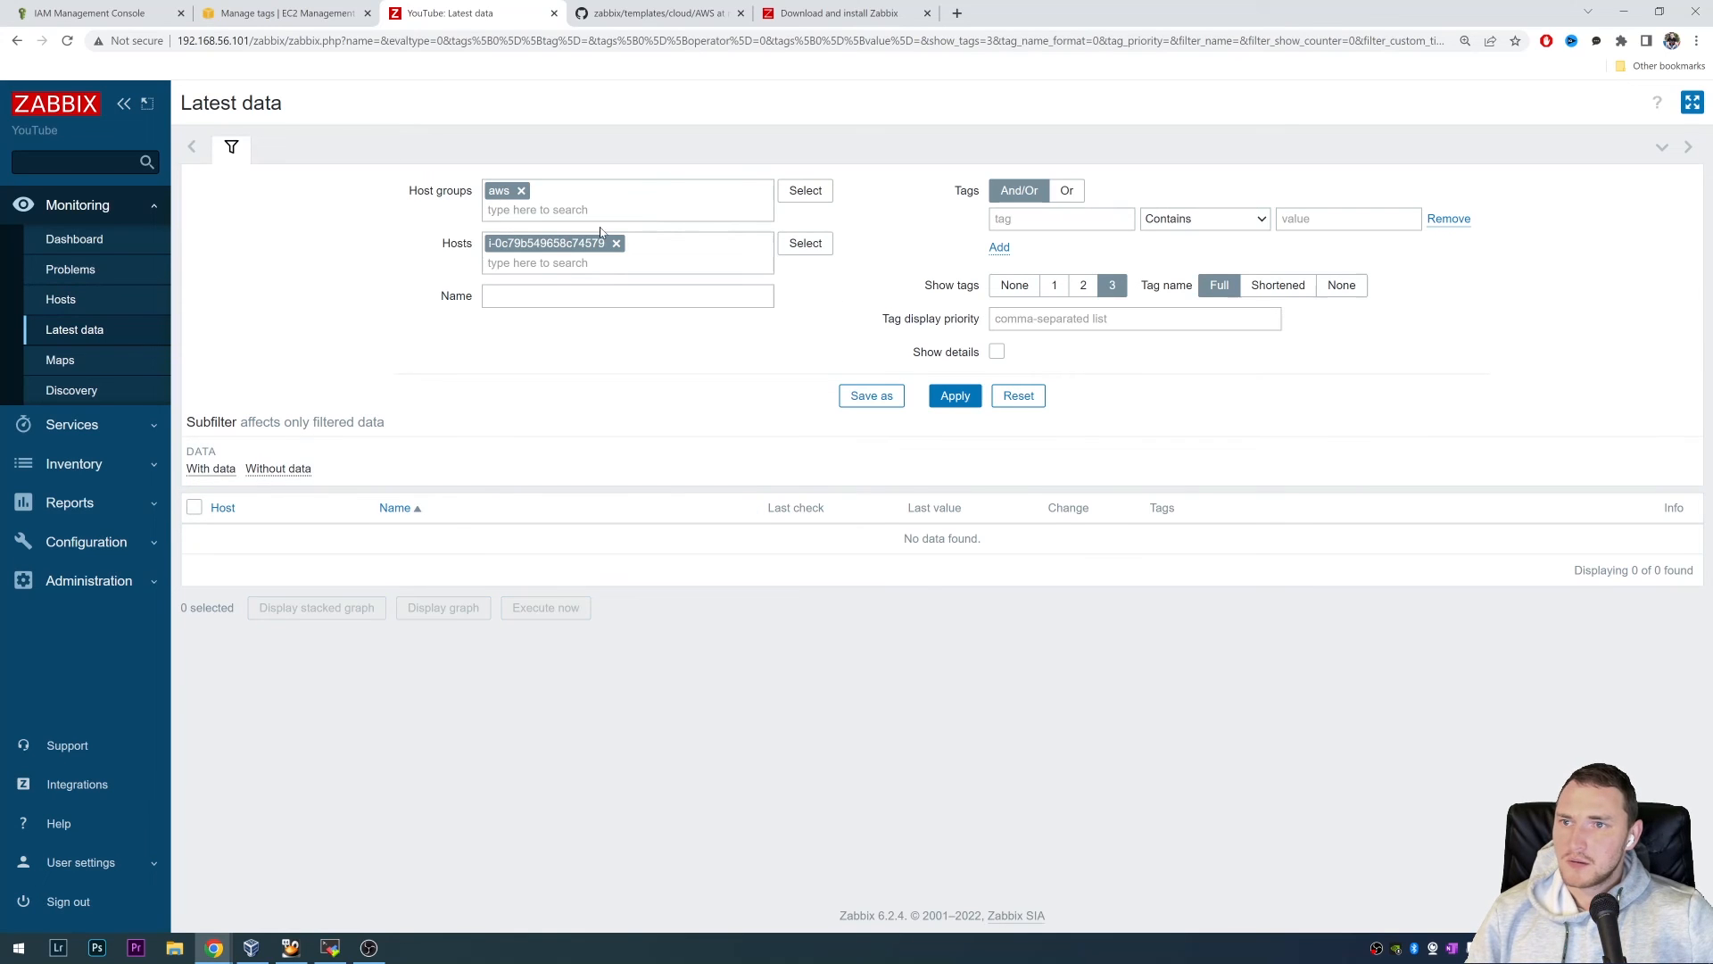
pyautogui.click(954, 395)
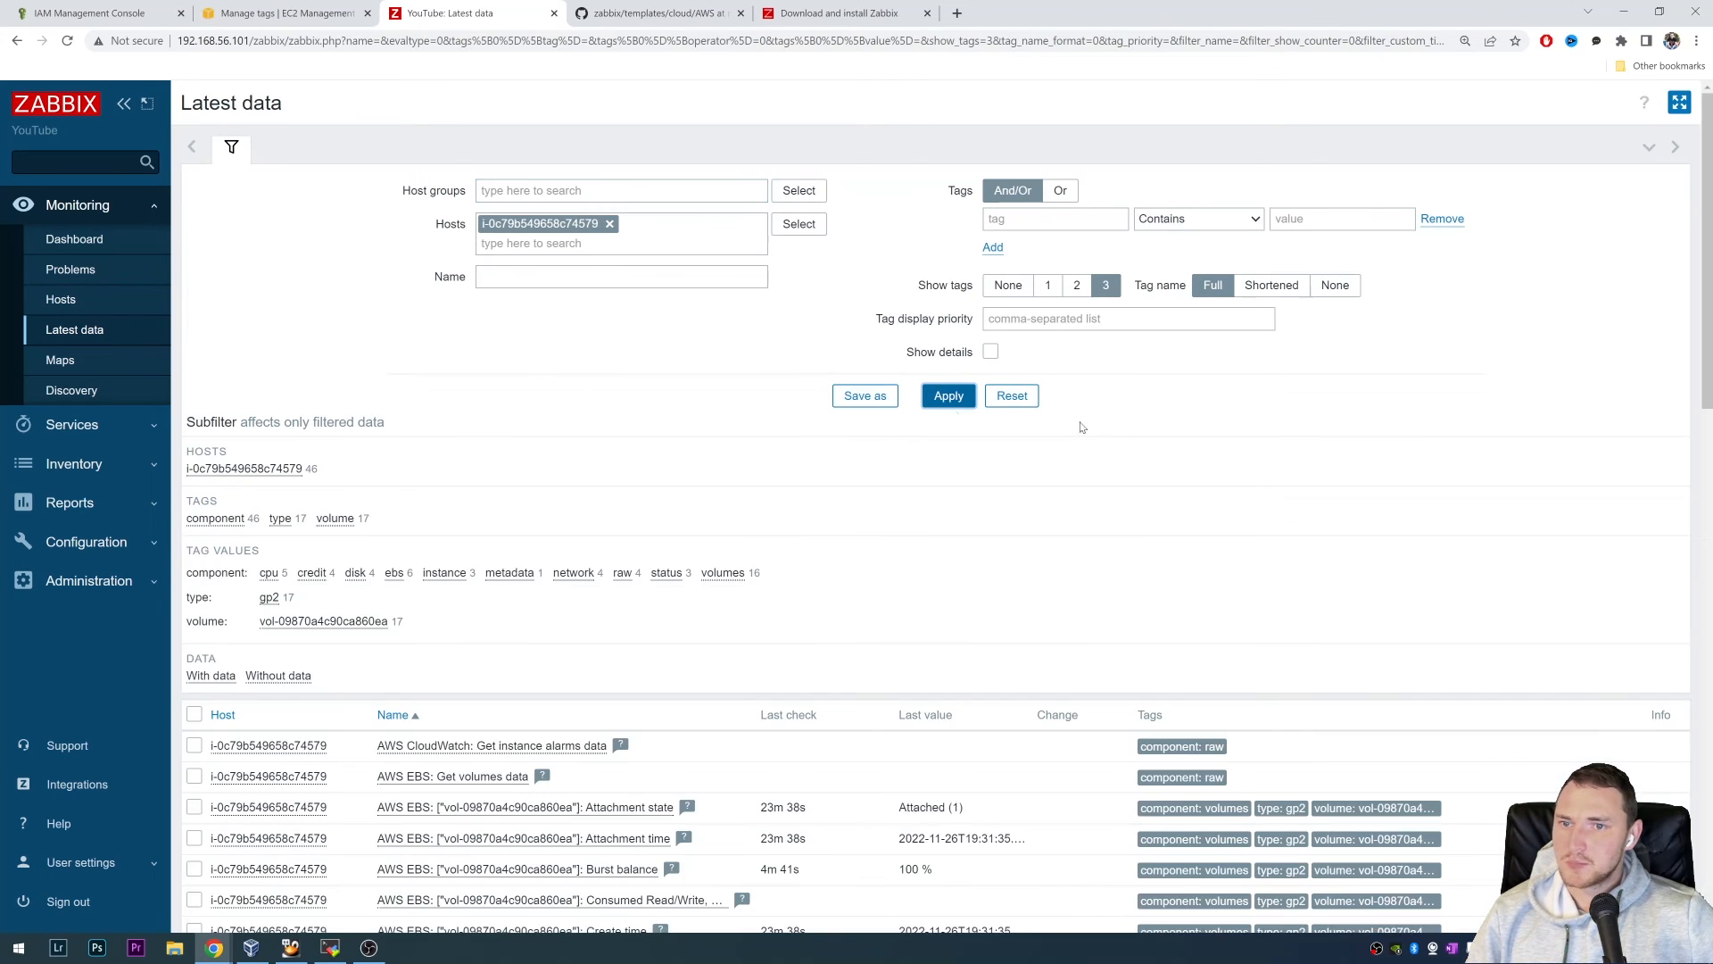
# - Scroll the instance's latest data list to reach the EBS Idle time item's graph
pyautogui.scroll(-3)
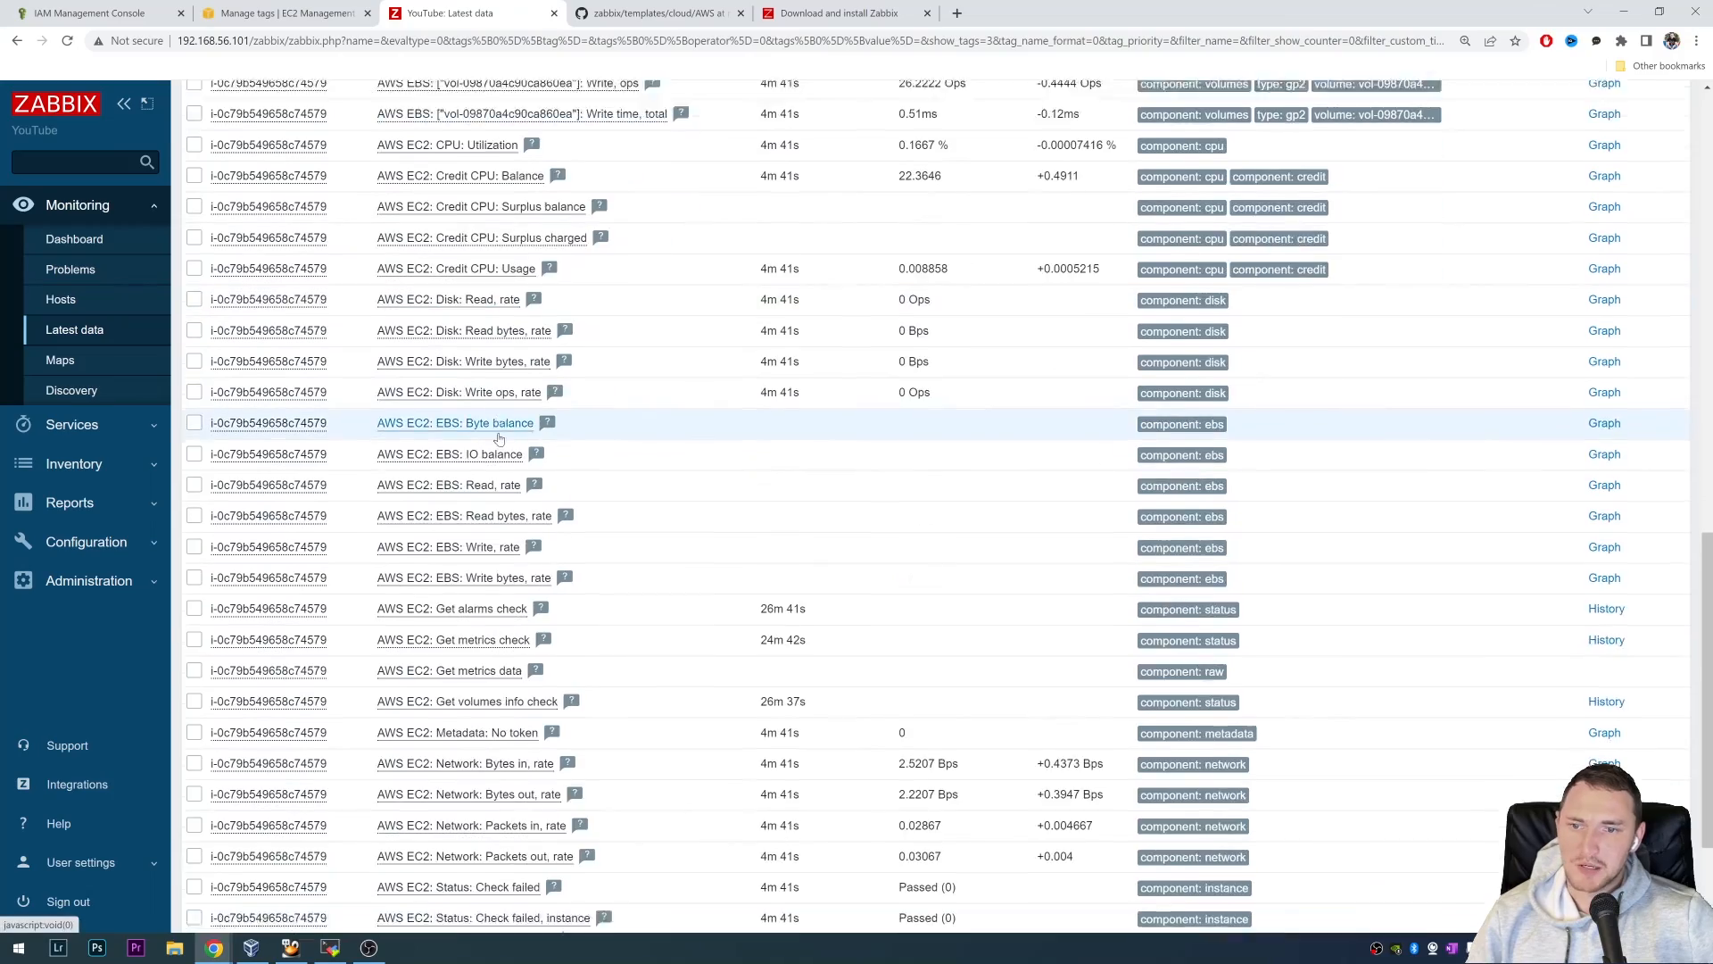
pyautogui.scroll(3)
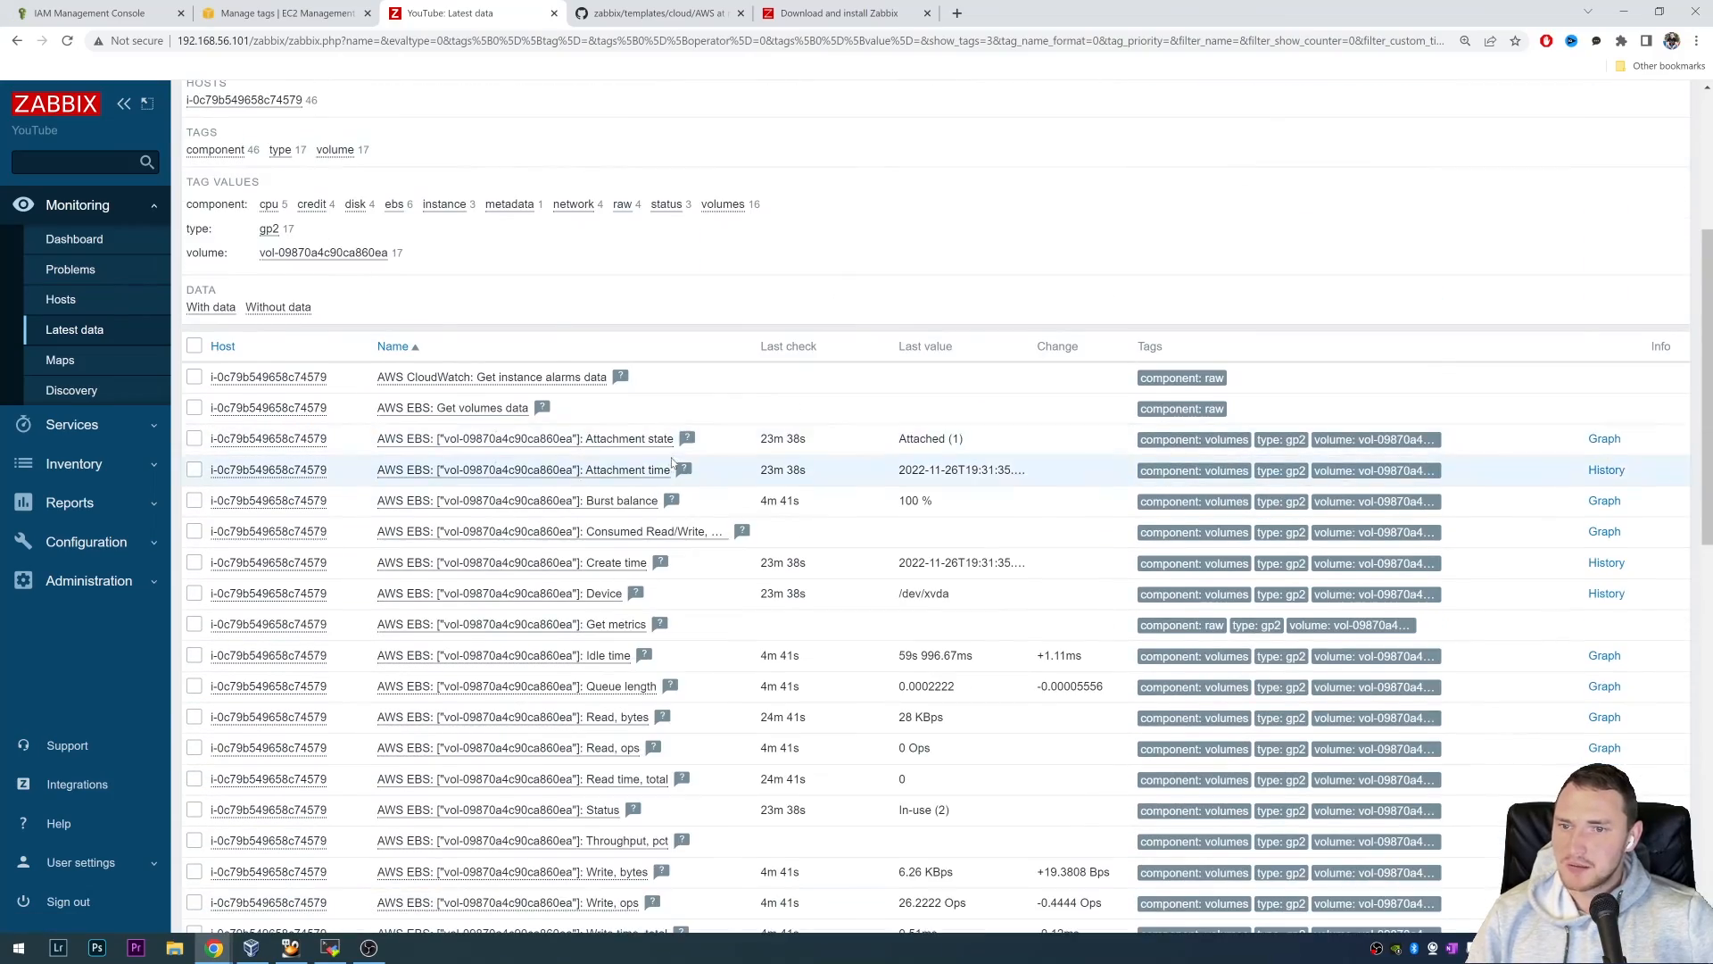
pyautogui.scroll(-3)
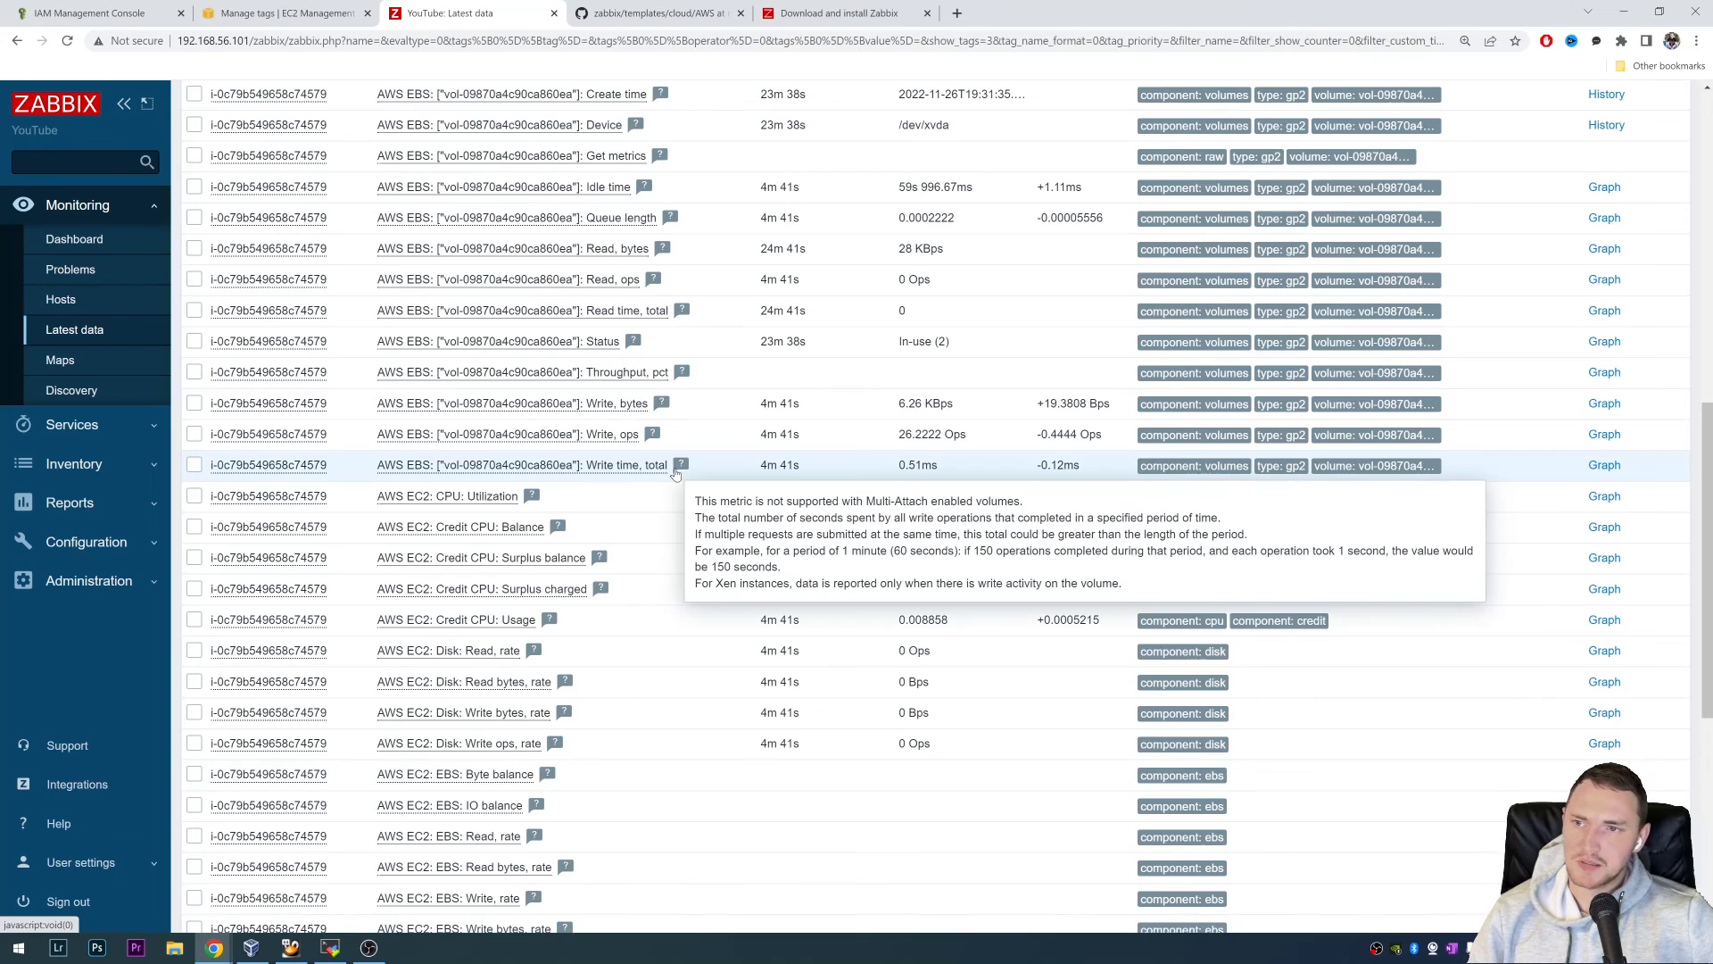
pyautogui.moveTo(928, 557)
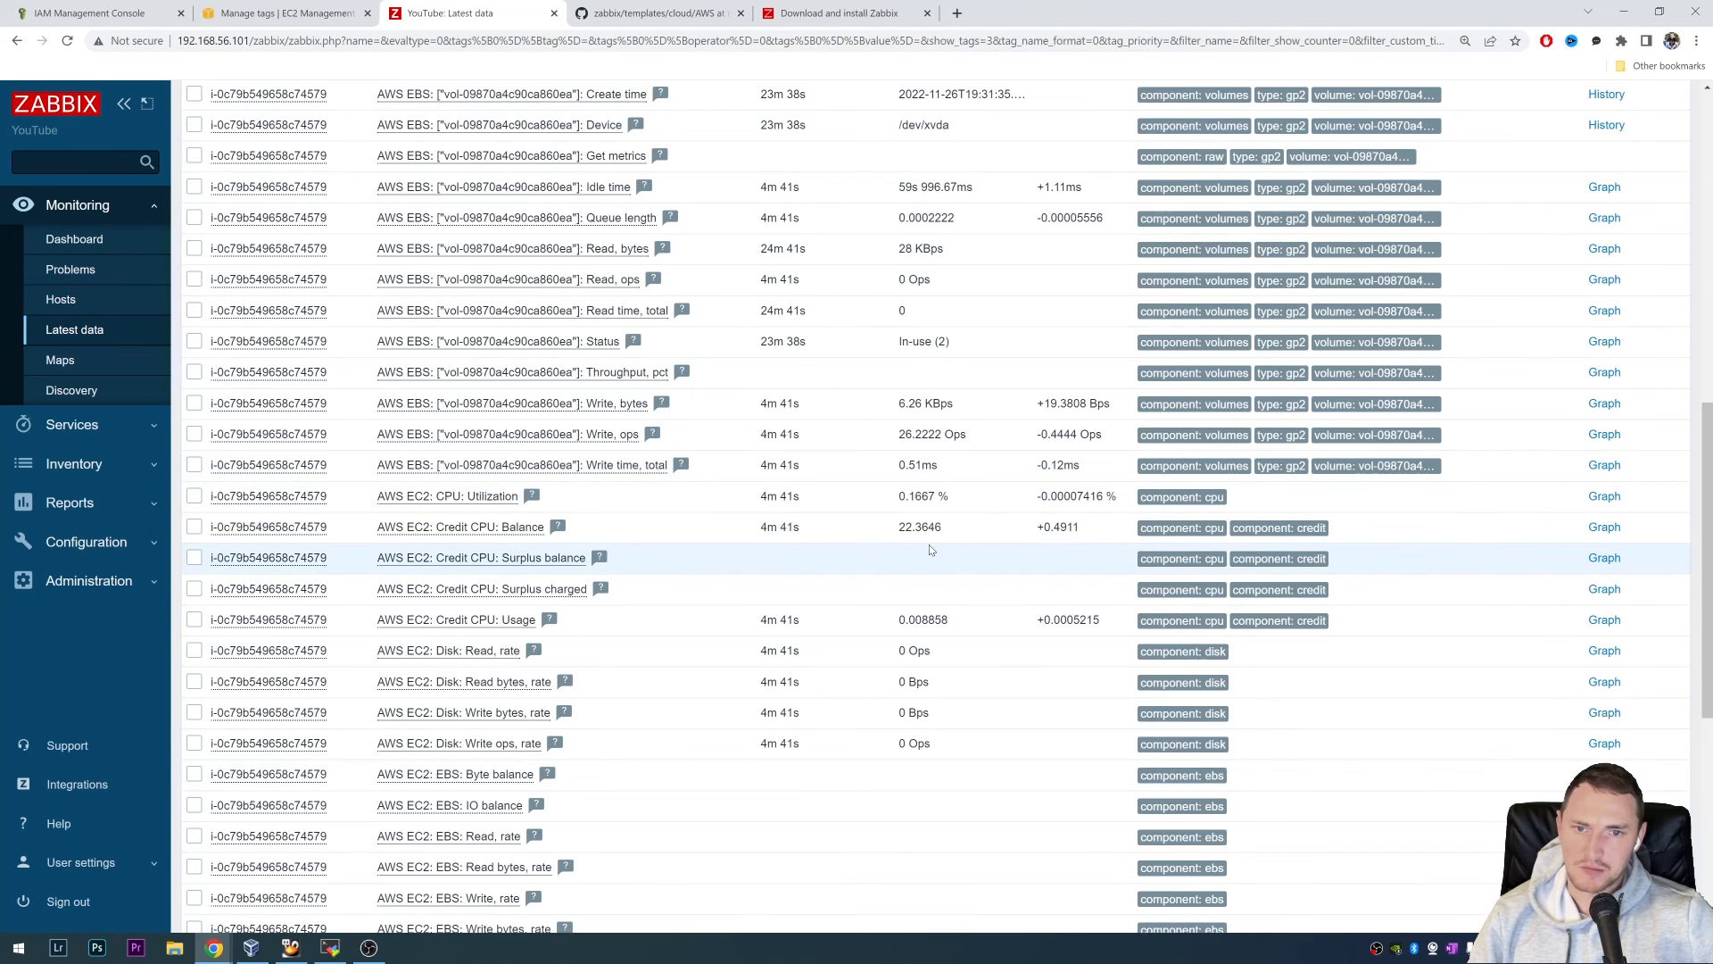
pyautogui.scroll(-3)
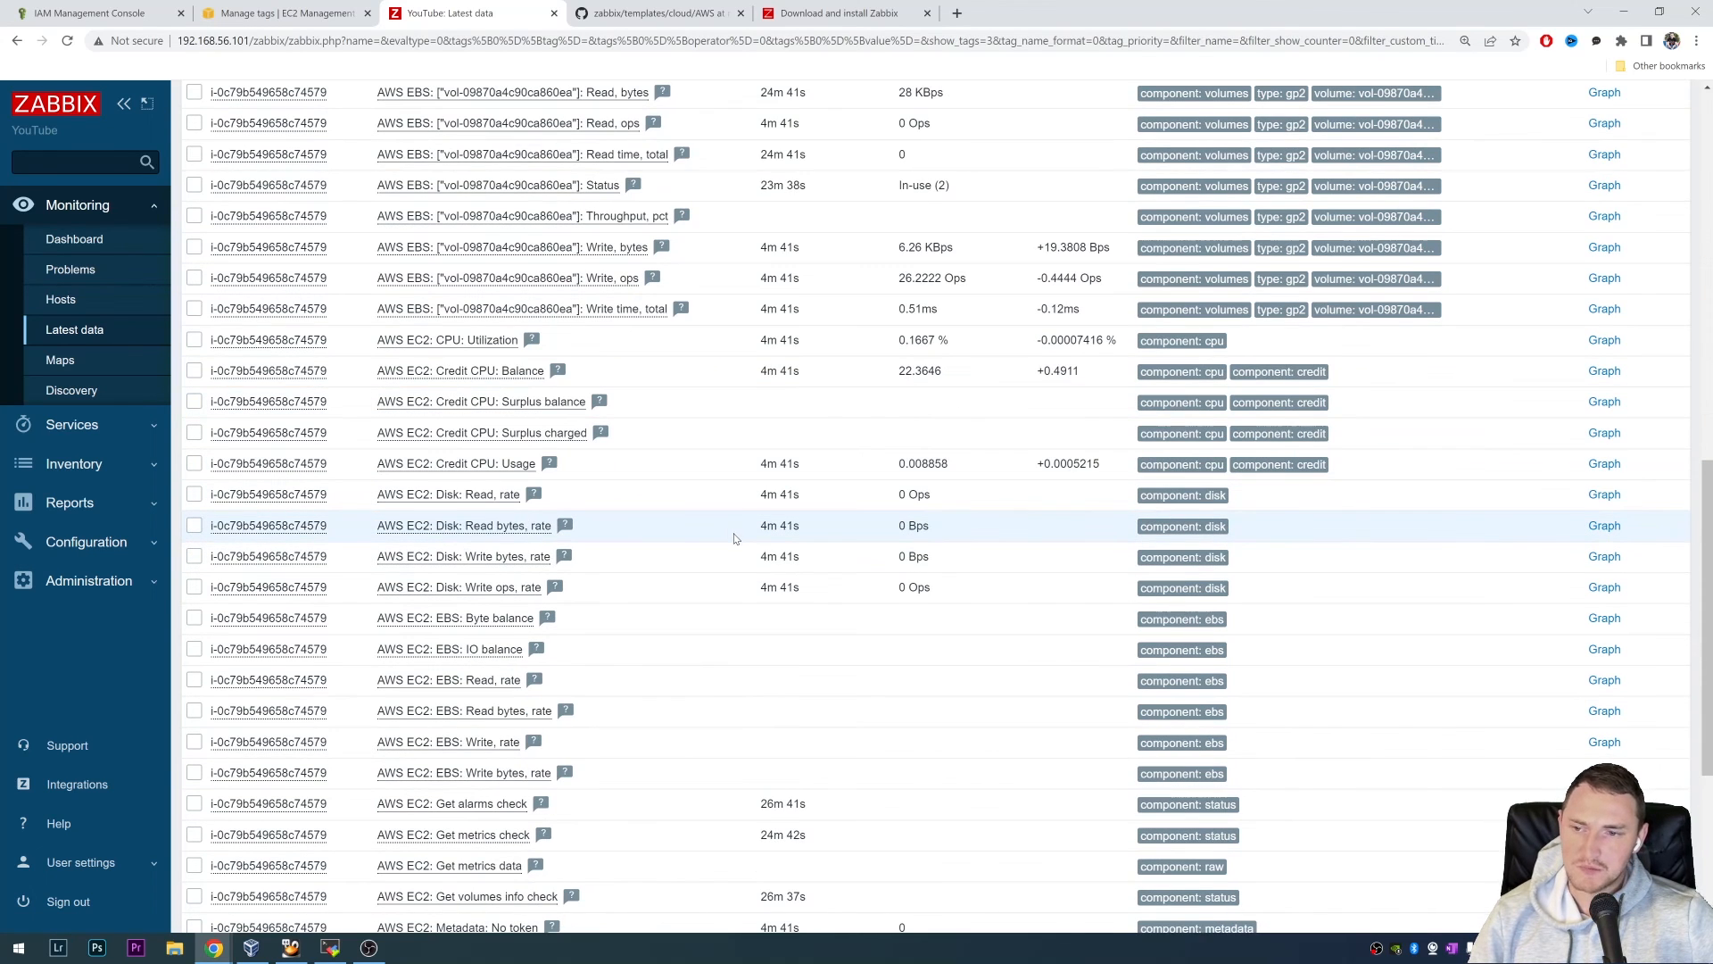
pyautogui.scroll(3)
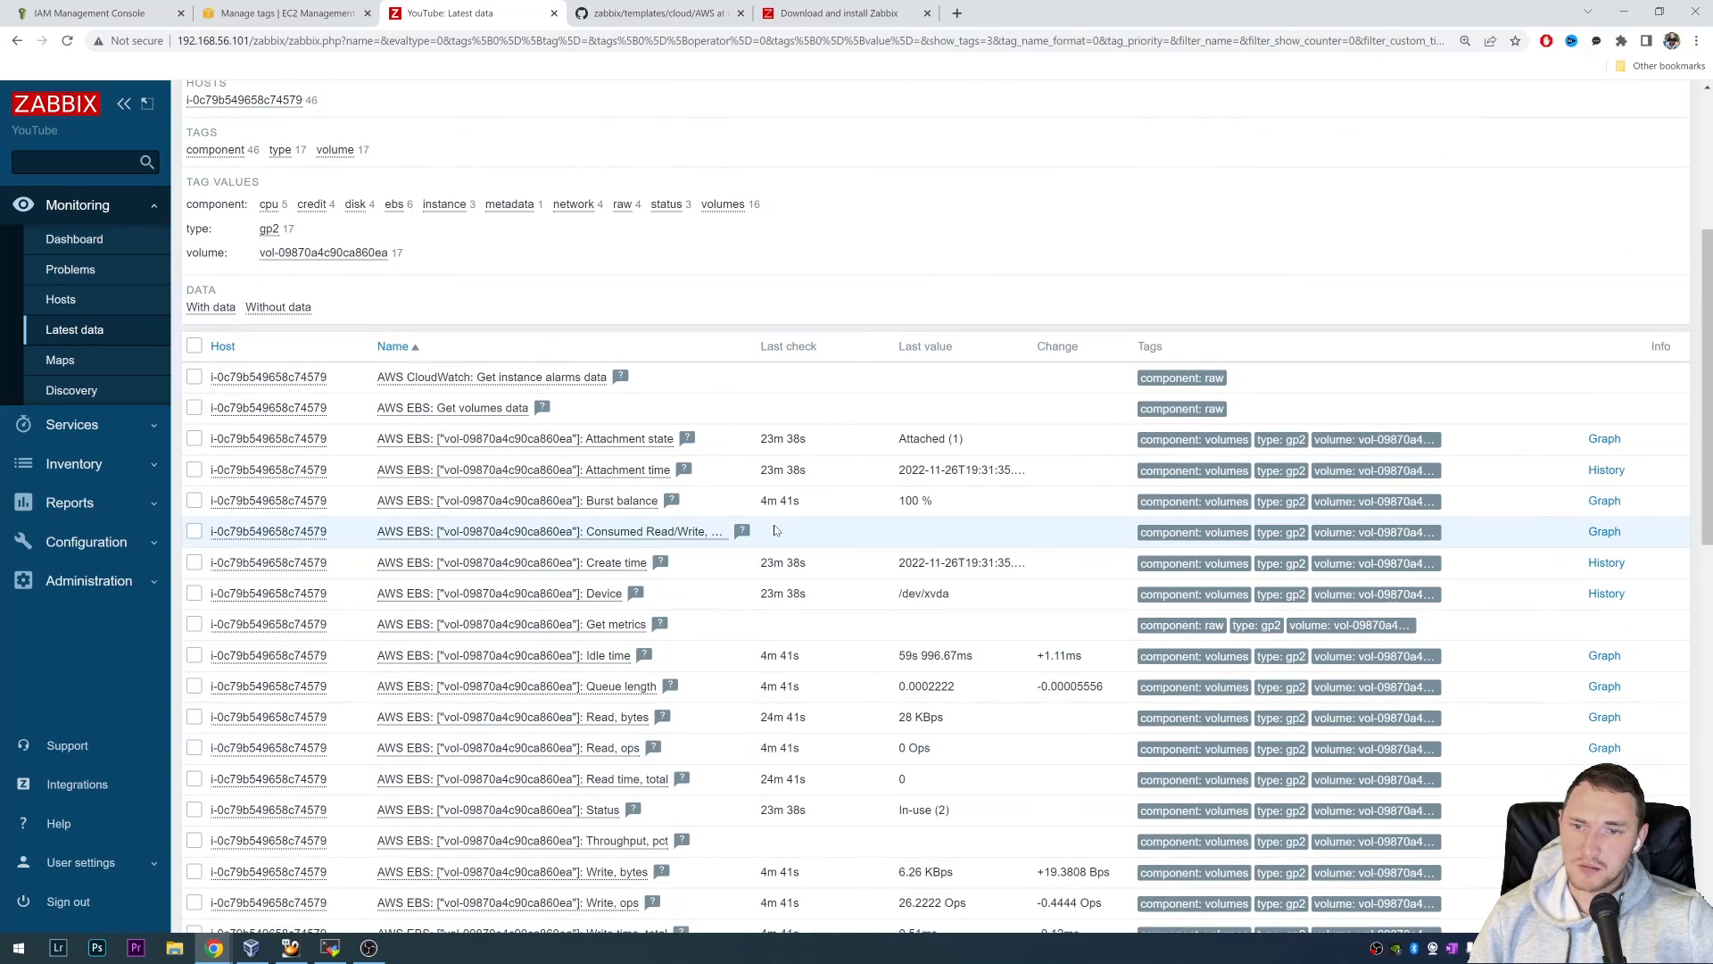
pyautogui.moveTo(803, 532)
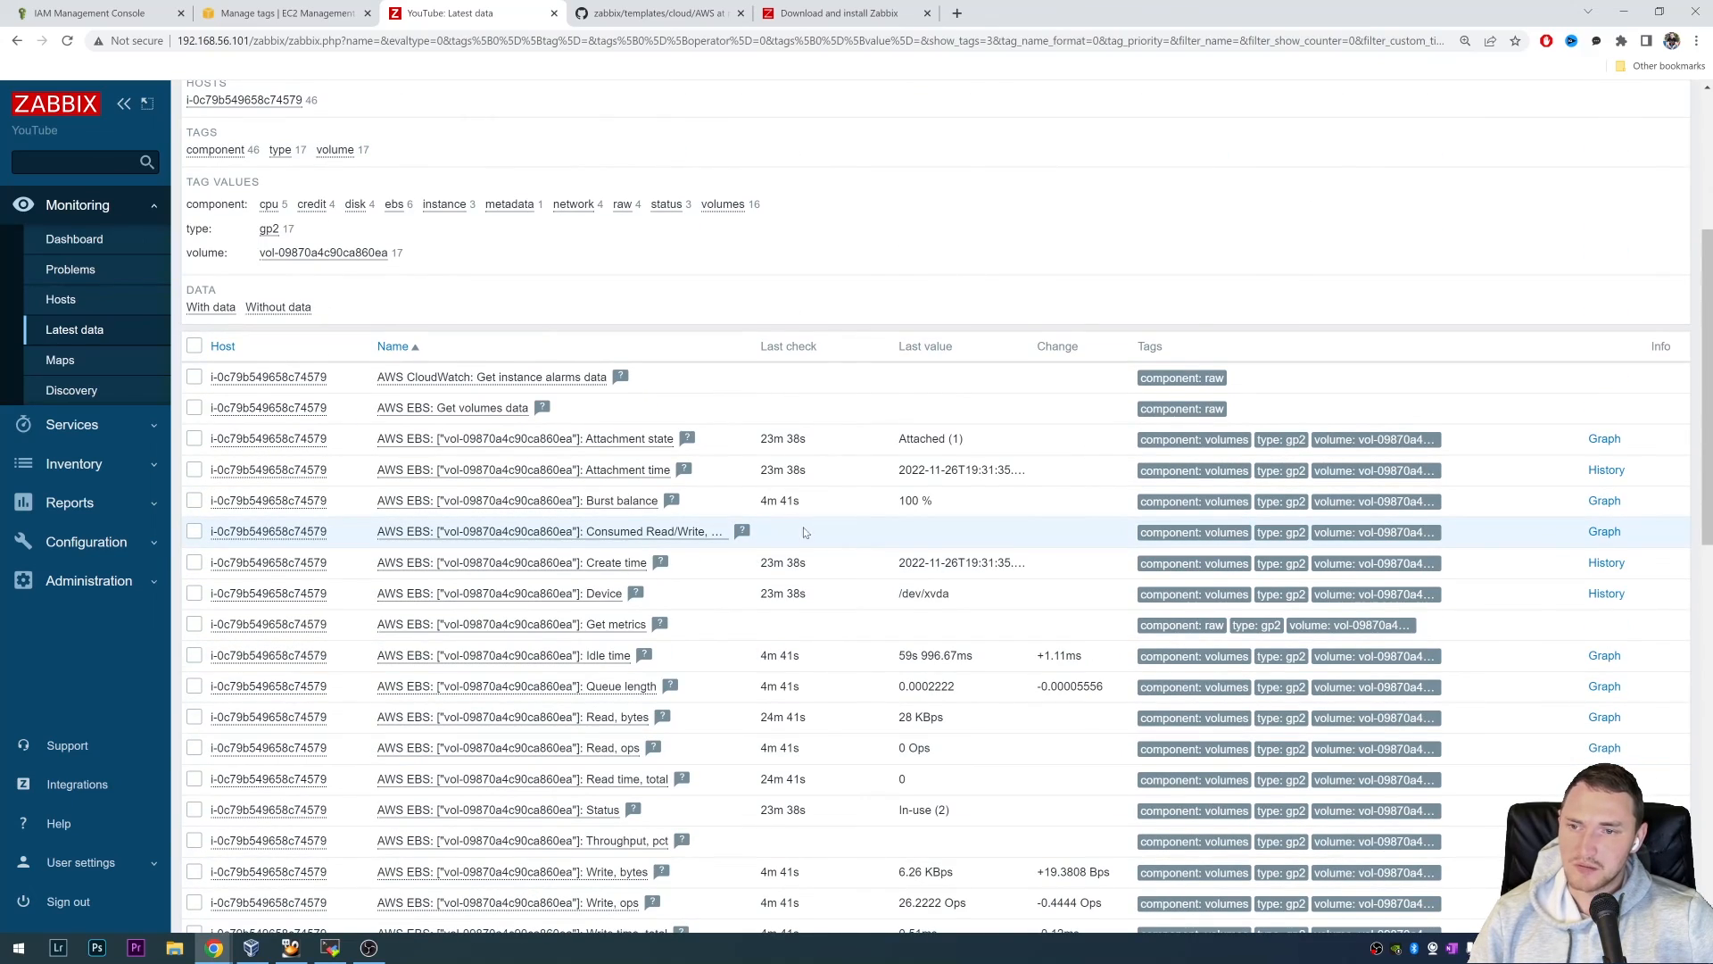
pyautogui.scroll(-3)
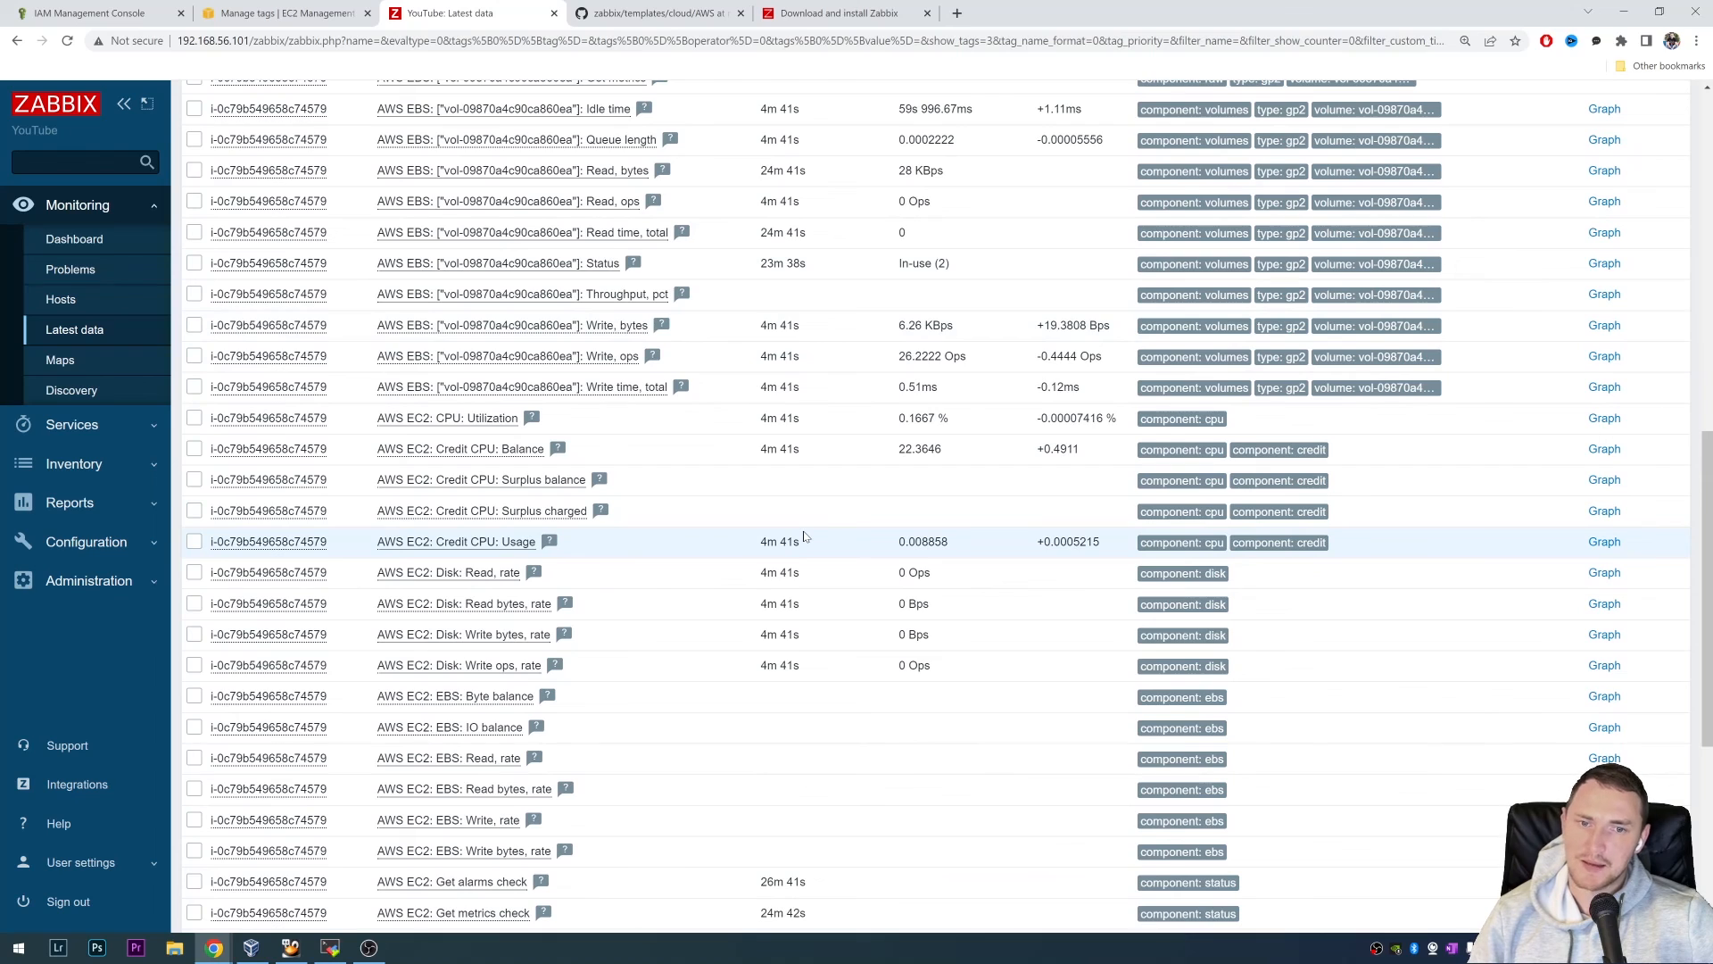
pyautogui.scroll(3)
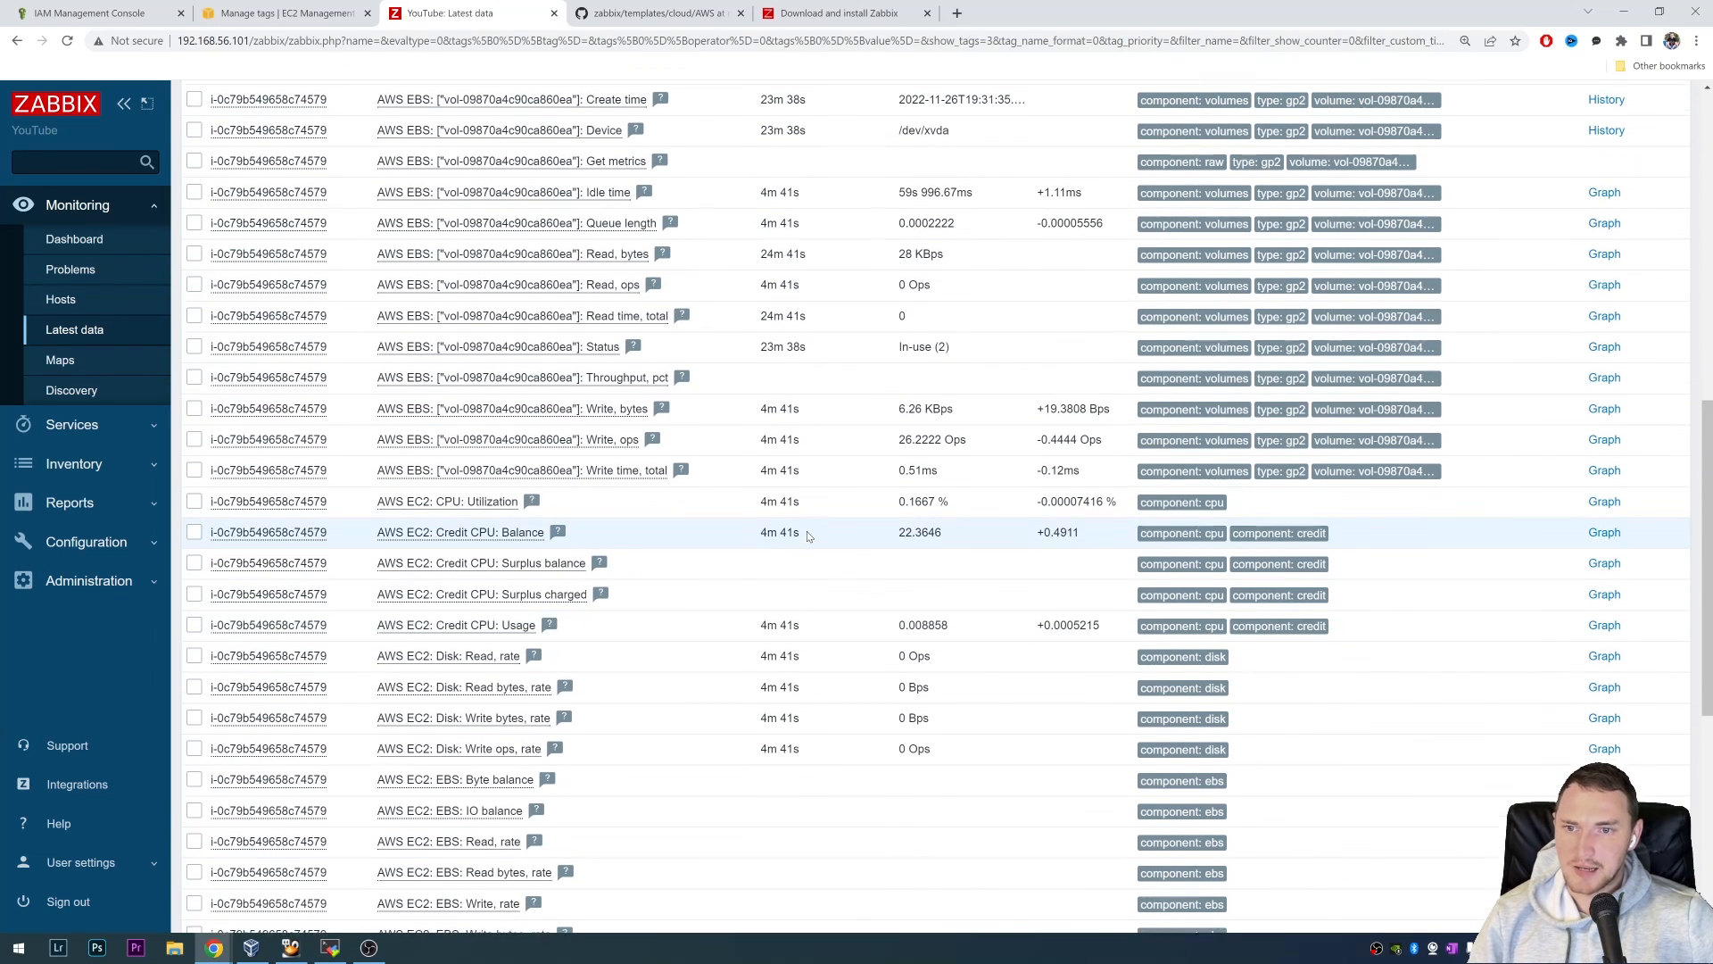
pyautogui.scroll(3)
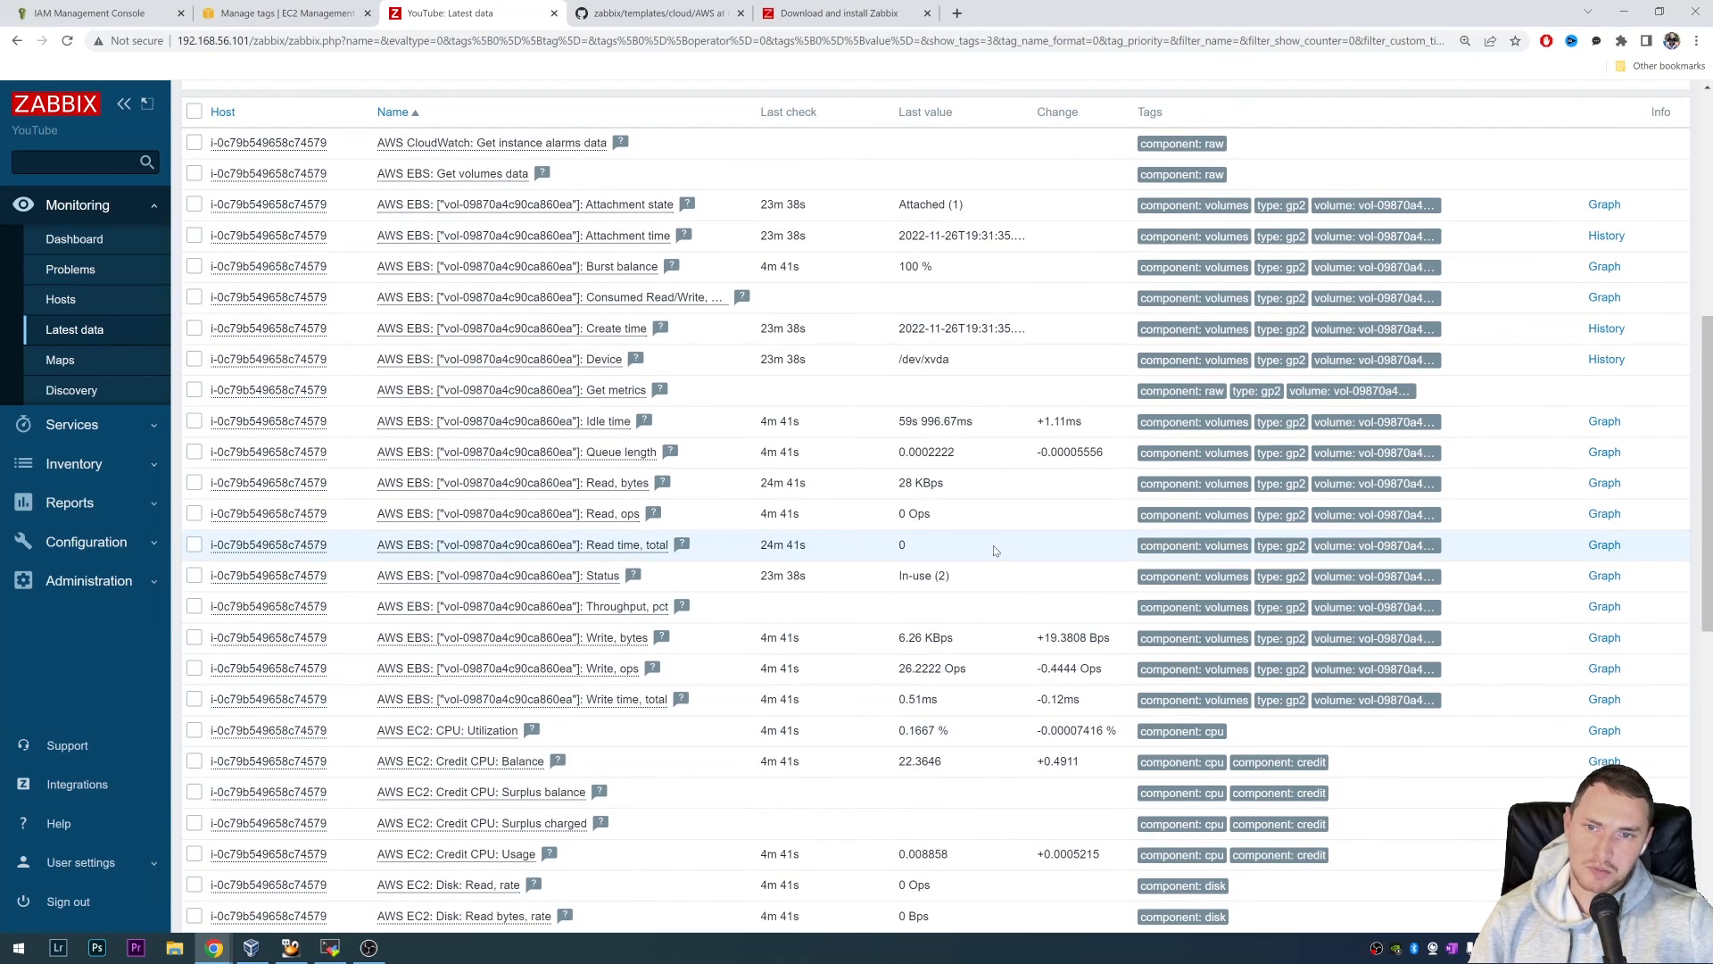
pyautogui.moveTo(1004, 435)
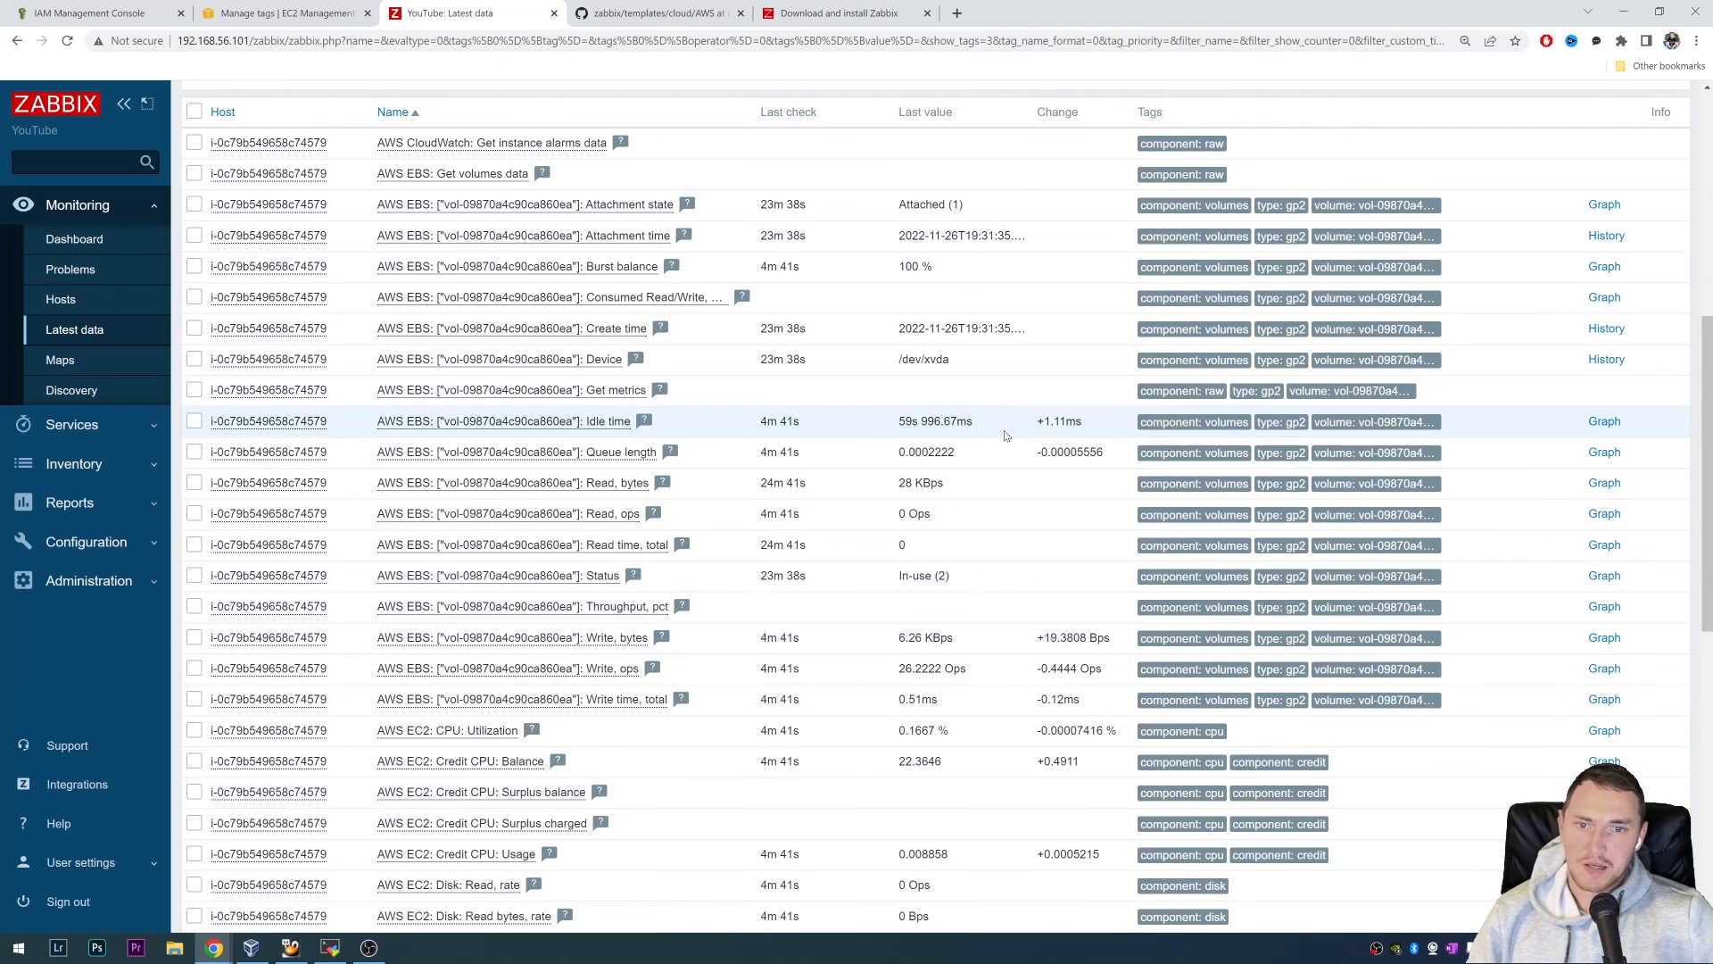
pyautogui.moveTo(1240, 501)
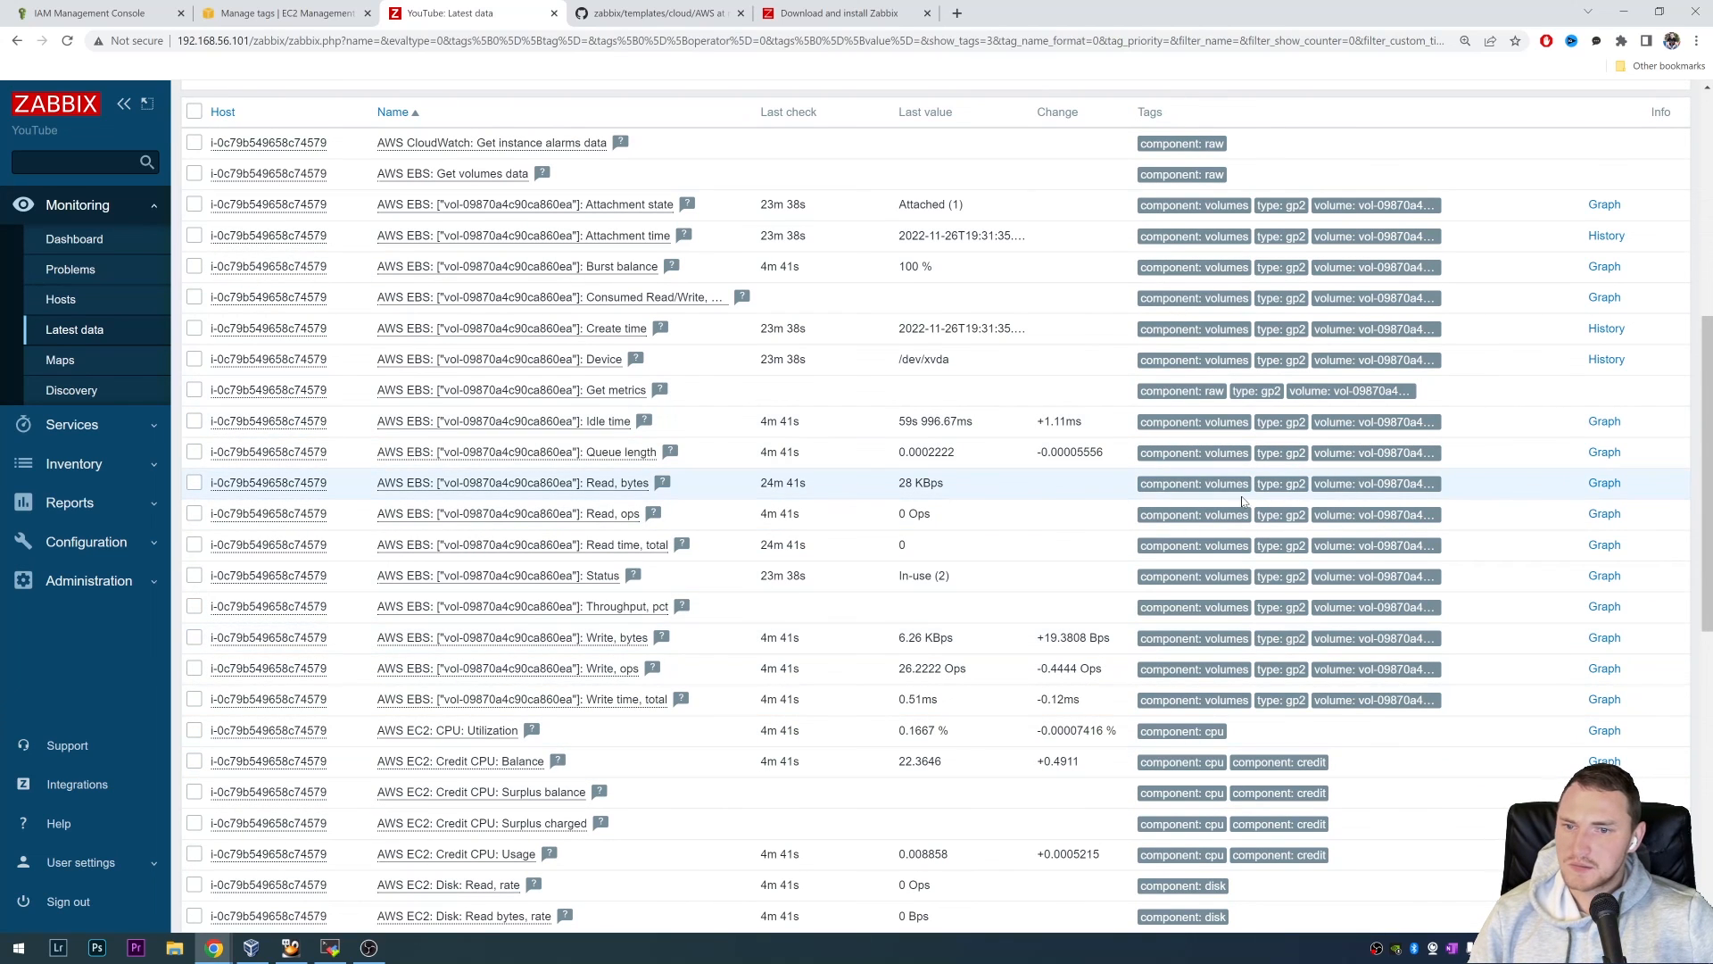
pyautogui.moveTo(1154, 530)
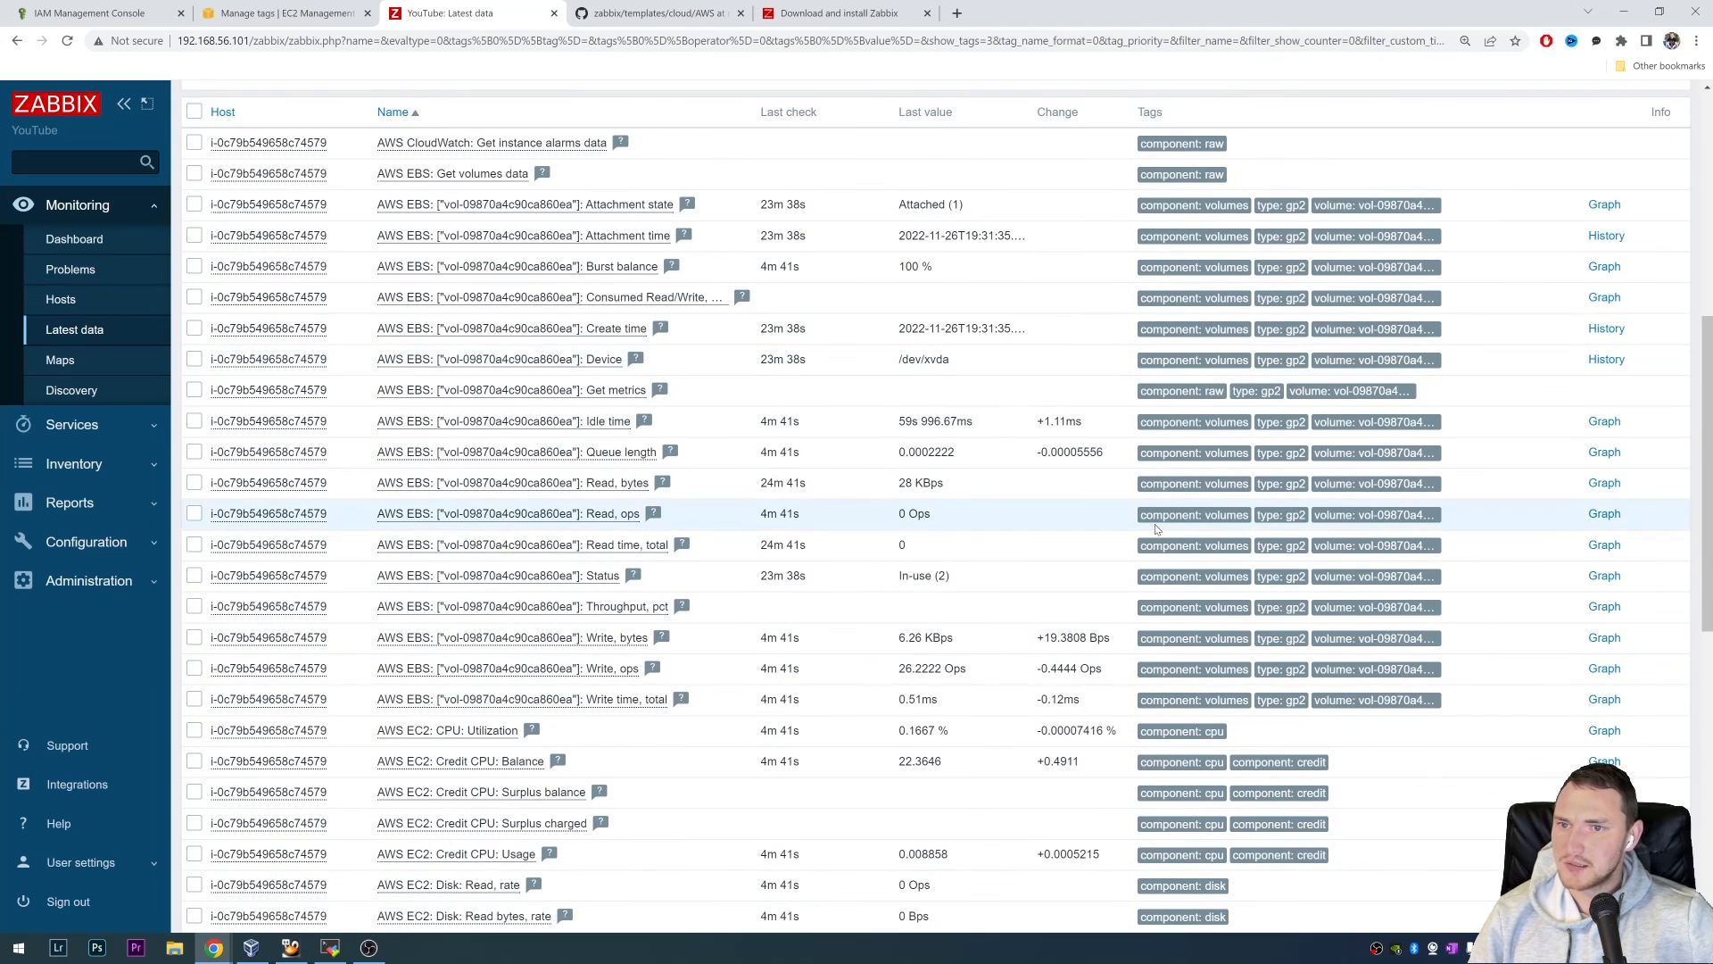
pyautogui.scroll(-3)
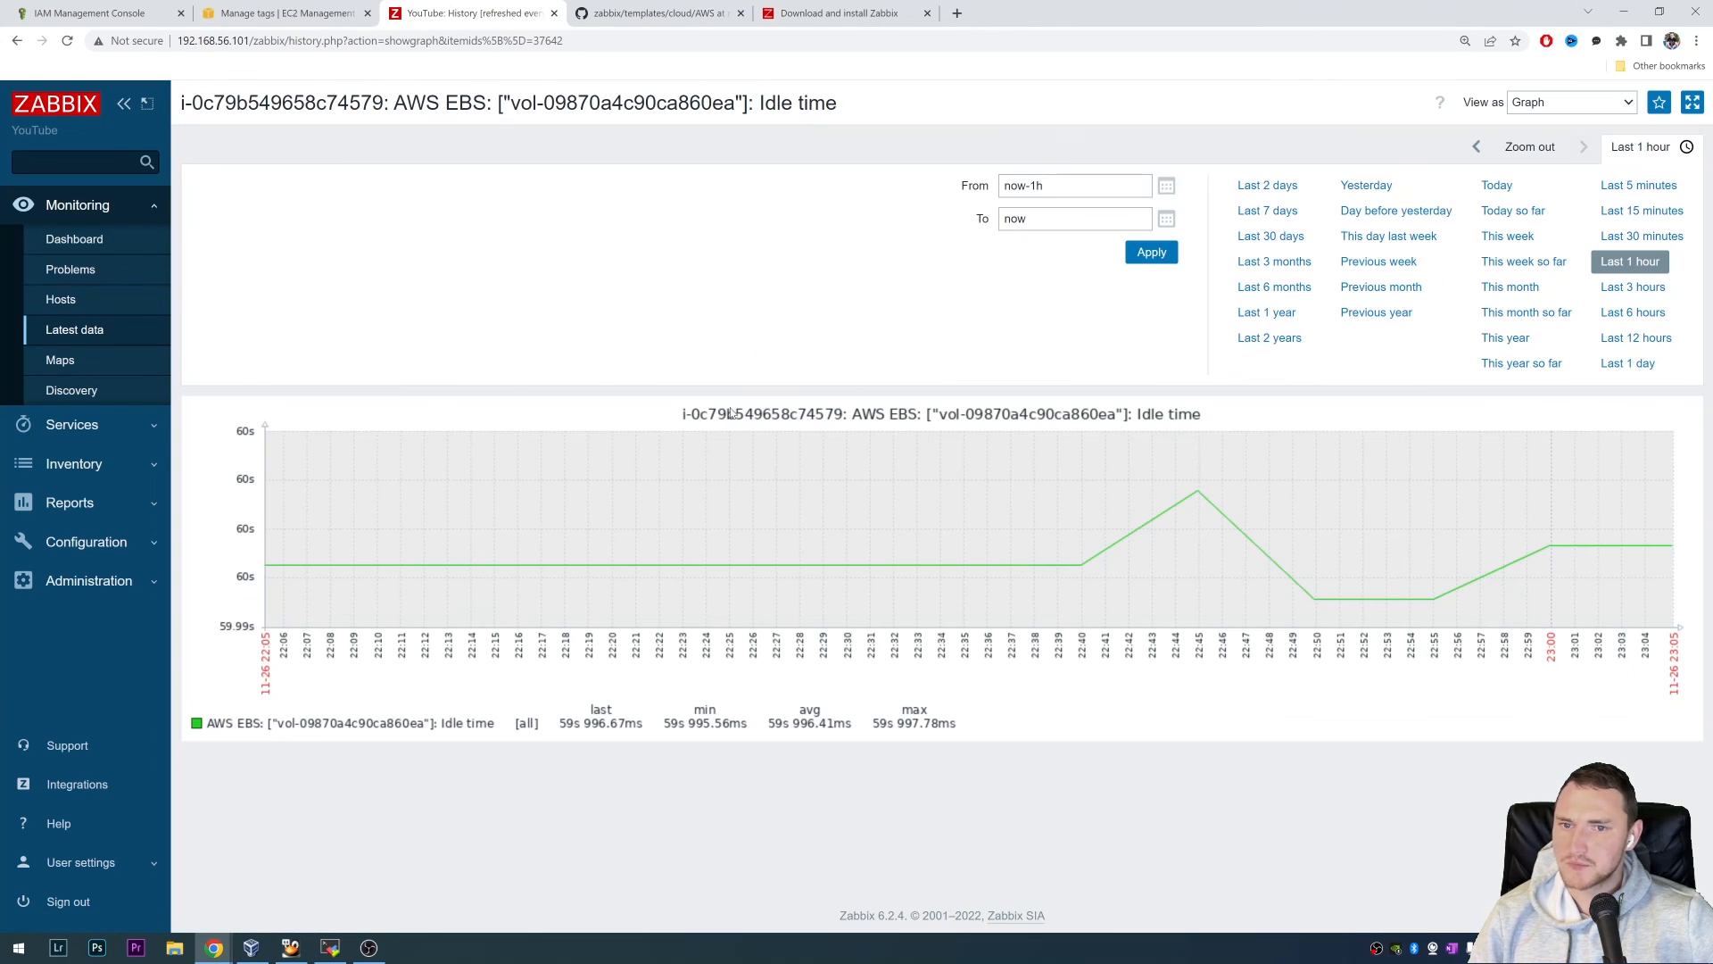
# - Return to Latest data for i-0c79b549658c74579 and review the refreshed EBS and EC2 values
pyautogui.click(74, 329)
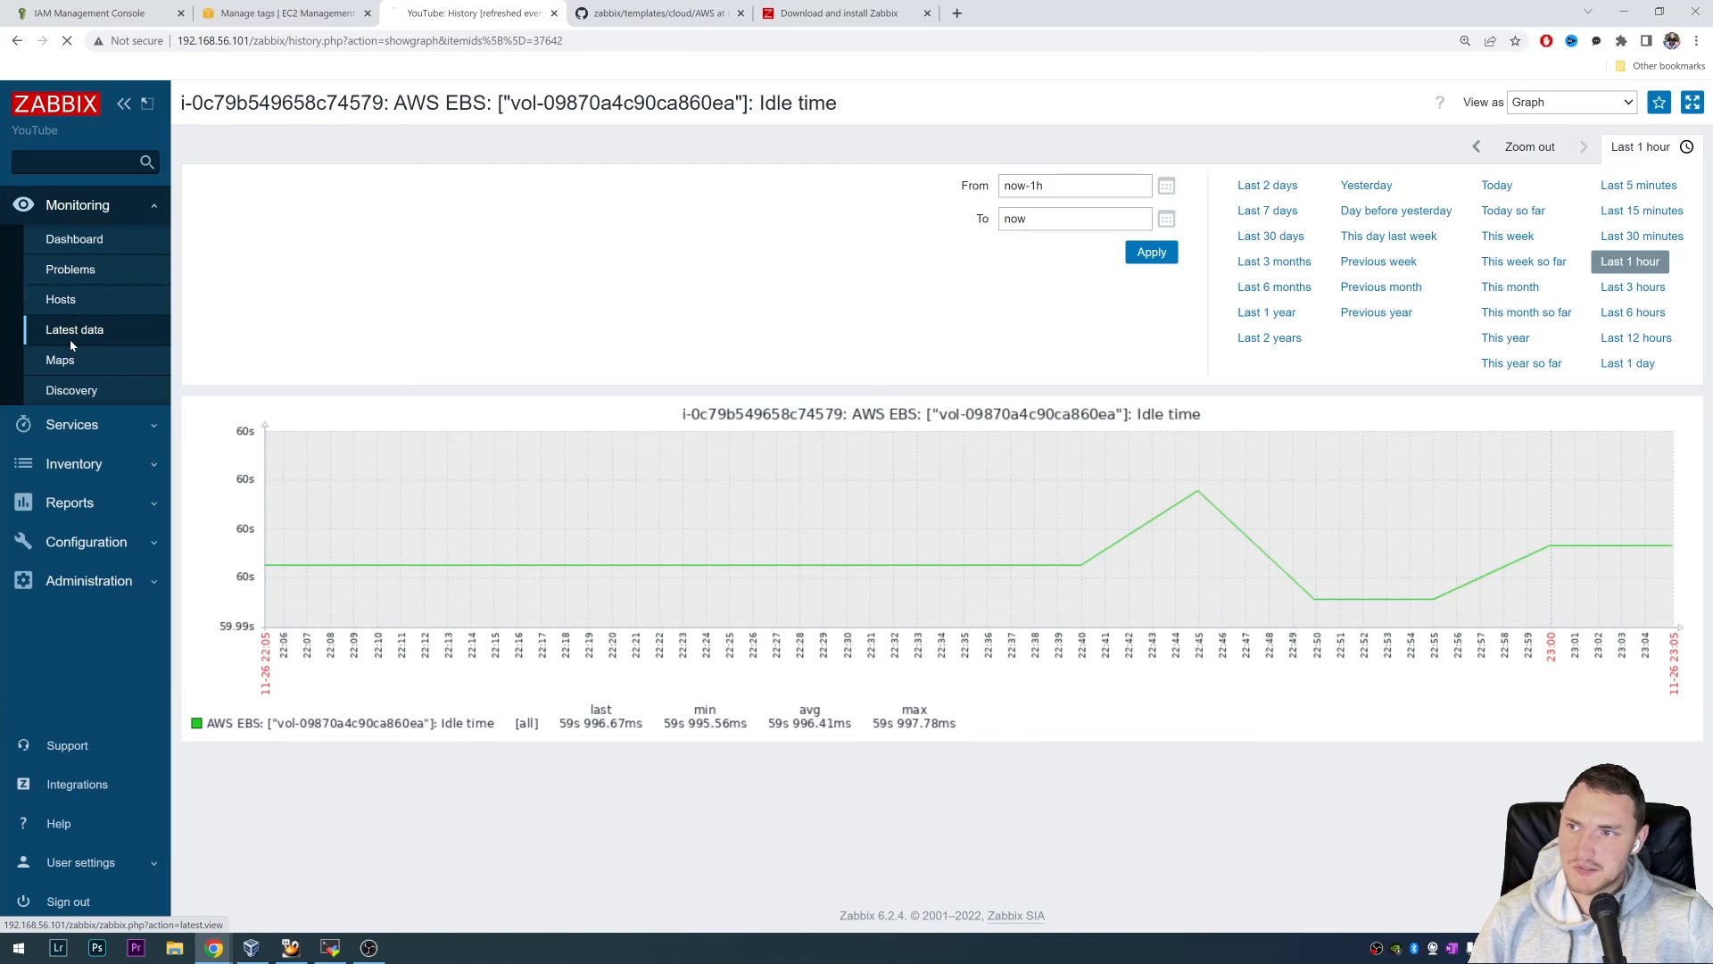
pyautogui.click(74, 329)
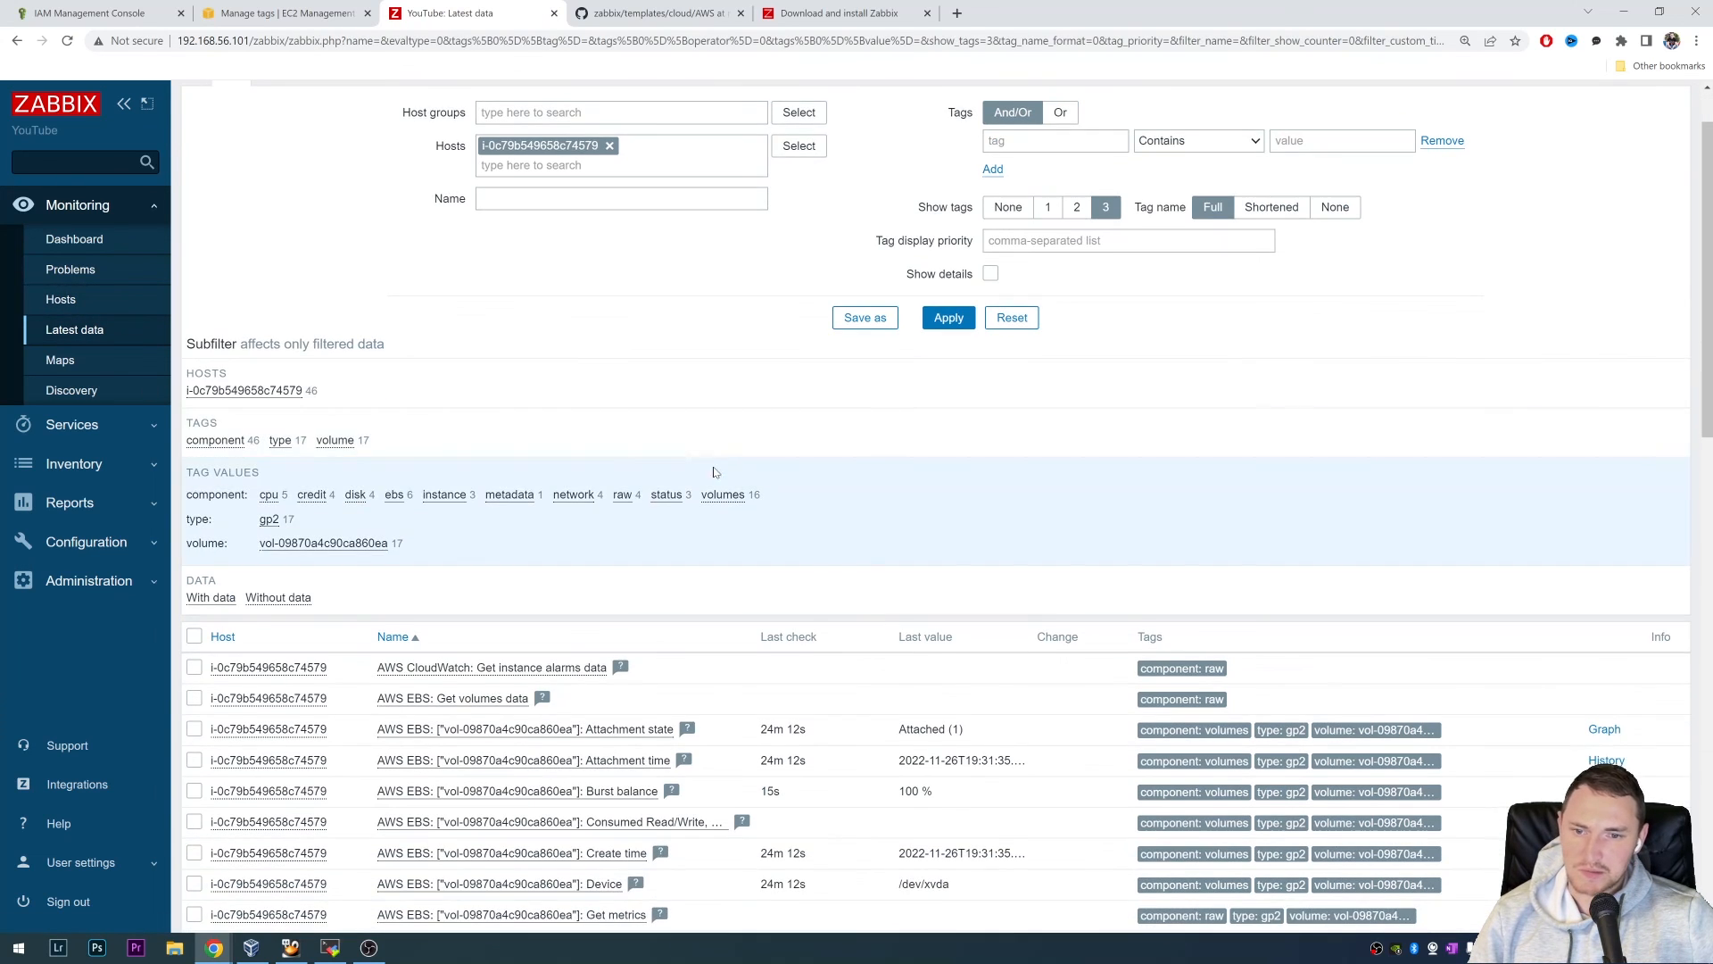
pyautogui.scroll(-3)
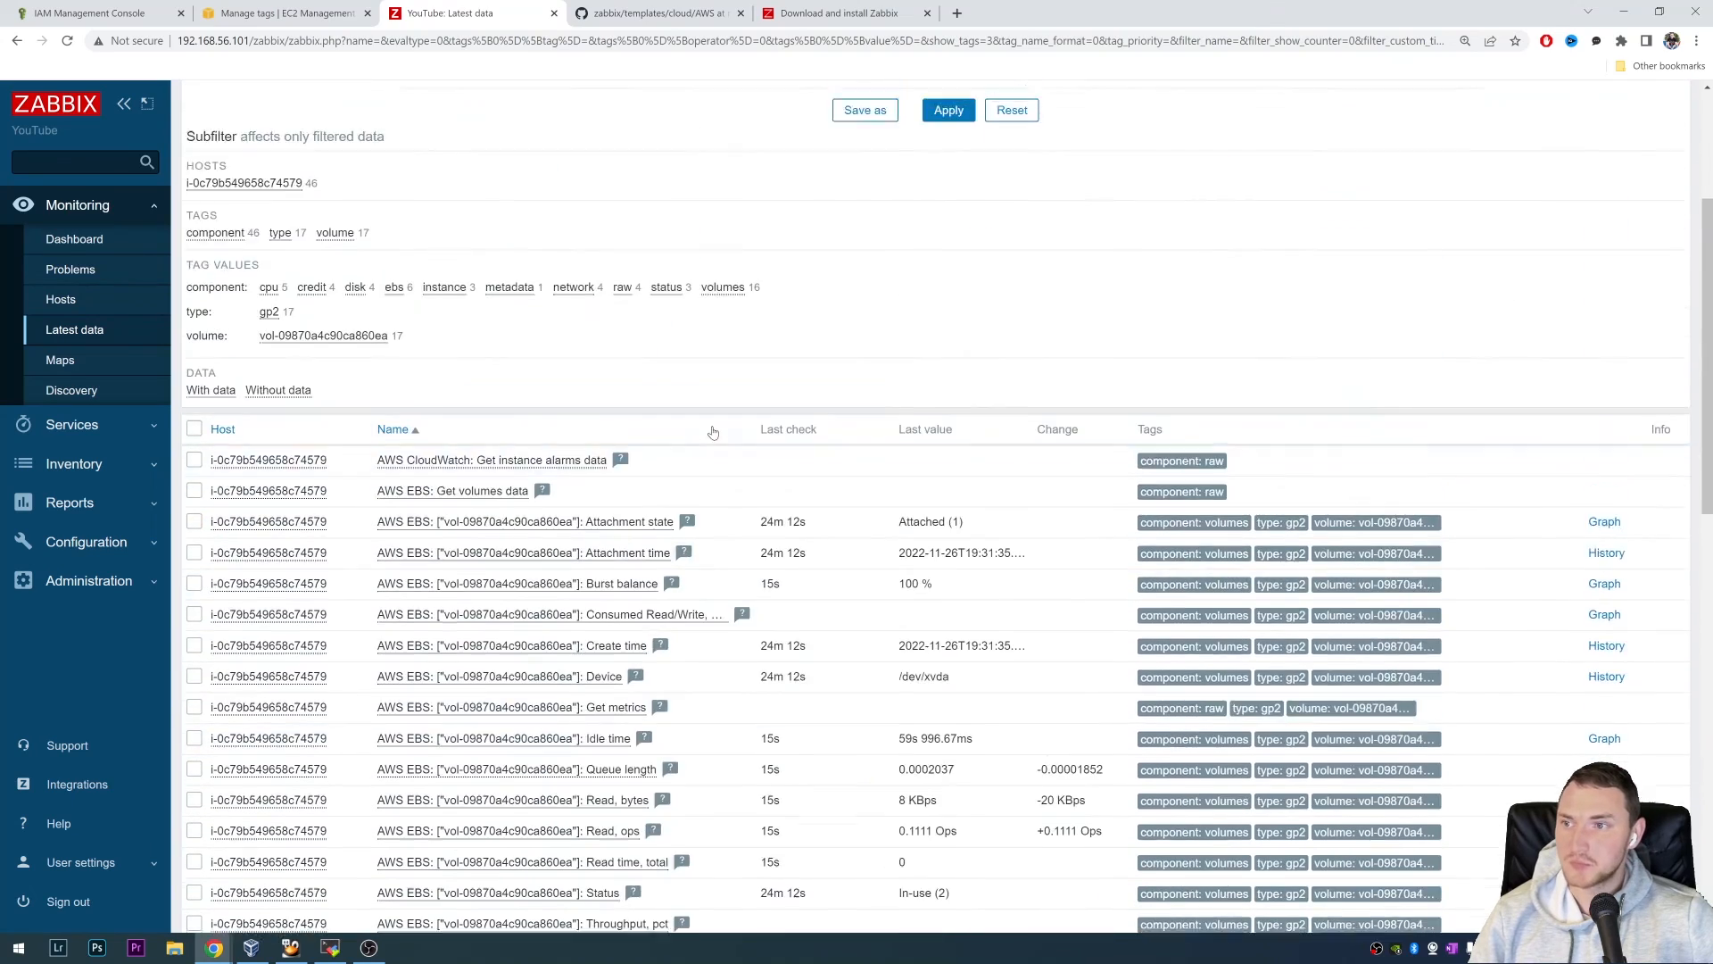
pyautogui.click(232, 147)
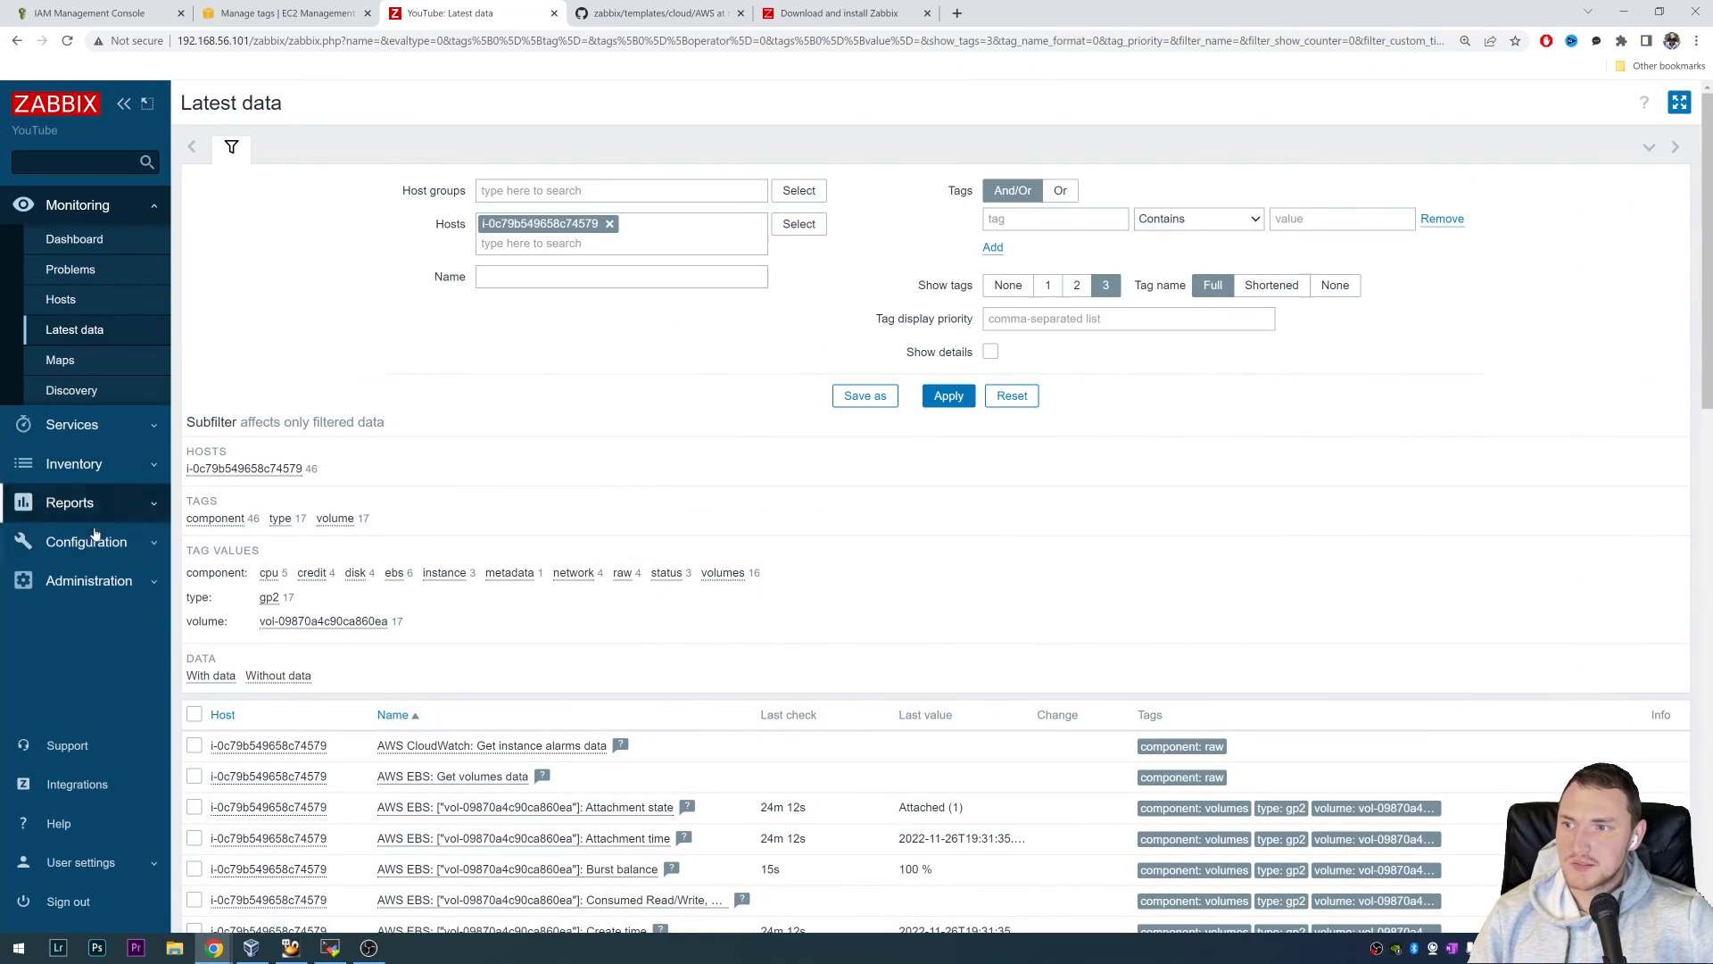
# - View the hosts list with AWS Discovery and both discovered EC2 instance hosts
pyautogui.click(86, 541)
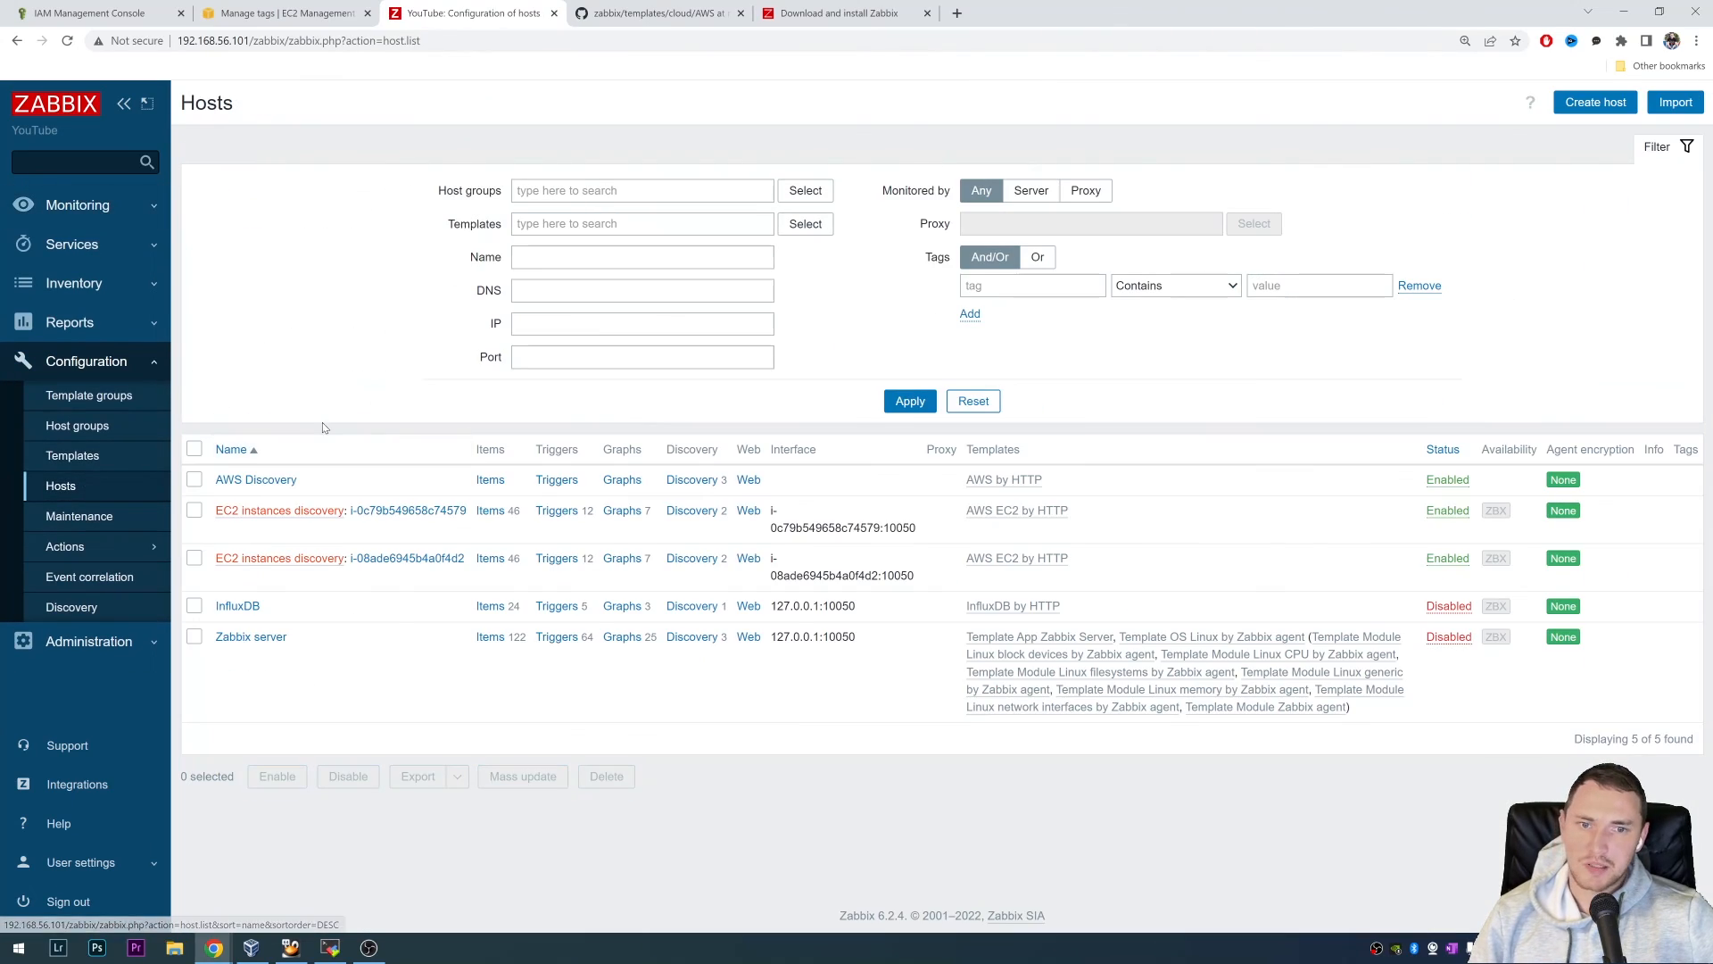
pyautogui.moveTo(463, 330)
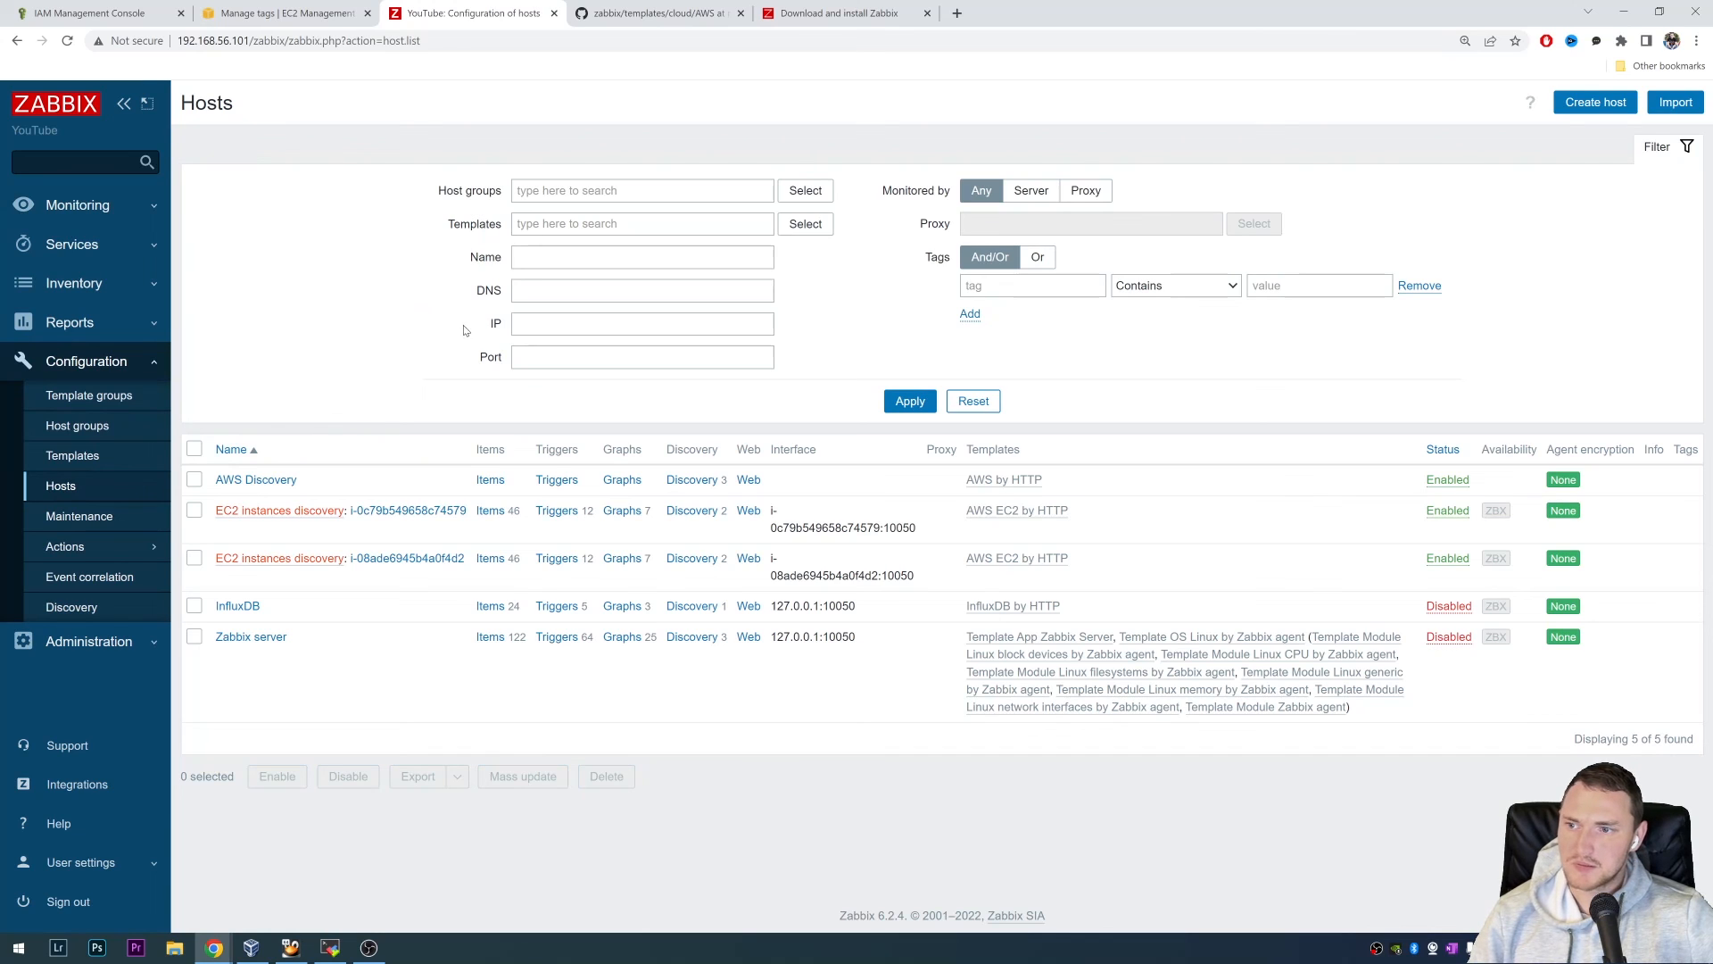
pyautogui.moveTo(369, 325)
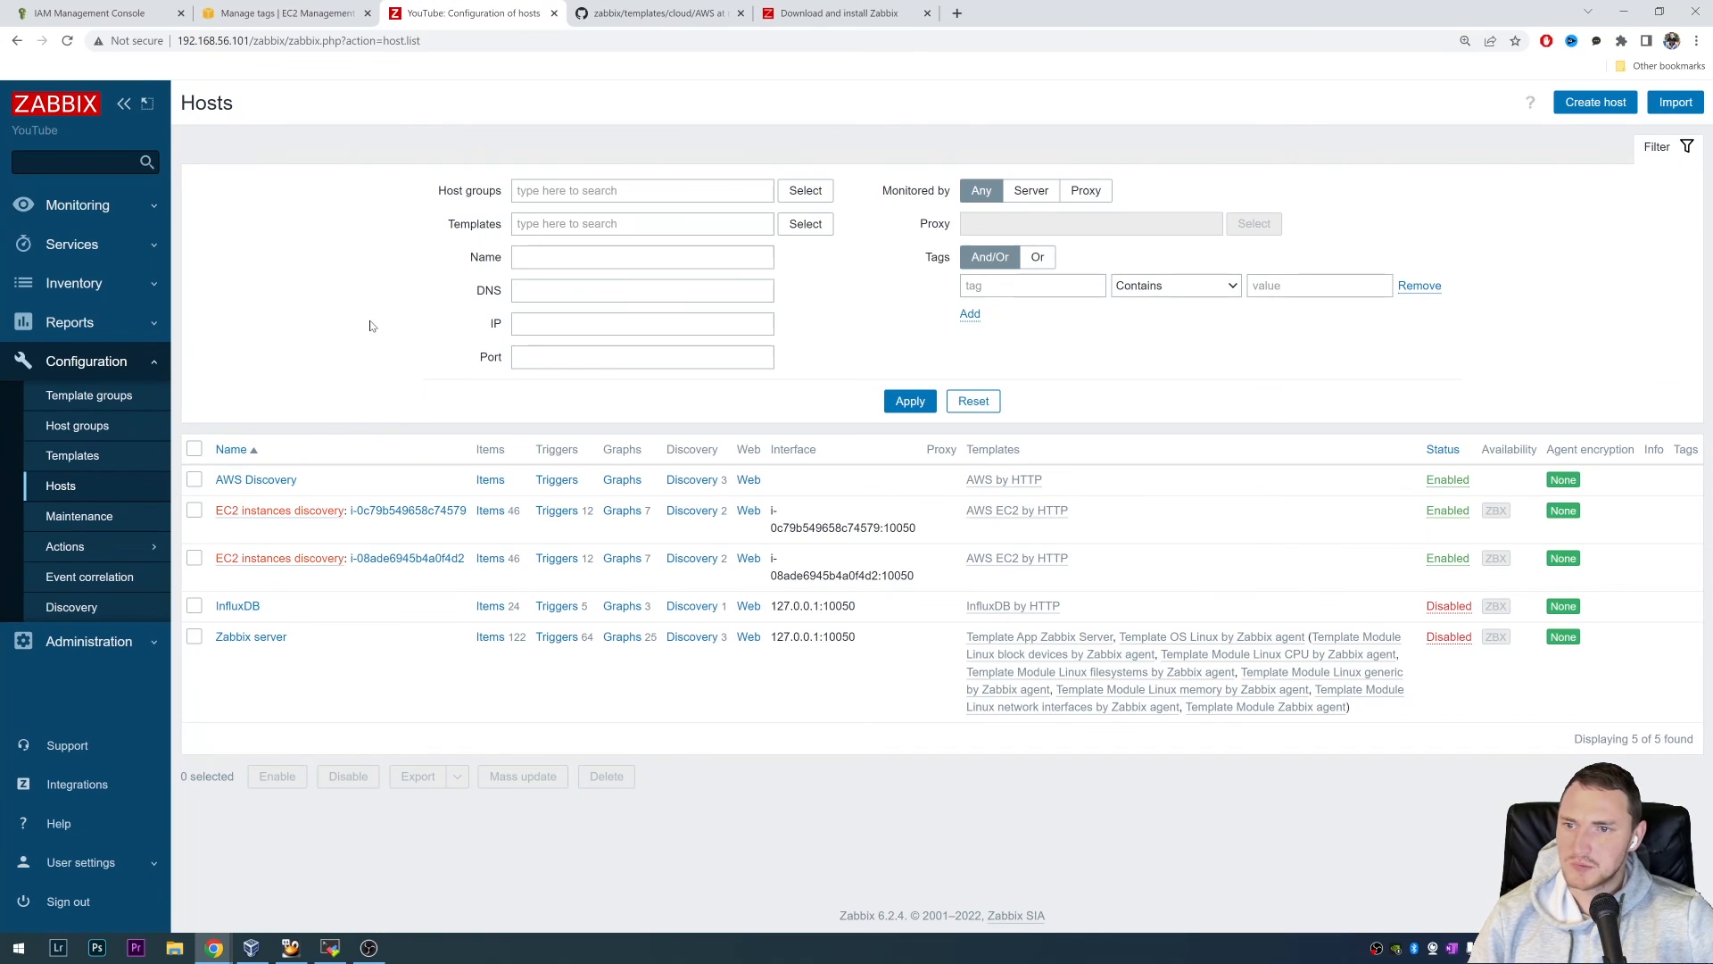
pyautogui.moveTo(448, 306)
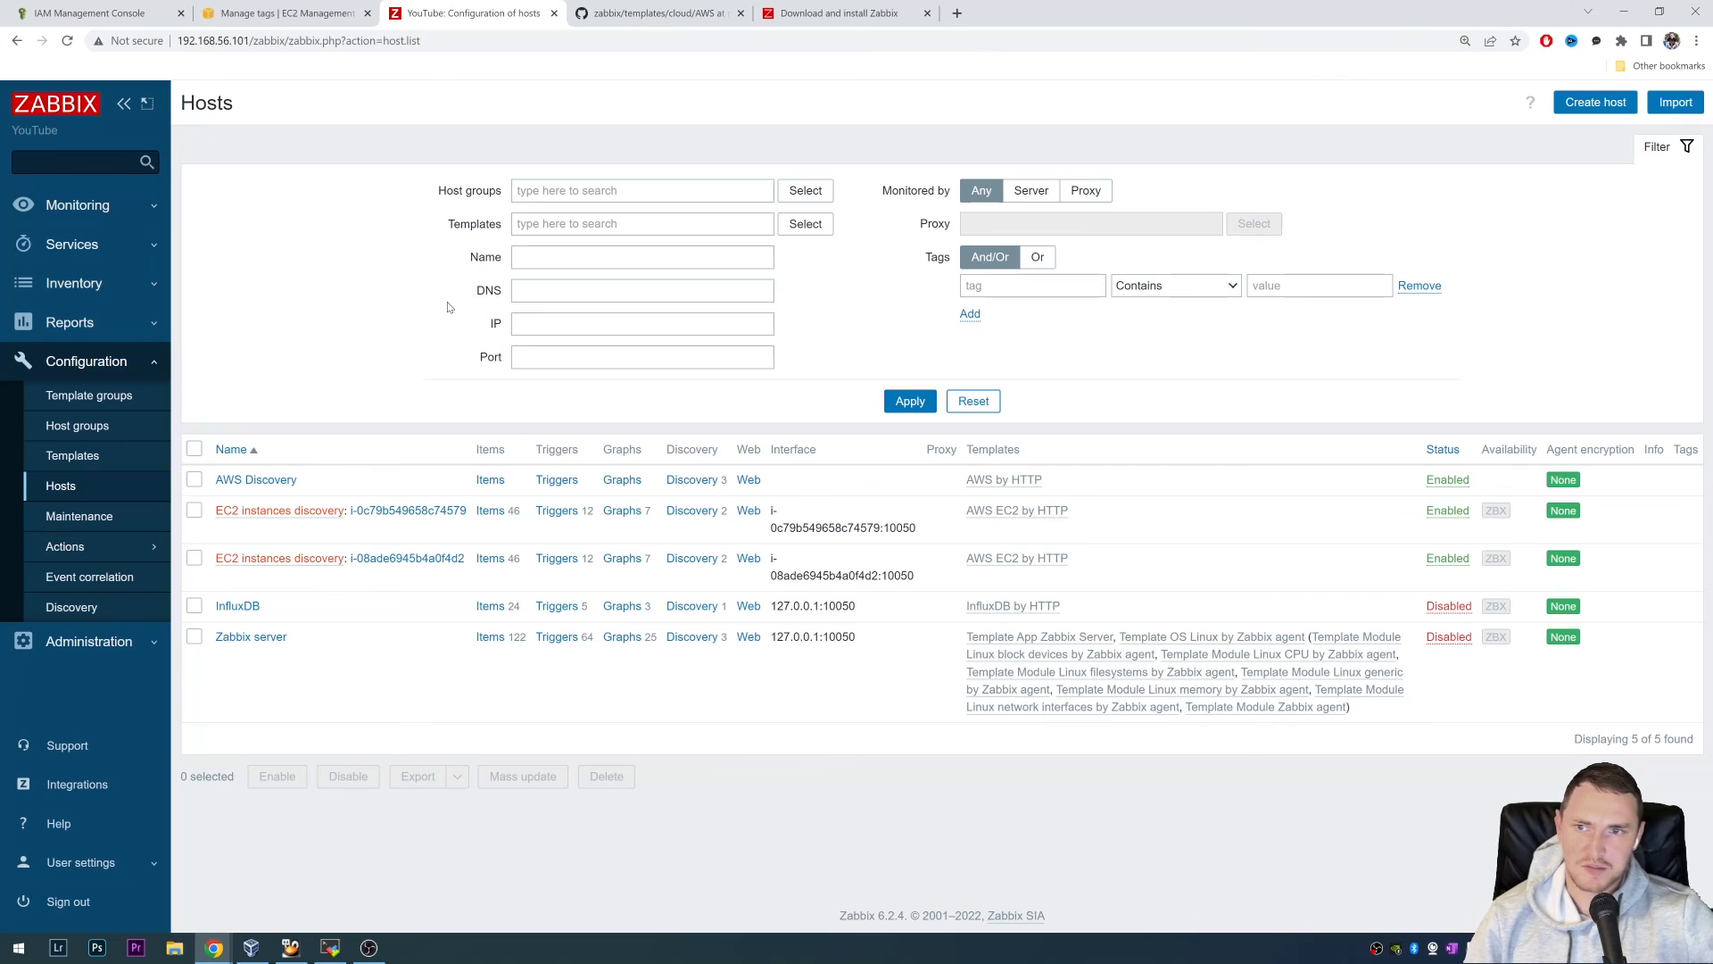